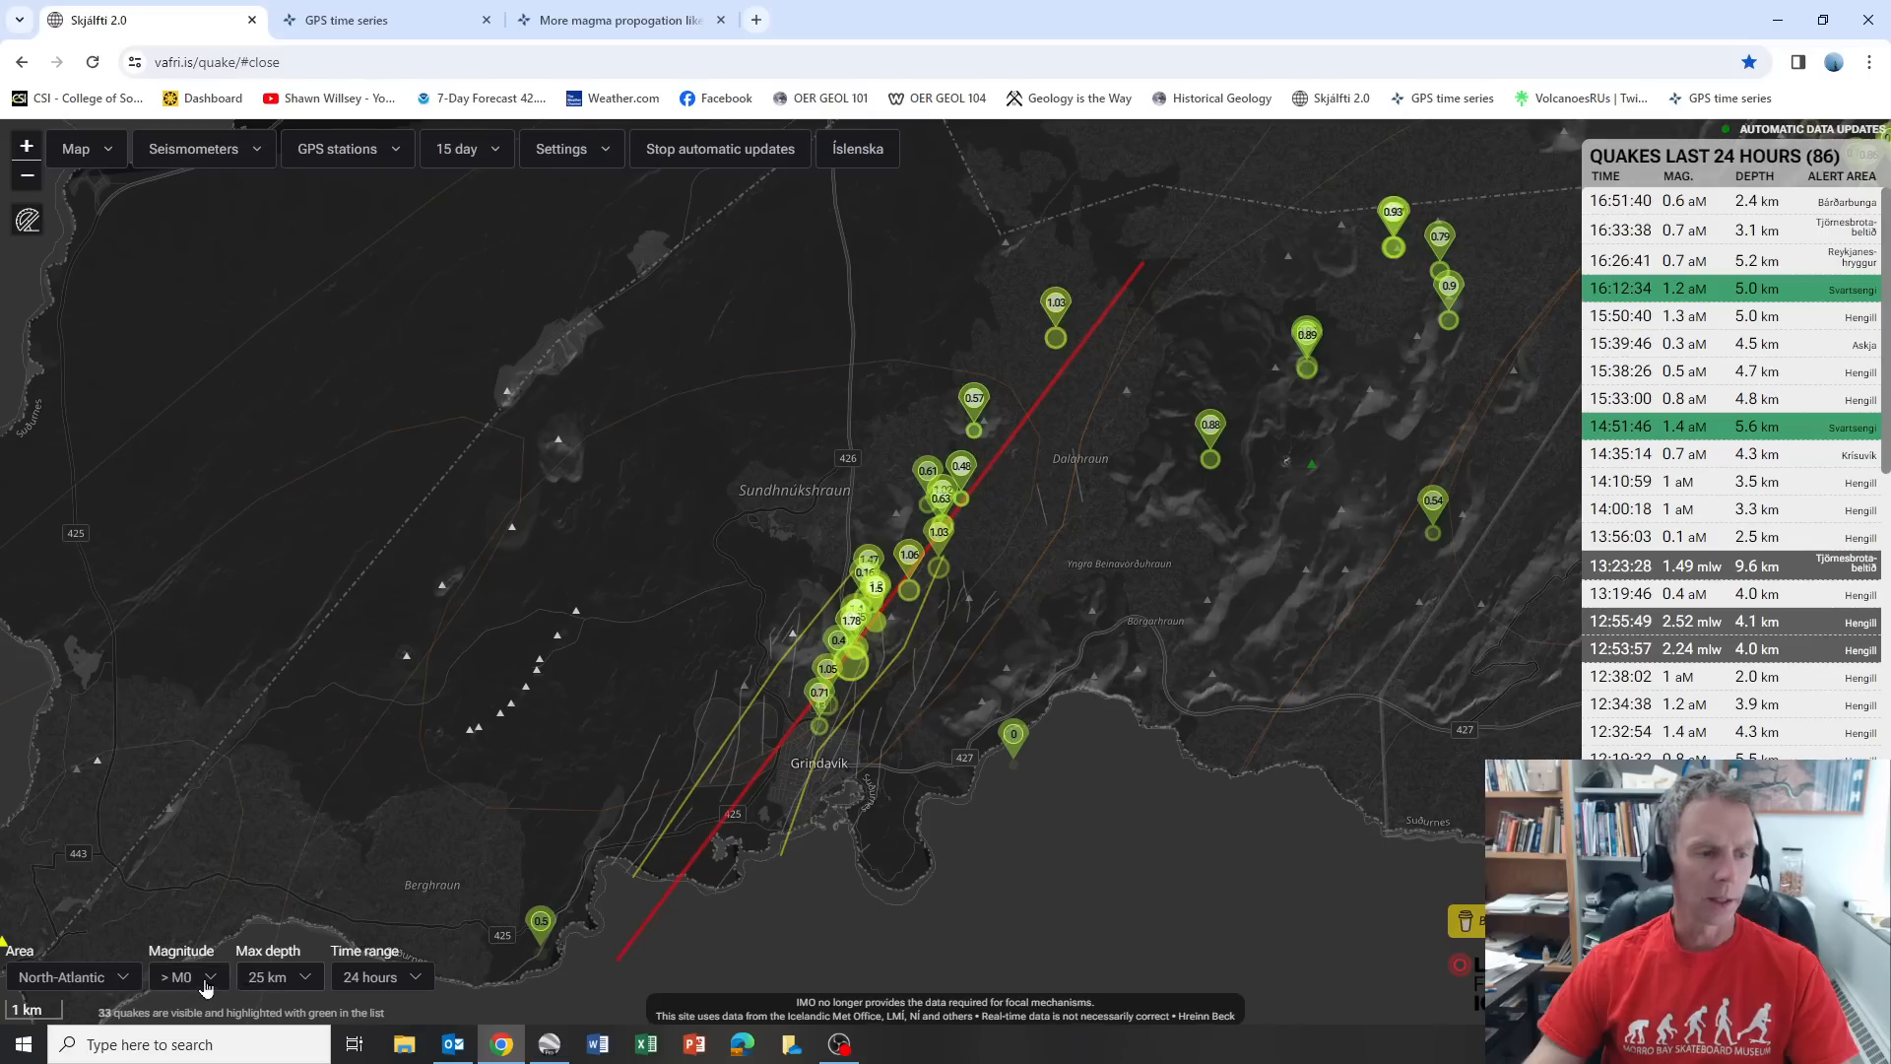
# Filter quakes to magnitude above 2, then above 1, then back to all magnitudes.
pyautogui.click(187, 976)
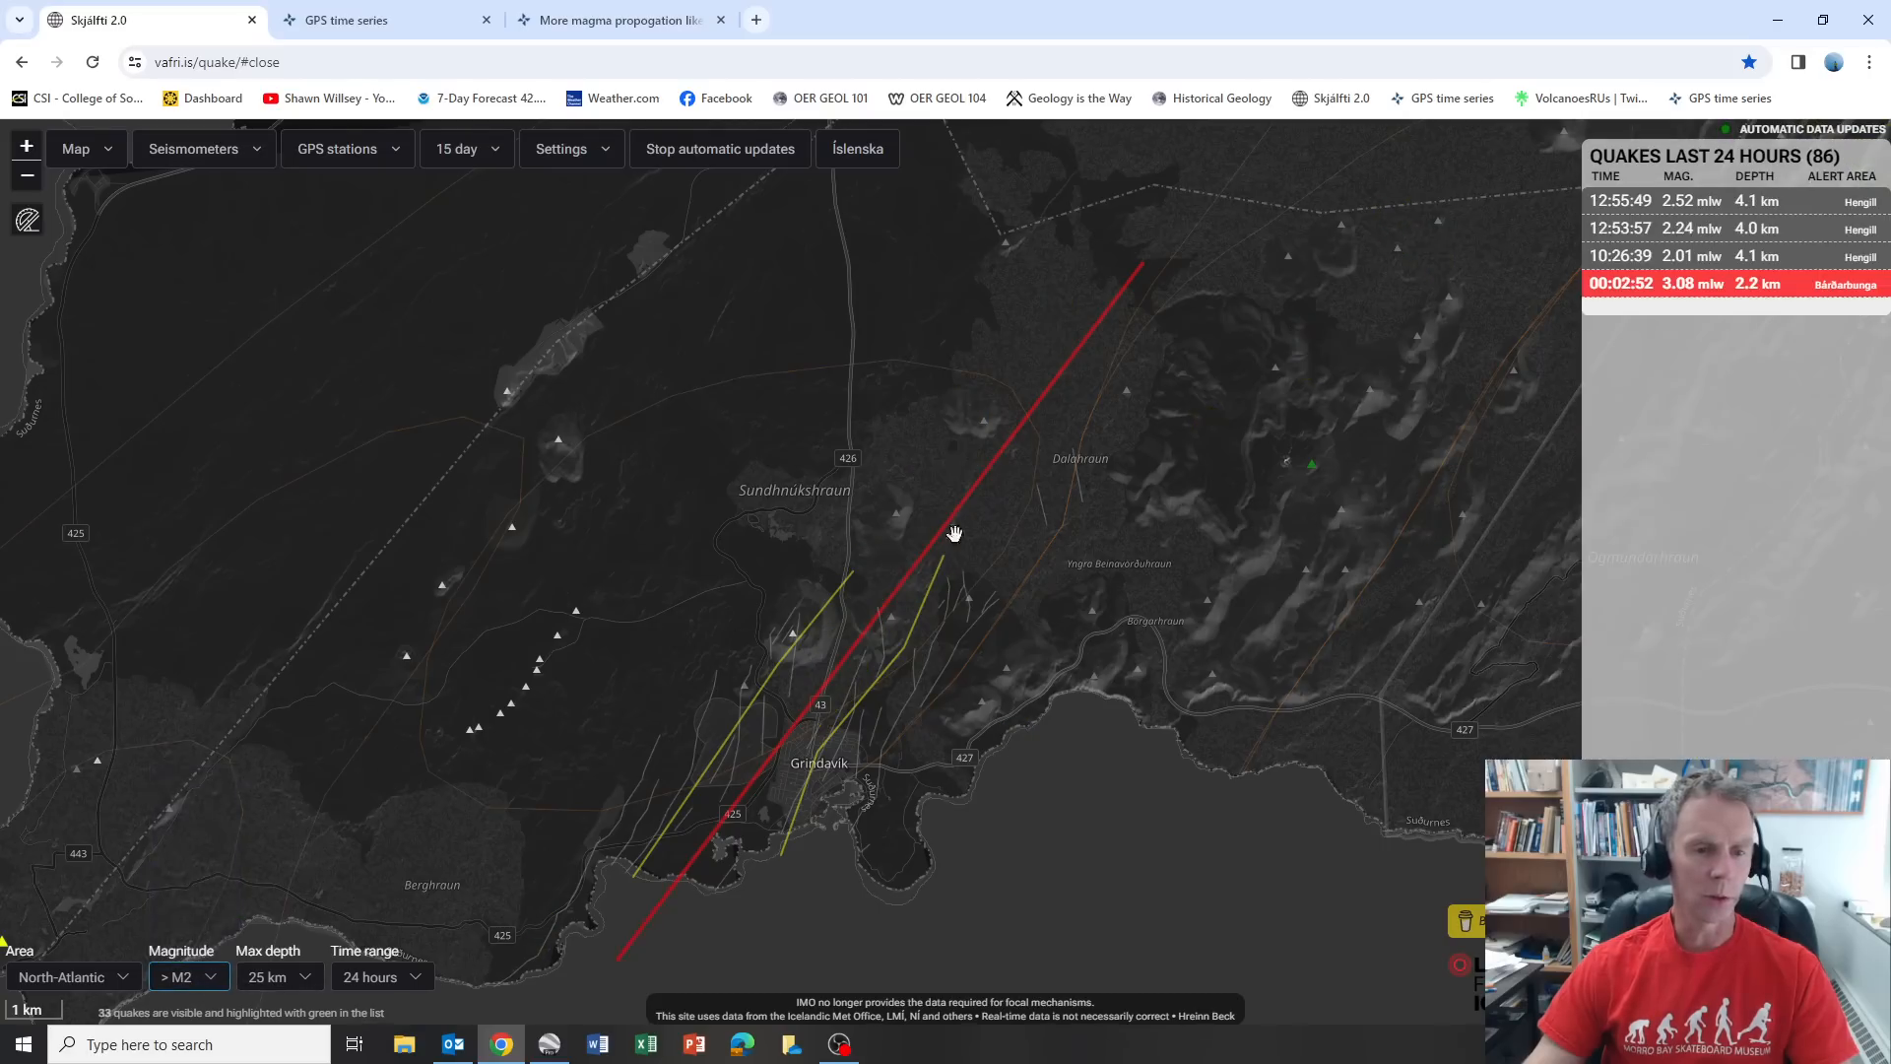
pyautogui.click(189, 977)
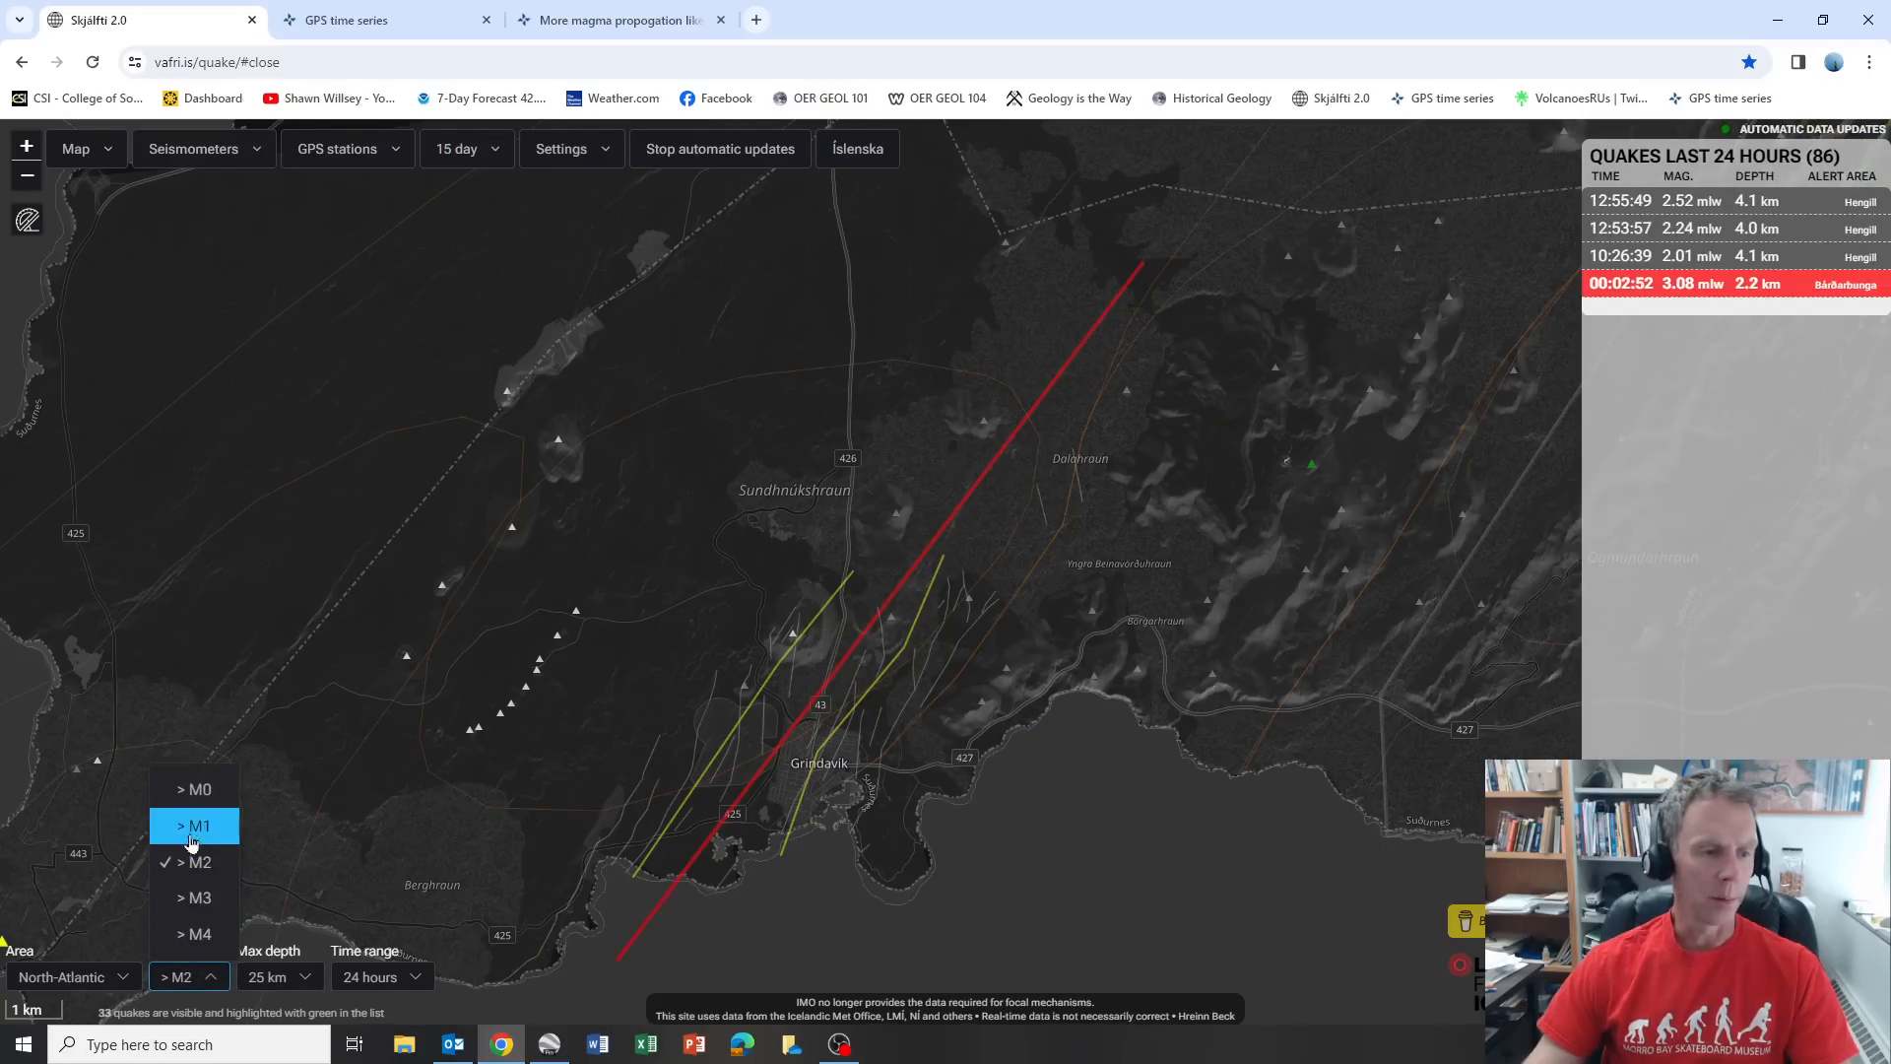
pyautogui.click(193, 826)
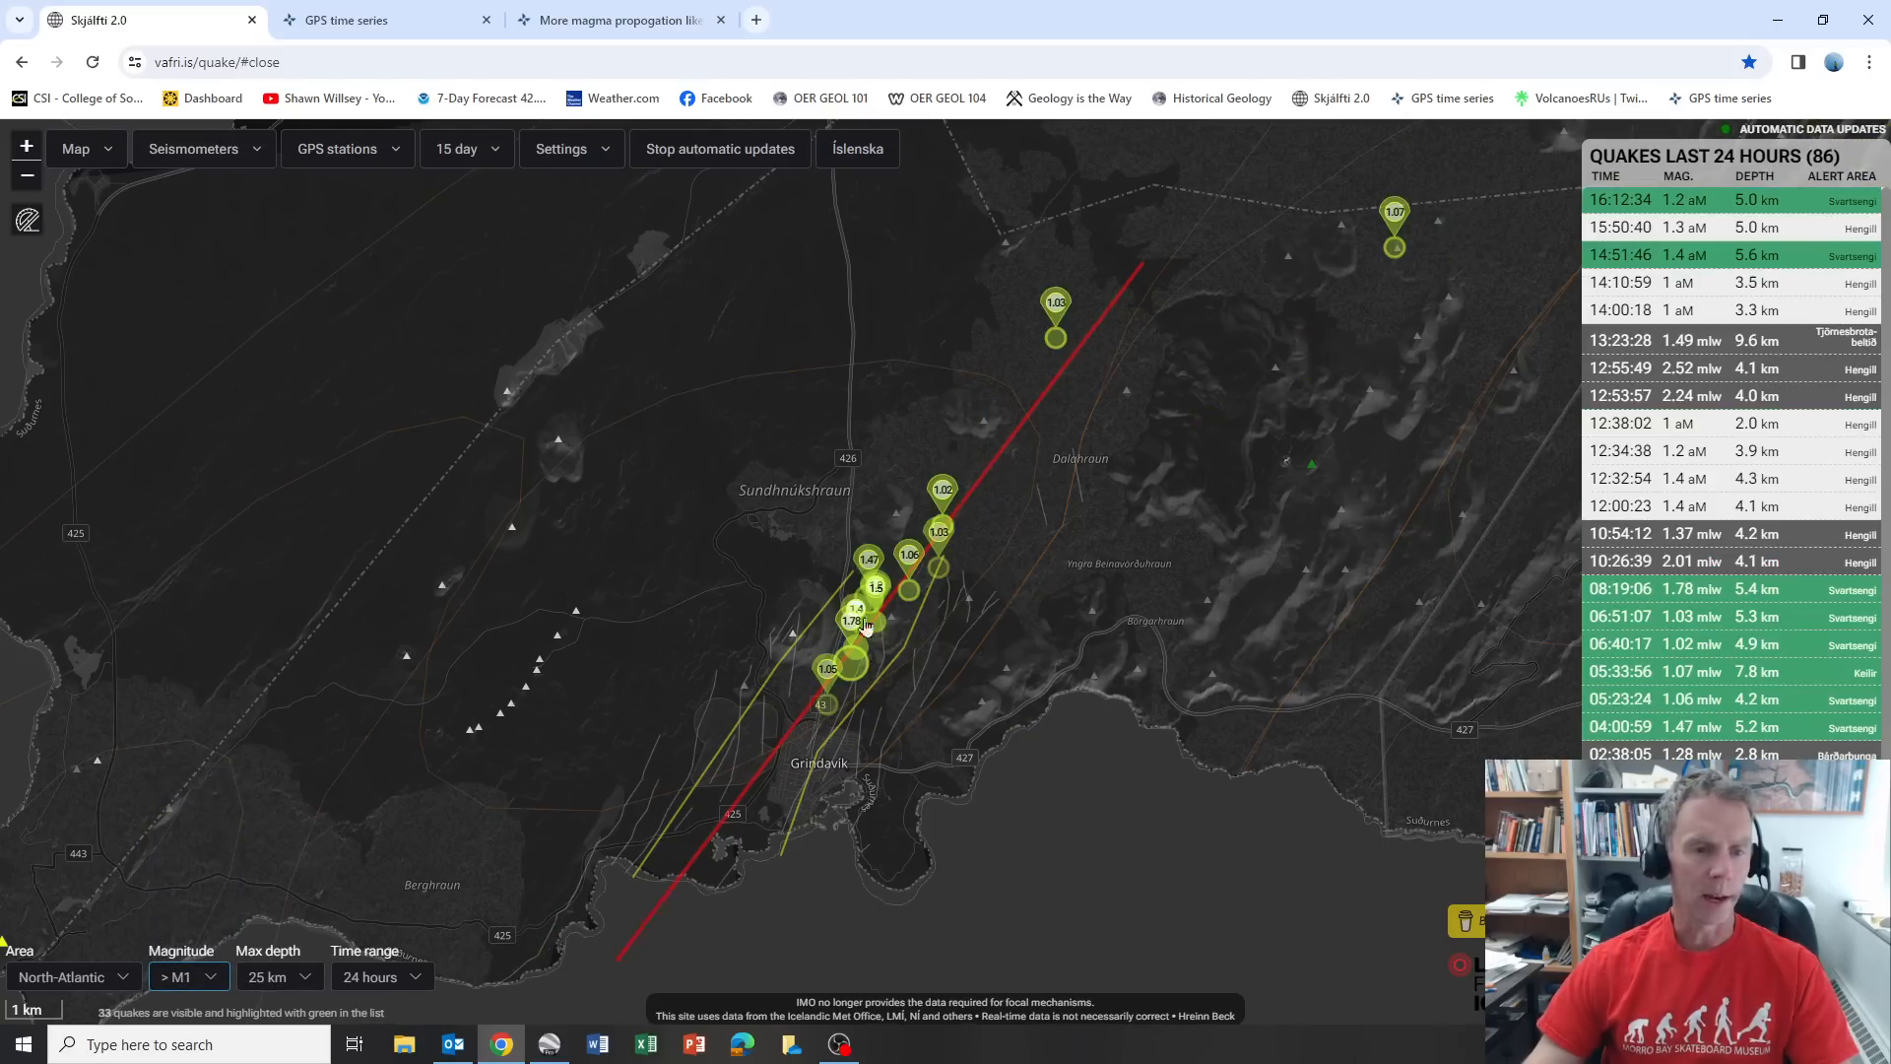
pyautogui.click(189, 976)
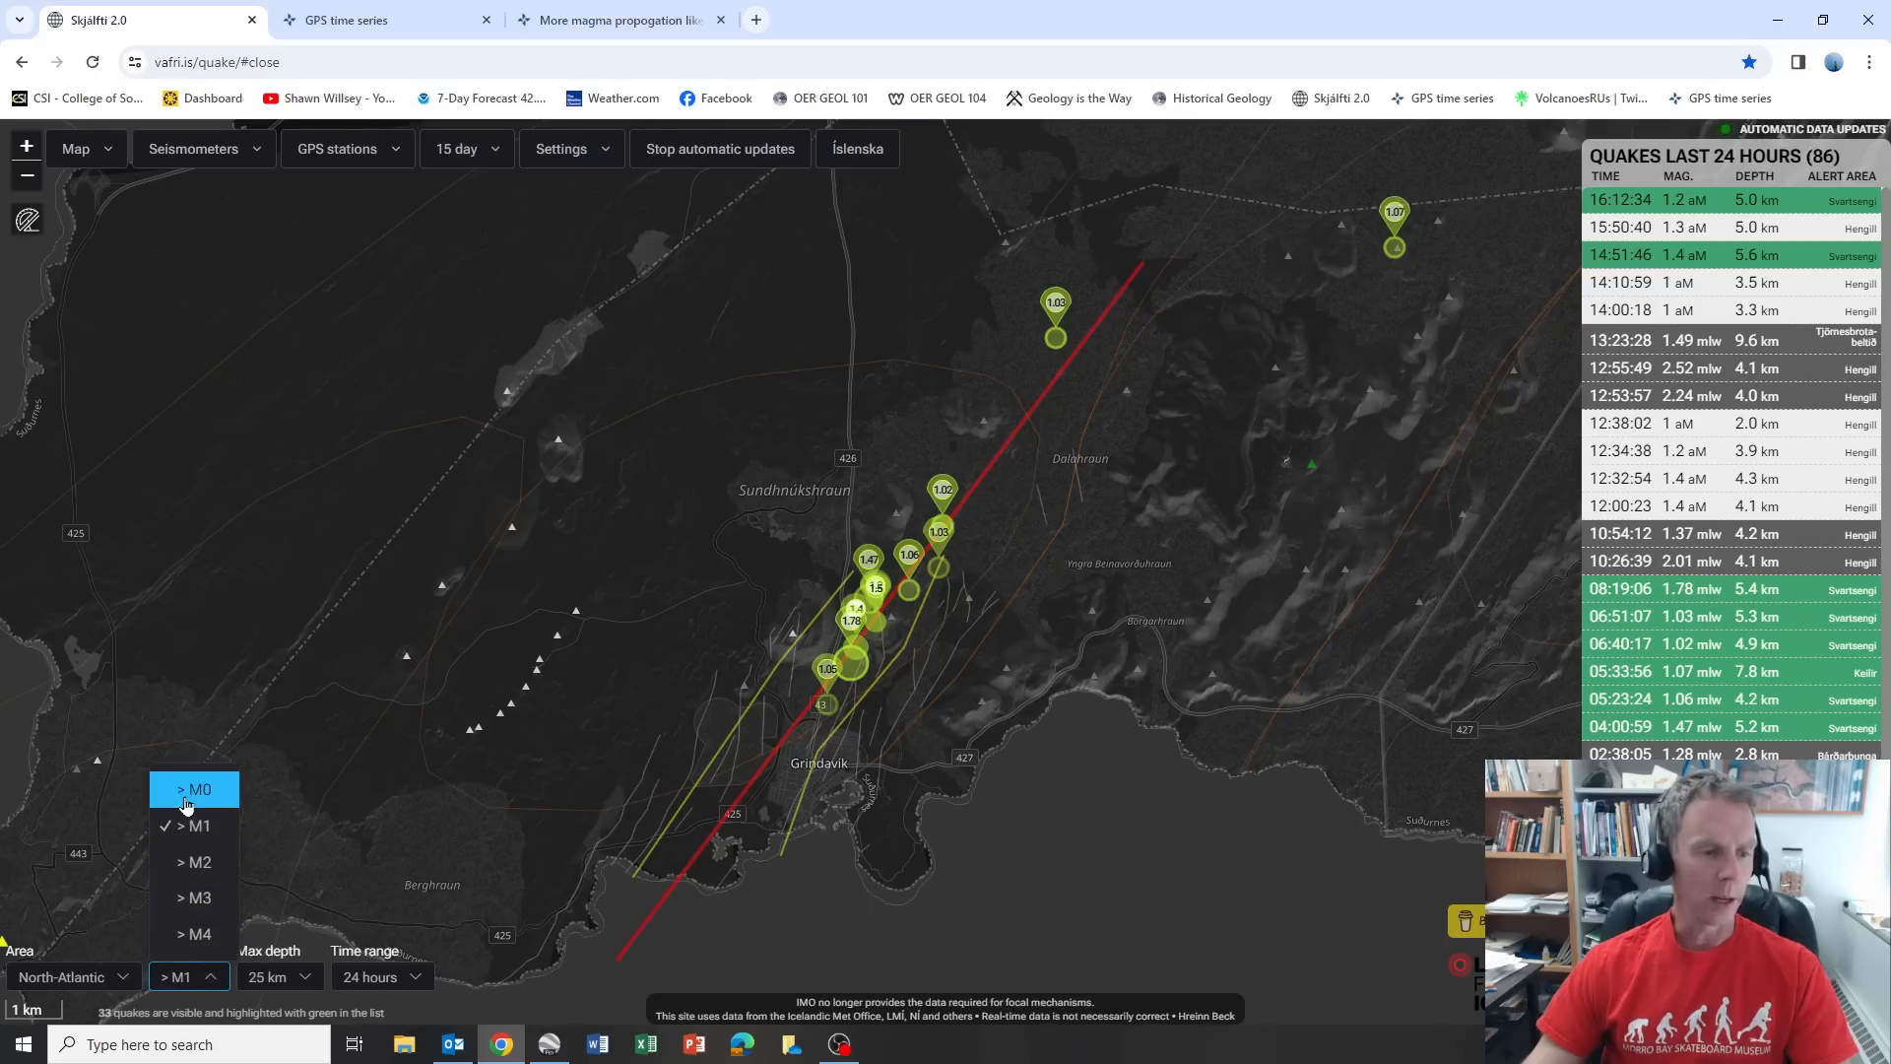
pyautogui.click(195, 789)
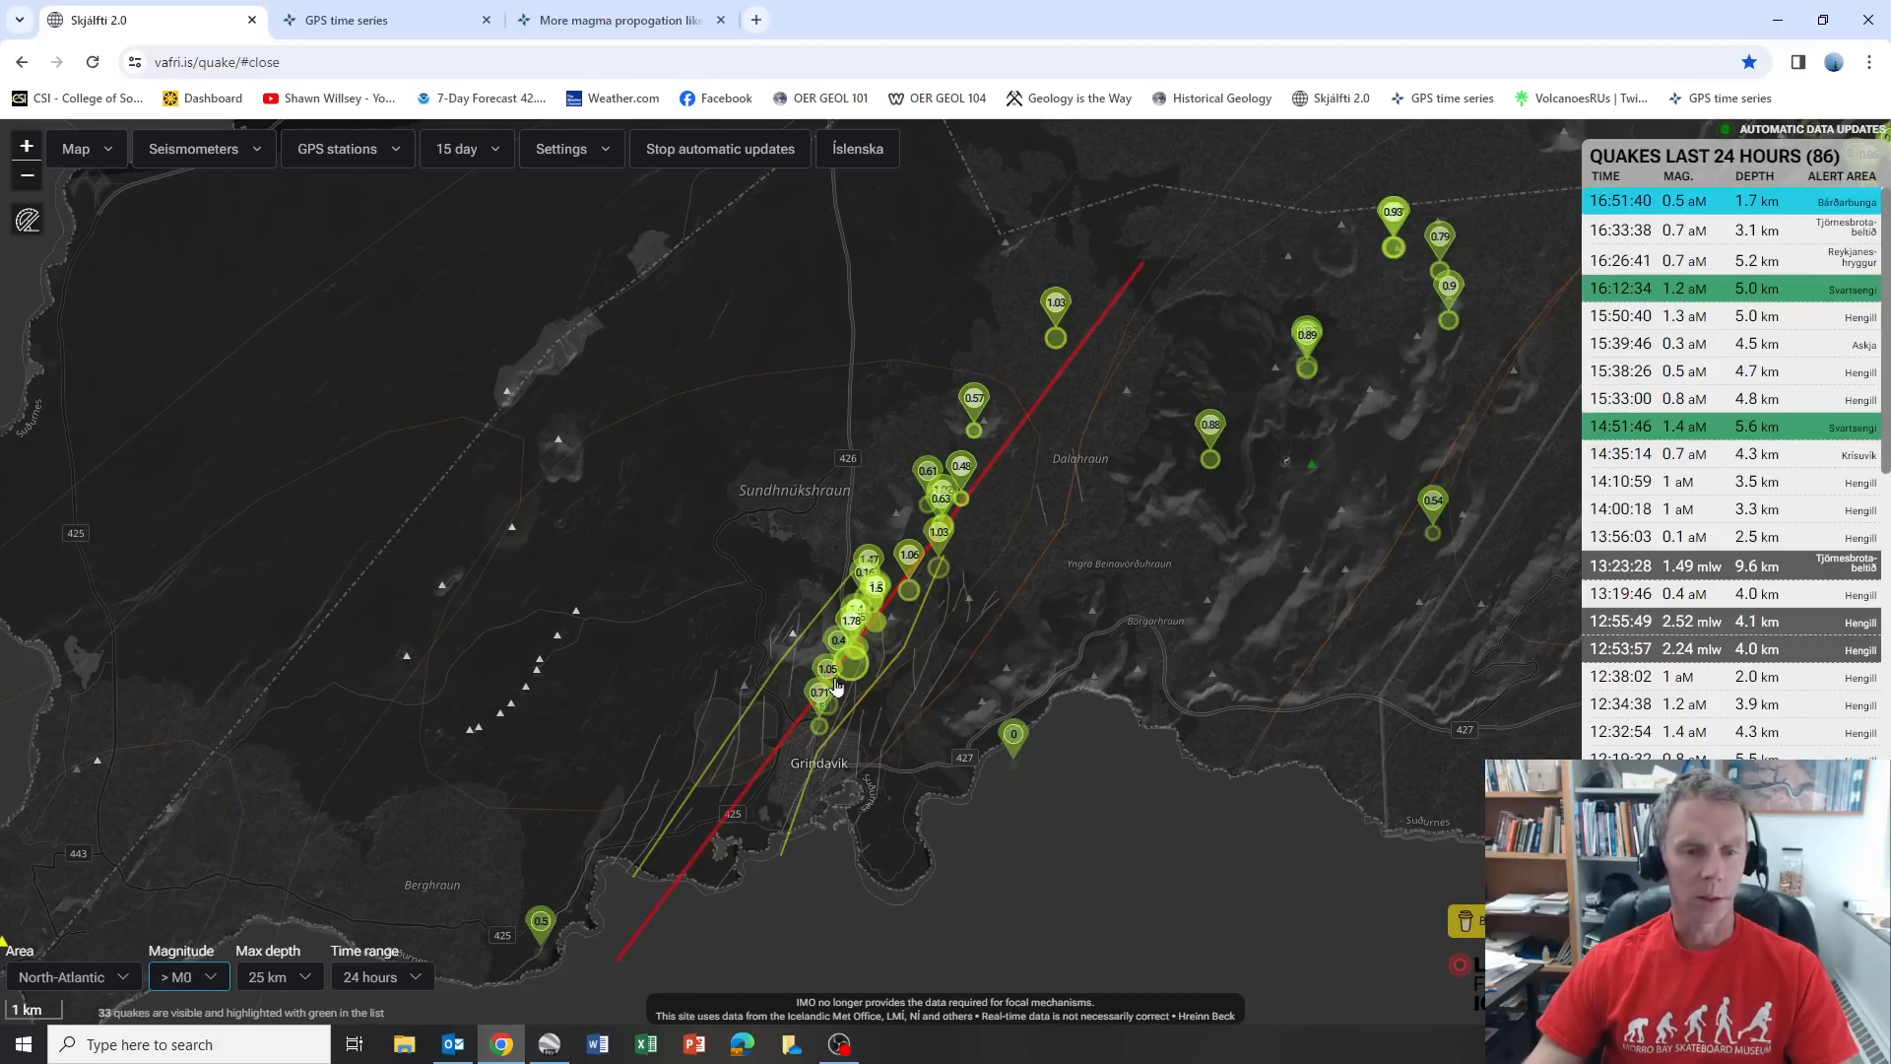
pyautogui.moveTo(679, 914)
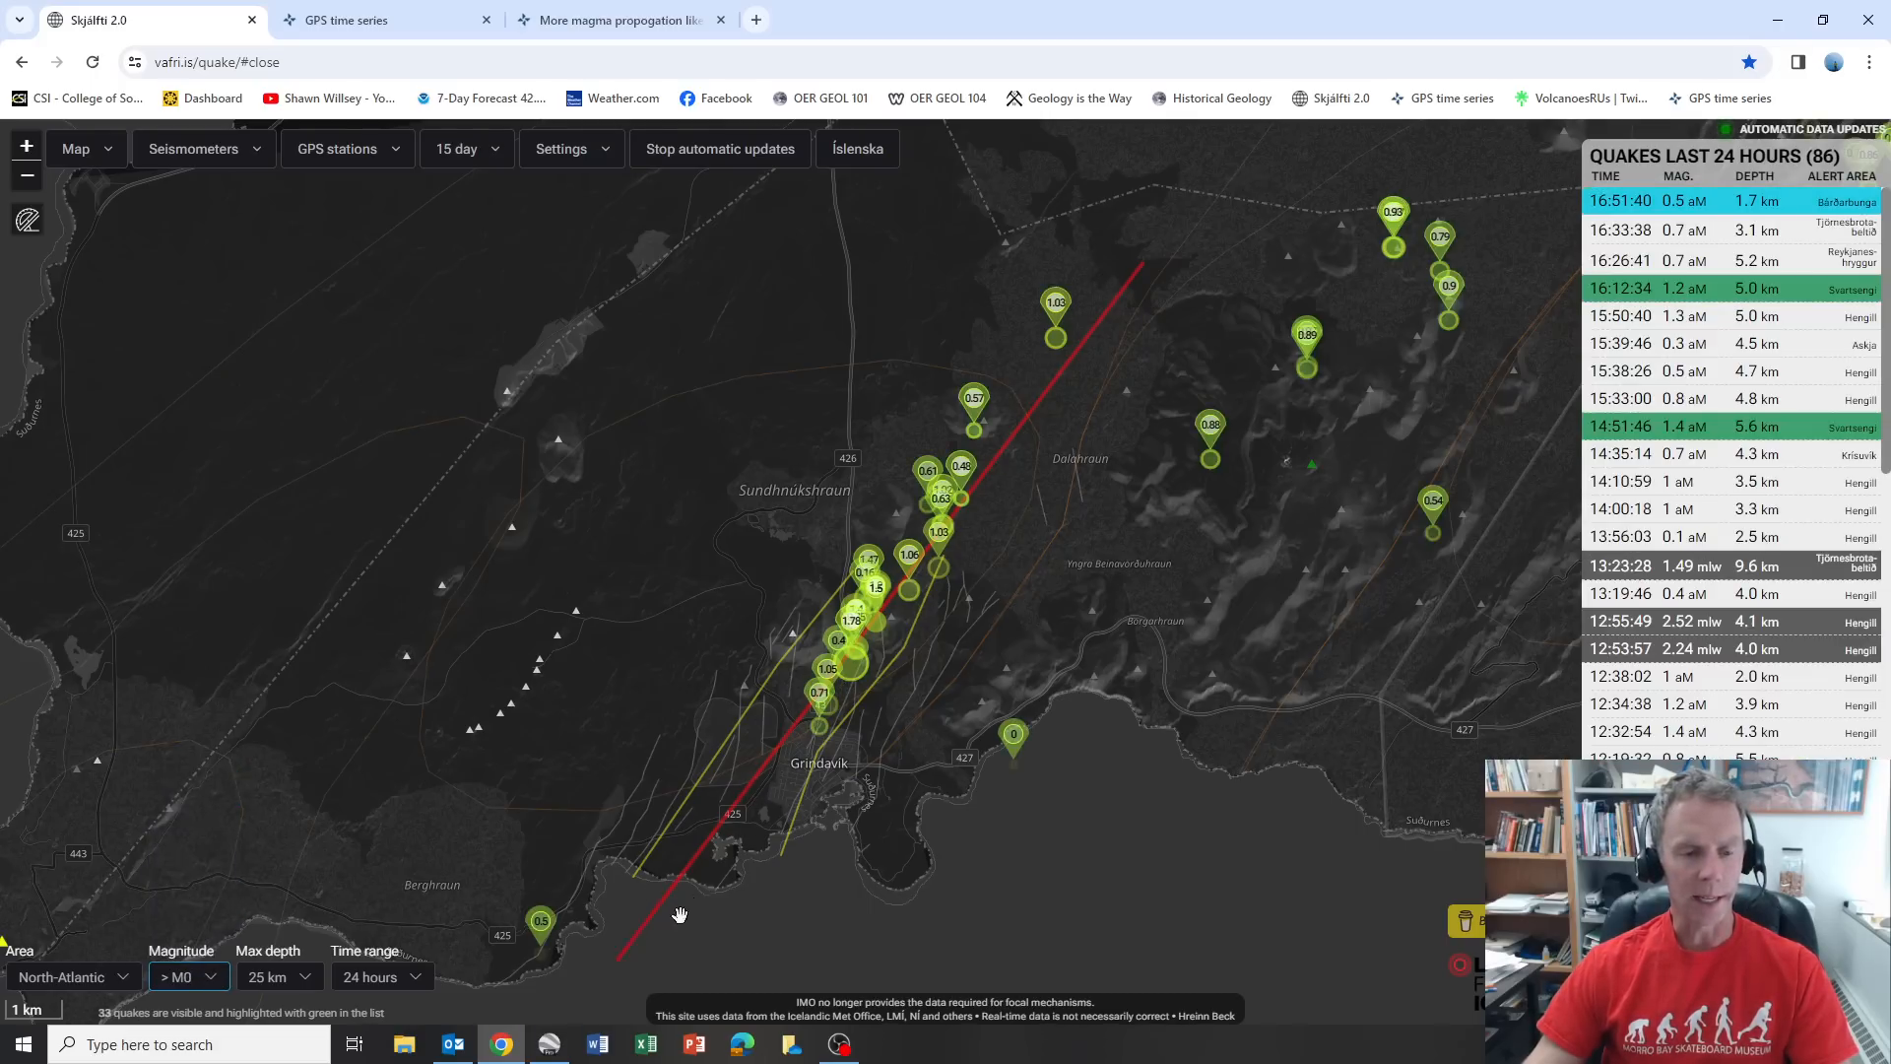
pyautogui.moveTo(741, 810)
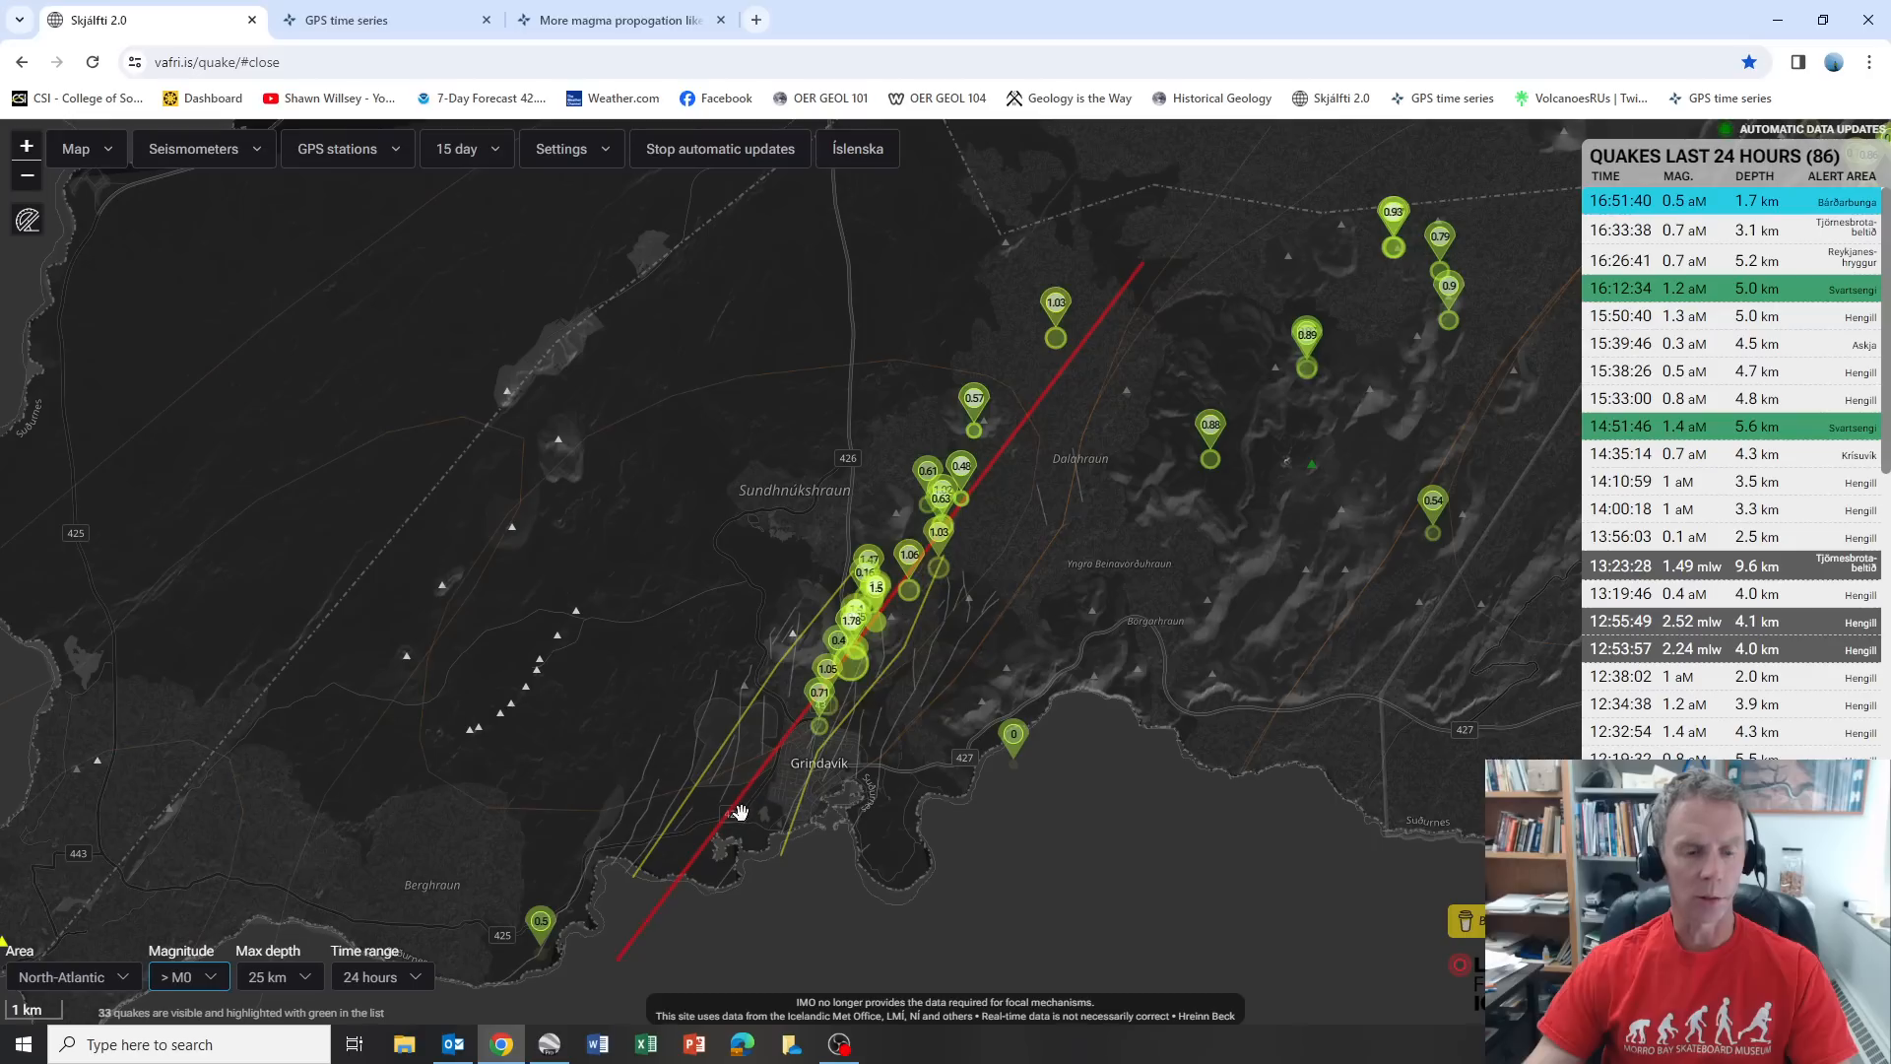
pyautogui.moveTo(858, 636)
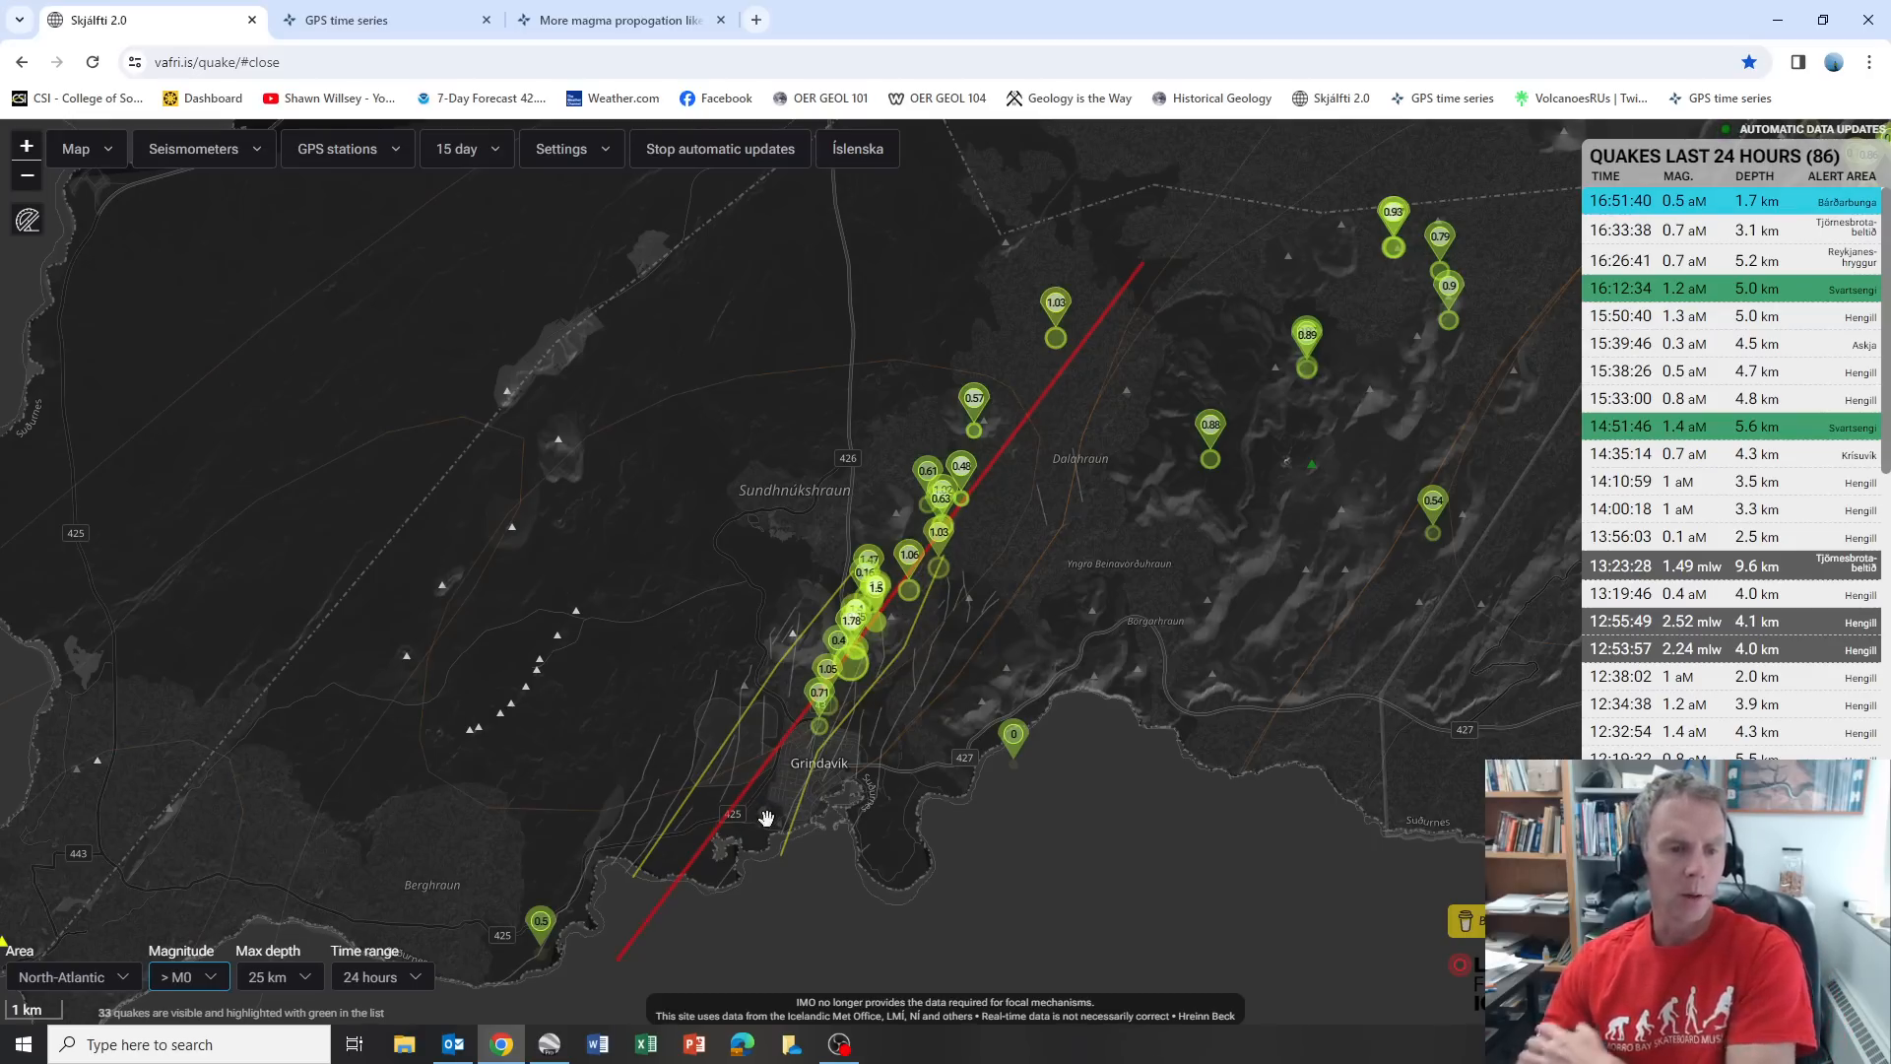
pyautogui.moveTo(780, 792)
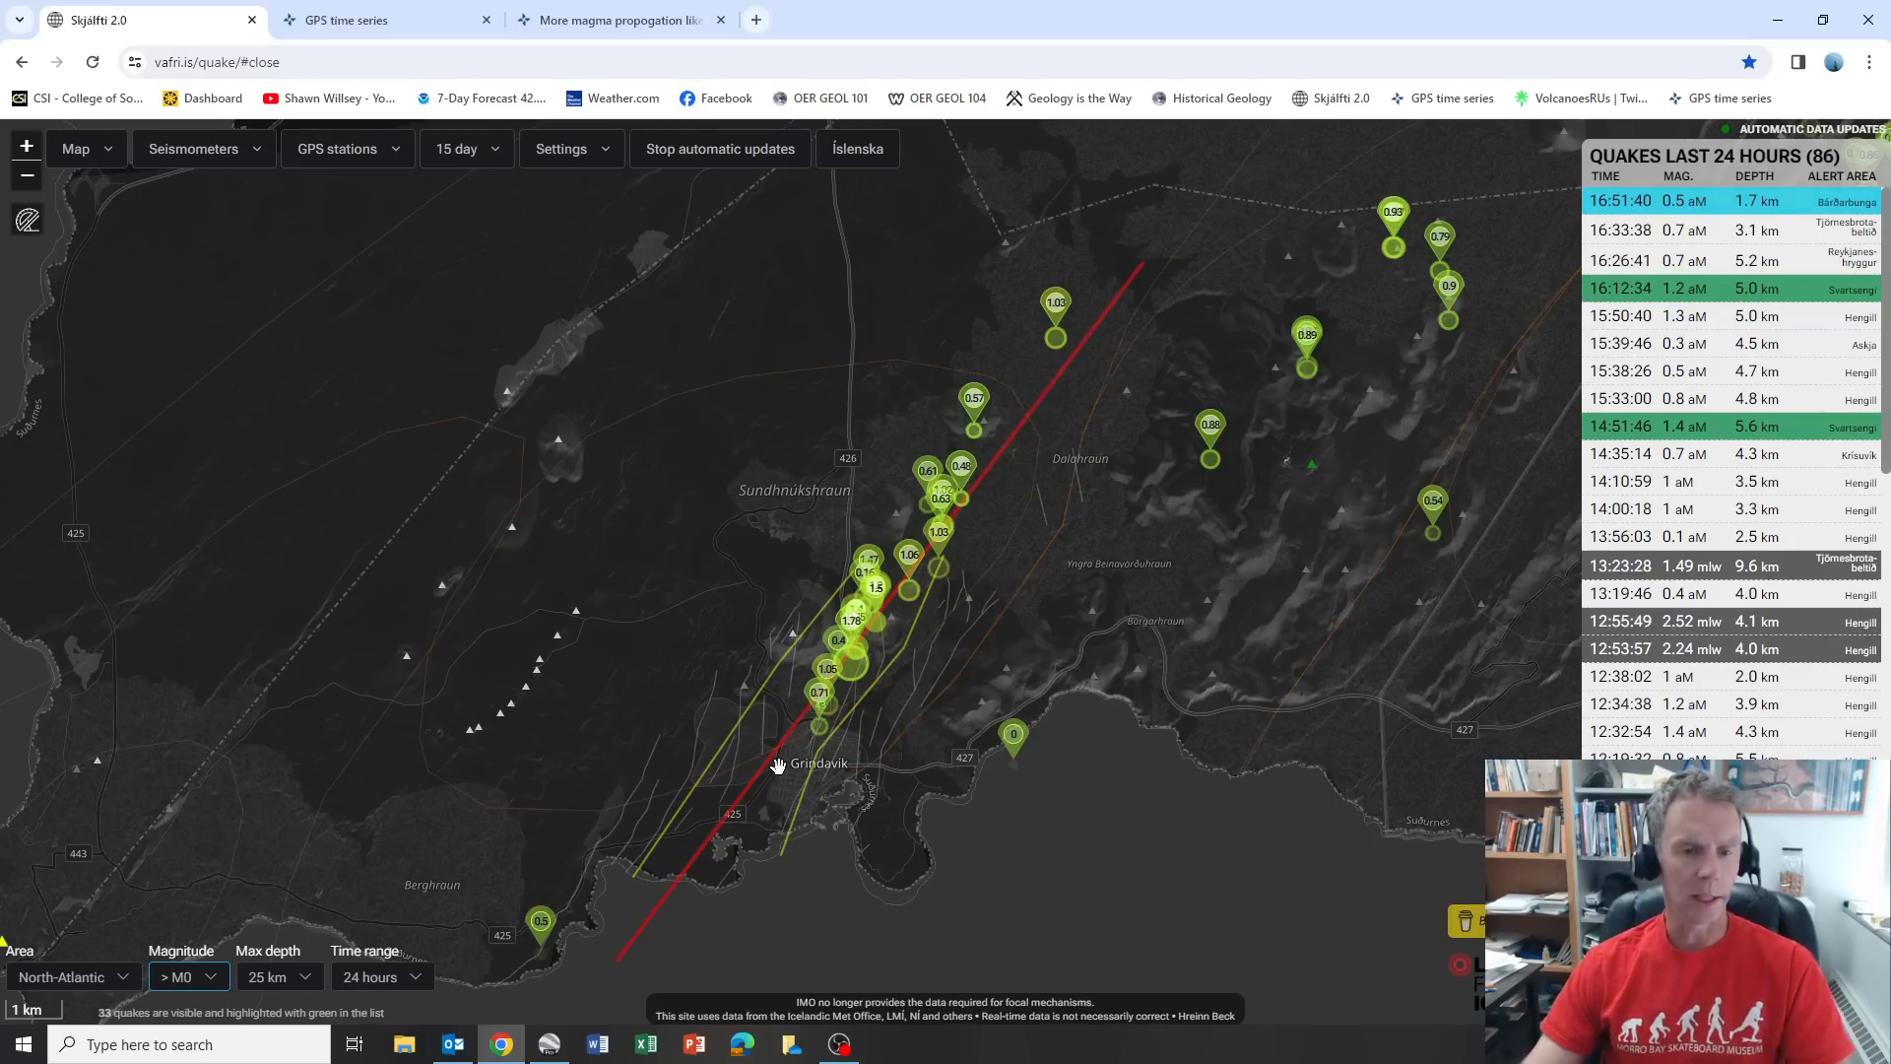
pyautogui.moveTo(799, 705)
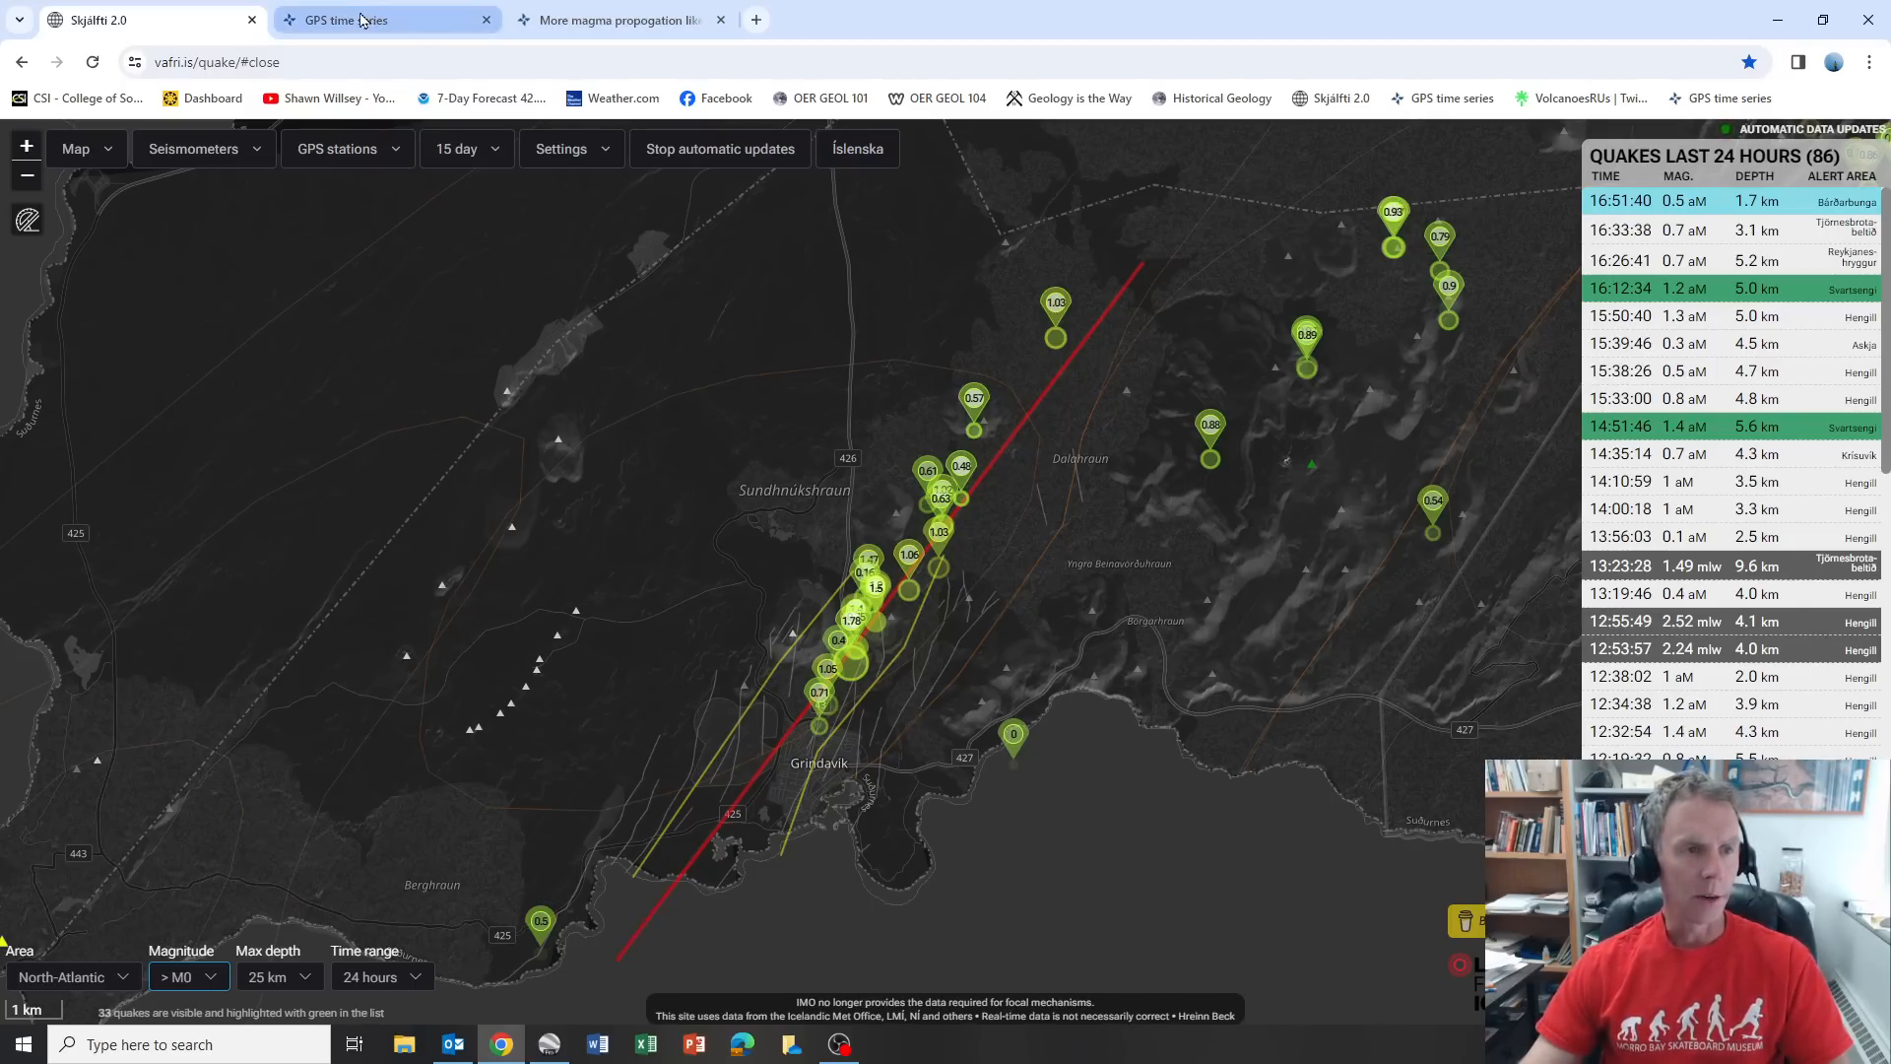
# Scroll the GPS time series page to the Svartsengi (SENG) plots and zoom in.
pyautogui.click(355, 19)
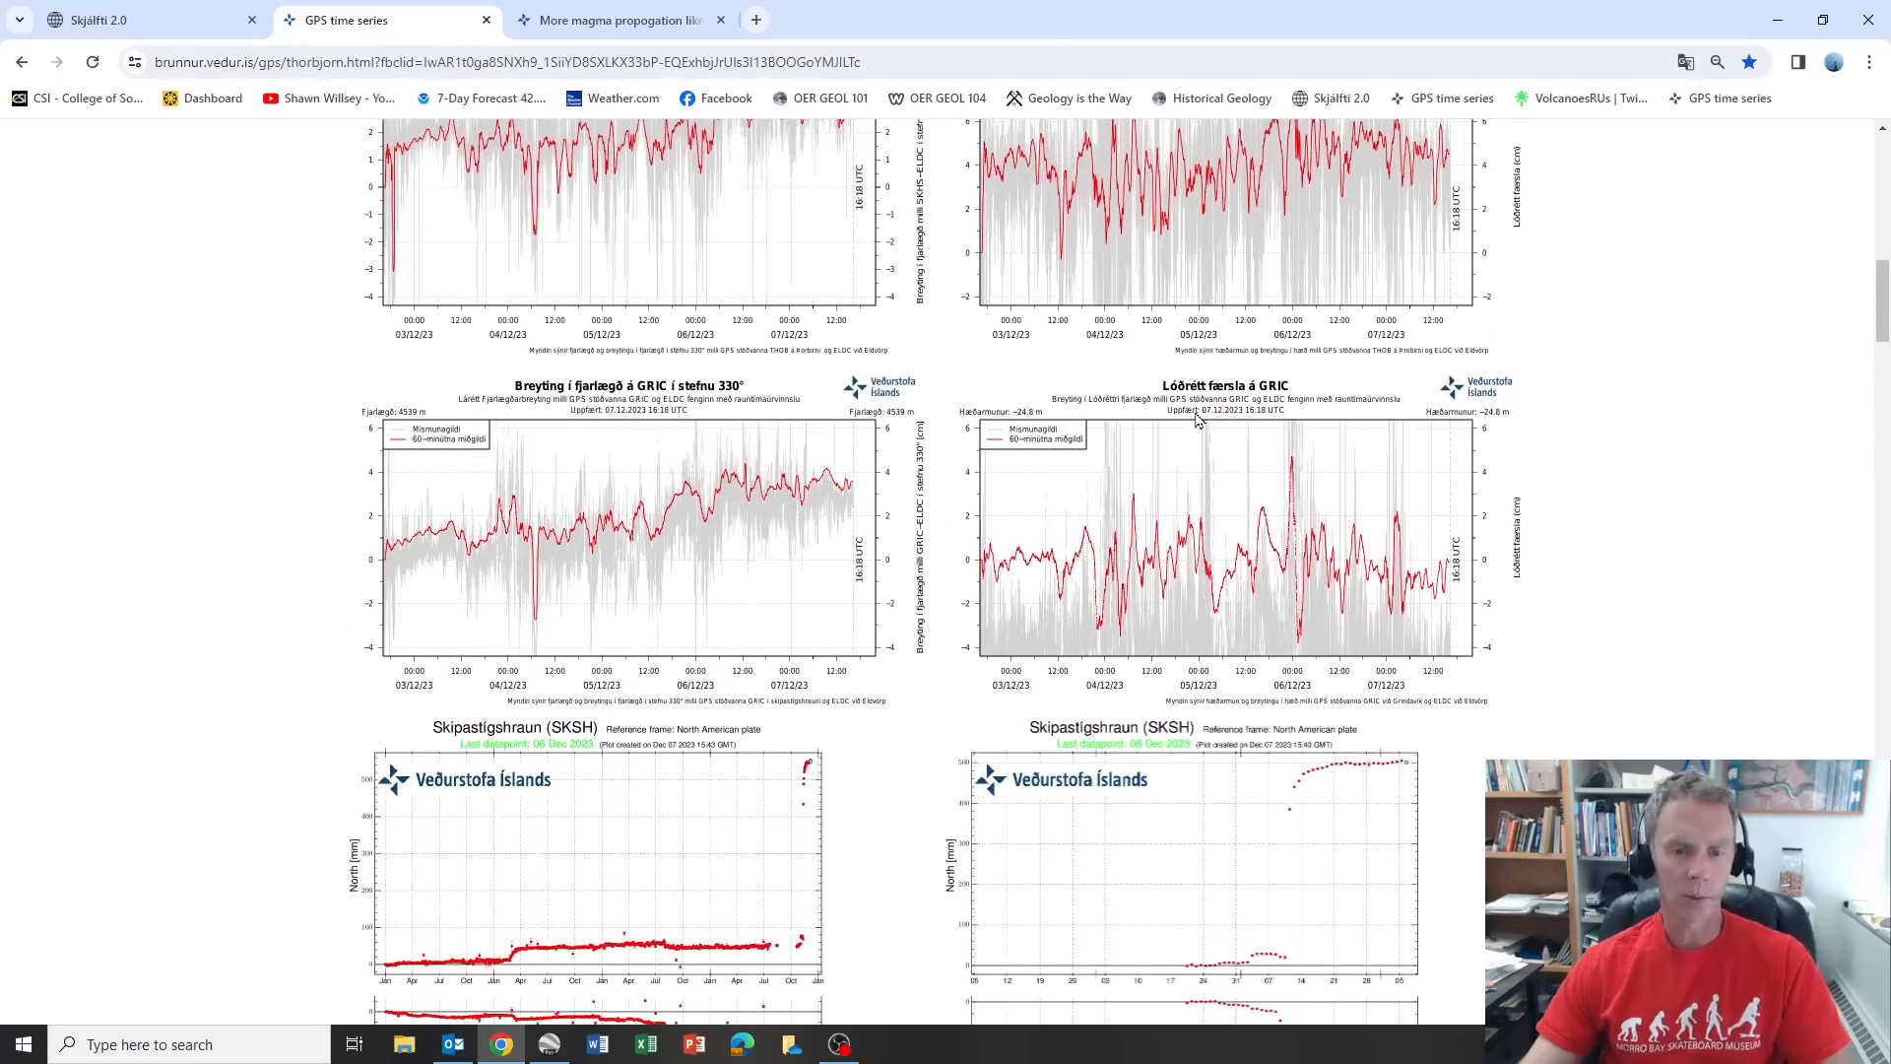
pyautogui.scroll(-3)
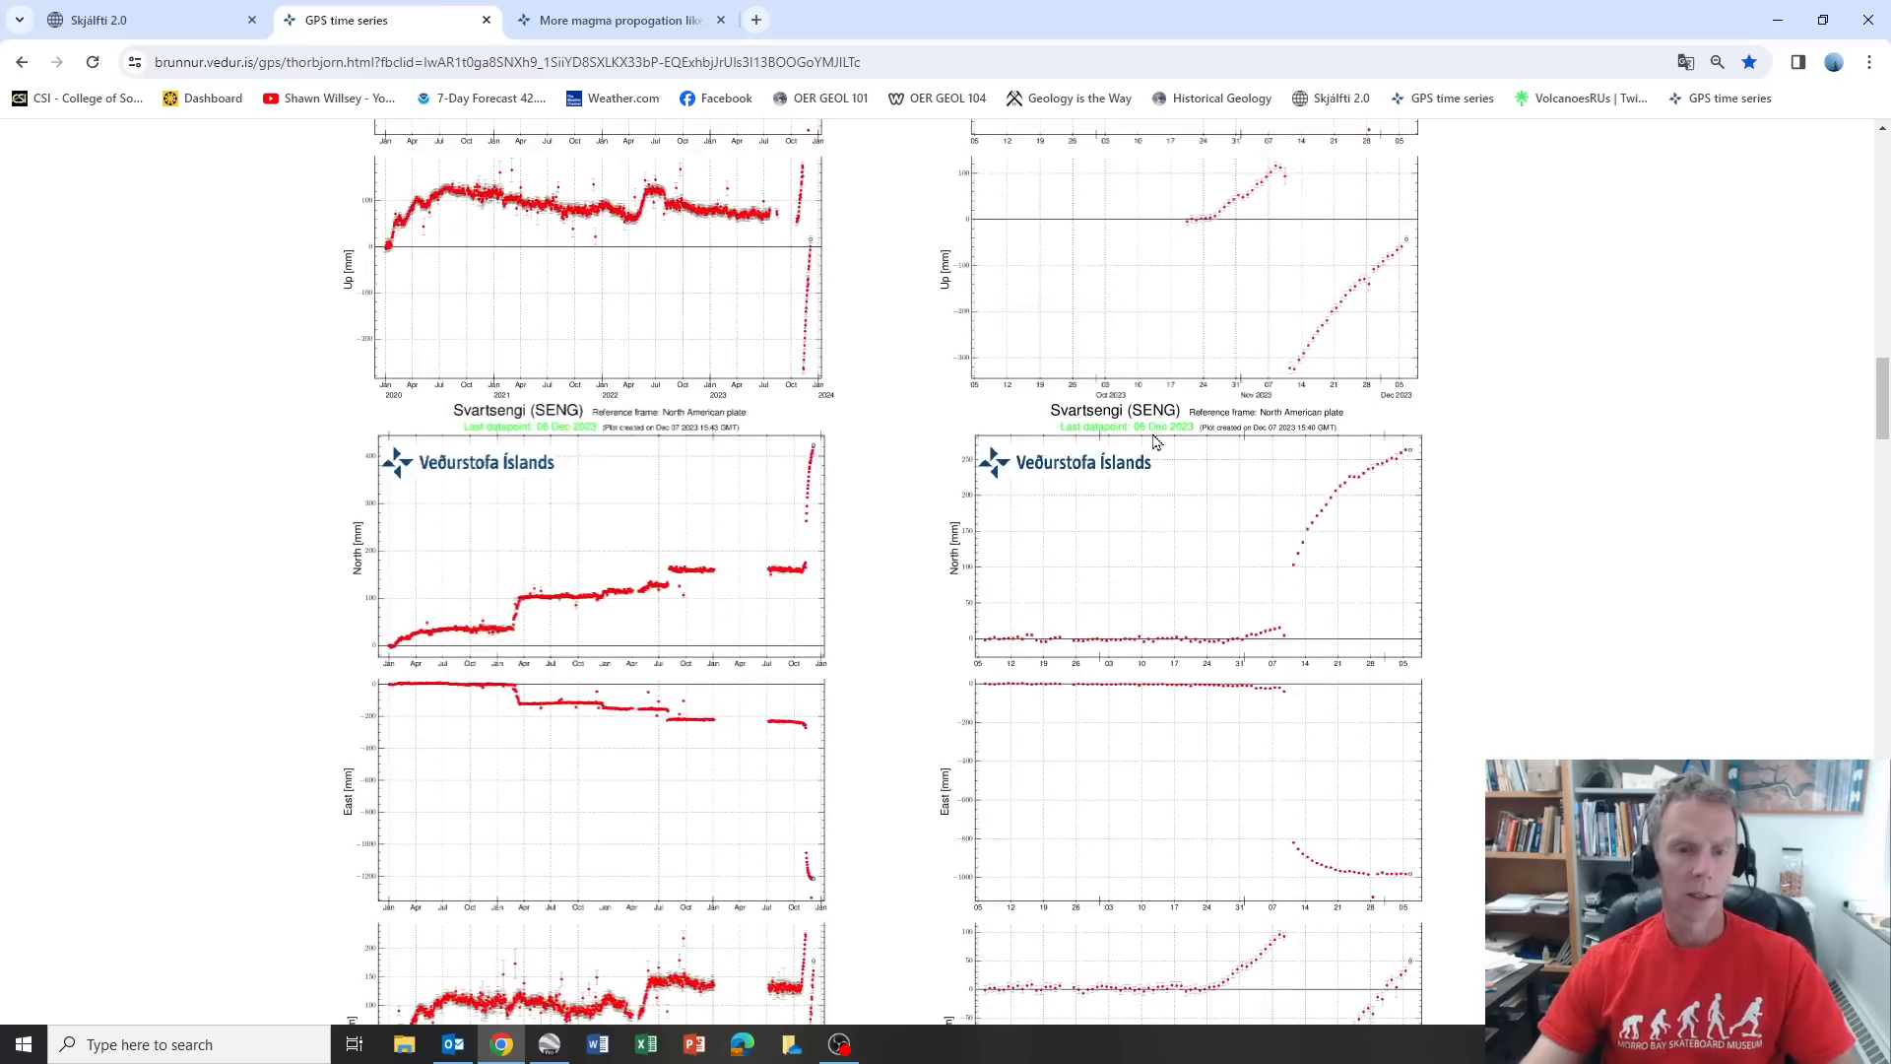
pyautogui.scroll(-3)
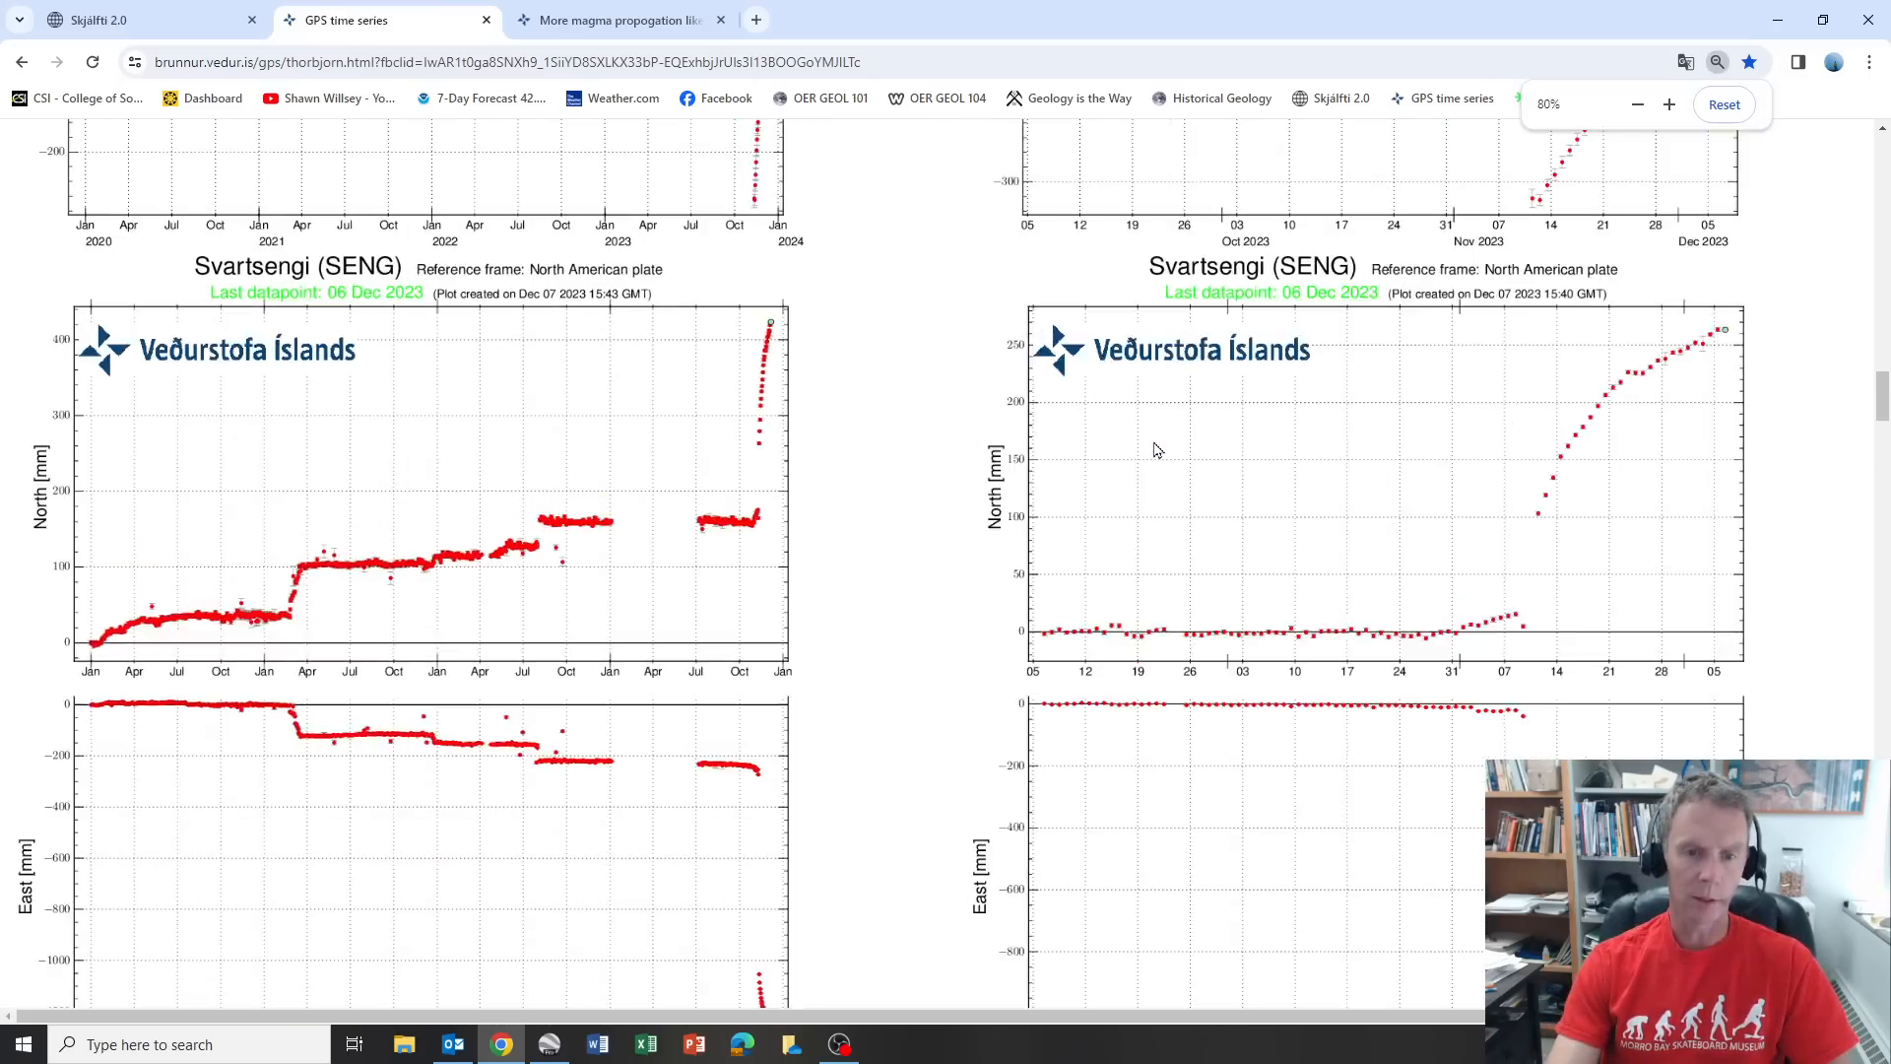
pyautogui.click(1669, 103)
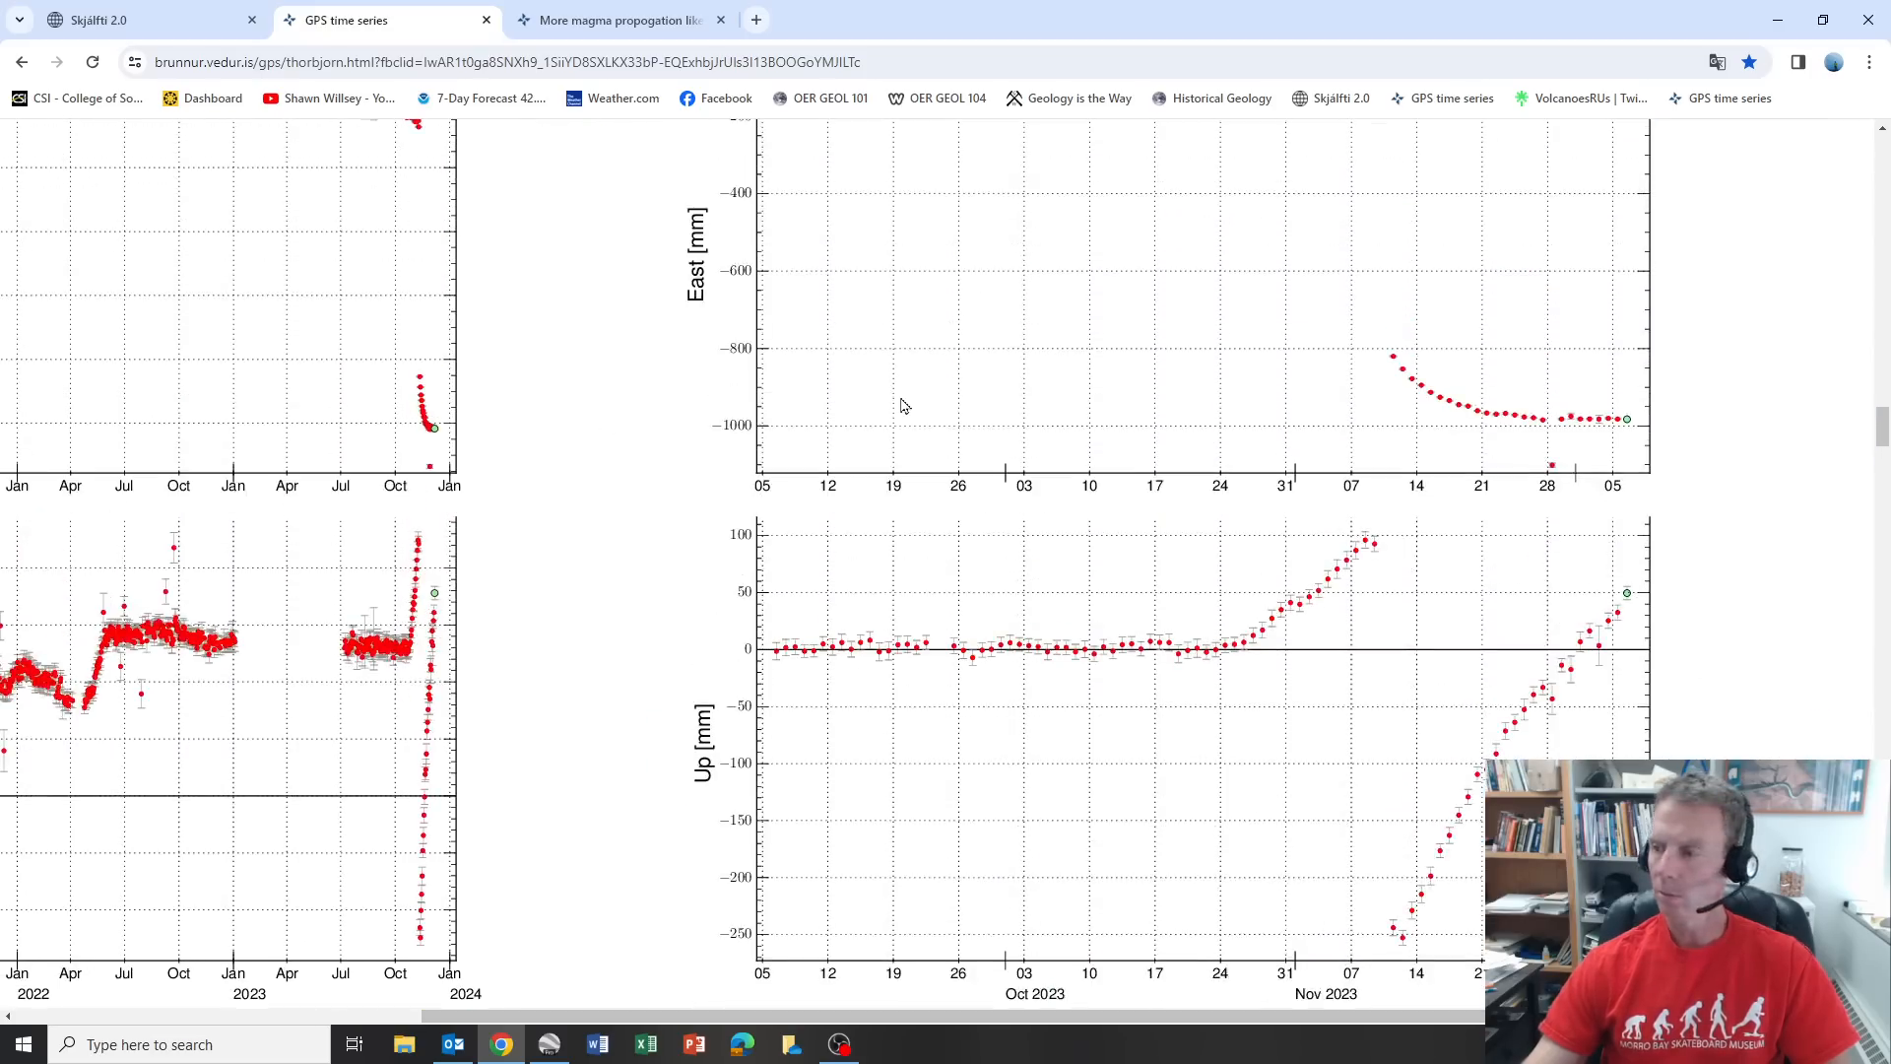
pyautogui.scroll(-3)
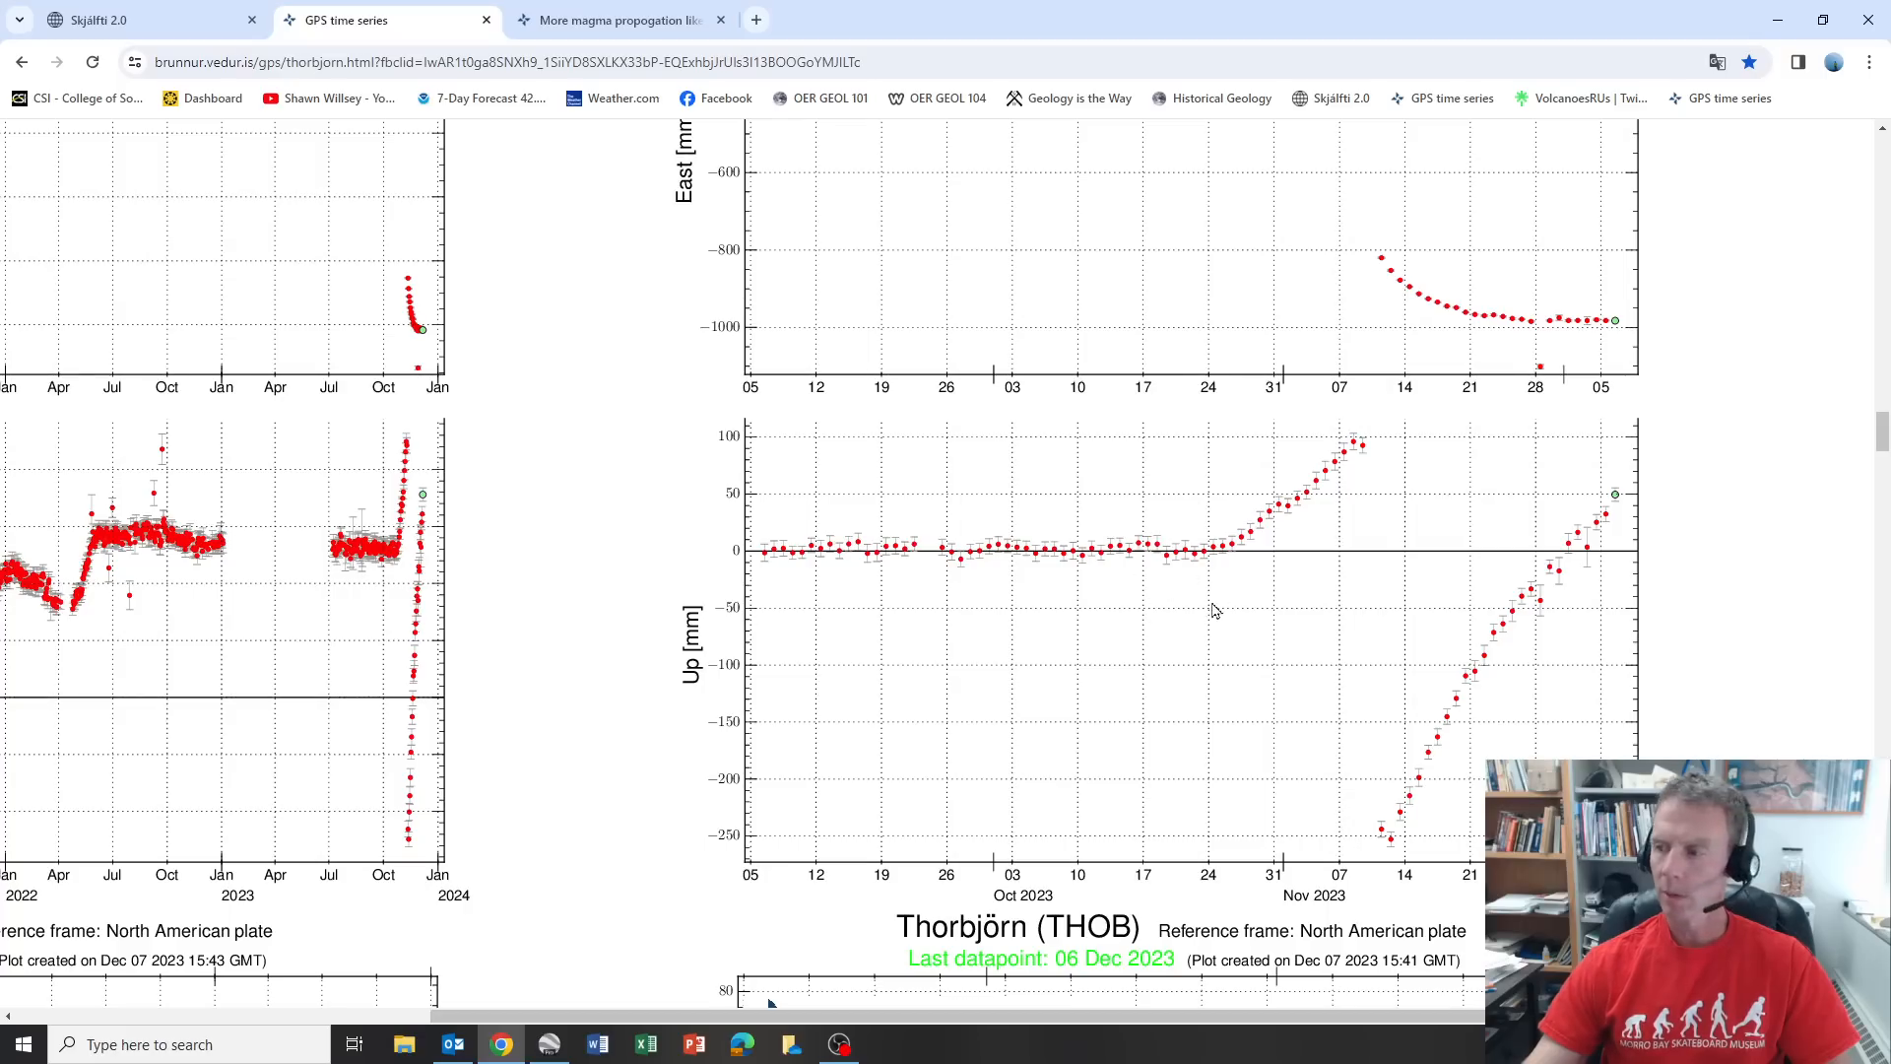
pyautogui.scroll(-3)
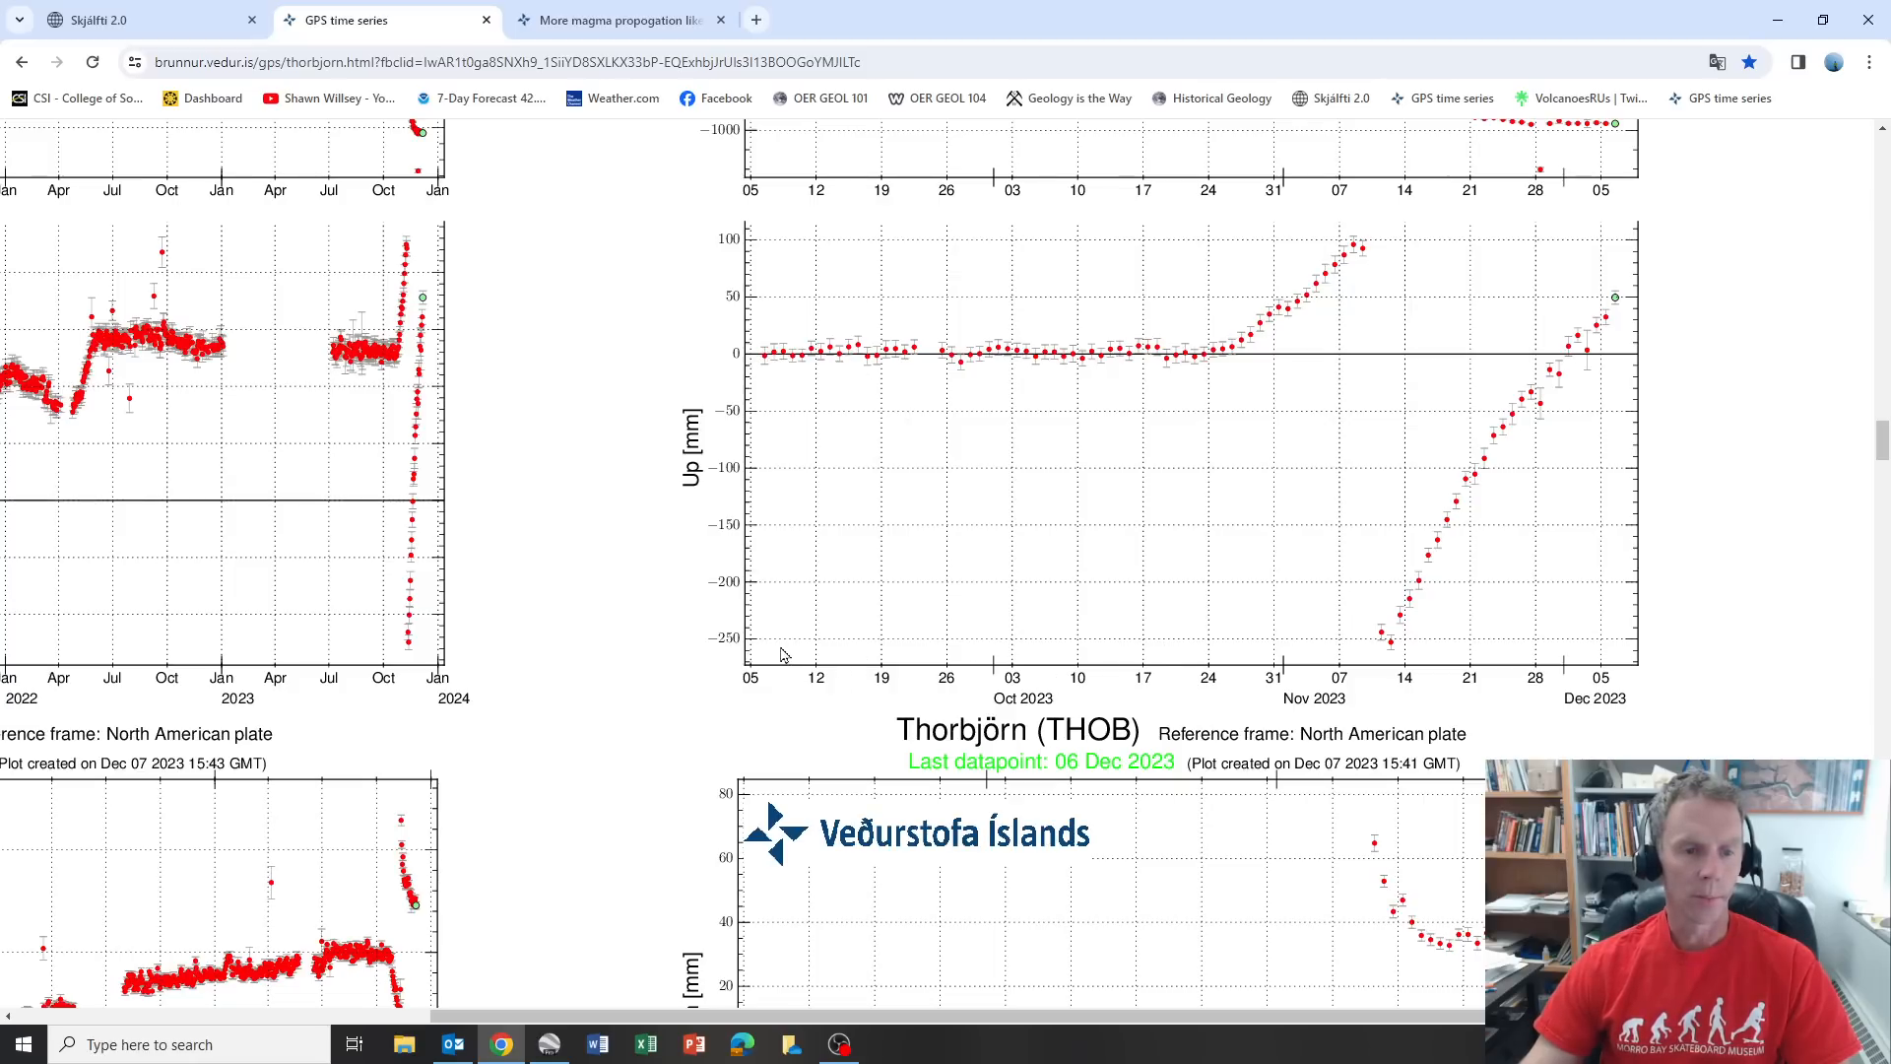
pyautogui.moveTo(958, 675)
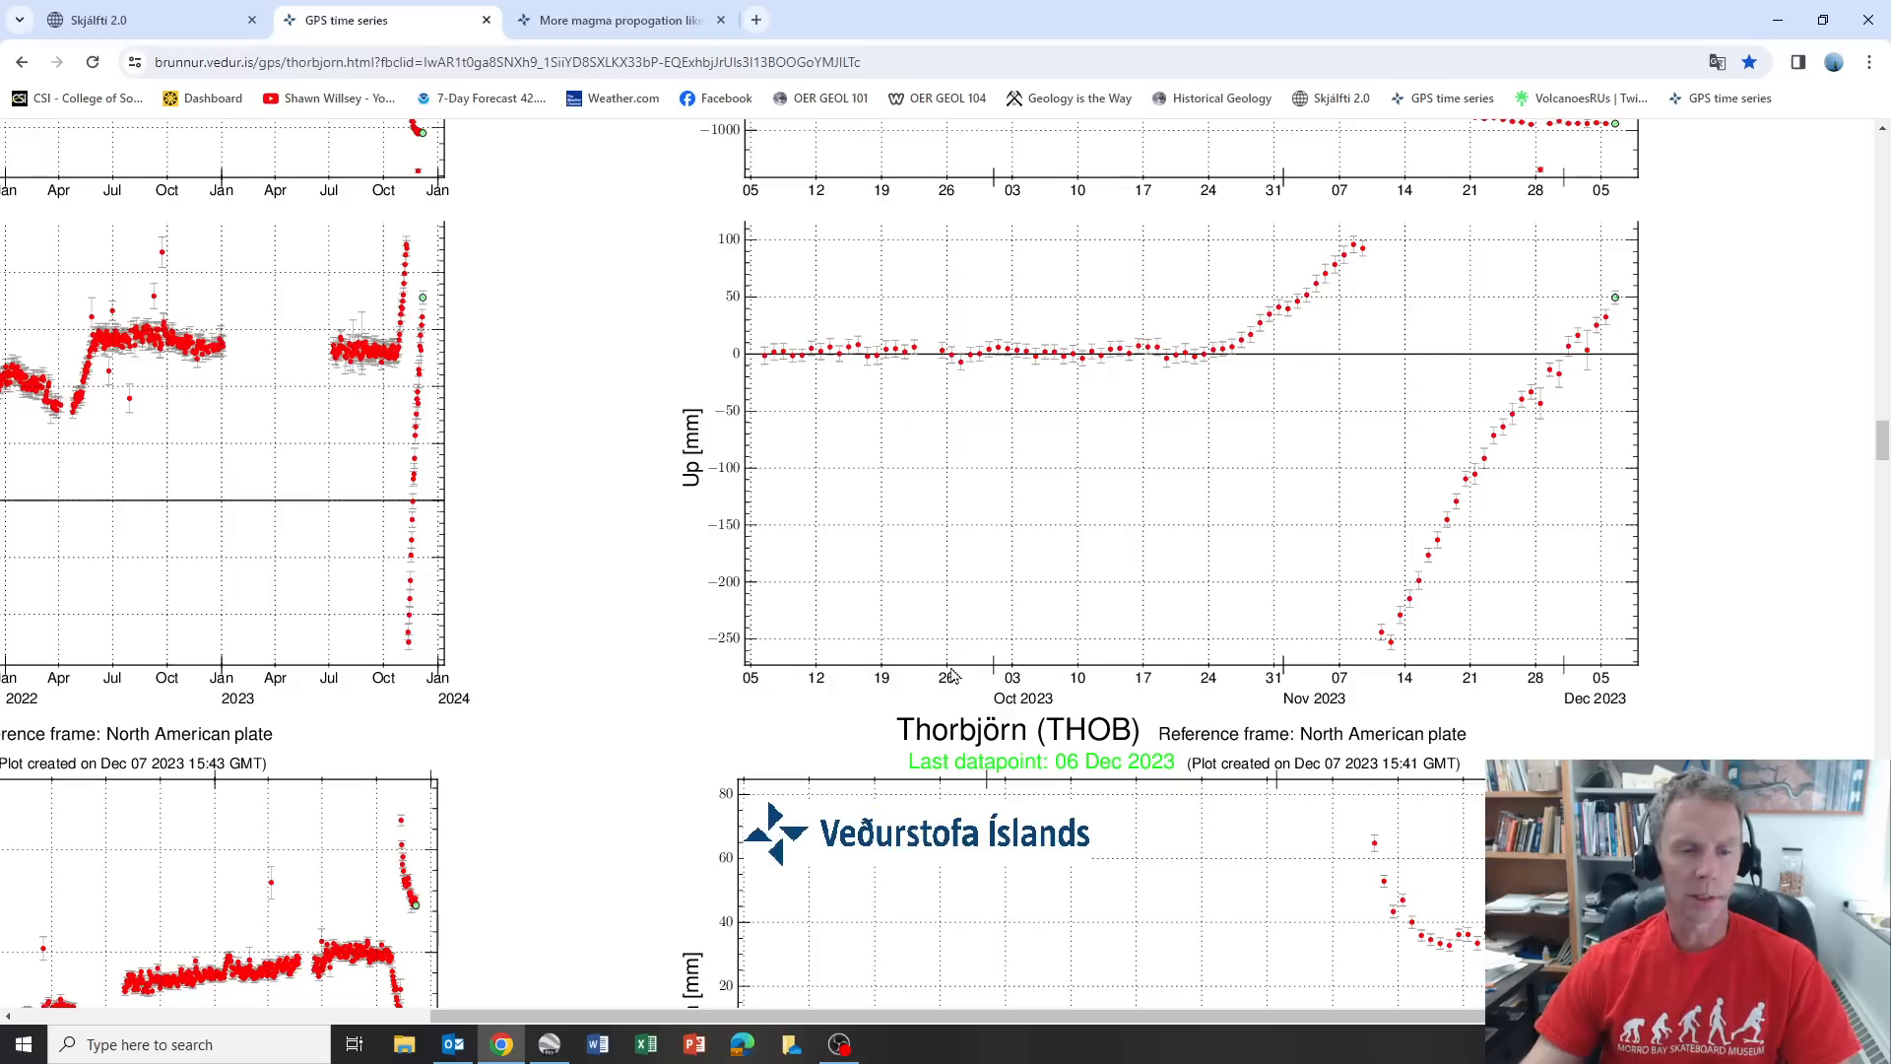
pyautogui.moveTo(1353, 669)
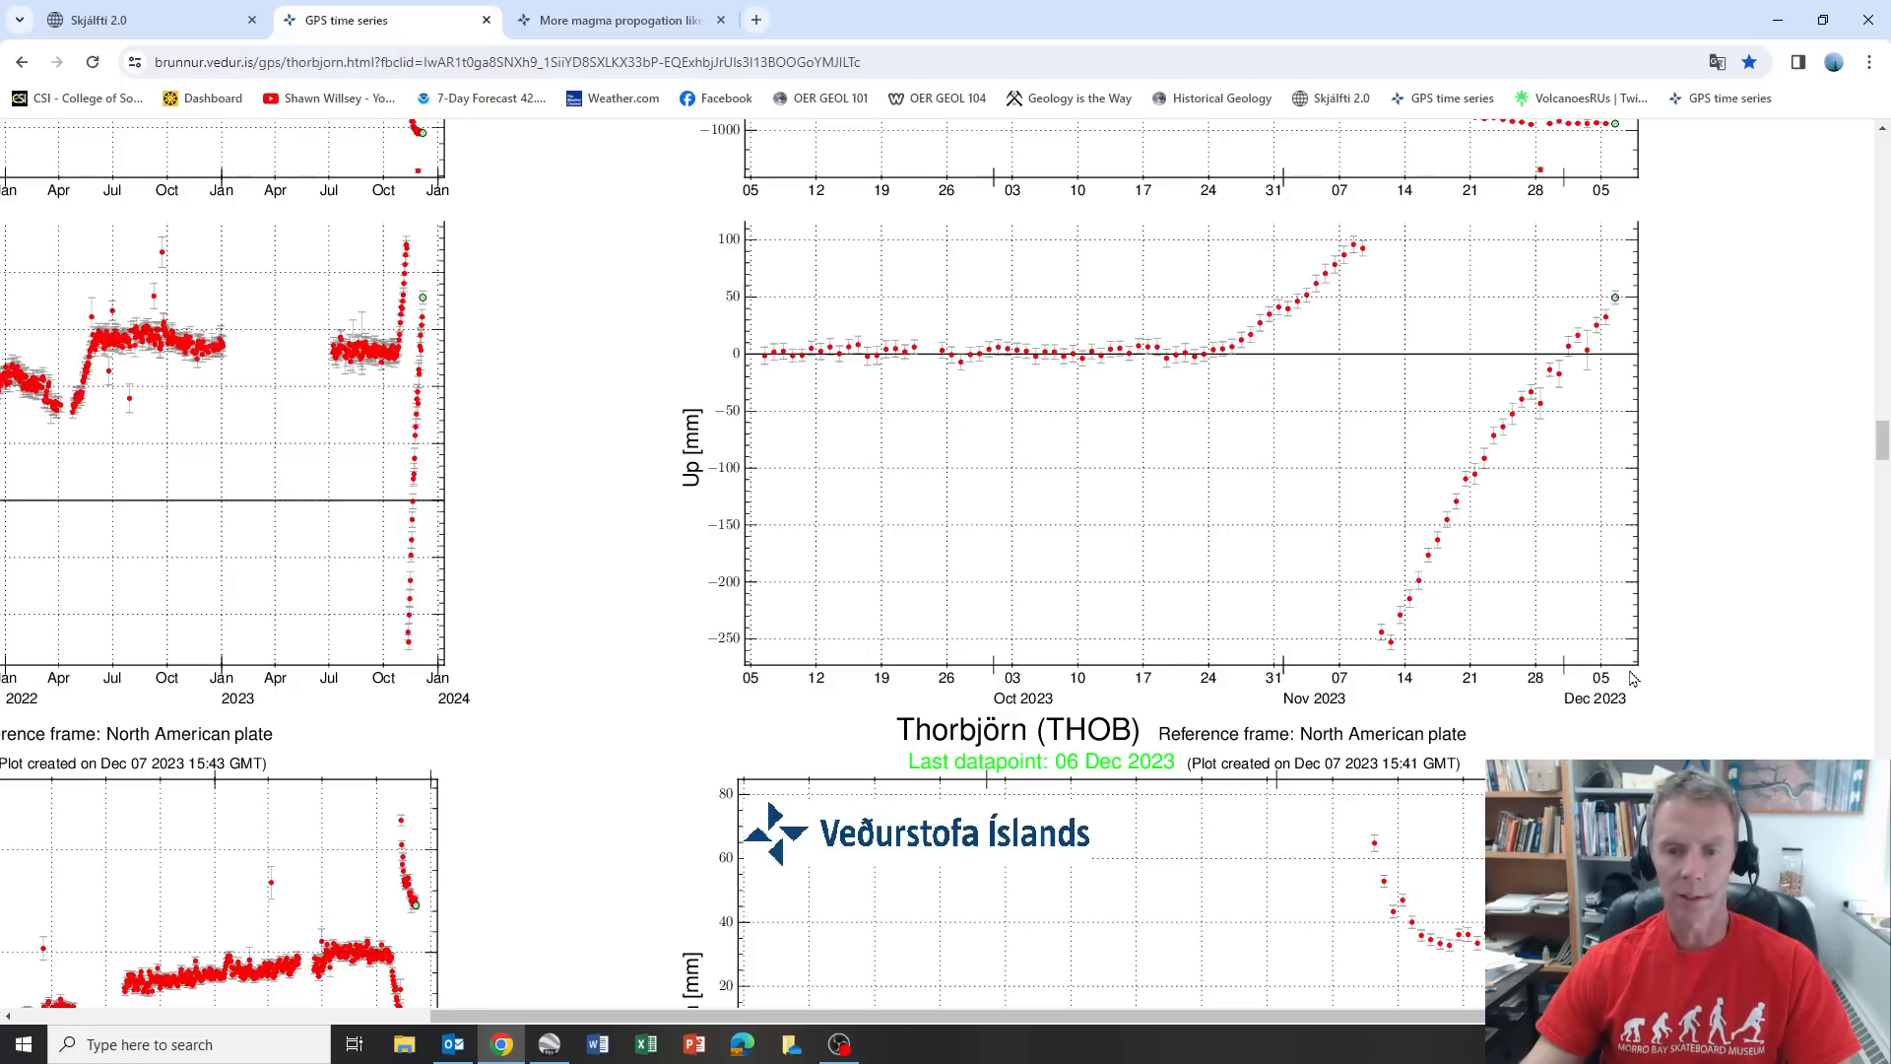
pyautogui.moveTo(1628, 622)
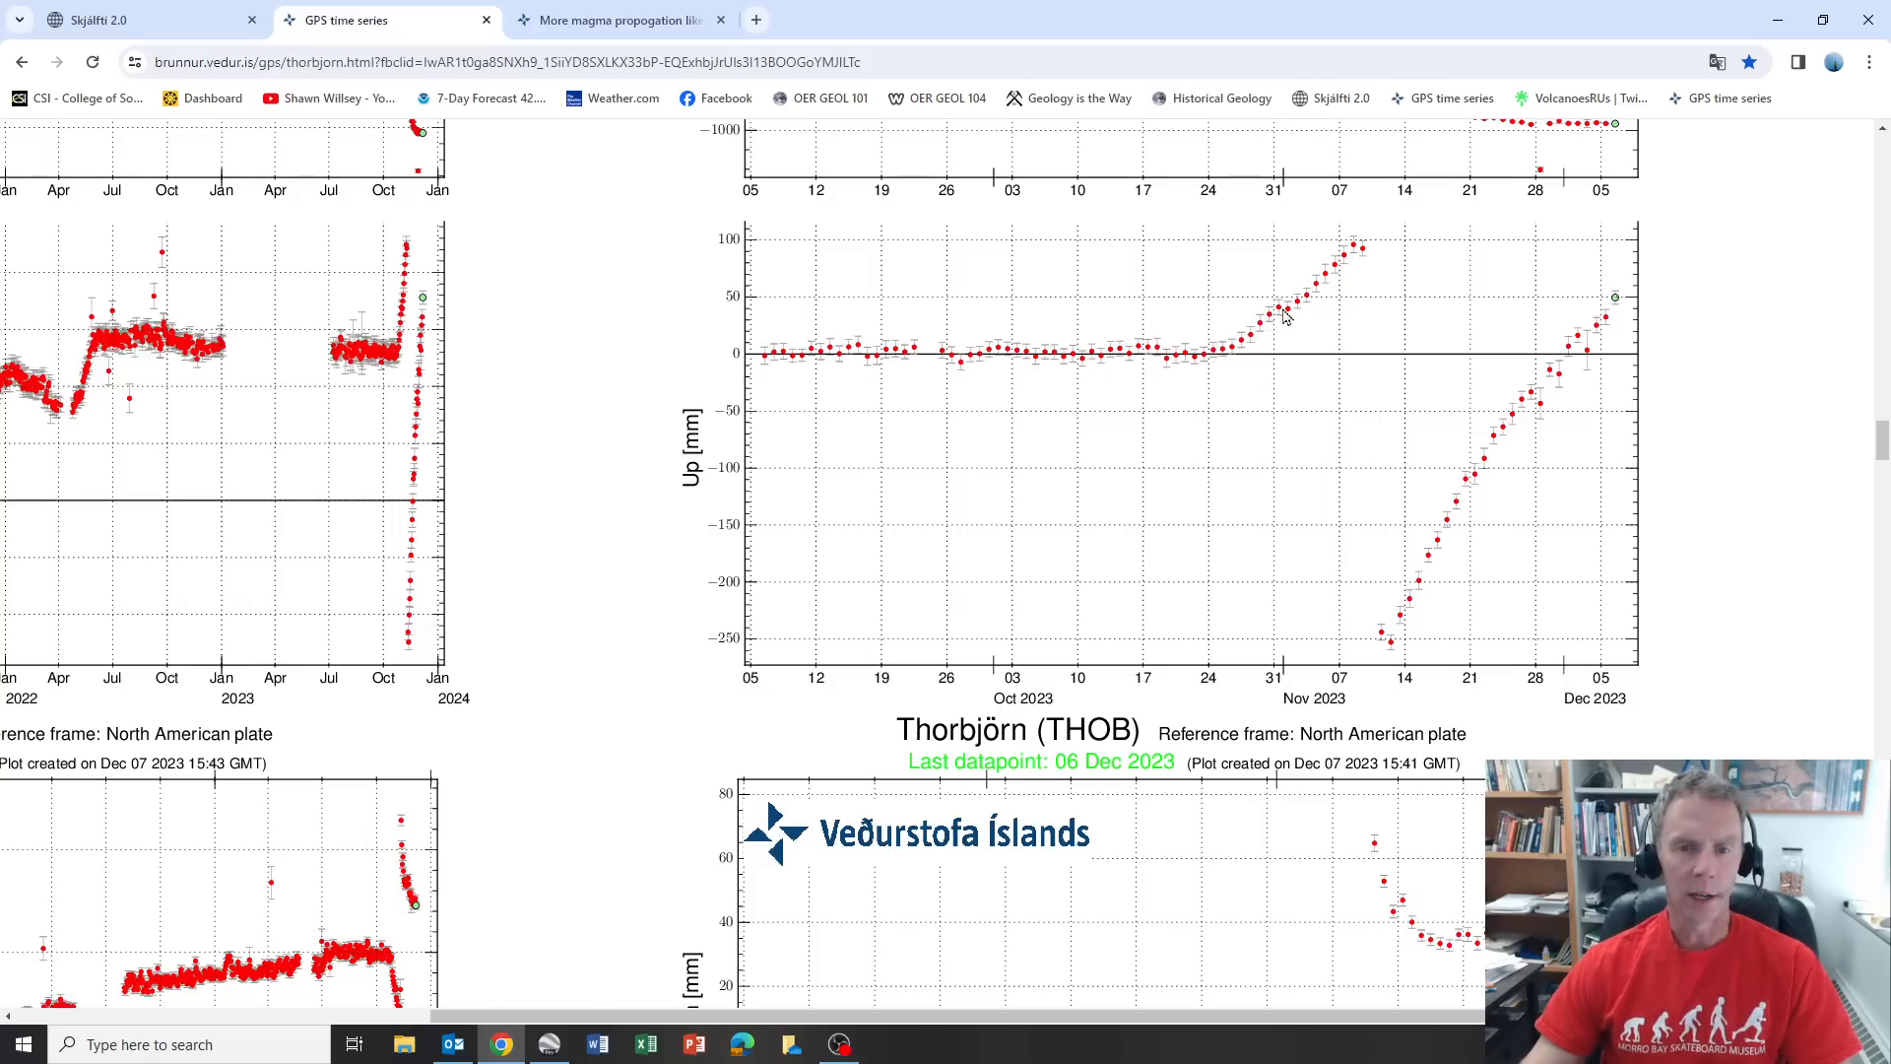
pyautogui.moveTo(1330, 287)
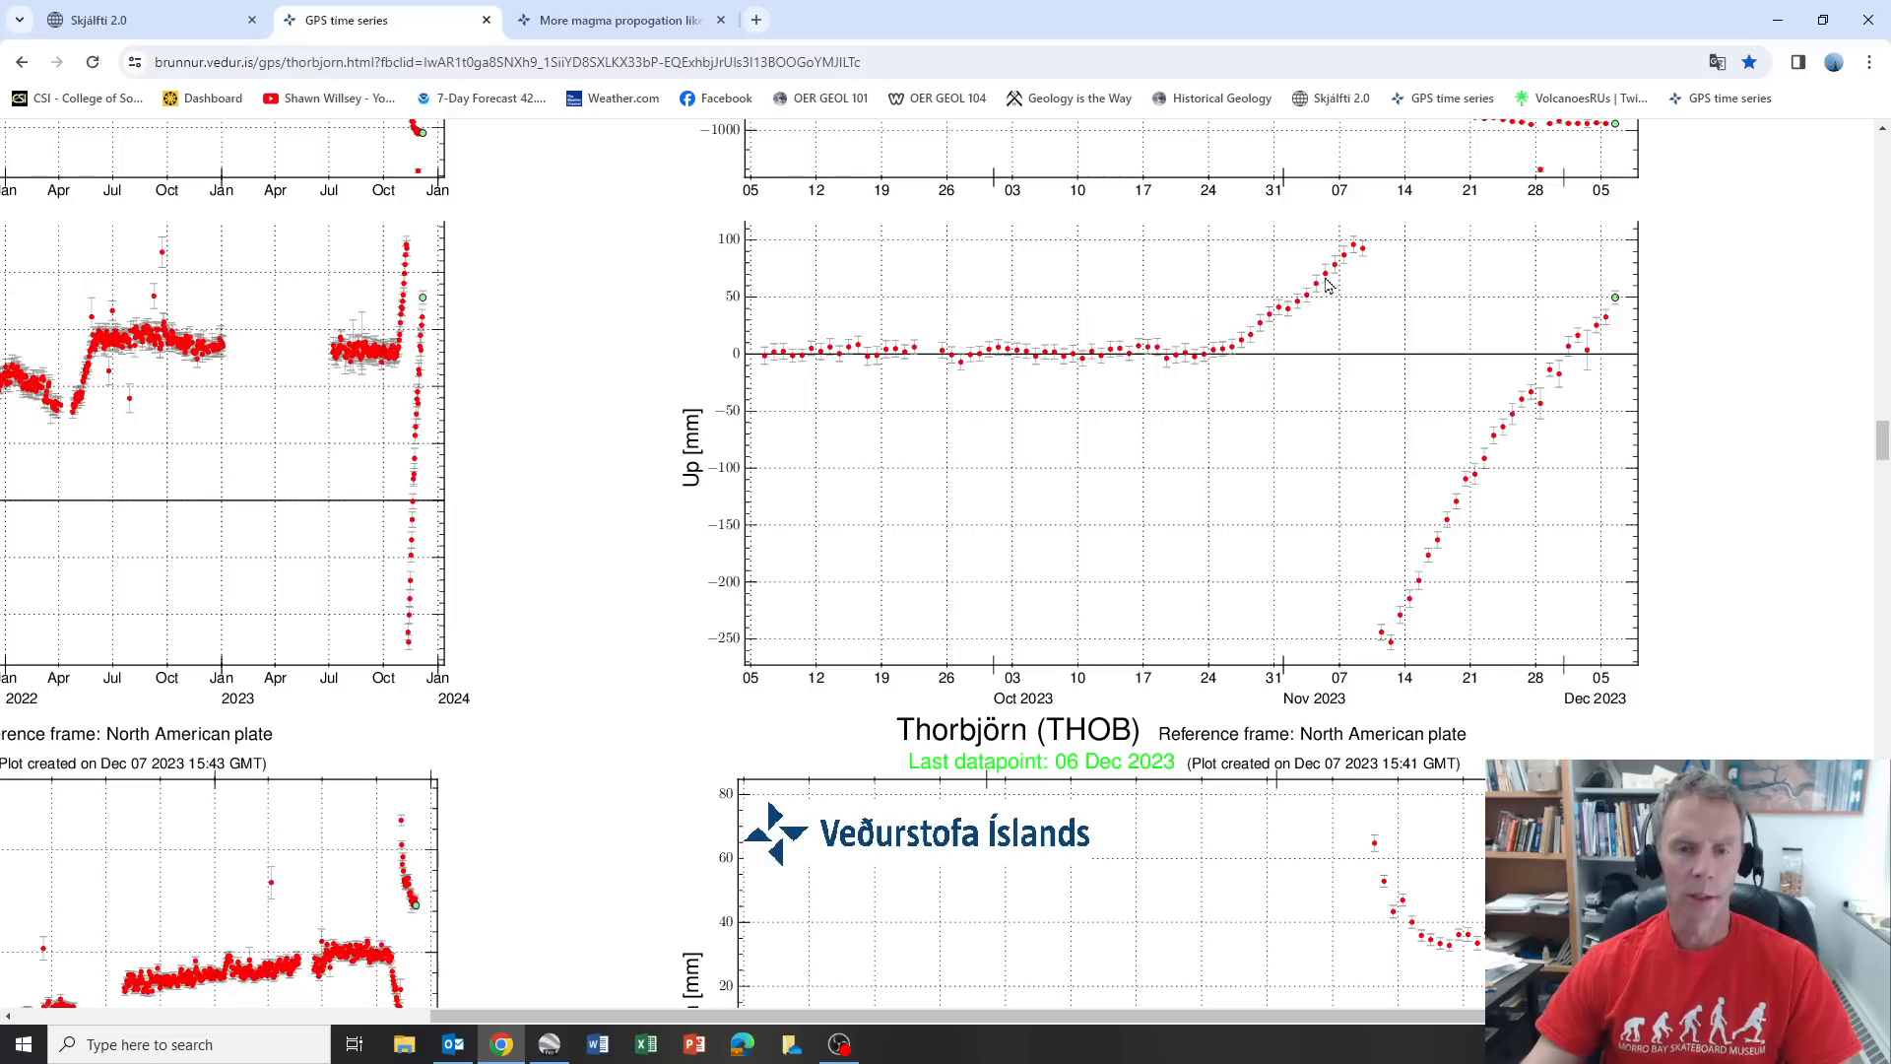
pyautogui.moveTo(1370, 245)
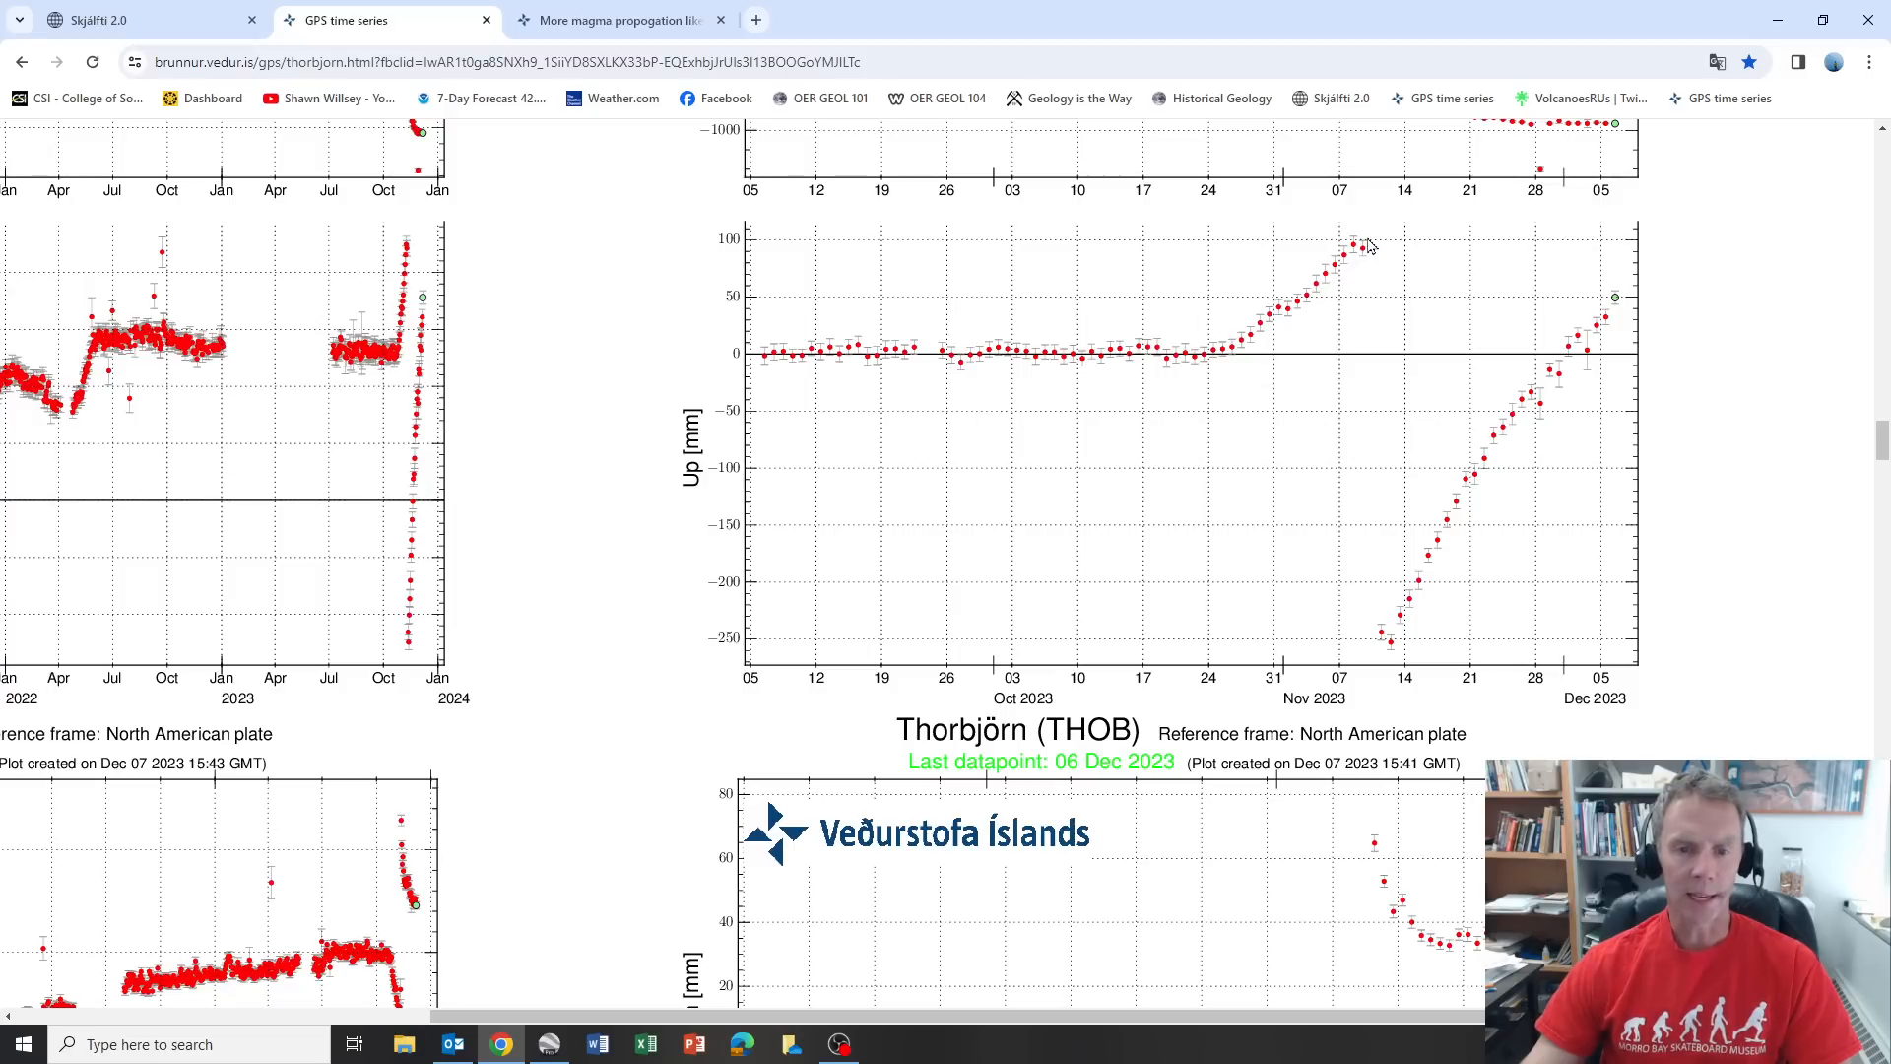
pyautogui.moveTo(1383, 238)
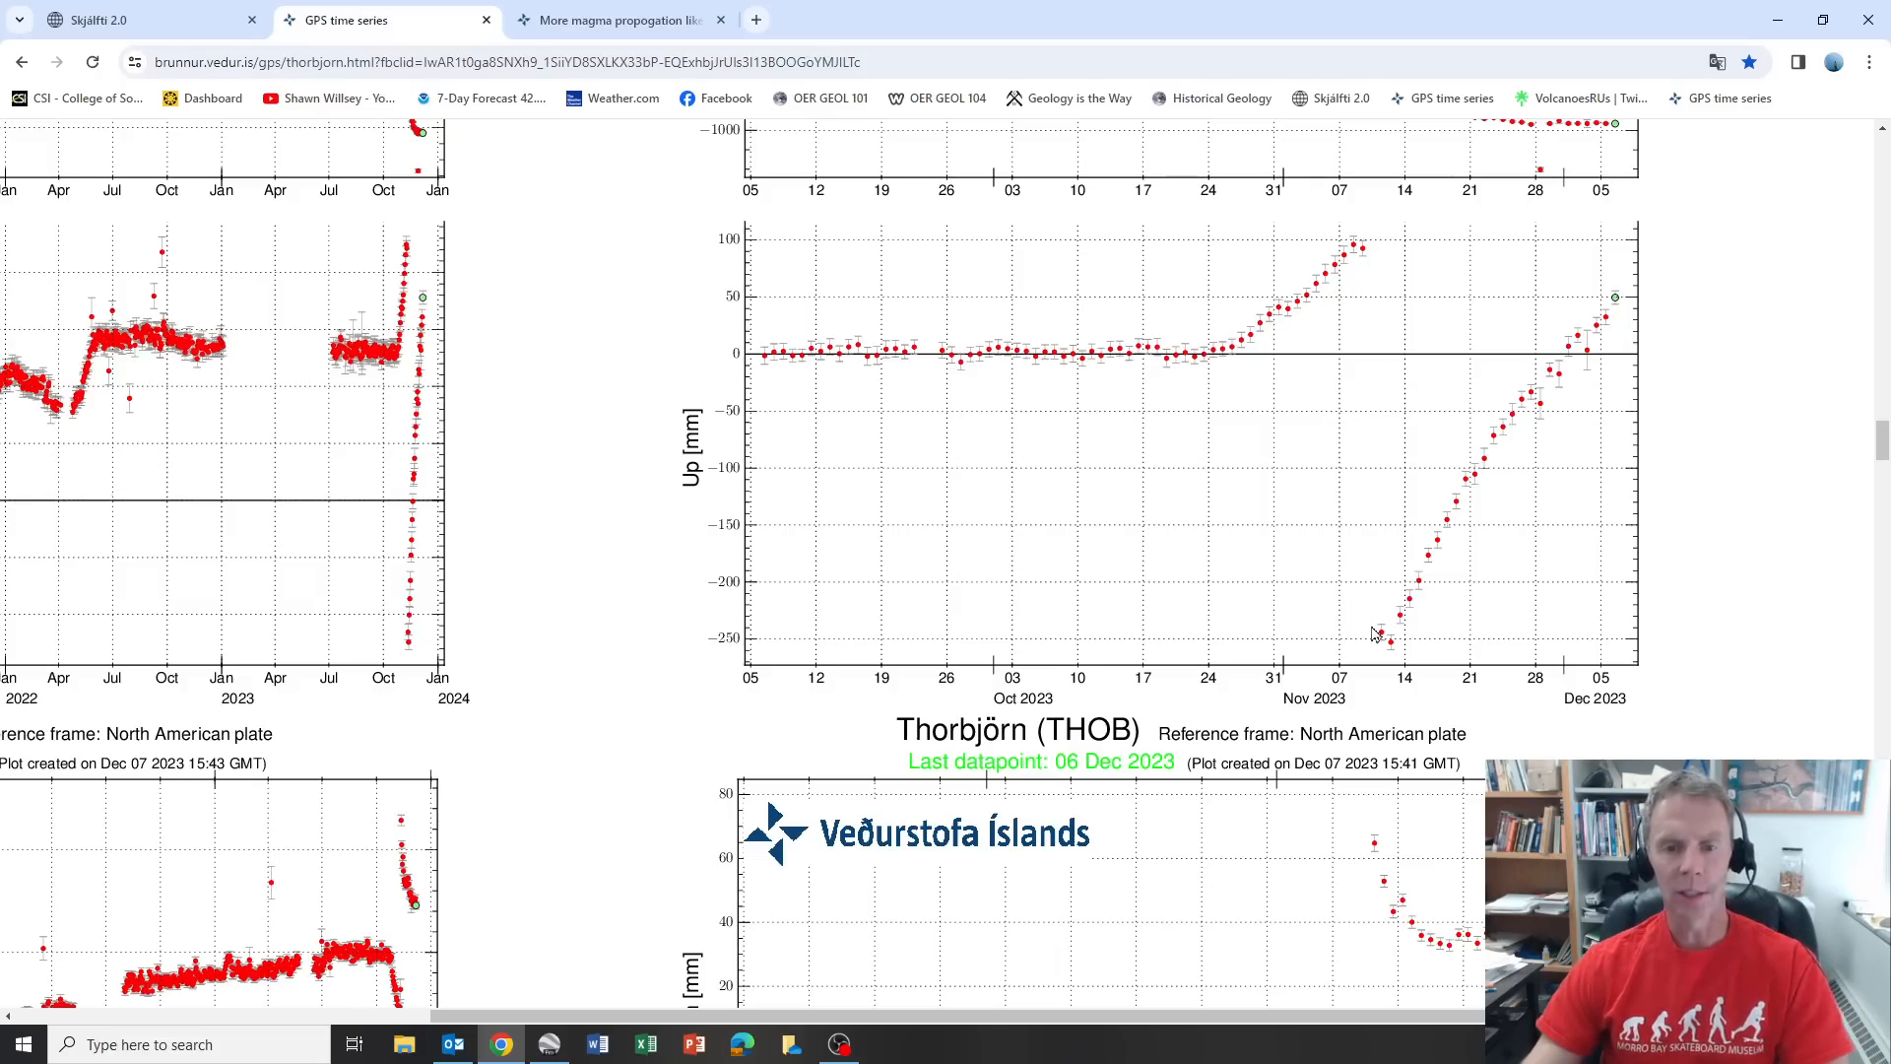
pyautogui.moveTo(1376, 644)
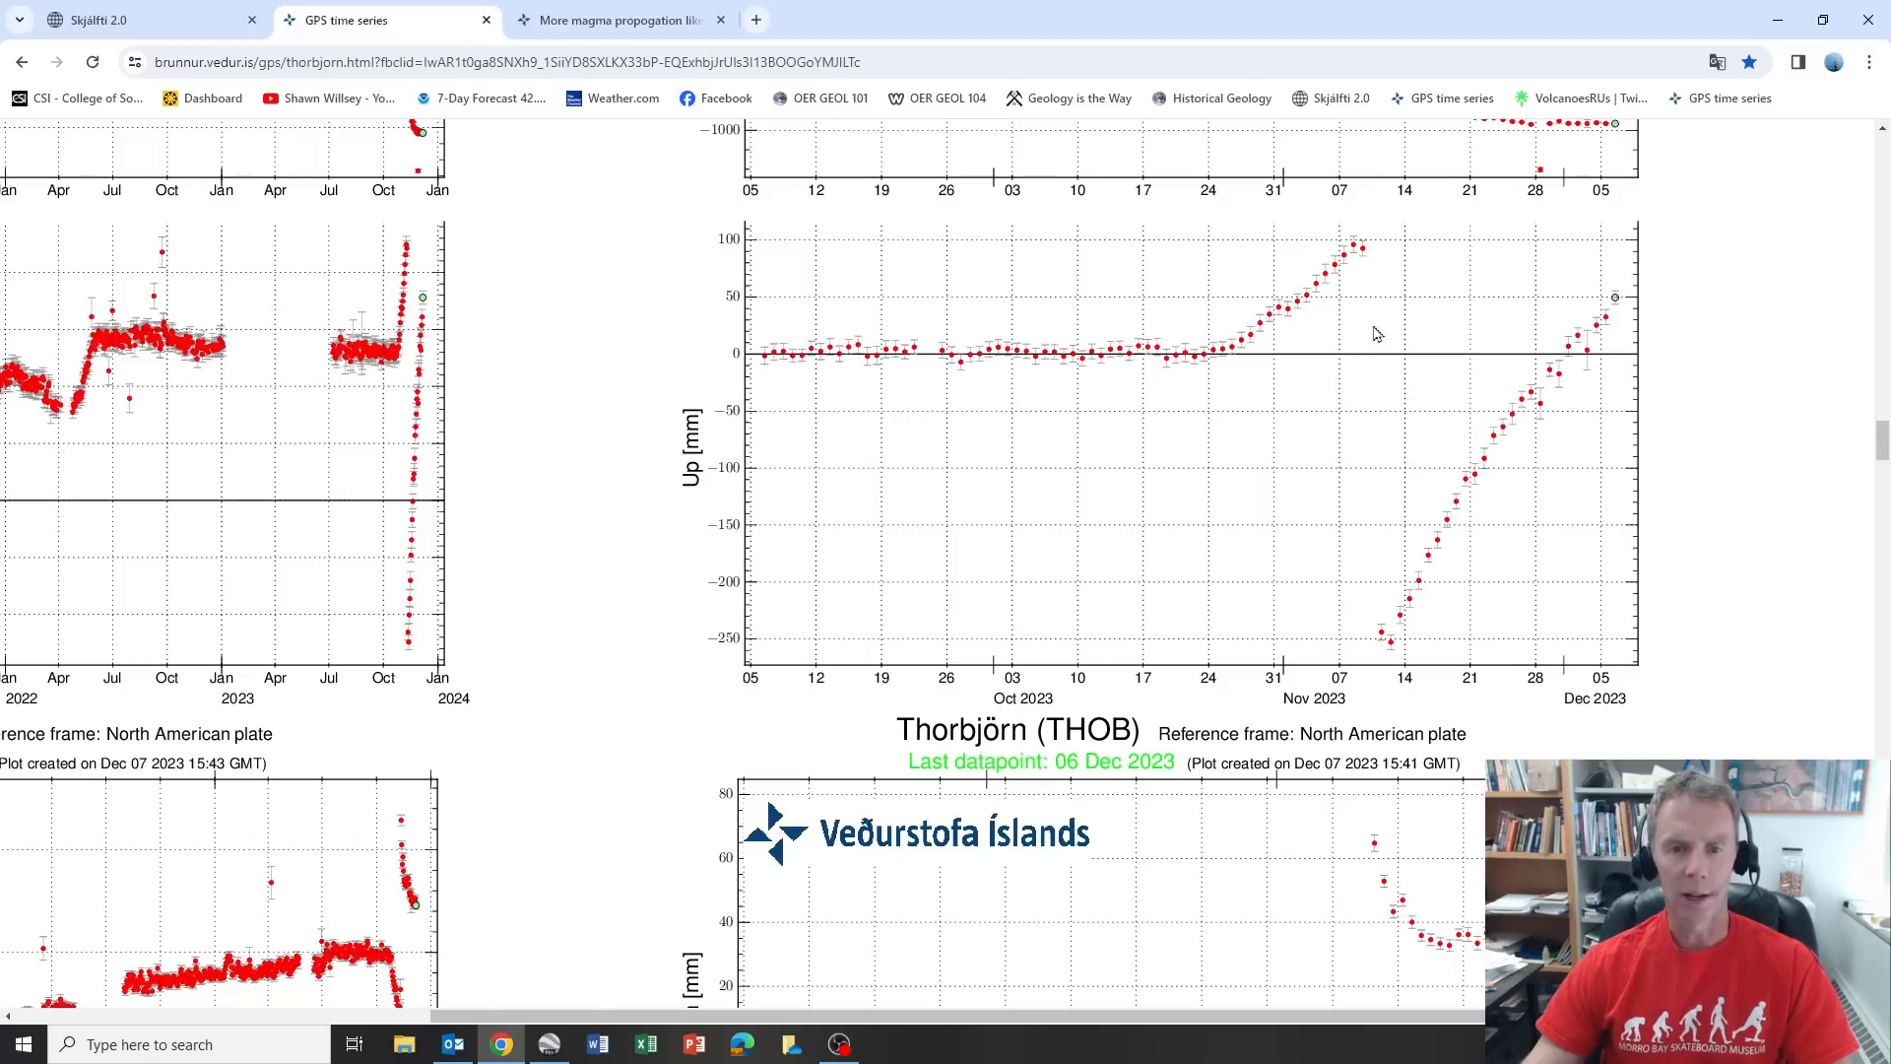
pyautogui.moveTo(1385, 656)
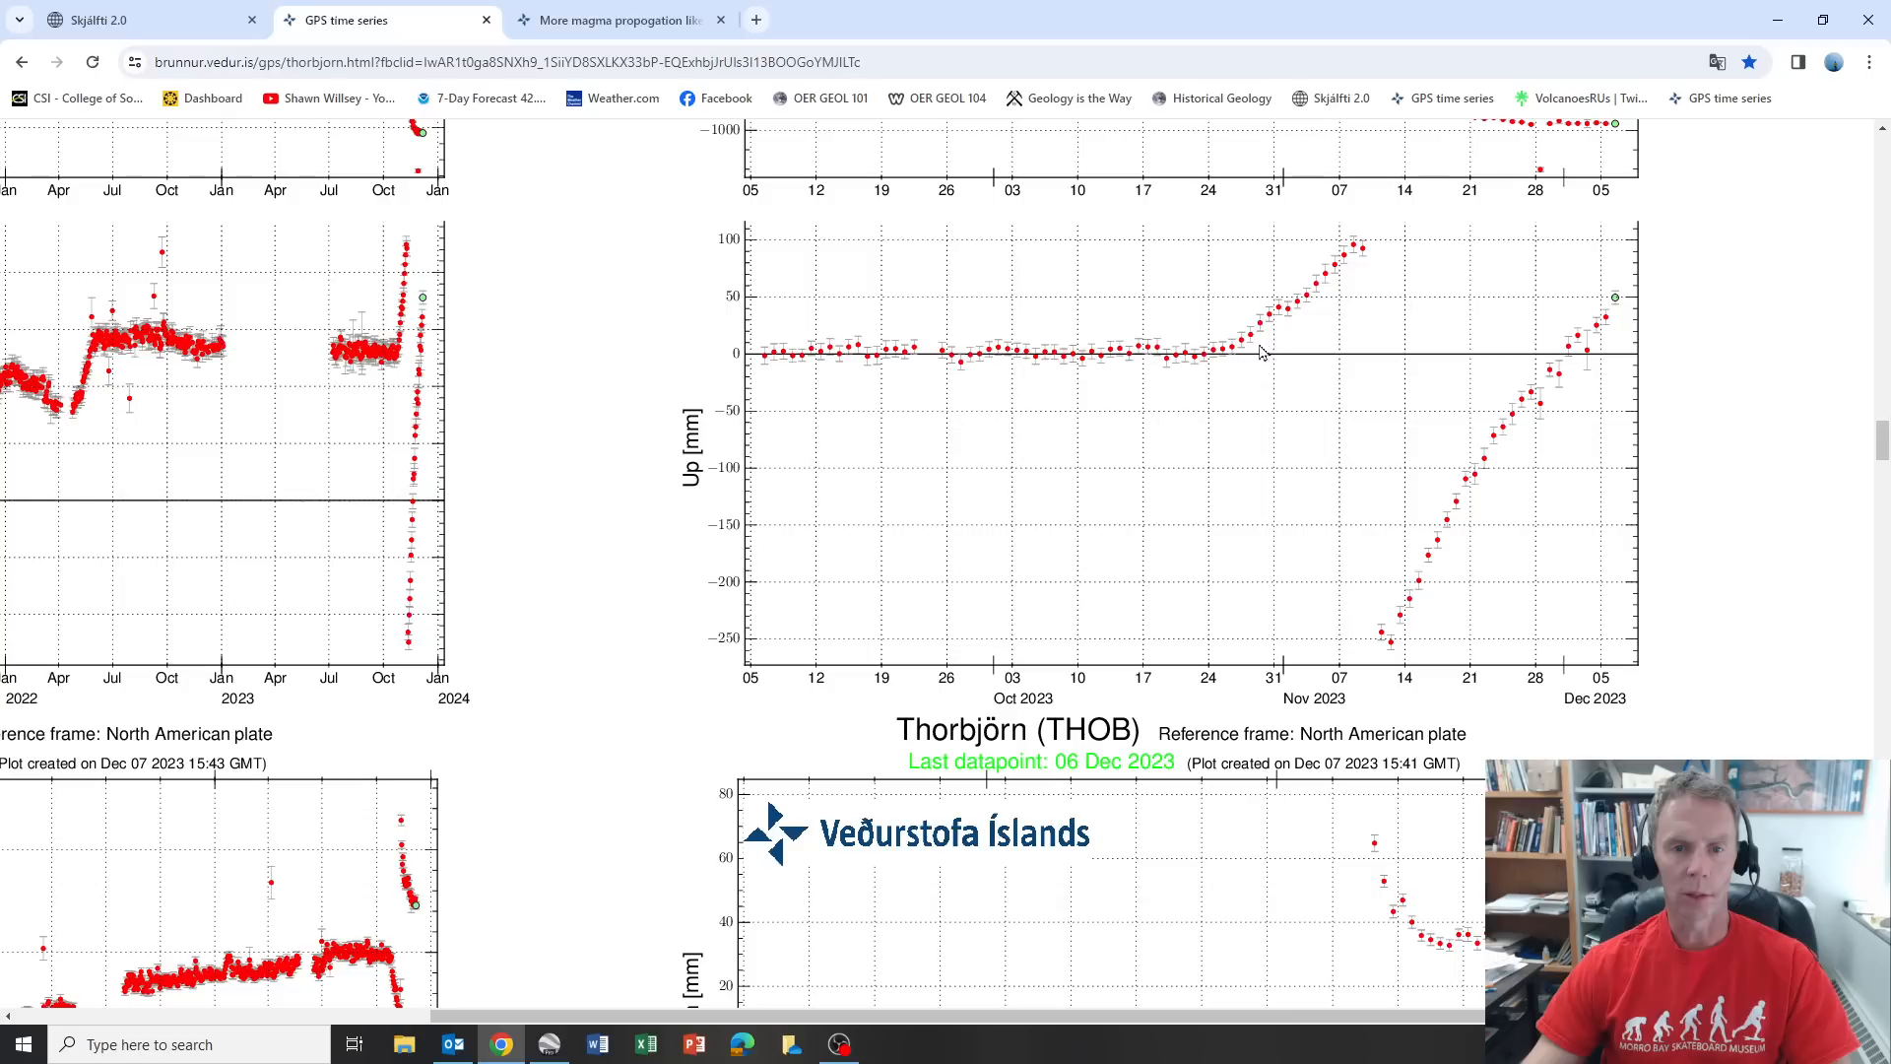
pyautogui.moveTo(1368, 631)
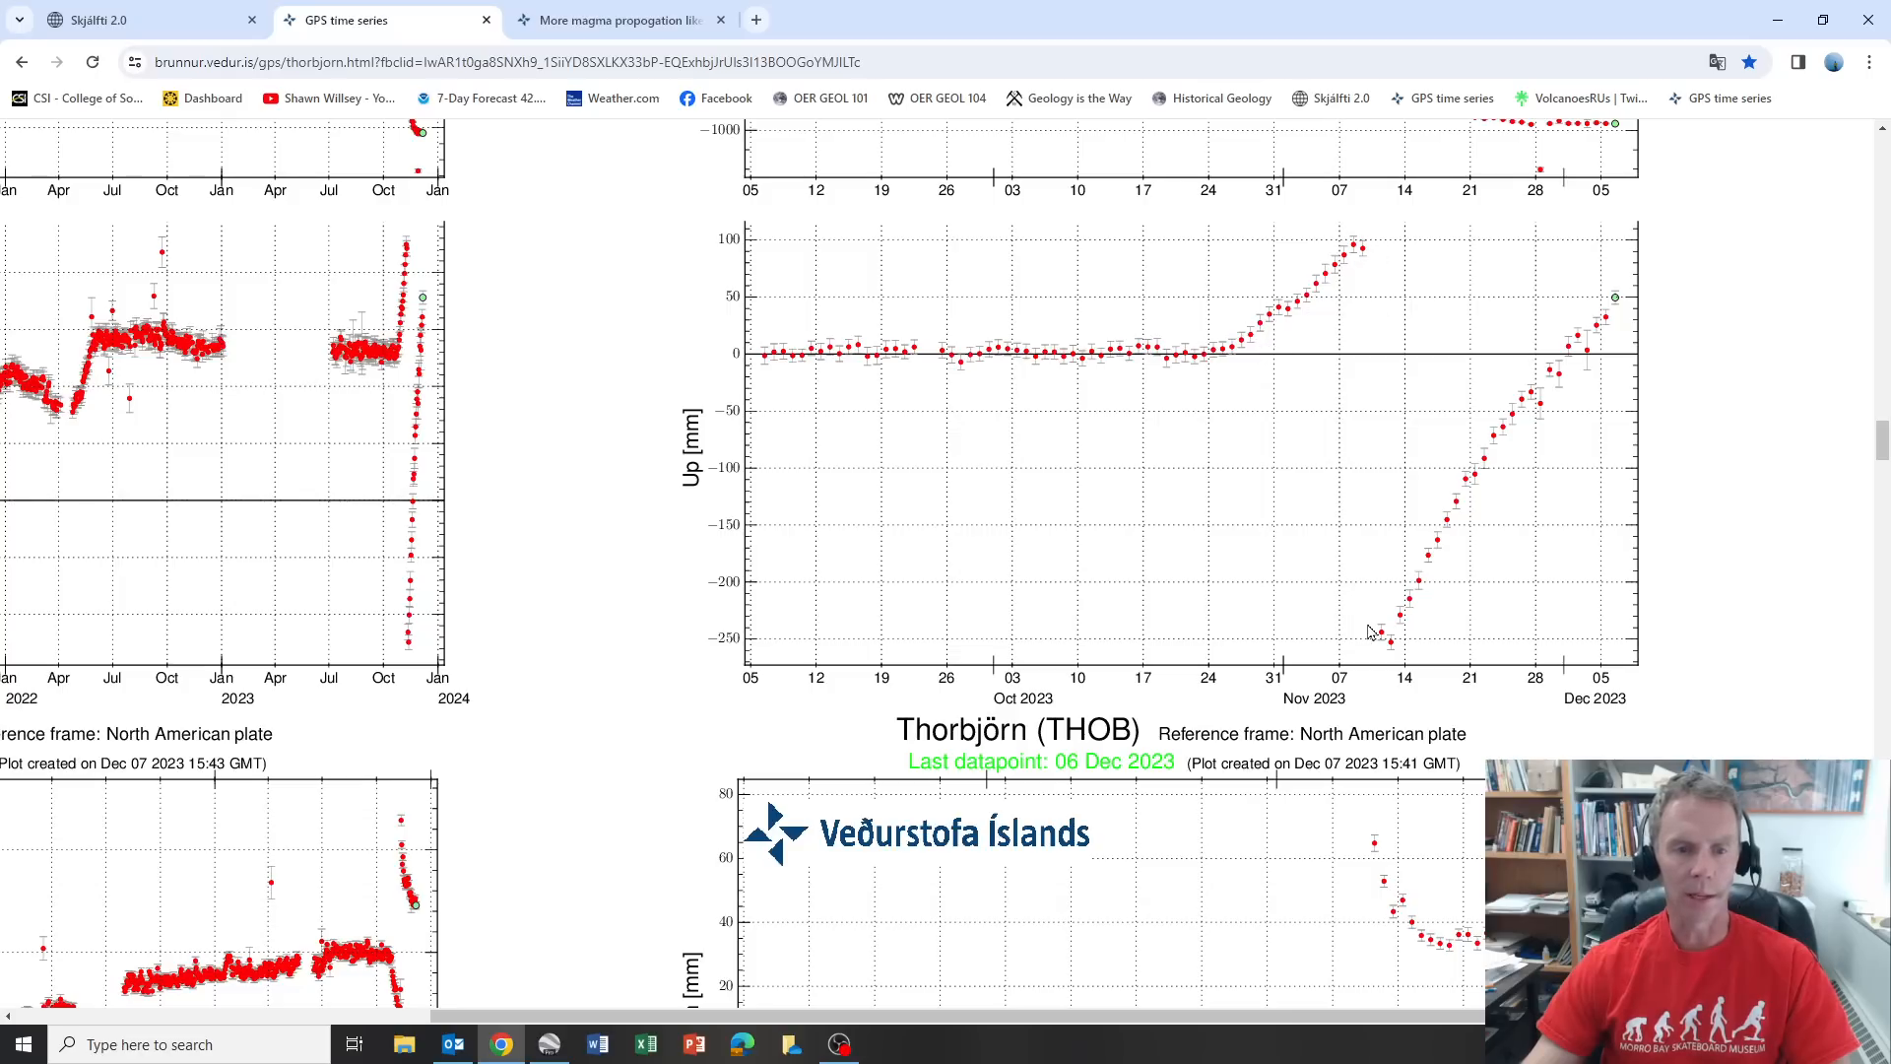
pyautogui.moveTo(1392, 638)
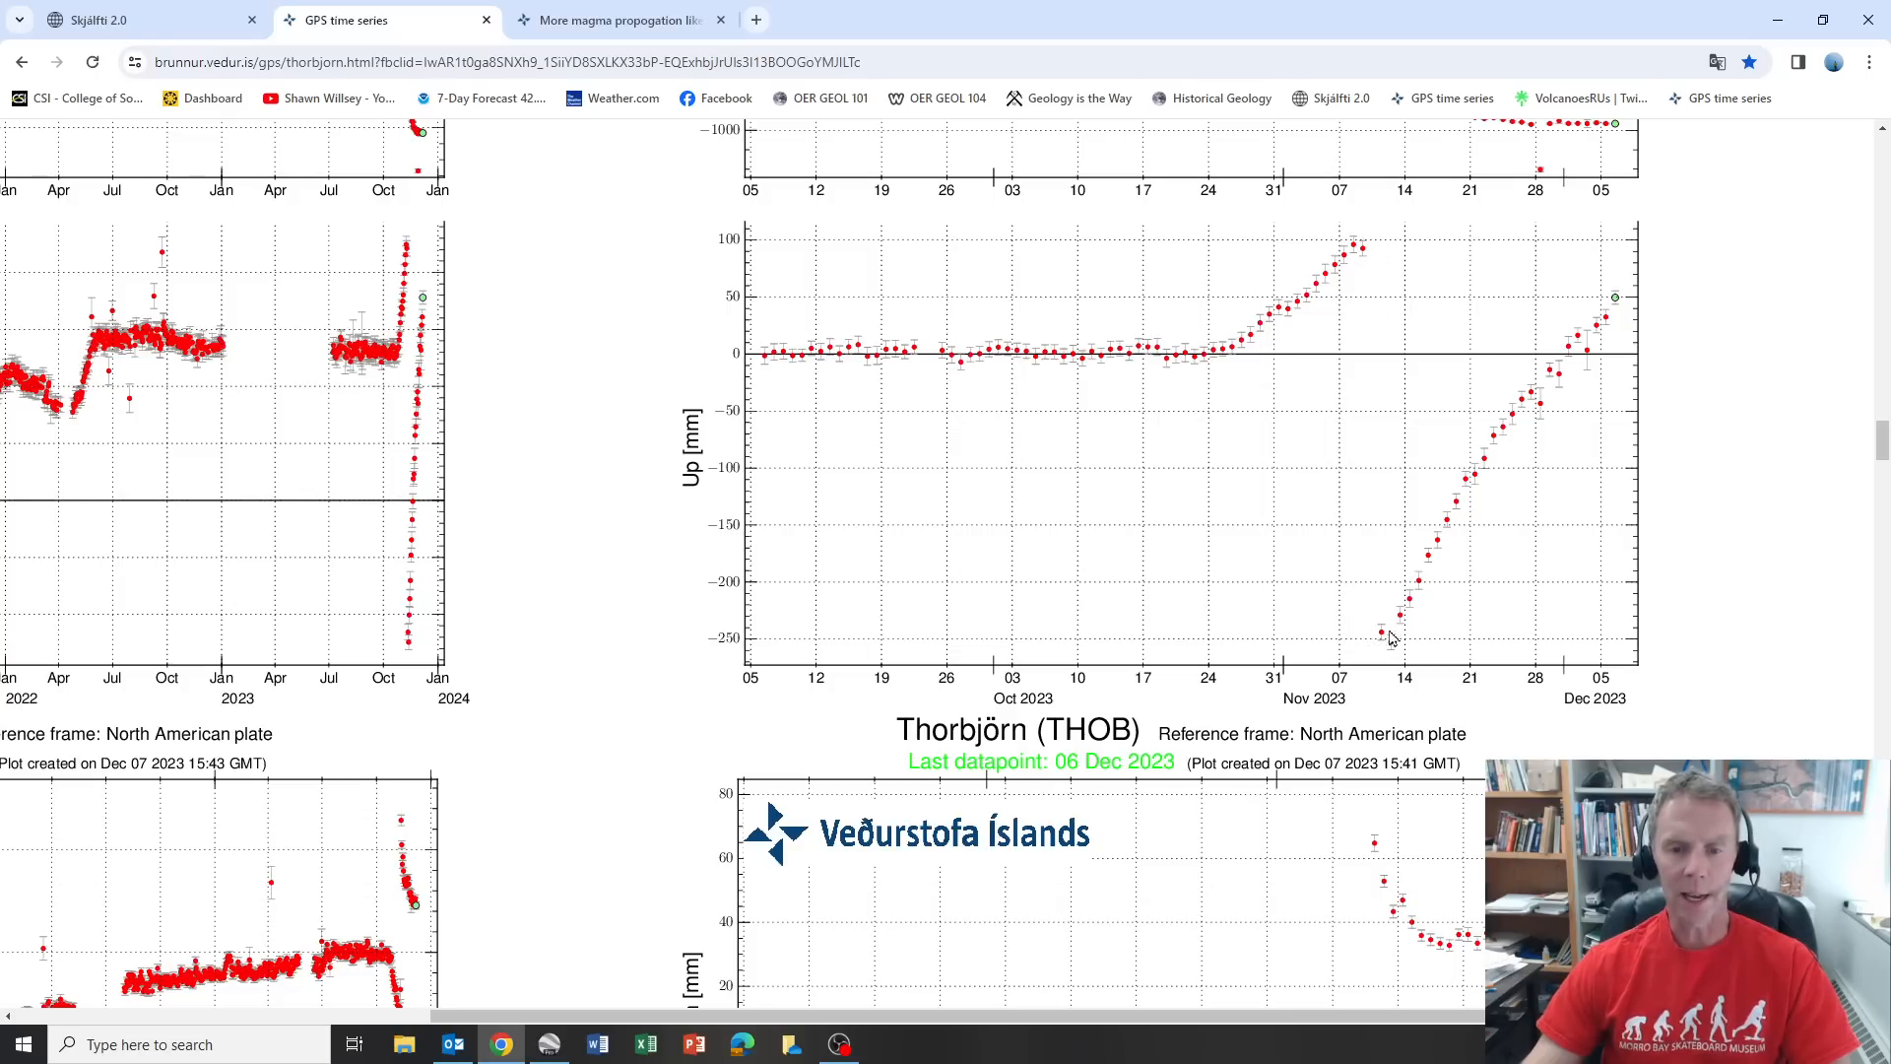
pyautogui.moveTo(1485, 484)
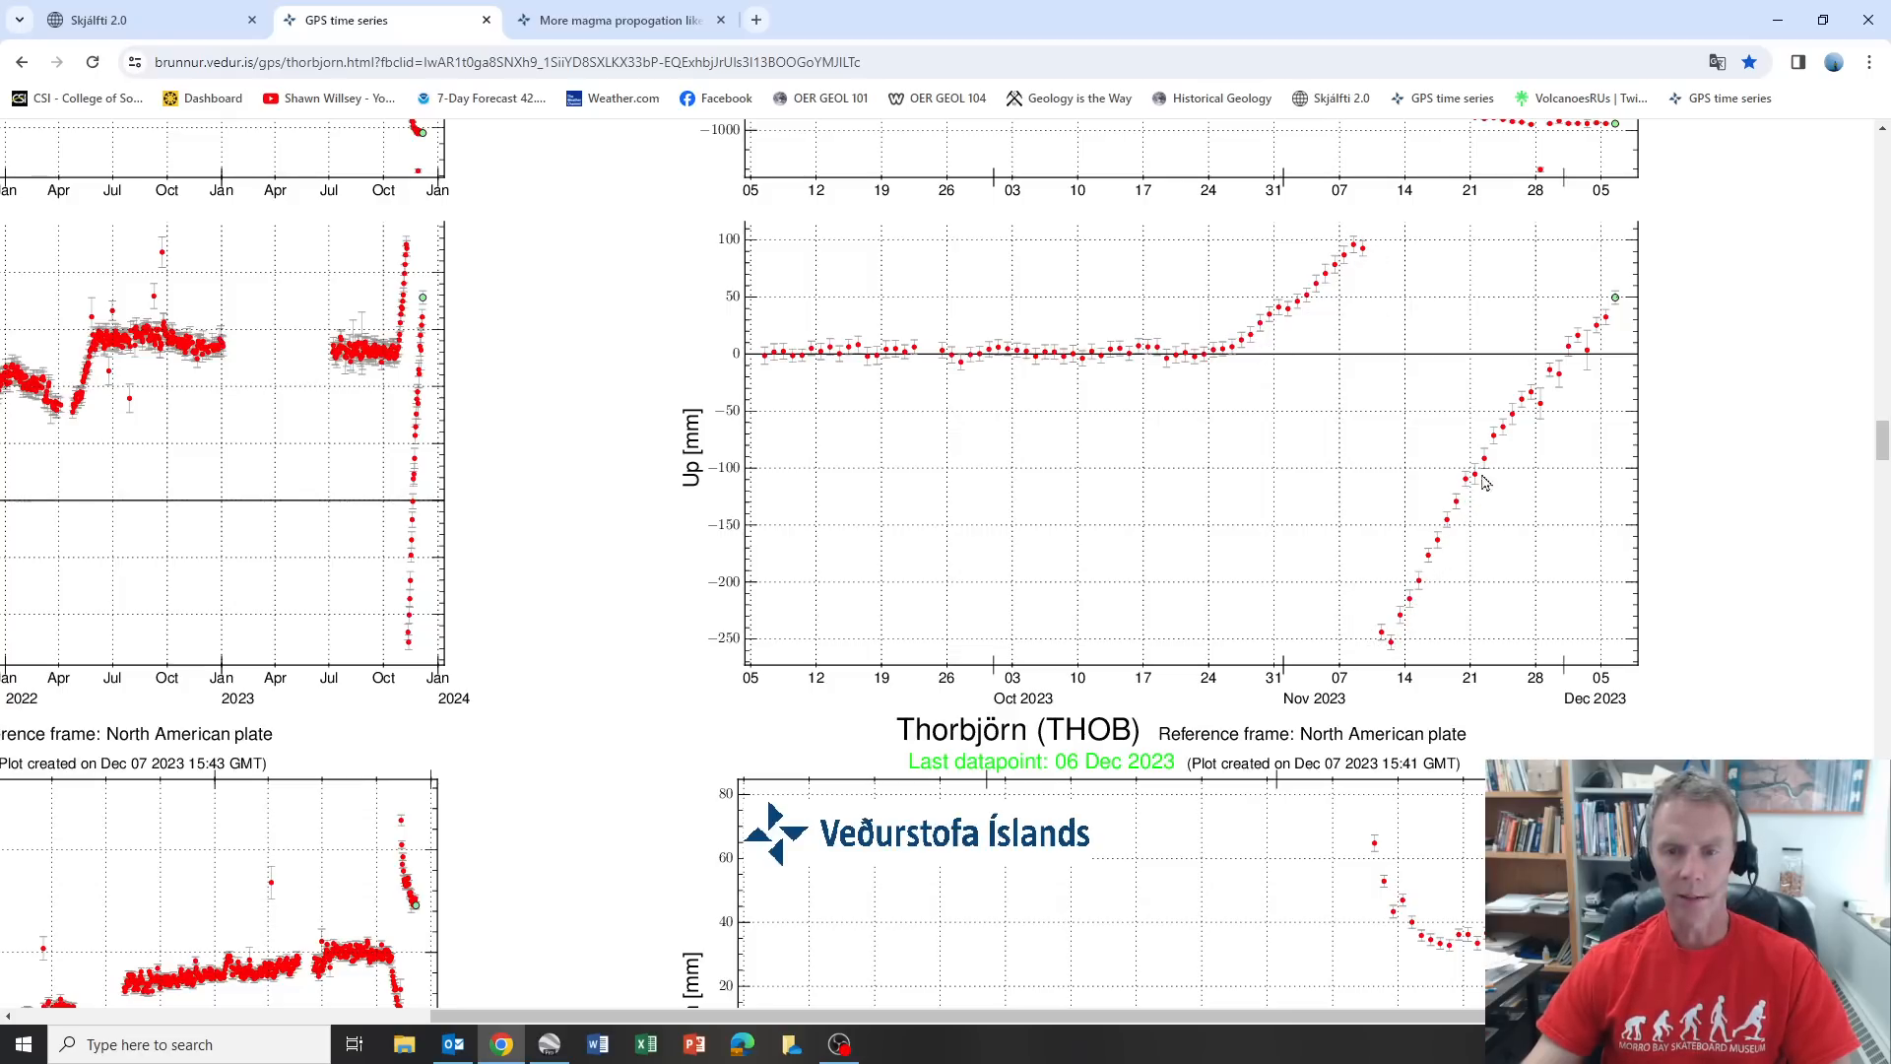
pyautogui.moveTo(1540, 471)
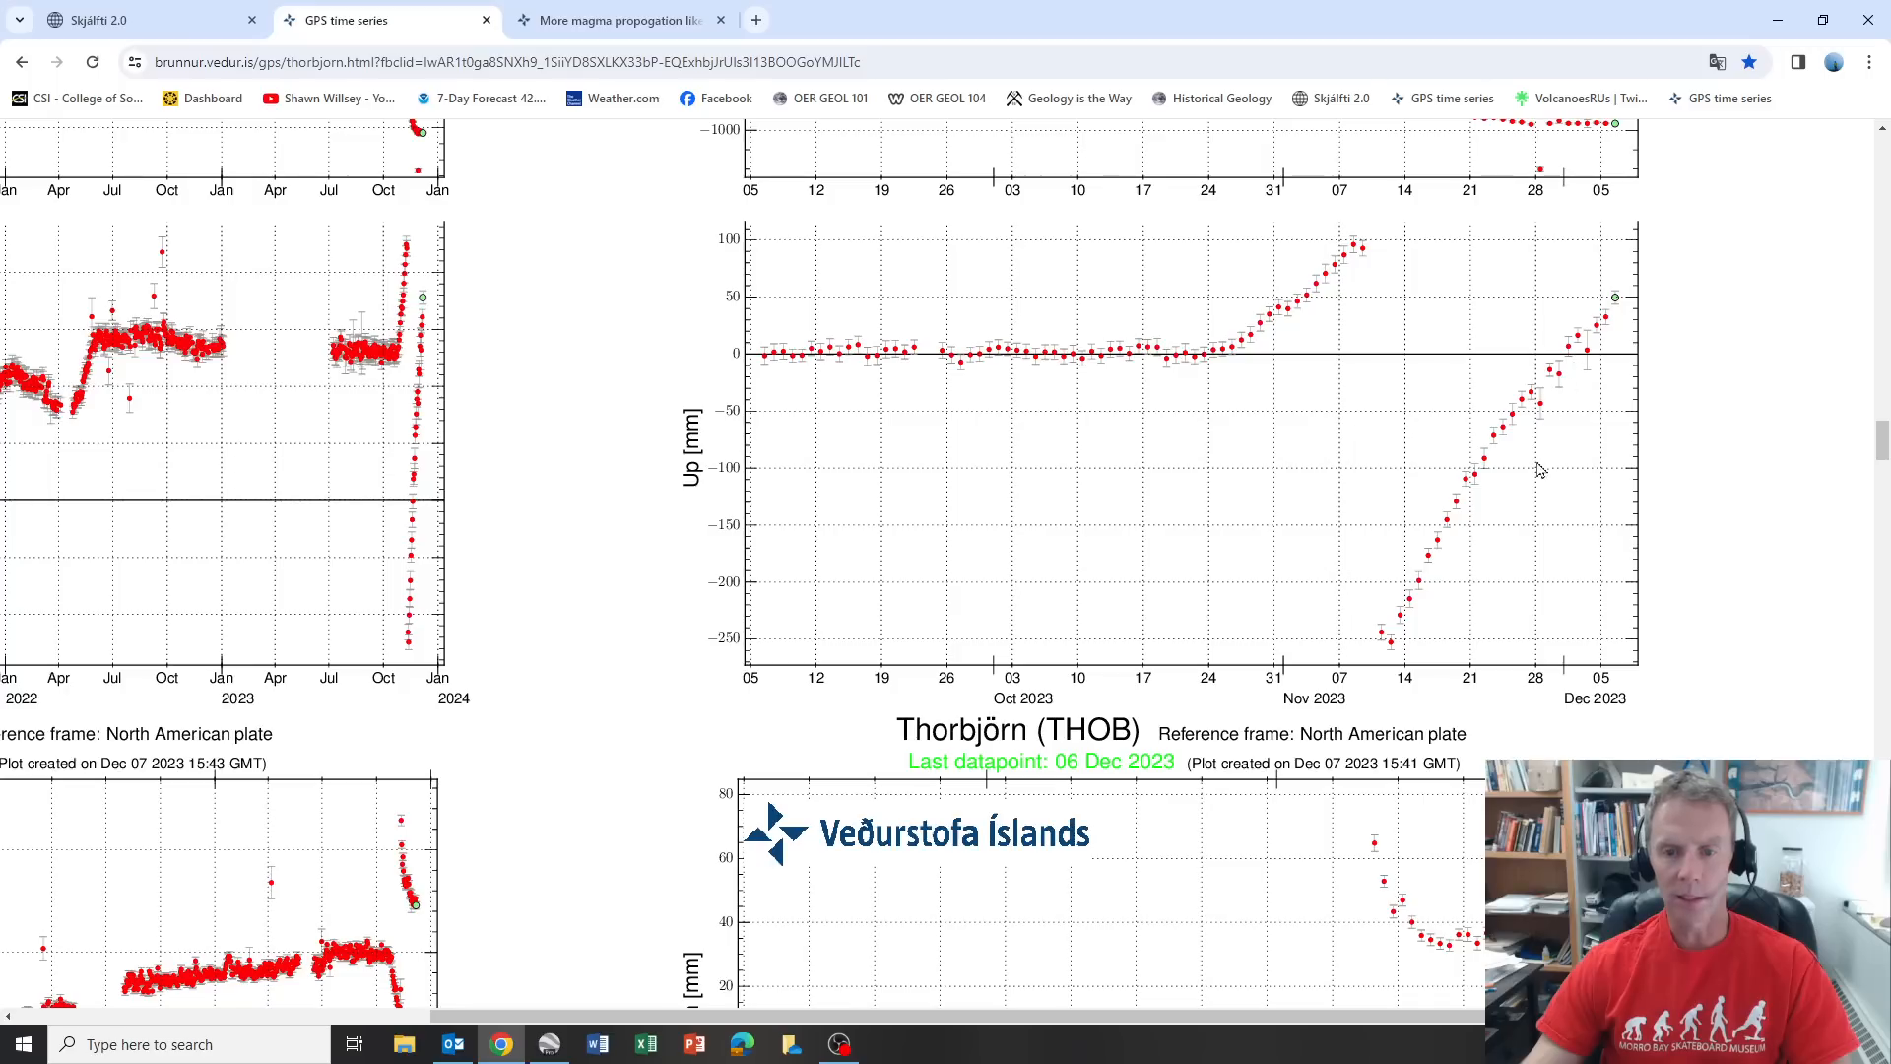
pyautogui.moveTo(1562, 373)
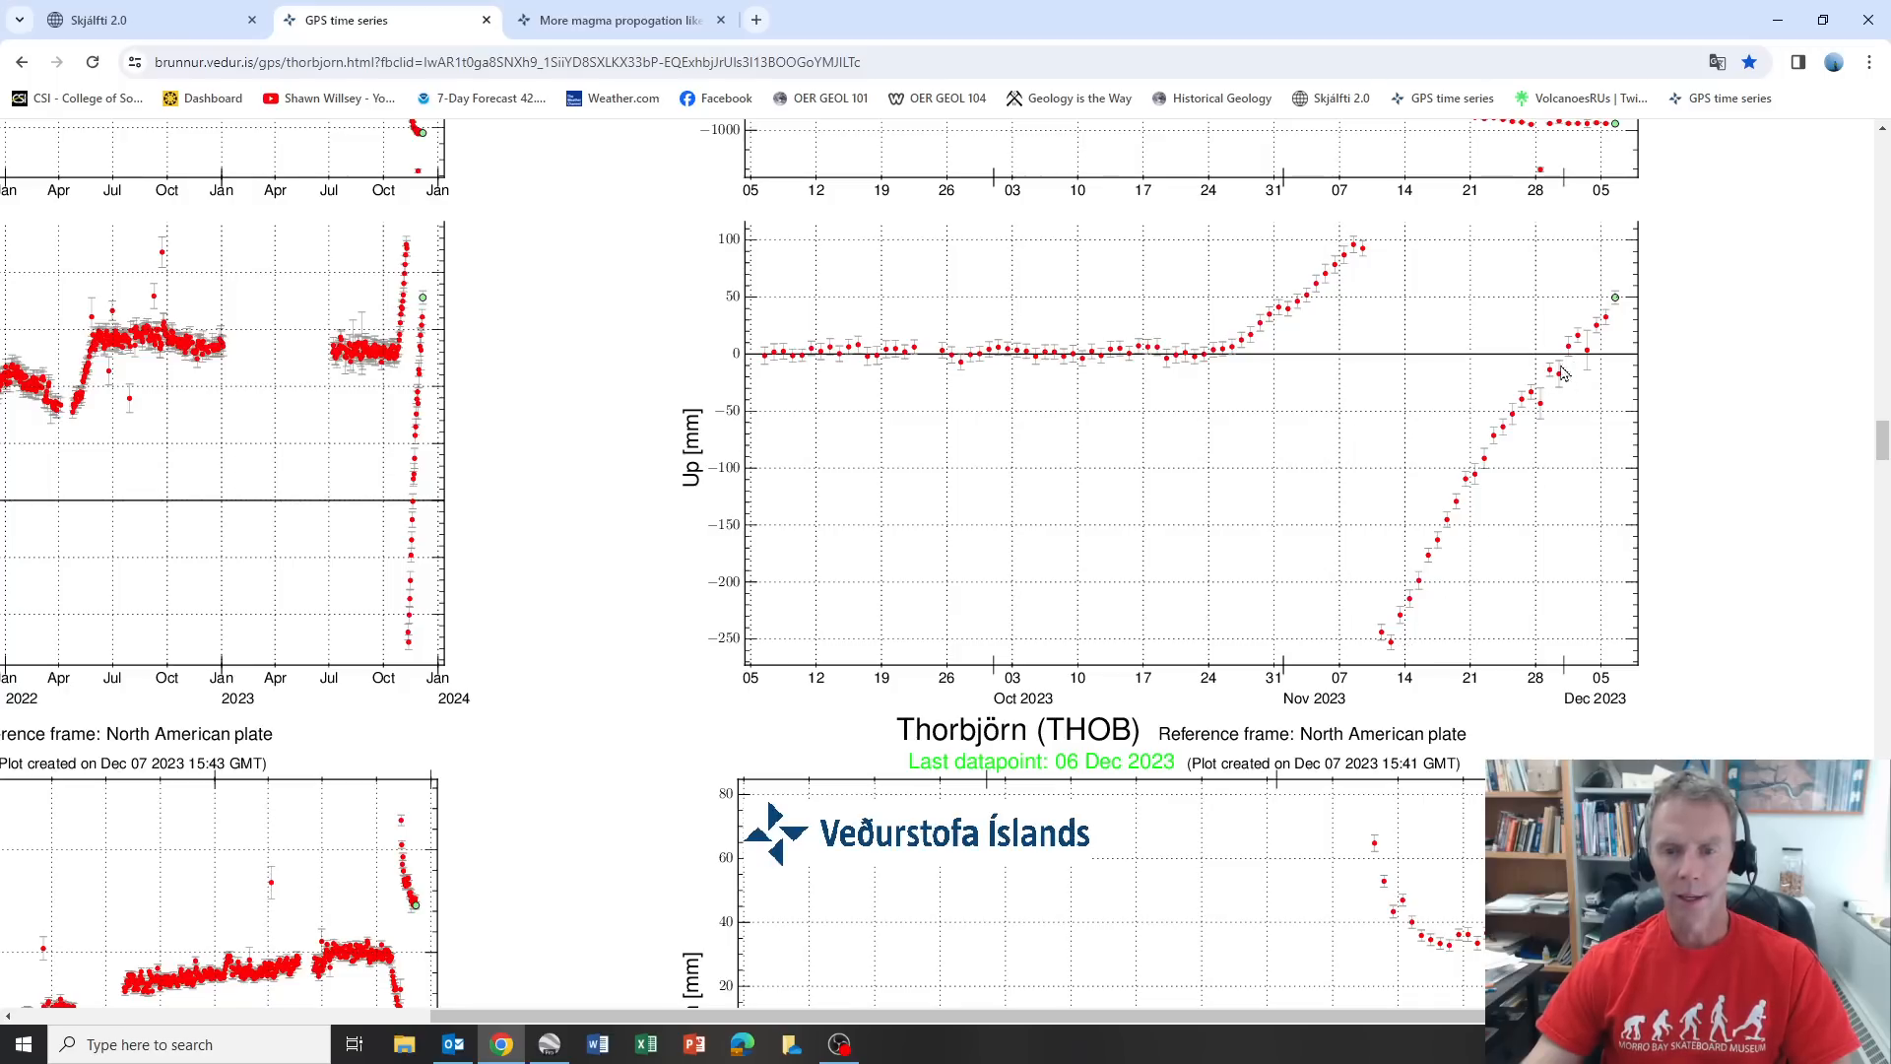
pyautogui.moveTo(1623, 313)
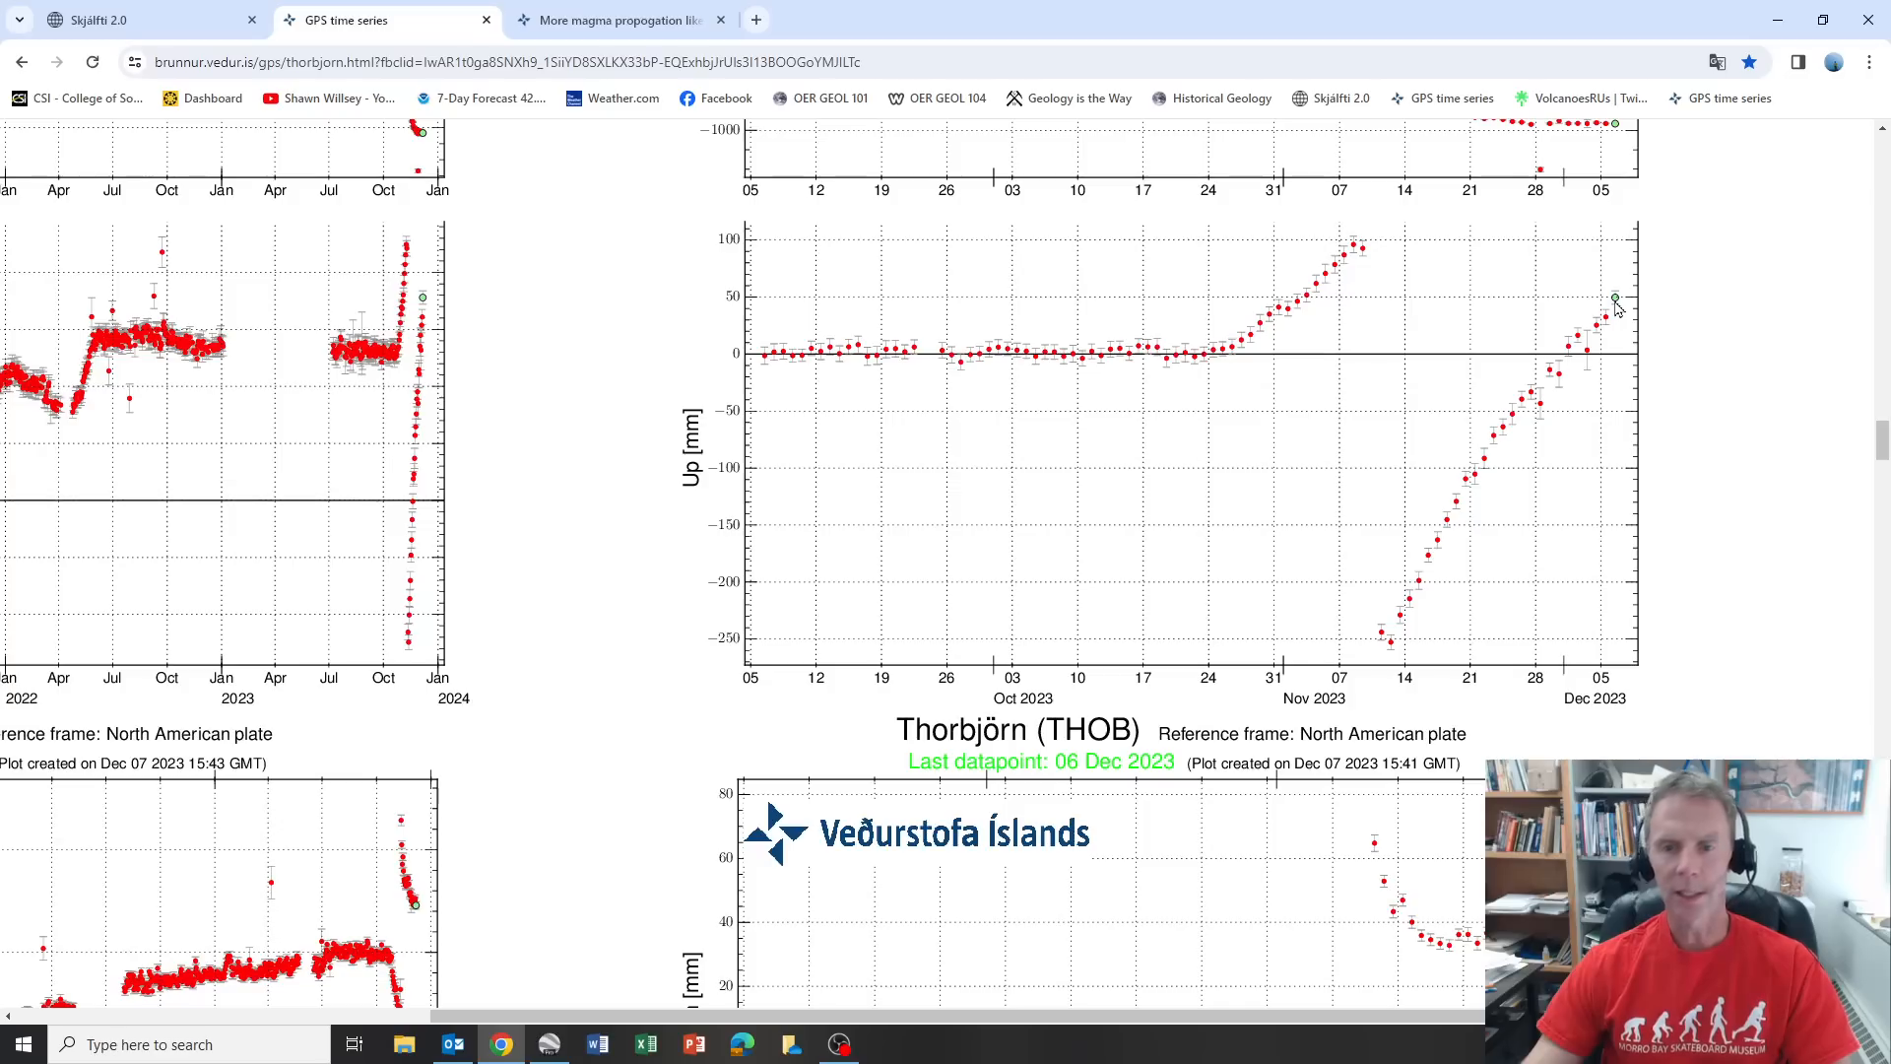
pyautogui.moveTo(1601, 325)
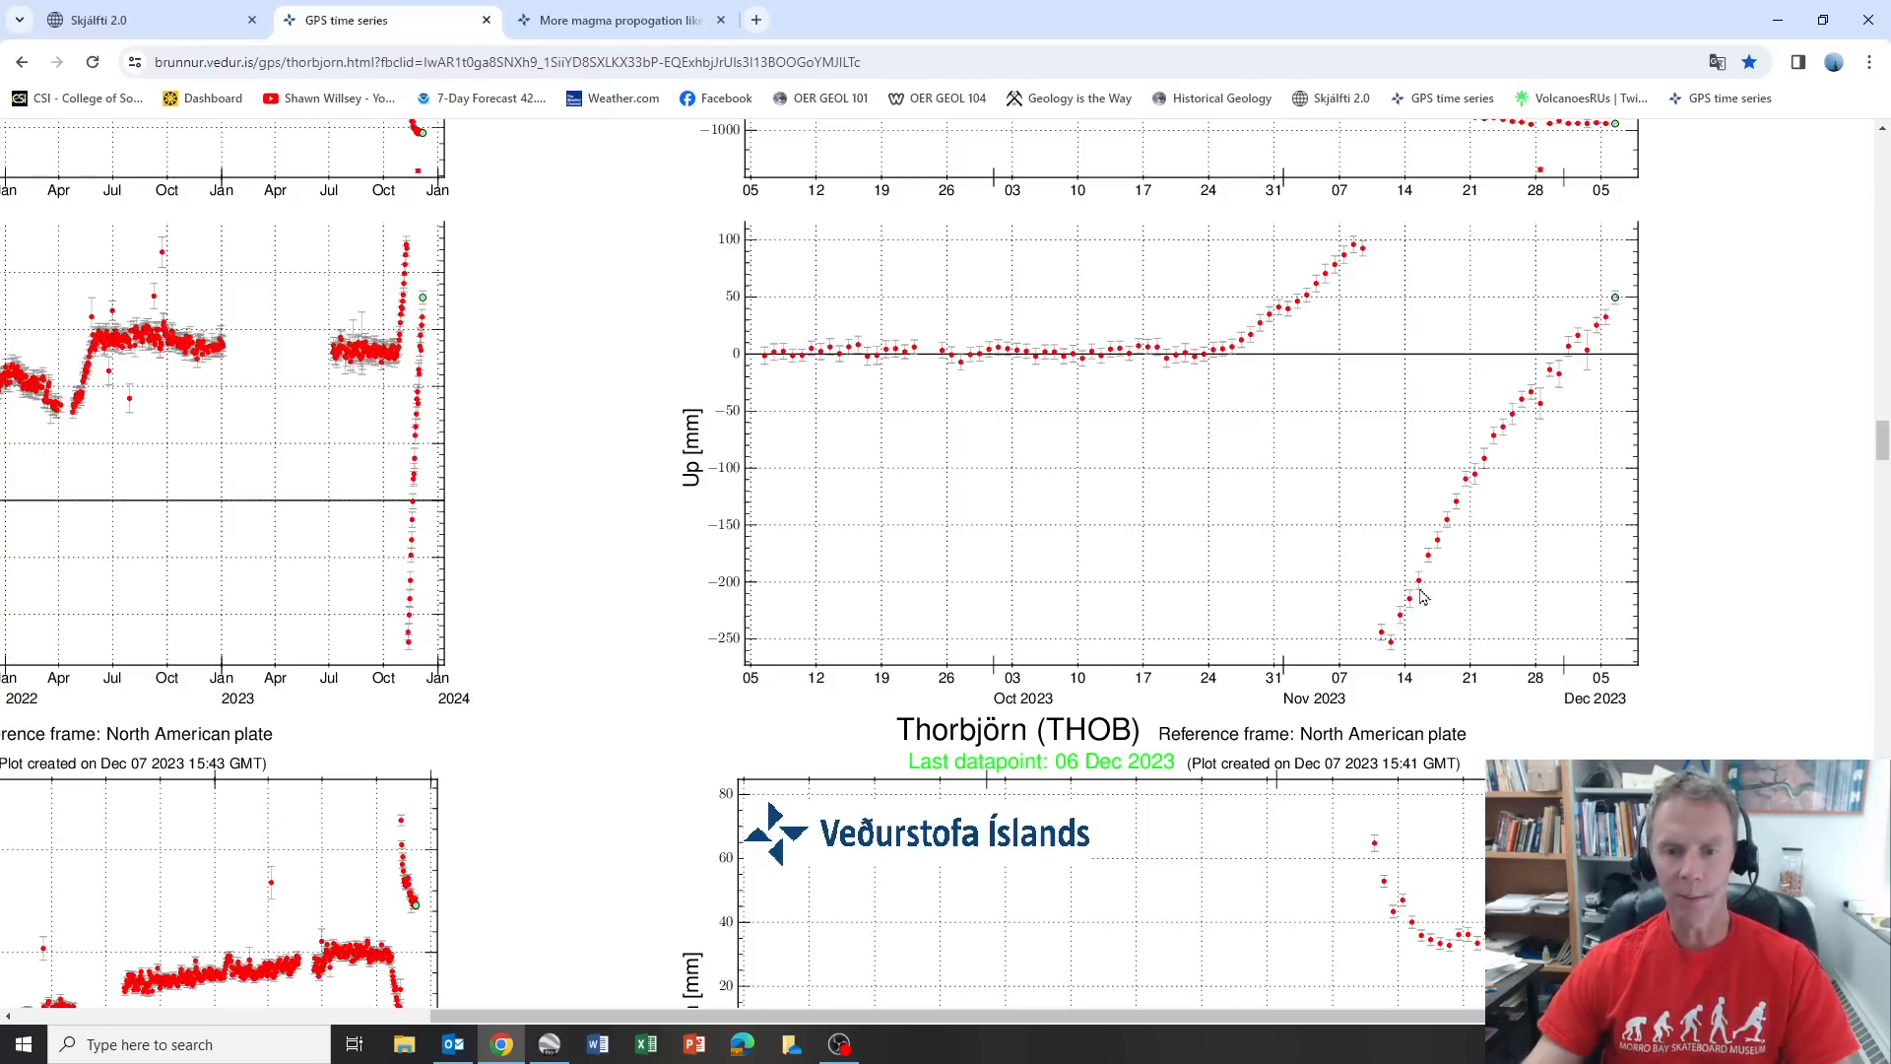
pyautogui.moveTo(1564, 367)
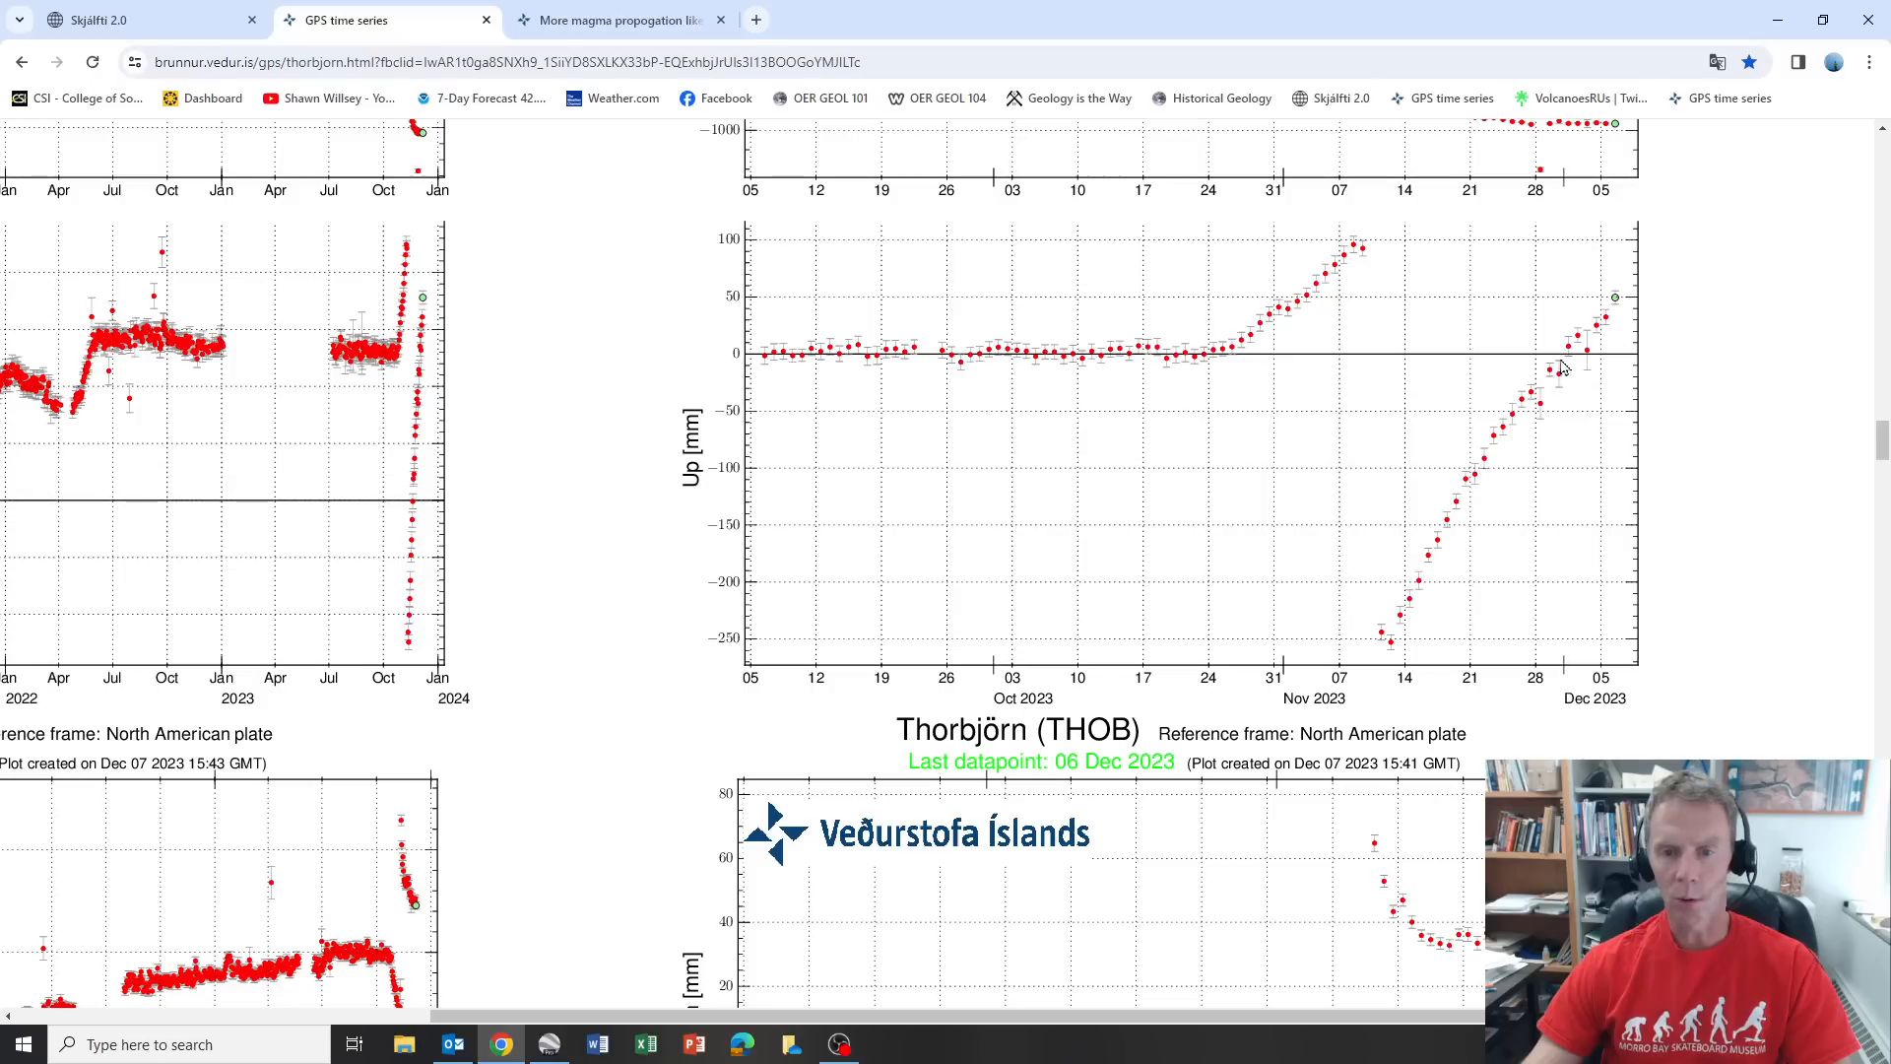
pyautogui.moveTo(1361, 594)
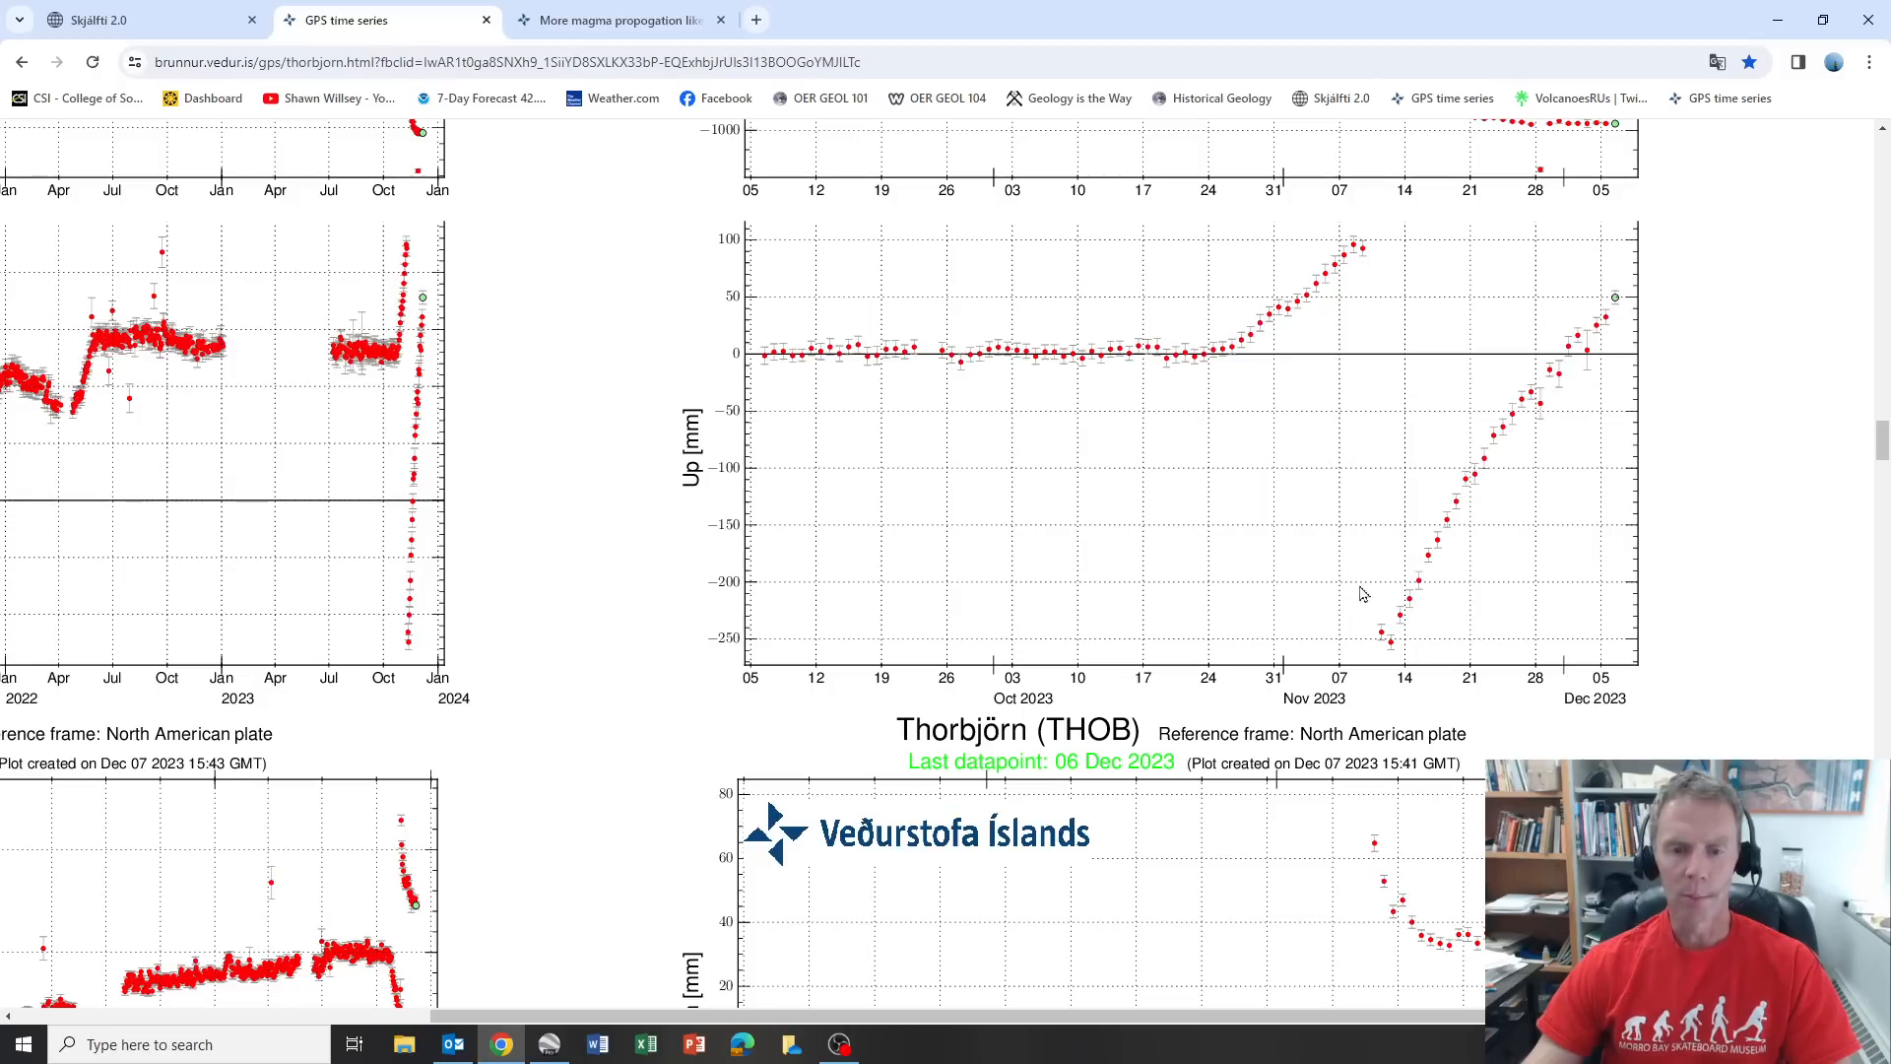
pyautogui.moveTo(1625, 313)
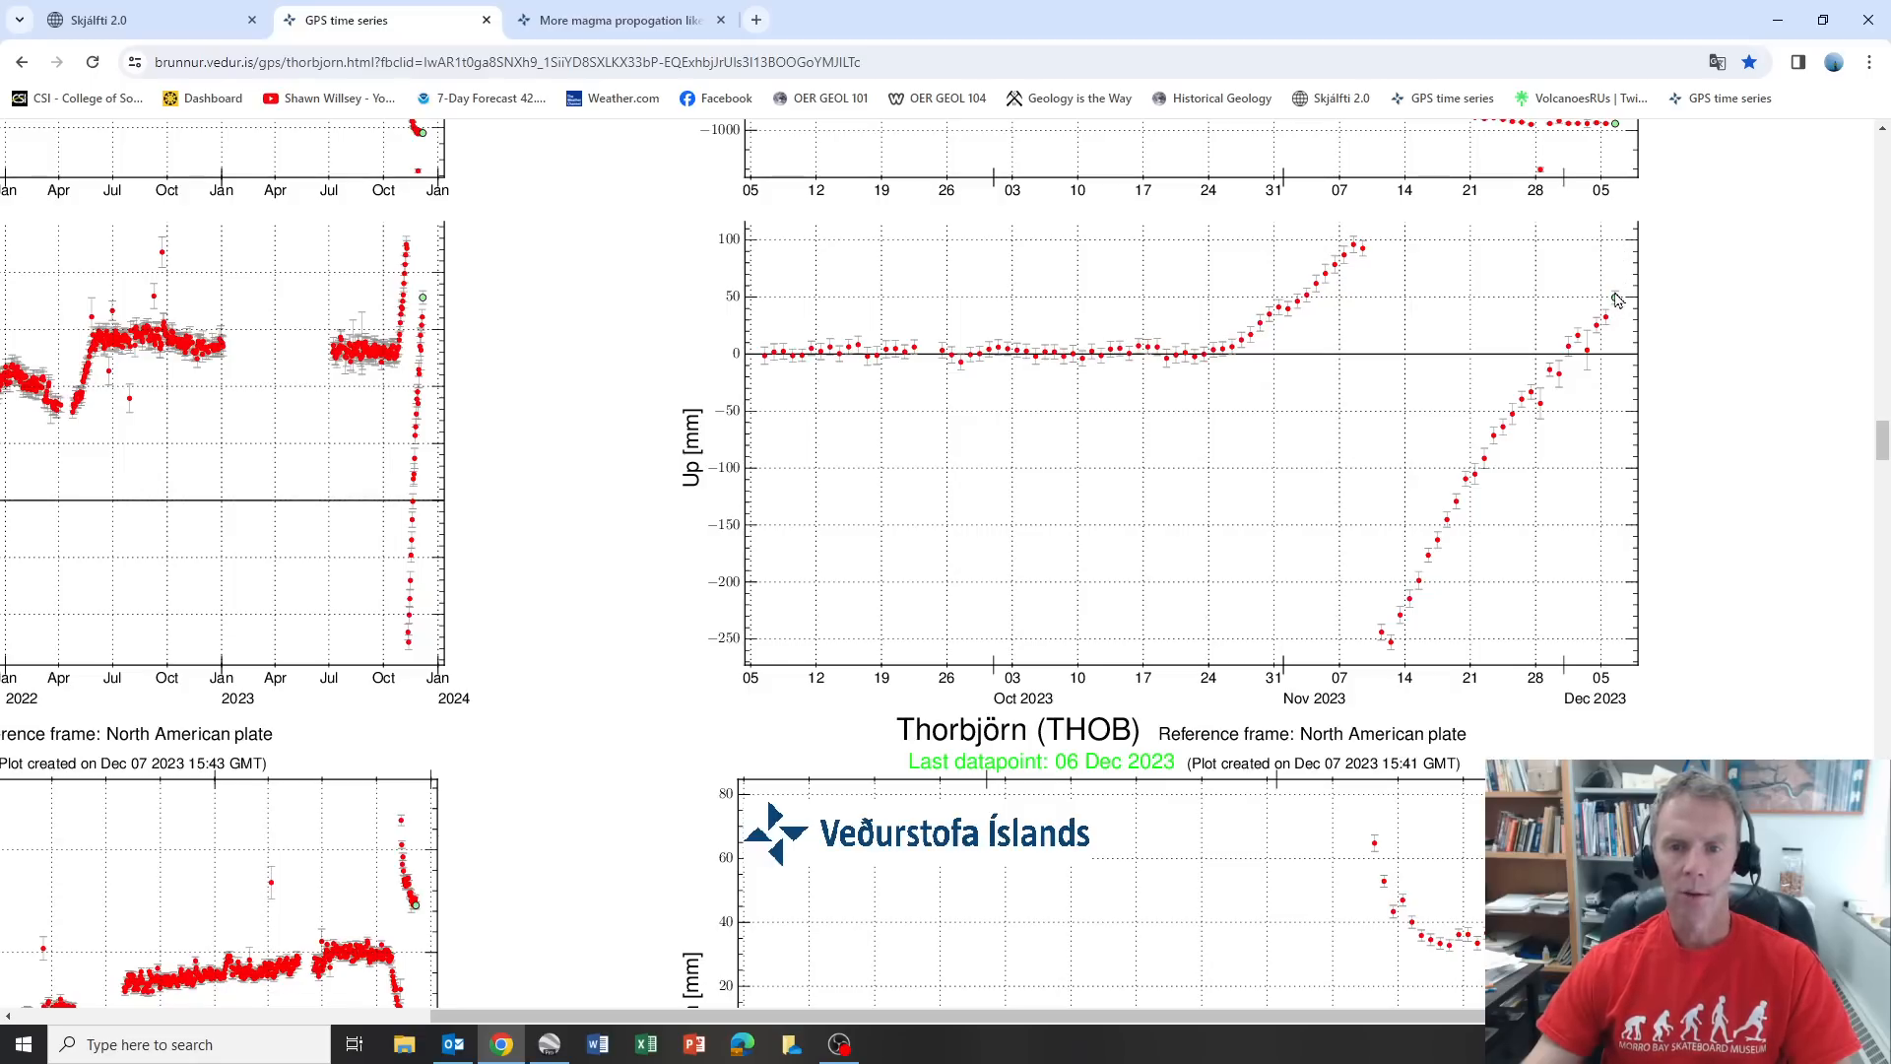
pyautogui.moveTo(1359, 249)
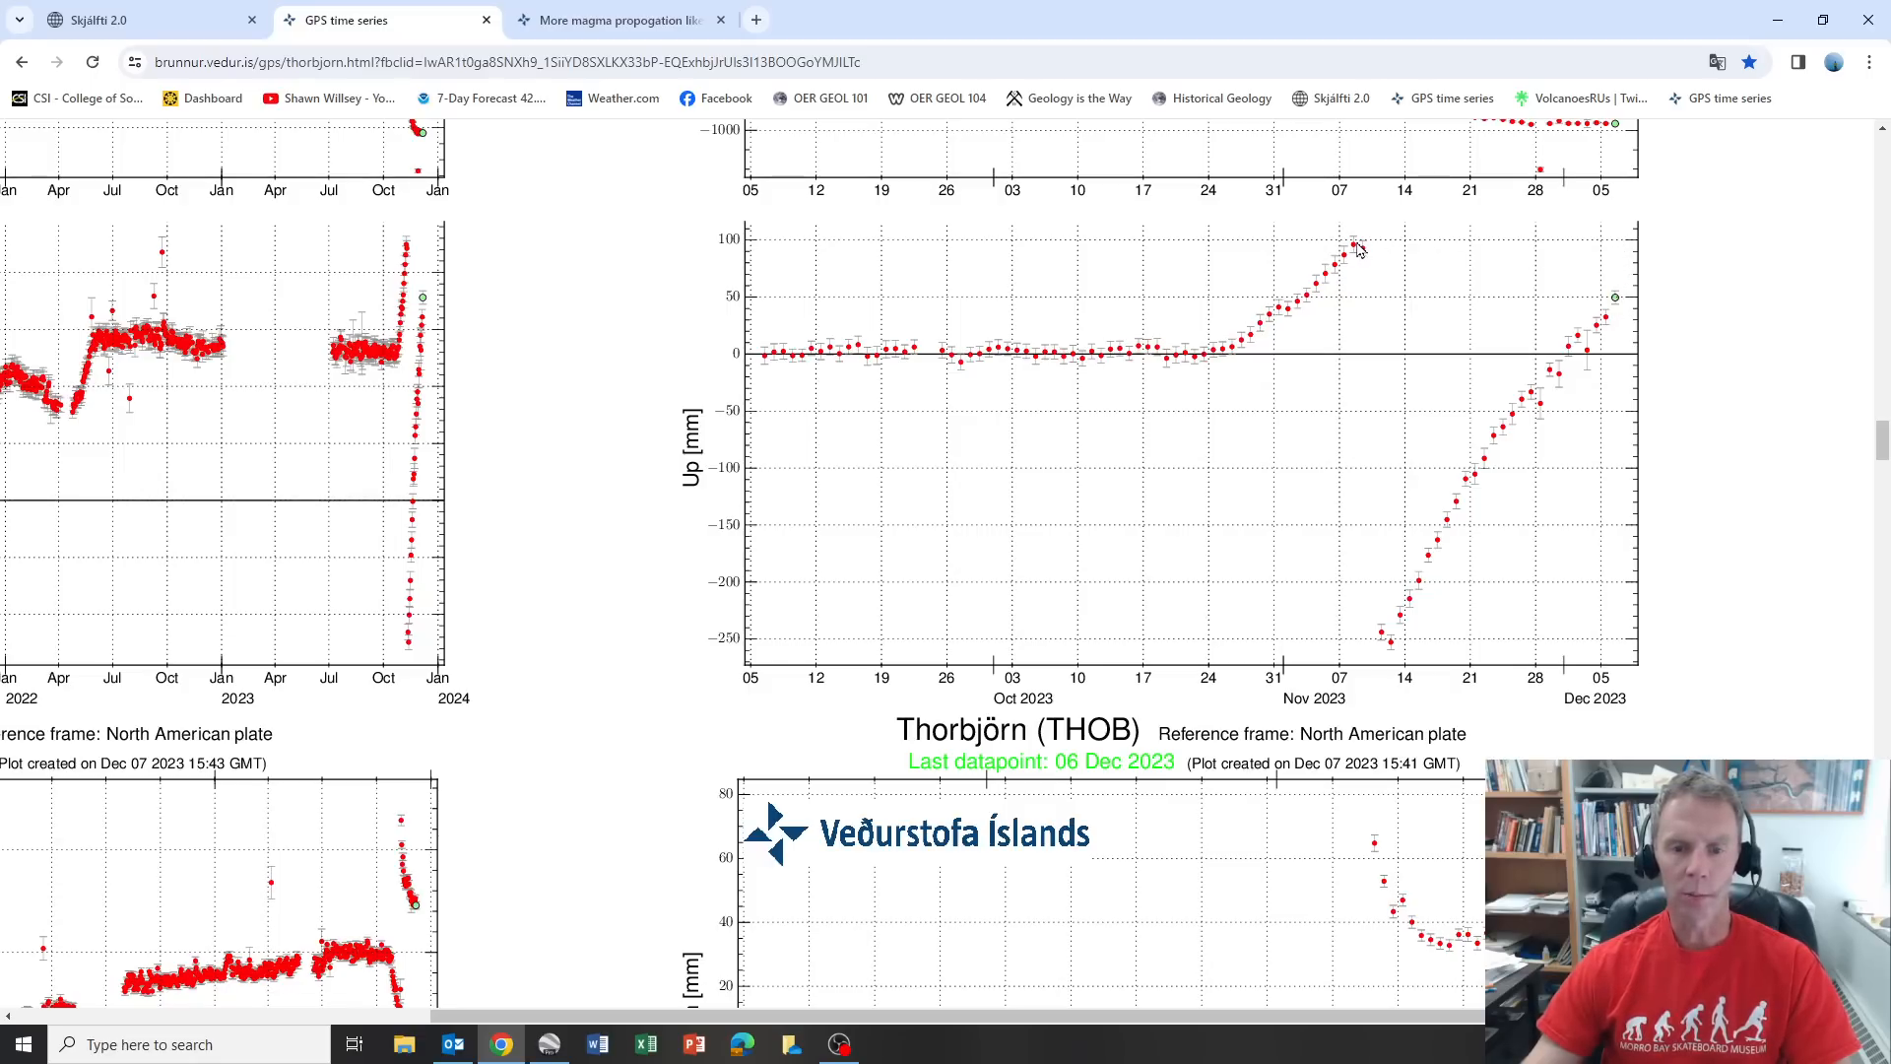
pyautogui.moveTo(1252, 344)
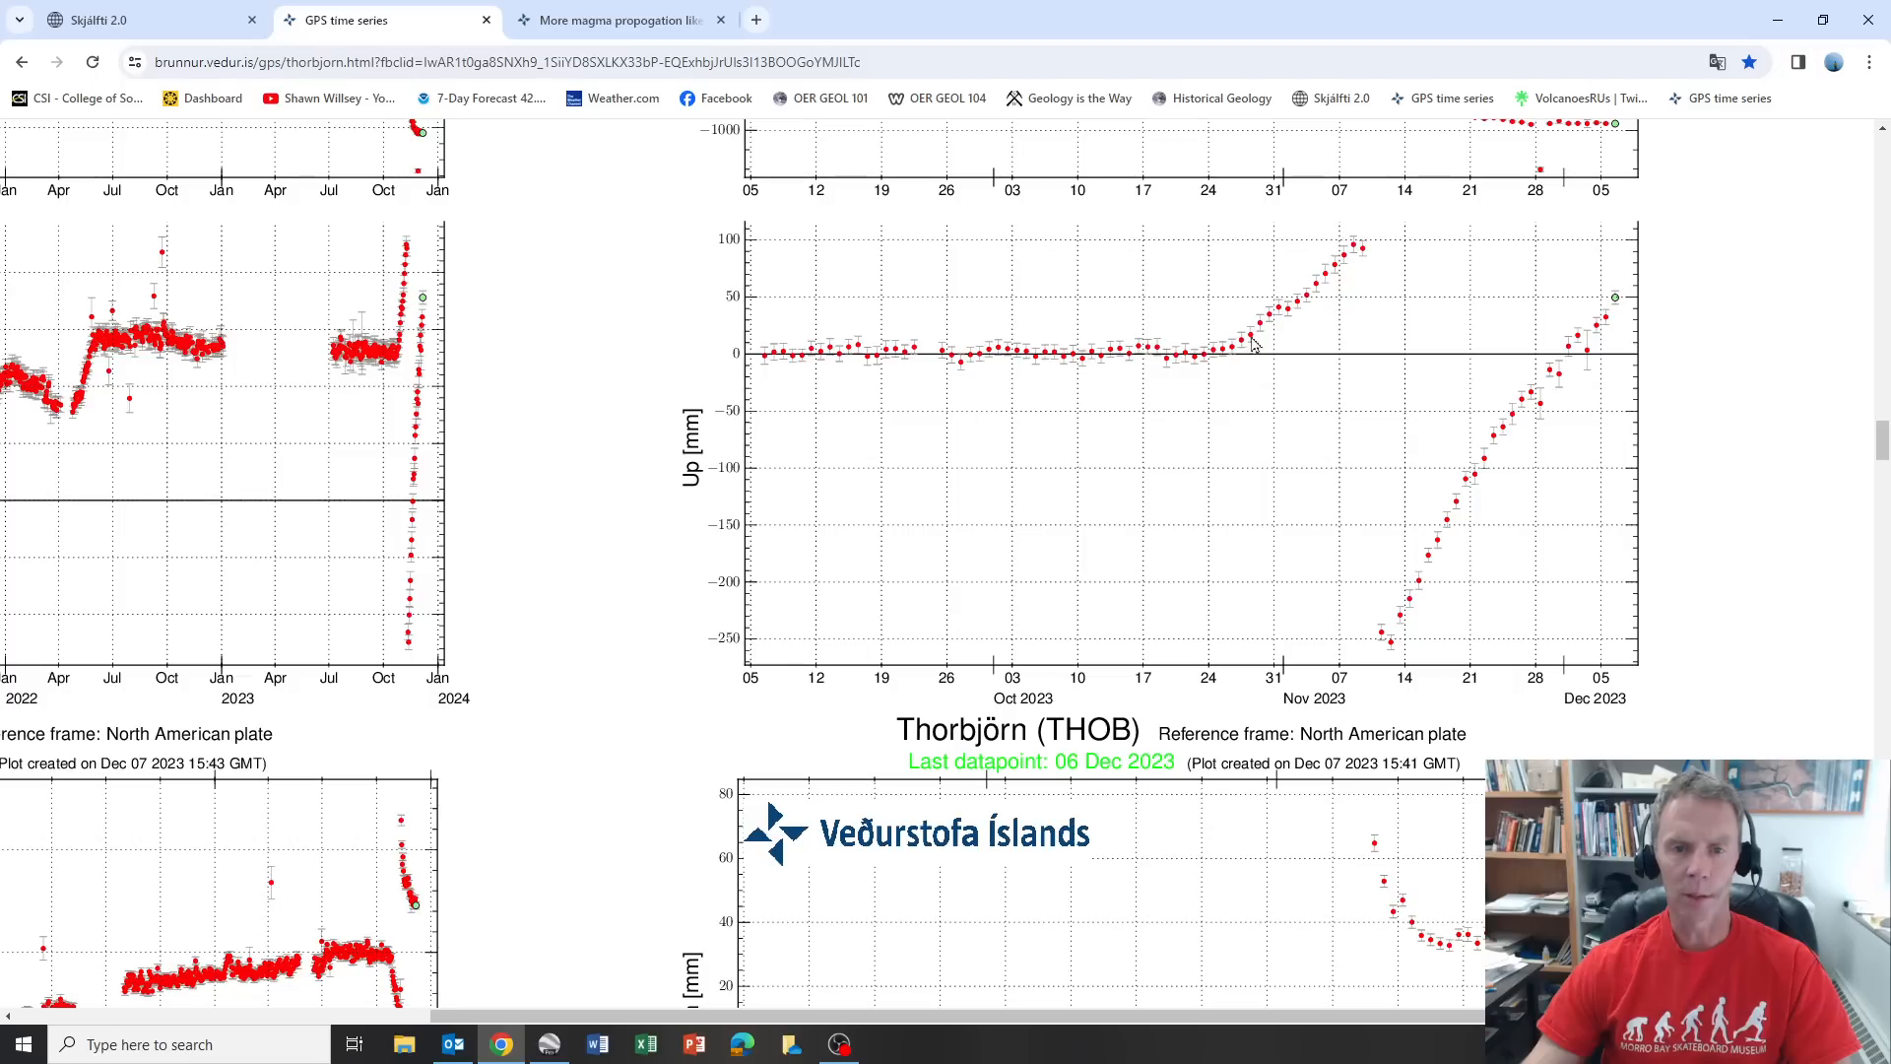
pyautogui.moveTo(1360, 247)
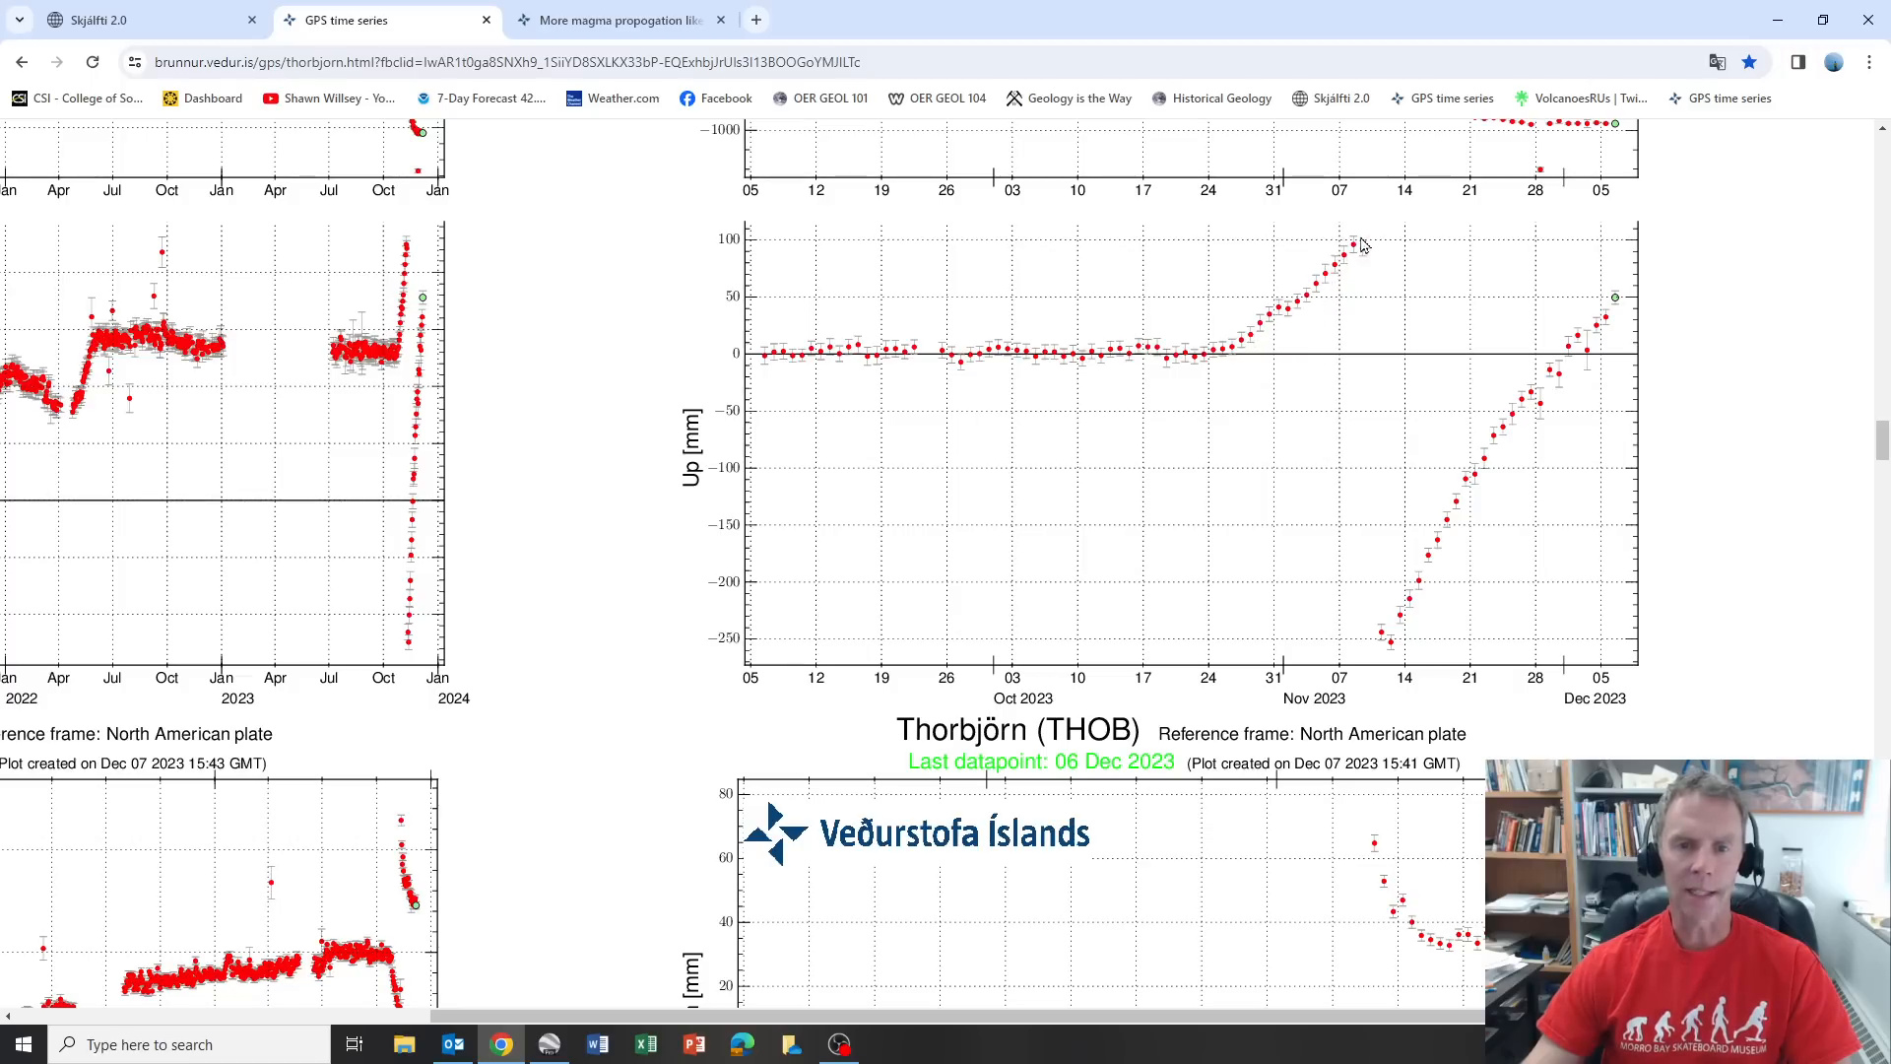
pyautogui.moveTo(1320, 289)
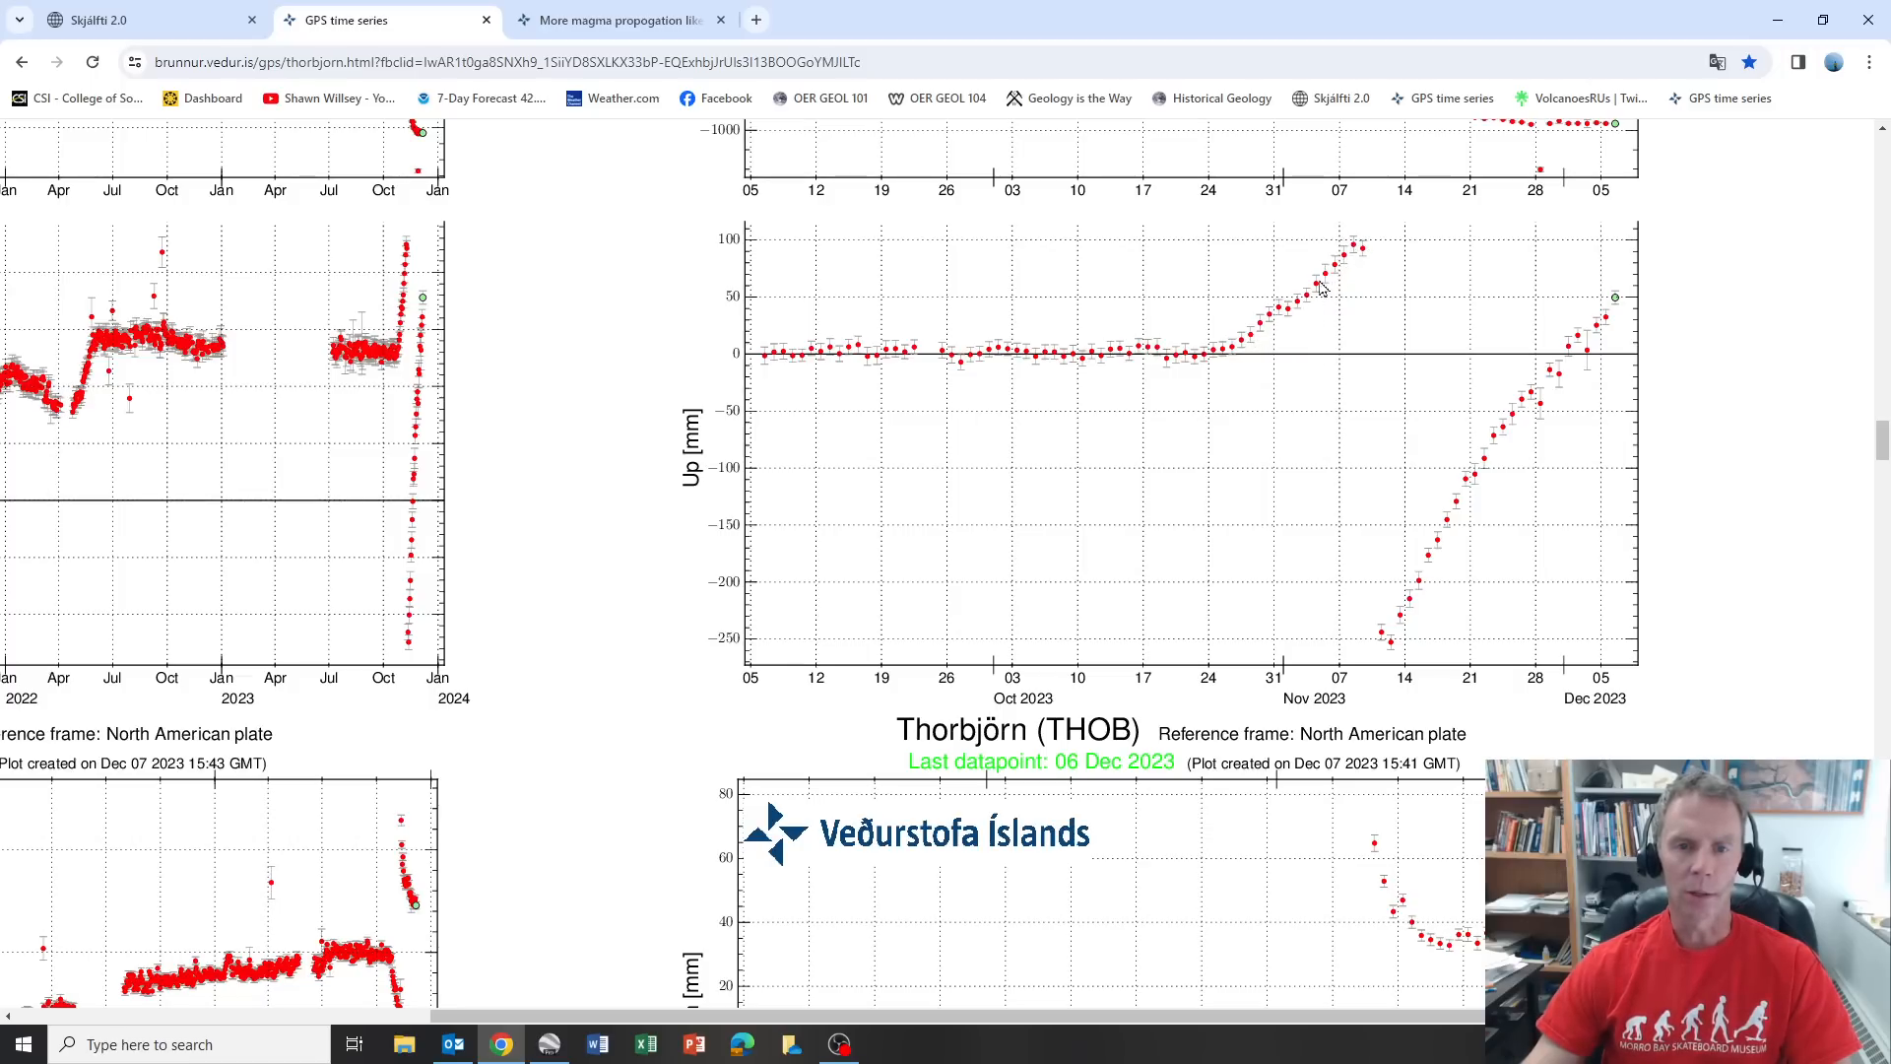
pyautogui.moveTo(1252, 340)
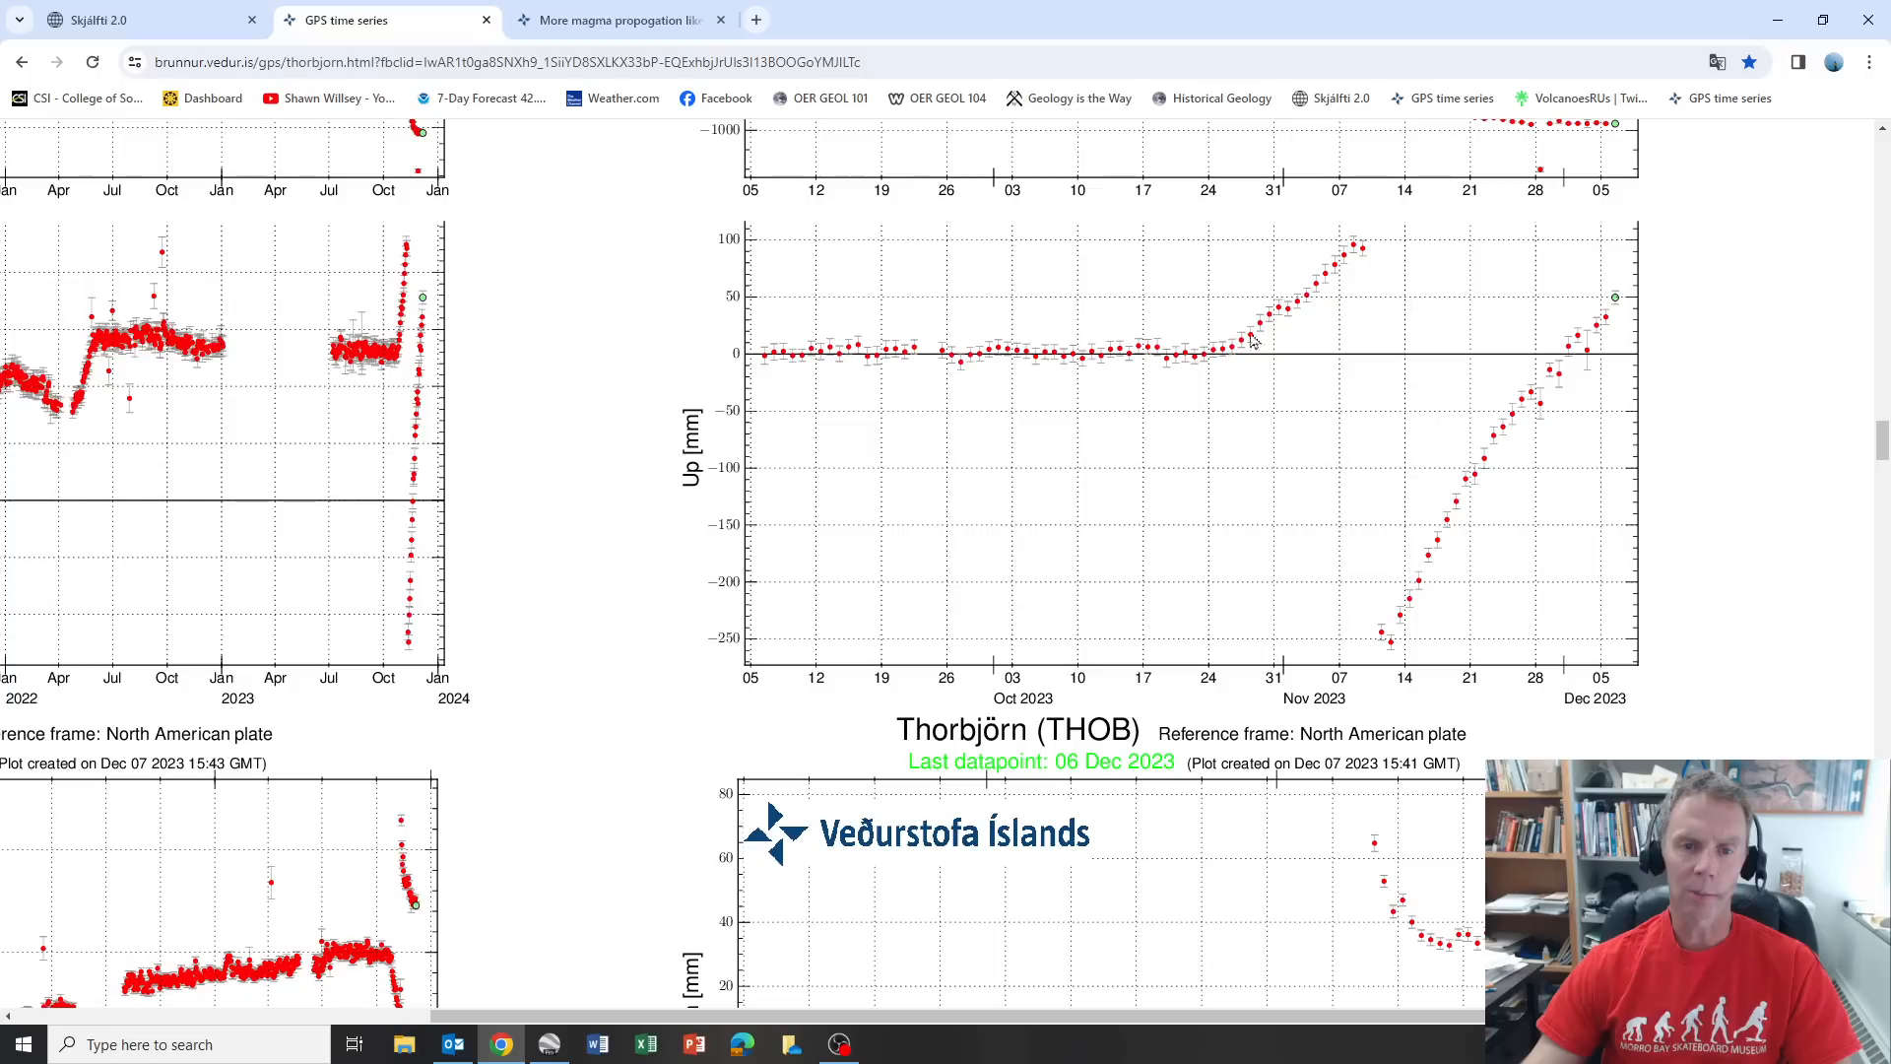
pyautogui.moveTo(1362, 254)
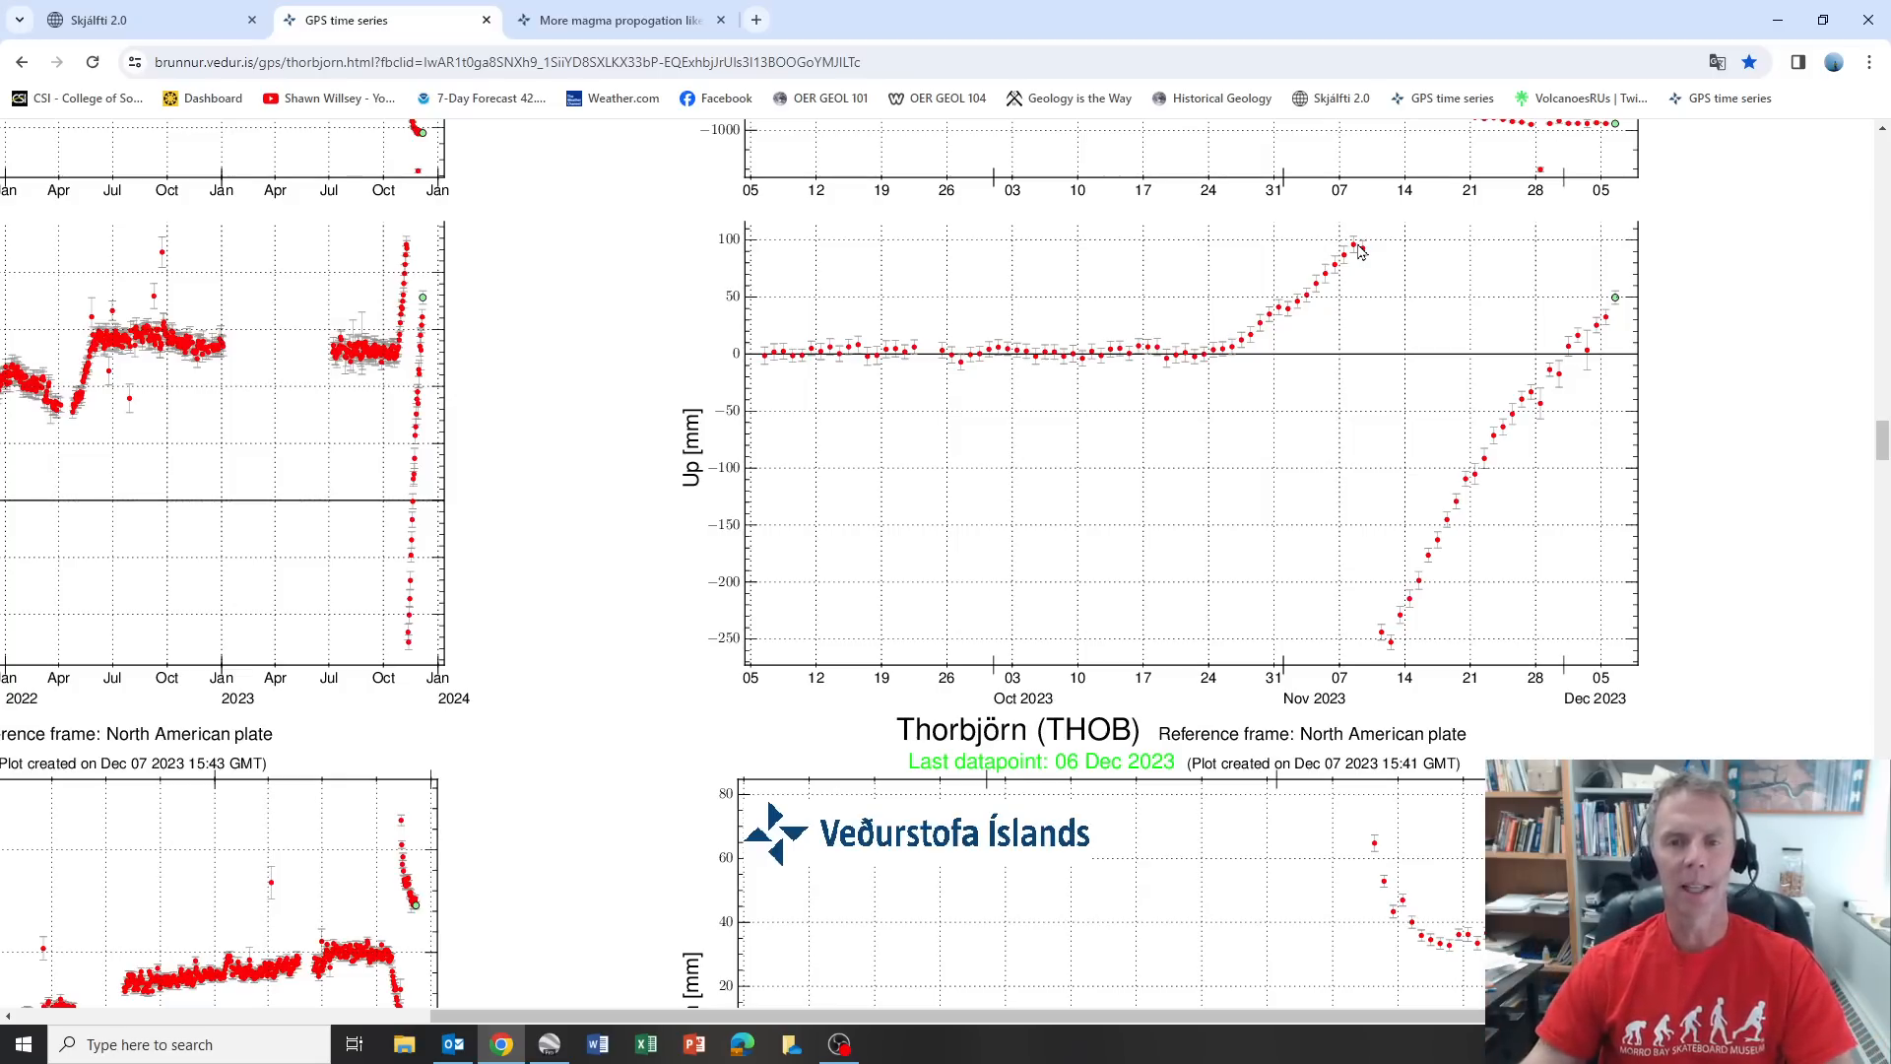
pyautogui.moveTo(1609, 313)
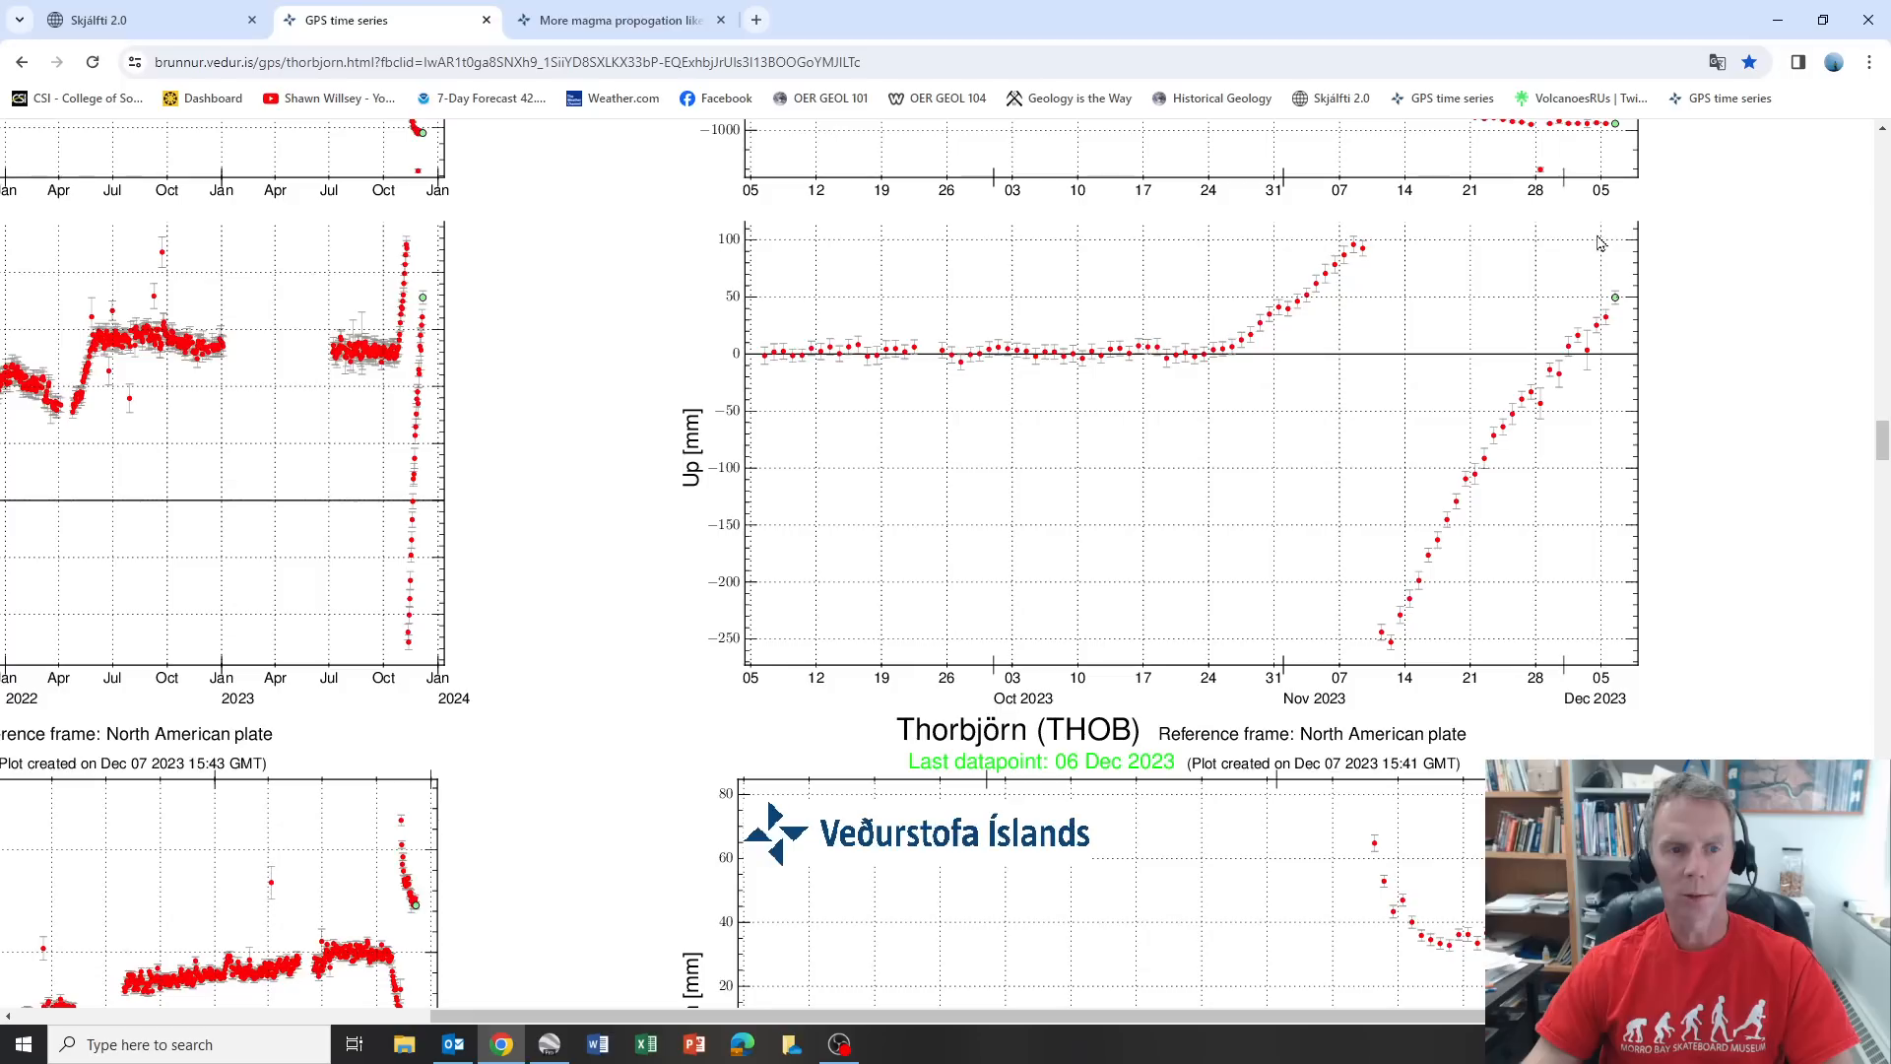
pyautogui.moveTo(1335, 244)
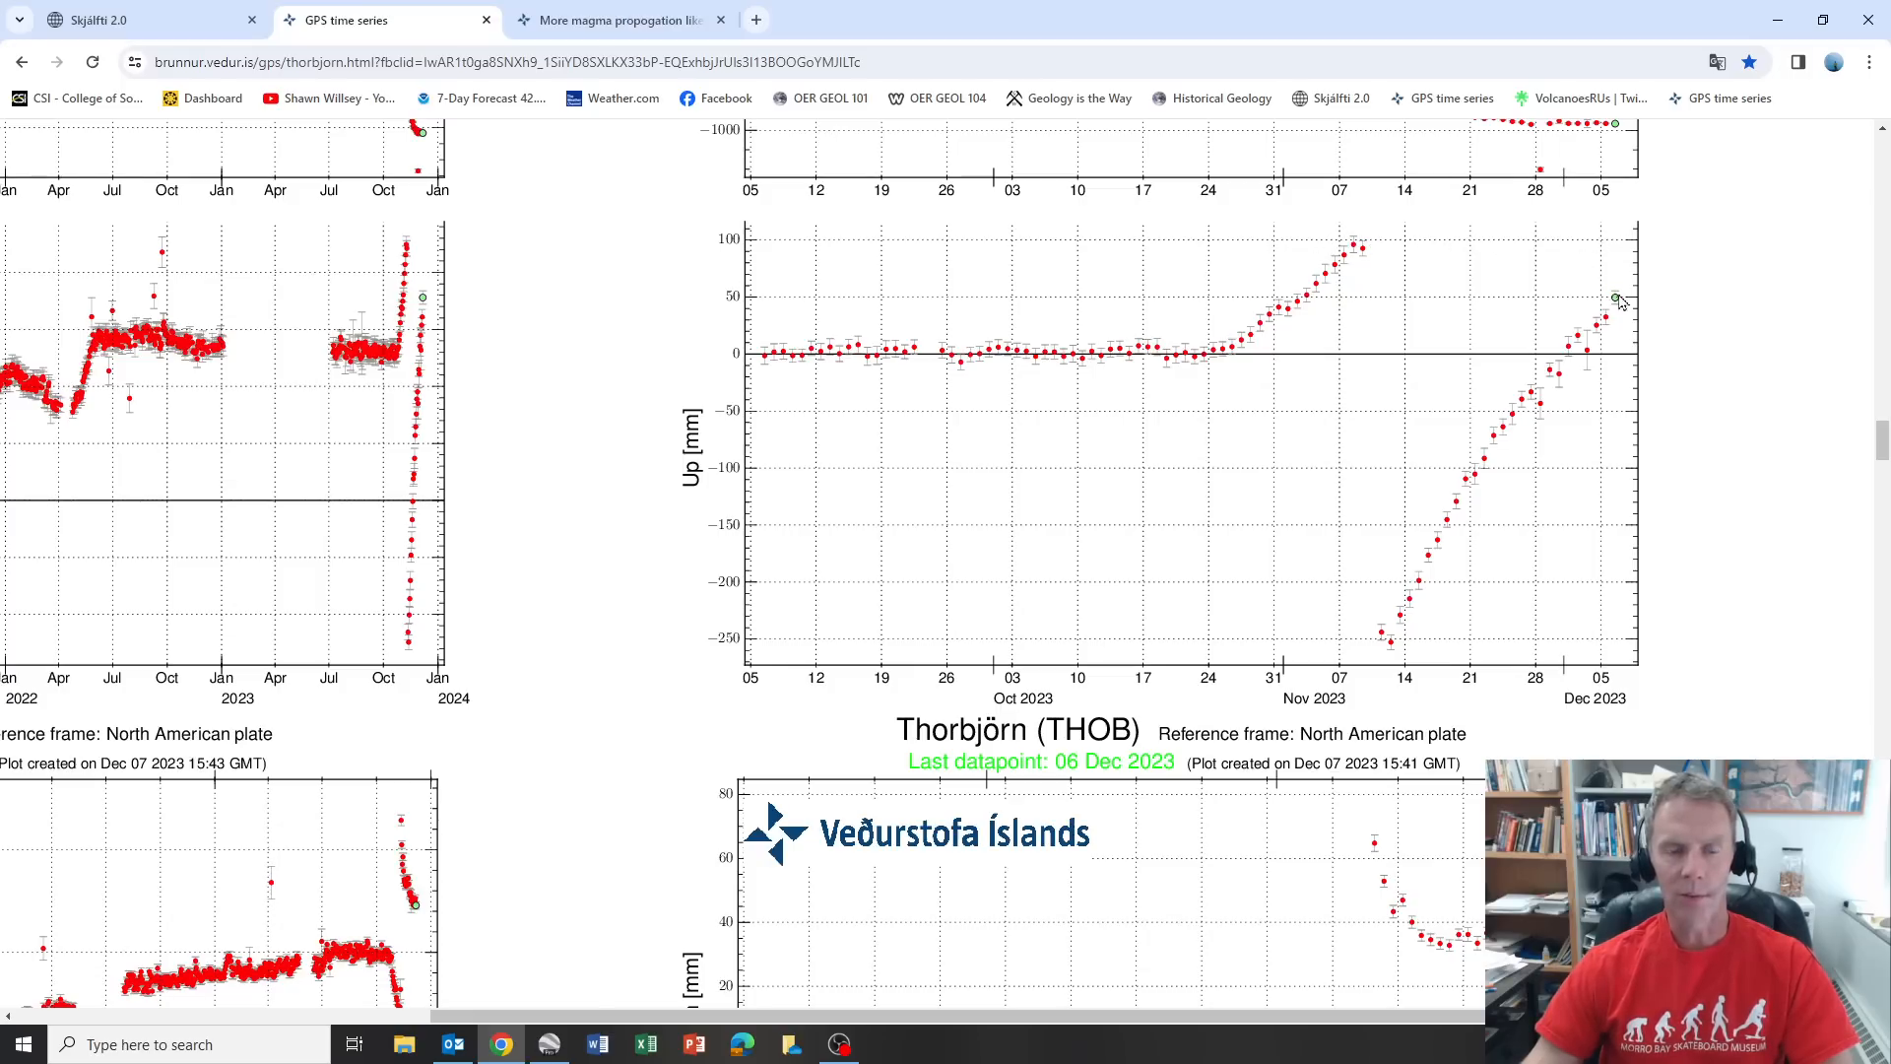
pyautogui.moveTo(1629, 250)
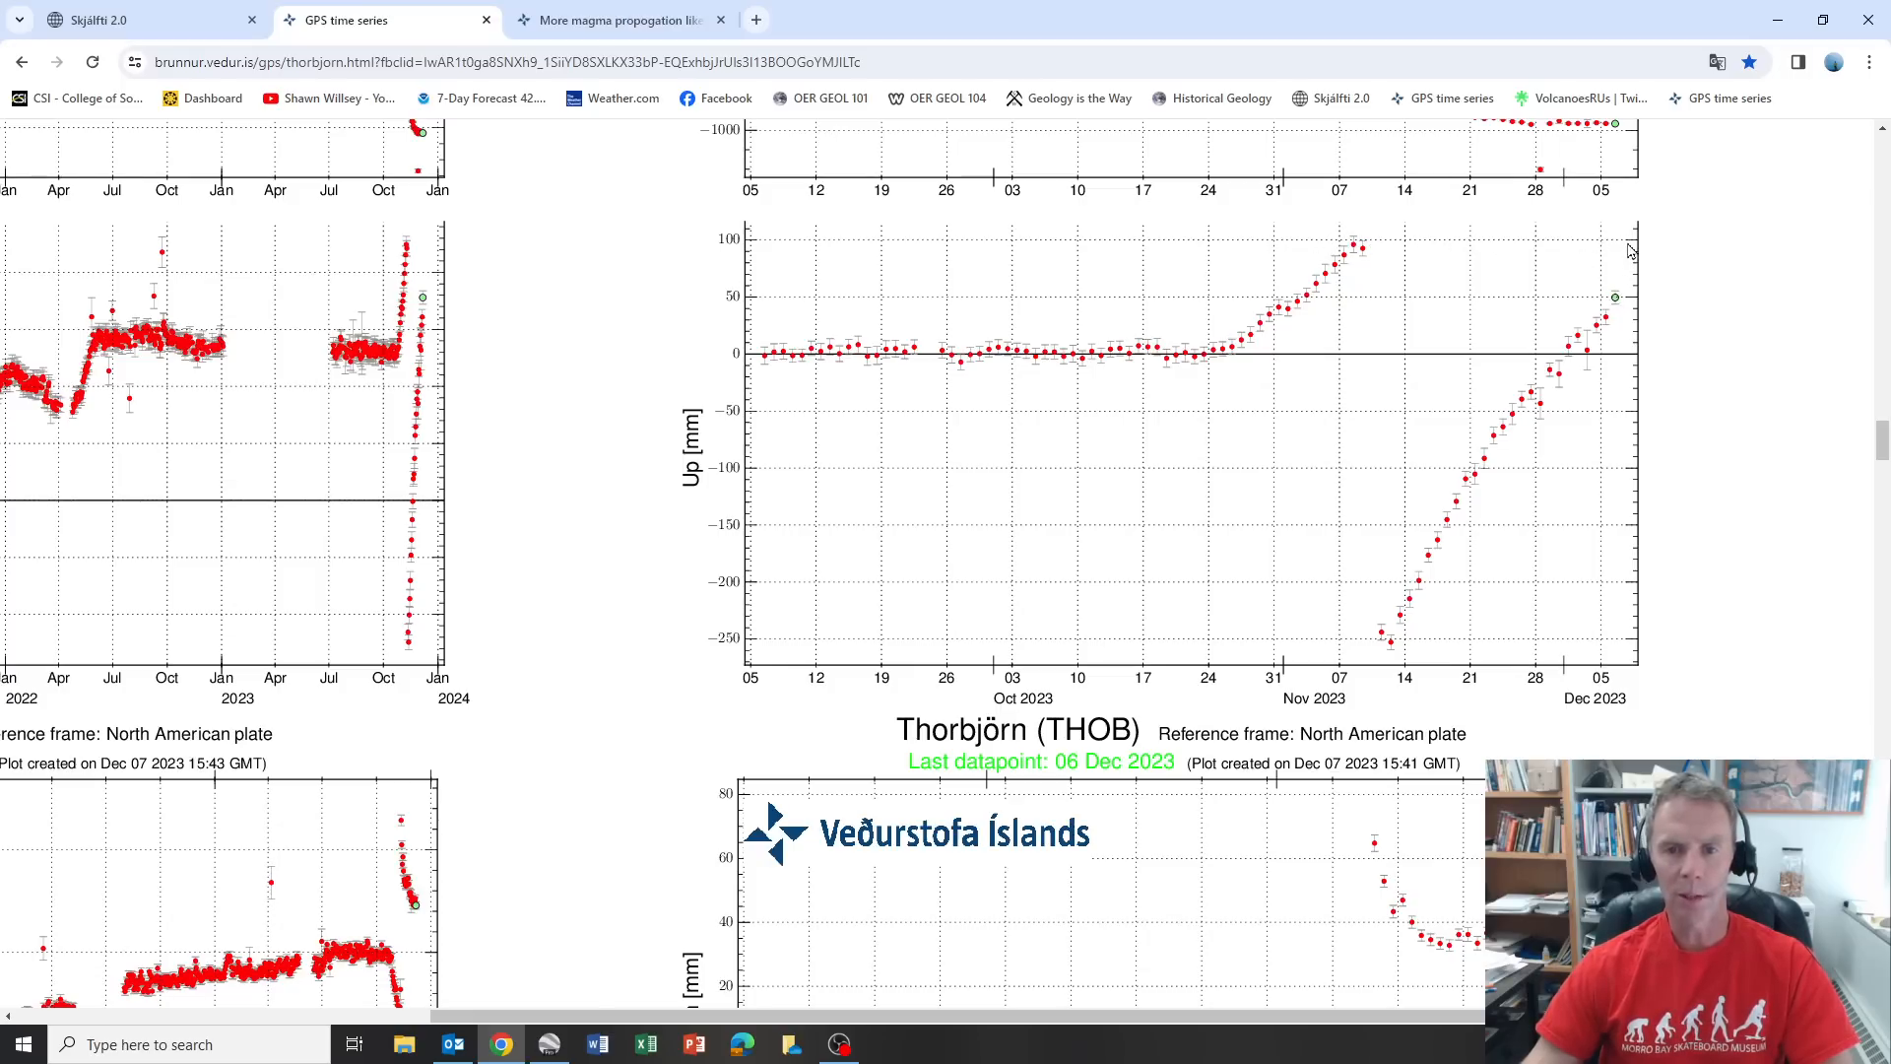
pyautogui.moveTo(1633, 300)
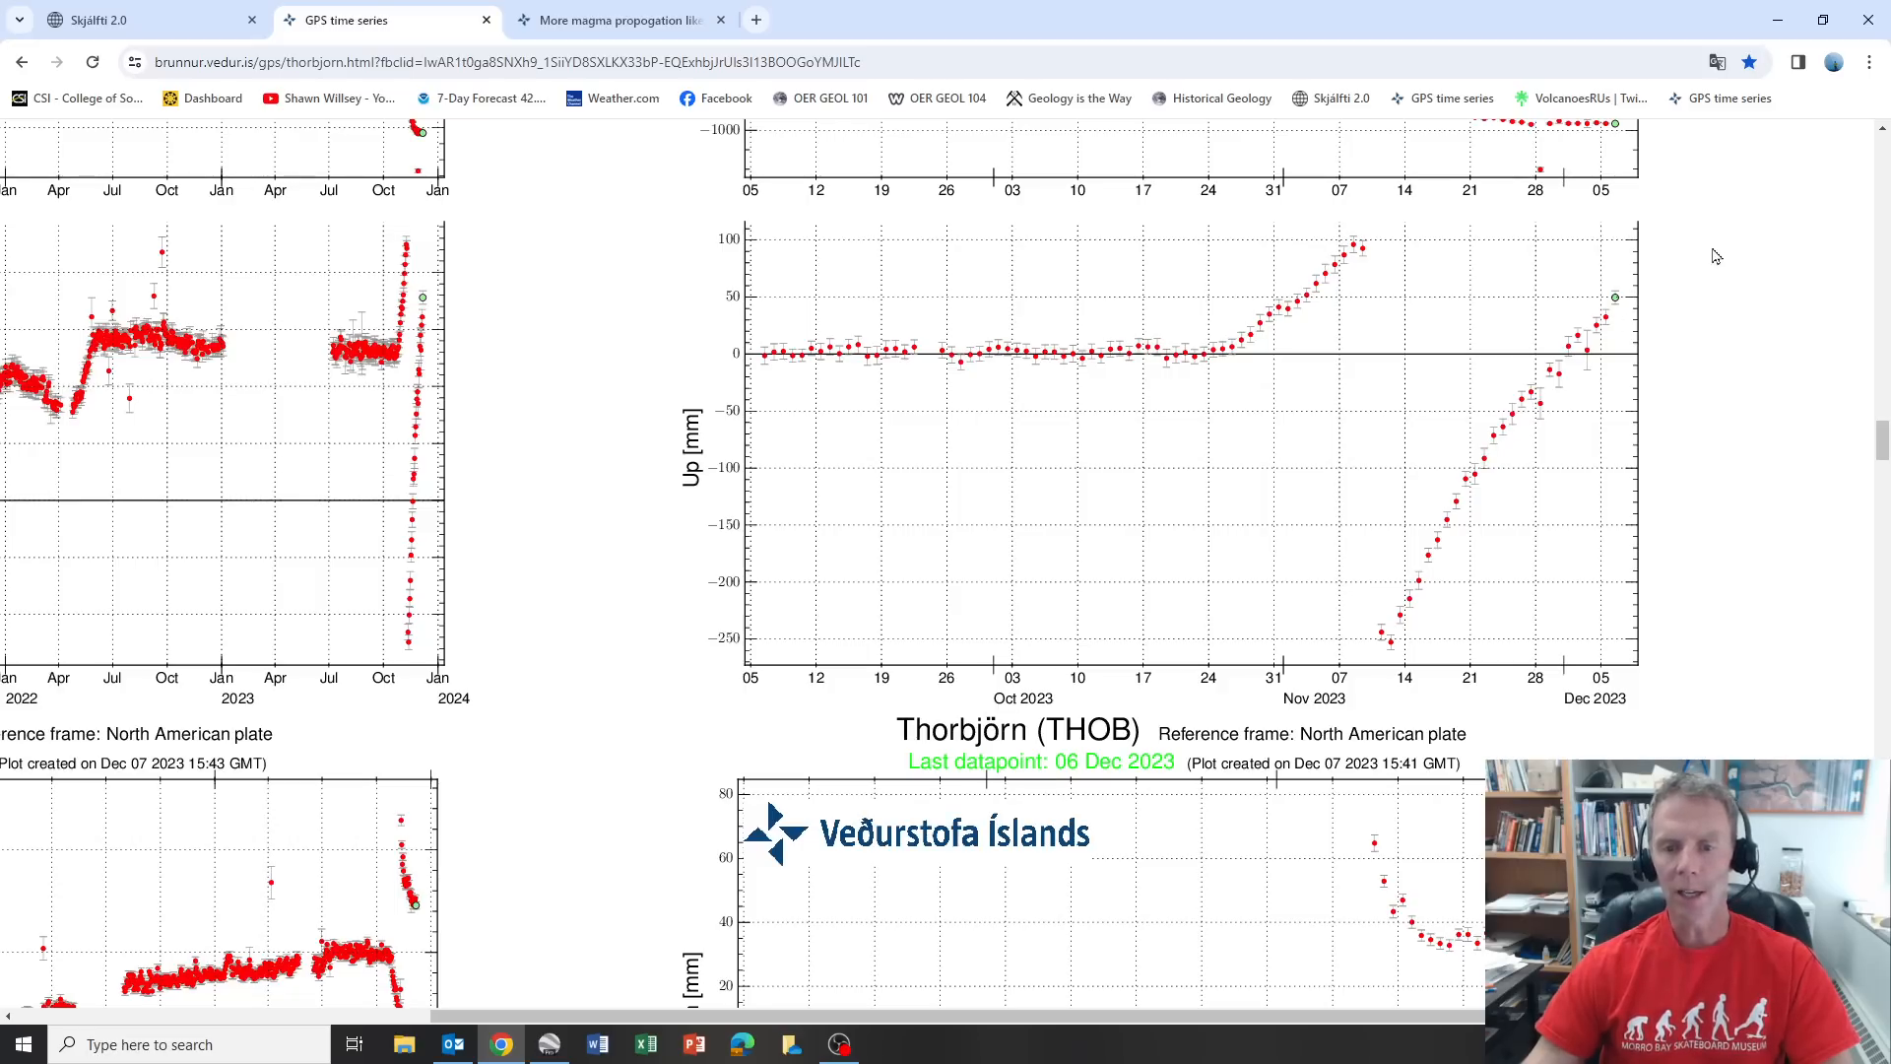
pyautogui.moveTo(1575, 371)
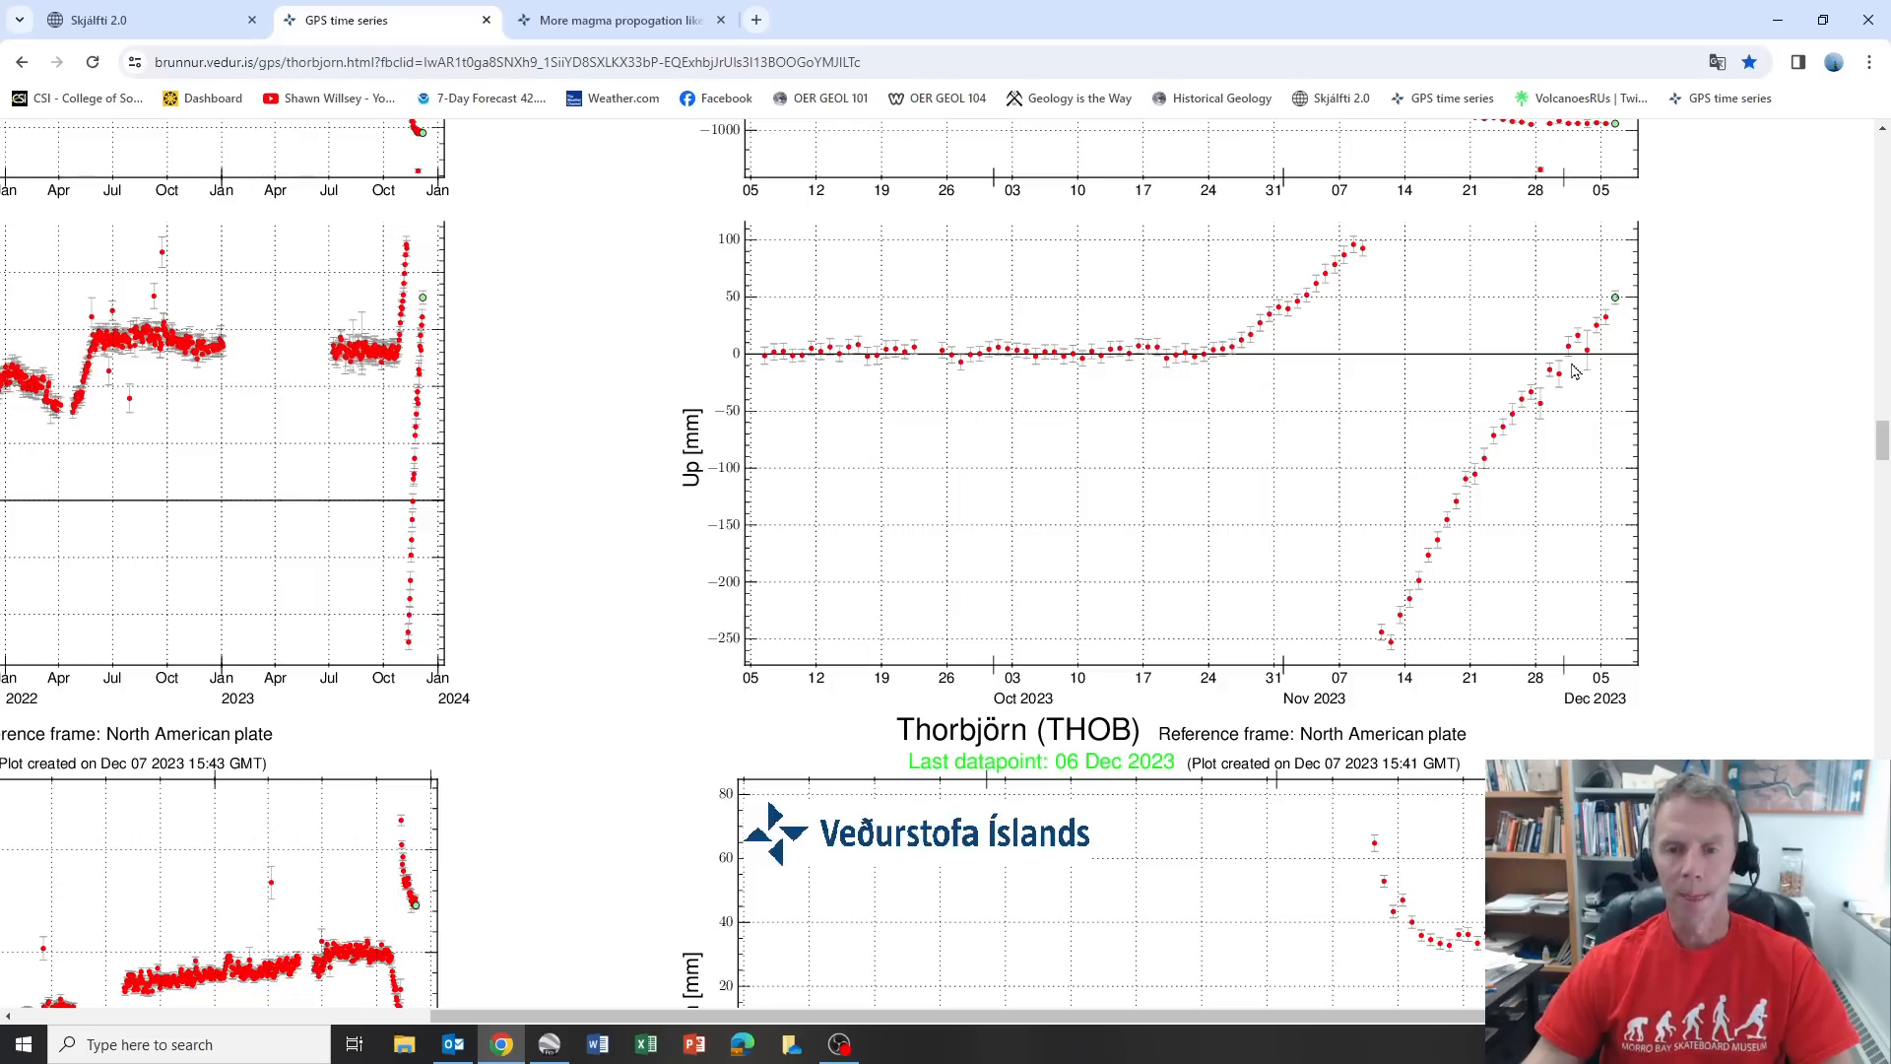
pyautogui.moveTo(1622, 303)
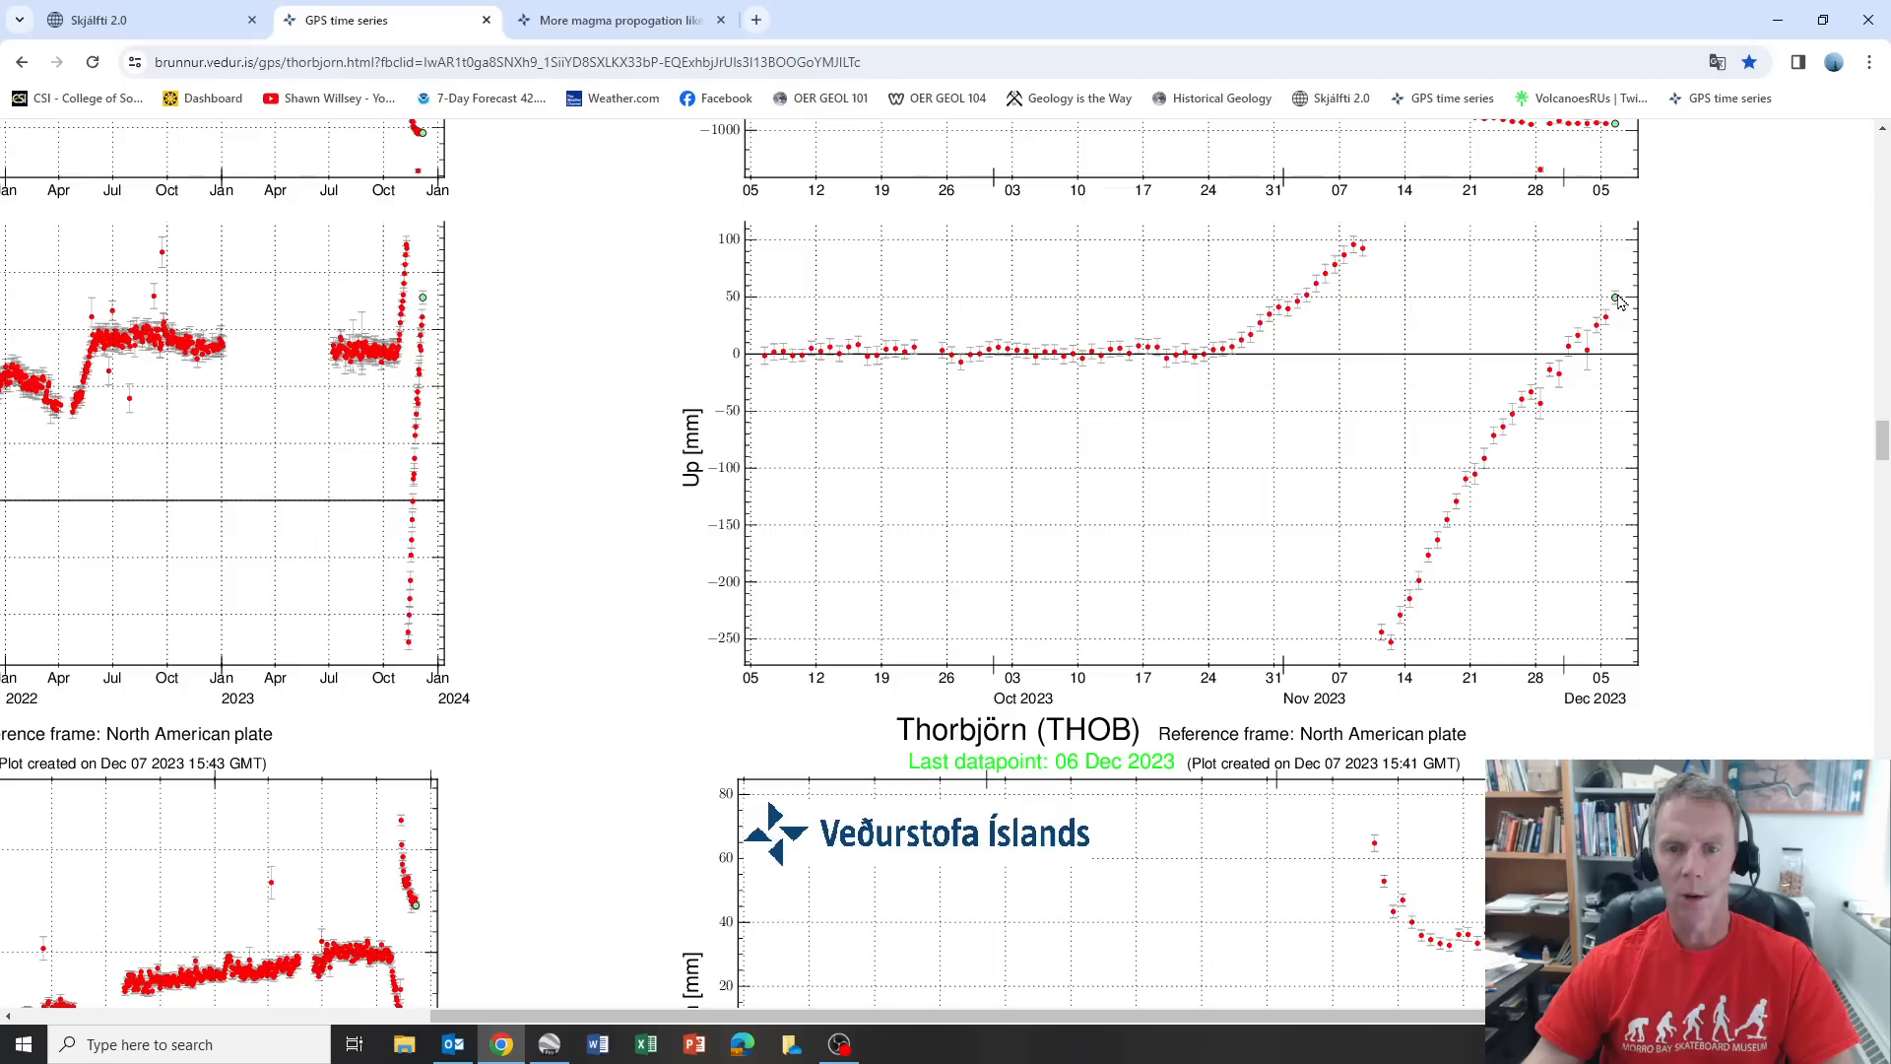
pyautogui.moveTo(1678, 261)
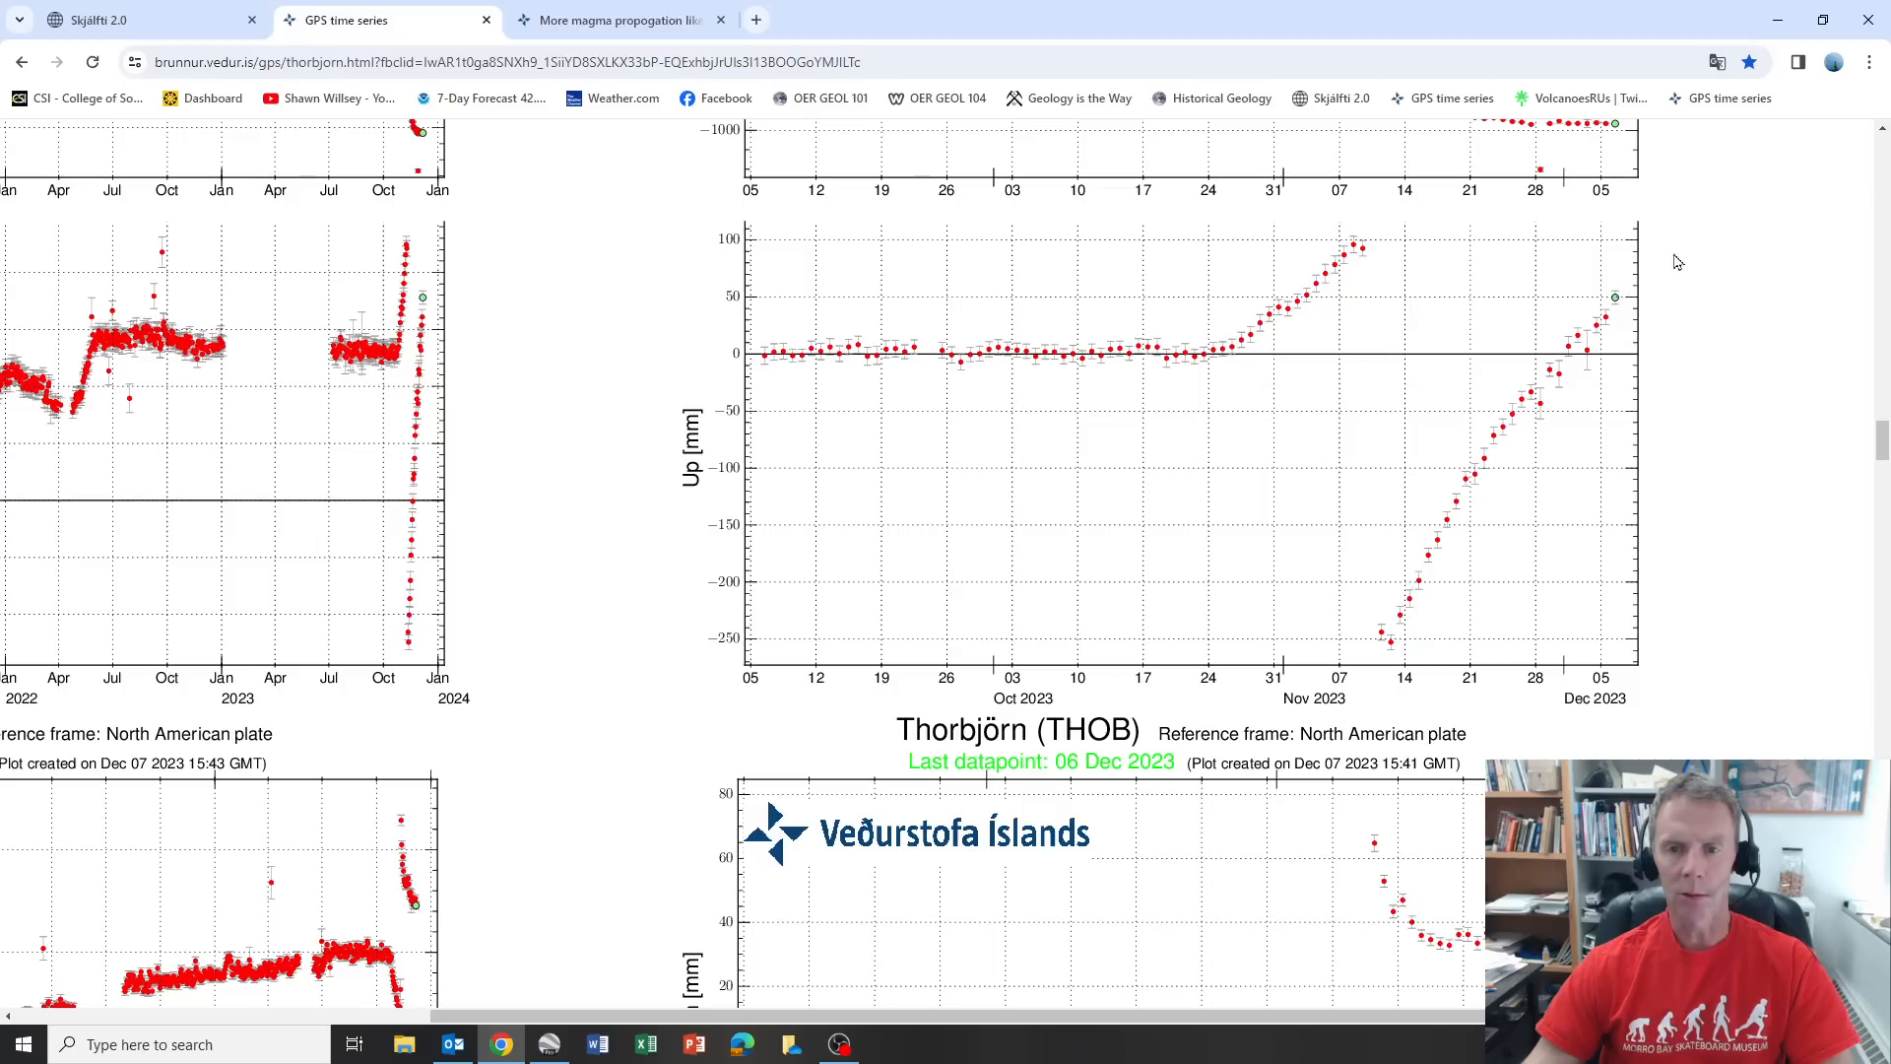
pyautogui.moveTo(1575, 290)
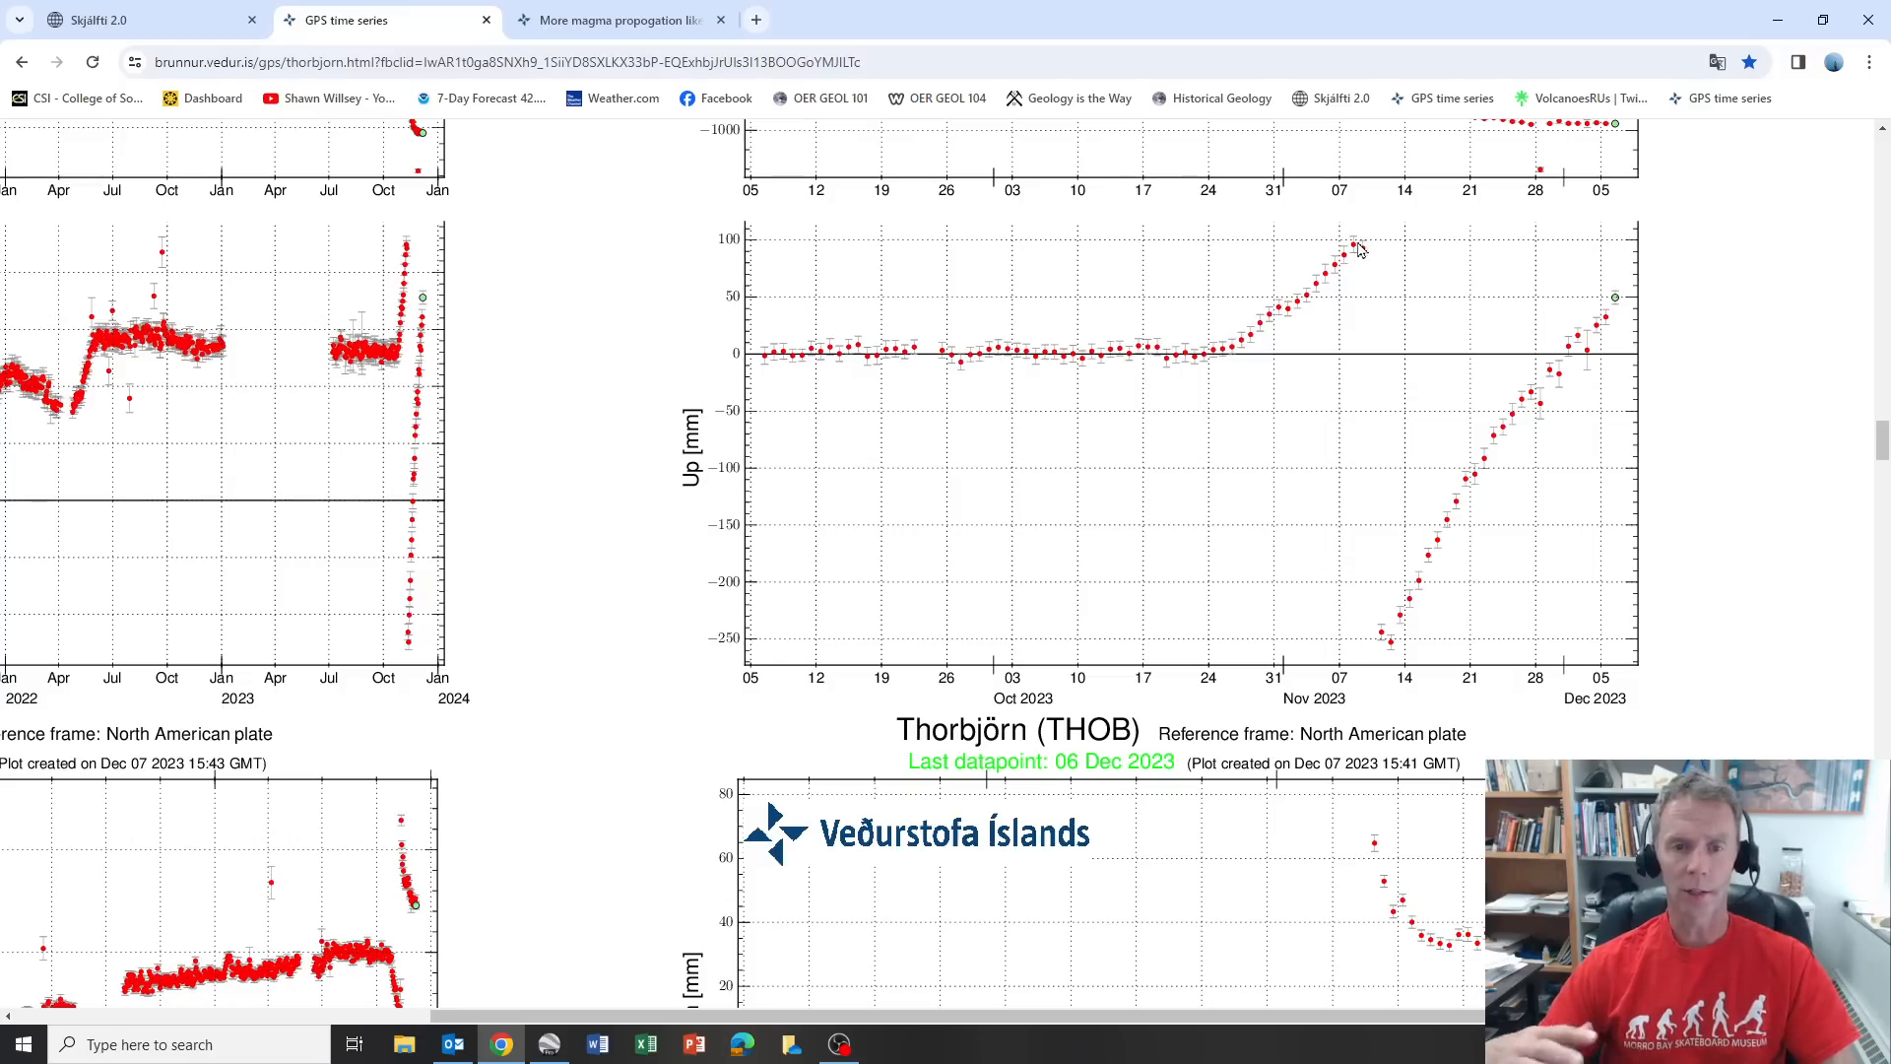
pyautogui.moveTo(1358, 279)
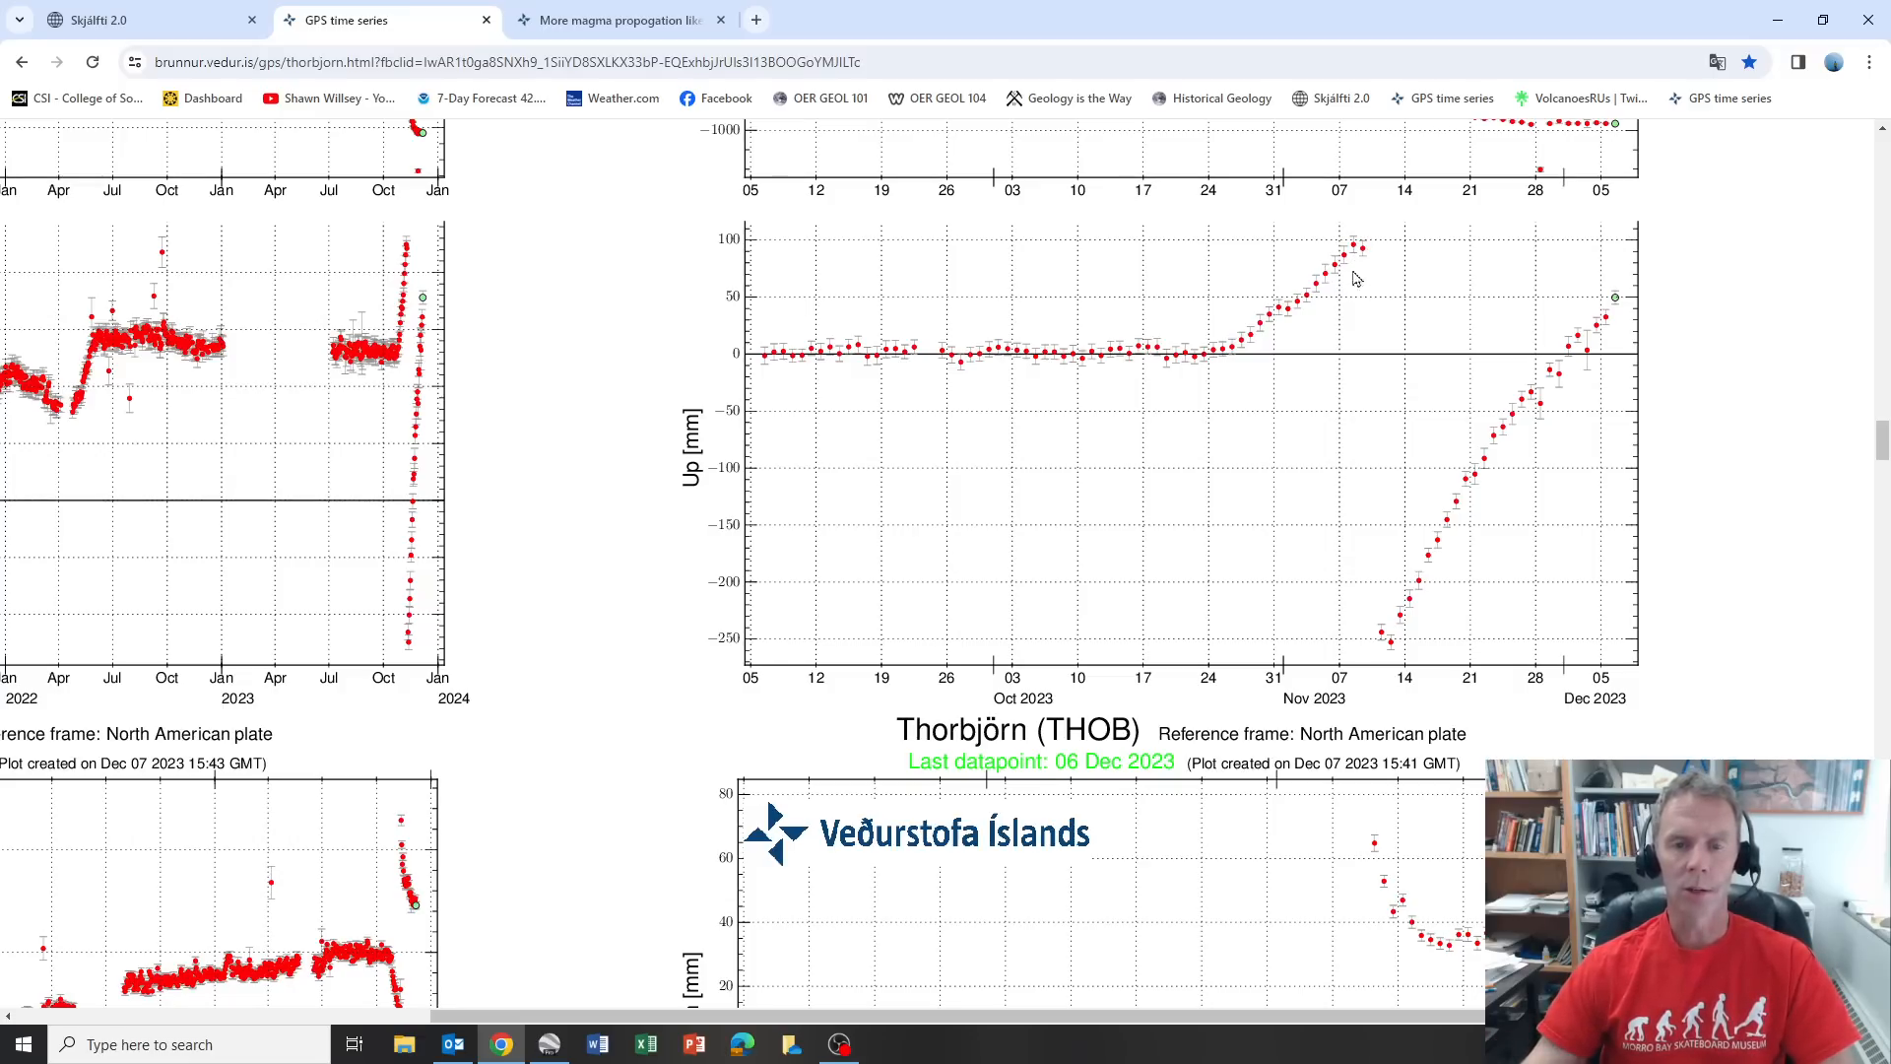
pyautogui.moveTo(1395, 280)
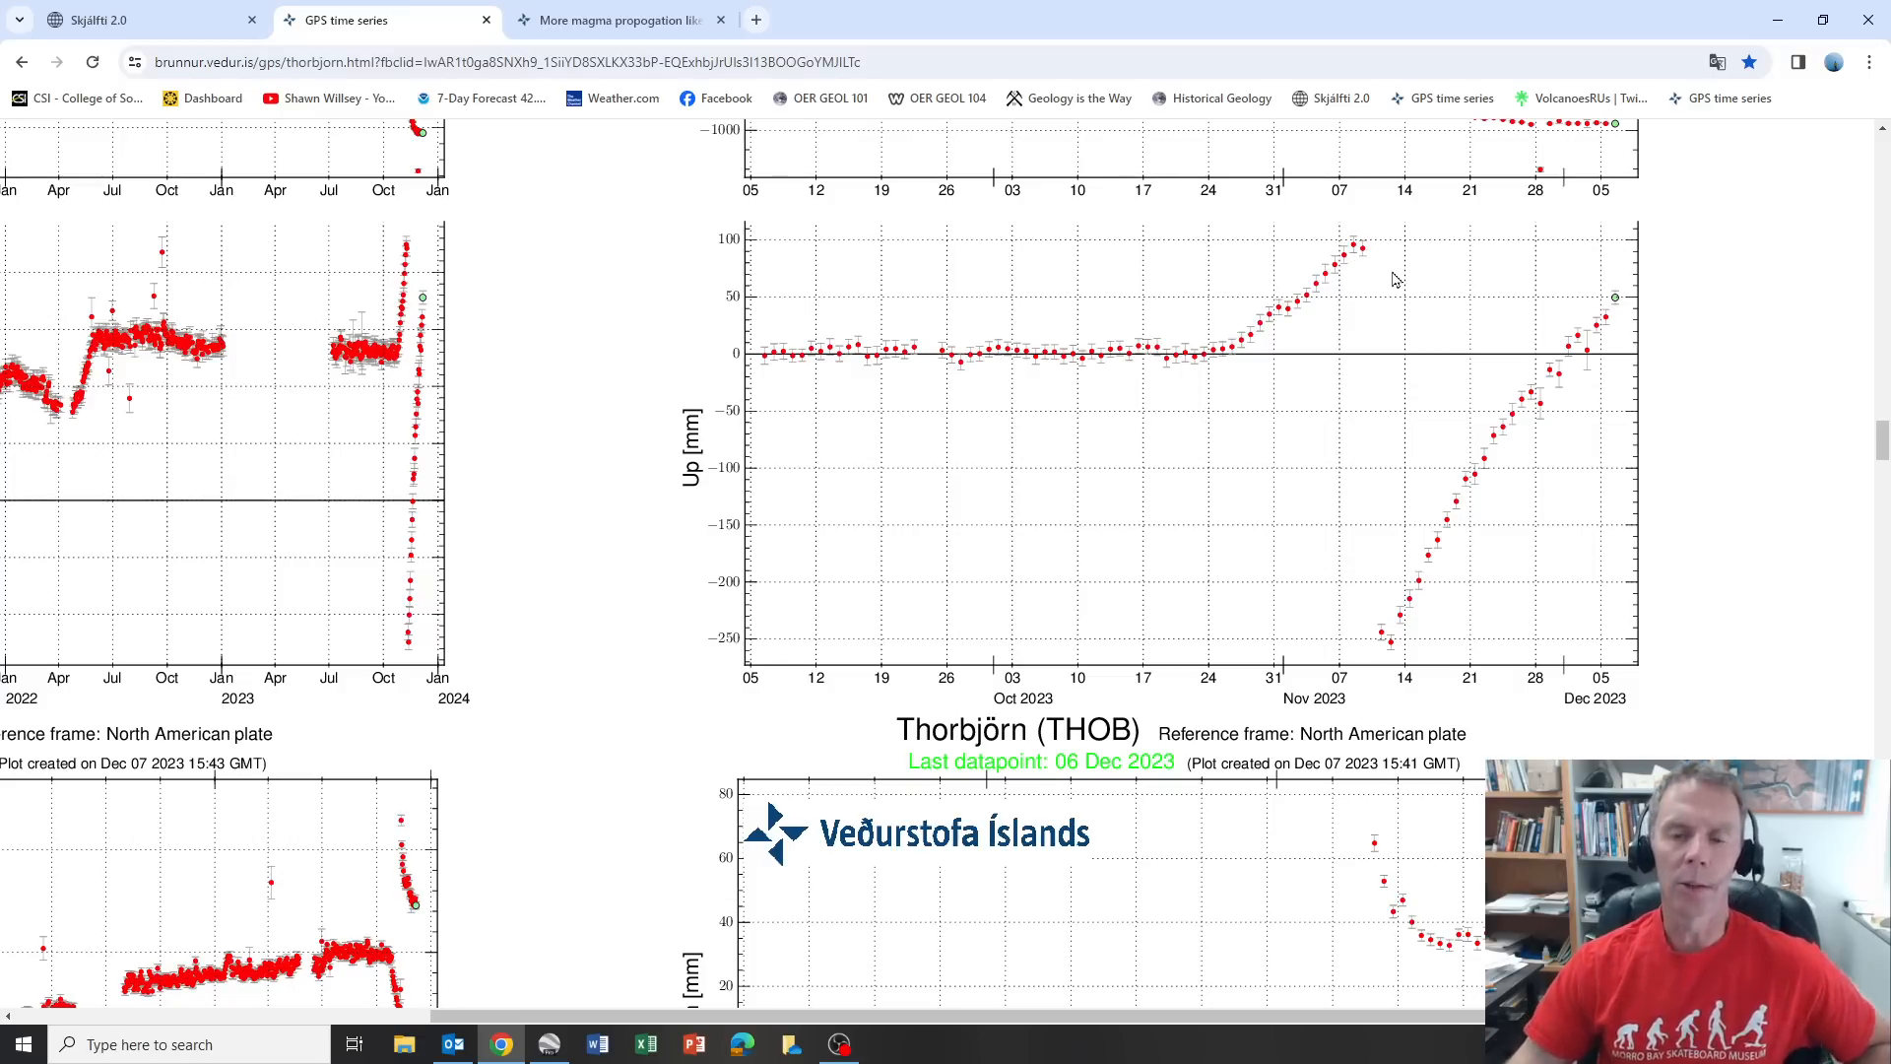
pyautogui.moveTo(1418, 257)
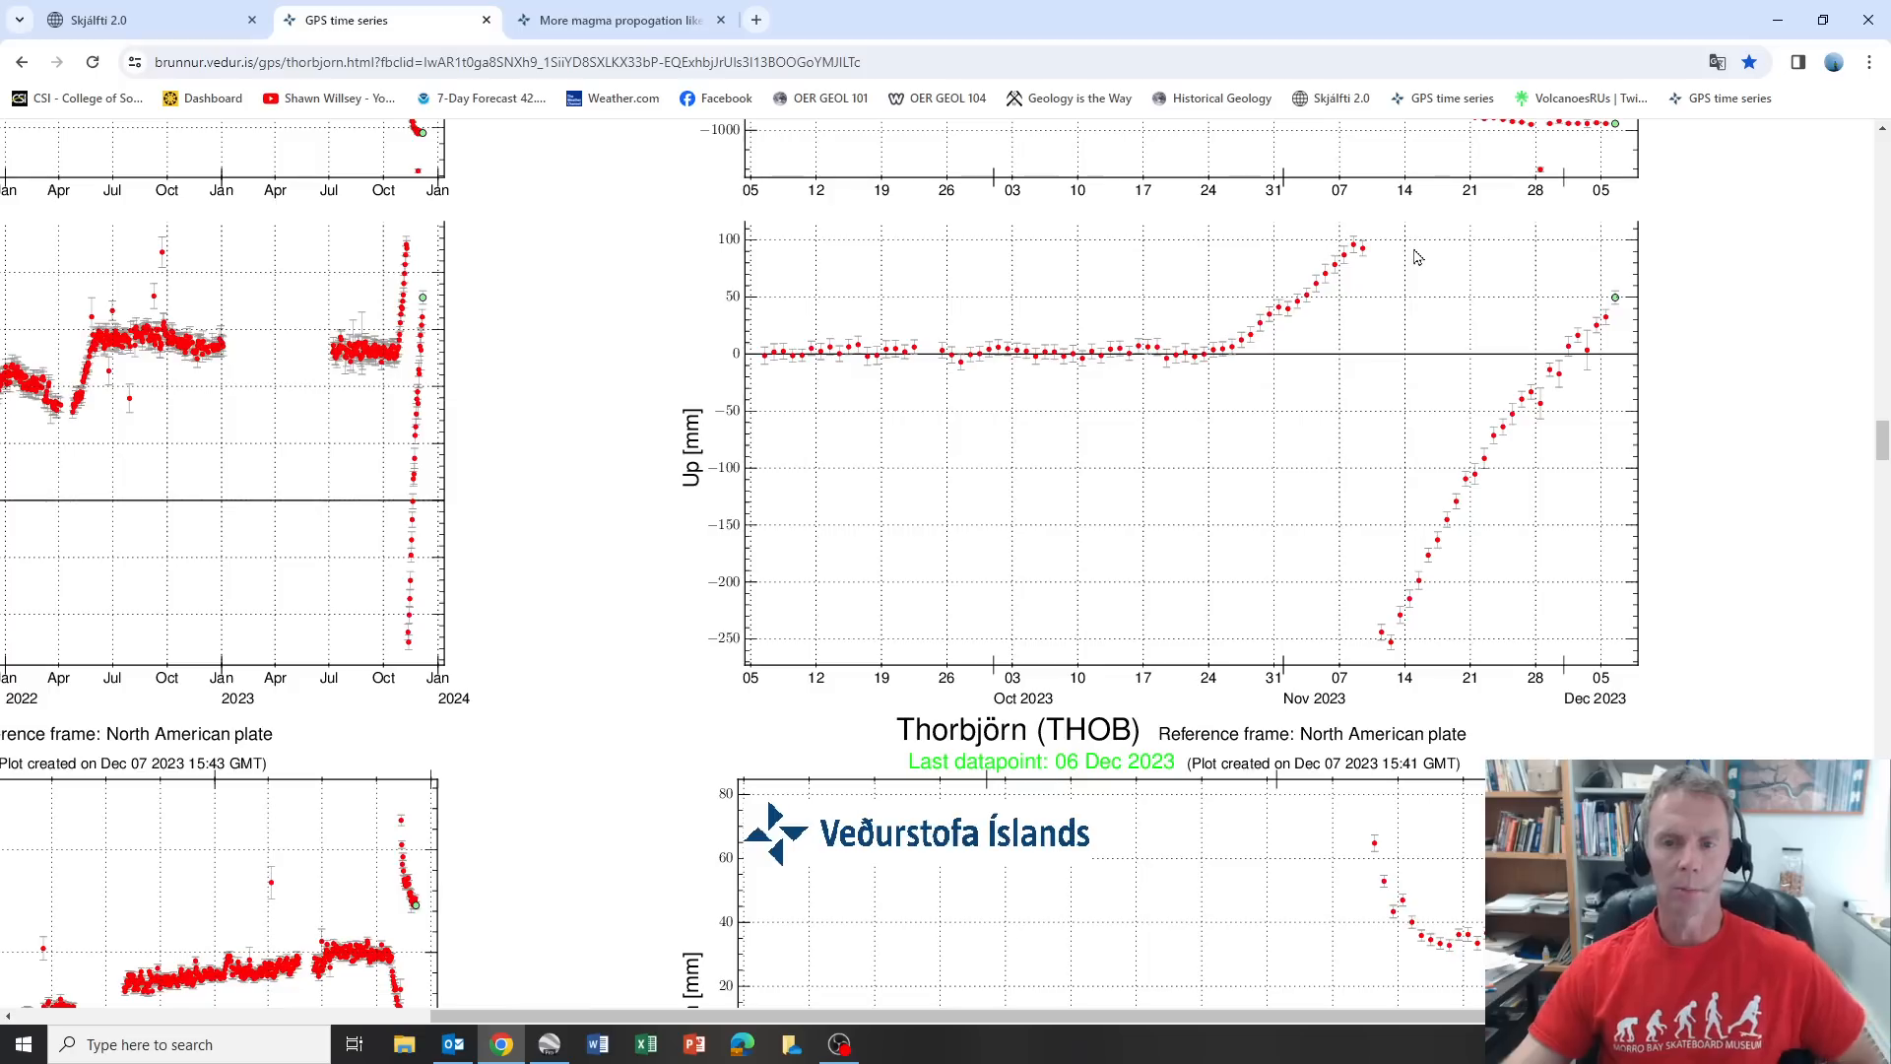
pyautogui.moveTo(1483, 542)
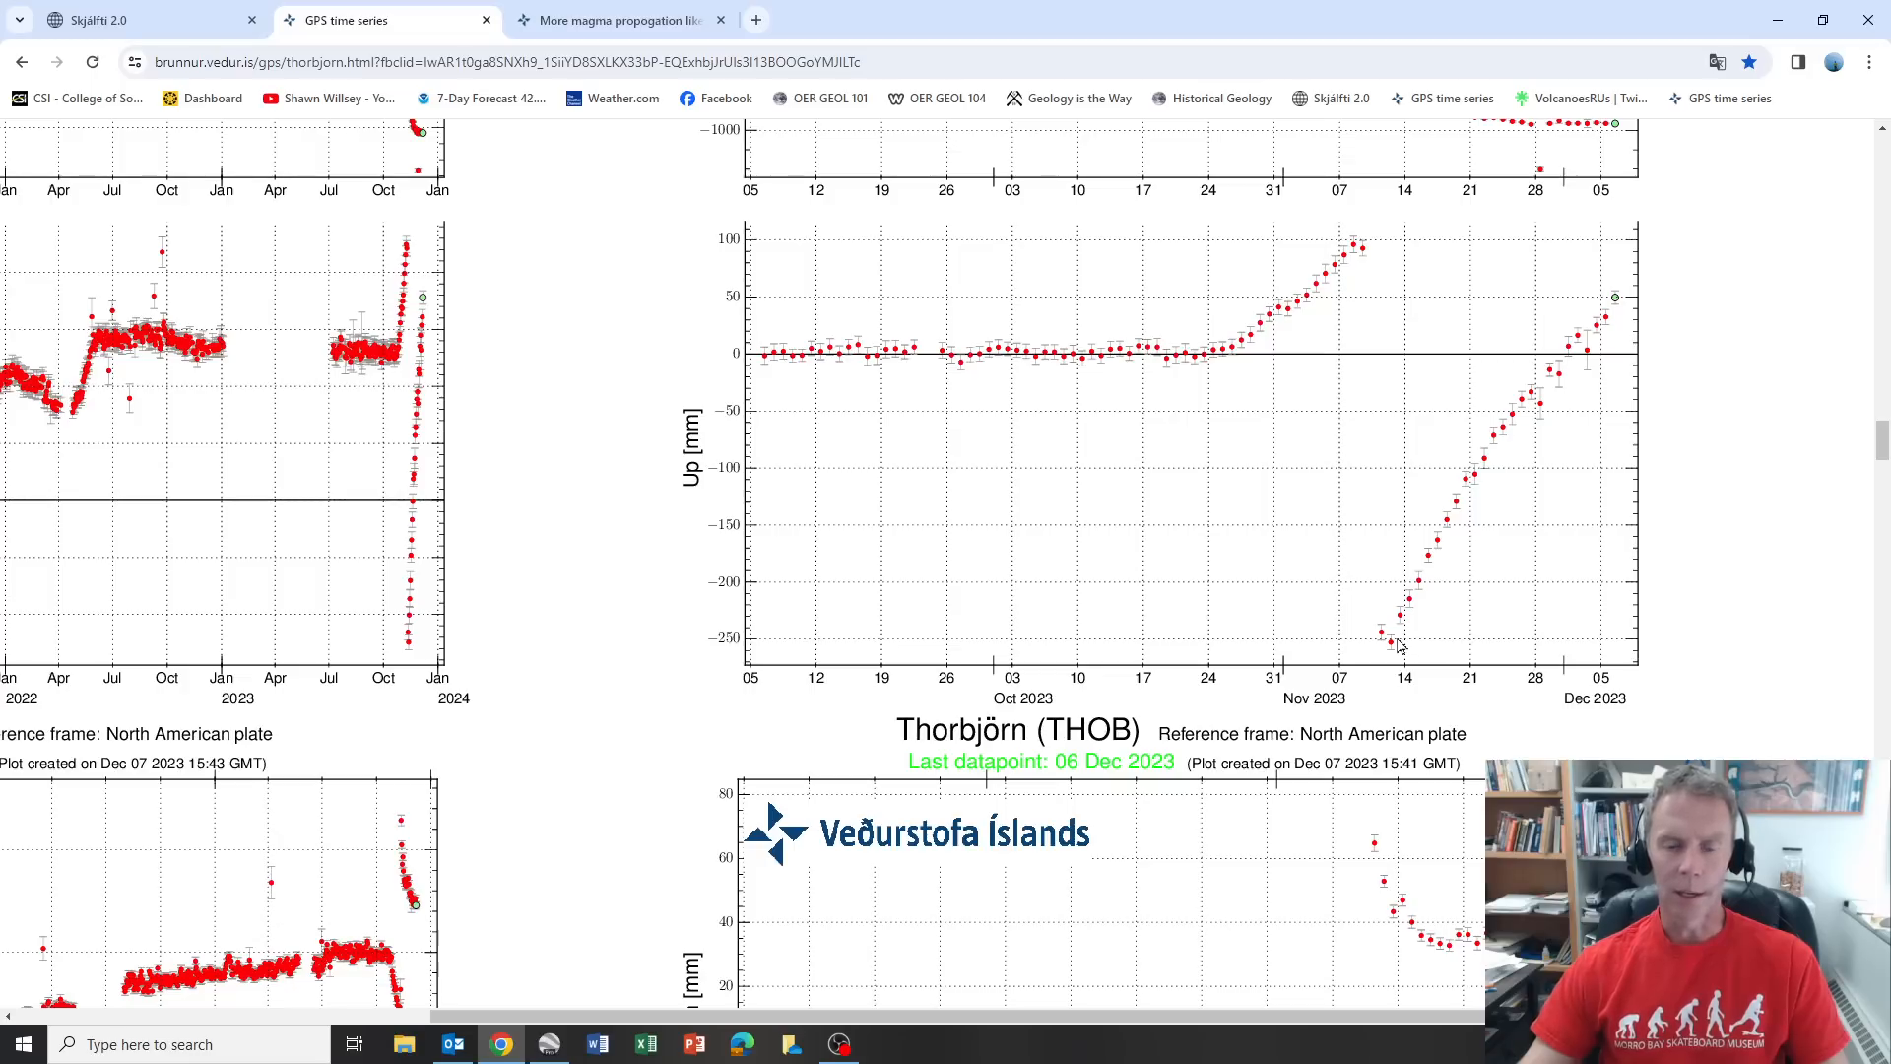
pyautogui.moveTo(1577, 362)
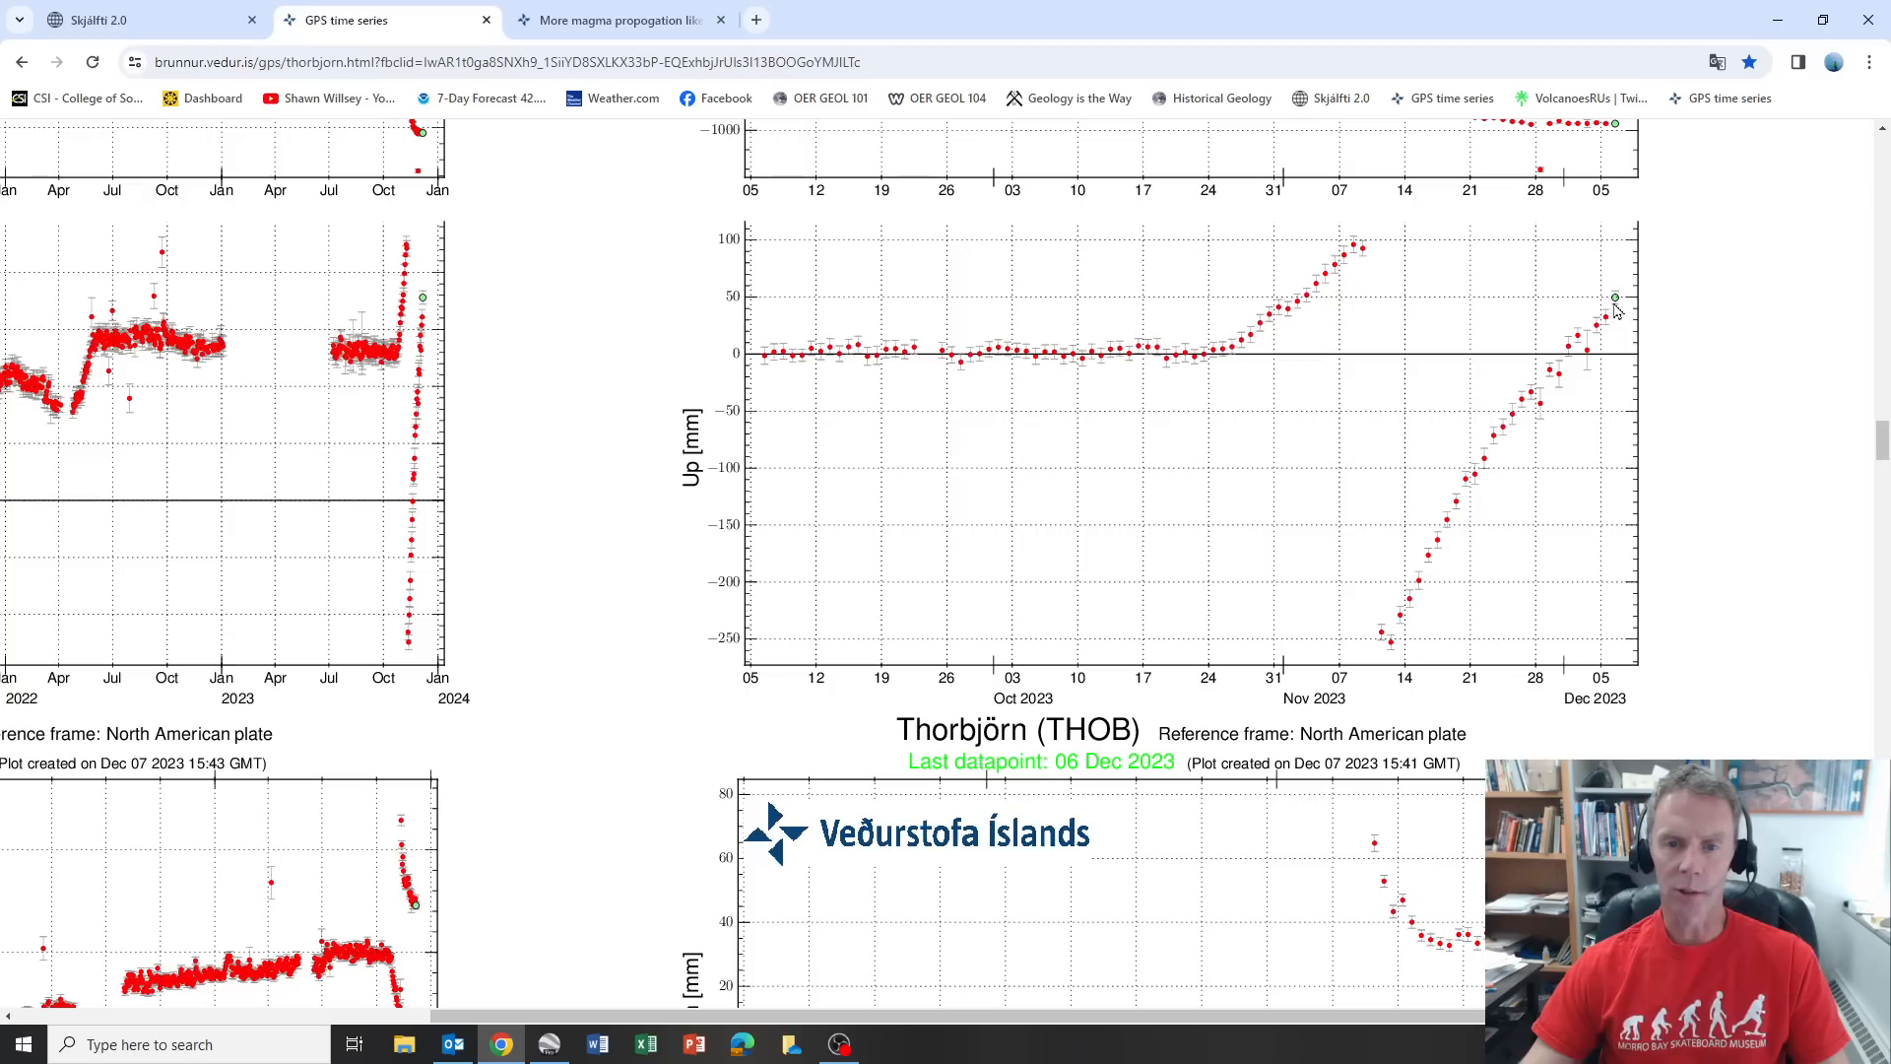
pyautogui.moveTo(1435, 585)
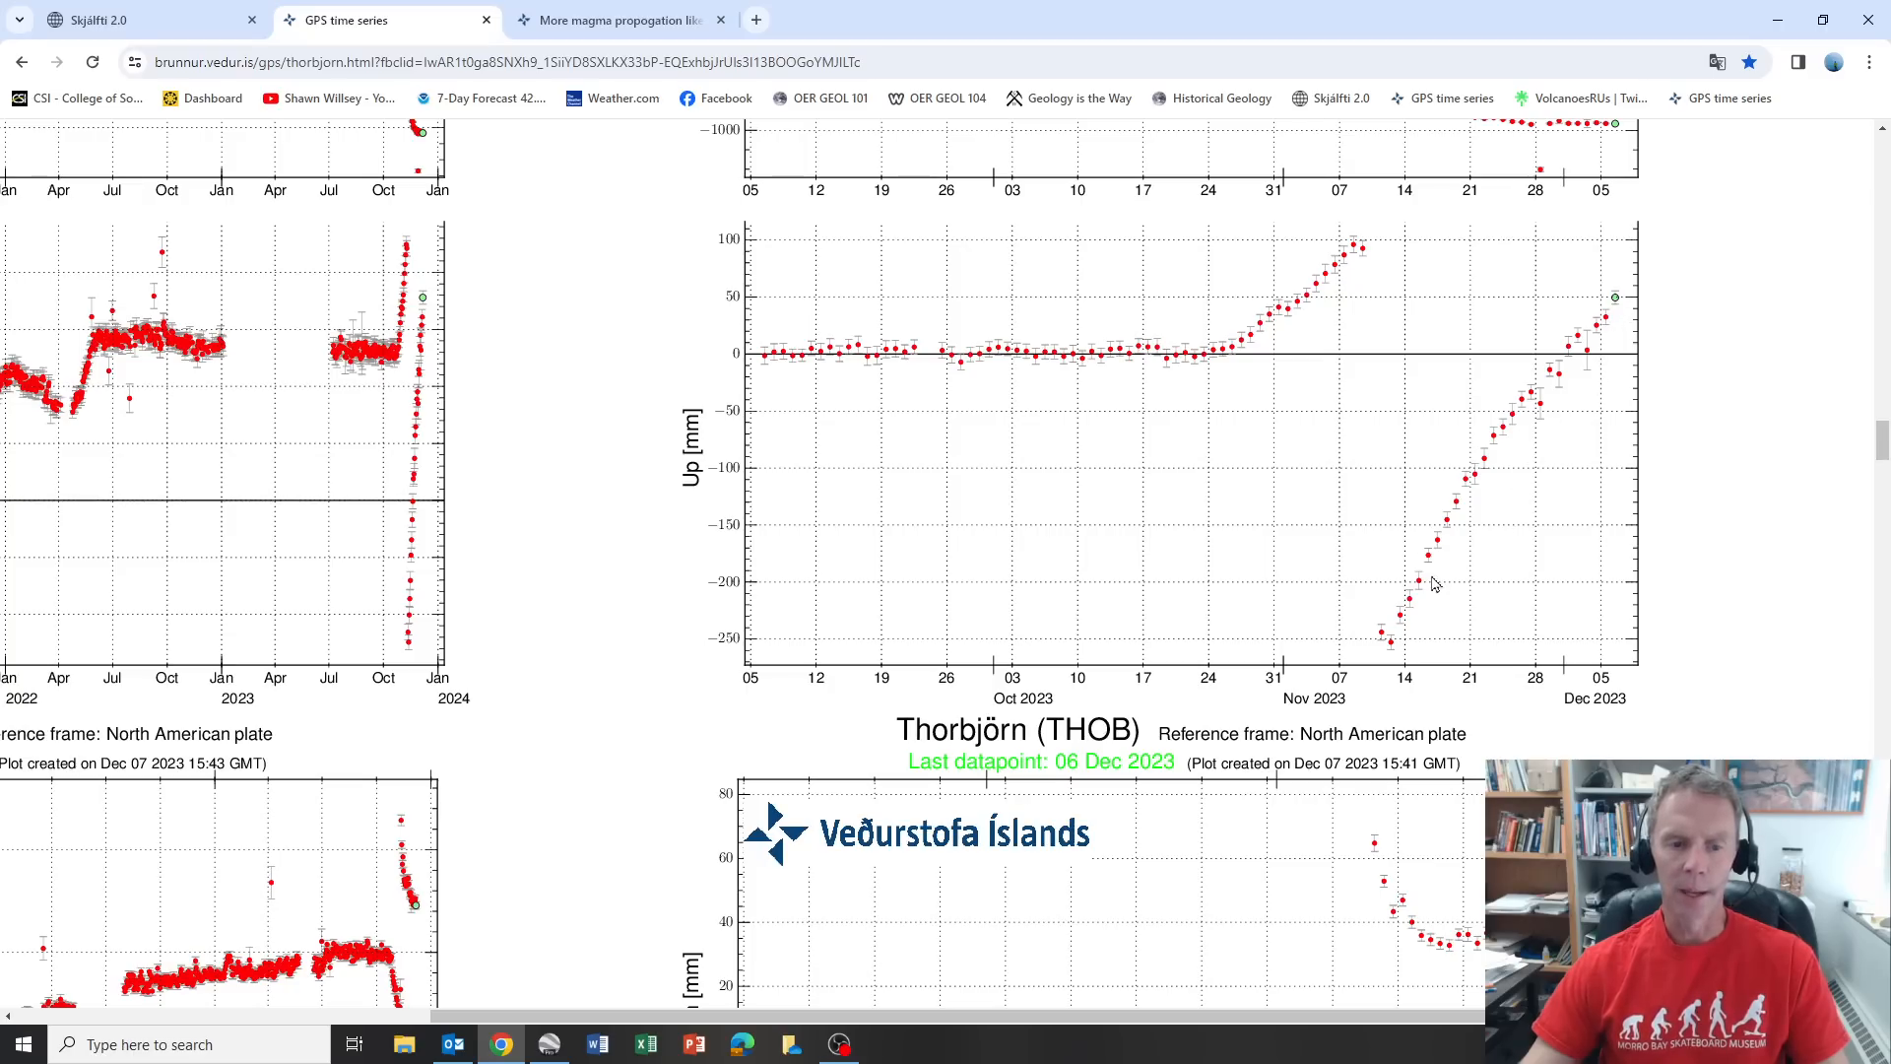
# Scroll past the Eldvörp and Grindavík plots to a station with recovered uplift.
pyautogui.scroll(-3)
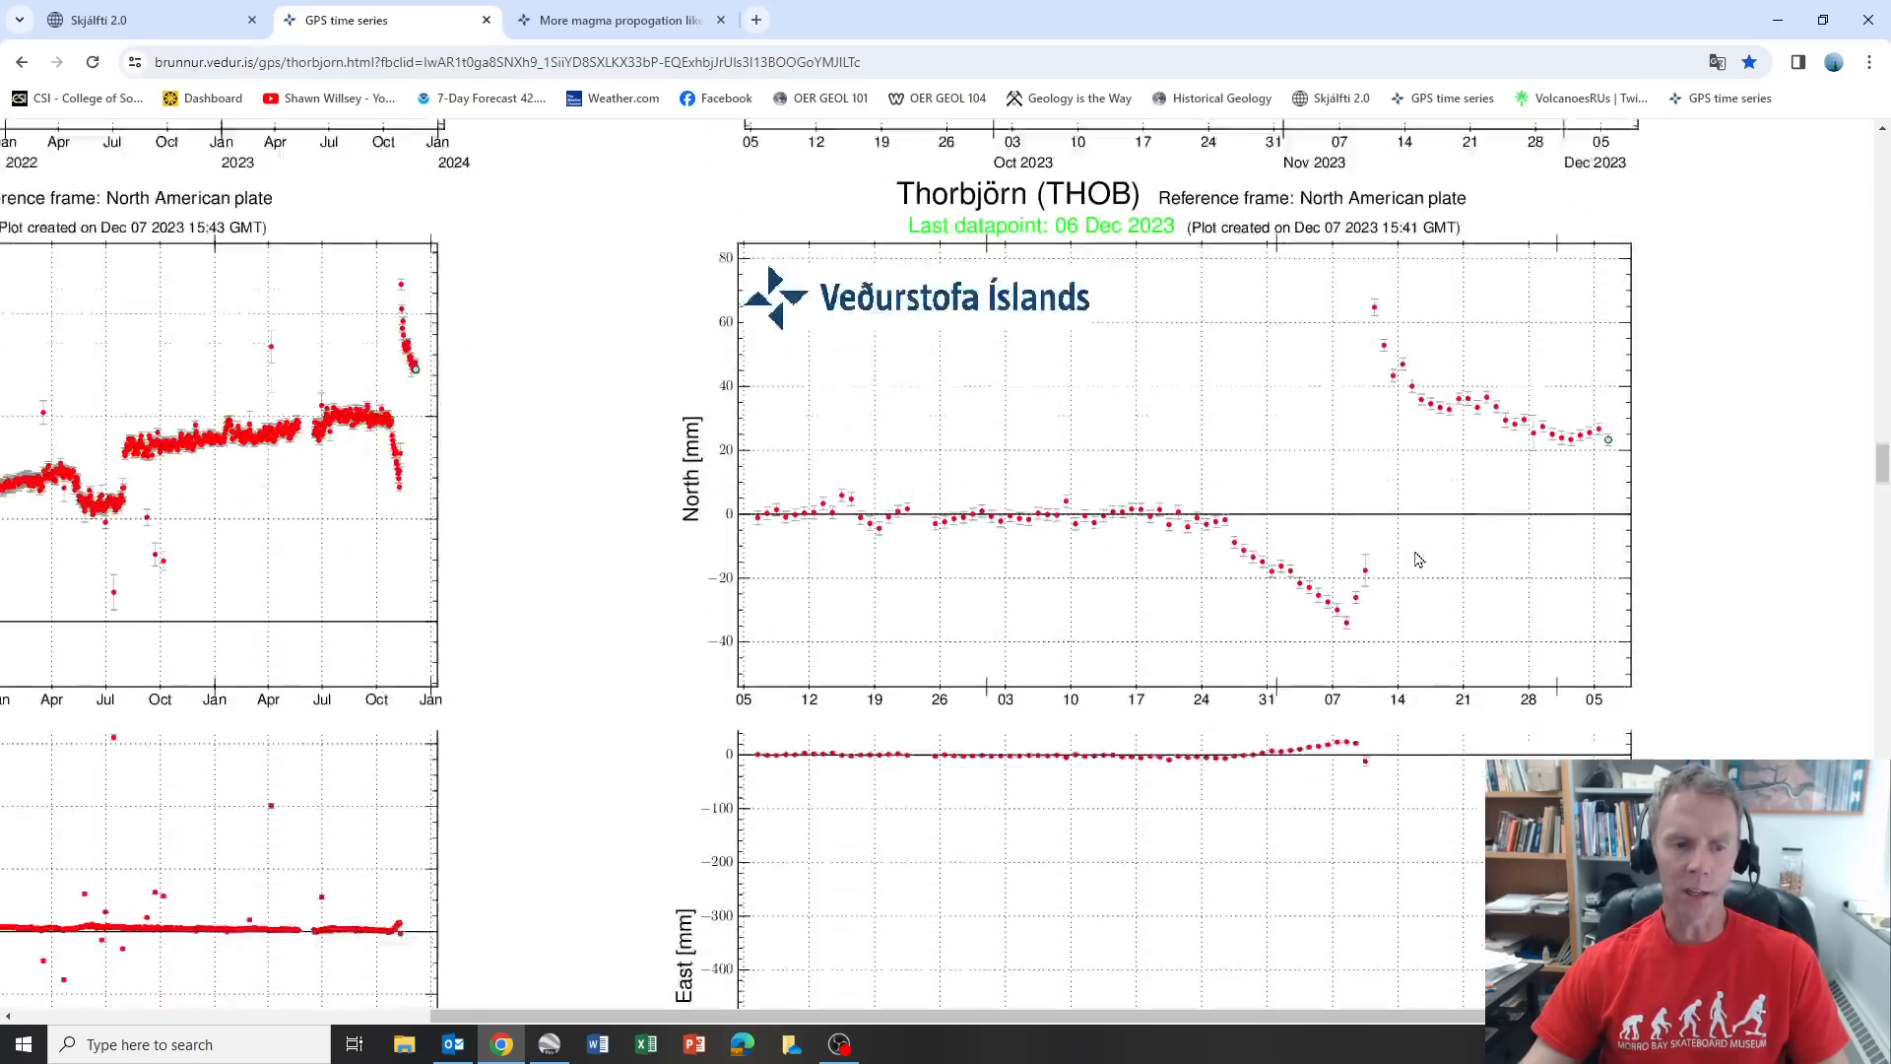
pyautogui.scroll(-3)
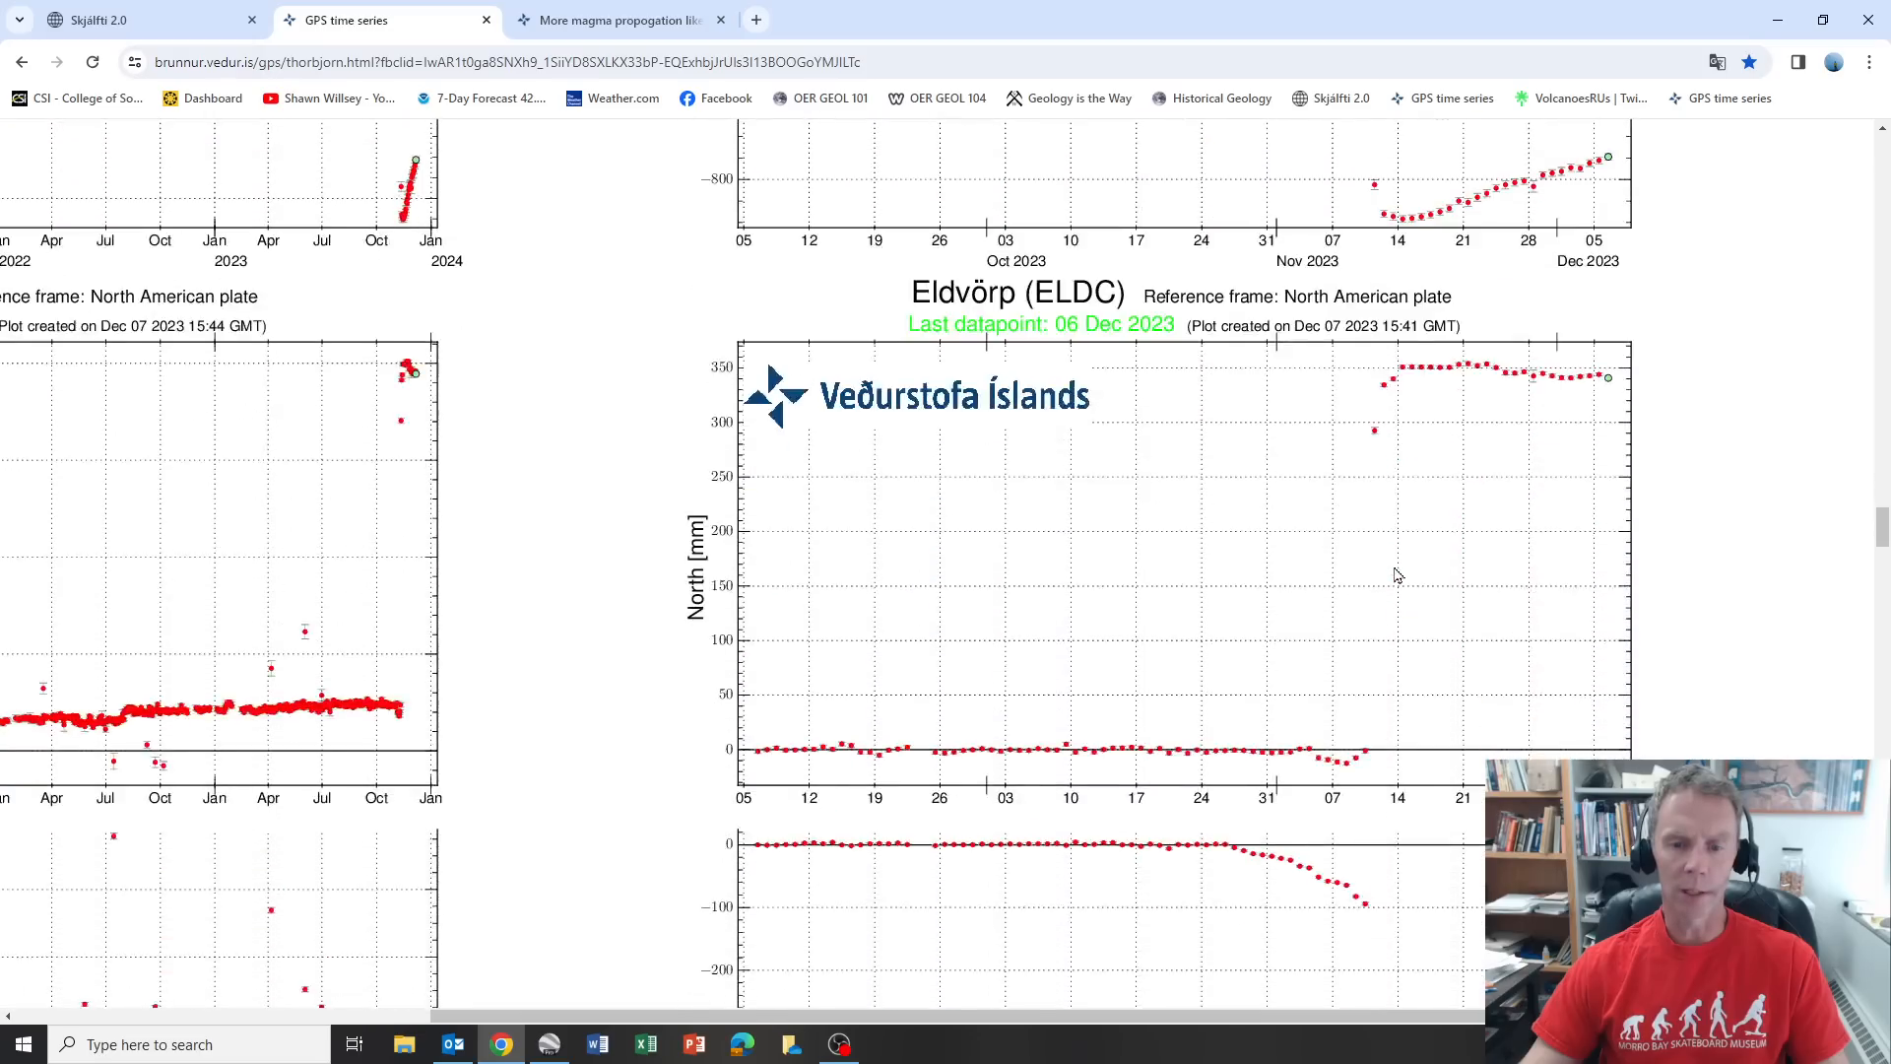
pyautogui.scroll(-3)
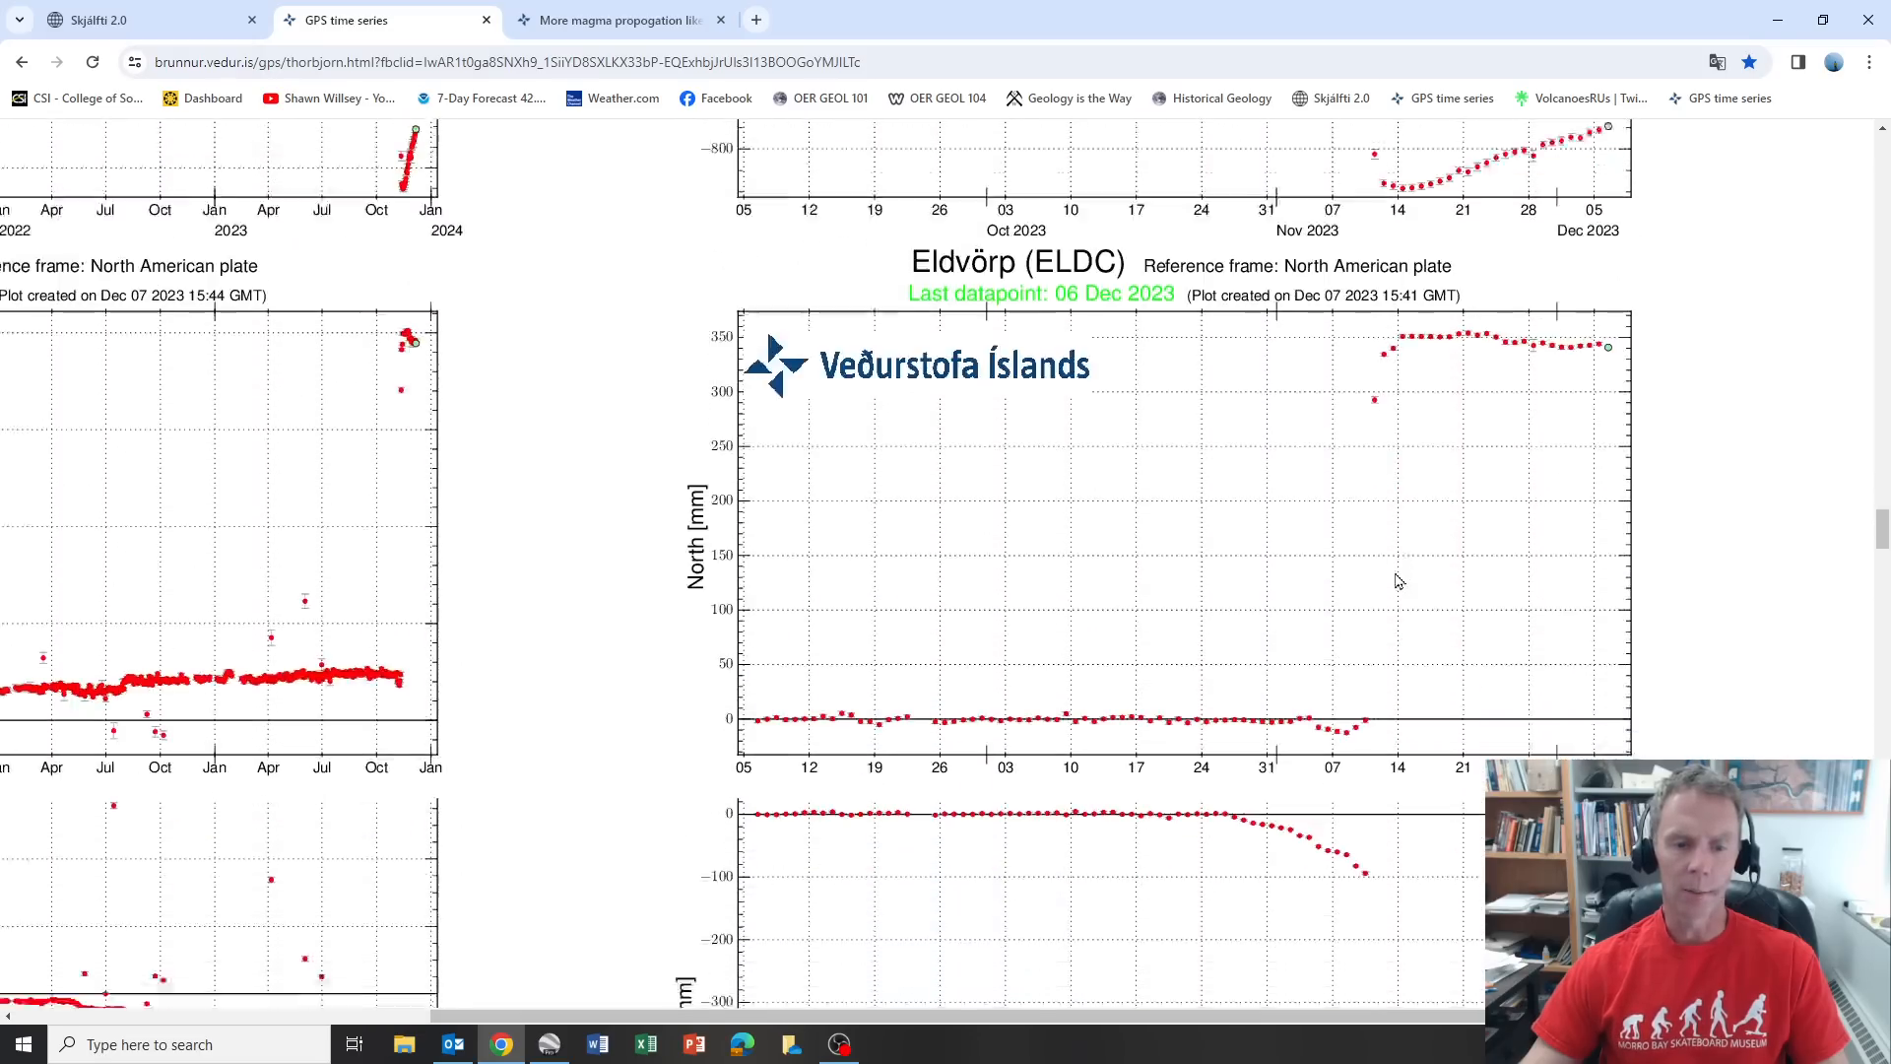
pyautogui.scroll(-3)
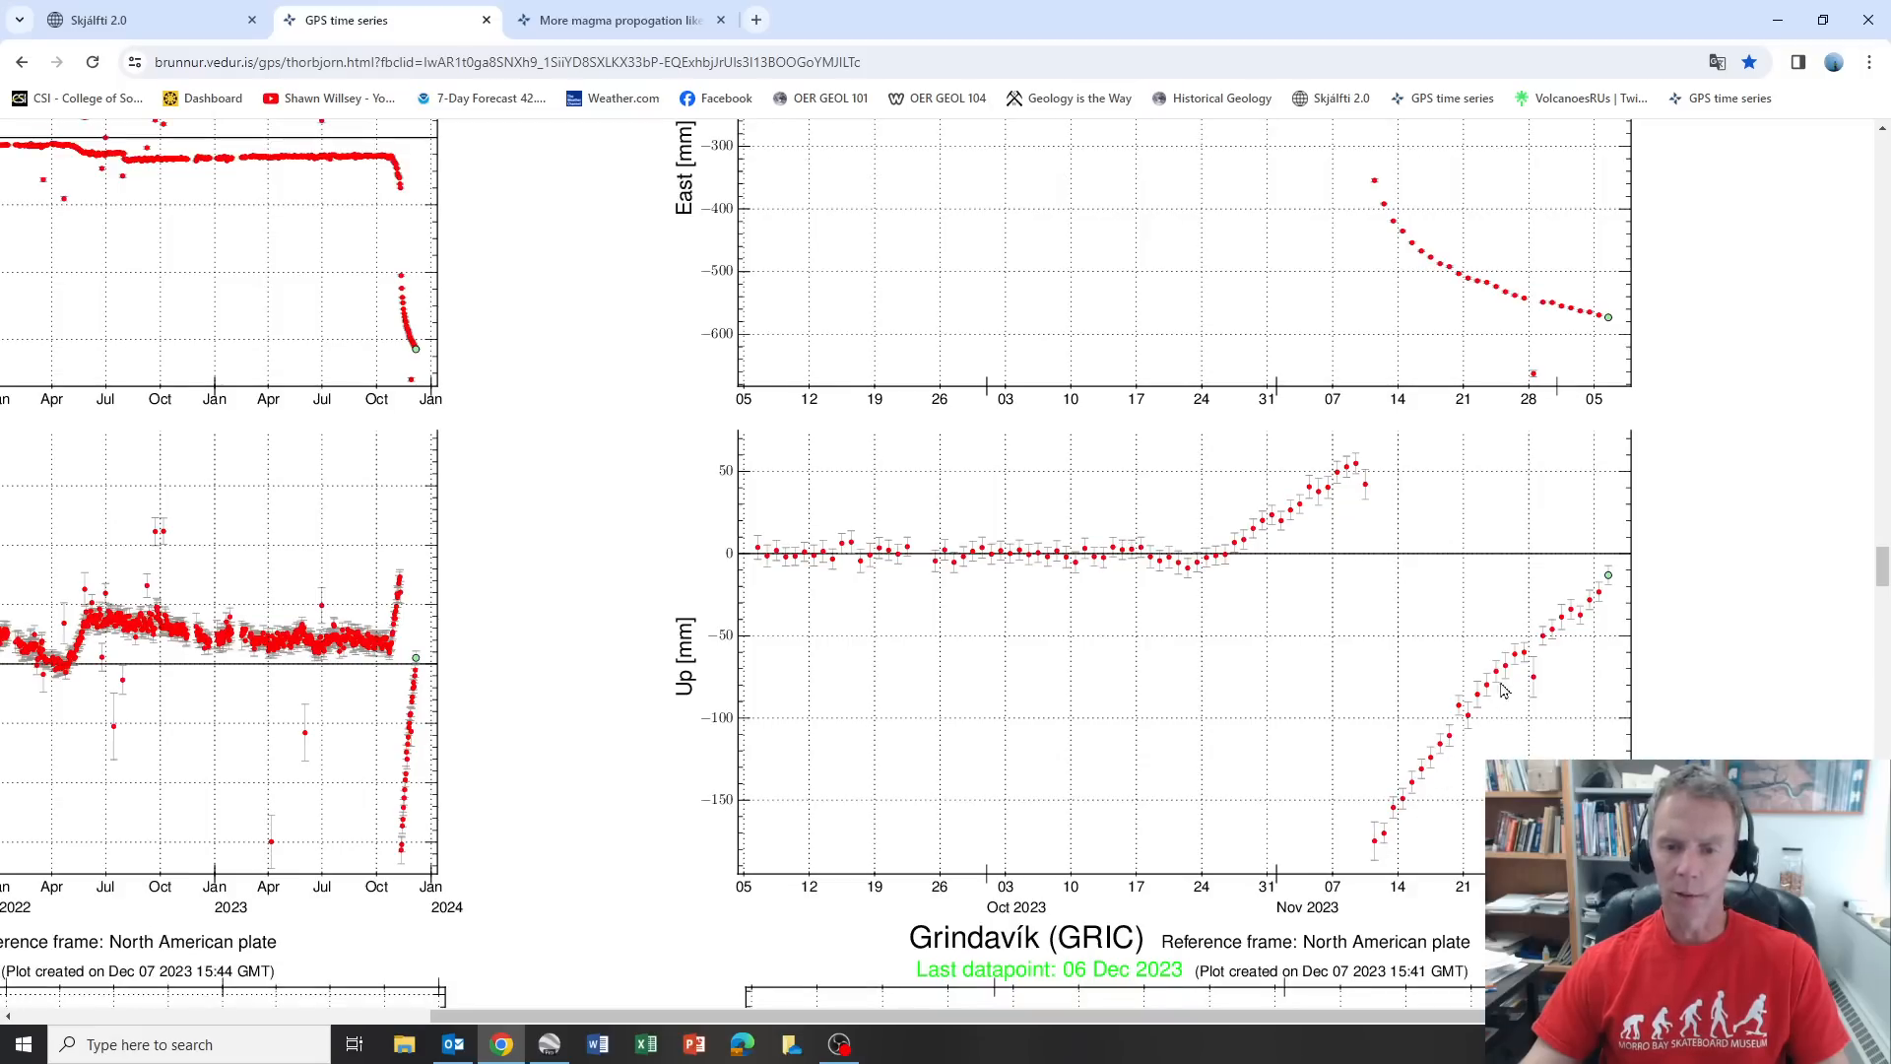
pyautogui.scroll(-3)
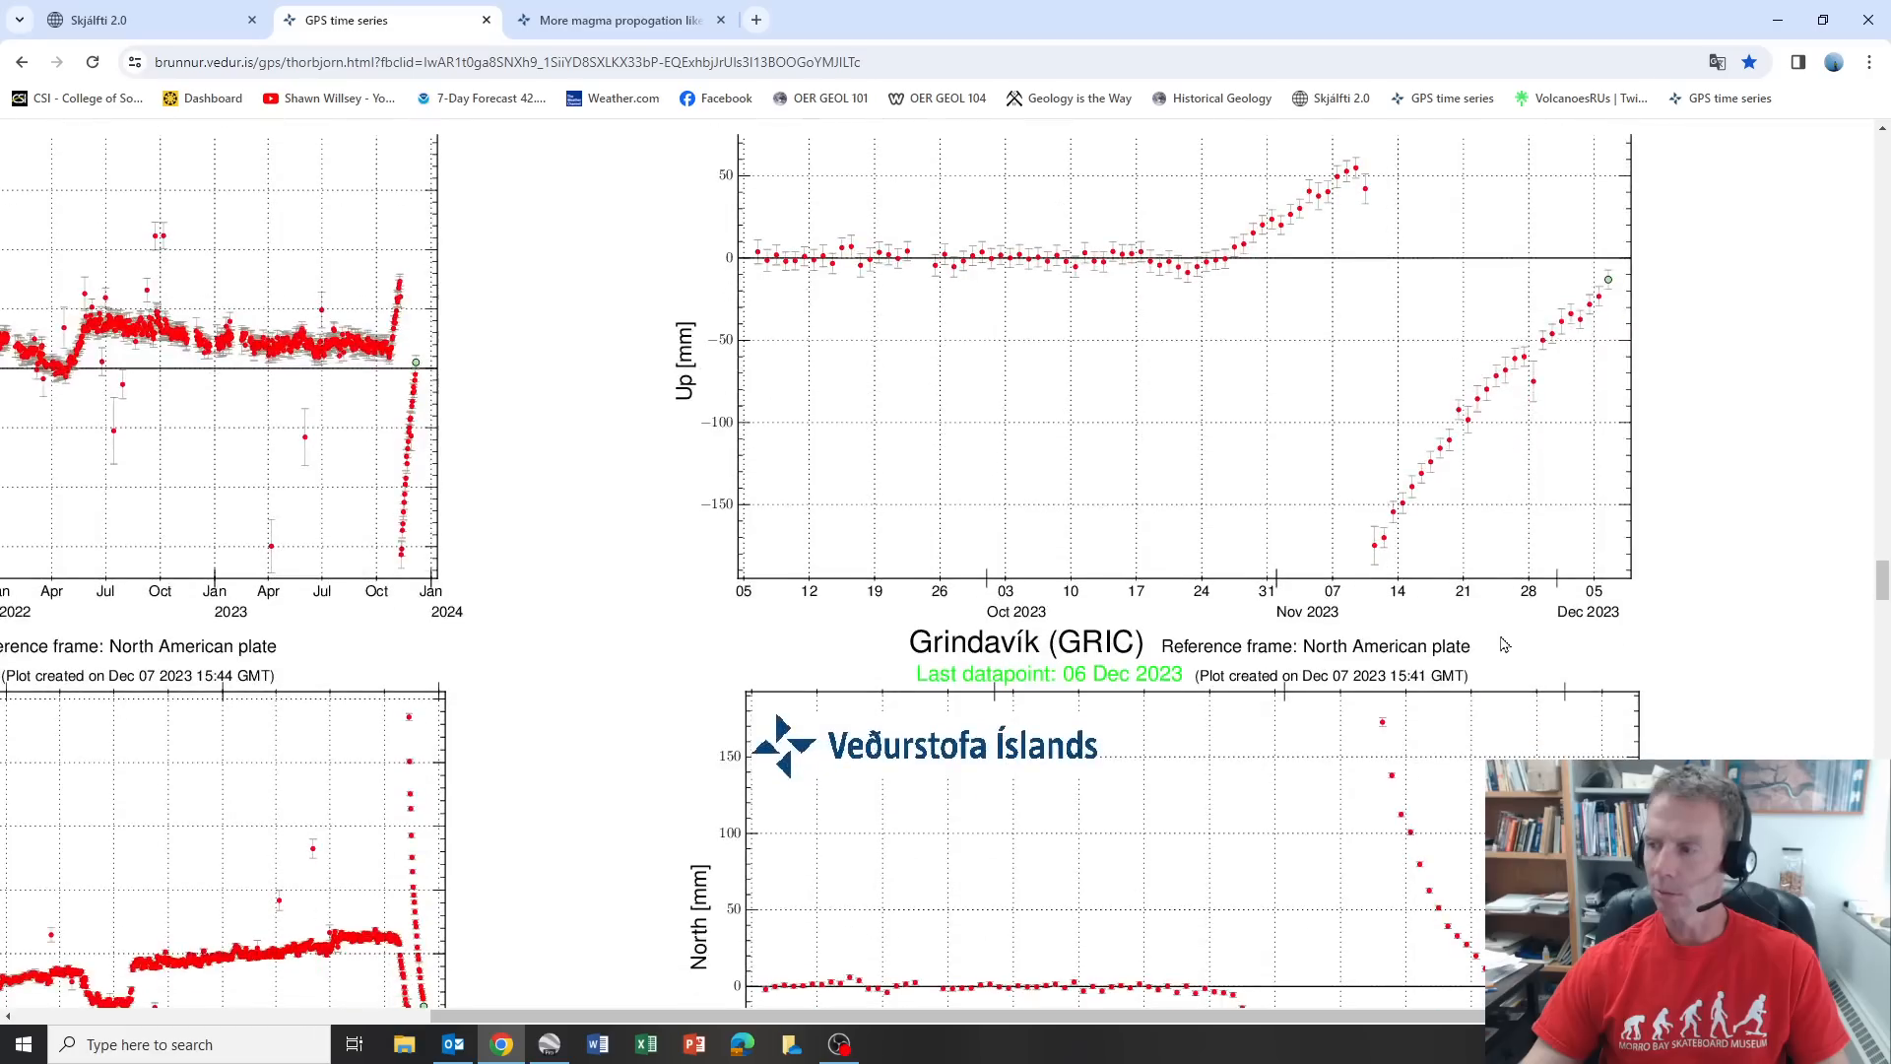
pyautogui.scroll(-3)
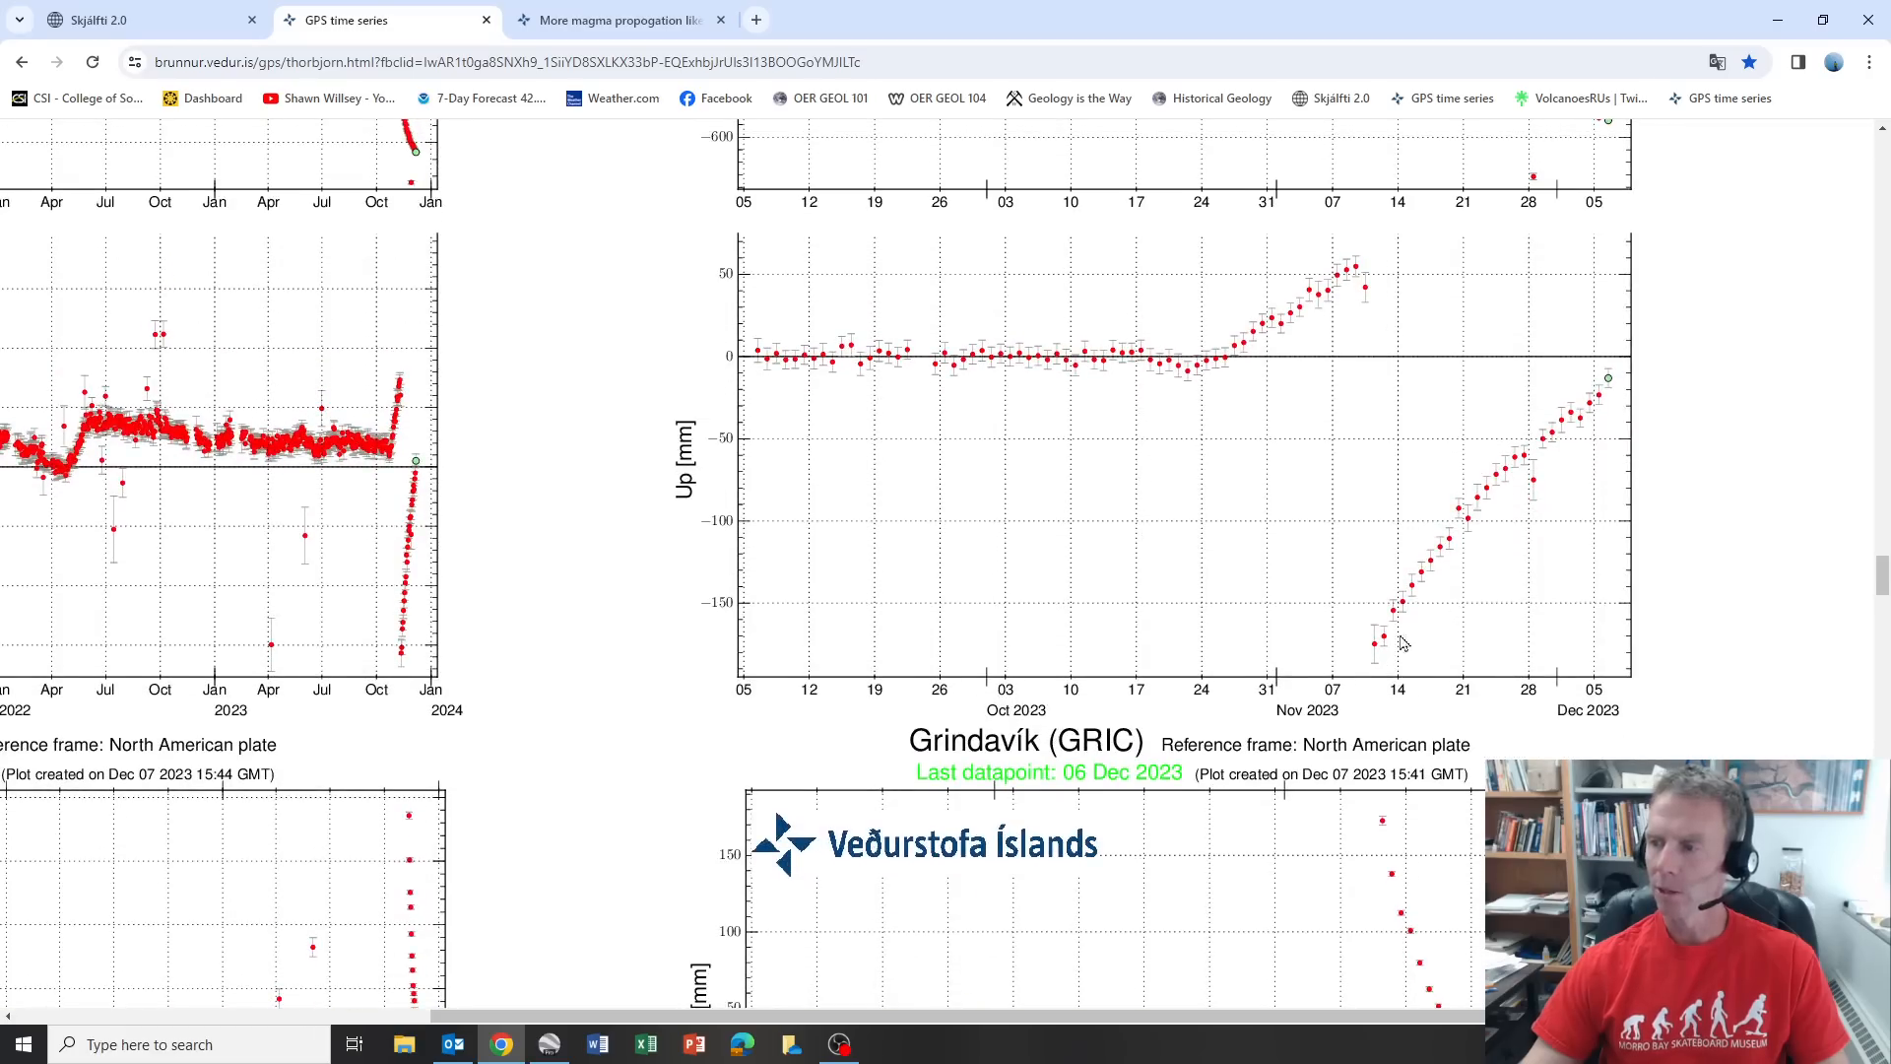
pyautogui.moveTo(1583, 413)
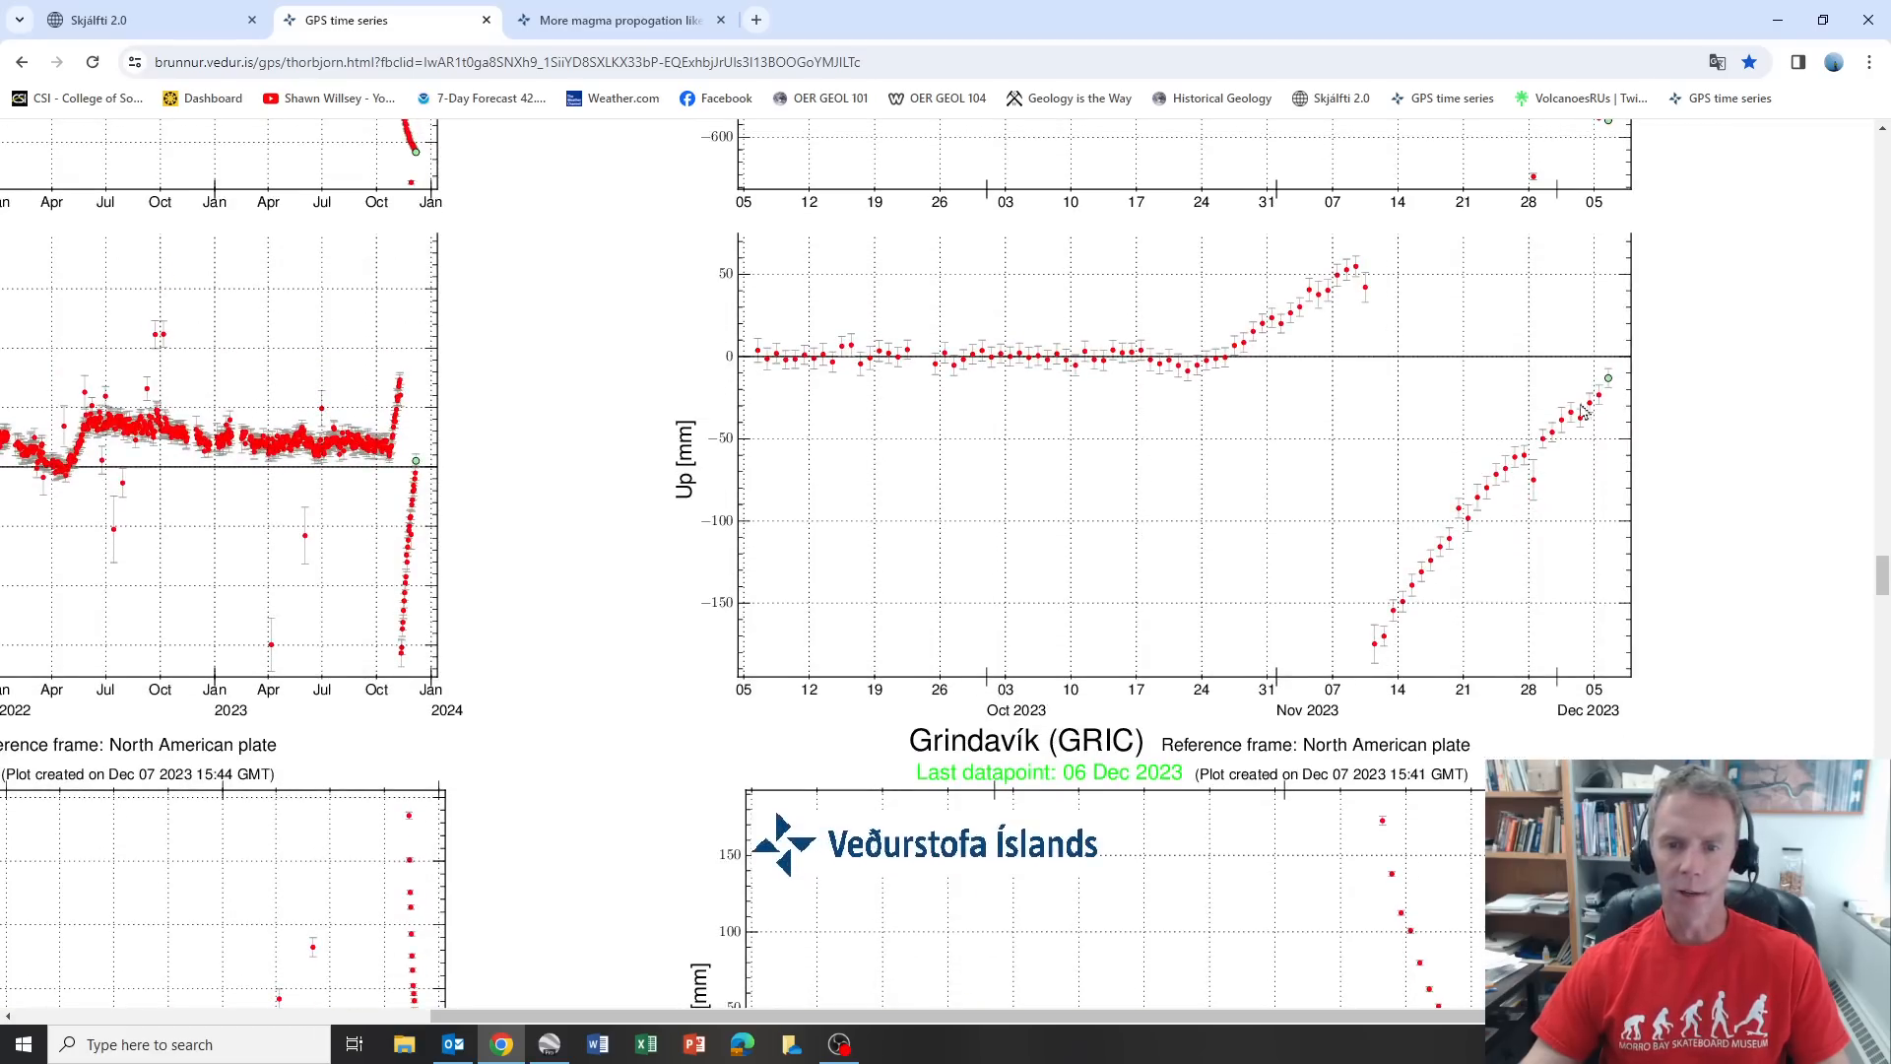
pyautogui.scroll(-3)
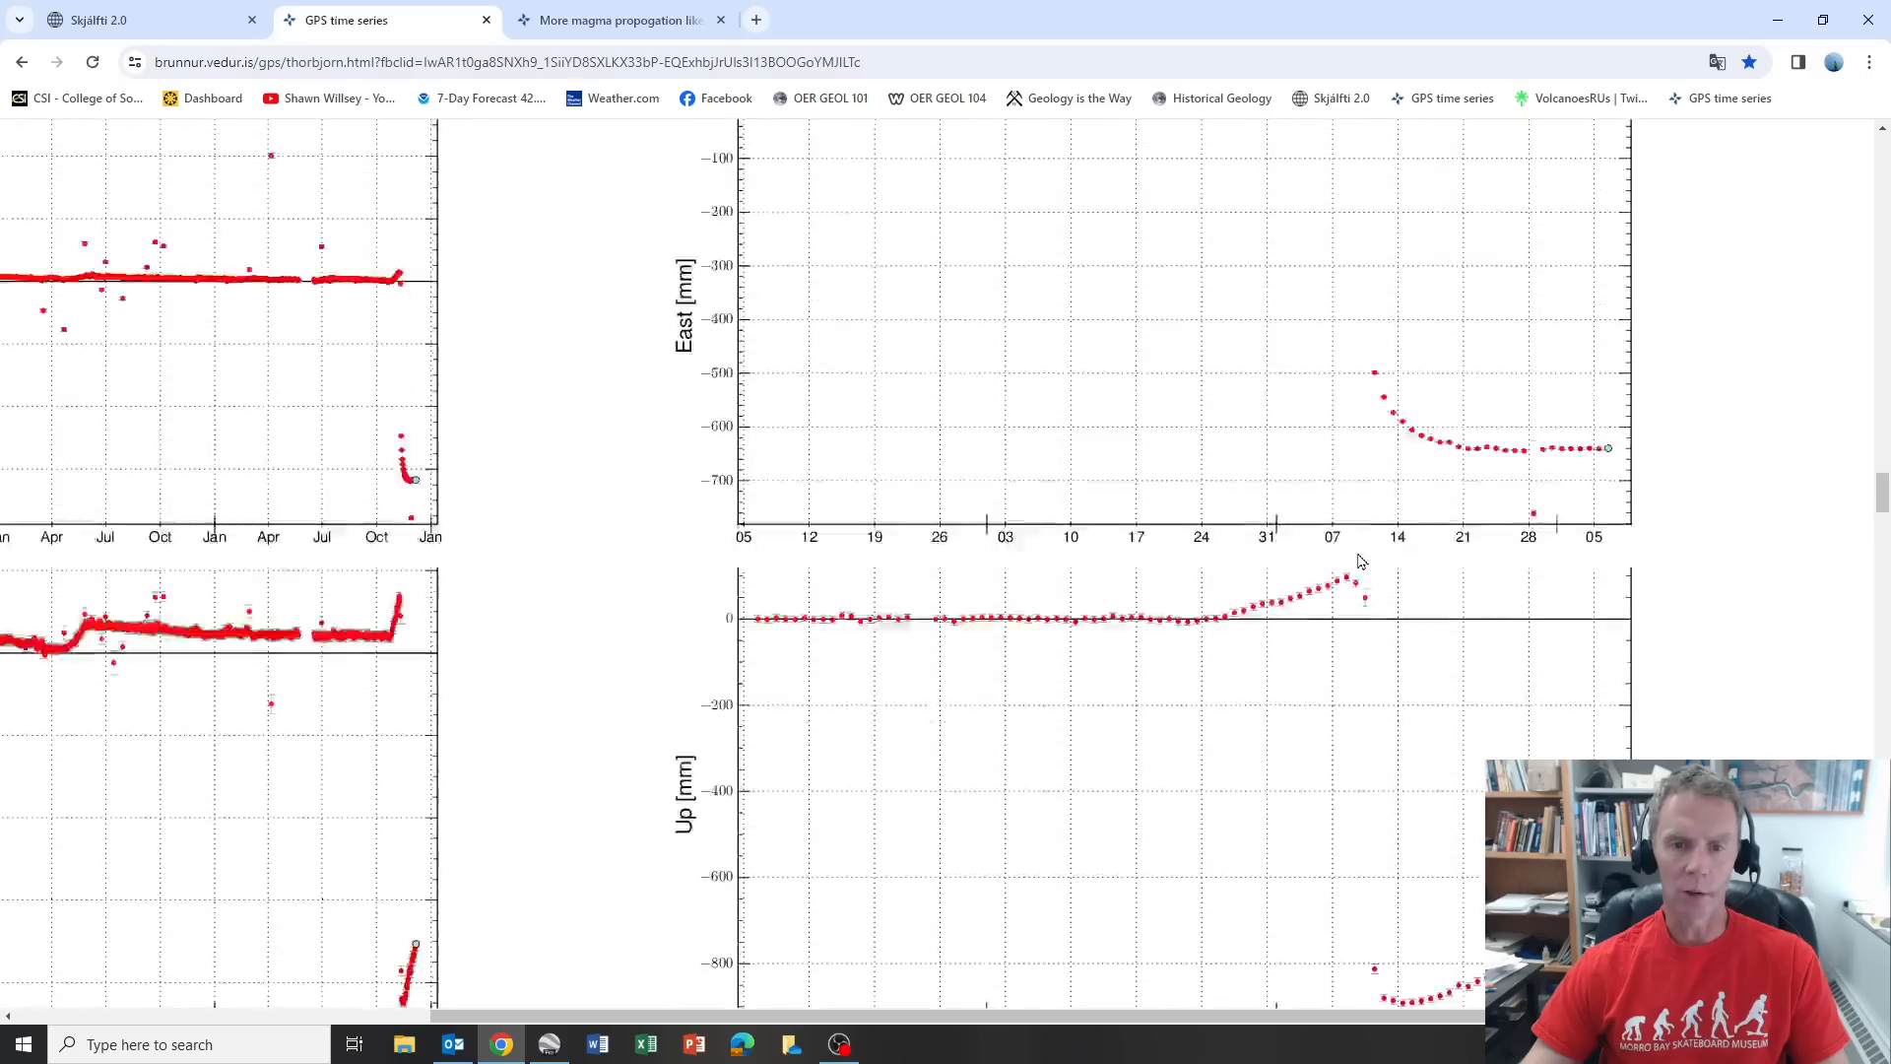
pyautogui.scroll(-3)
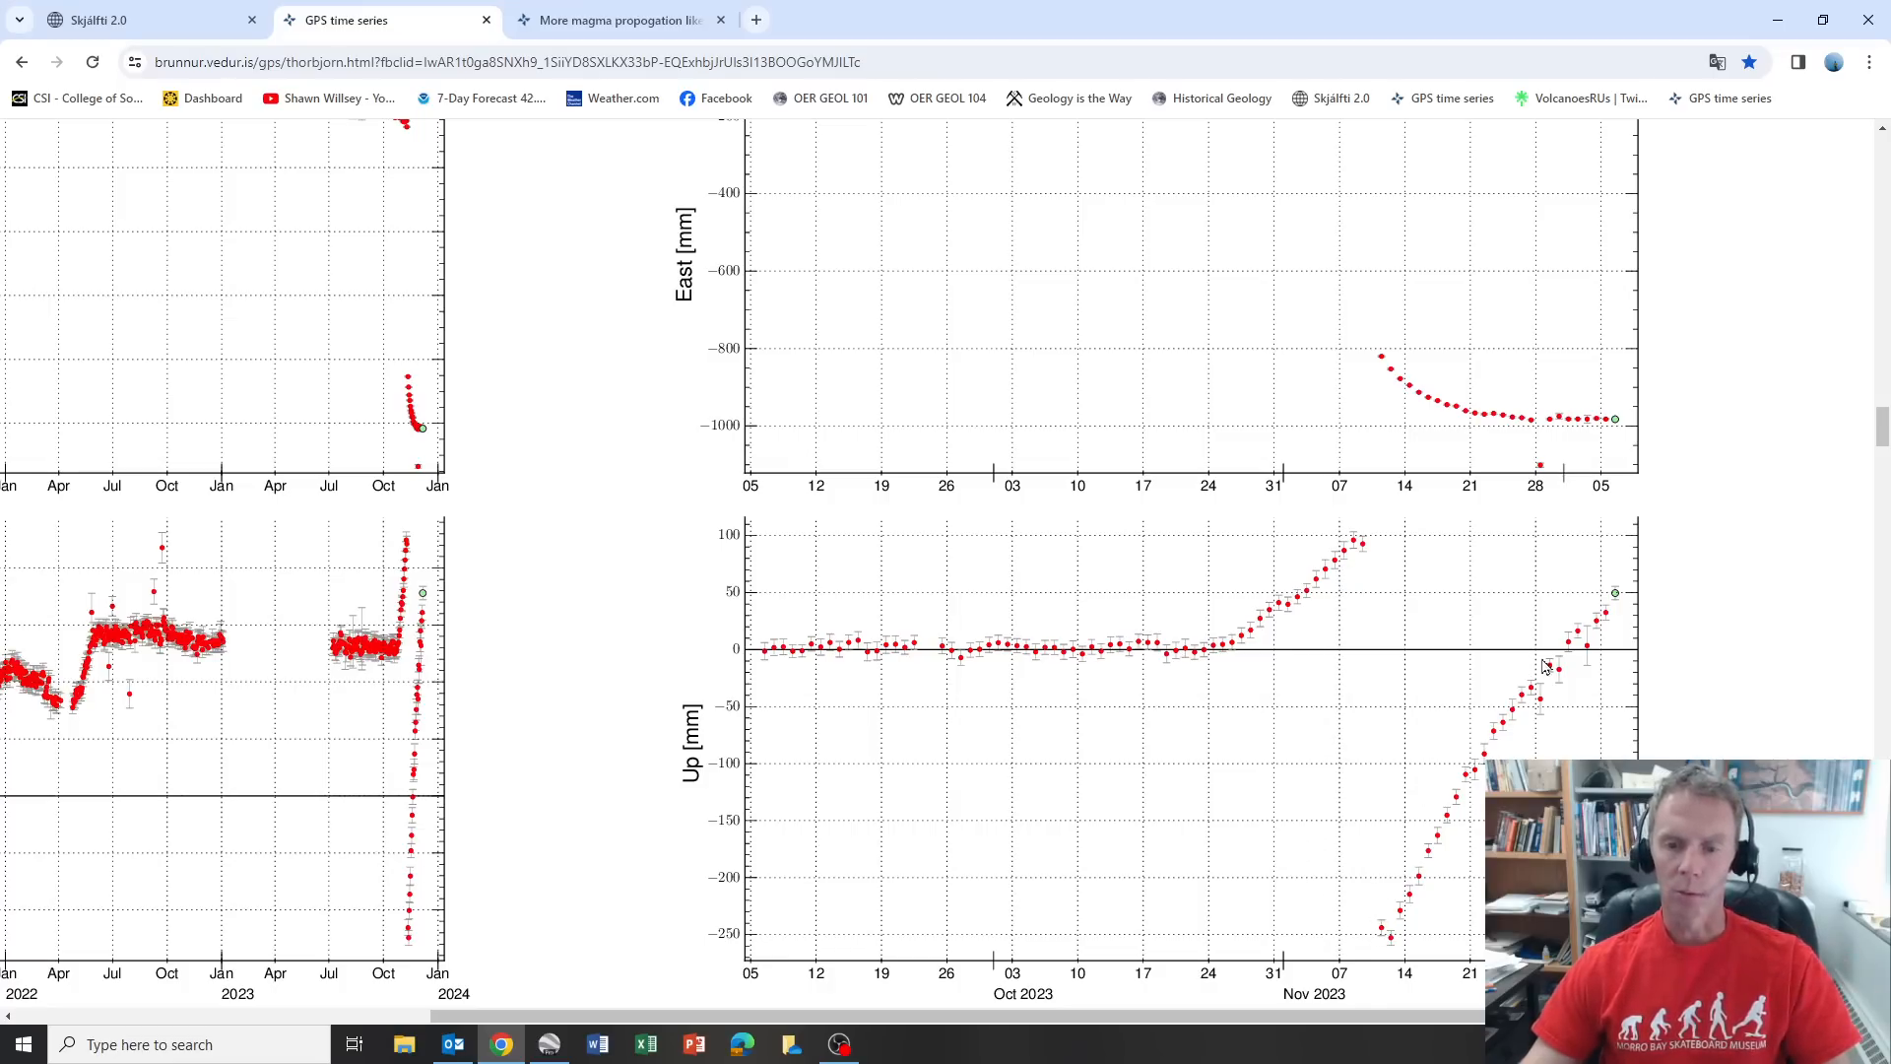
pyautogui.moveTo(1528, 517)
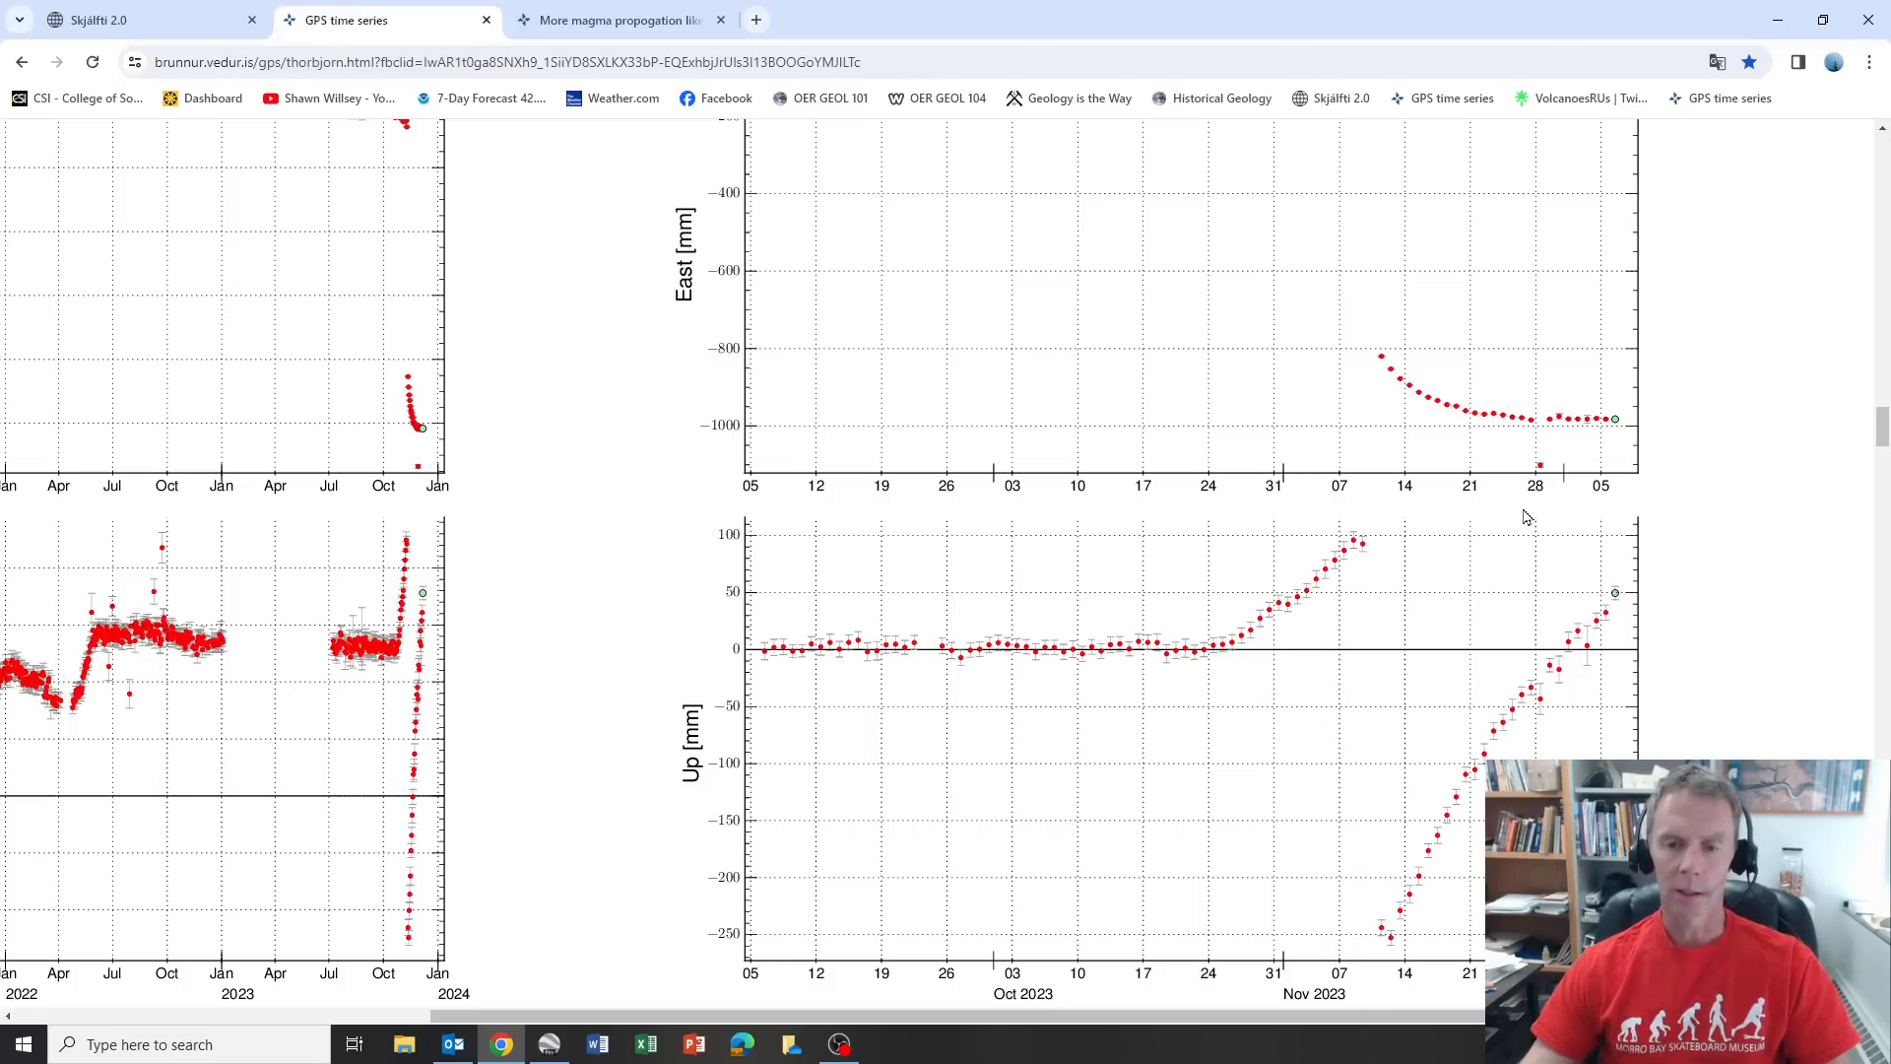
pyautogui.moveTo(1618, 606)
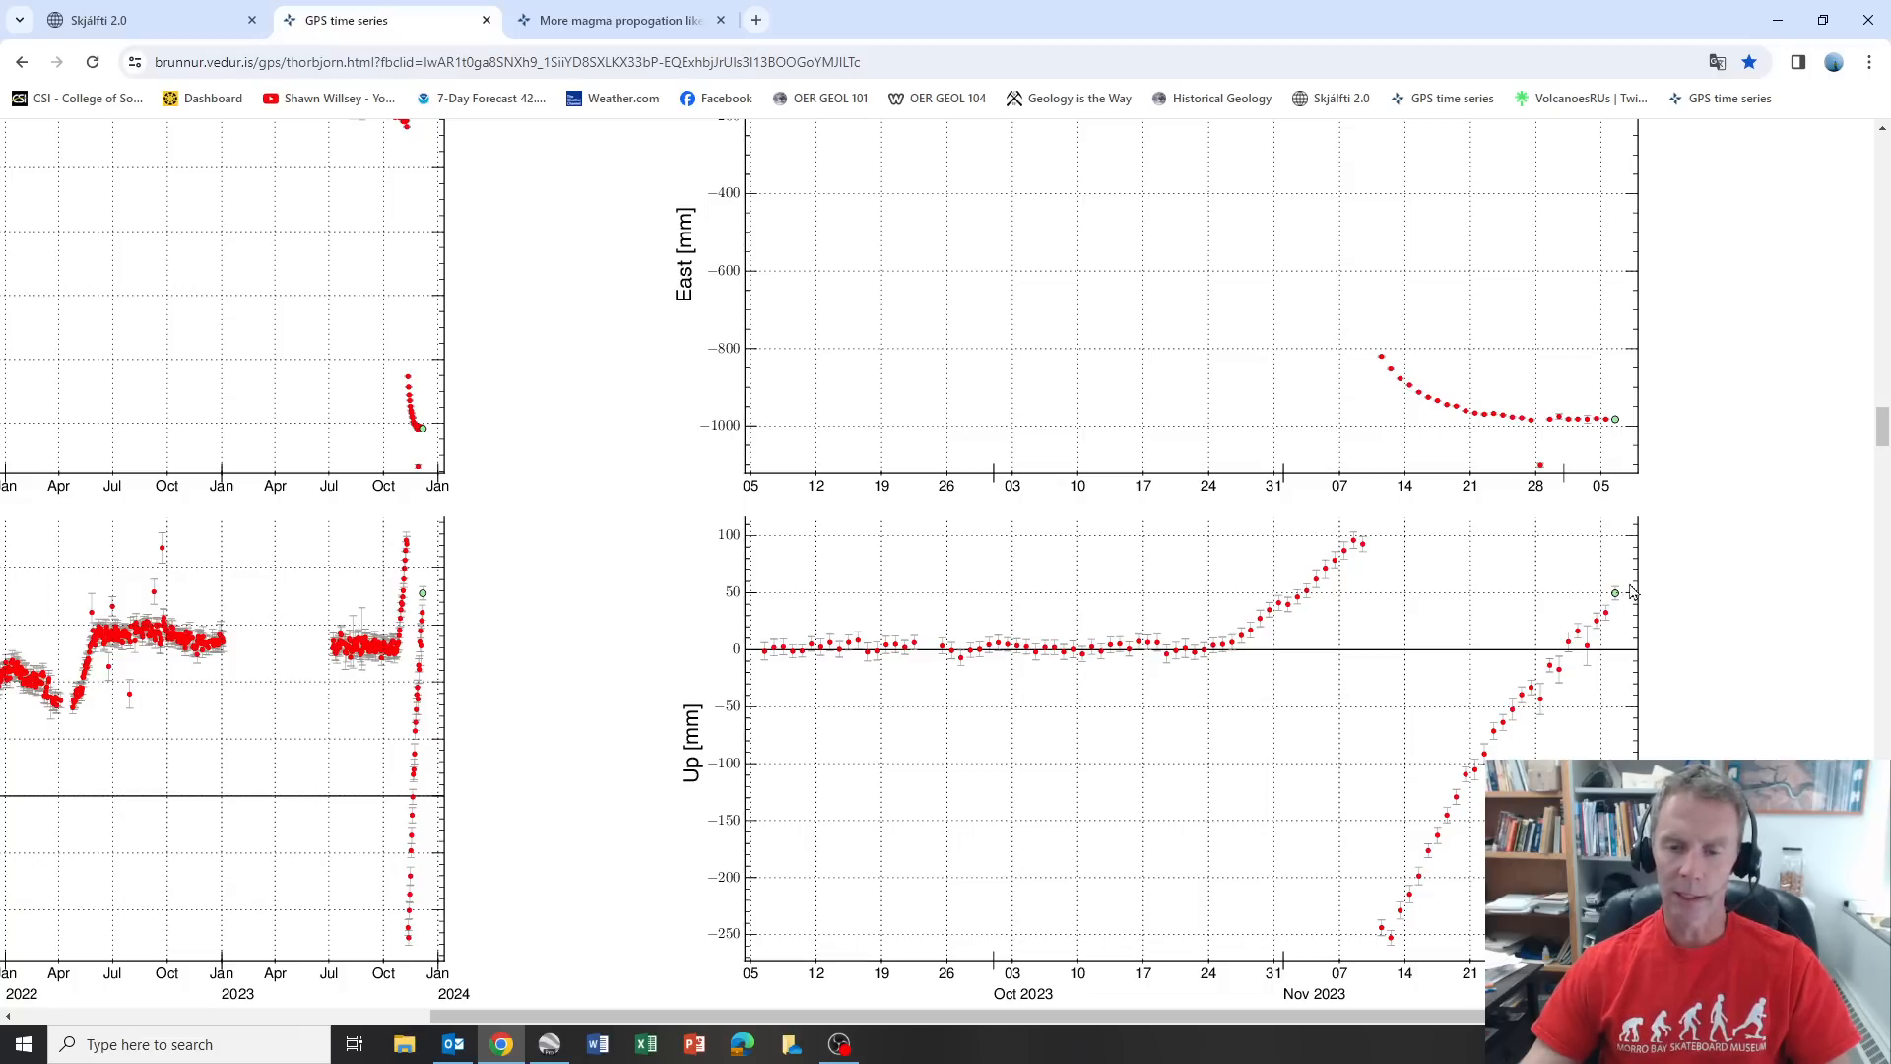
# Bring up the 6.12.2023 'More magma propogation likely' article and scroll to its summary.
pyautogui.click(615, 20)
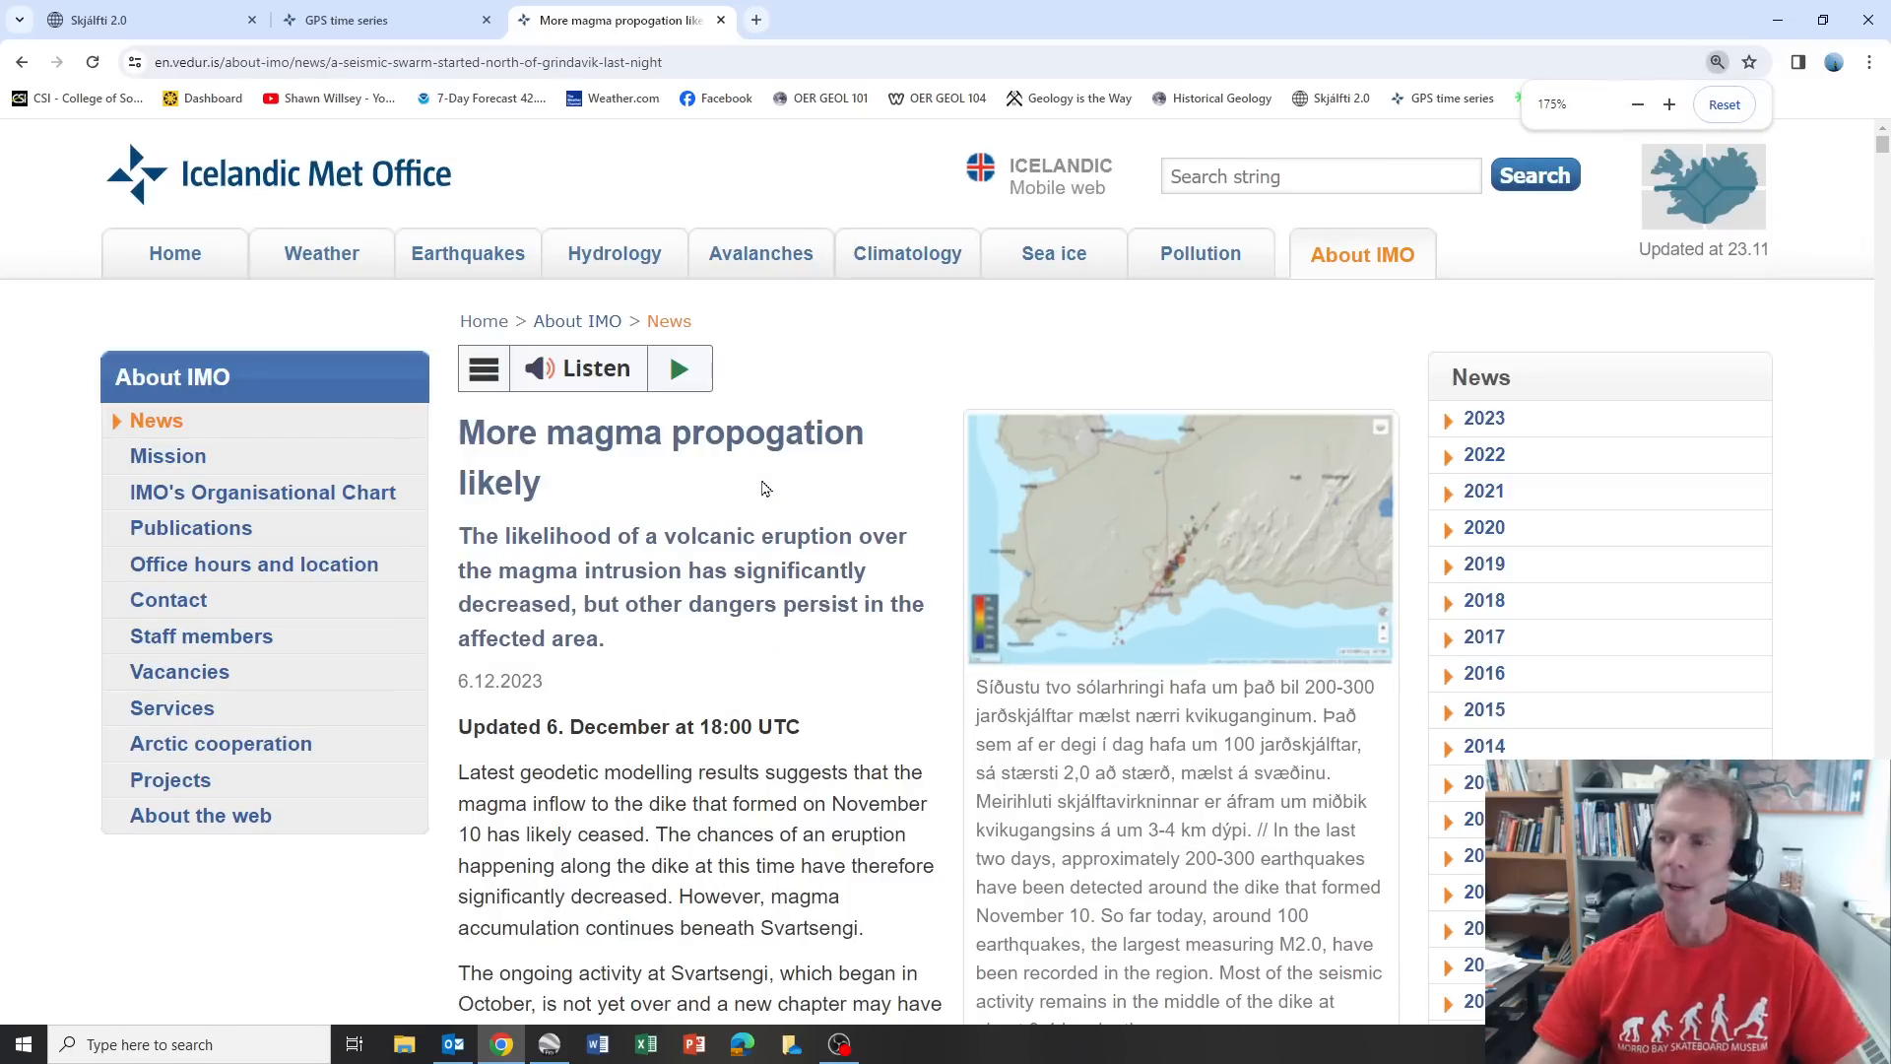
pyautogui.scroll(-3)
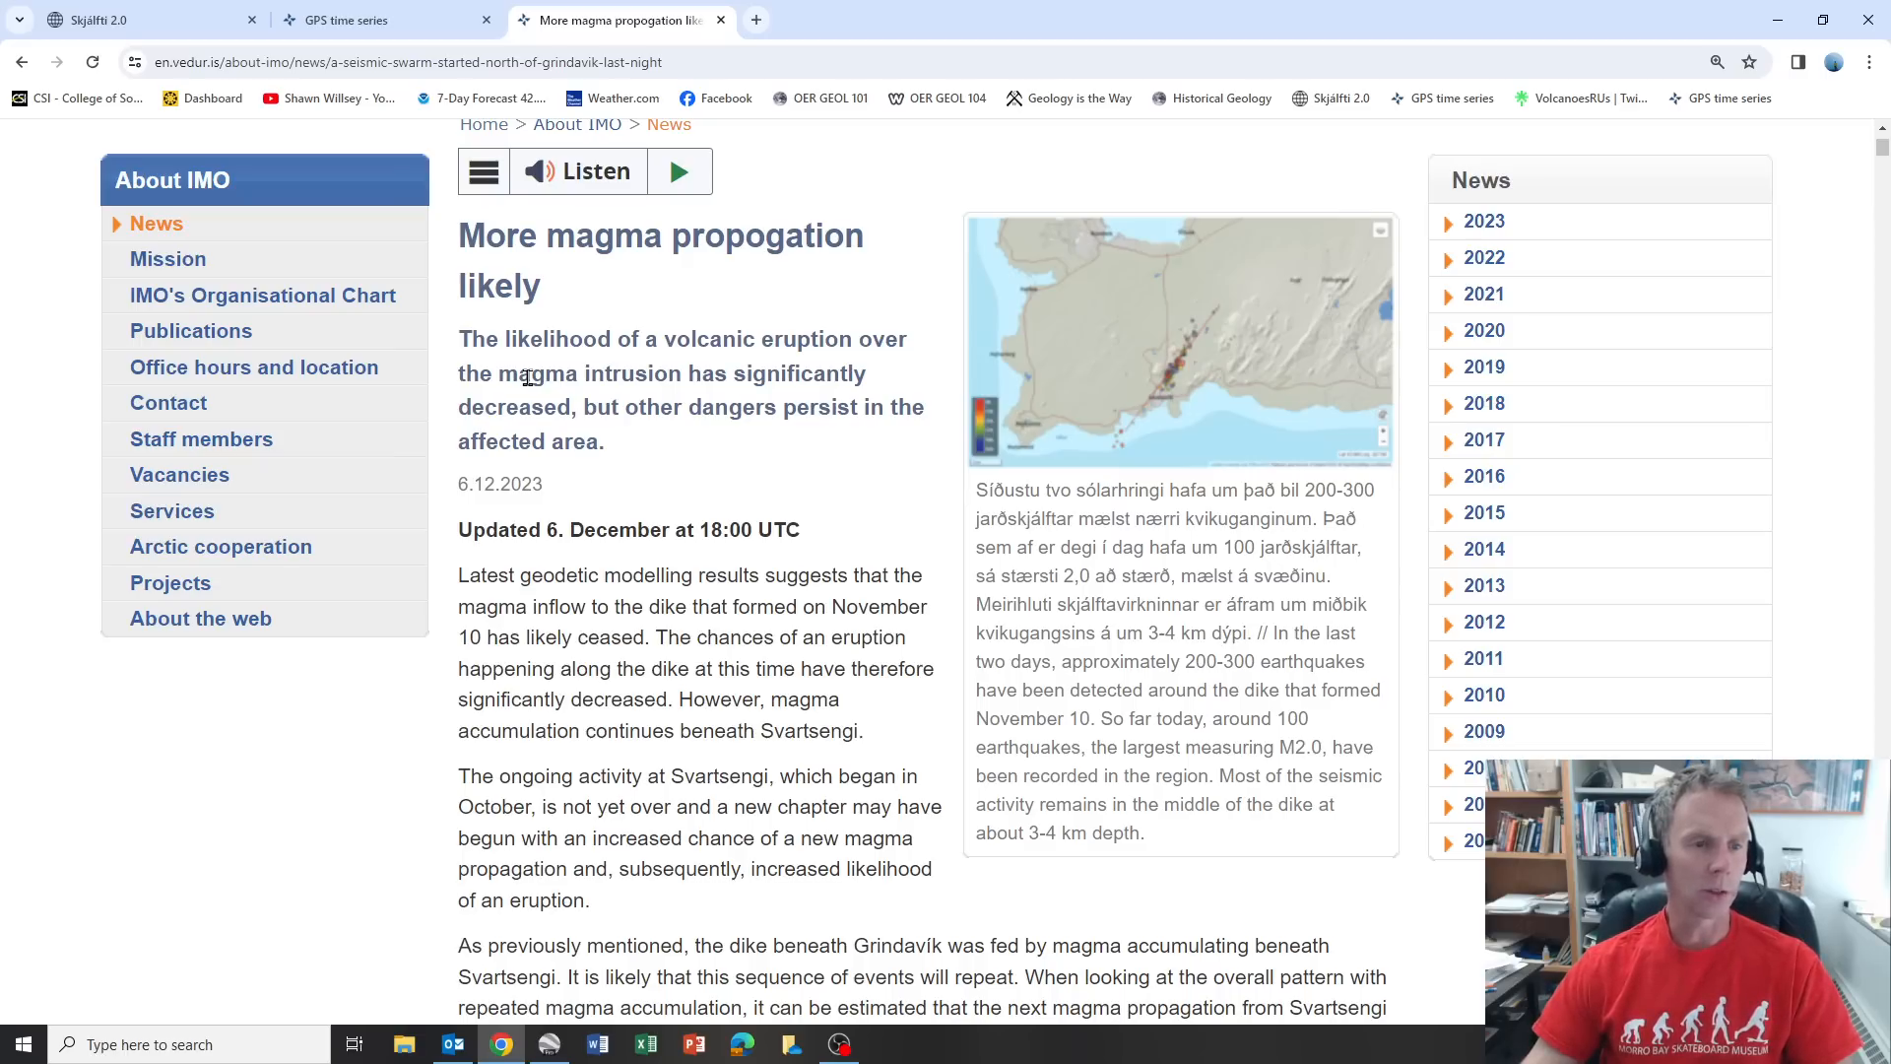
pyautogui.moveTo(683, 441)
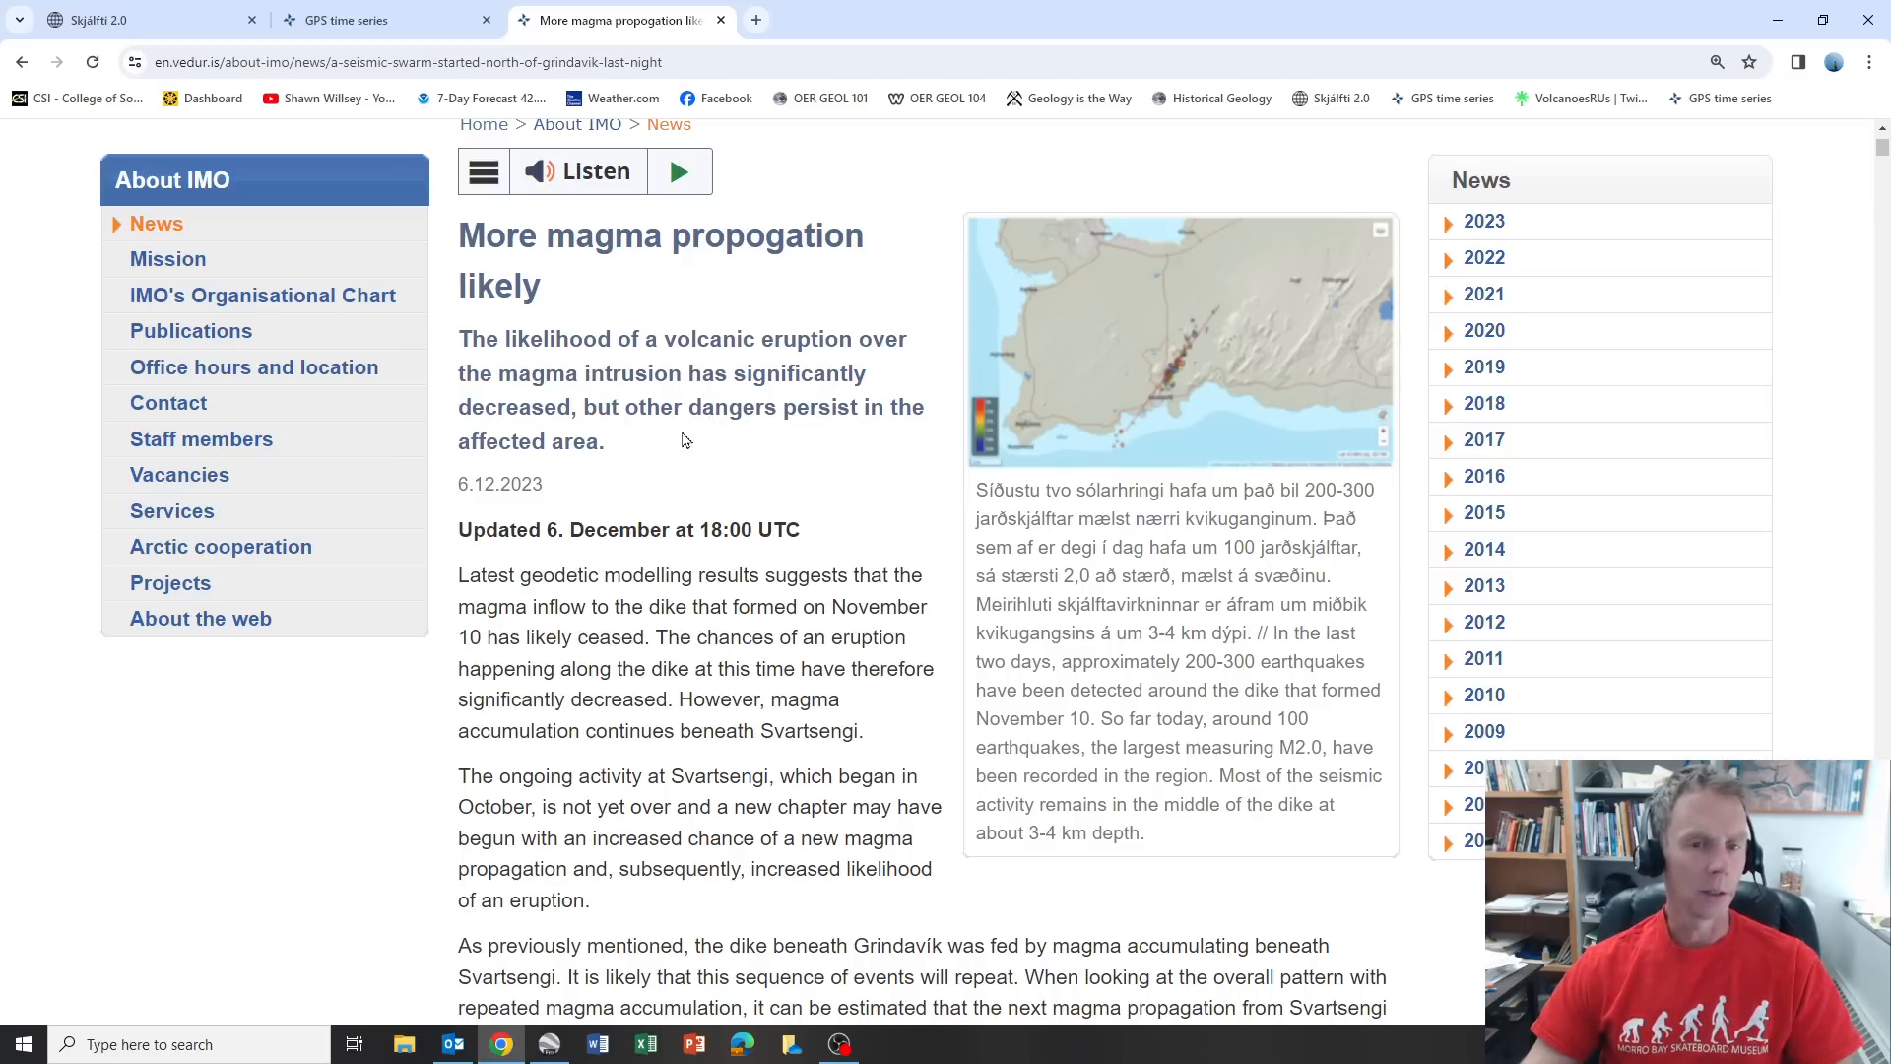
pyautogui.scroll(-3)
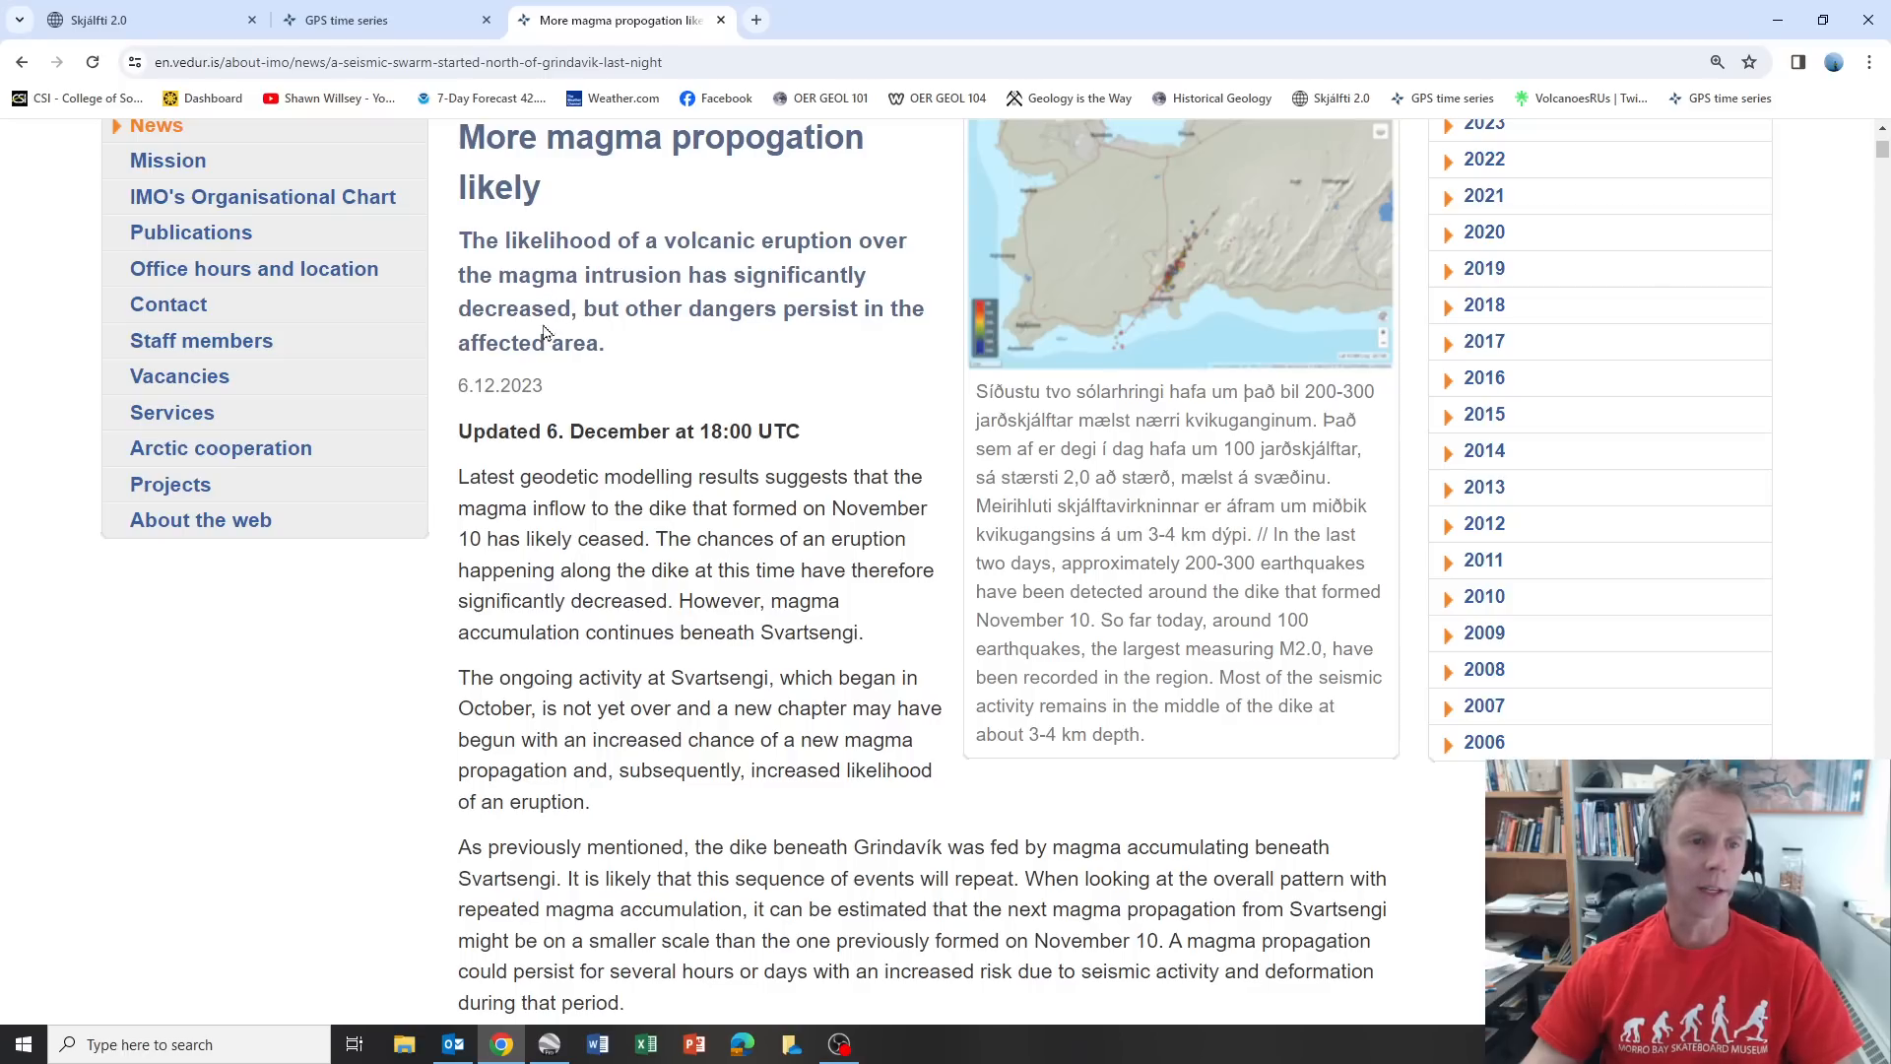
pyautogui.moveTo(615, 403)
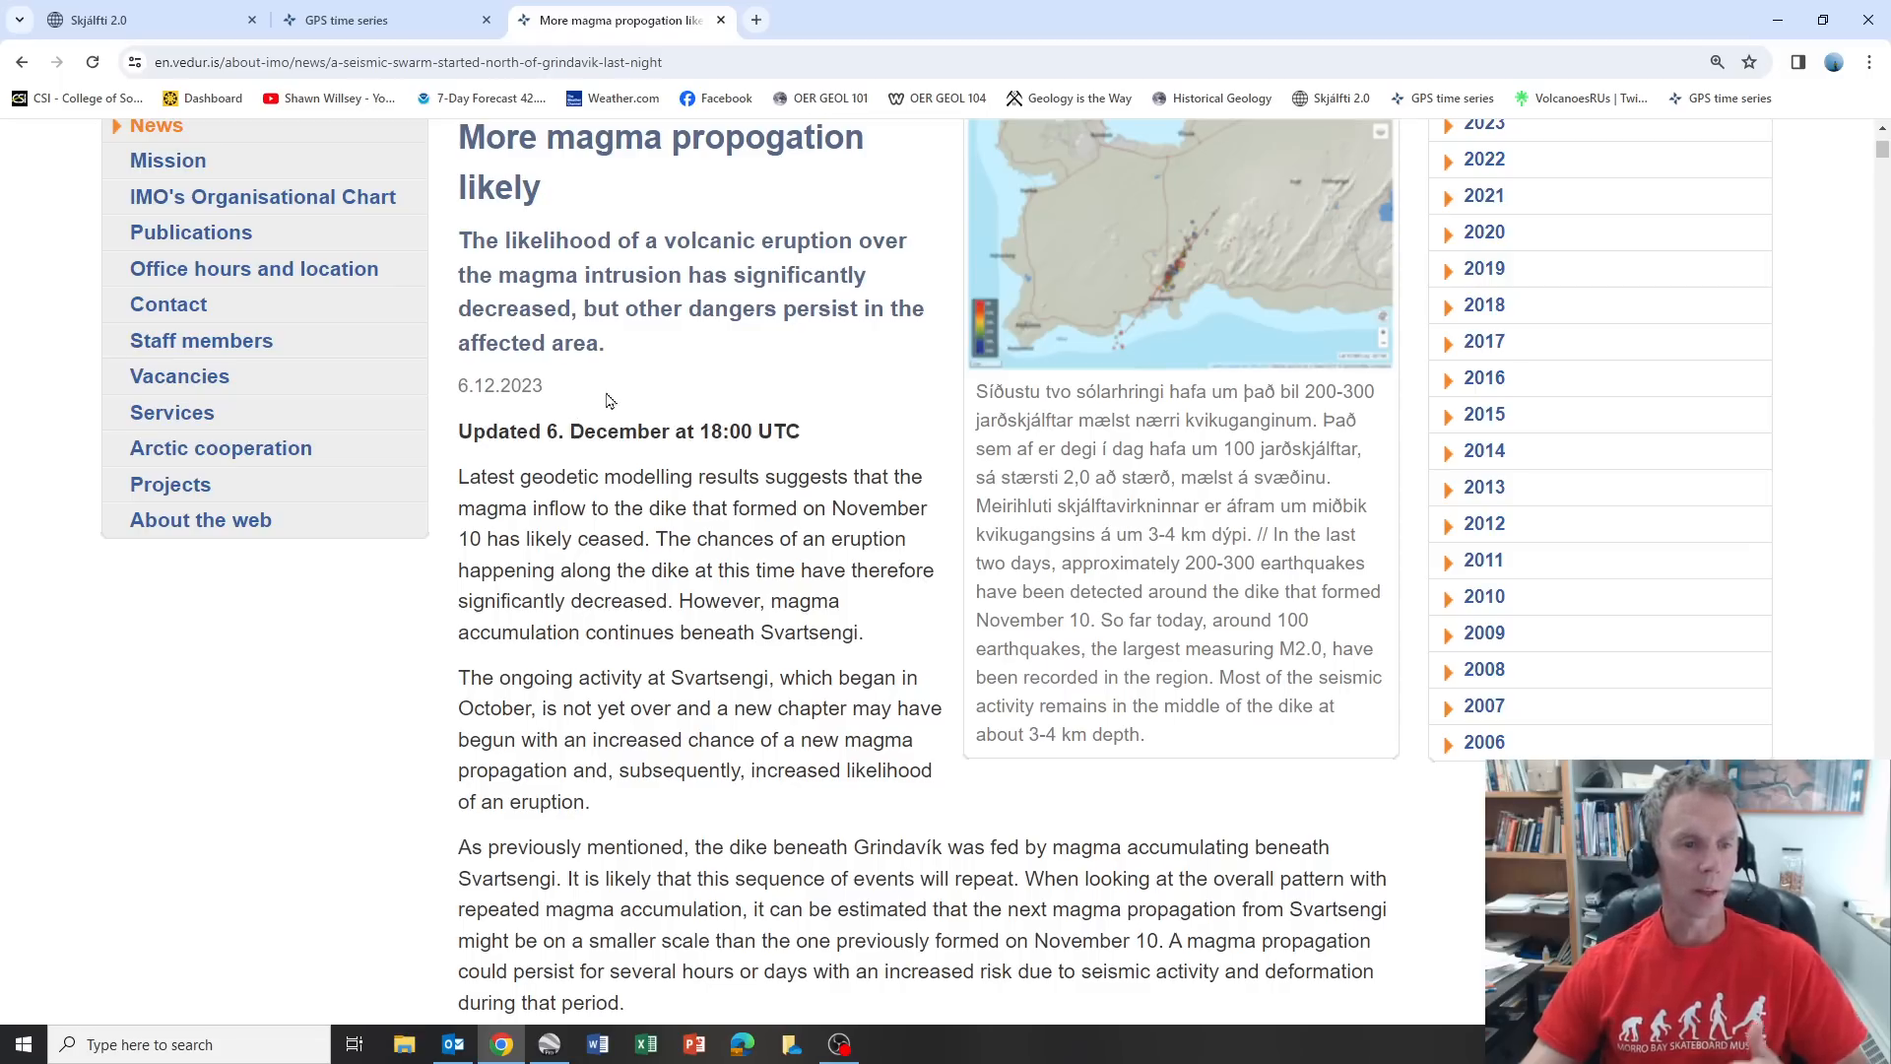
pyautogui.moveTo(627, 367)
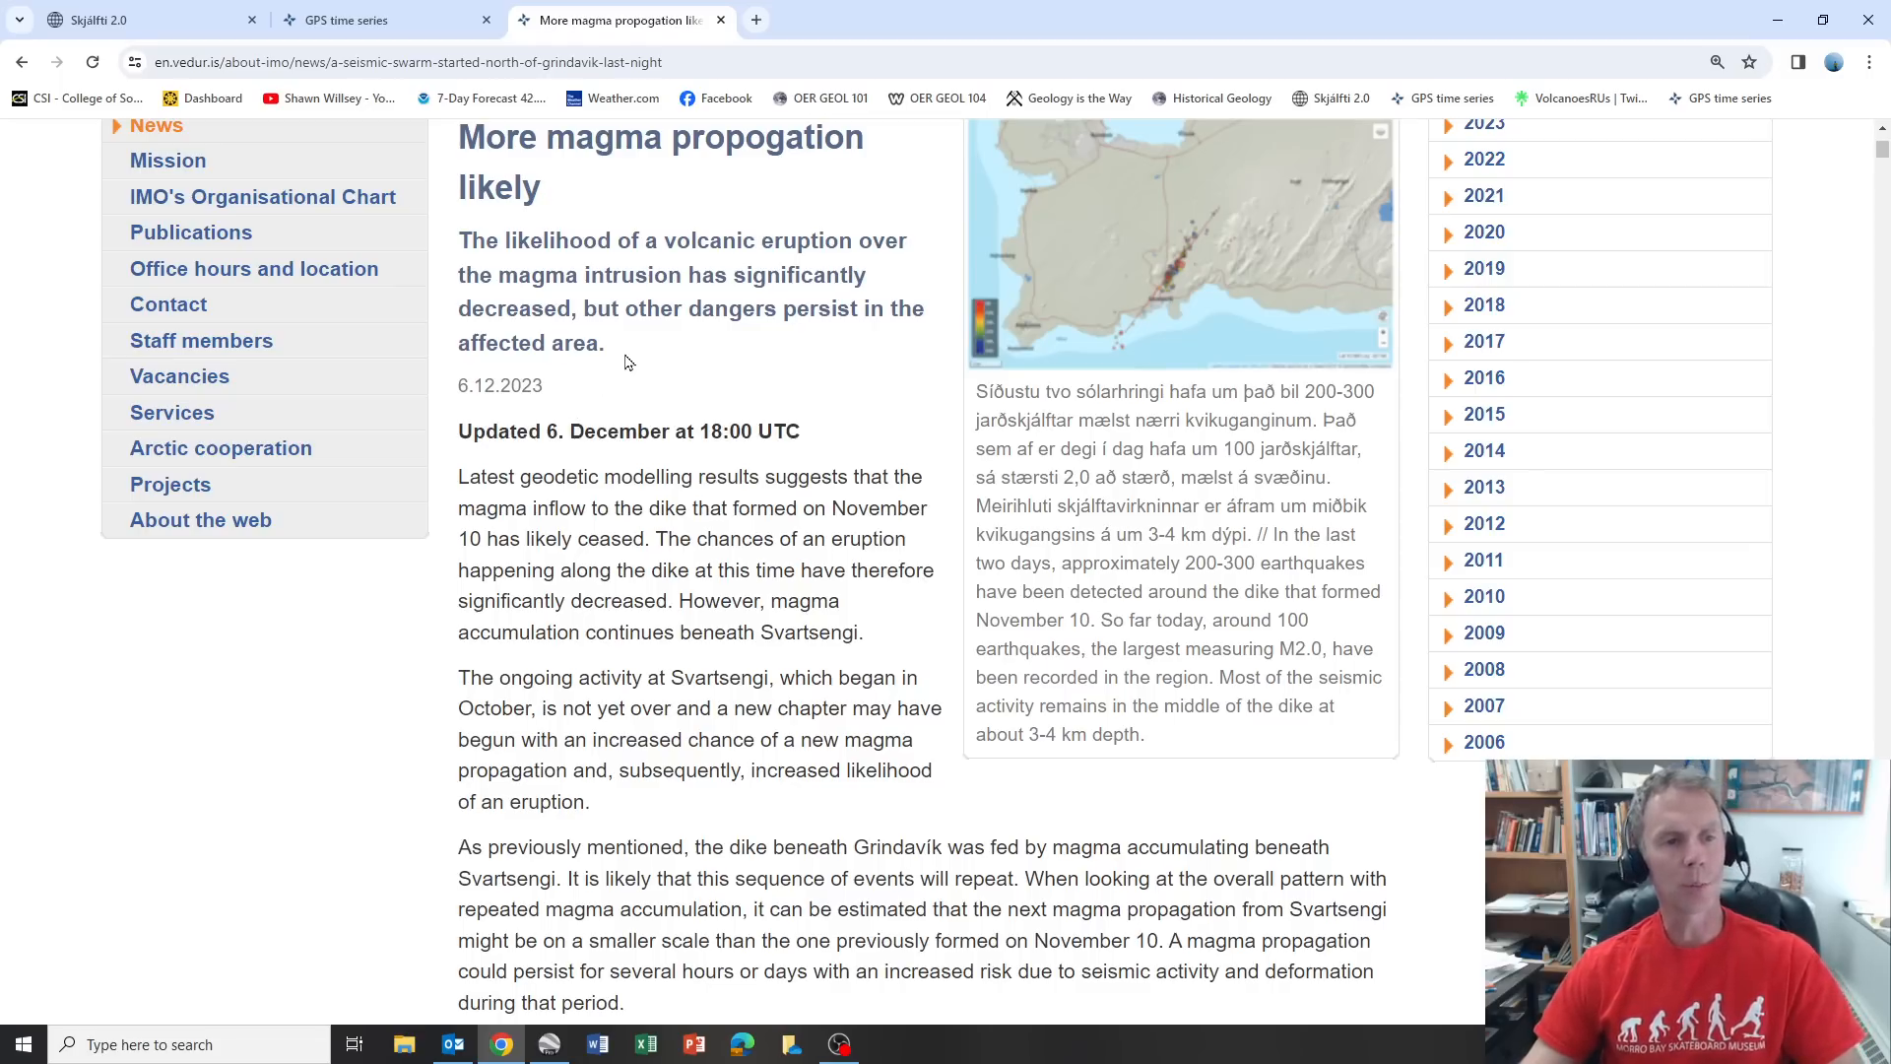
# Scroll past 'Updated 6. December' to the closing Svartsengi and Grindavík monitoring paragraphs.
pyautogui.scroll(-3)
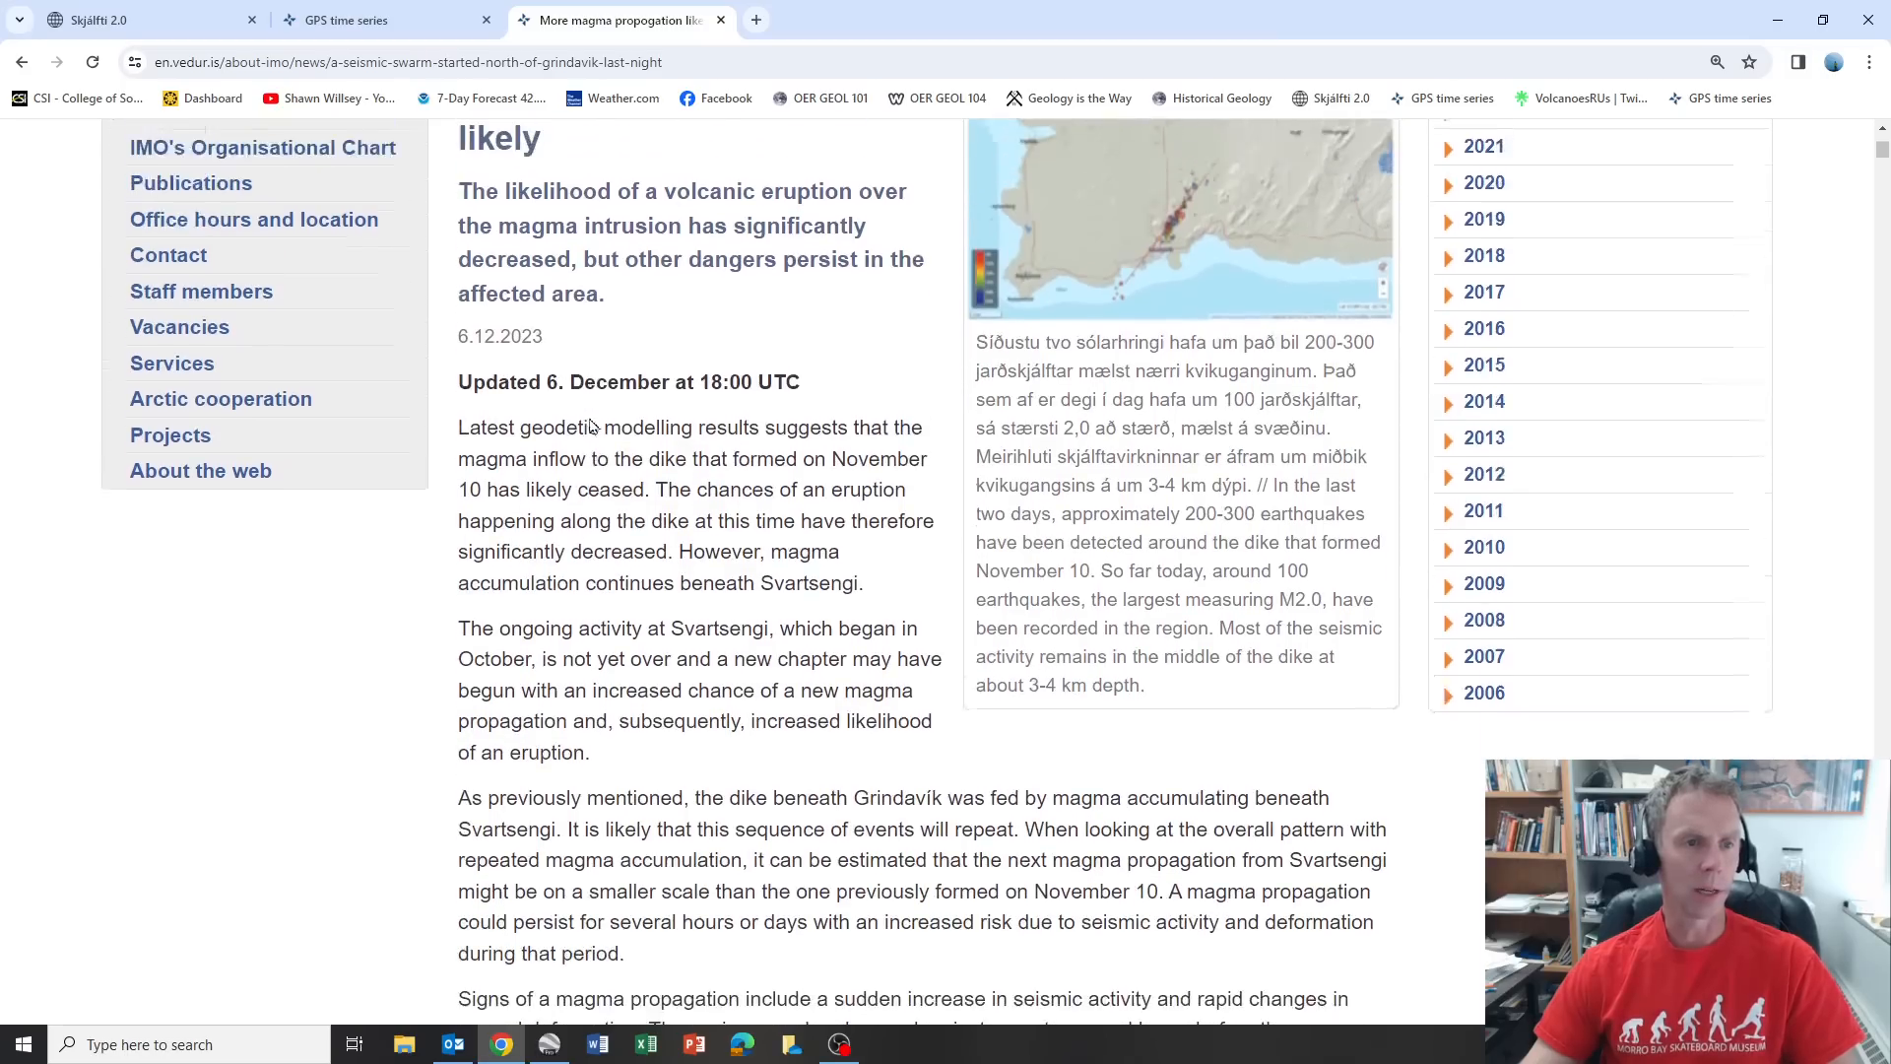
pyautogui.scroll(-3)
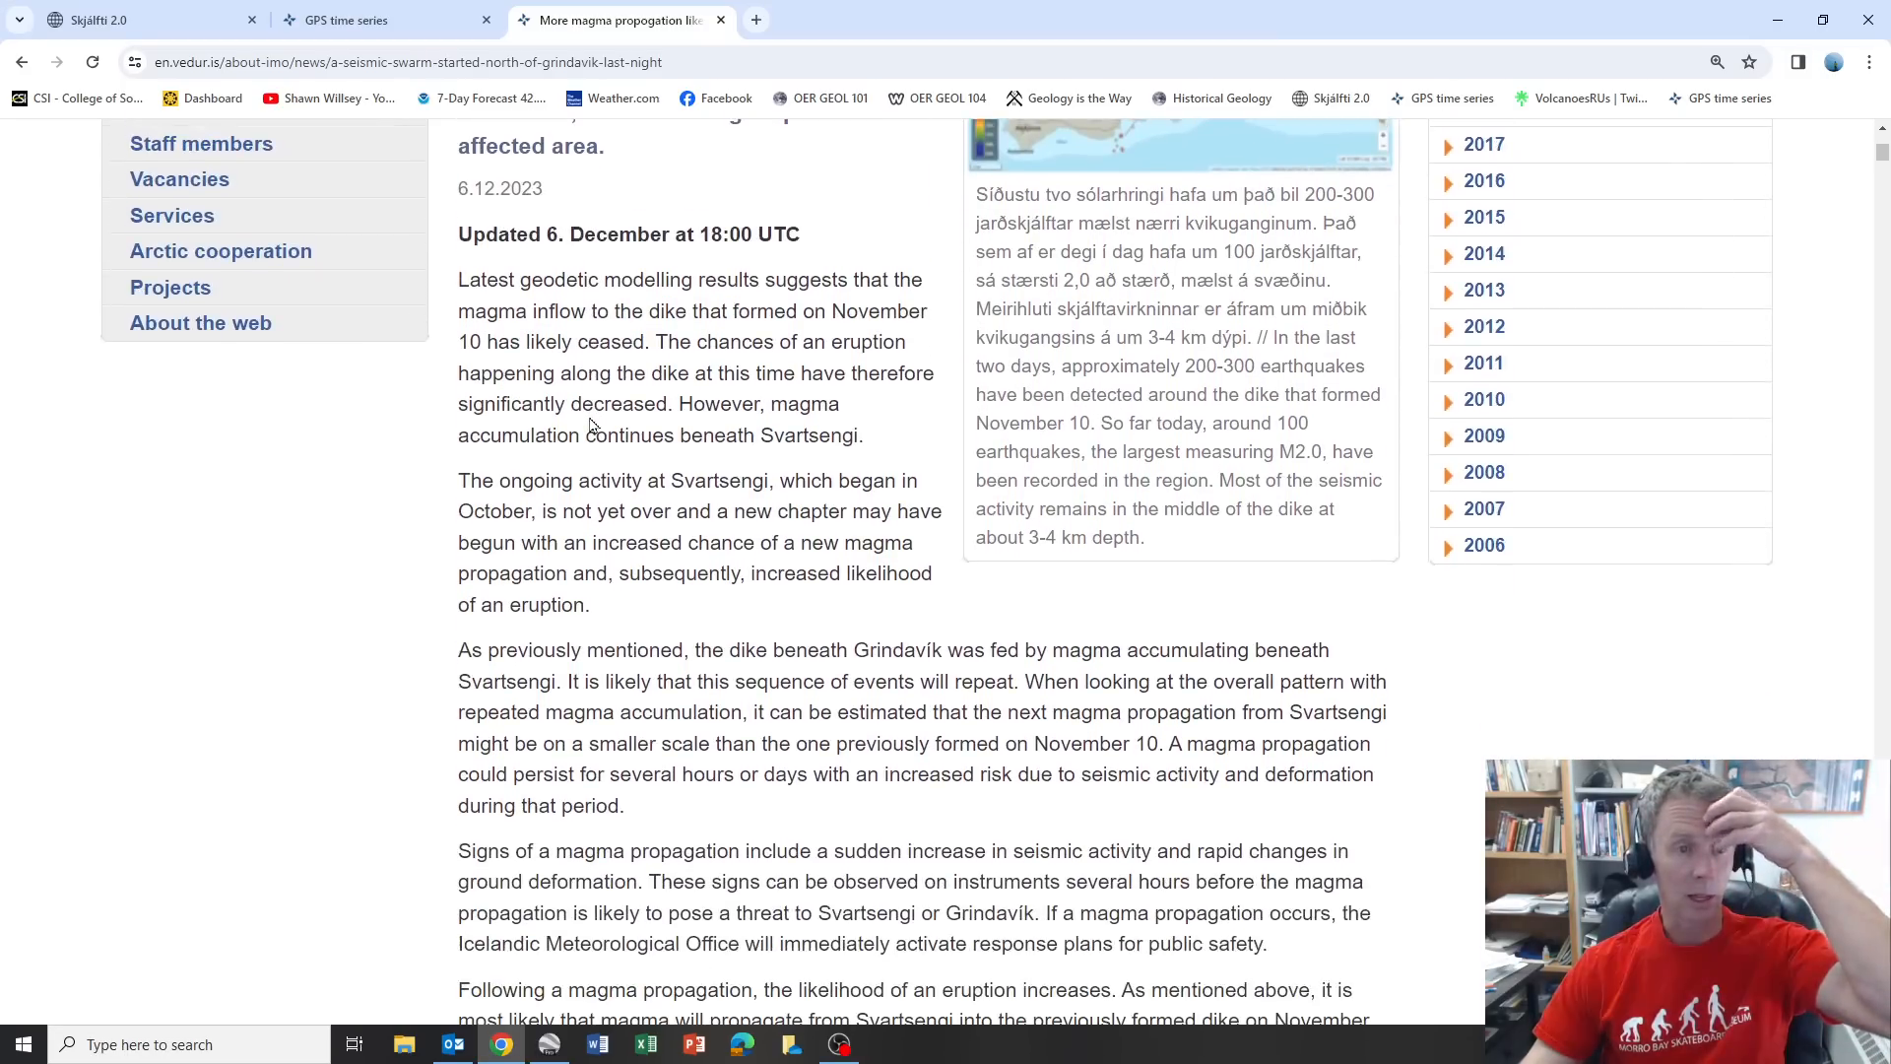
pyautogui.scroll(-3)
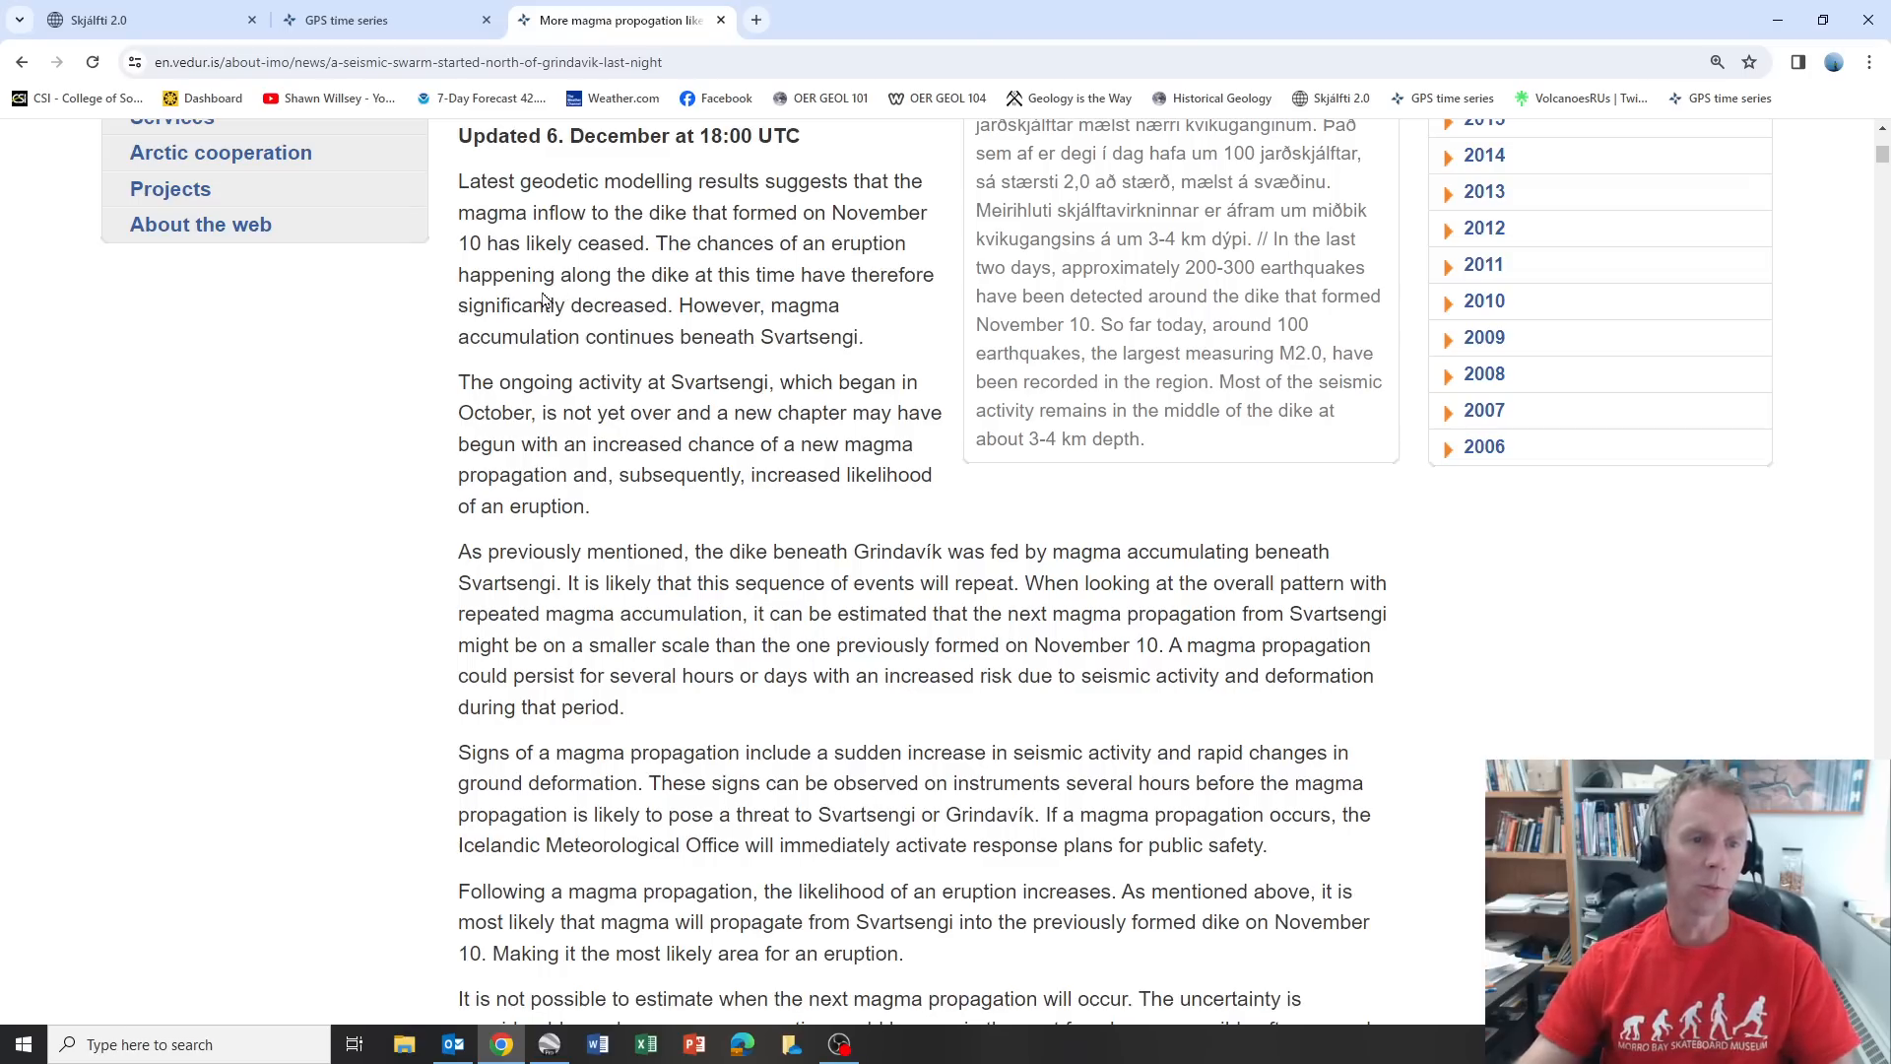
pyautogui.moveTo(796, 329)
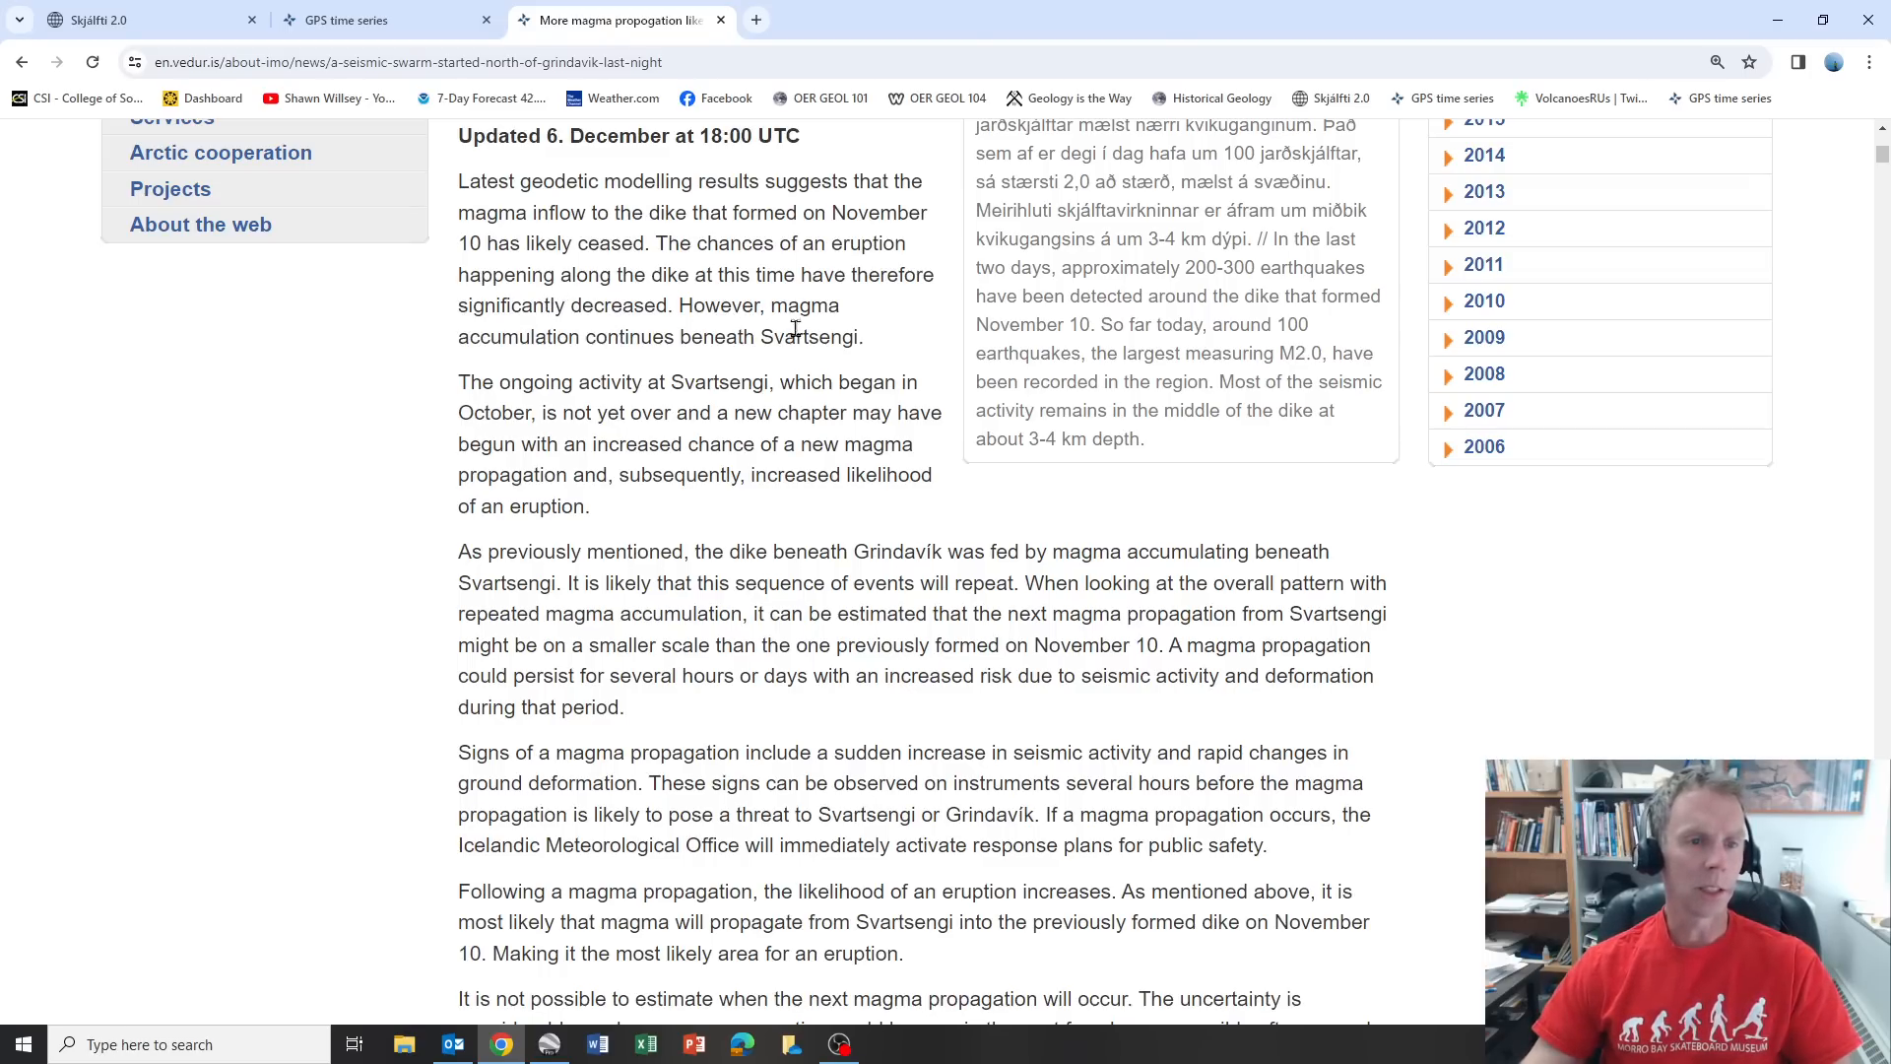
pyautogui.scroll(-3)
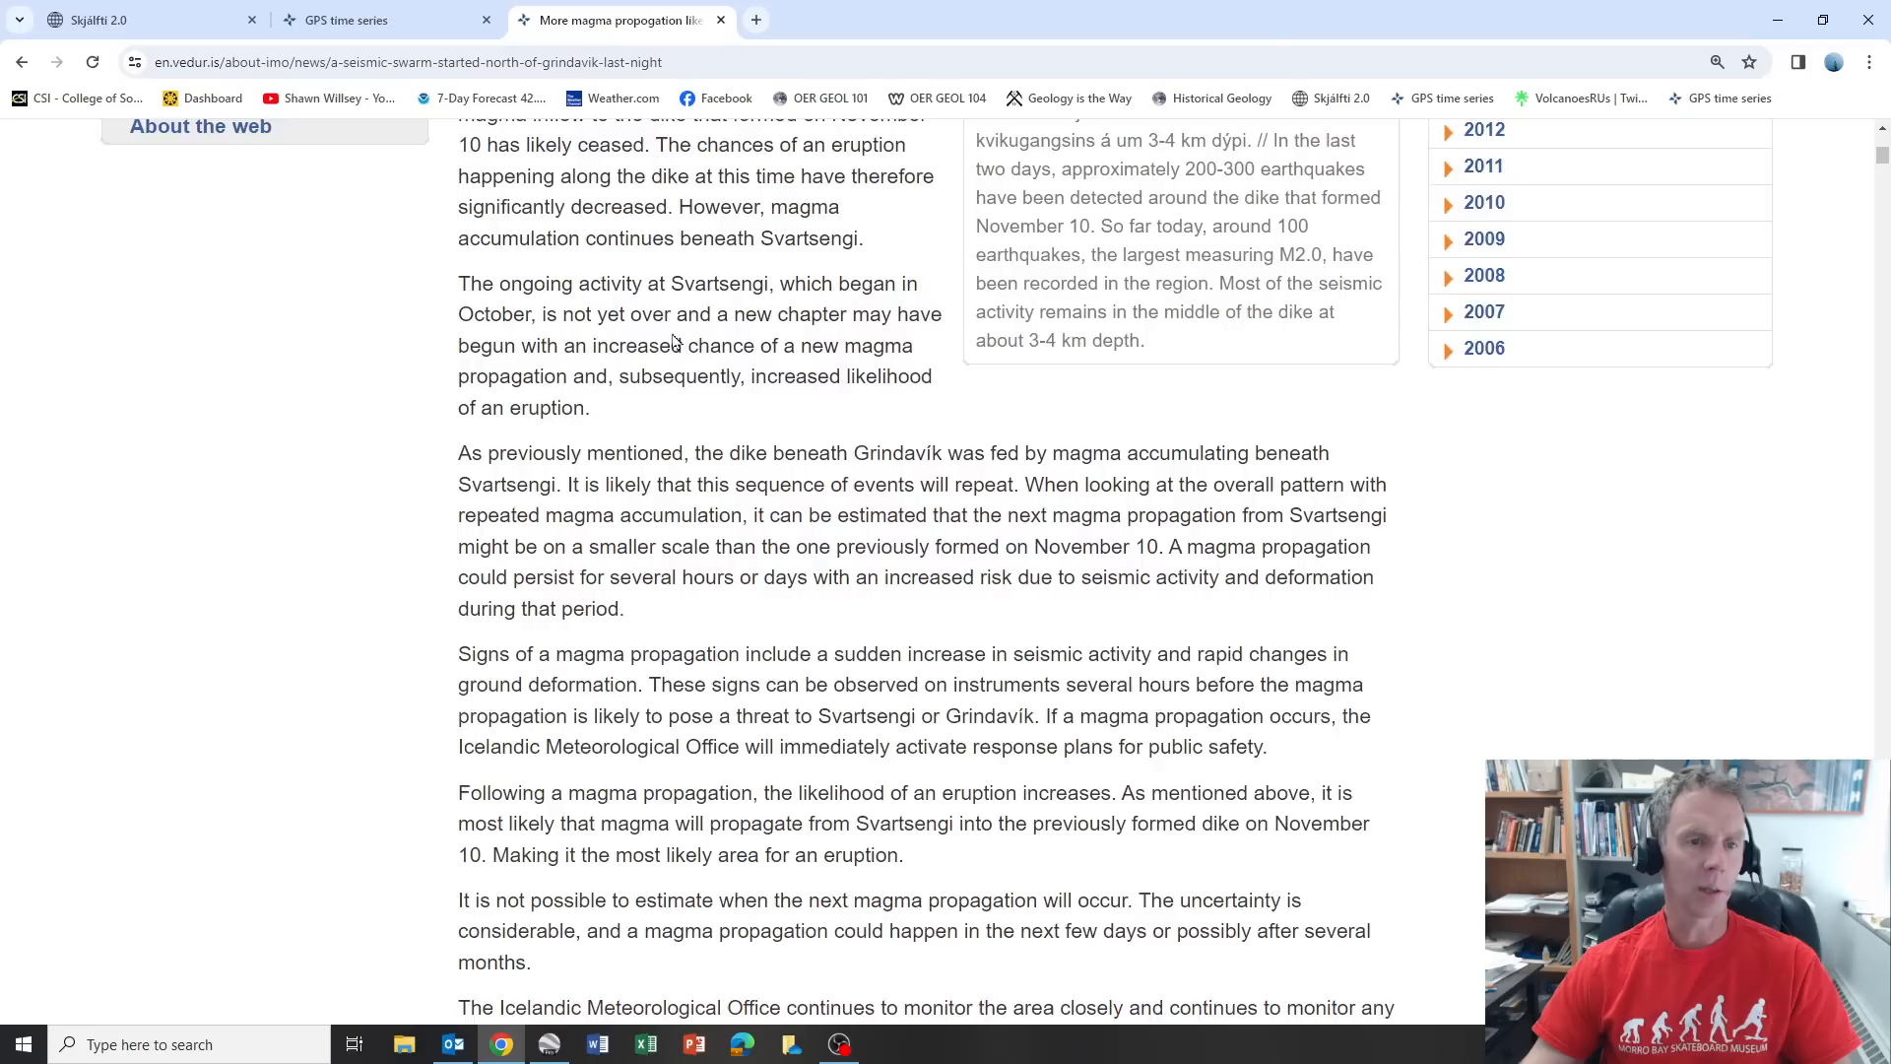
pyautogui.scroll(-3)
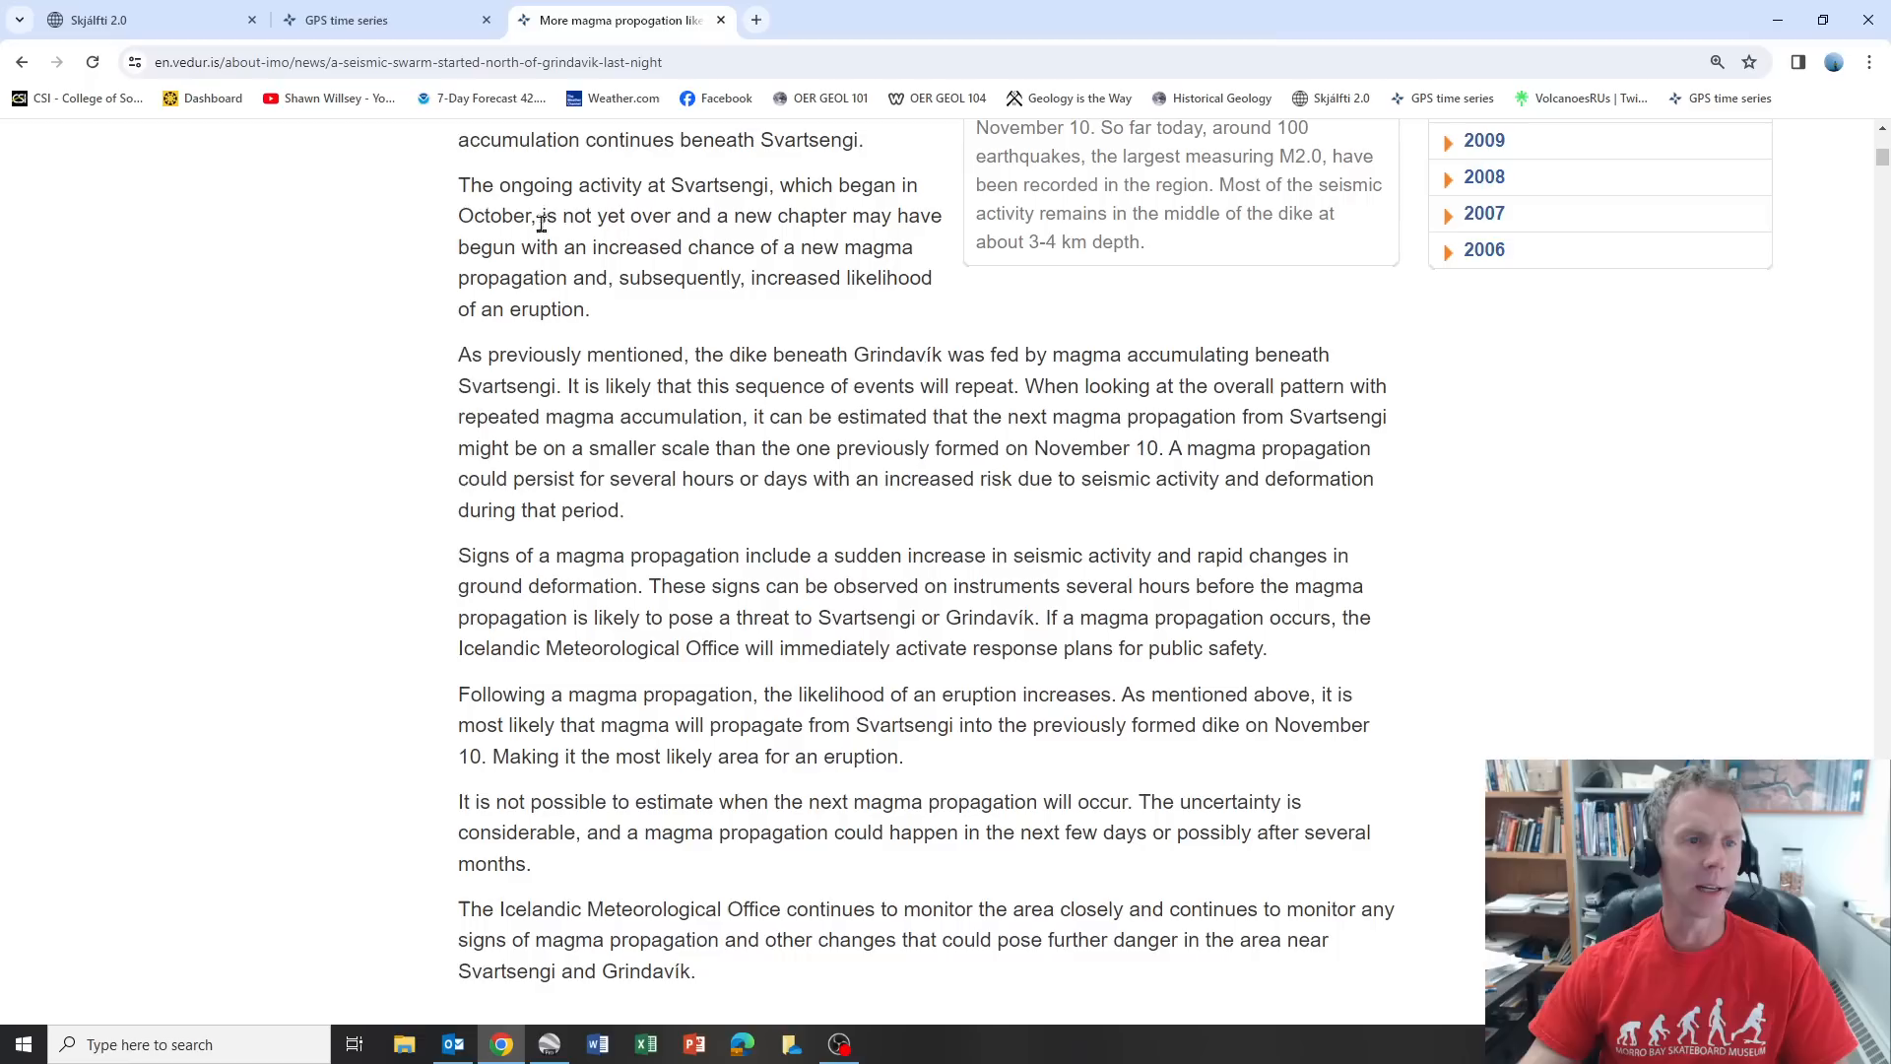
pyautogui.moveTo(681, 218)
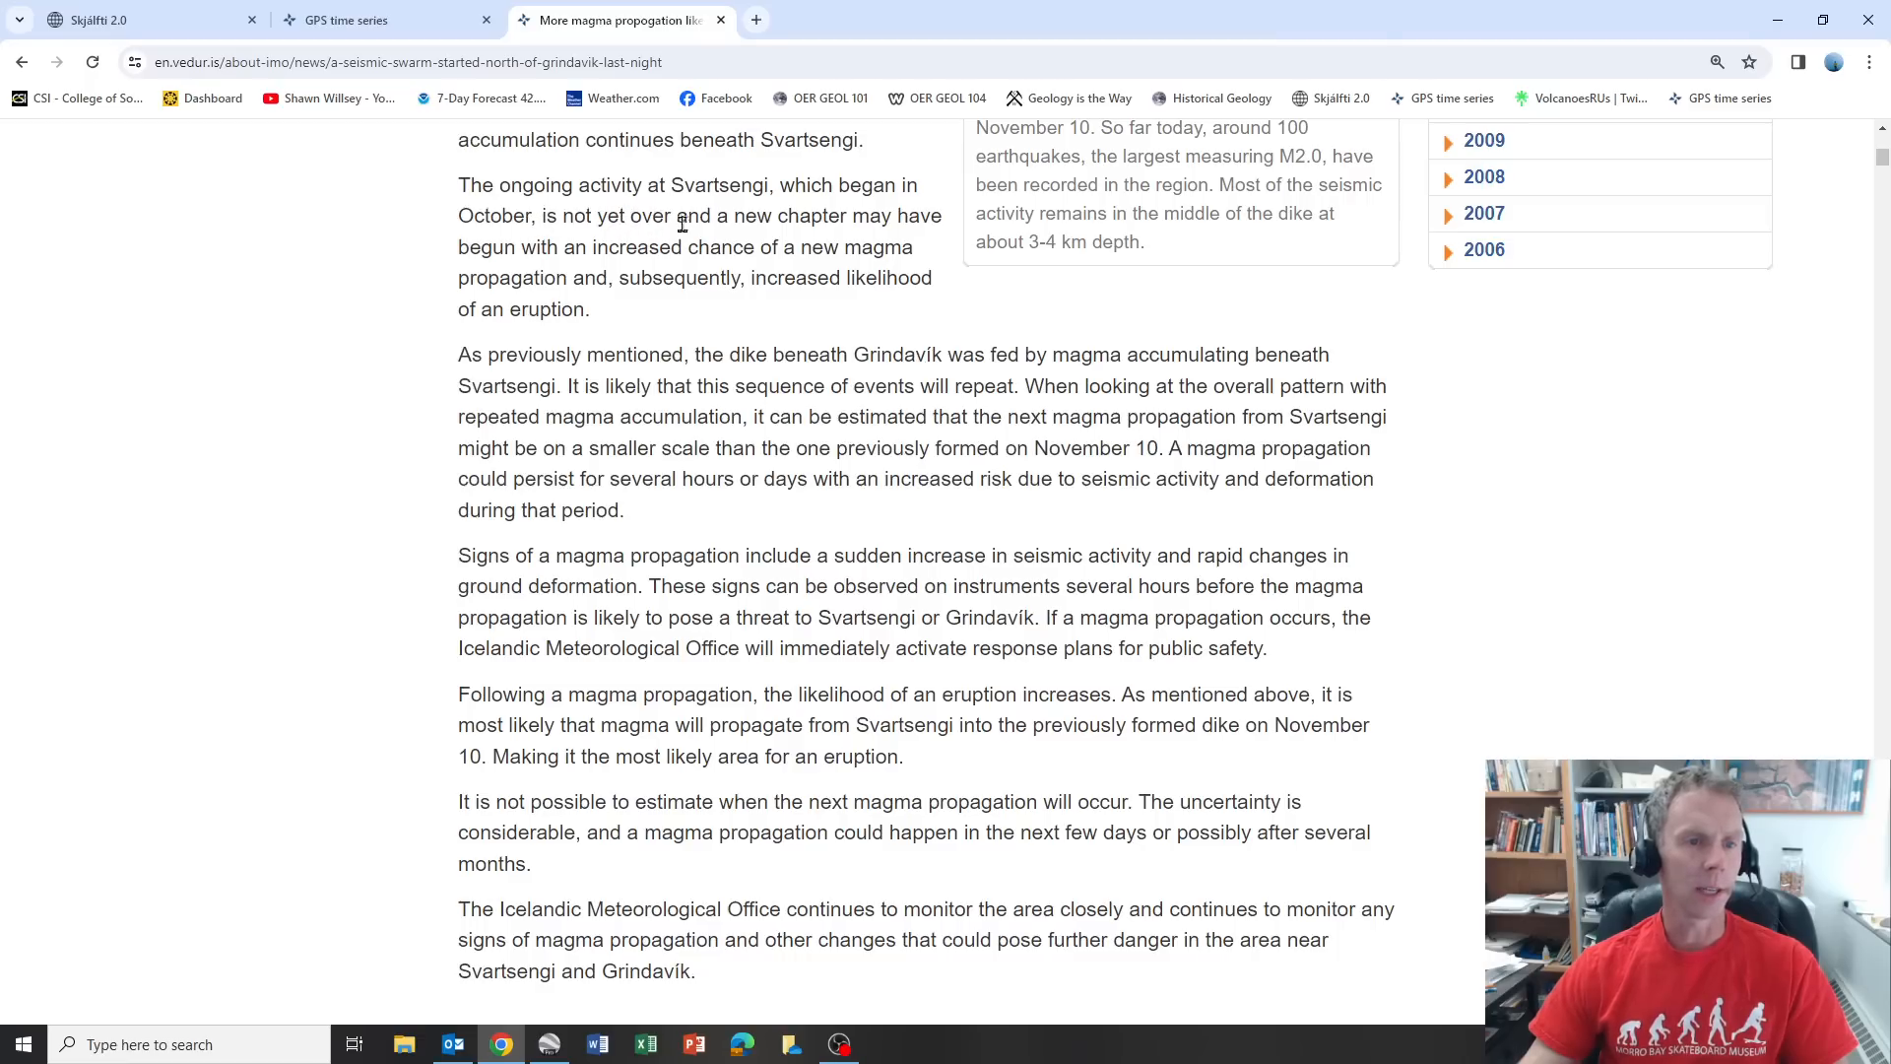
pyautogui.moveTo(576, 256)
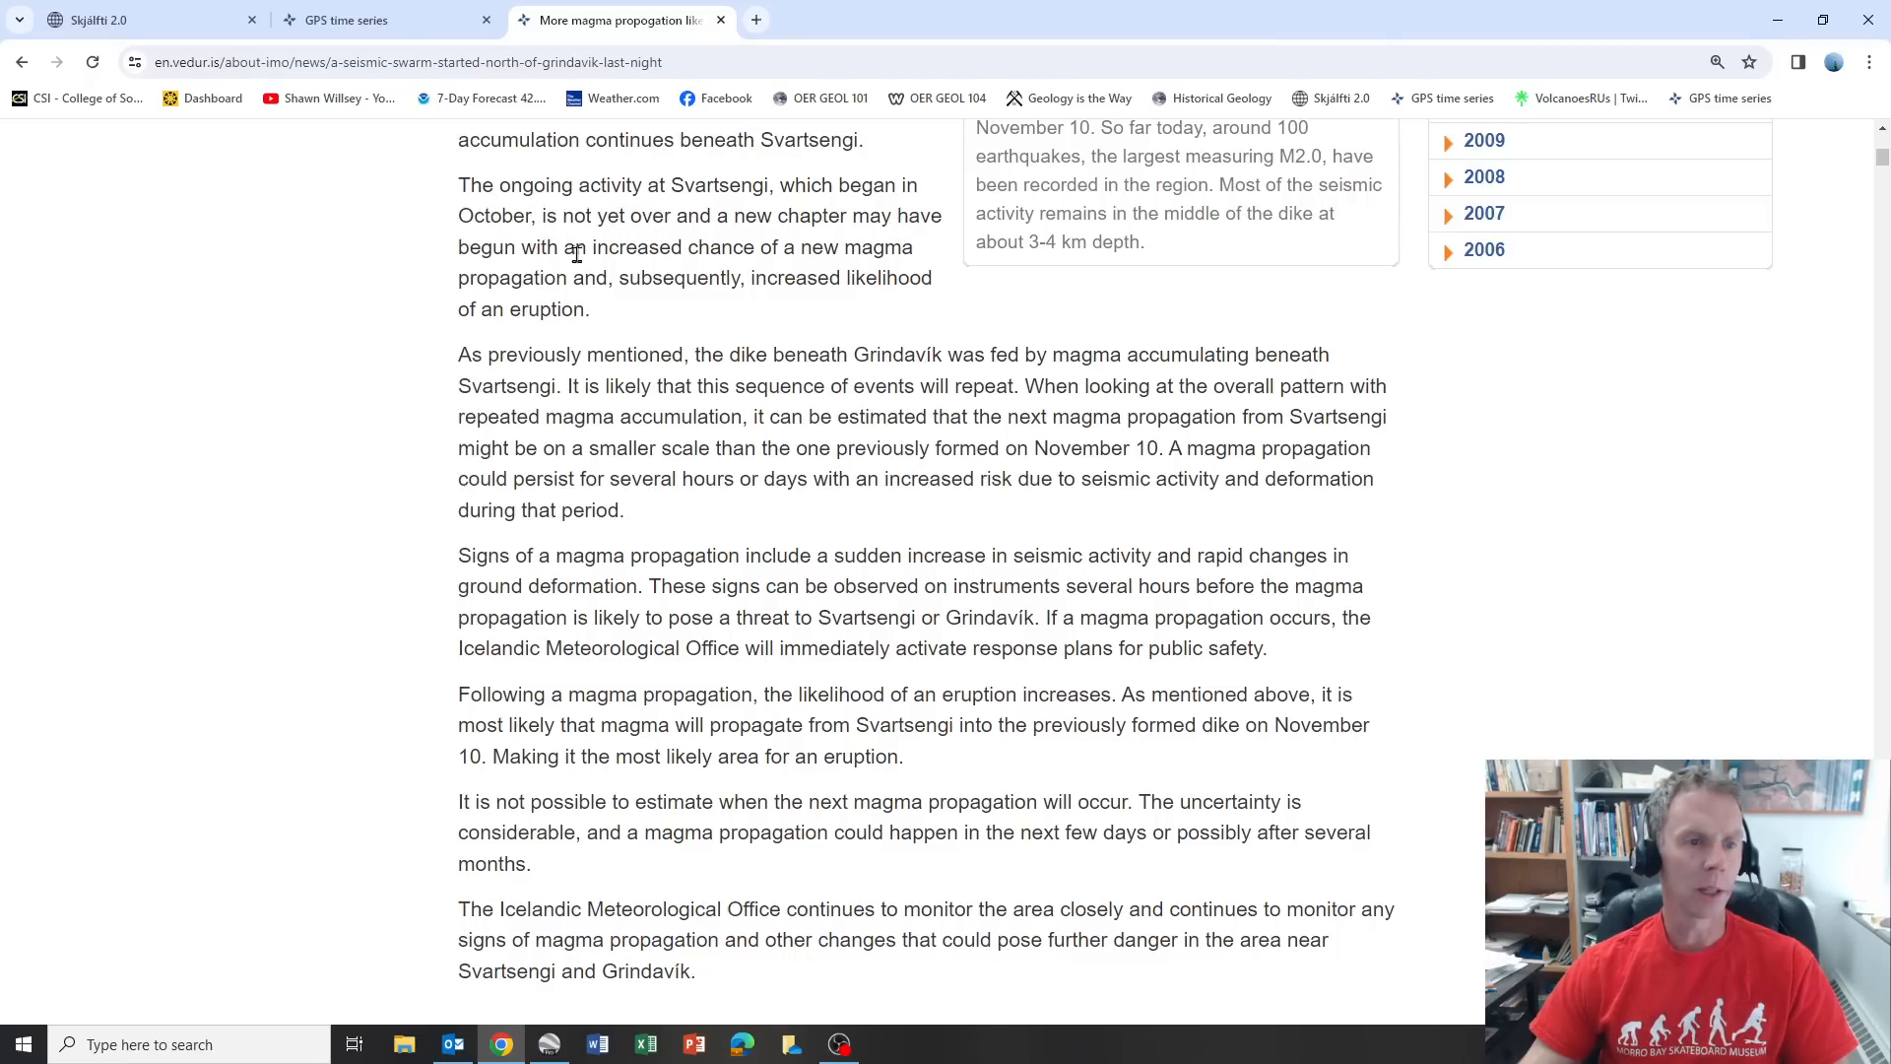
pyautogui.moveTo(553, 274)
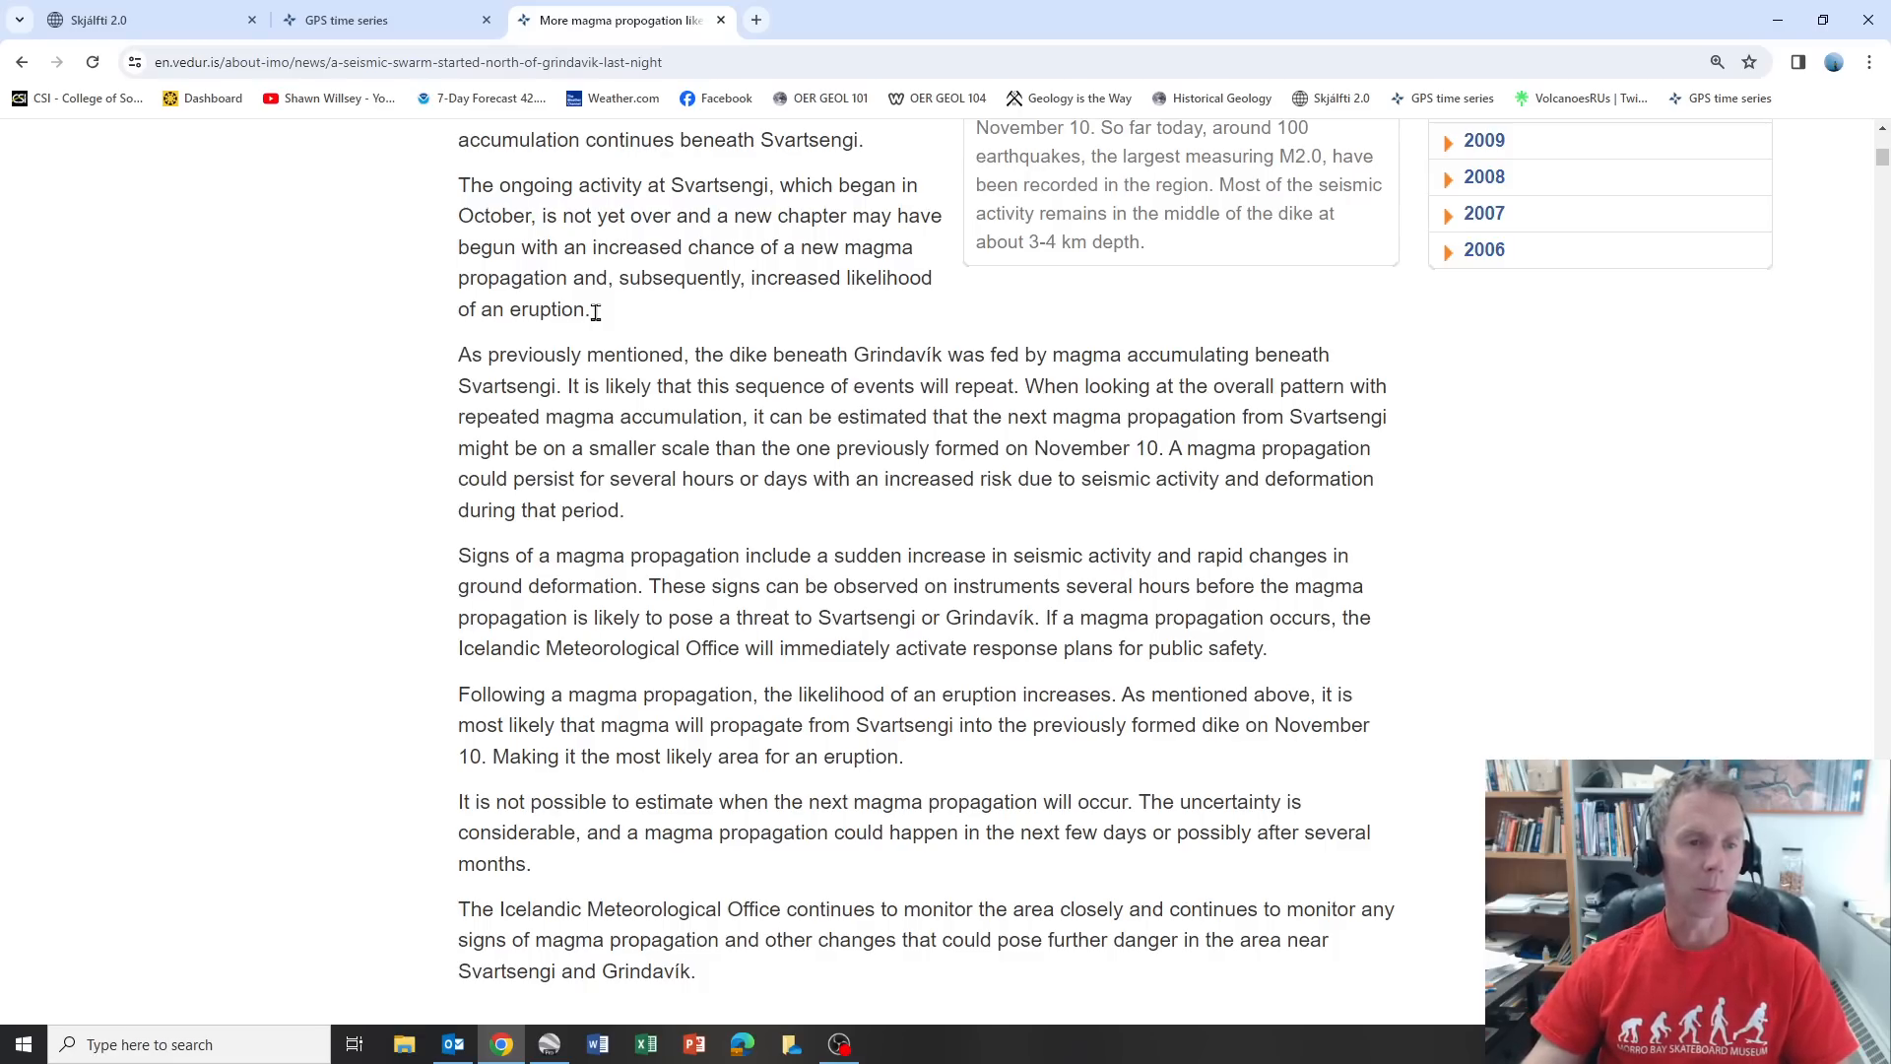
pyautogui.moveTo(606, 342)
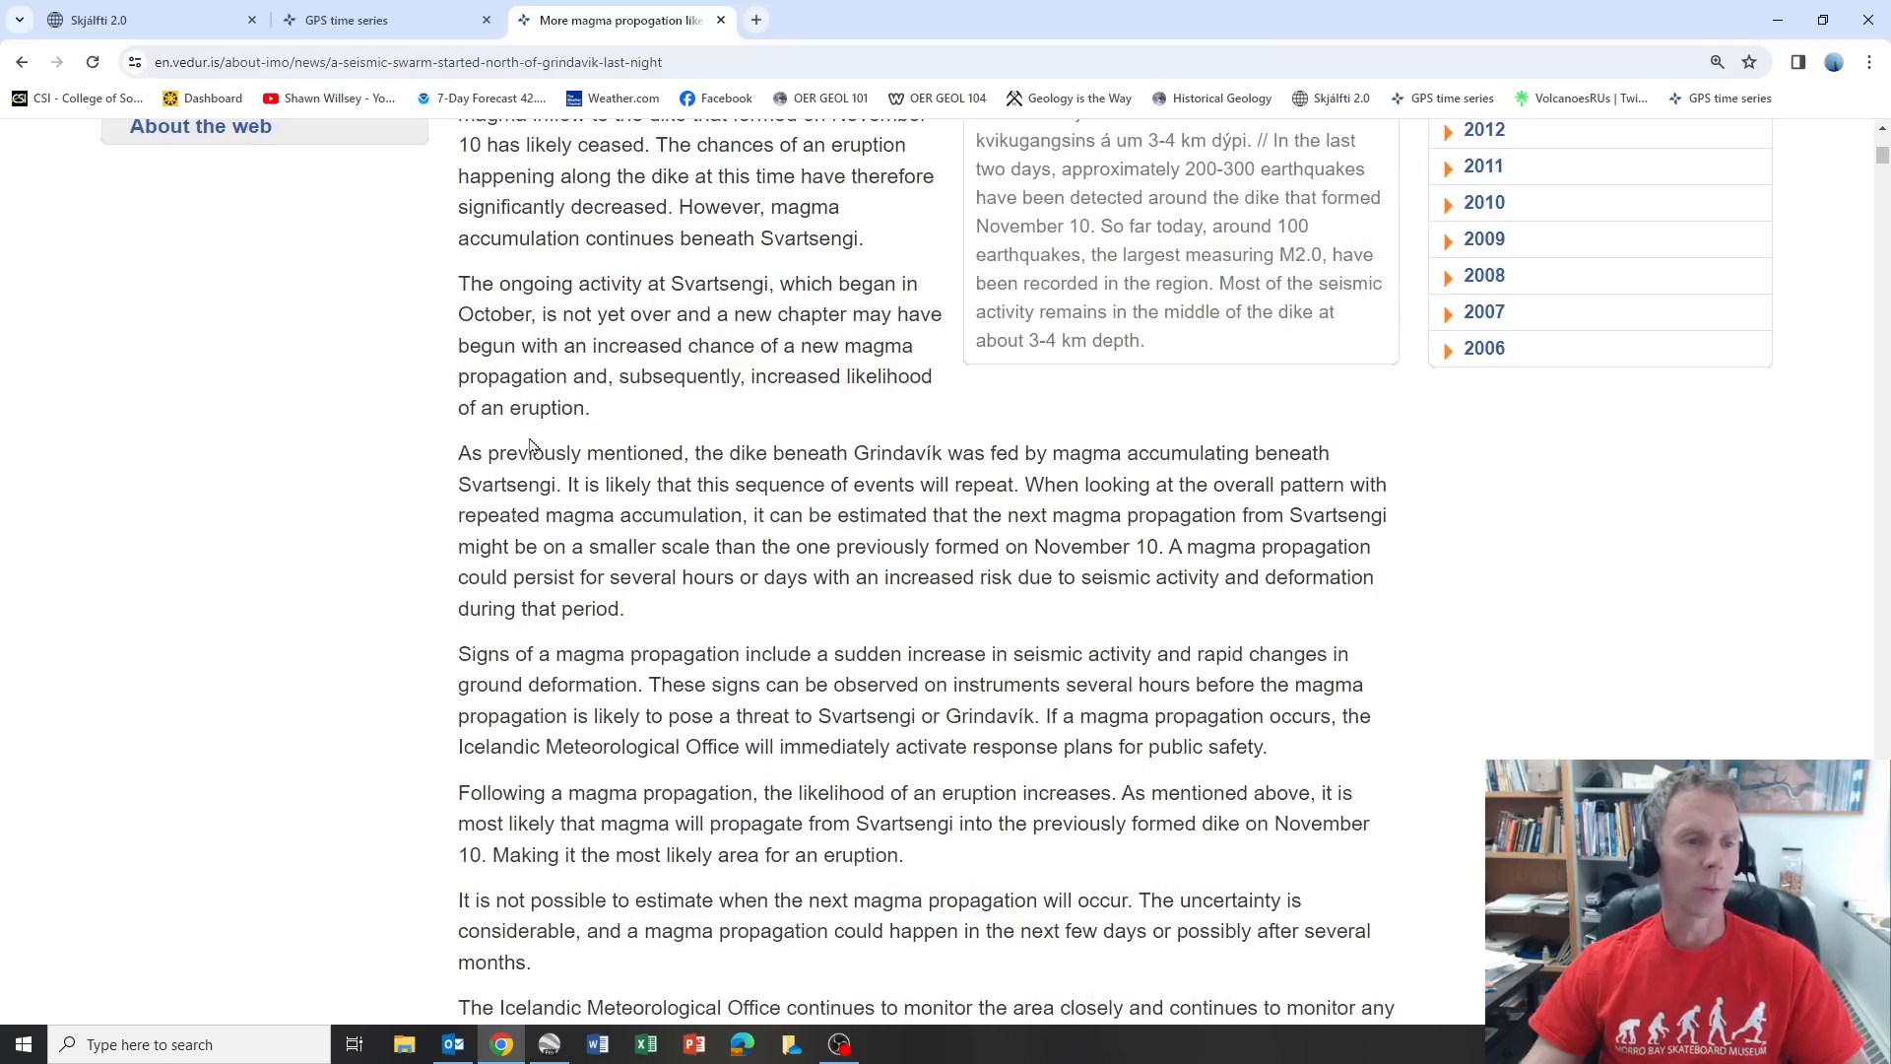
pyautogui.scroll(-3)
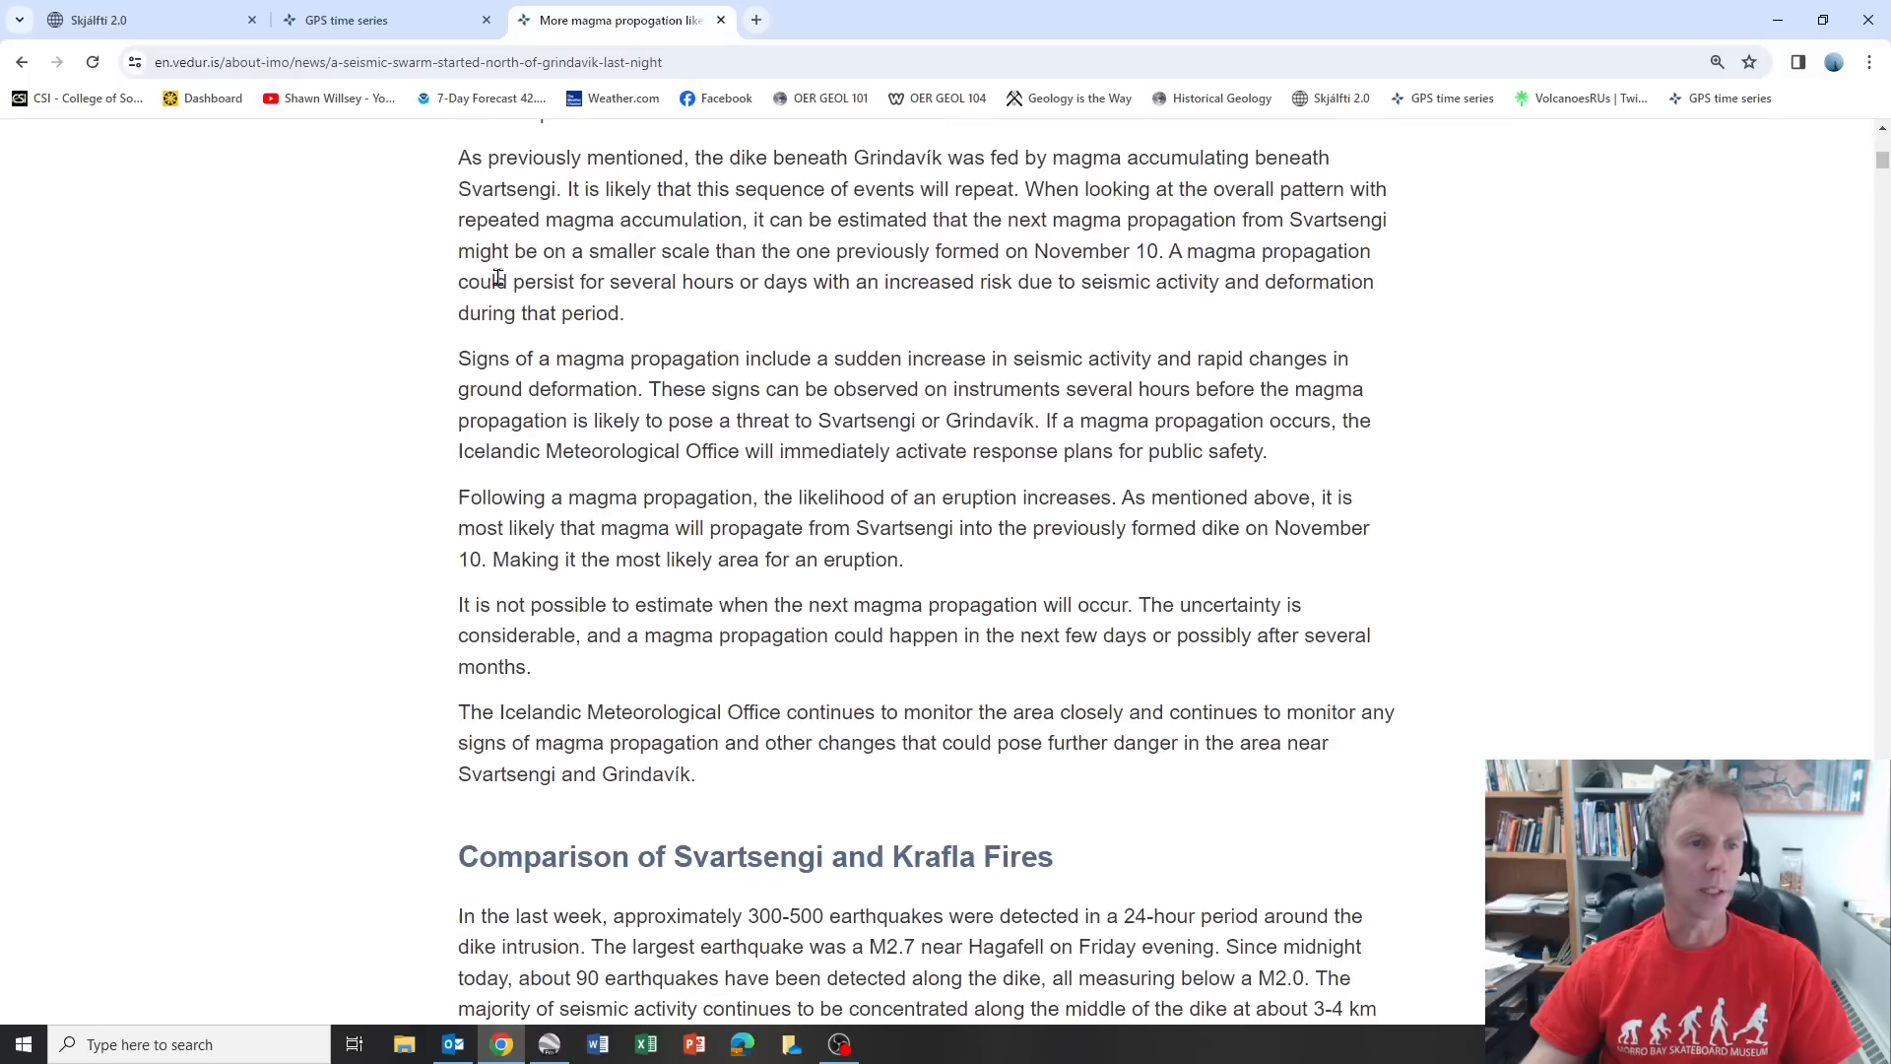
pyautogui.moveTo(879, 164)
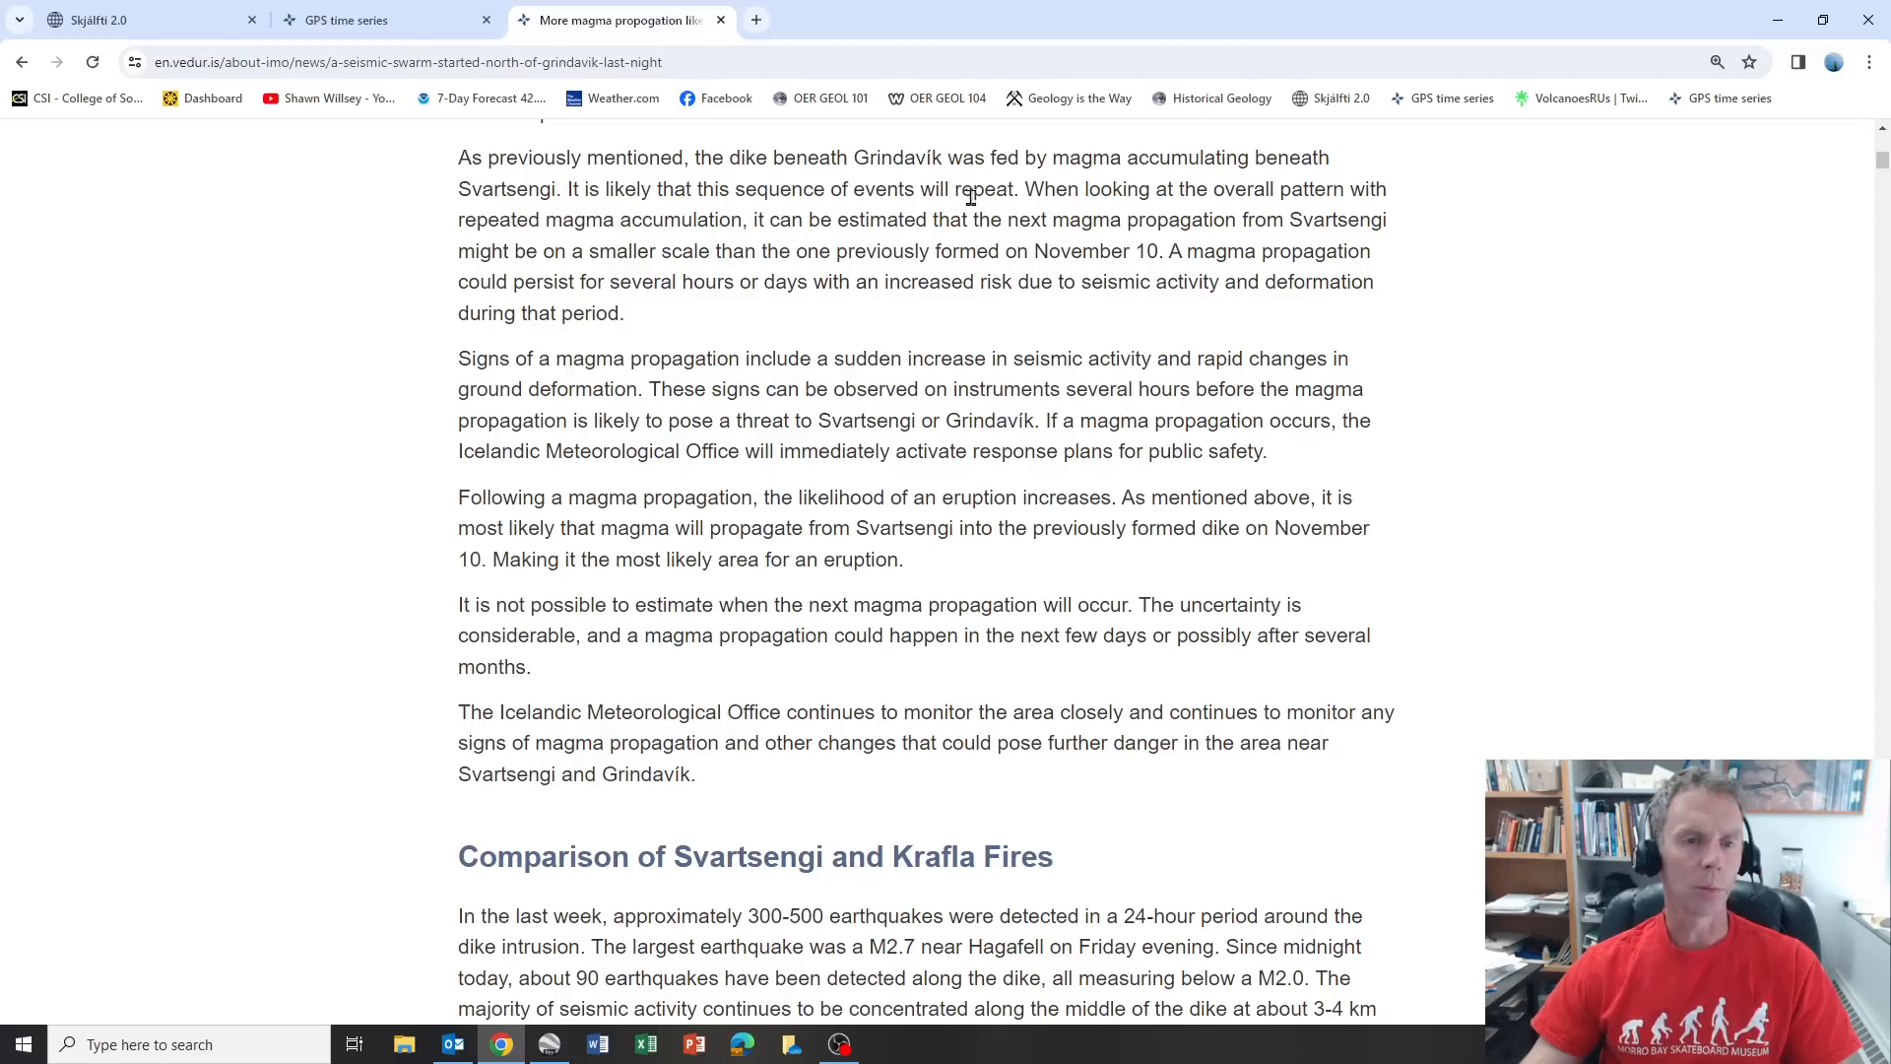
pyautogui.moveTo(1041, 218)
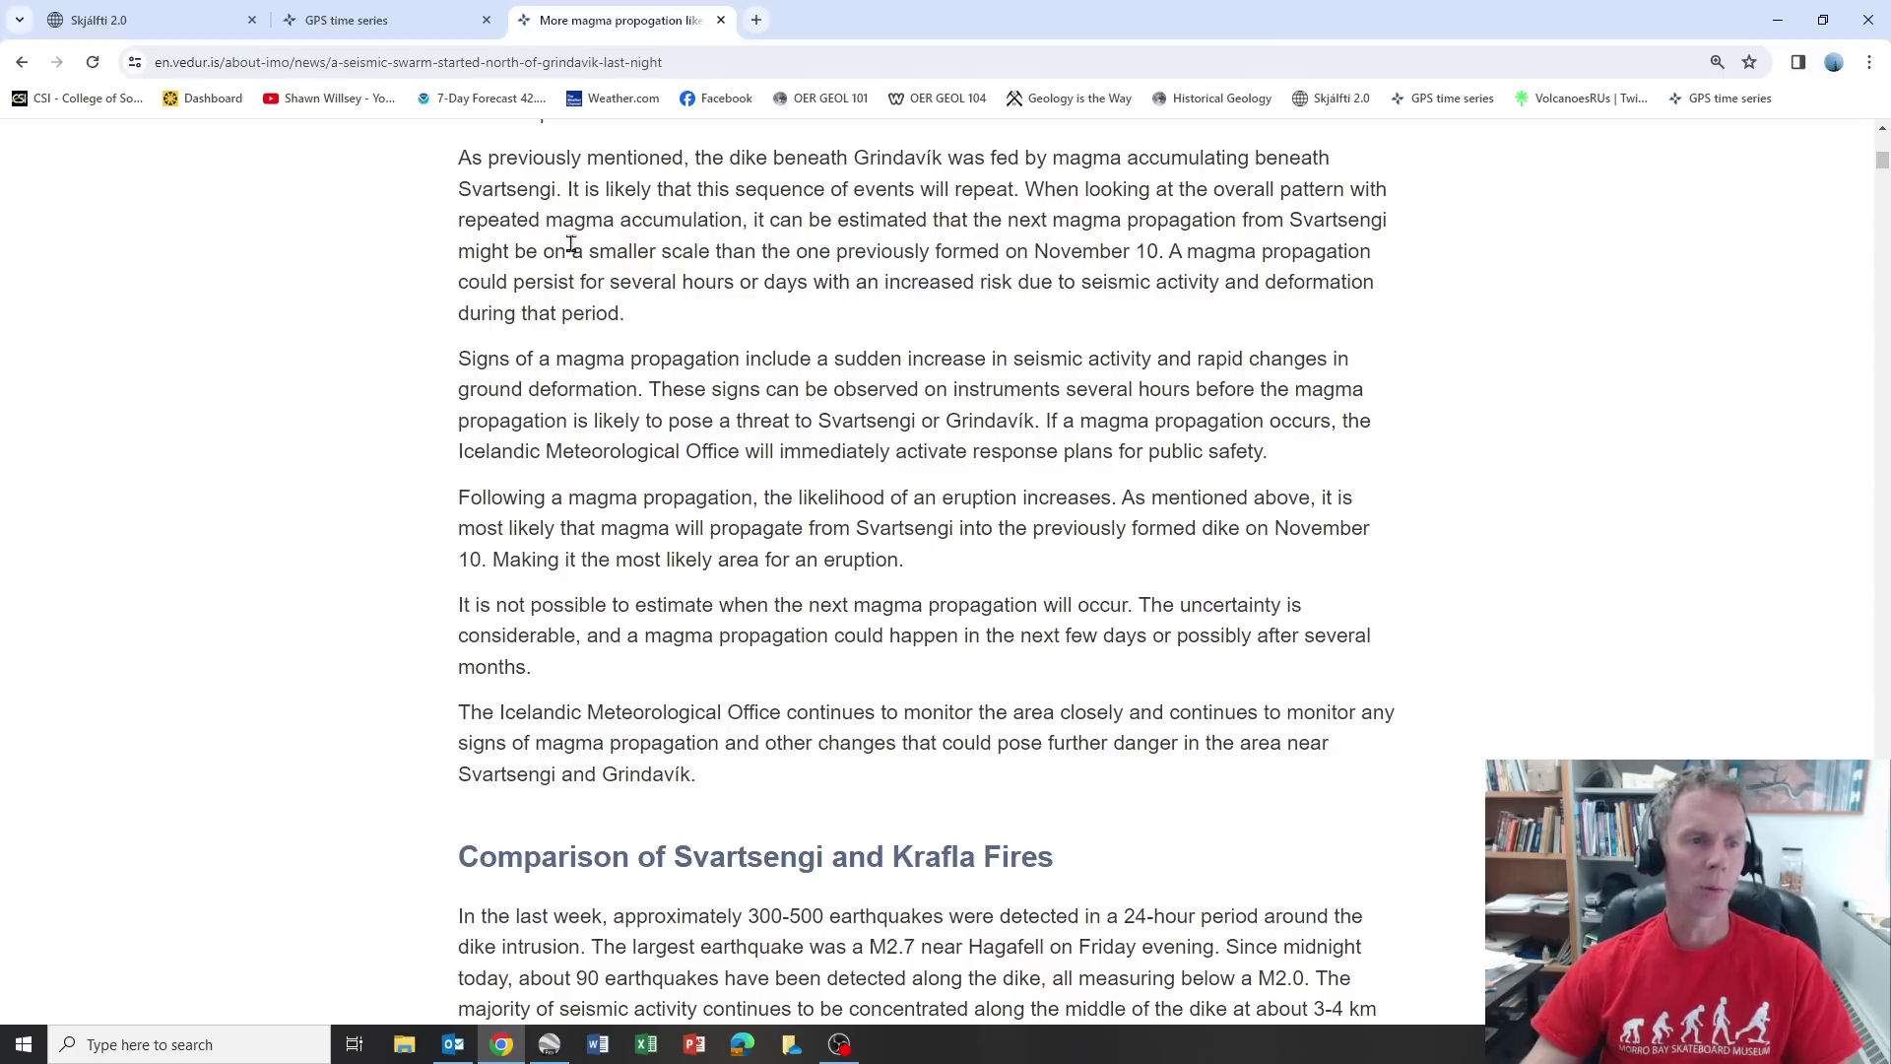
pyautogui.moveTo(778, 243)
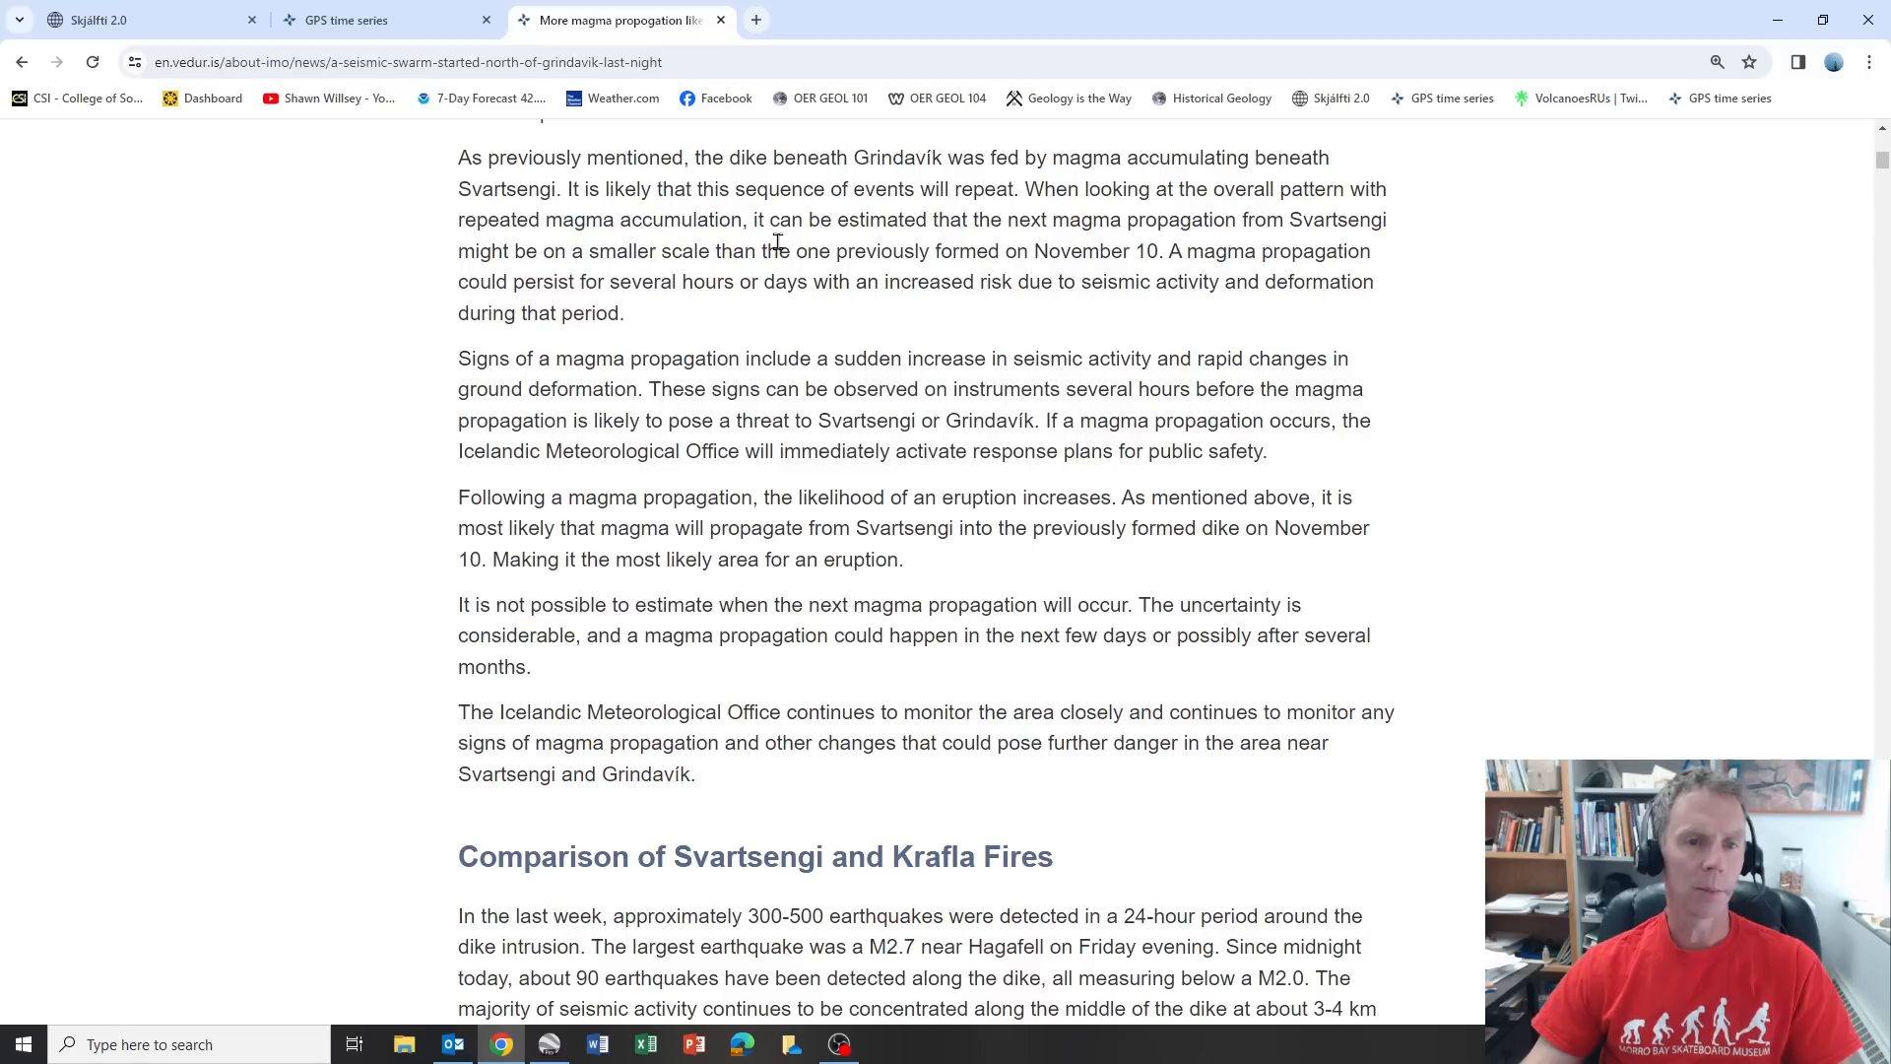
pyautogui.moveTo(1243, 248)
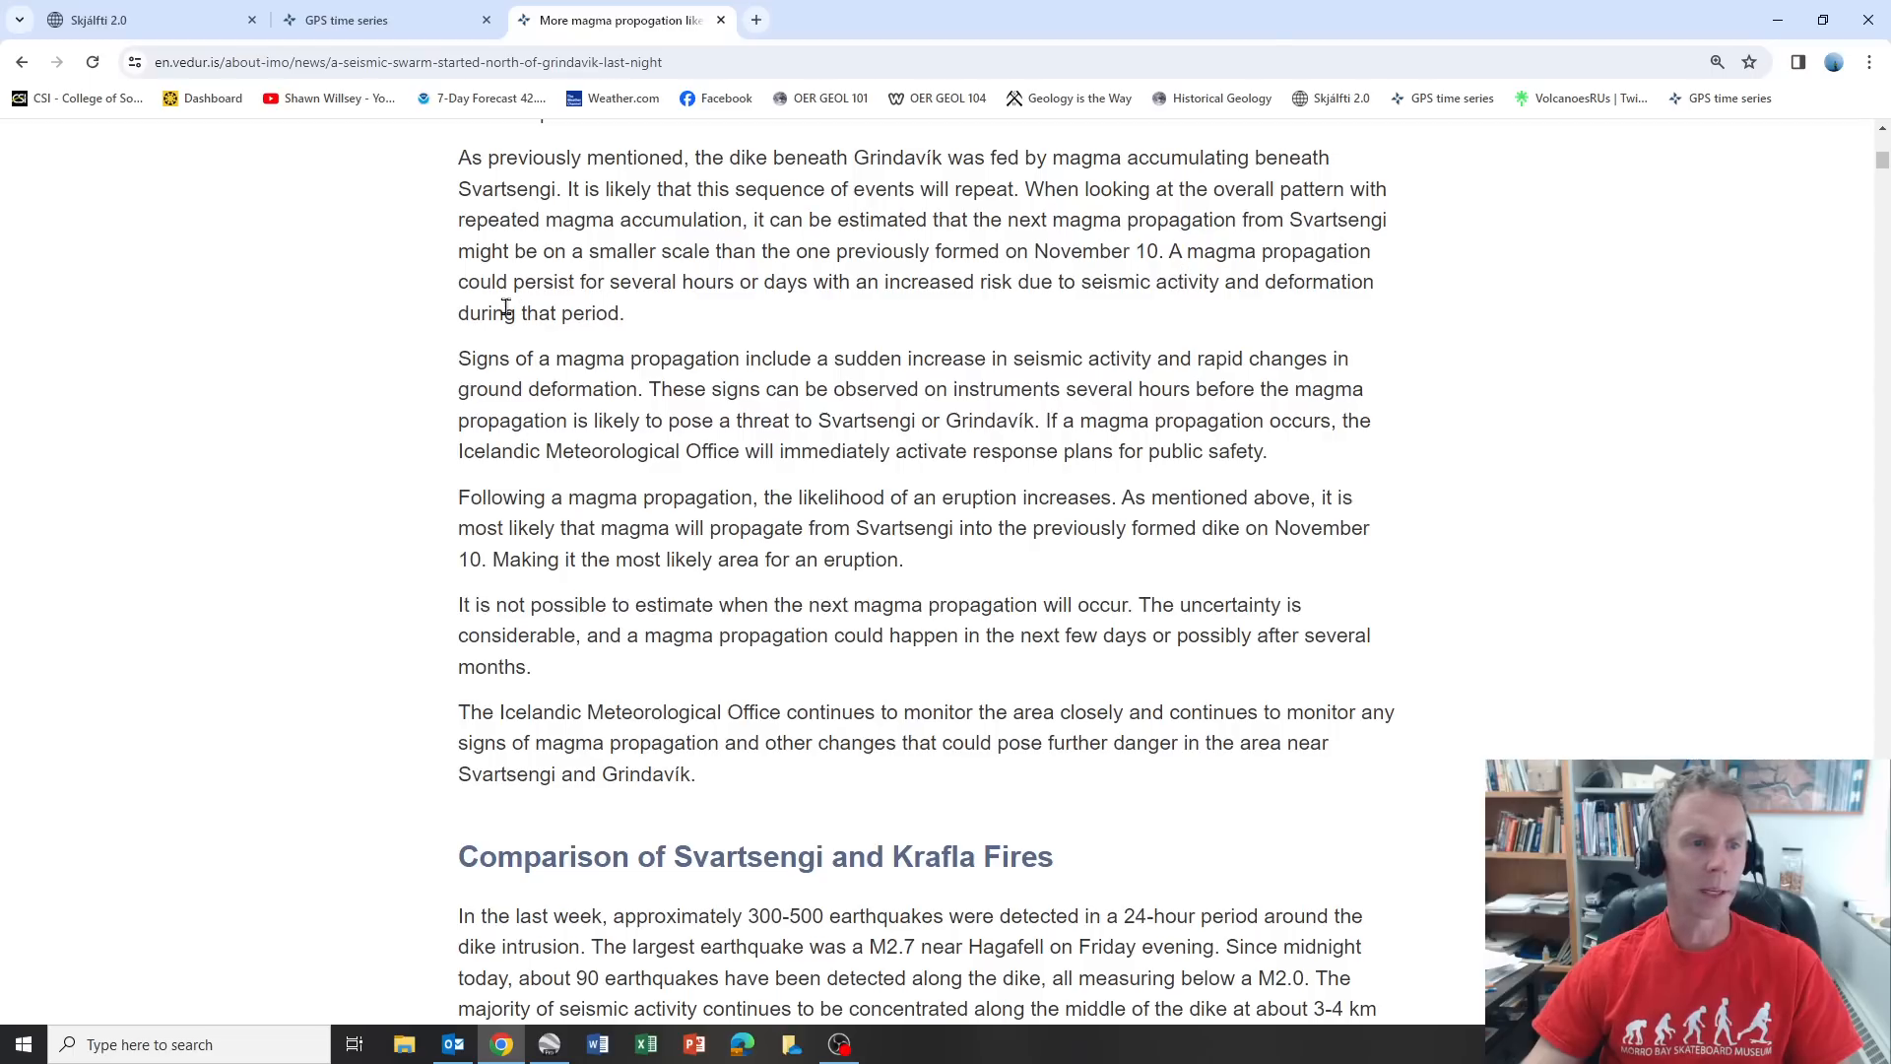
pyautogui.moveTo(870, 313)
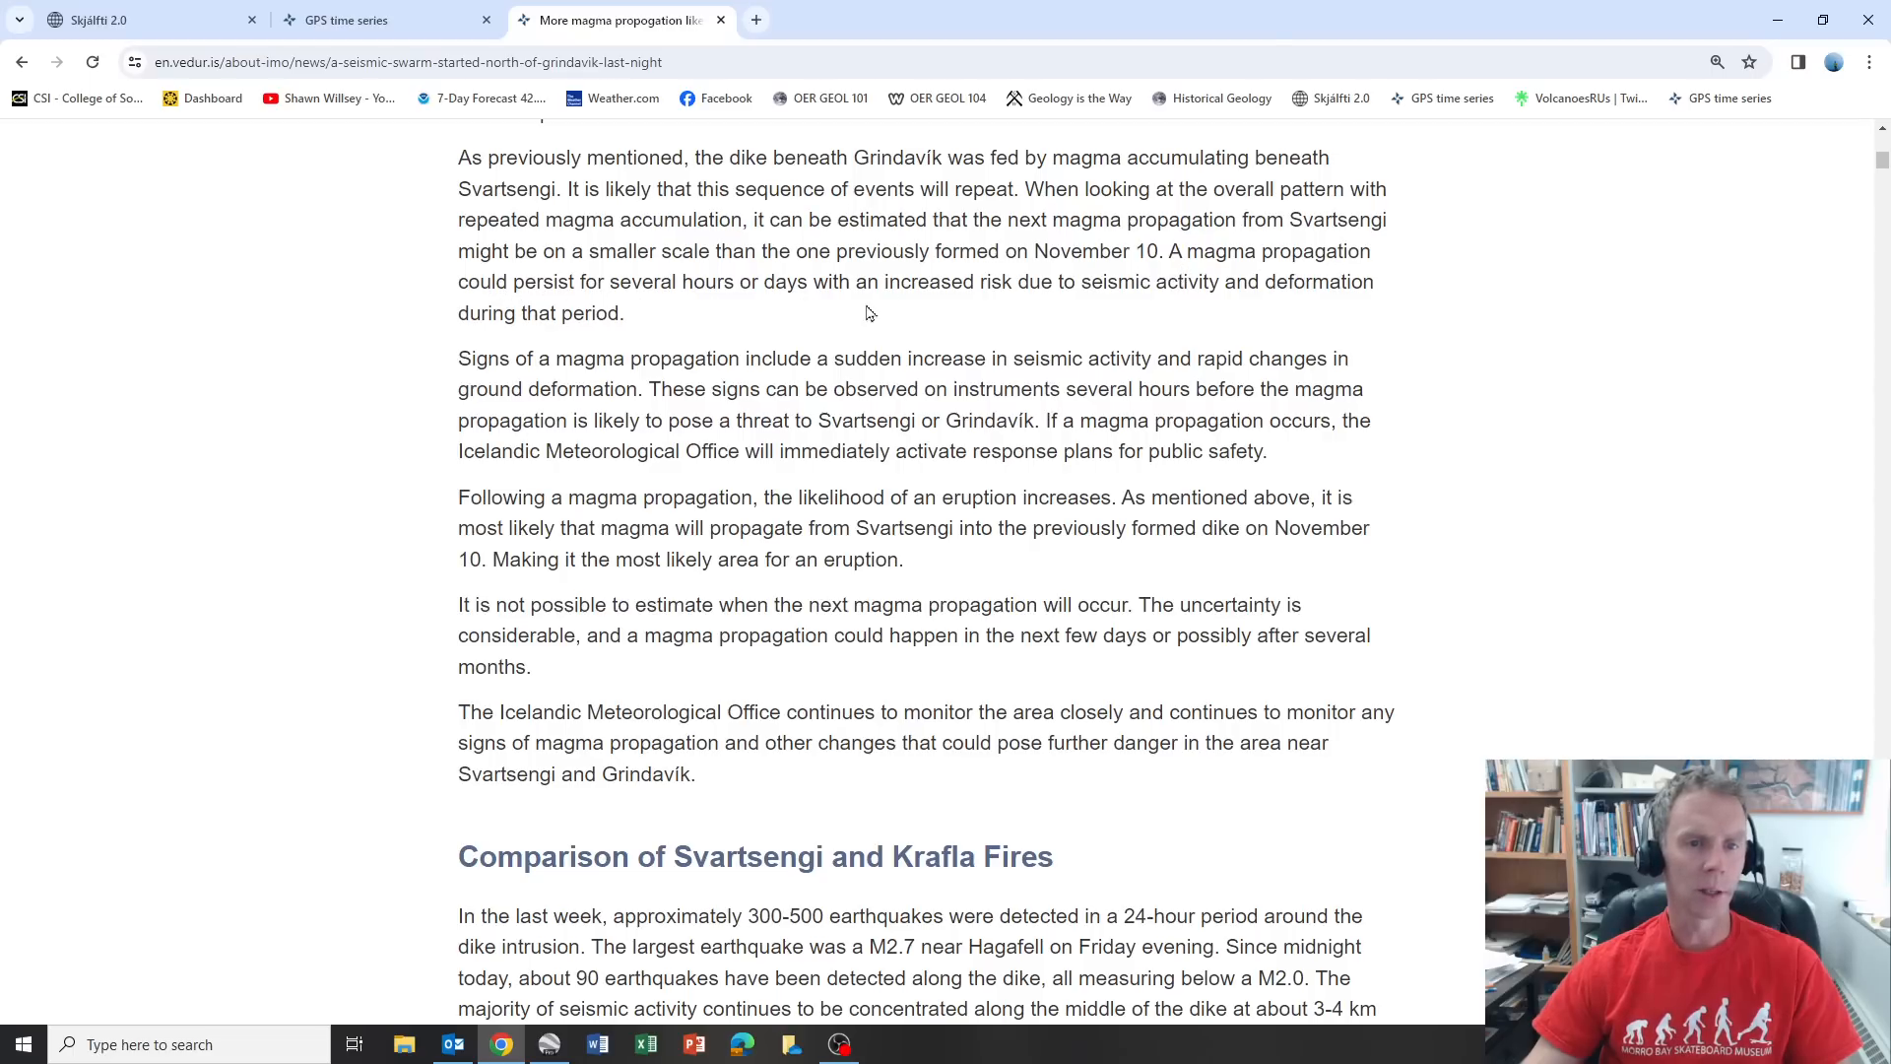
pyautogui.moveTo(1344, 308)
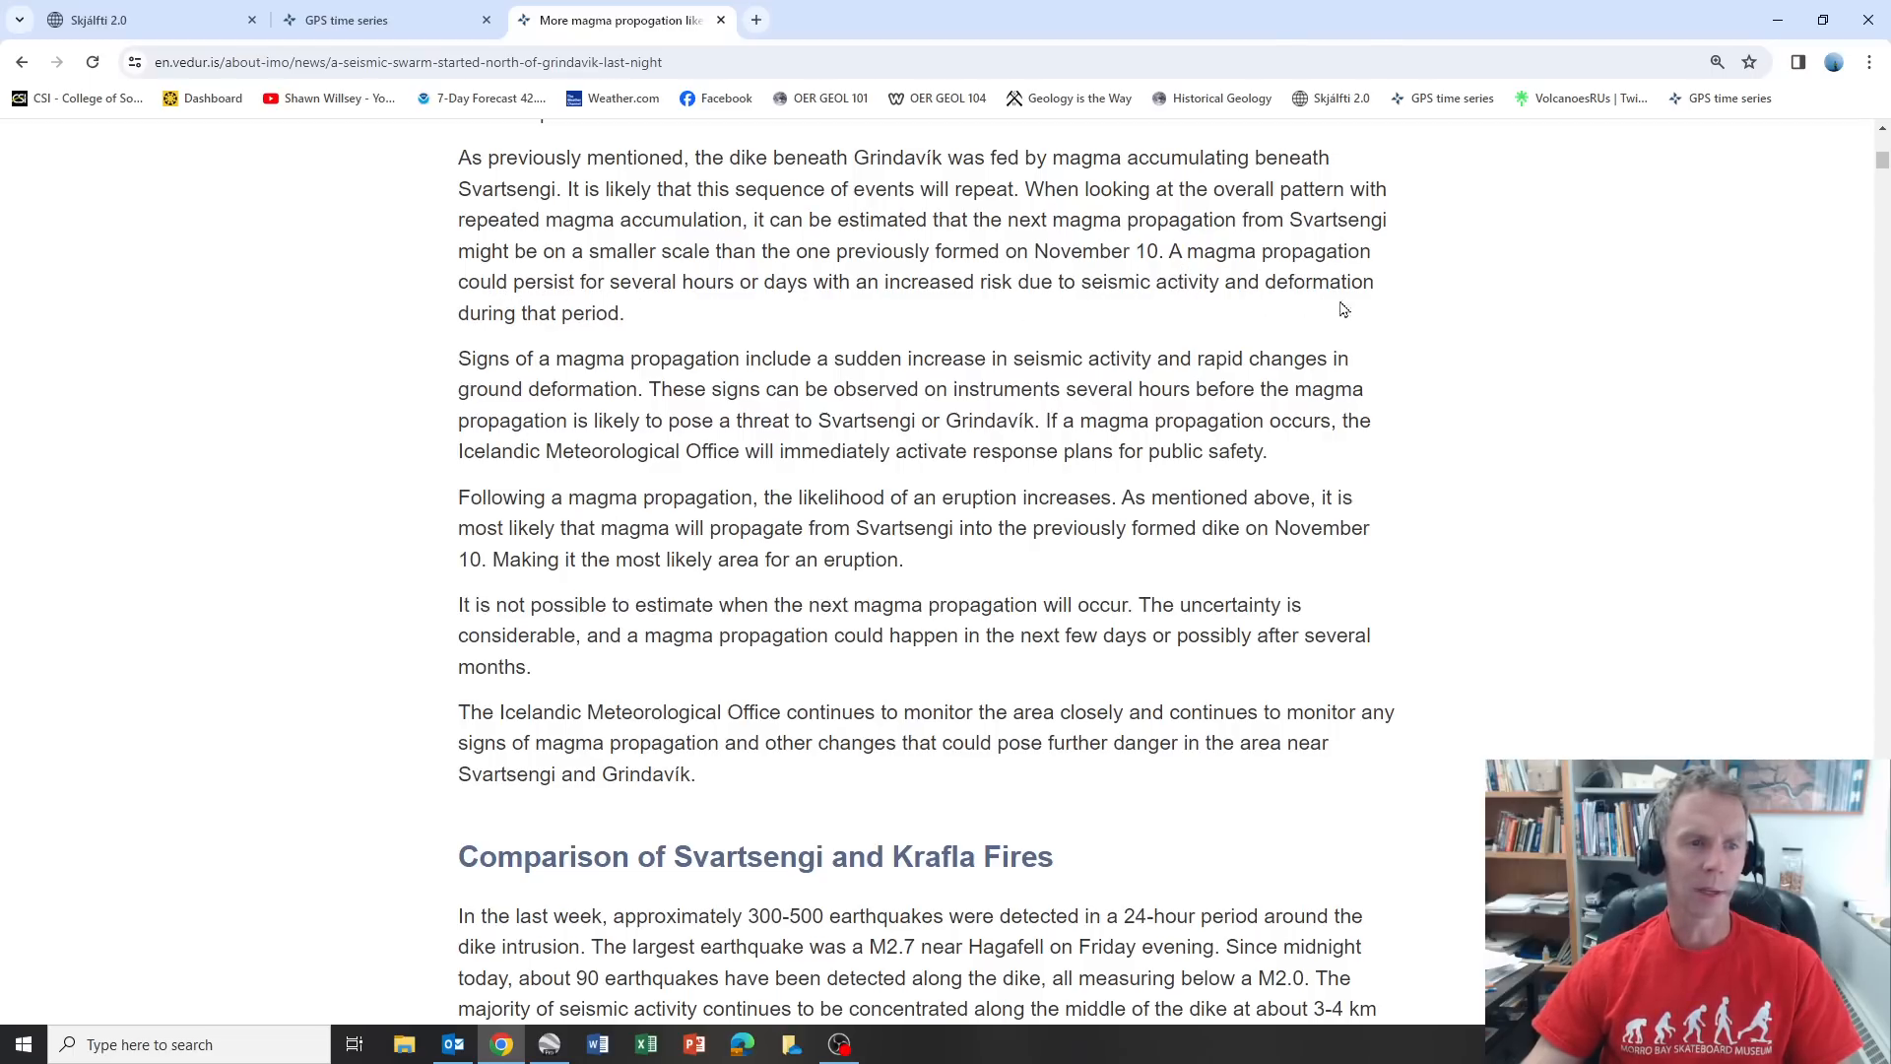
pyautogui.moveTo(643, 326)
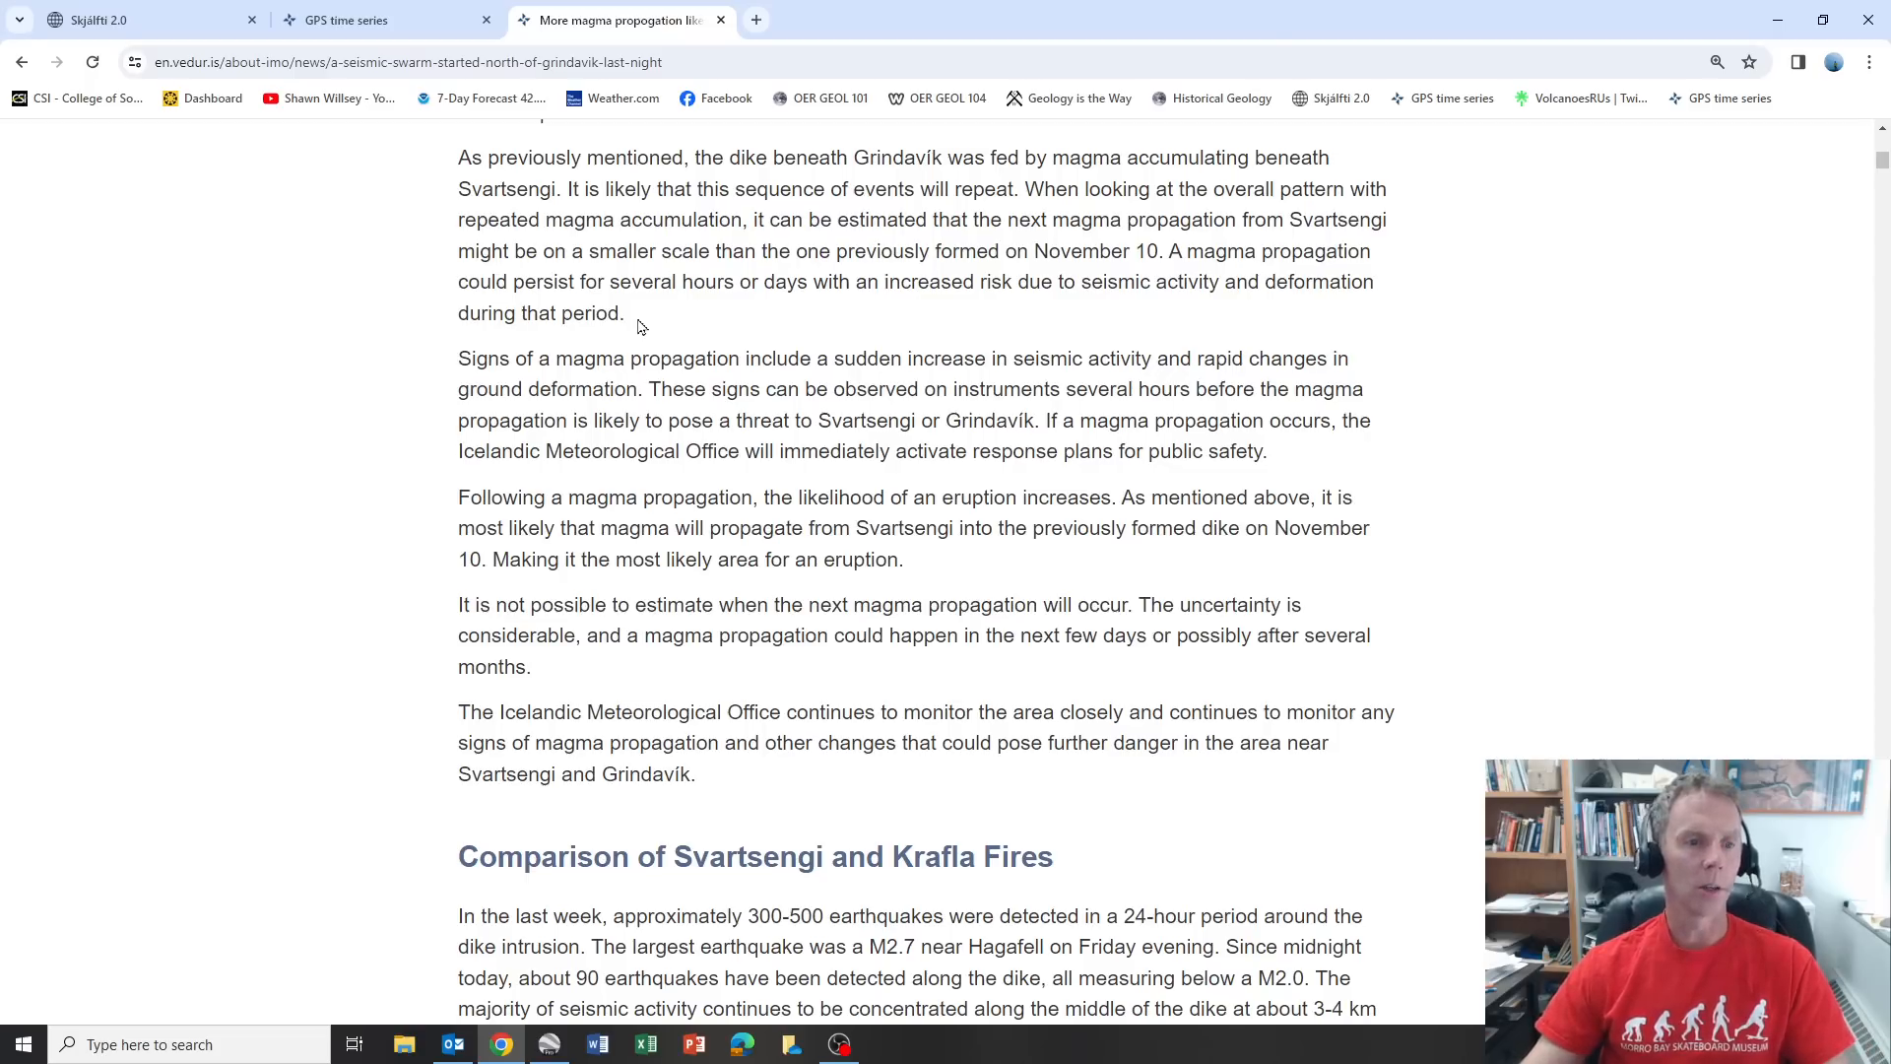
pyautogui.scroll(-3)
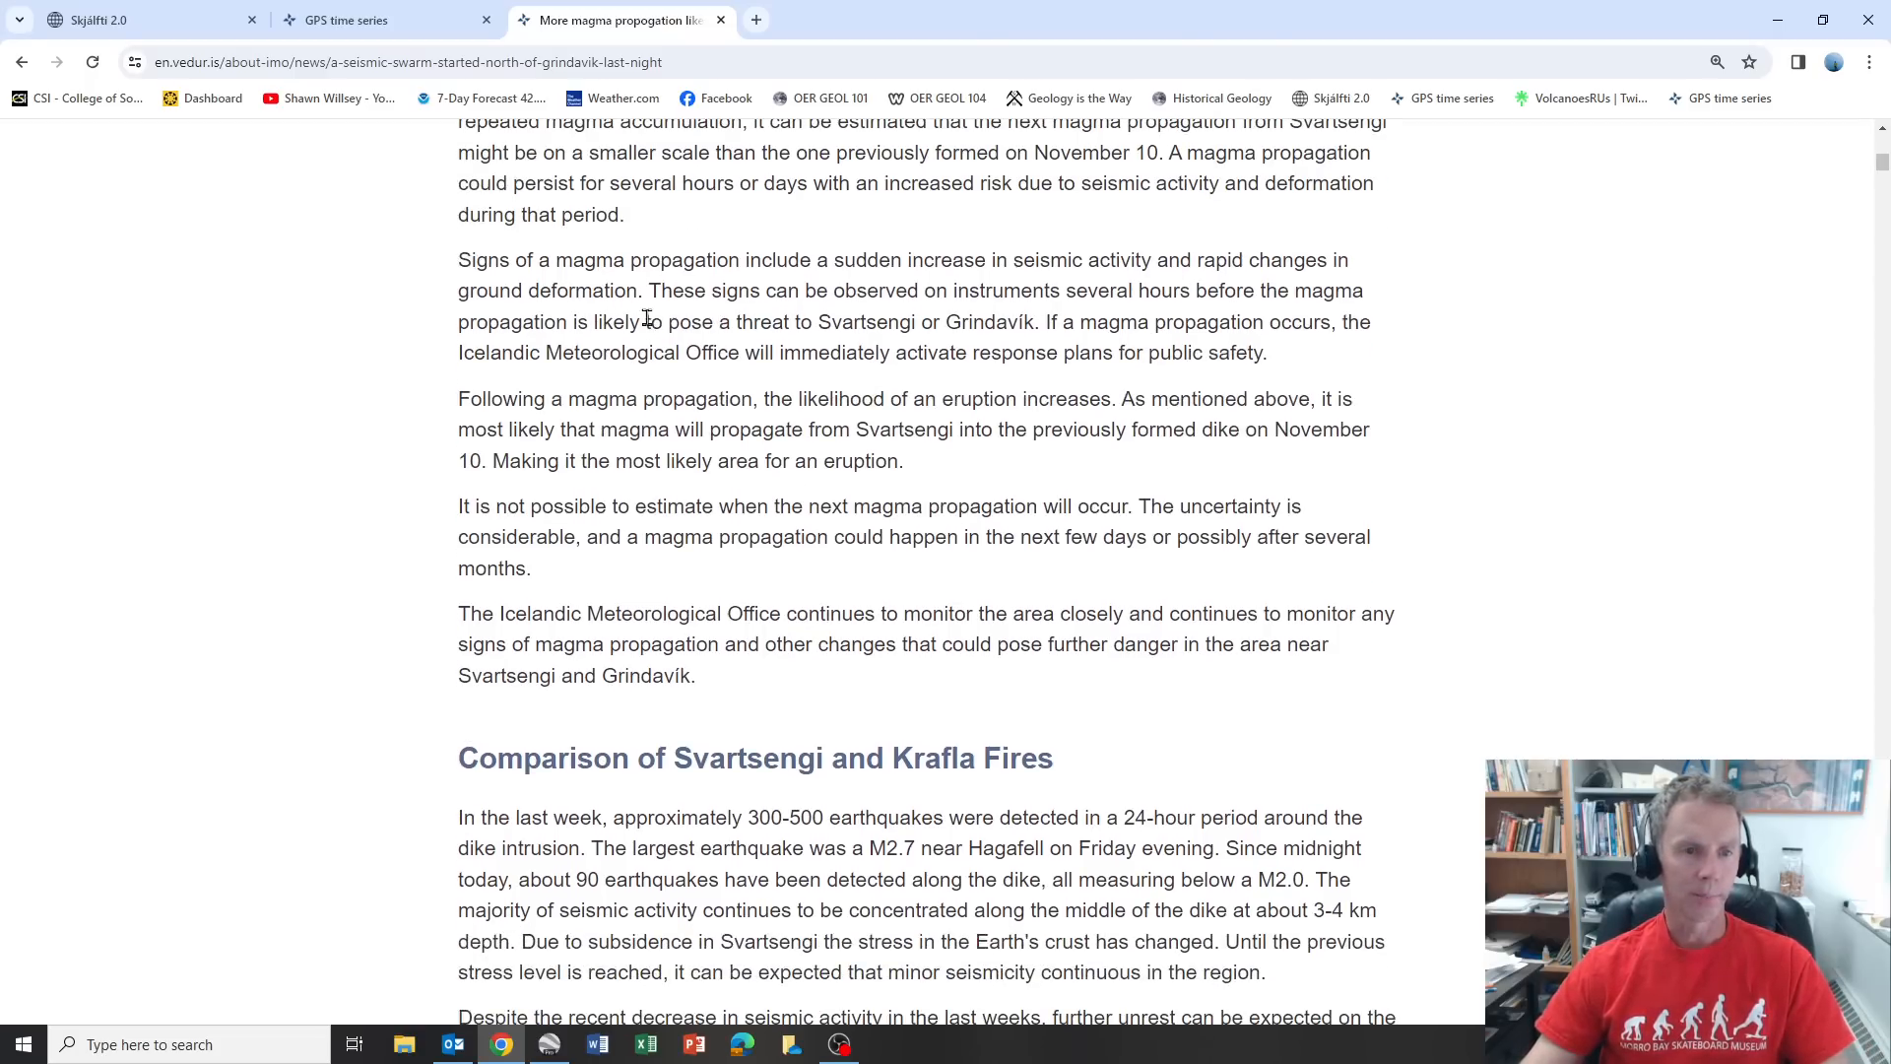
pyautogui.moveTo(553, 417)
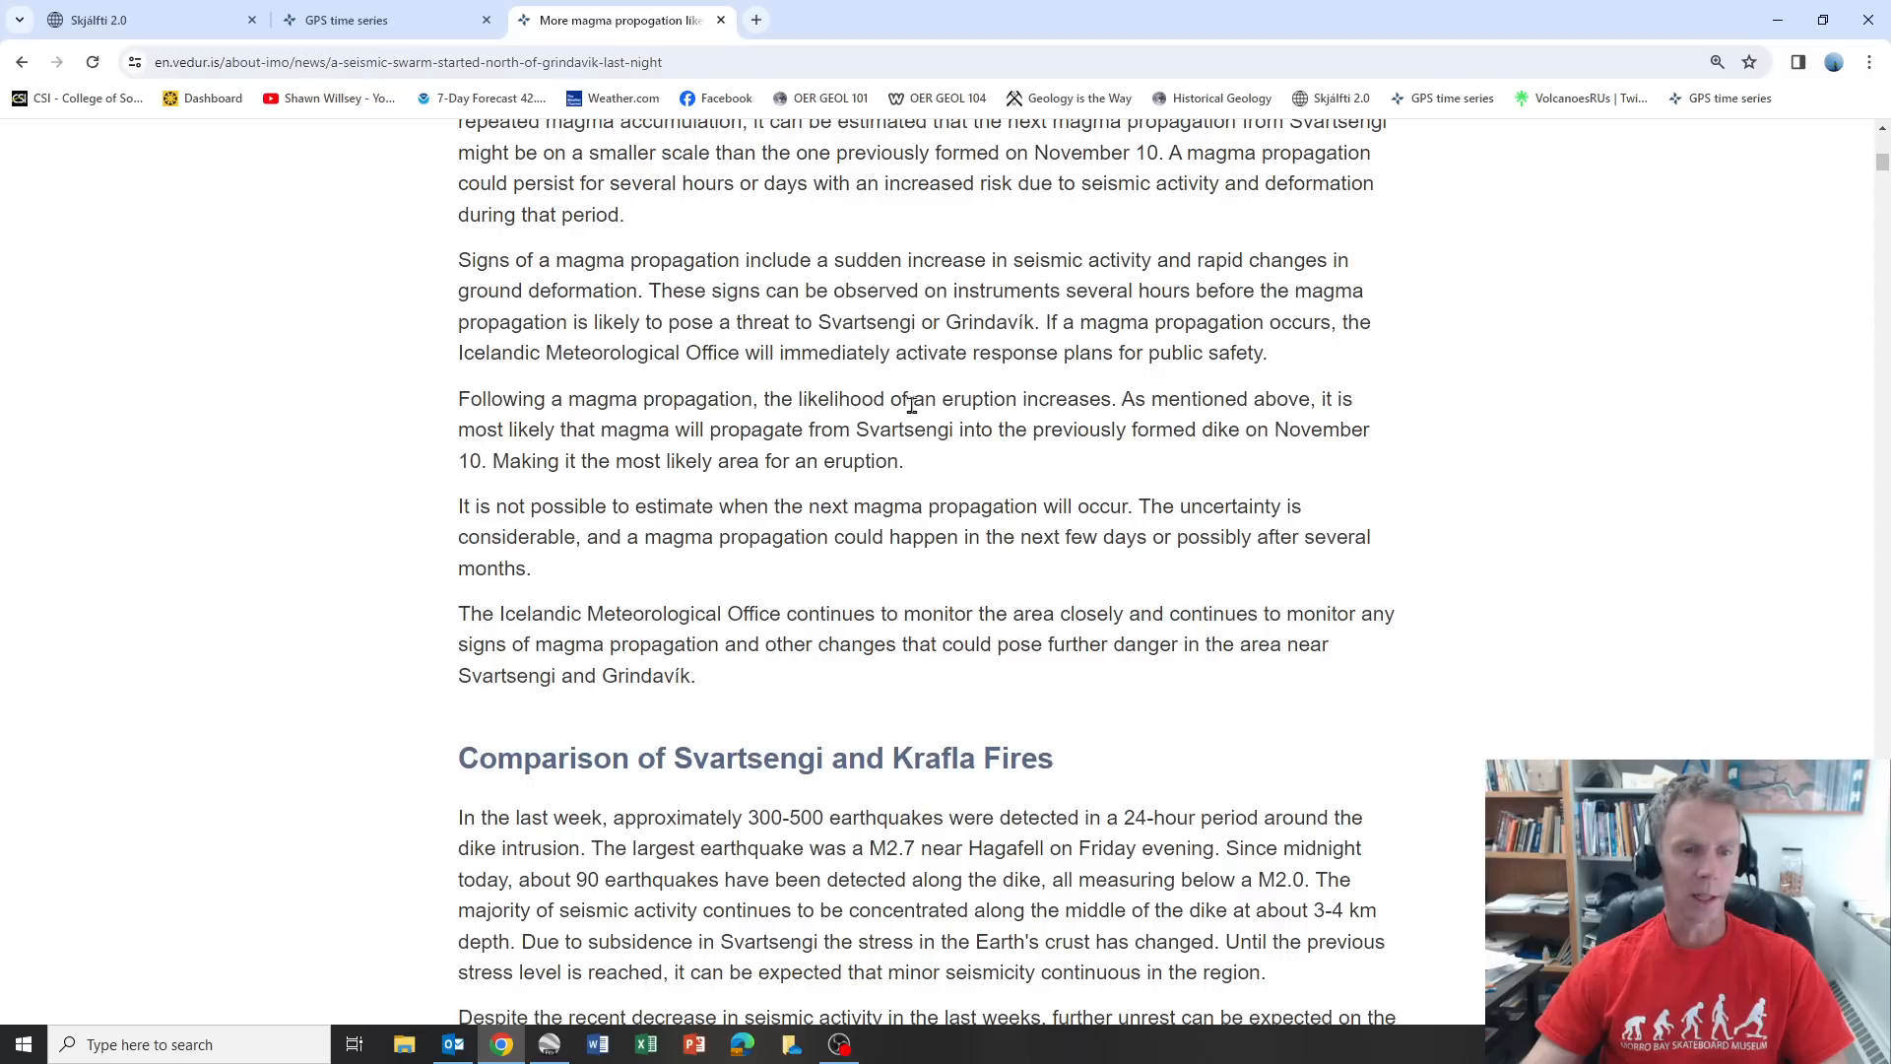
pyautogui.moveTo(642, 432)
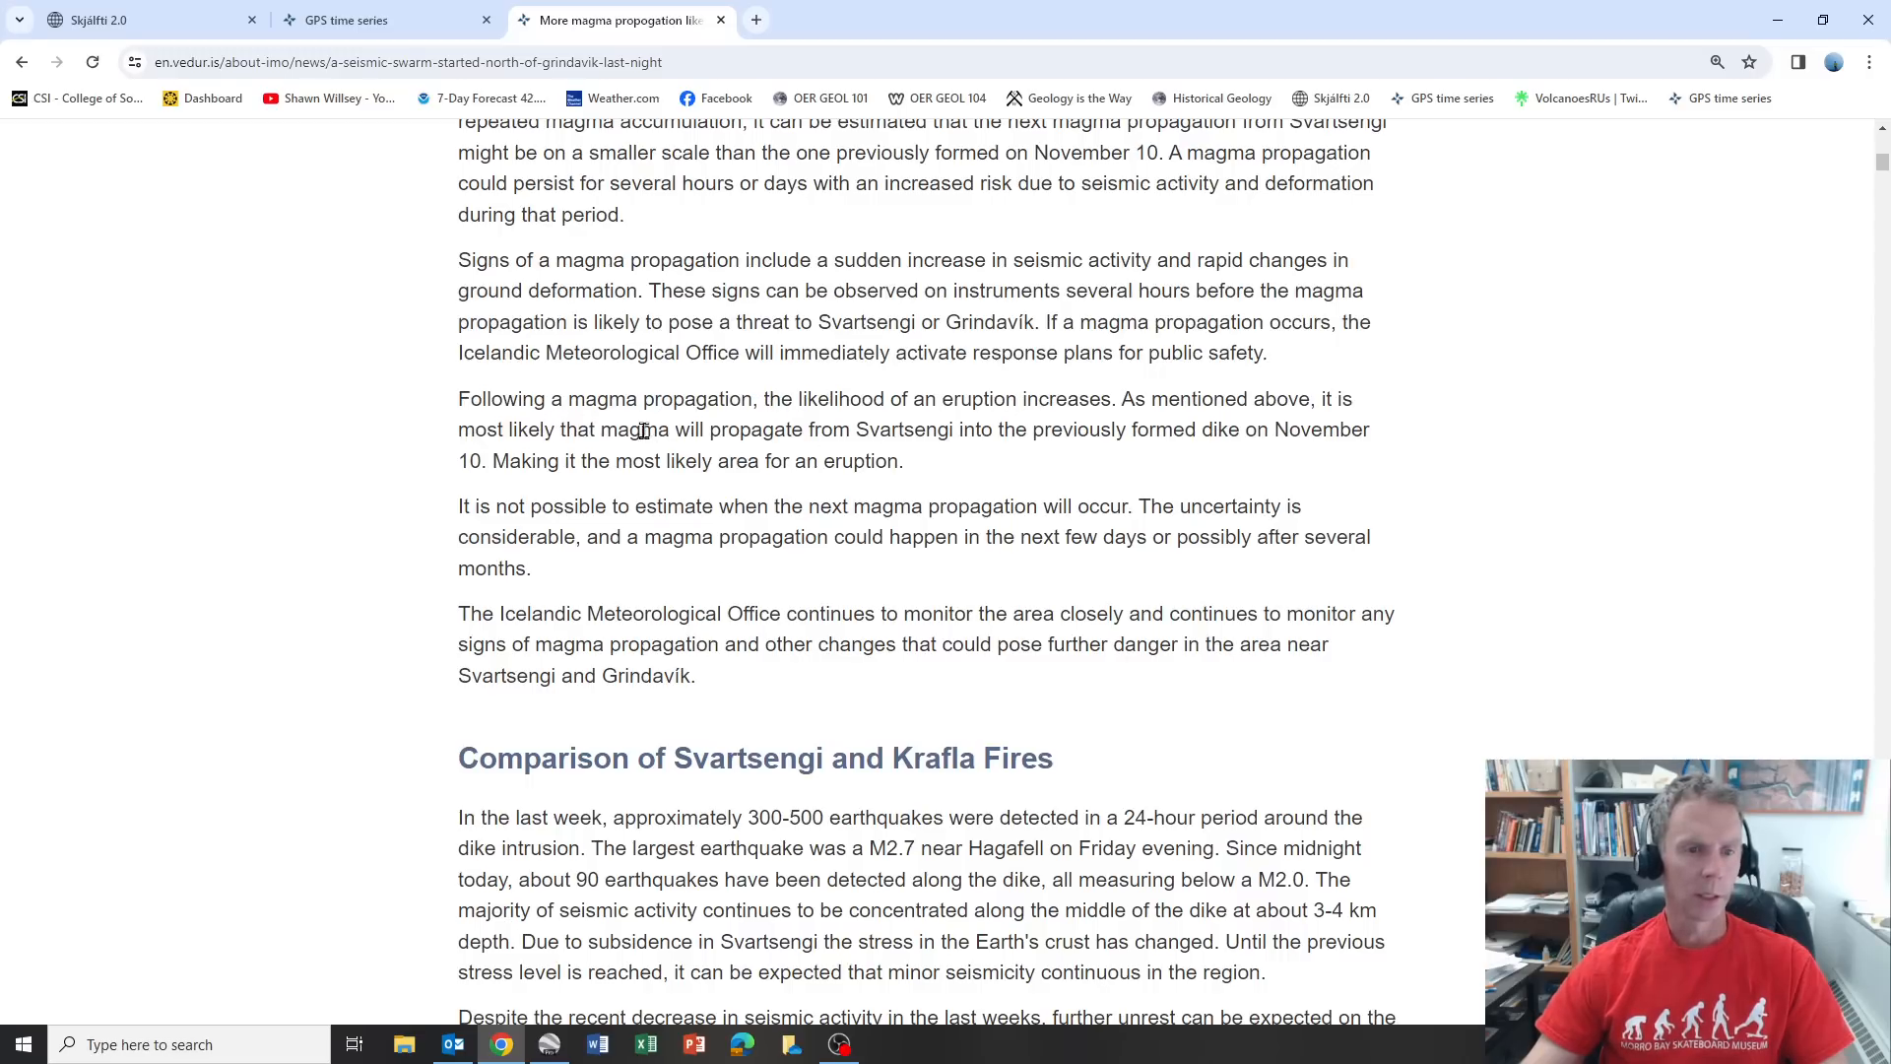
pyautogui.moveTo(805, 441)
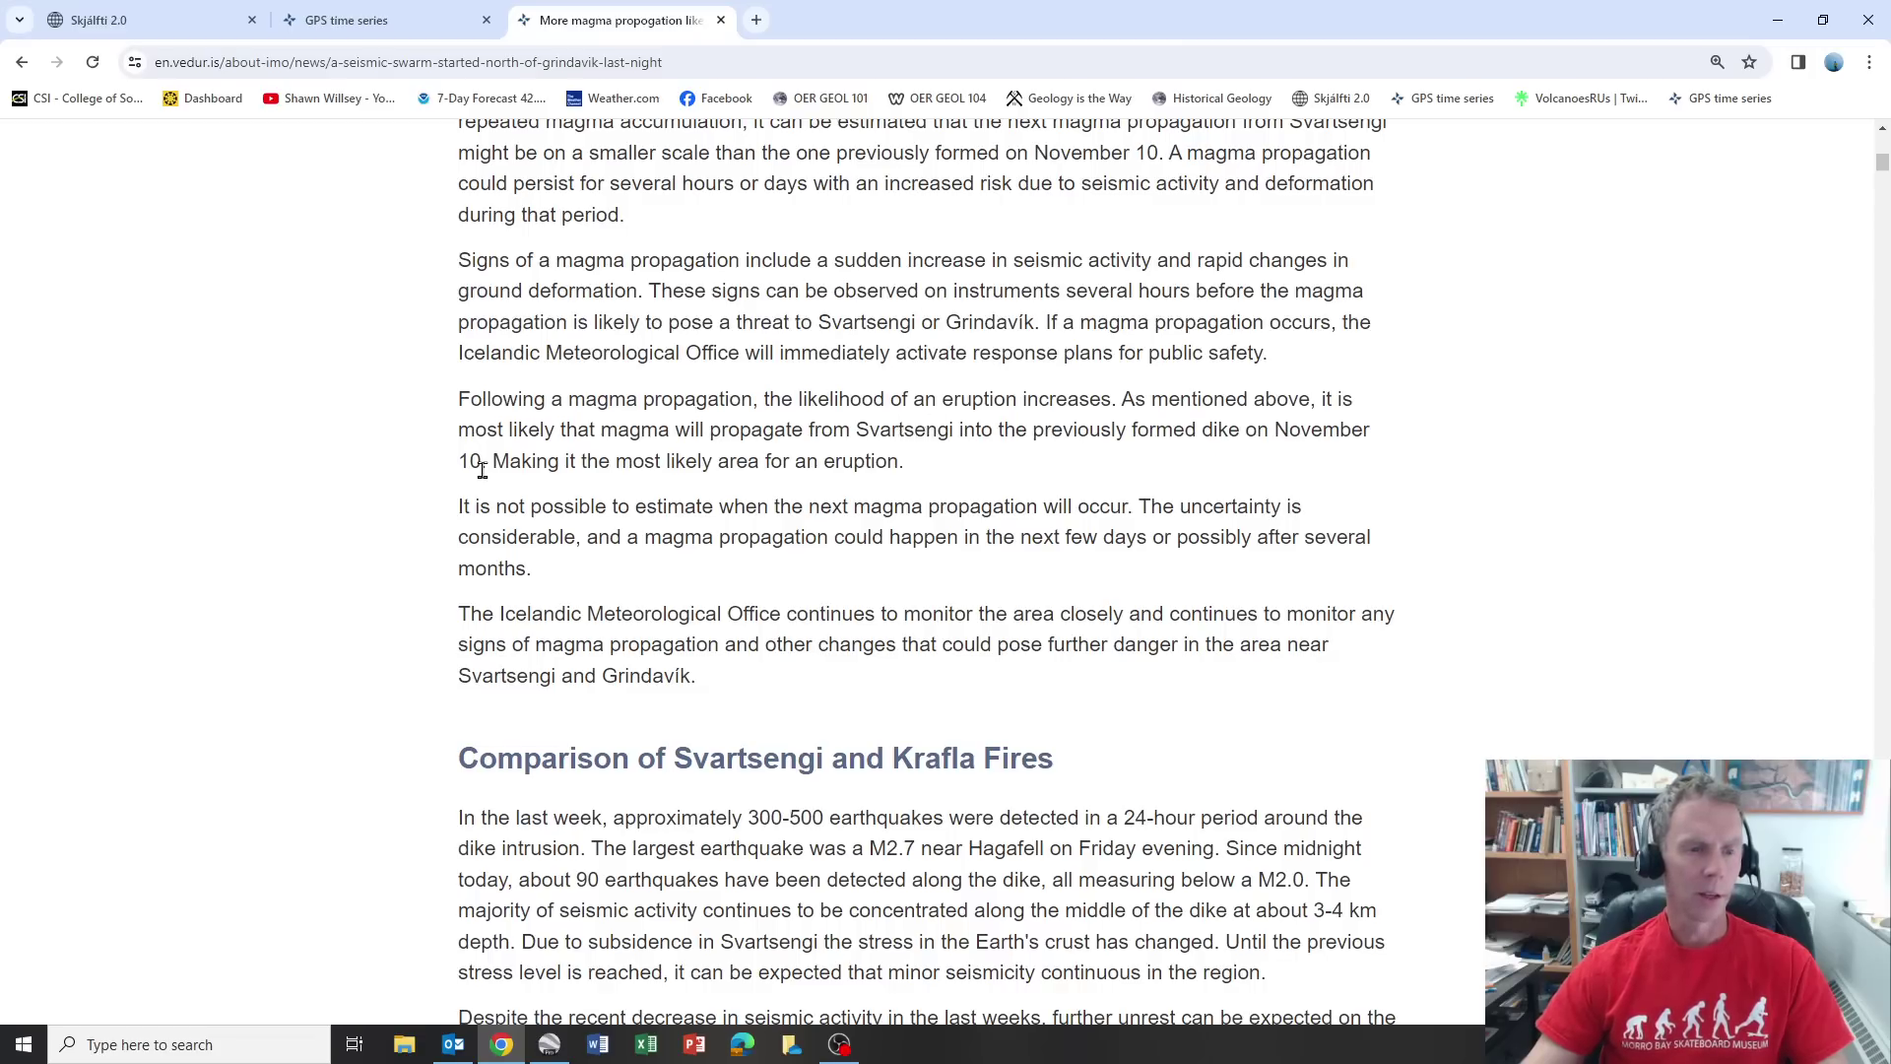
pyautogui.moveTo(930, 472)
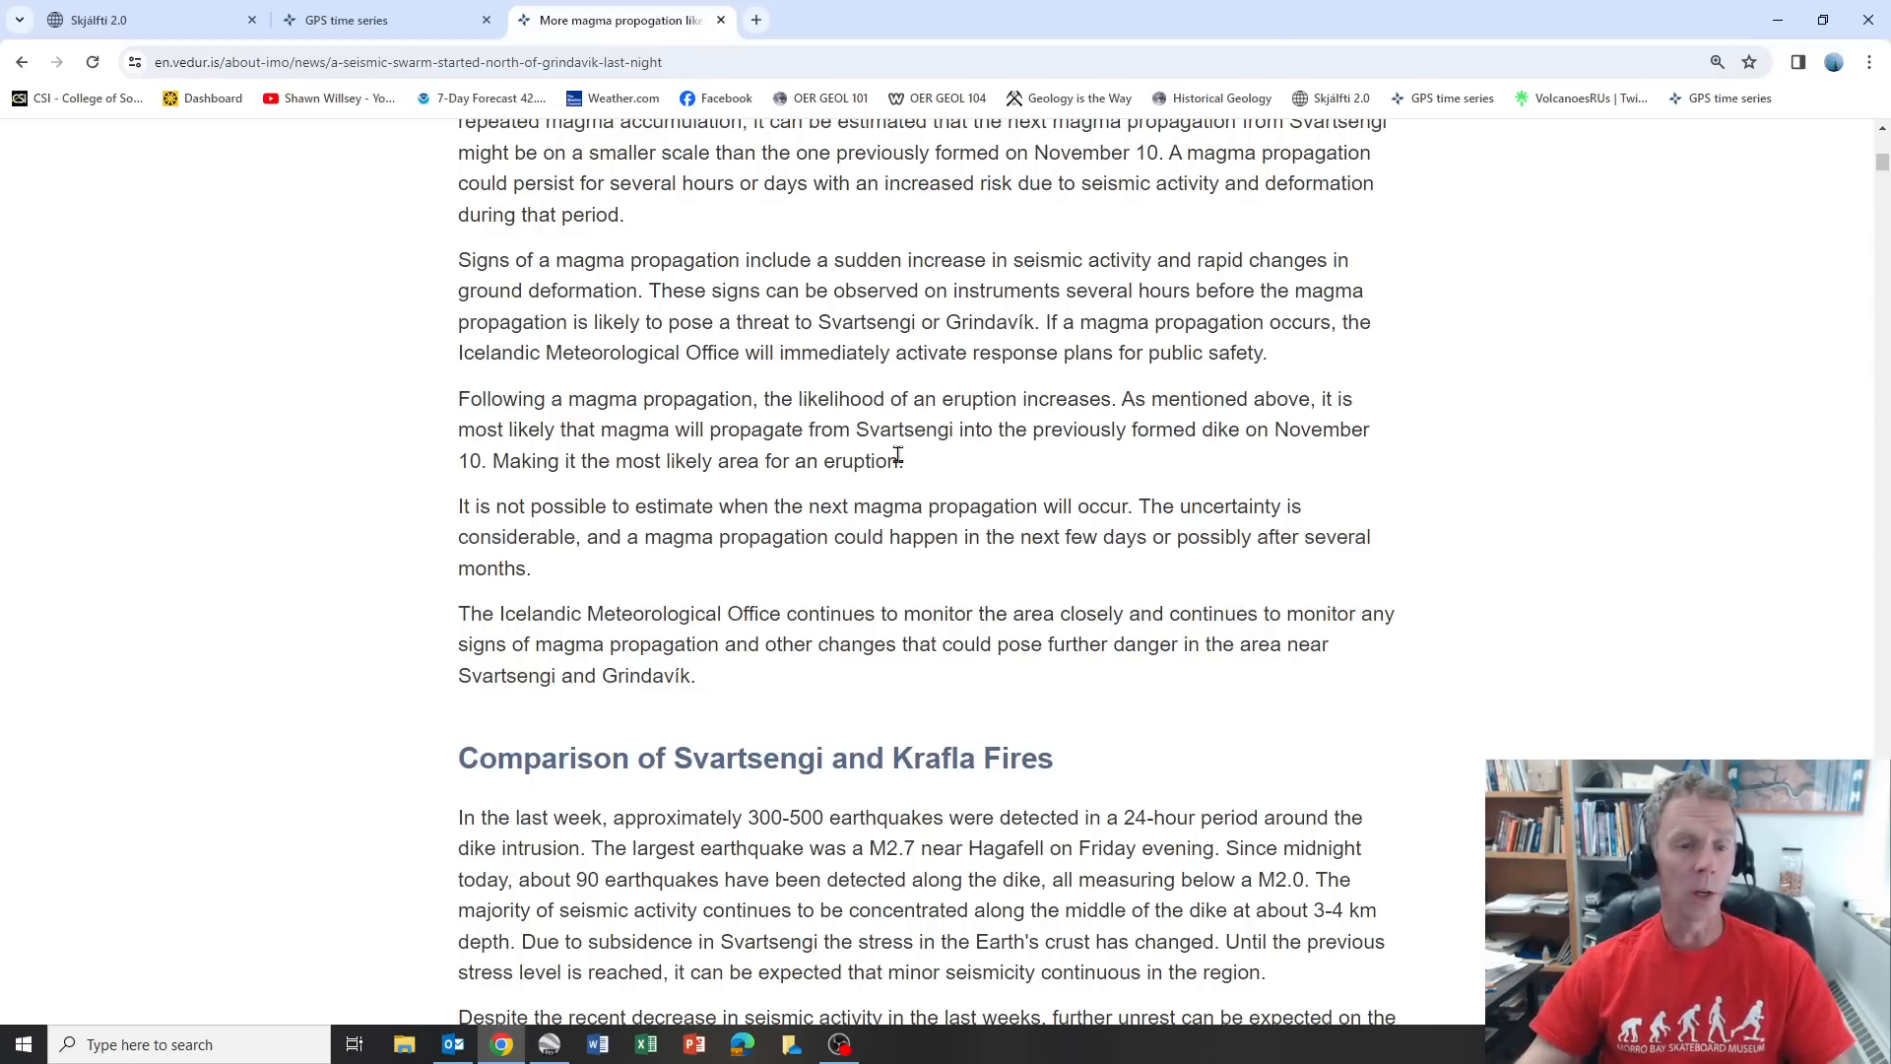
pyautogui.moveTo(918, 477)
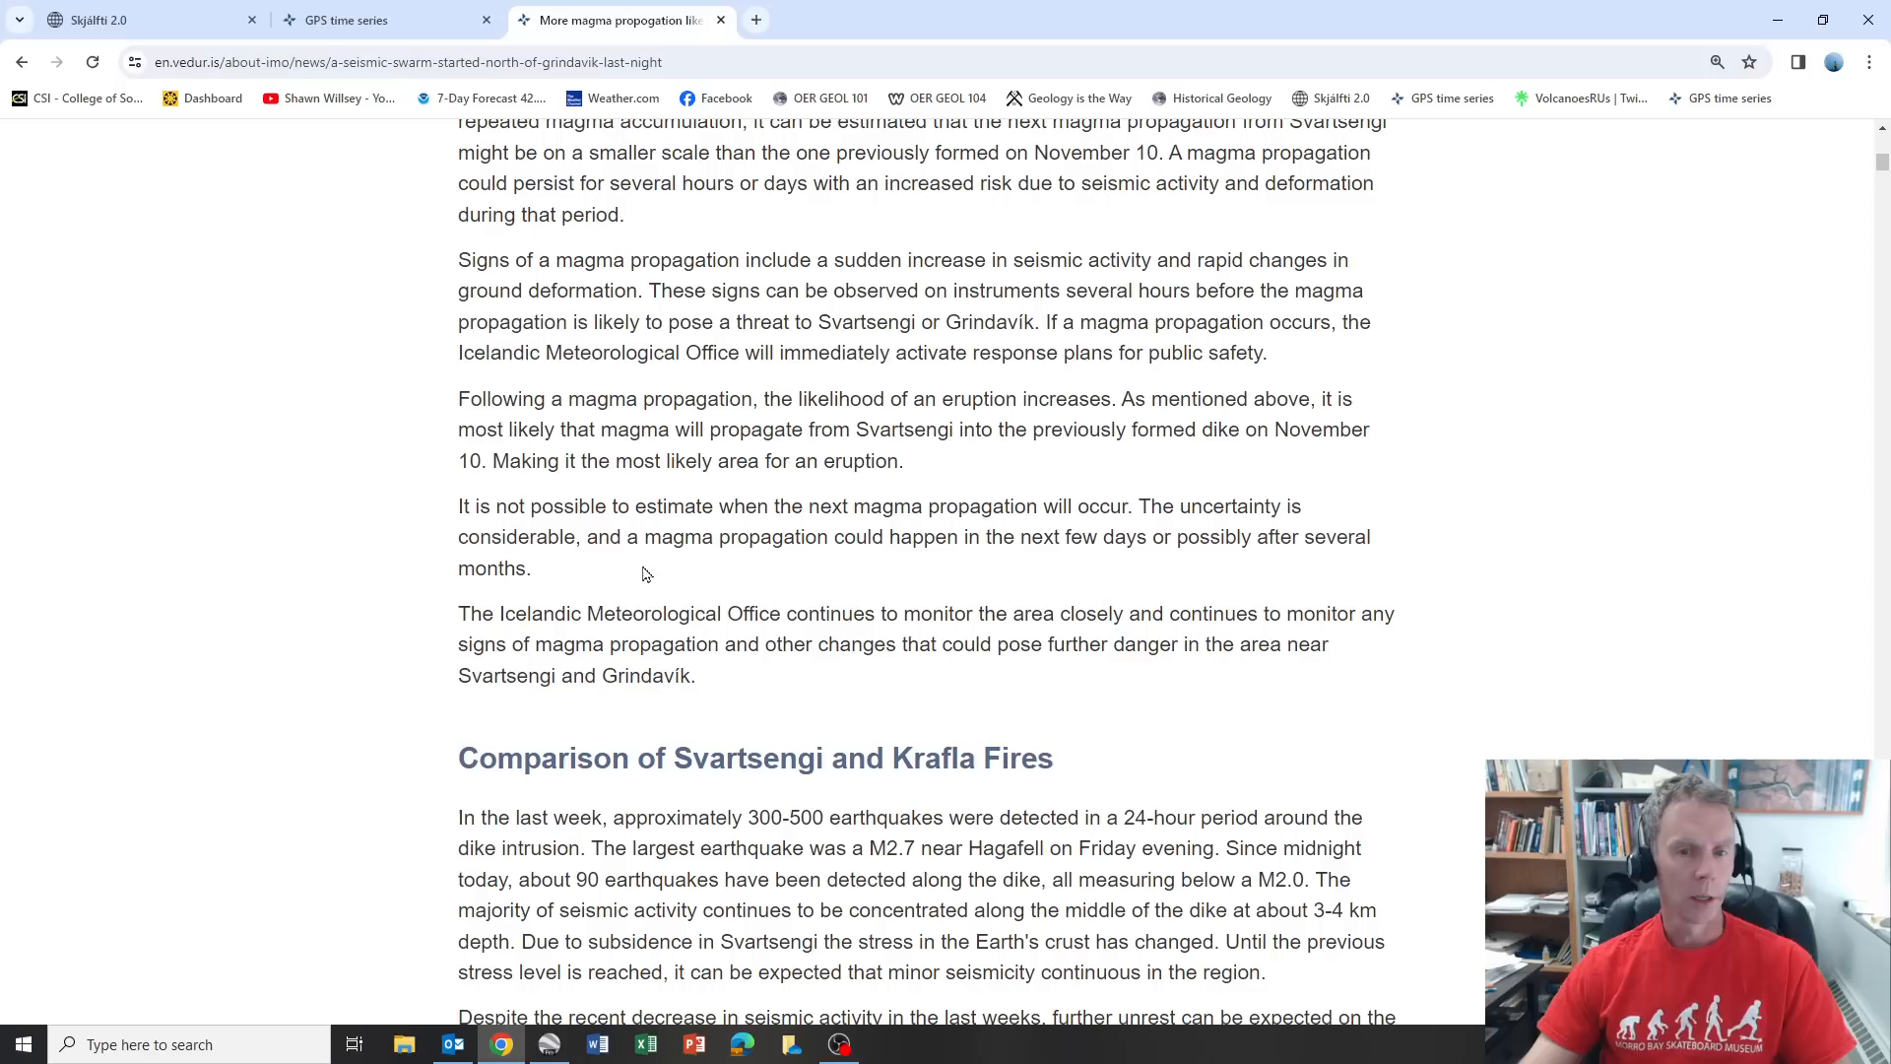
pyautogui.moveTo(695, 577)
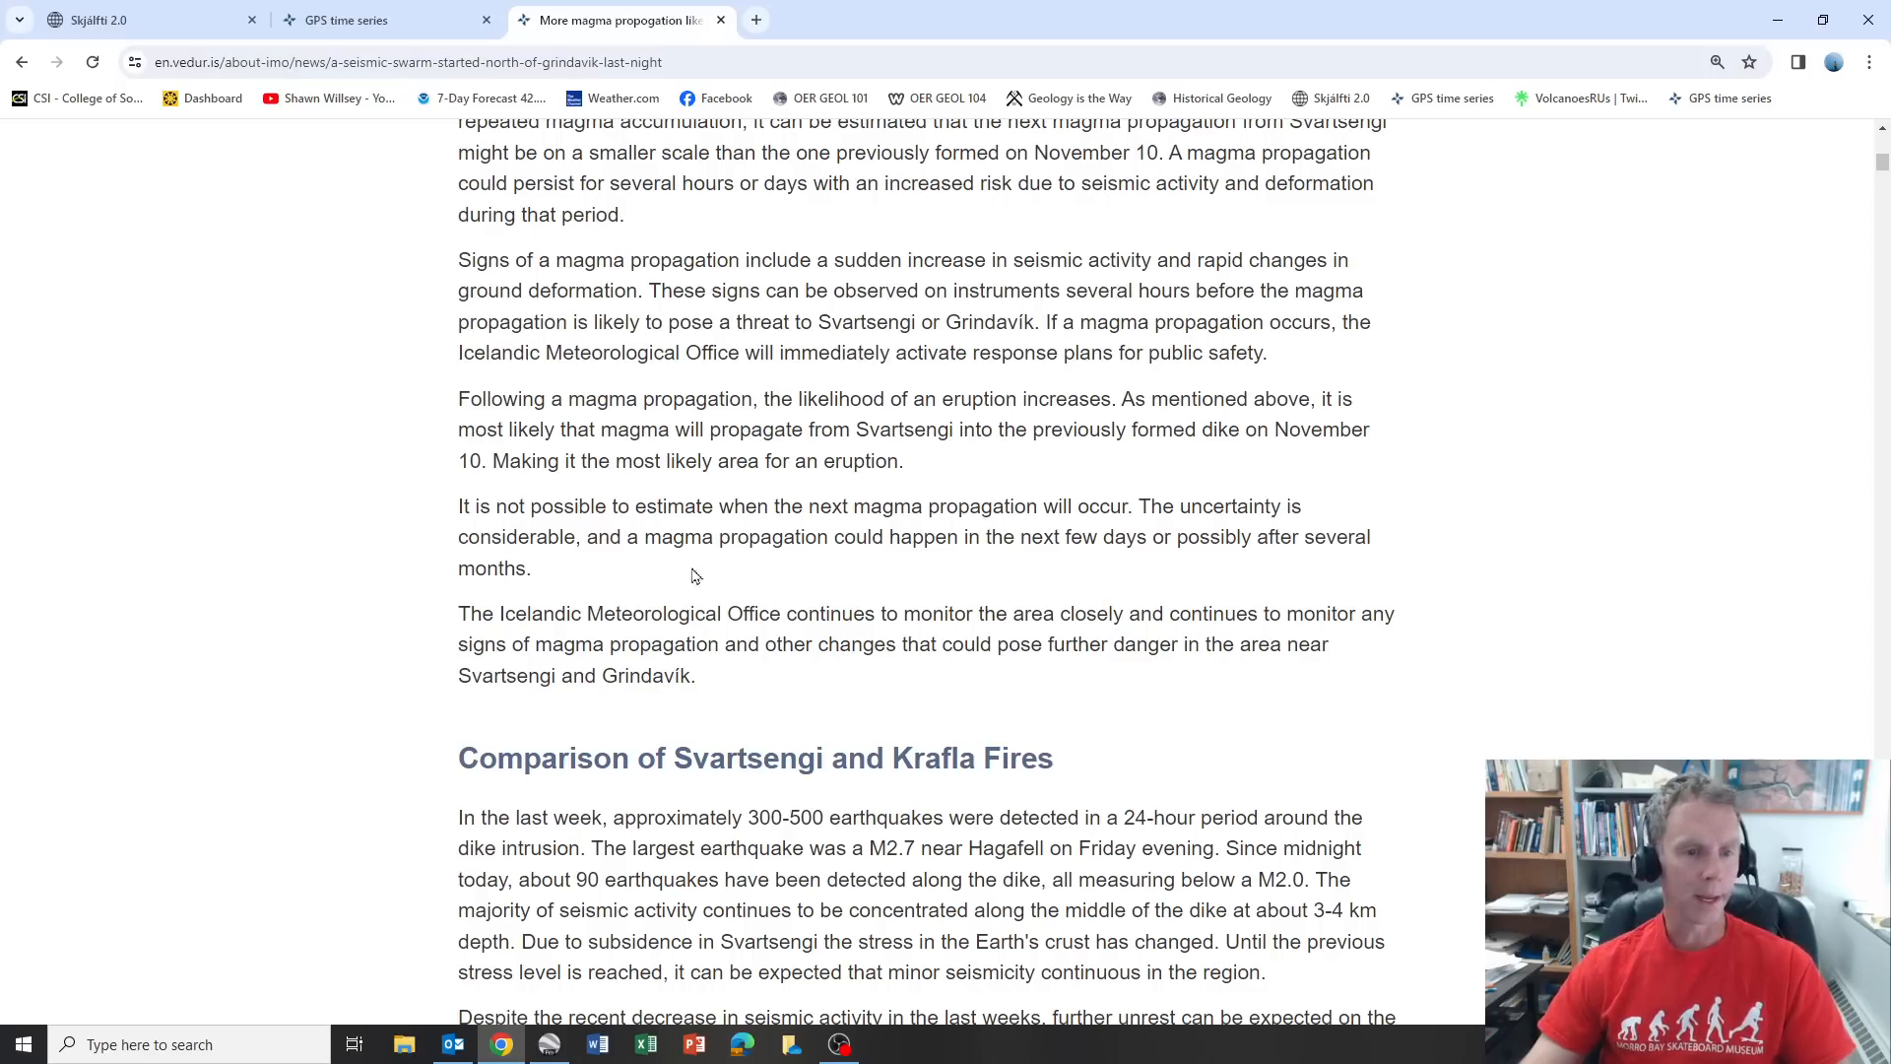
pyautogui.moveTo(611, 616)
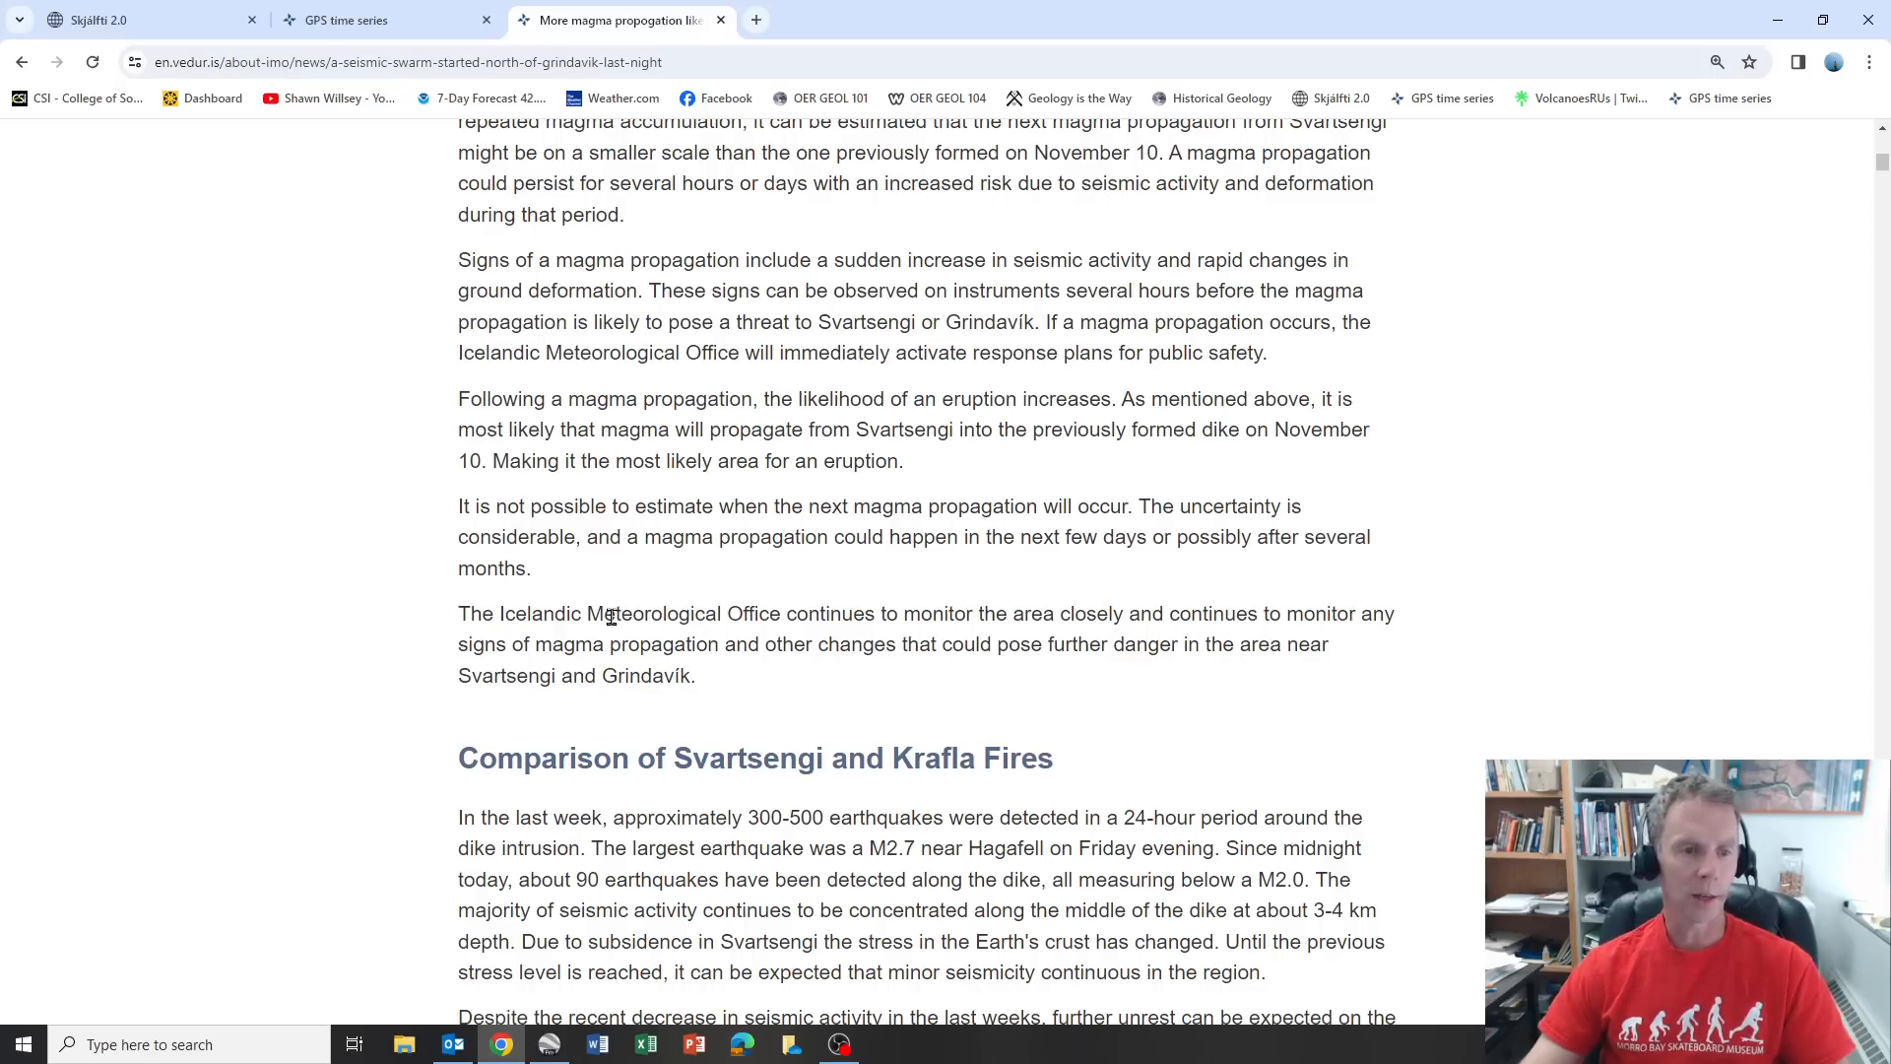
pyautogui.moveTo(691, 215)
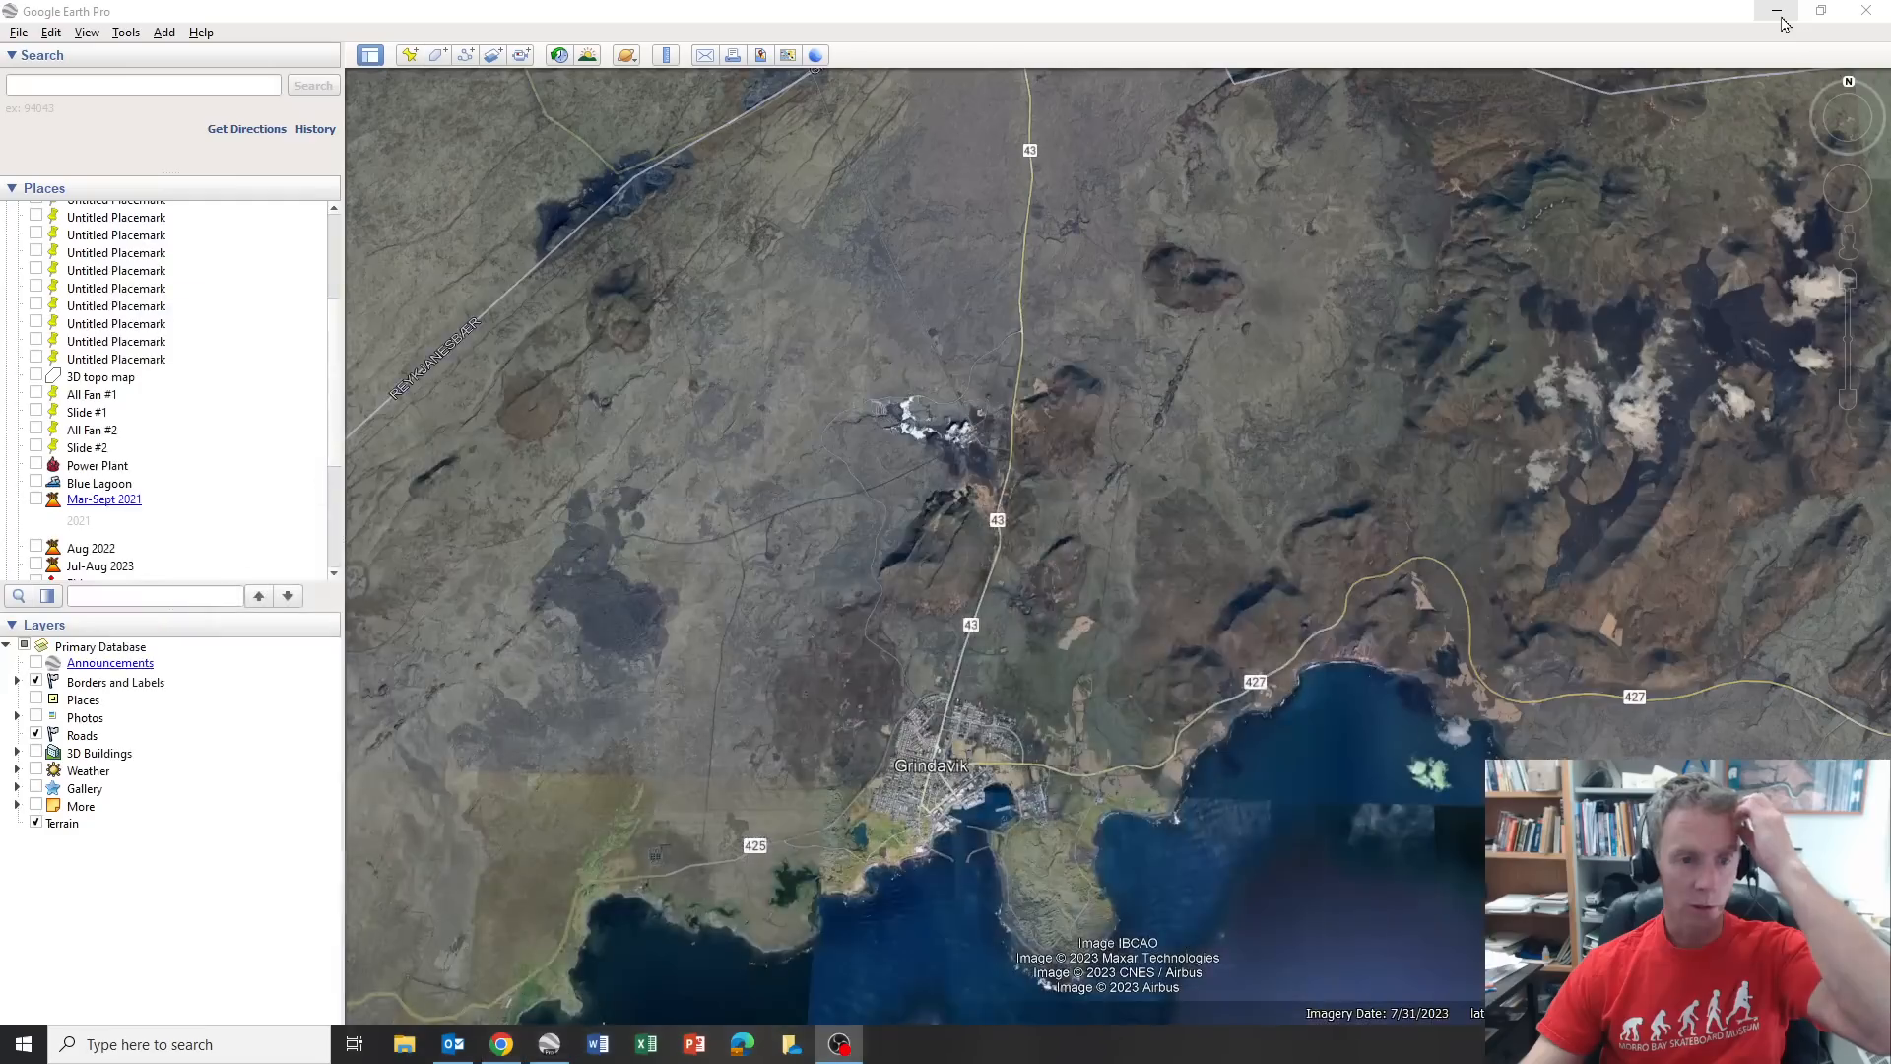
pyautogui.moveTo(453, 1044)
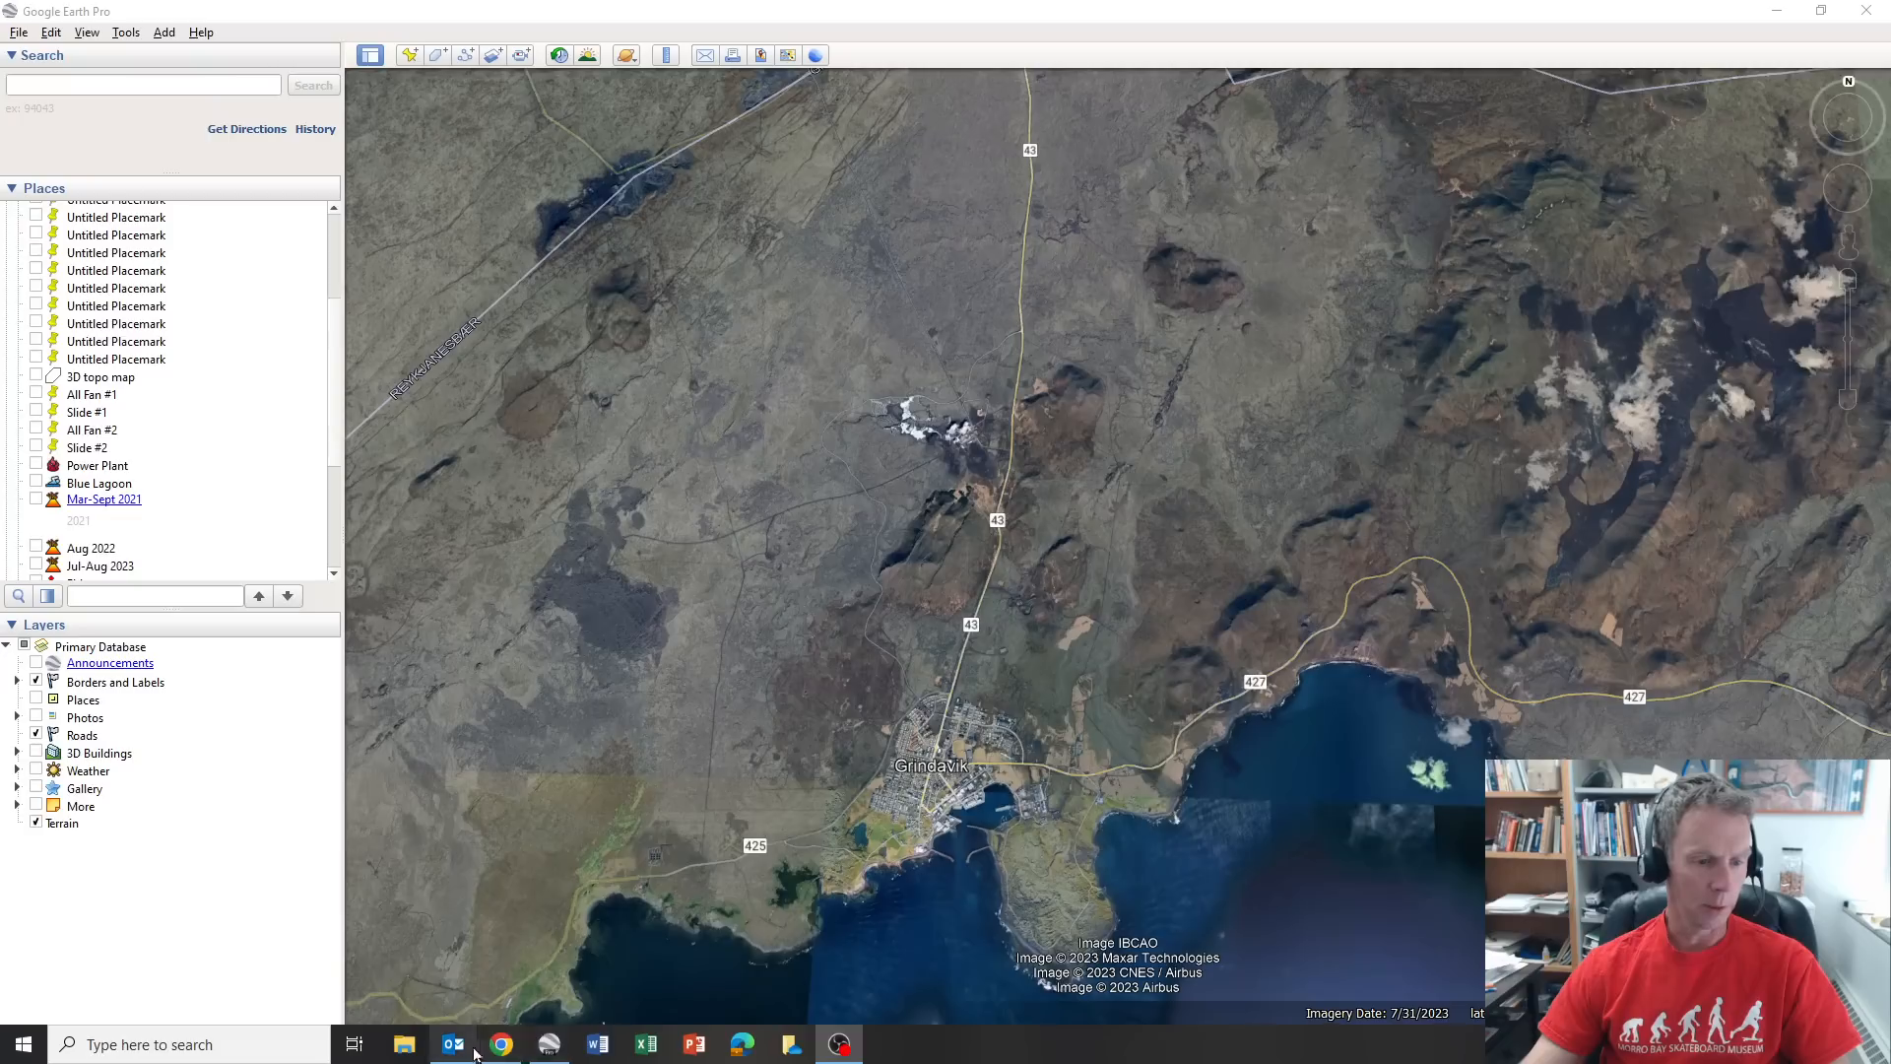
# Open Dec7update-cross section from Geology in the news > Iceland 2023 in File Explorer.
pyautogui.click(499, 1044)
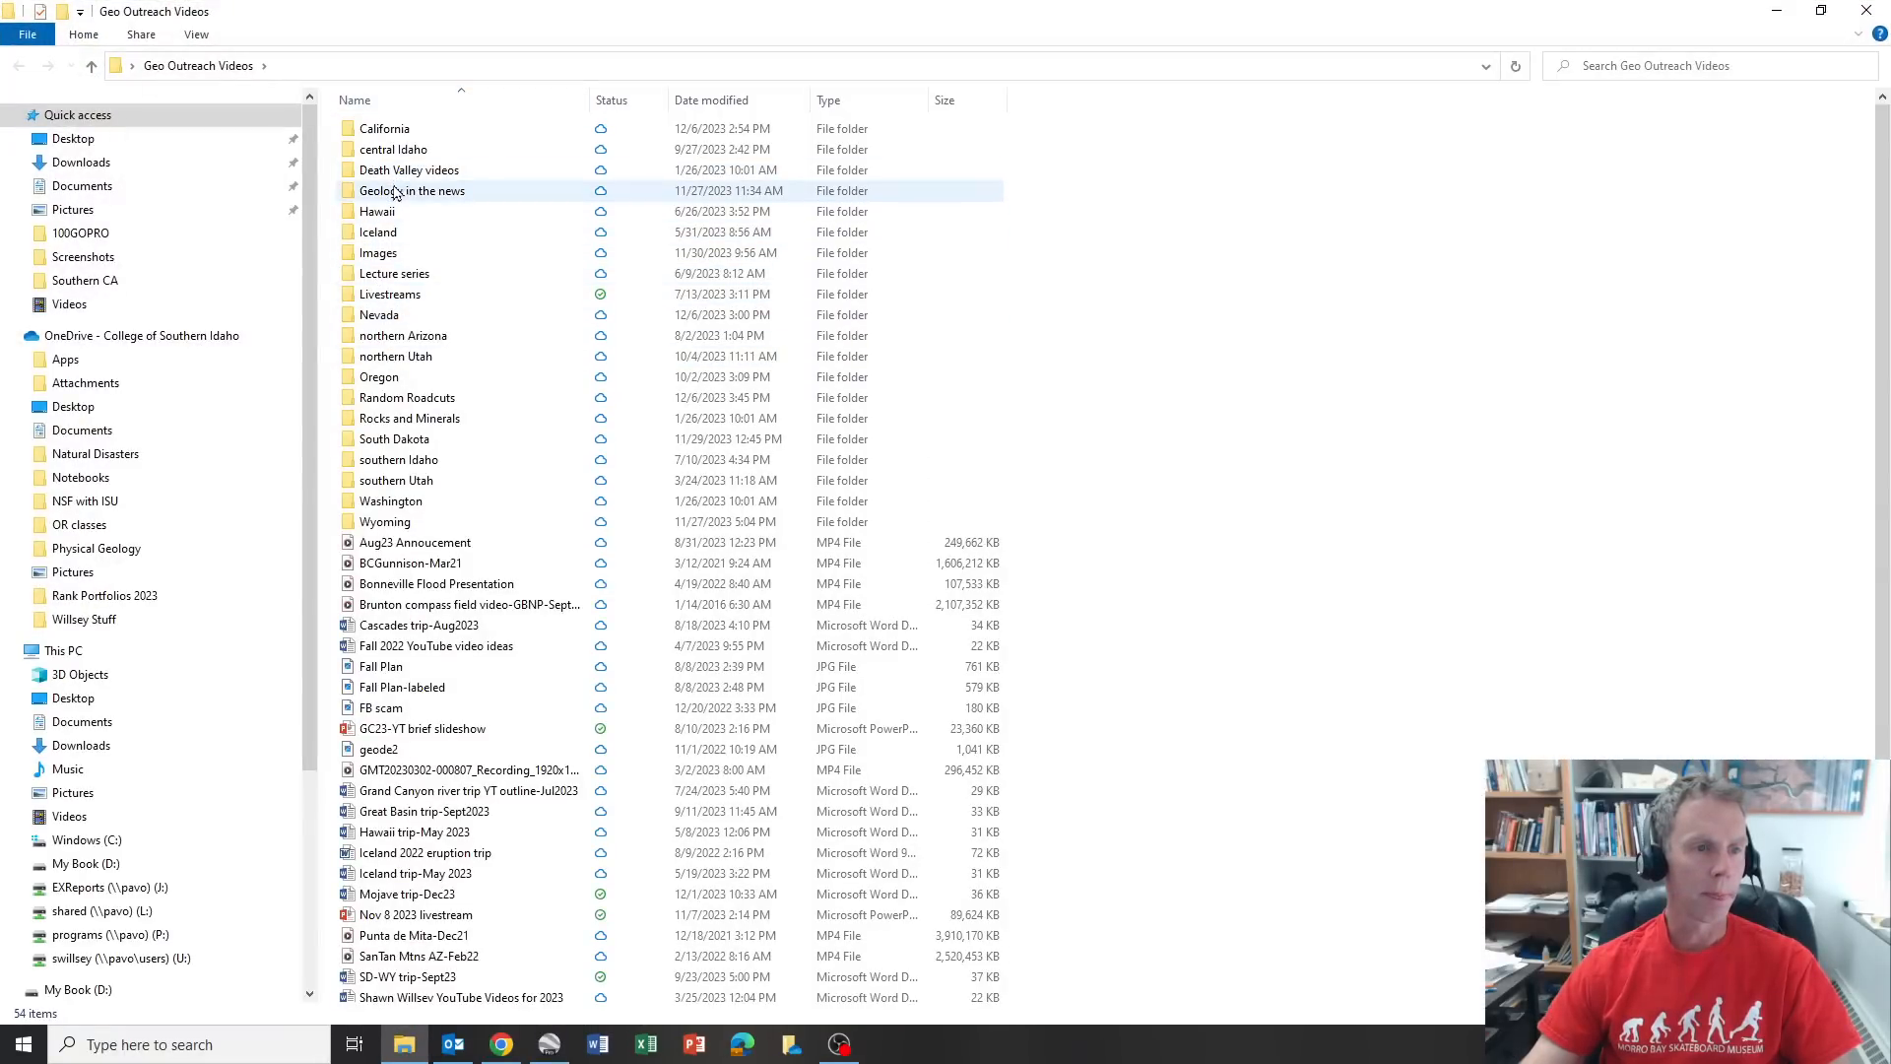
pyautogui.doubleClick(411, 190)
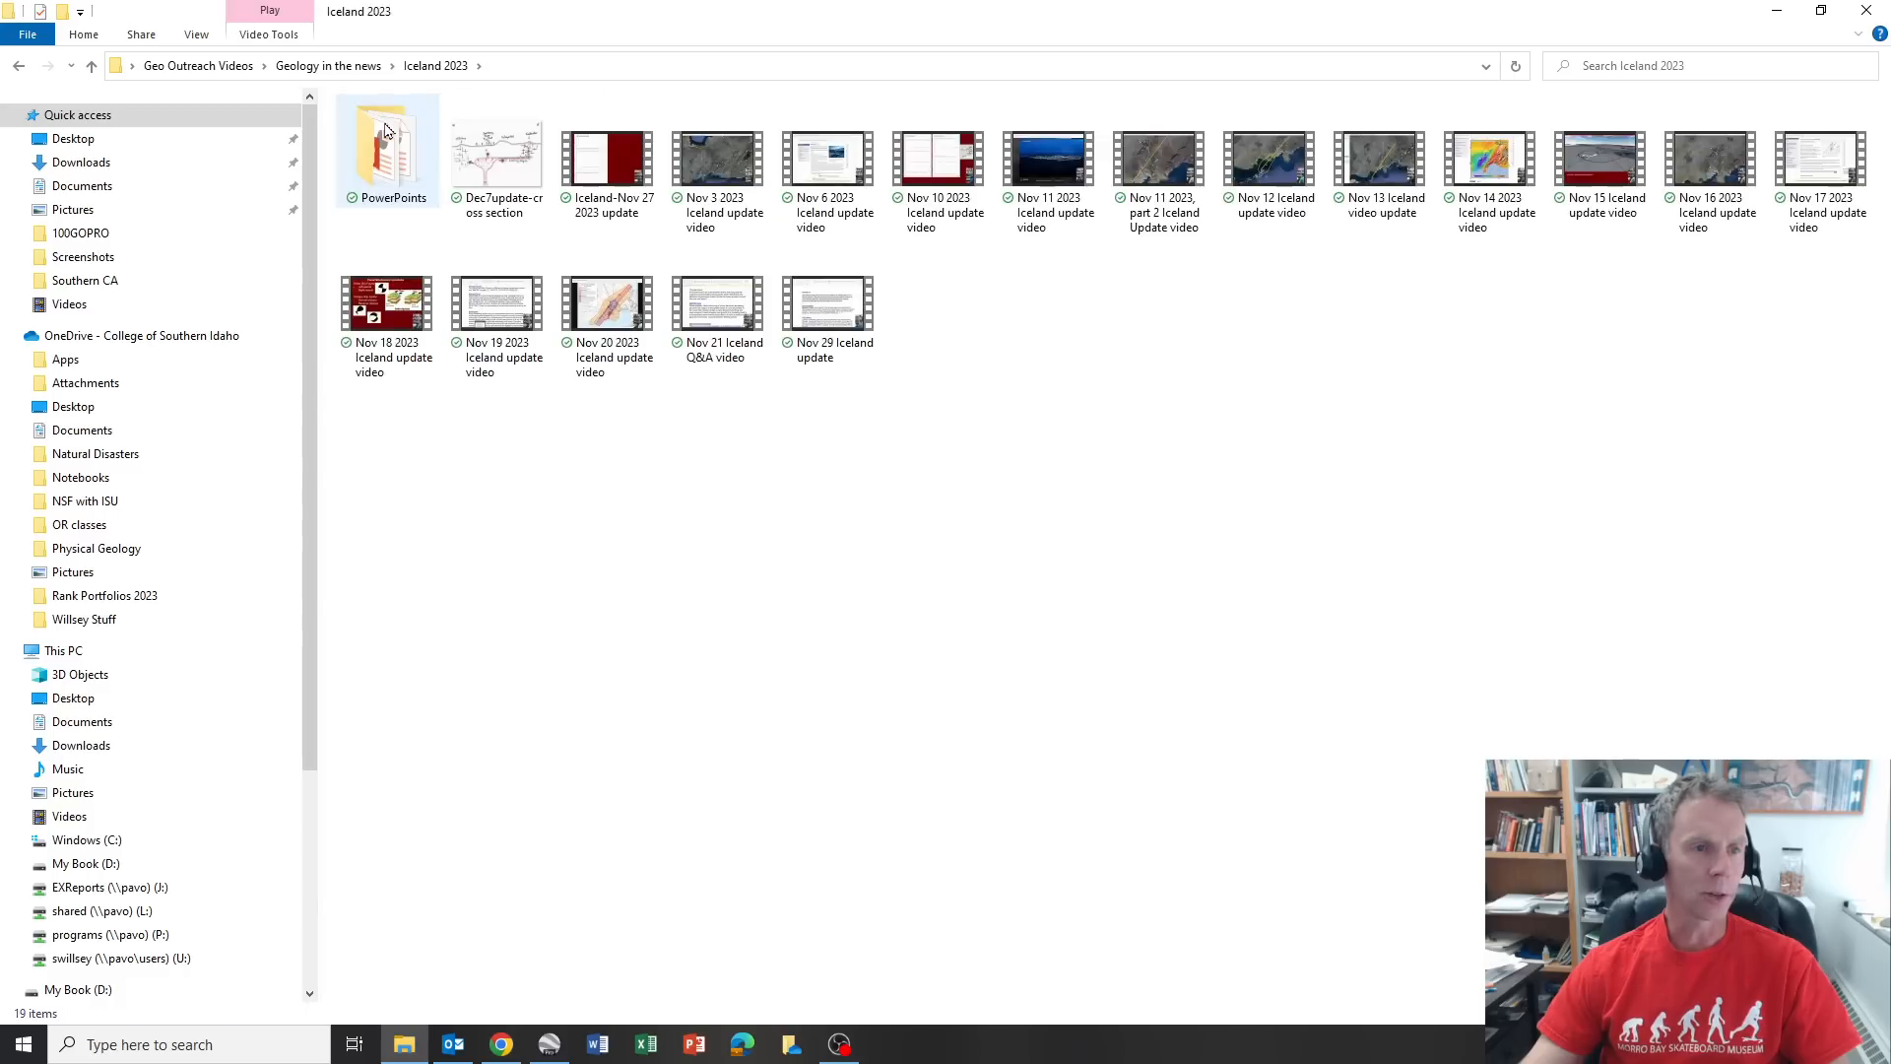
pyautogui.click(496, 152)
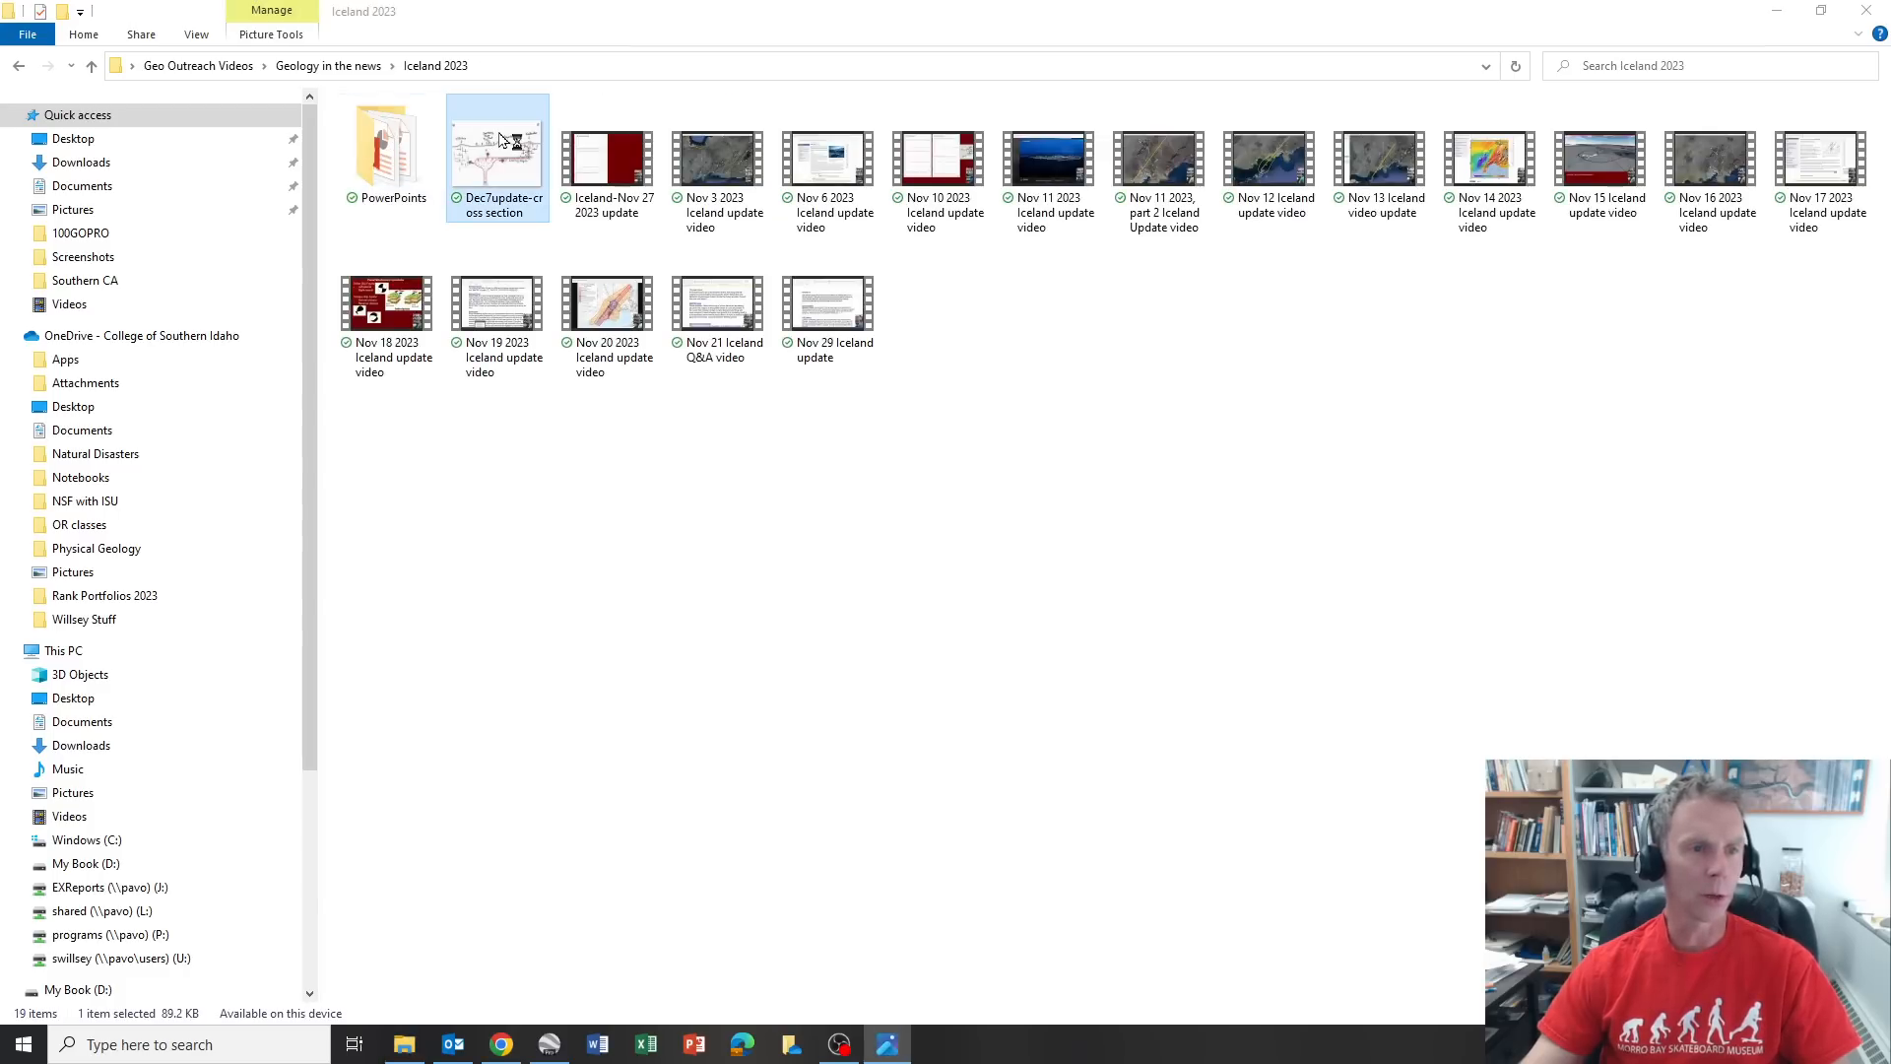
pyautogui.doubleClick(497, 152)
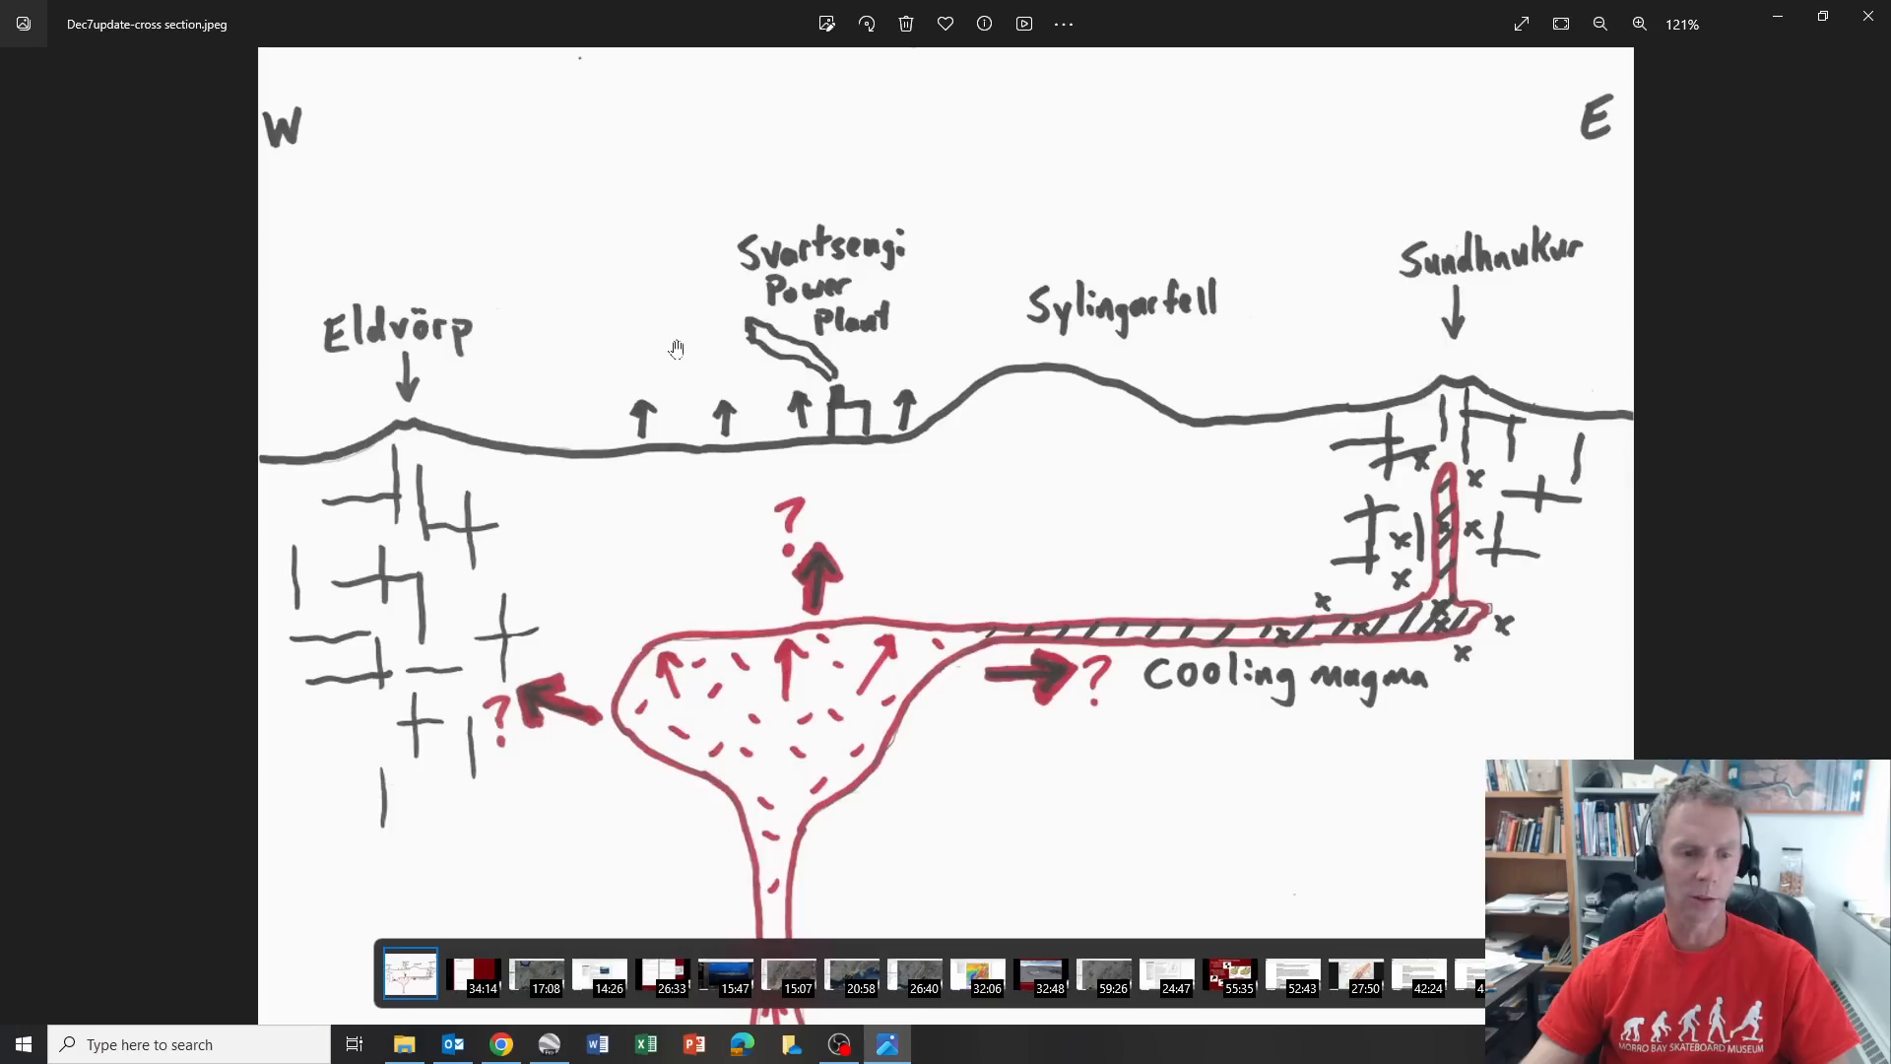
pyautogui.moveTo(802, 696)
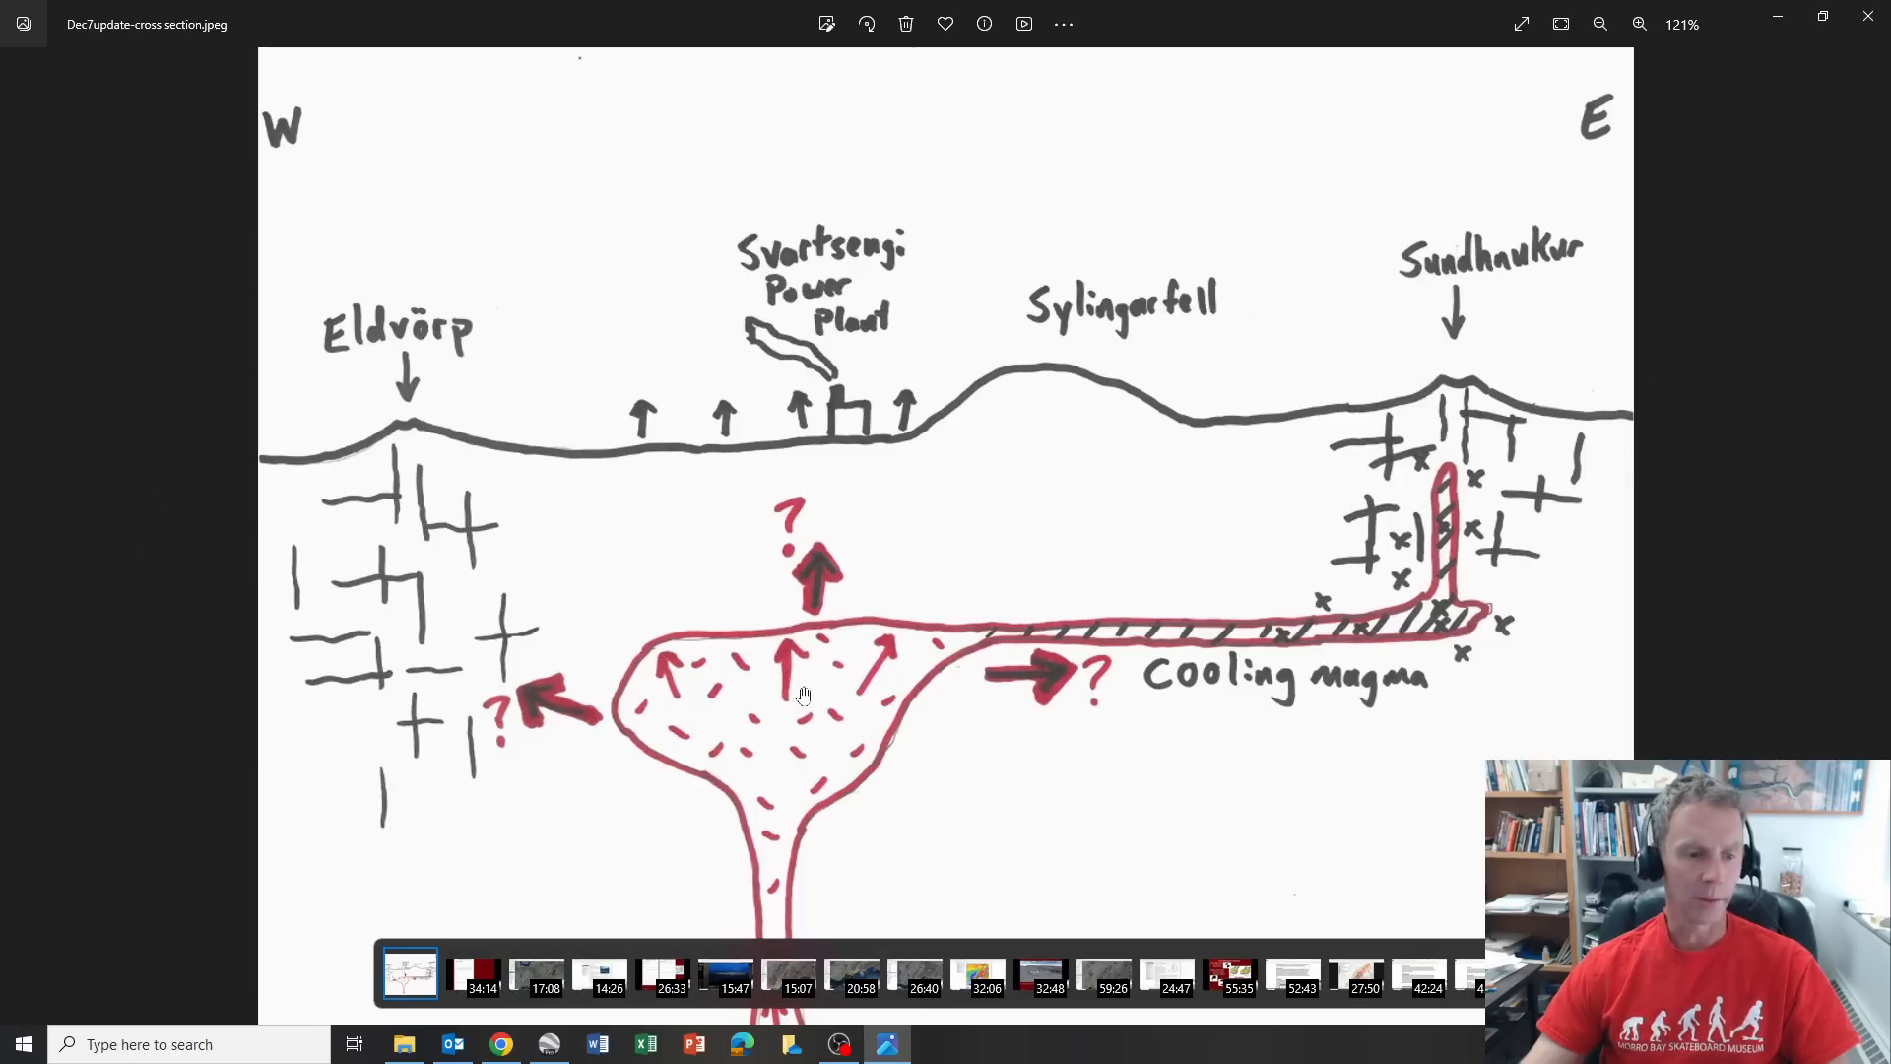
pyautogui.moveTo(807, 839)
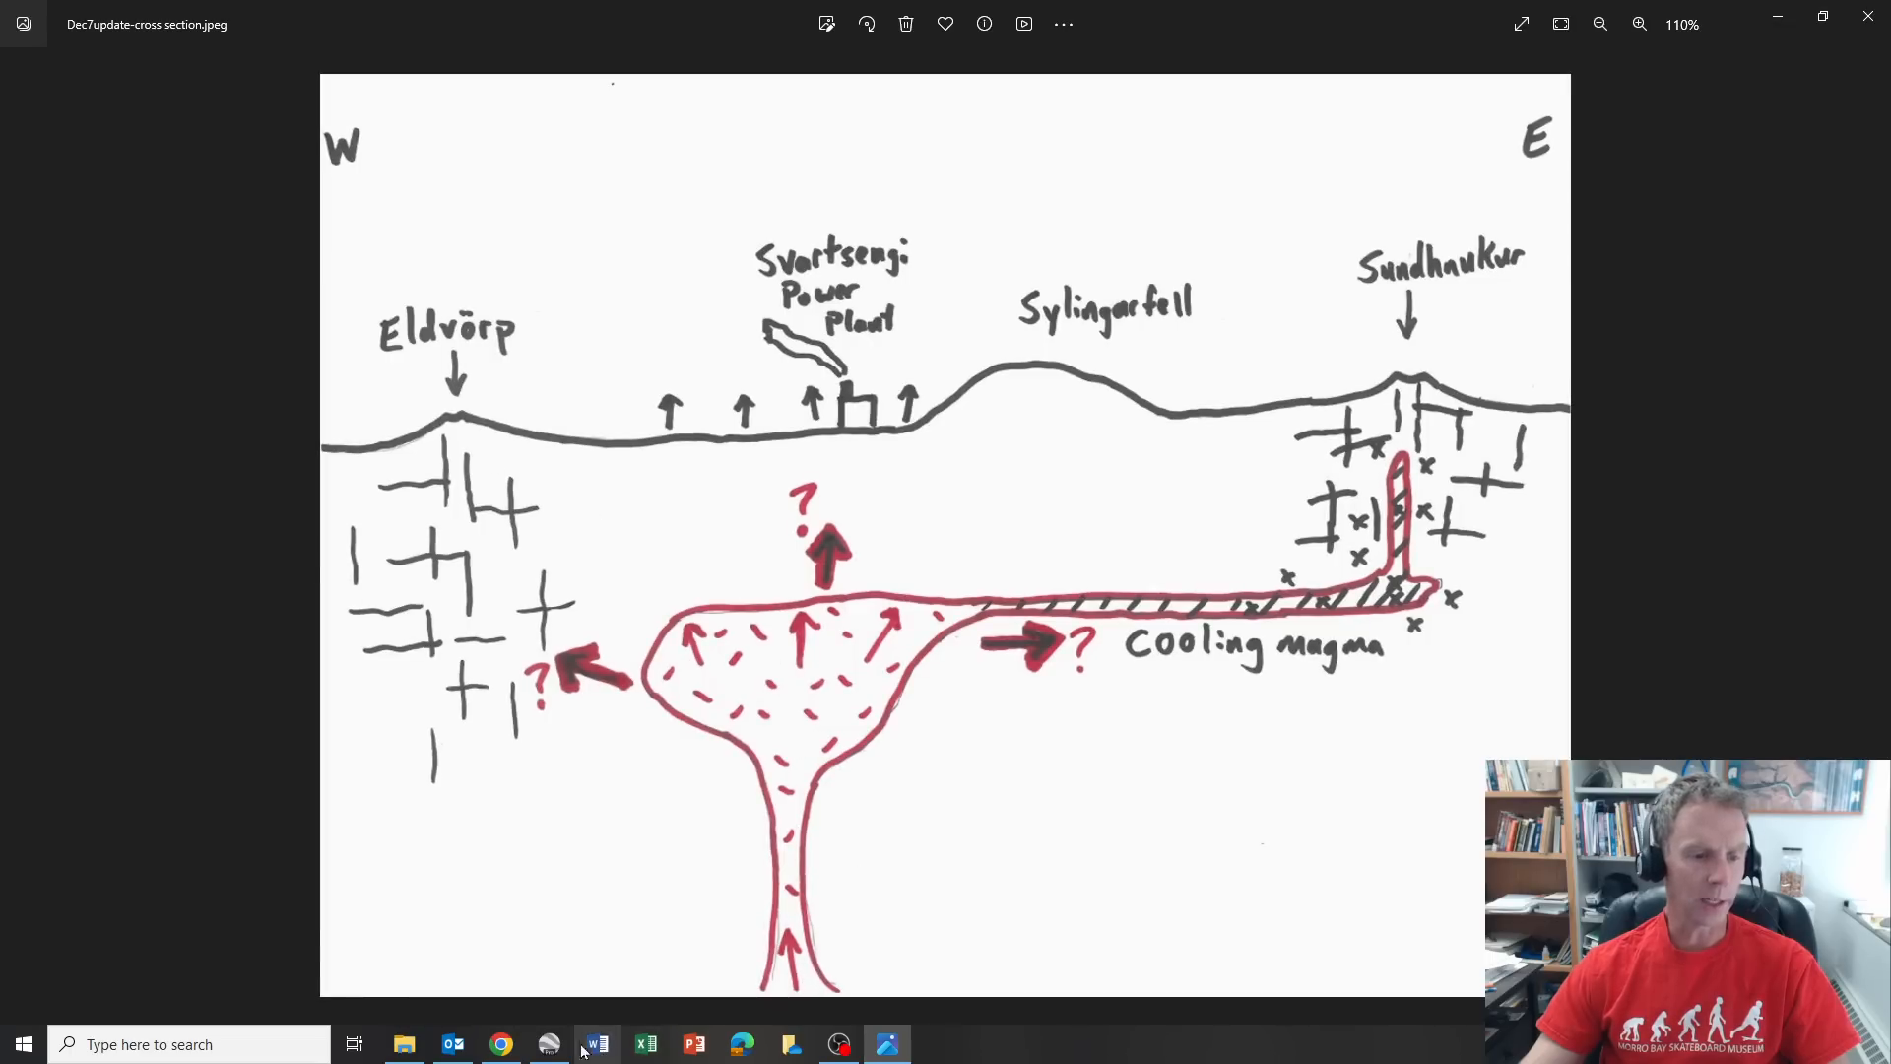
# Return to the Google Earth Pro map showing the west–east measured line.
pyautogui.click(548, 1043)
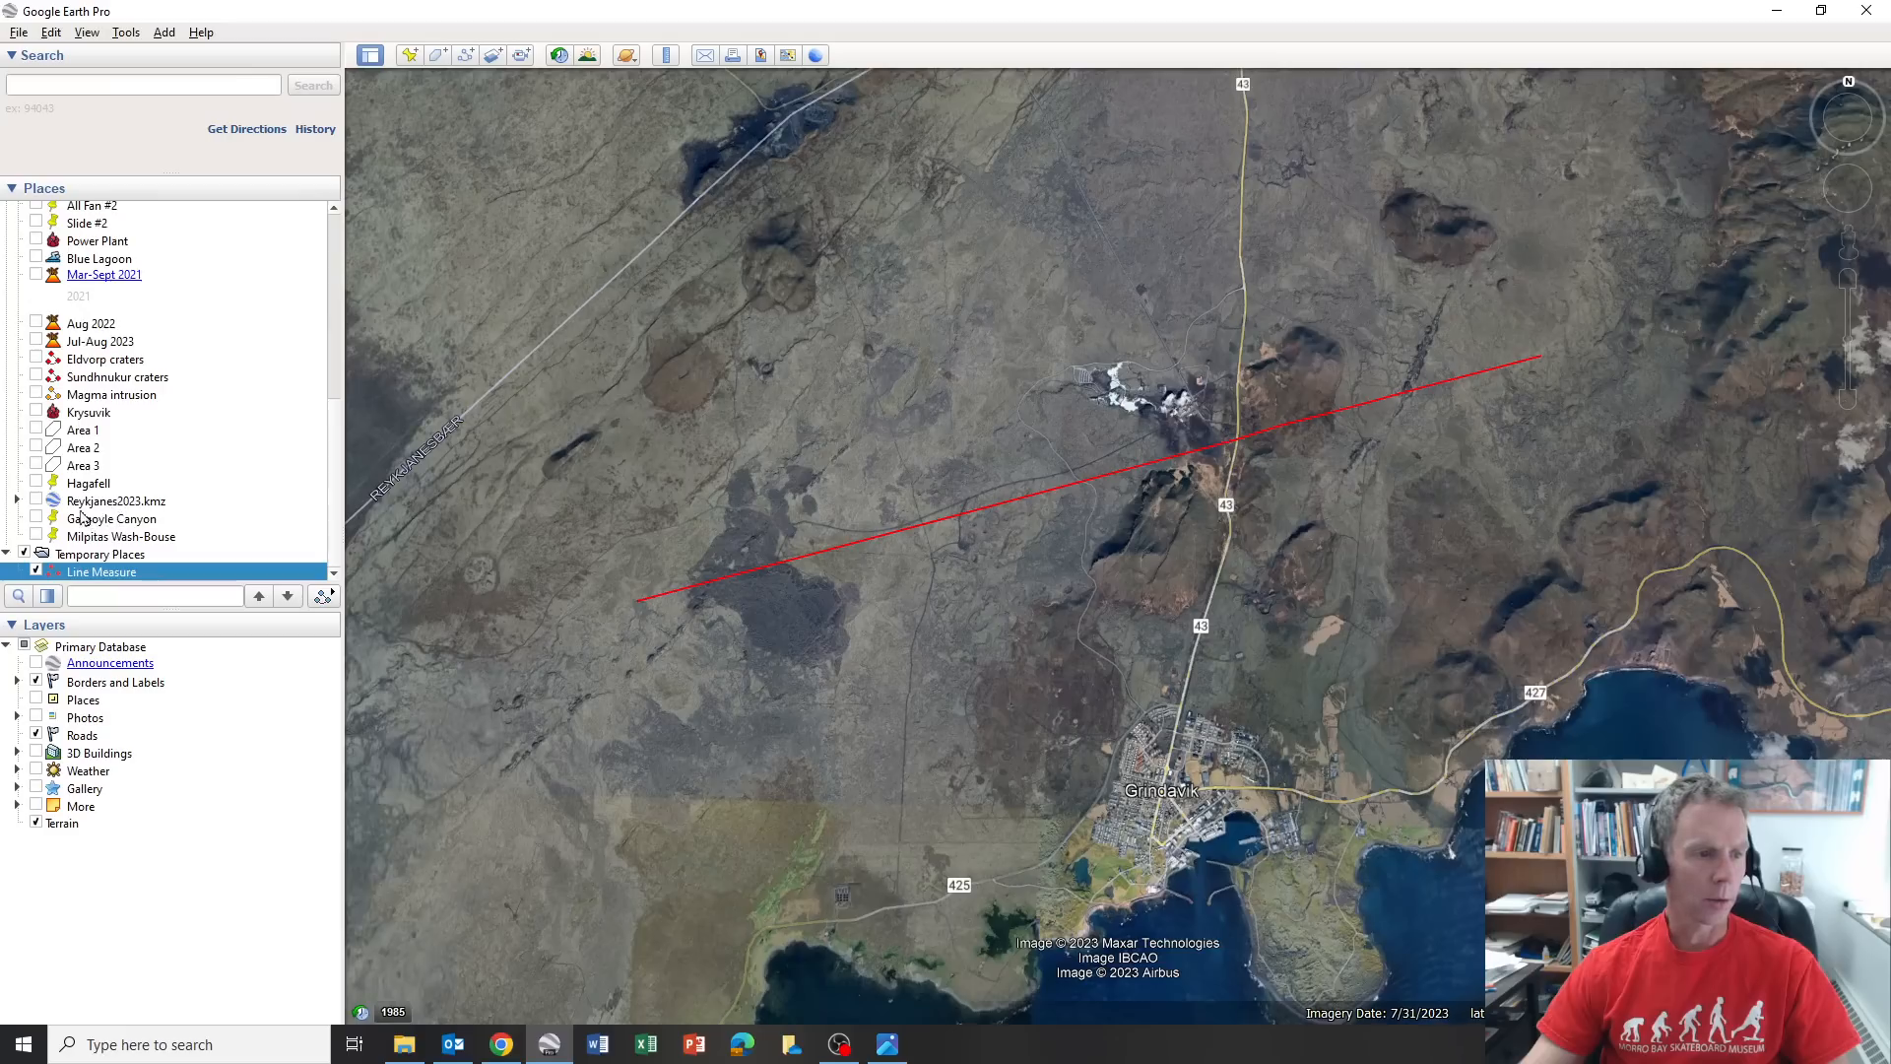
# Tick the Blue Lagoon placemark in the Places panel.
pyautogui.click(36, 376)
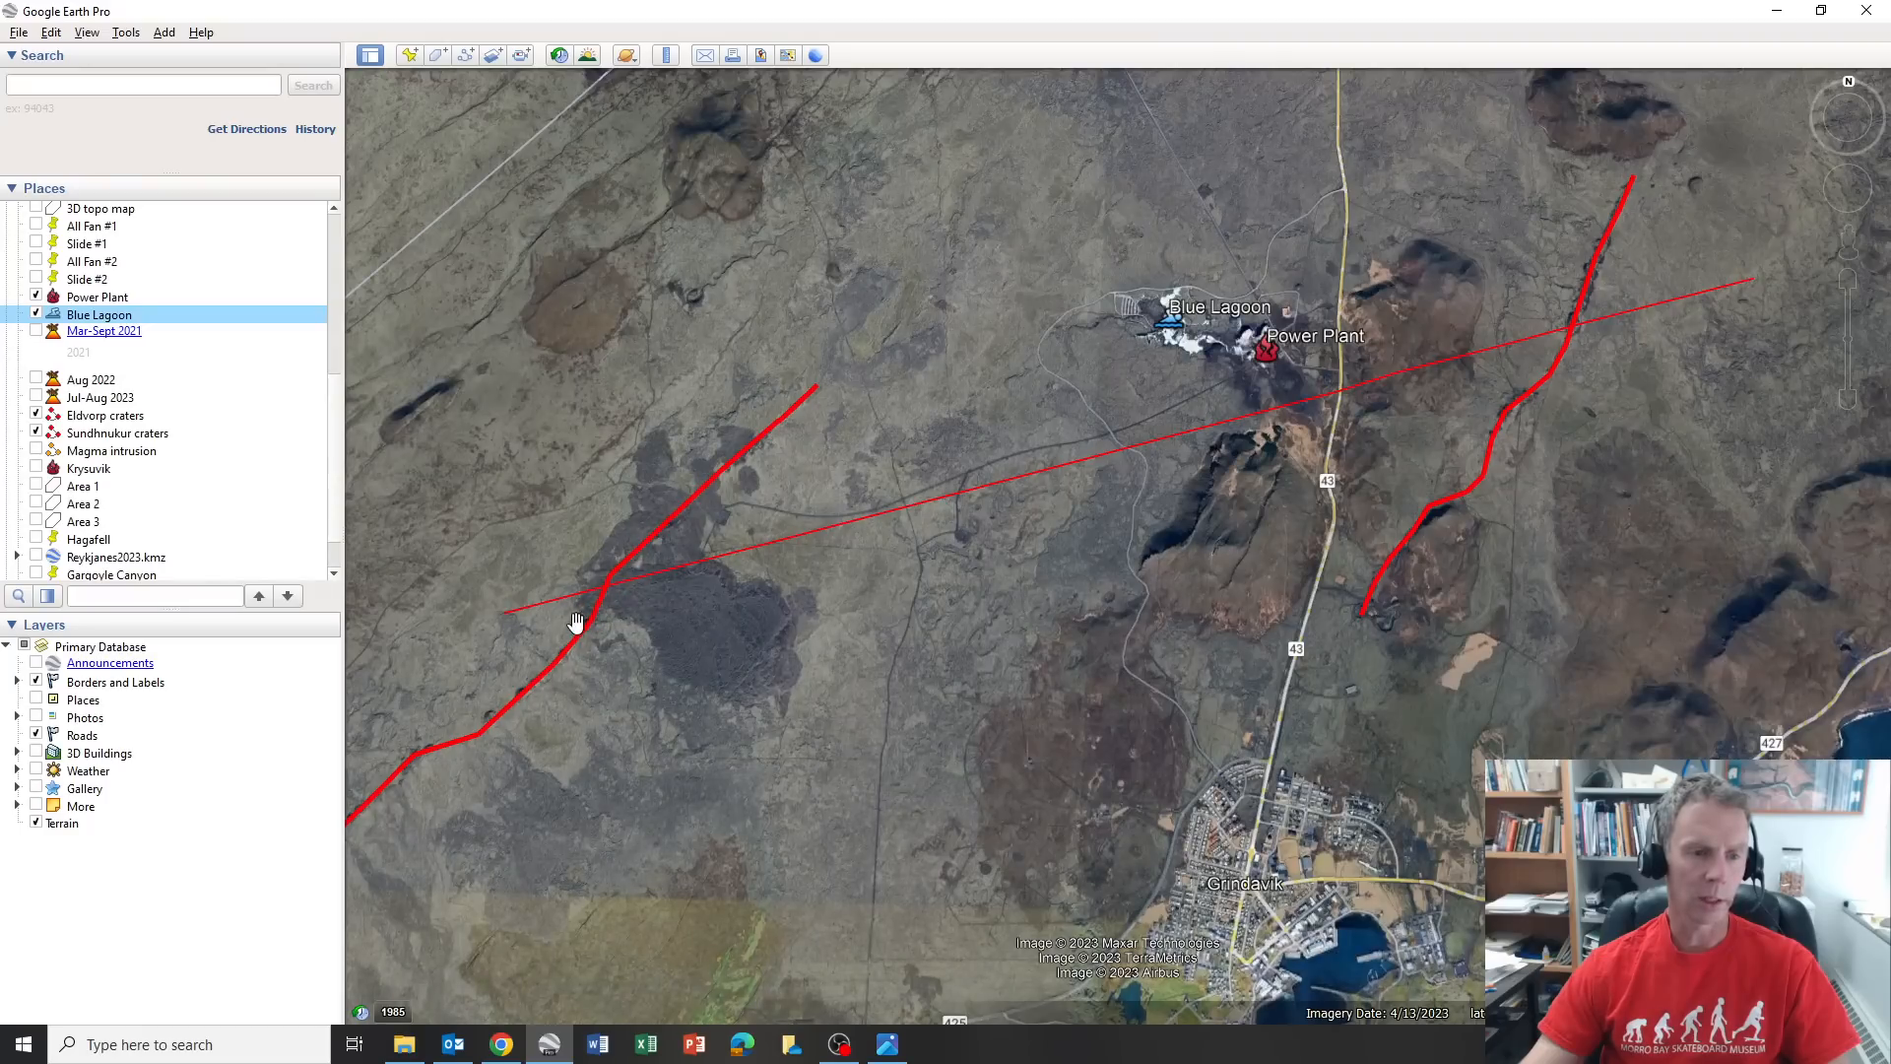
pyautogui.moveTo(1592, 258)
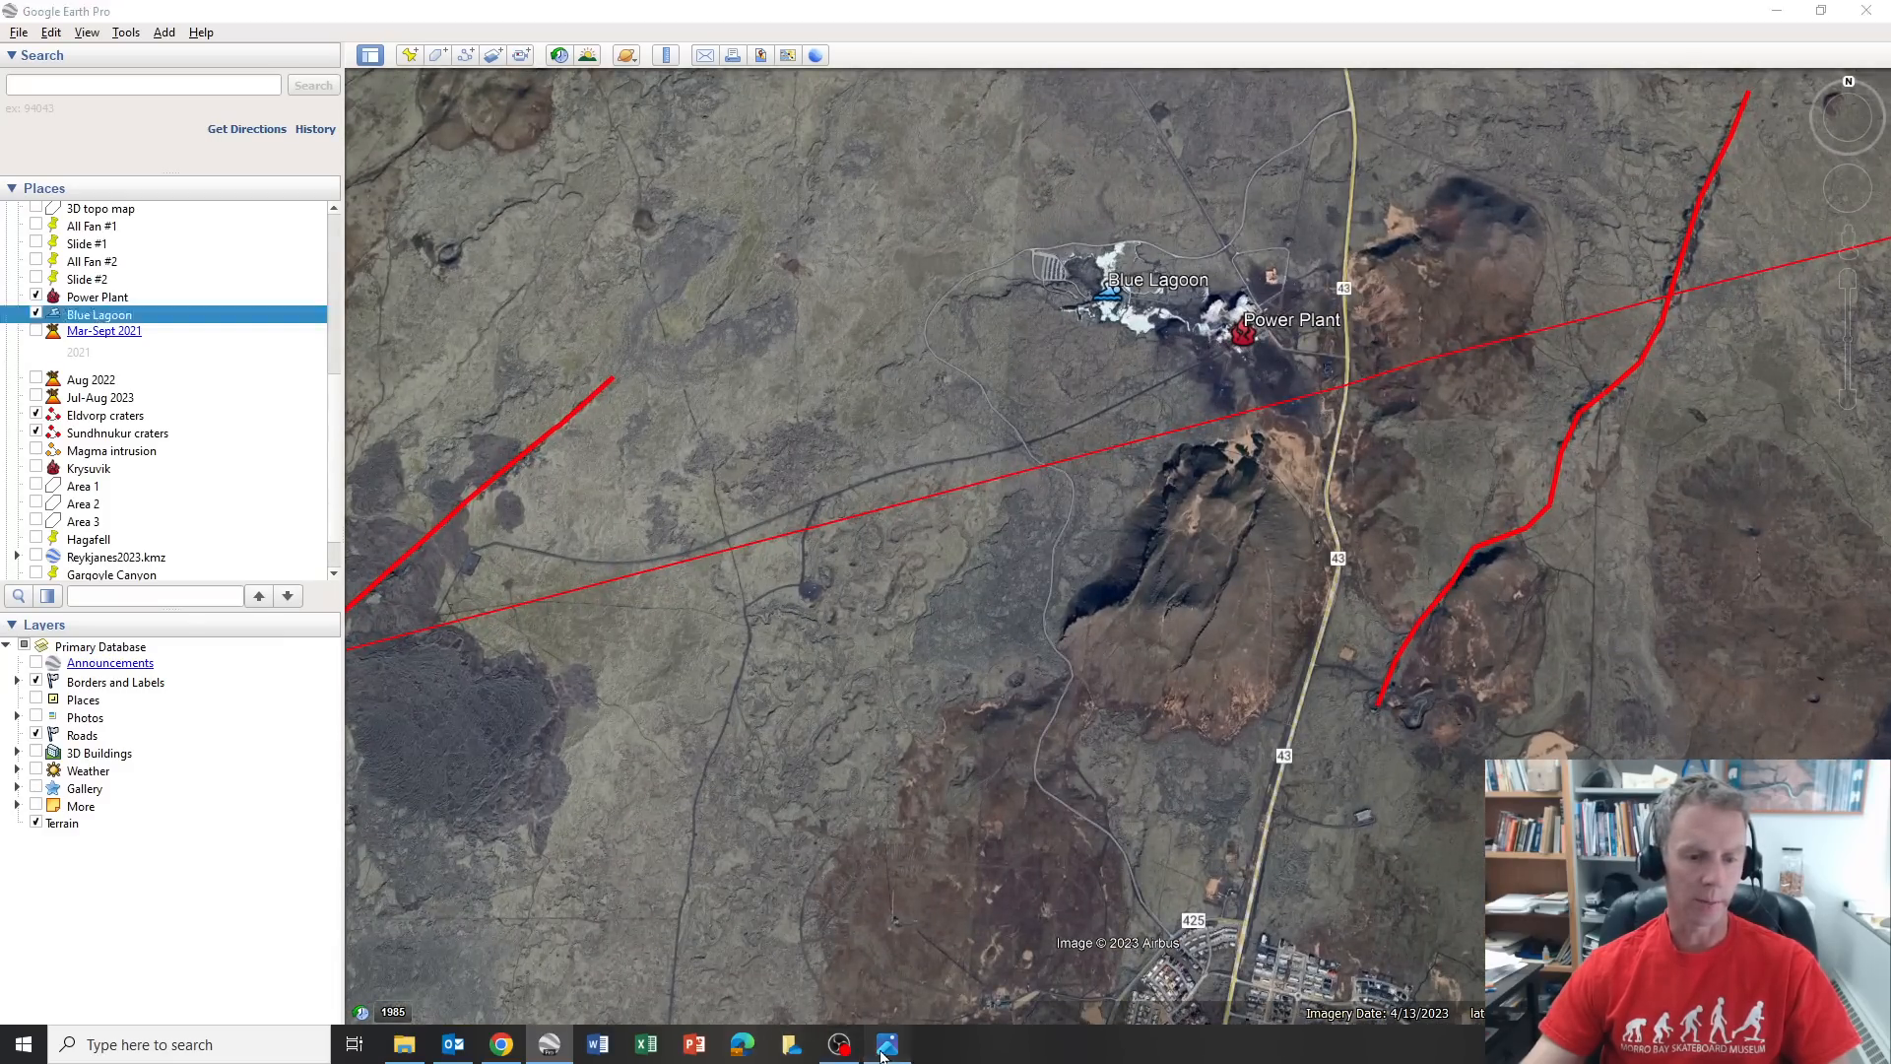
# Bring the Dec7update-cross section image back to the front in Photos.
pyautogui.click(885, 1042)
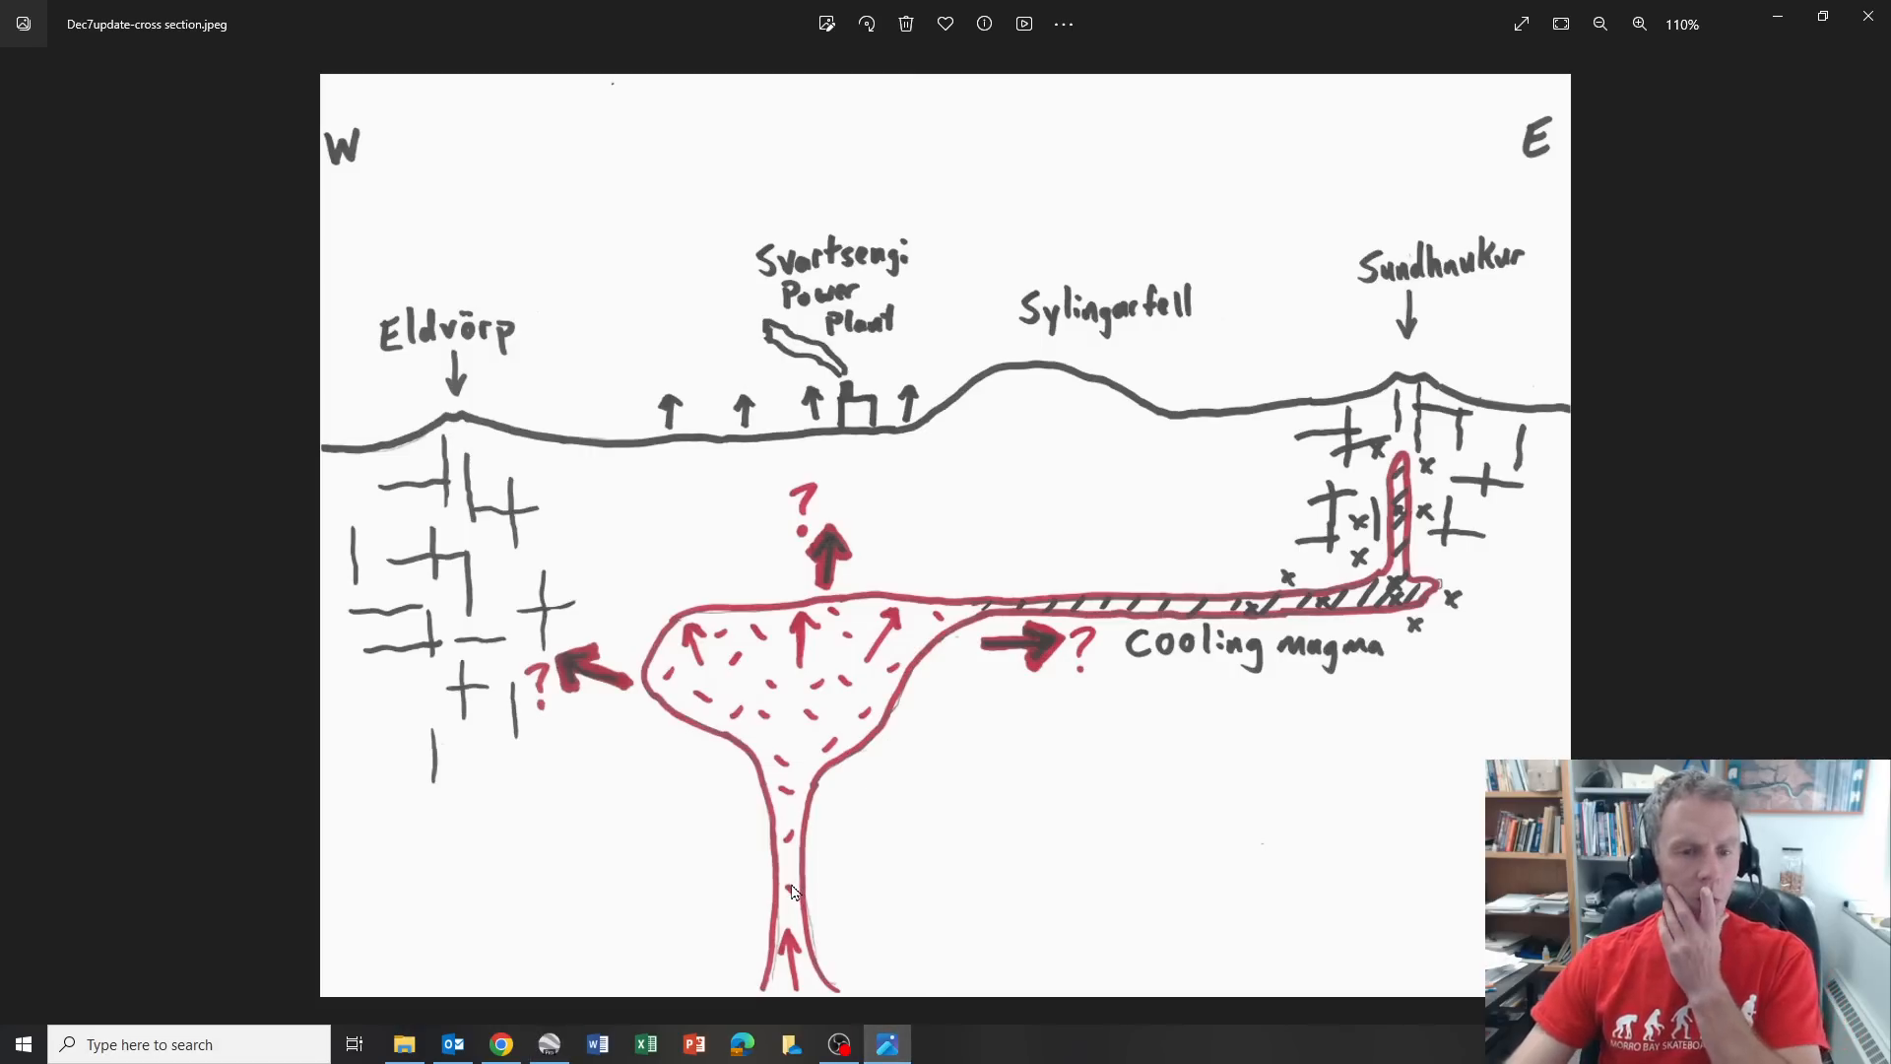
pyautogui.moveTo(802, 705)
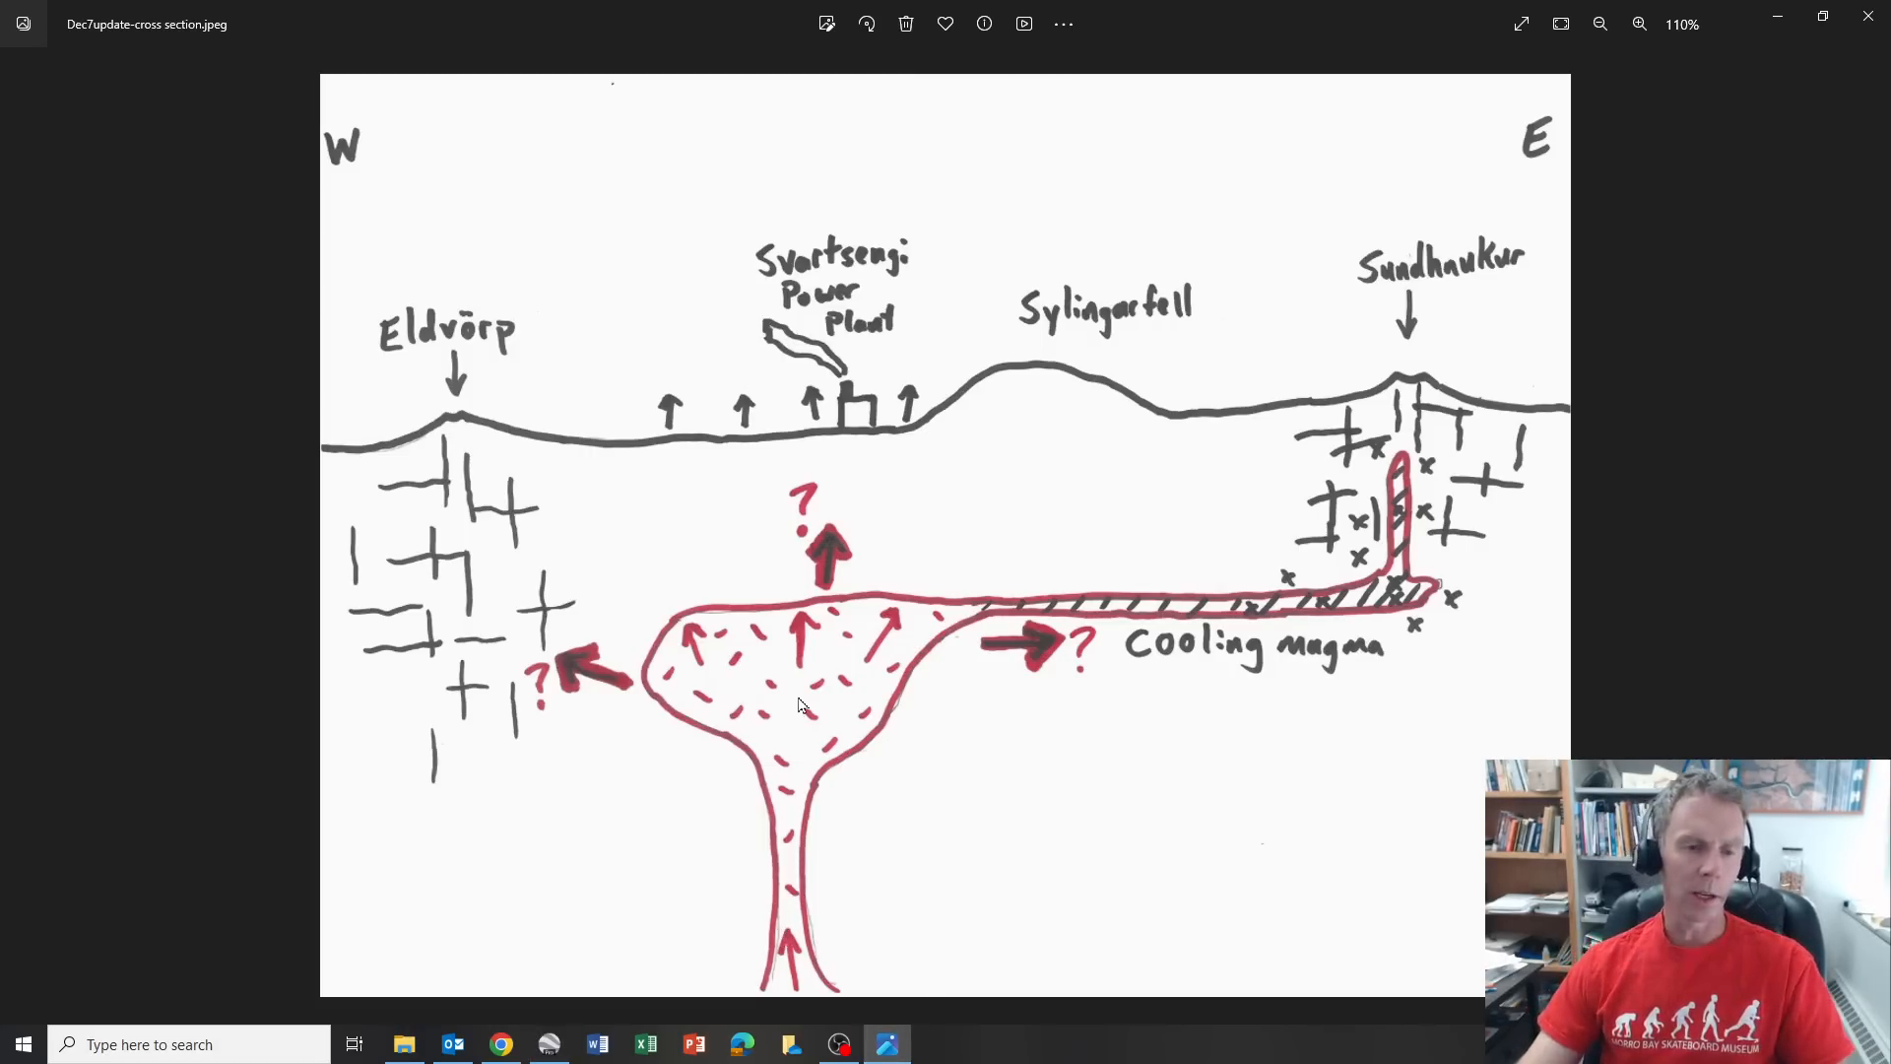
pyautogui.moveTo(764, 622)
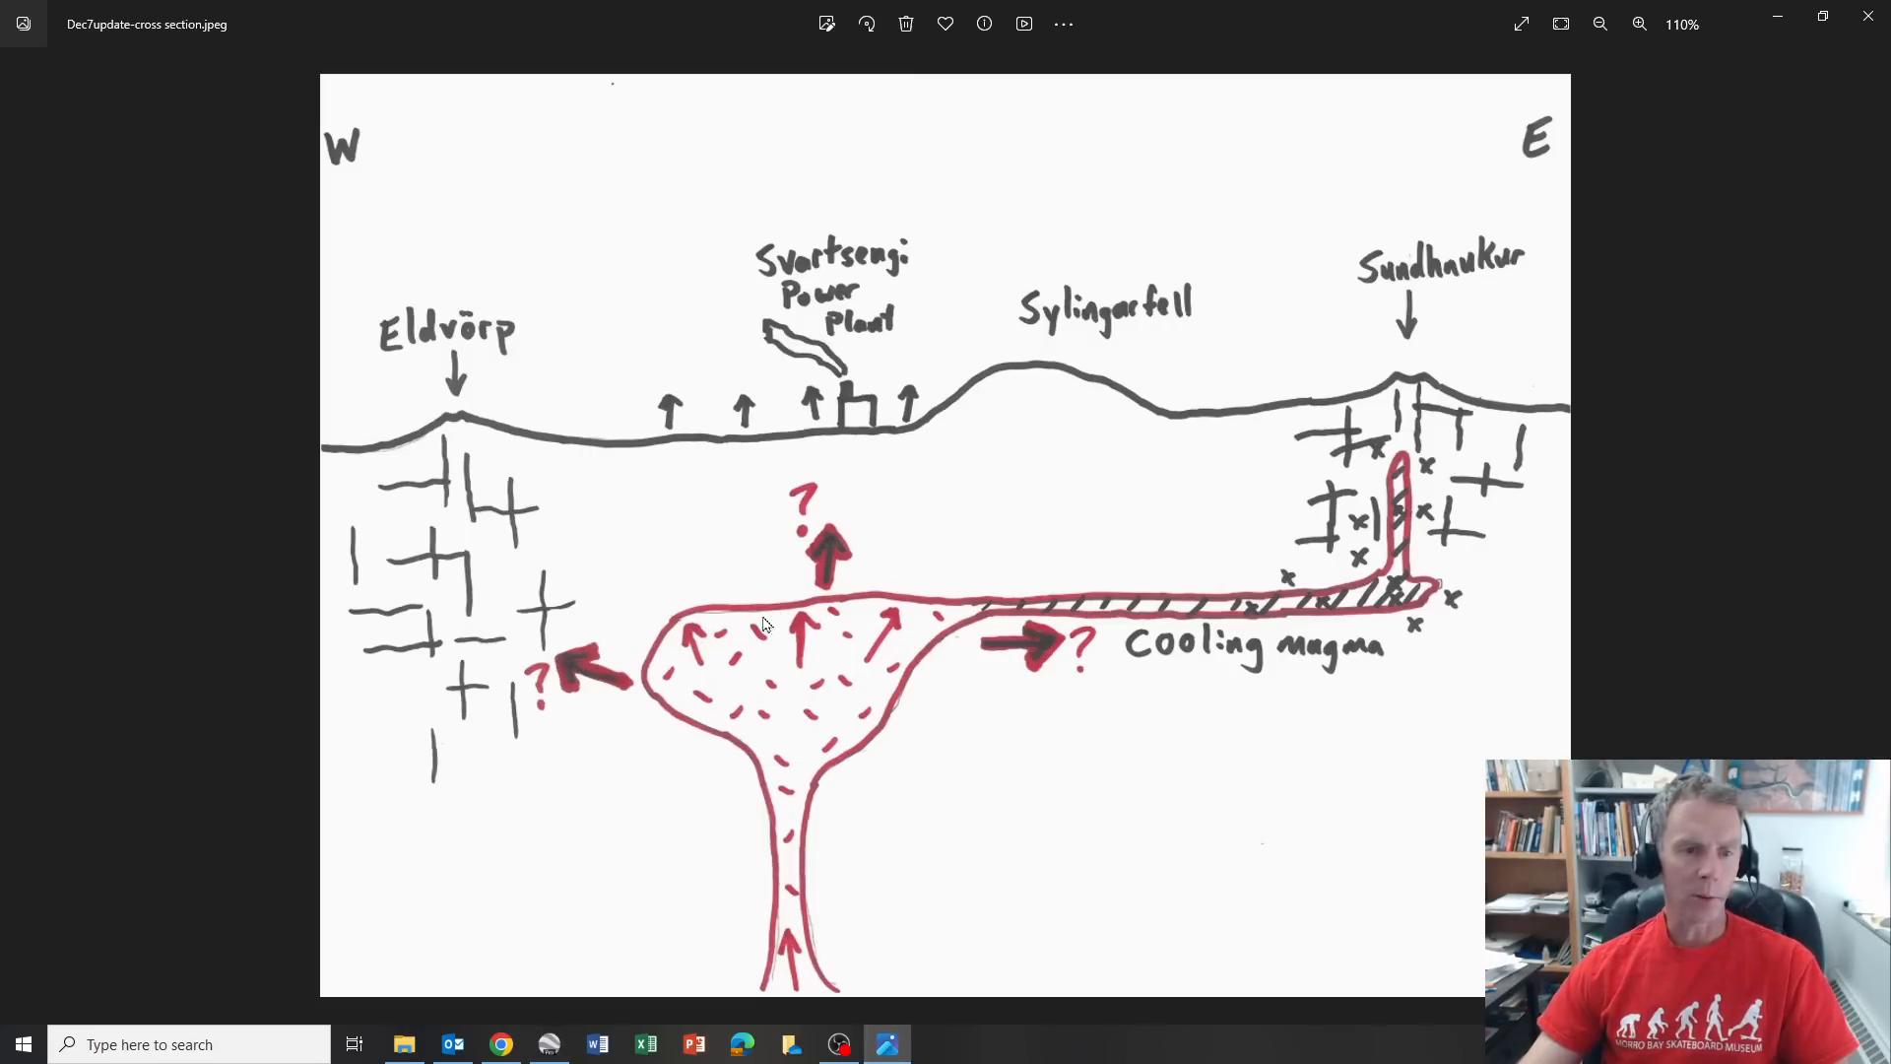
pyautogui.moveTo(753, 425)
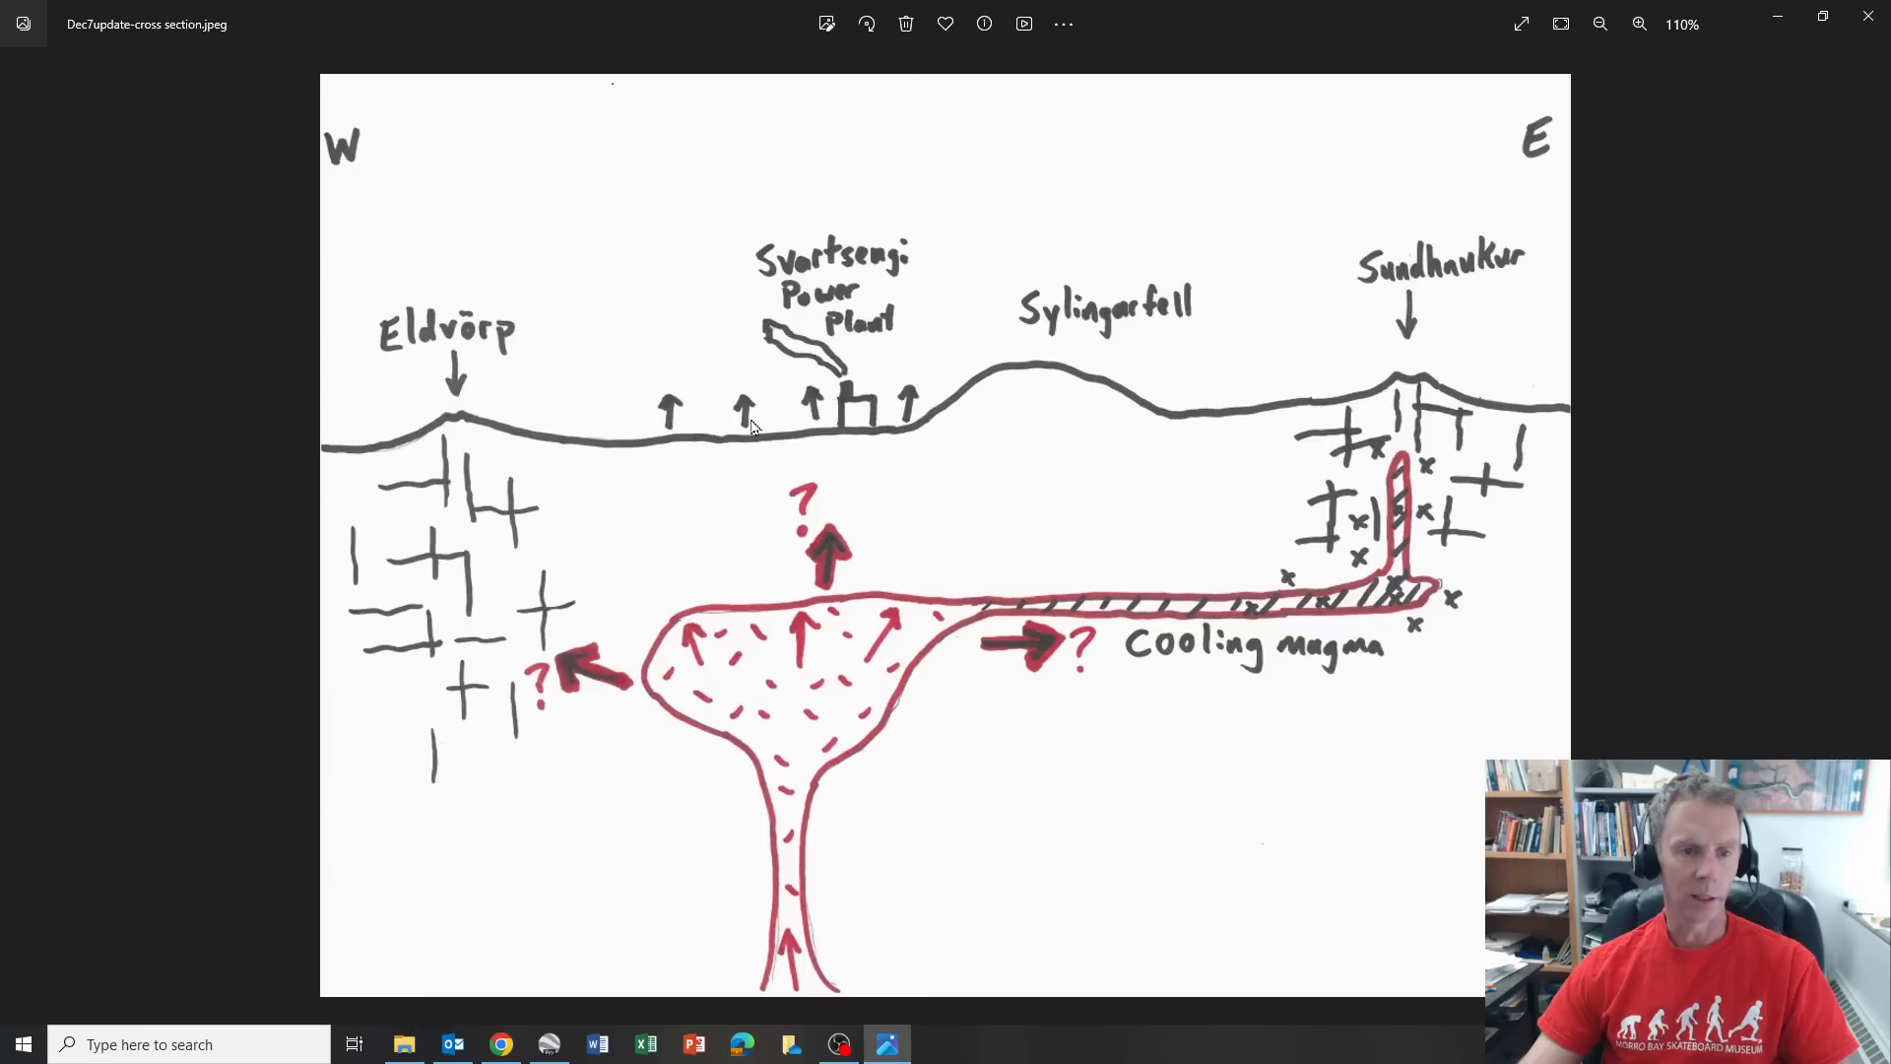
pyautogui.moveTo(822, 730)
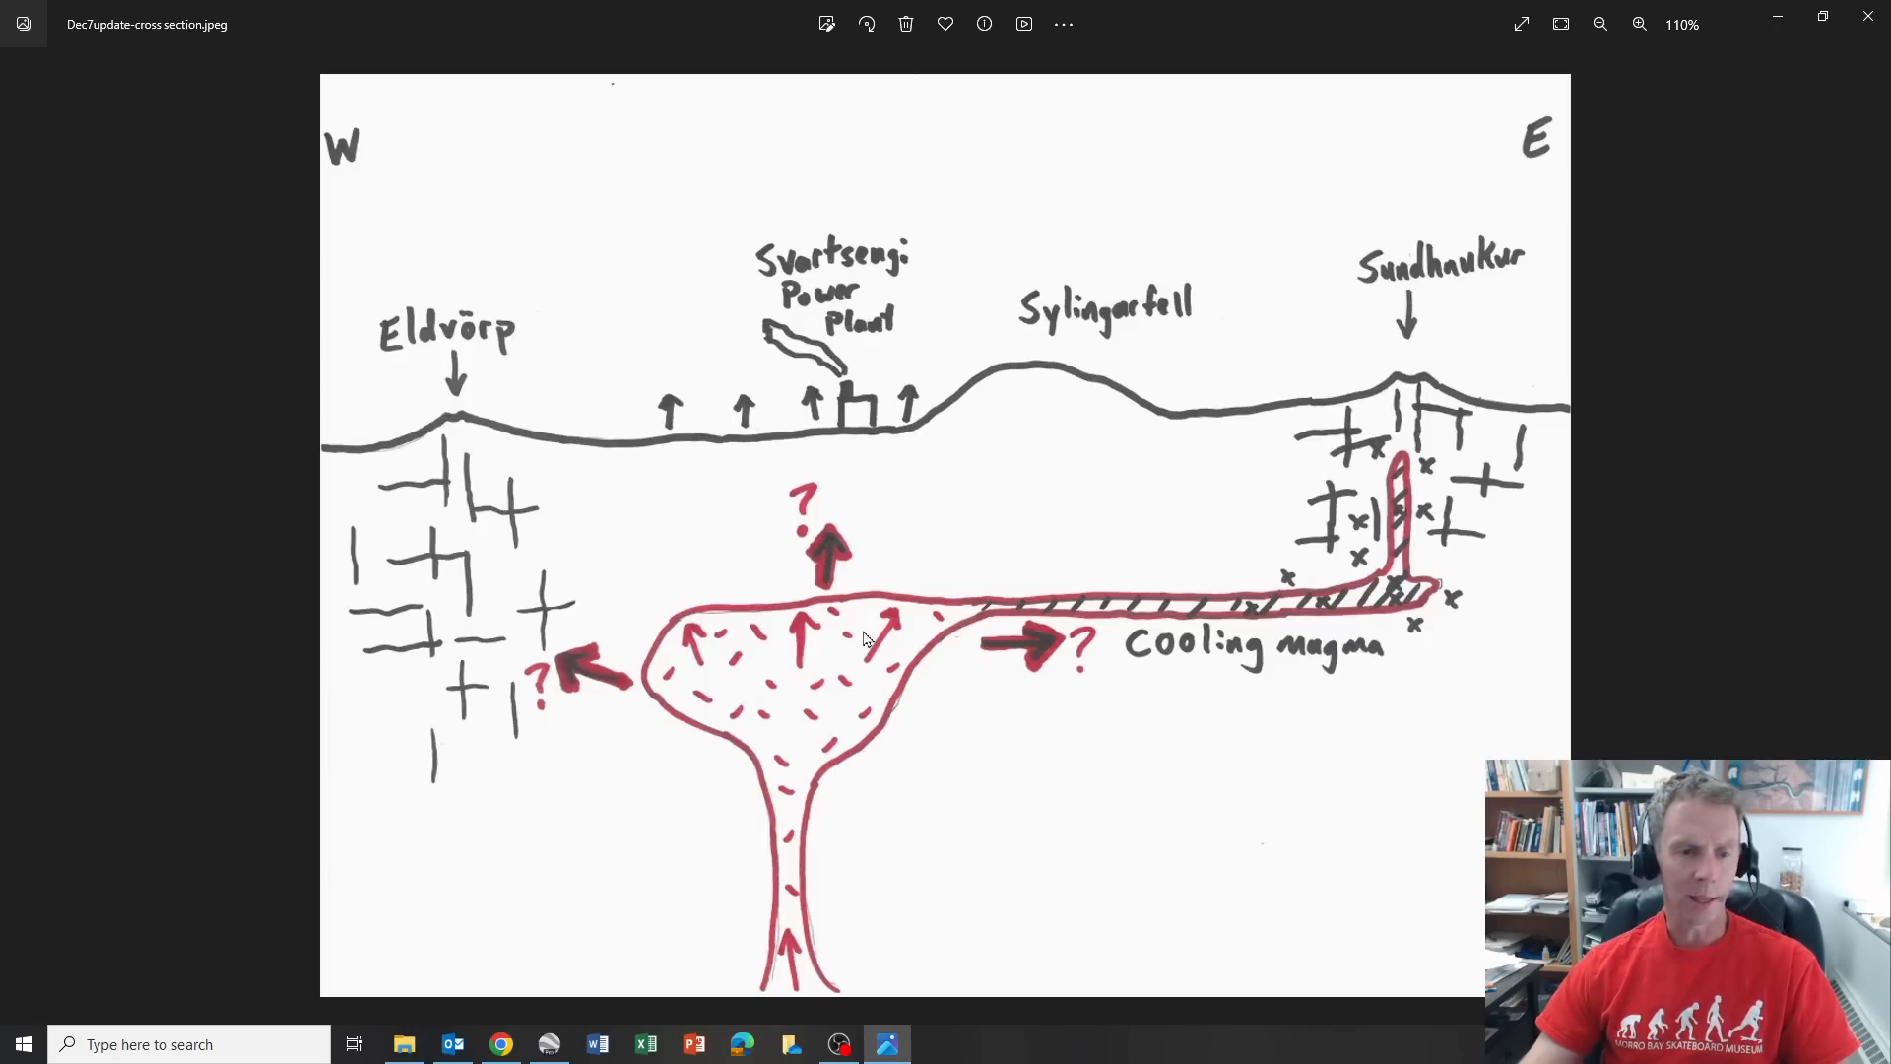
pyautogui.moveTo(810, 678)
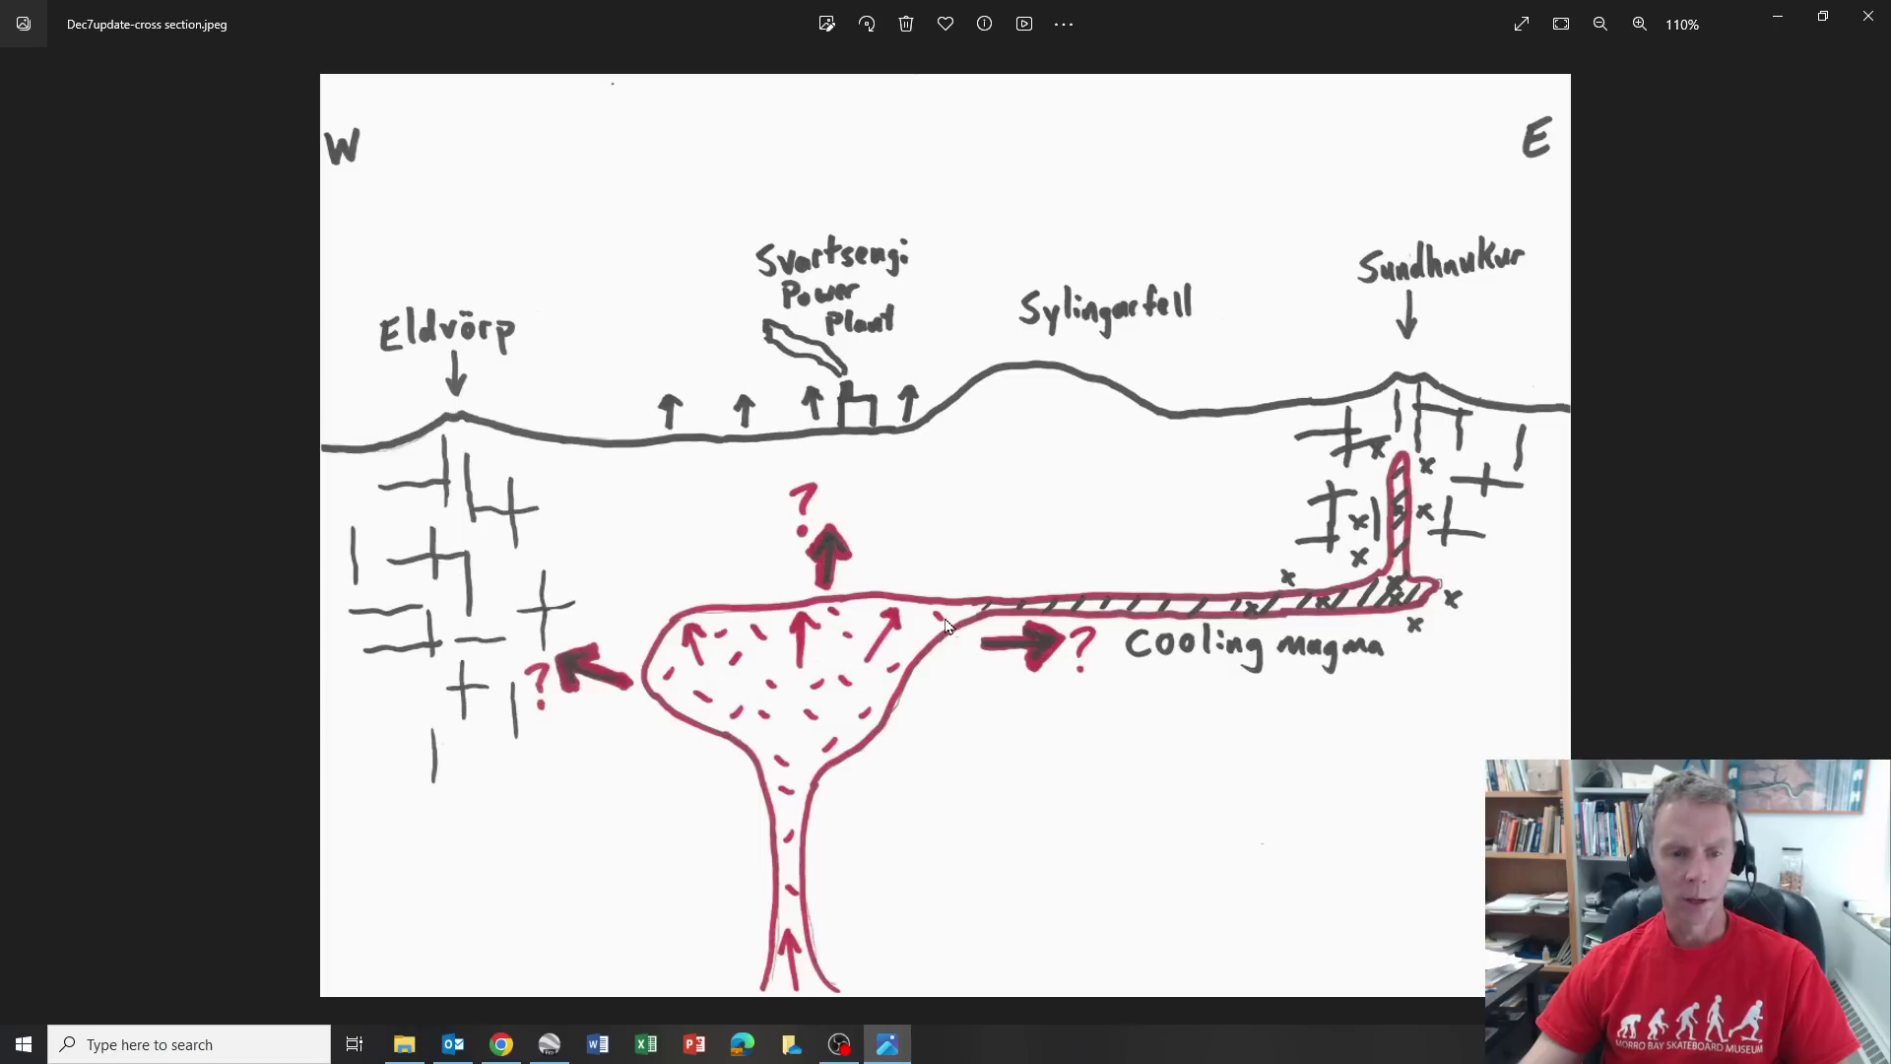
pyautogui.moveTo(1130, 611)
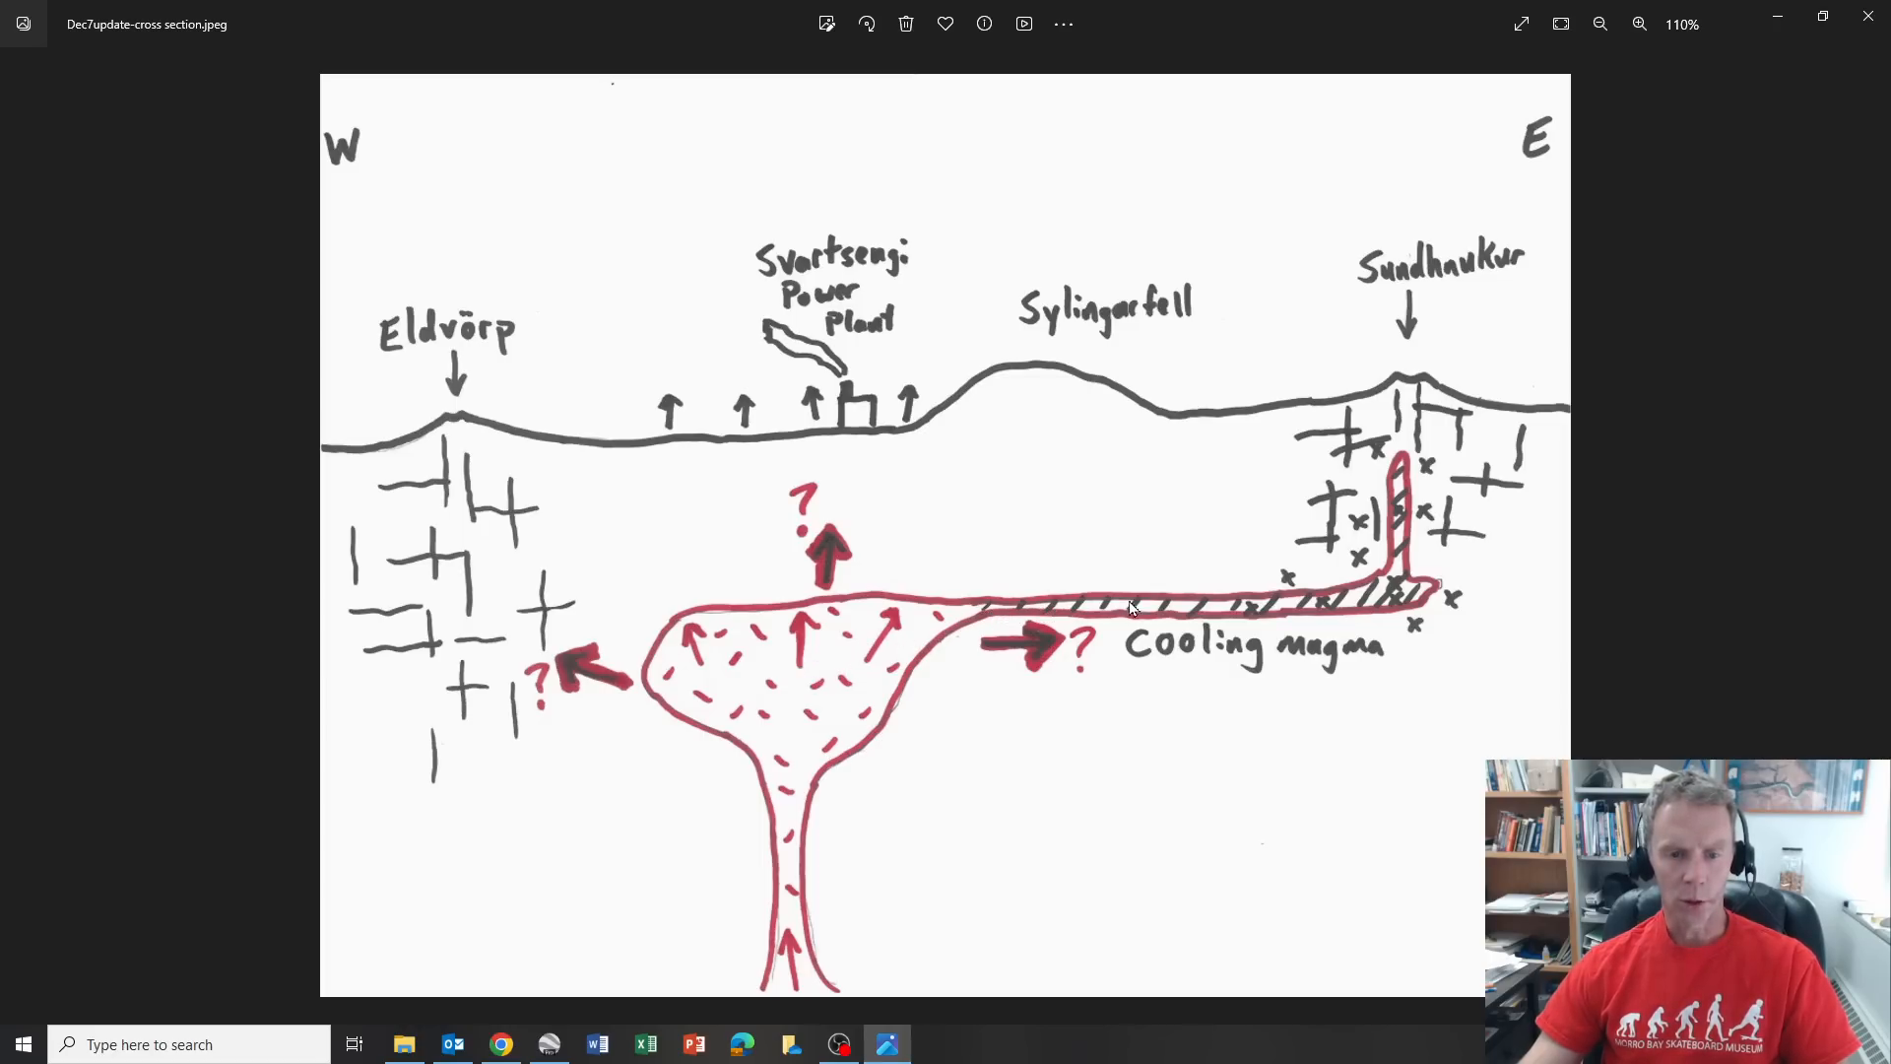
pyautogui.moveTo(1389, 591)
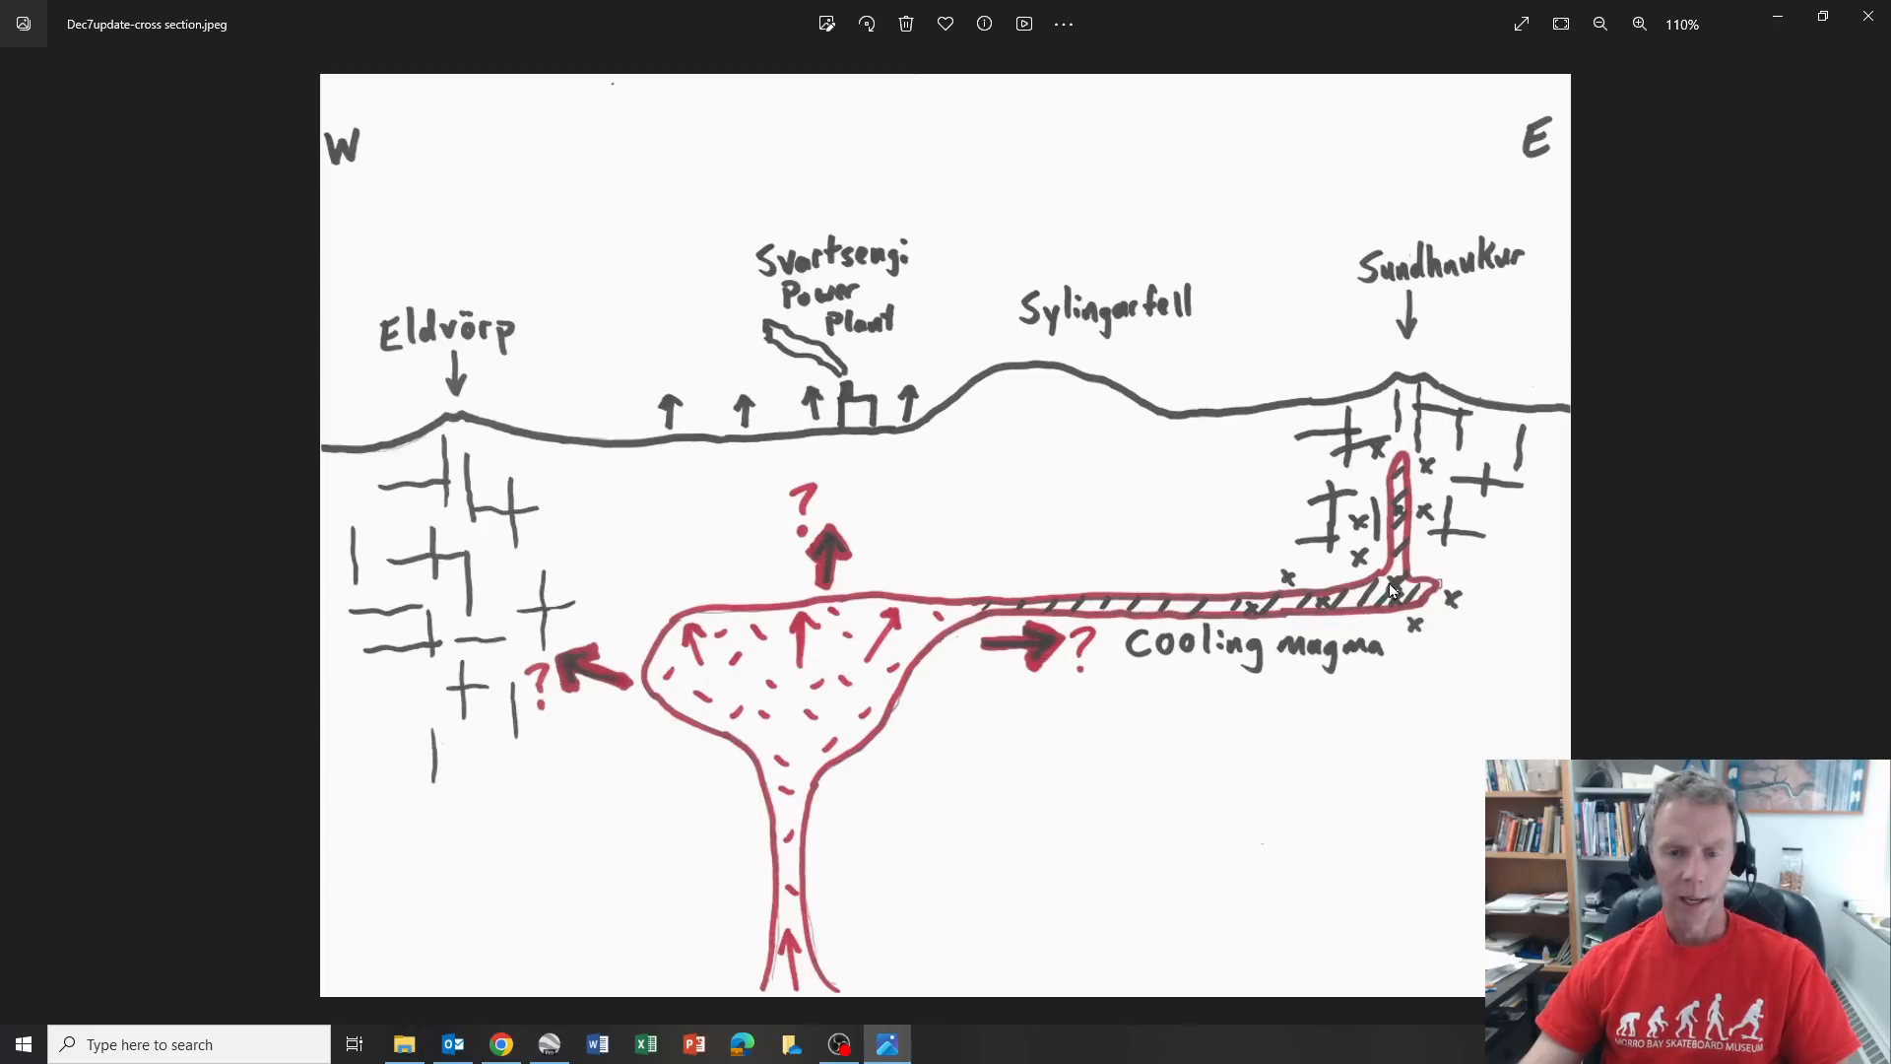
pyautogui.moveTo(1405, 537)
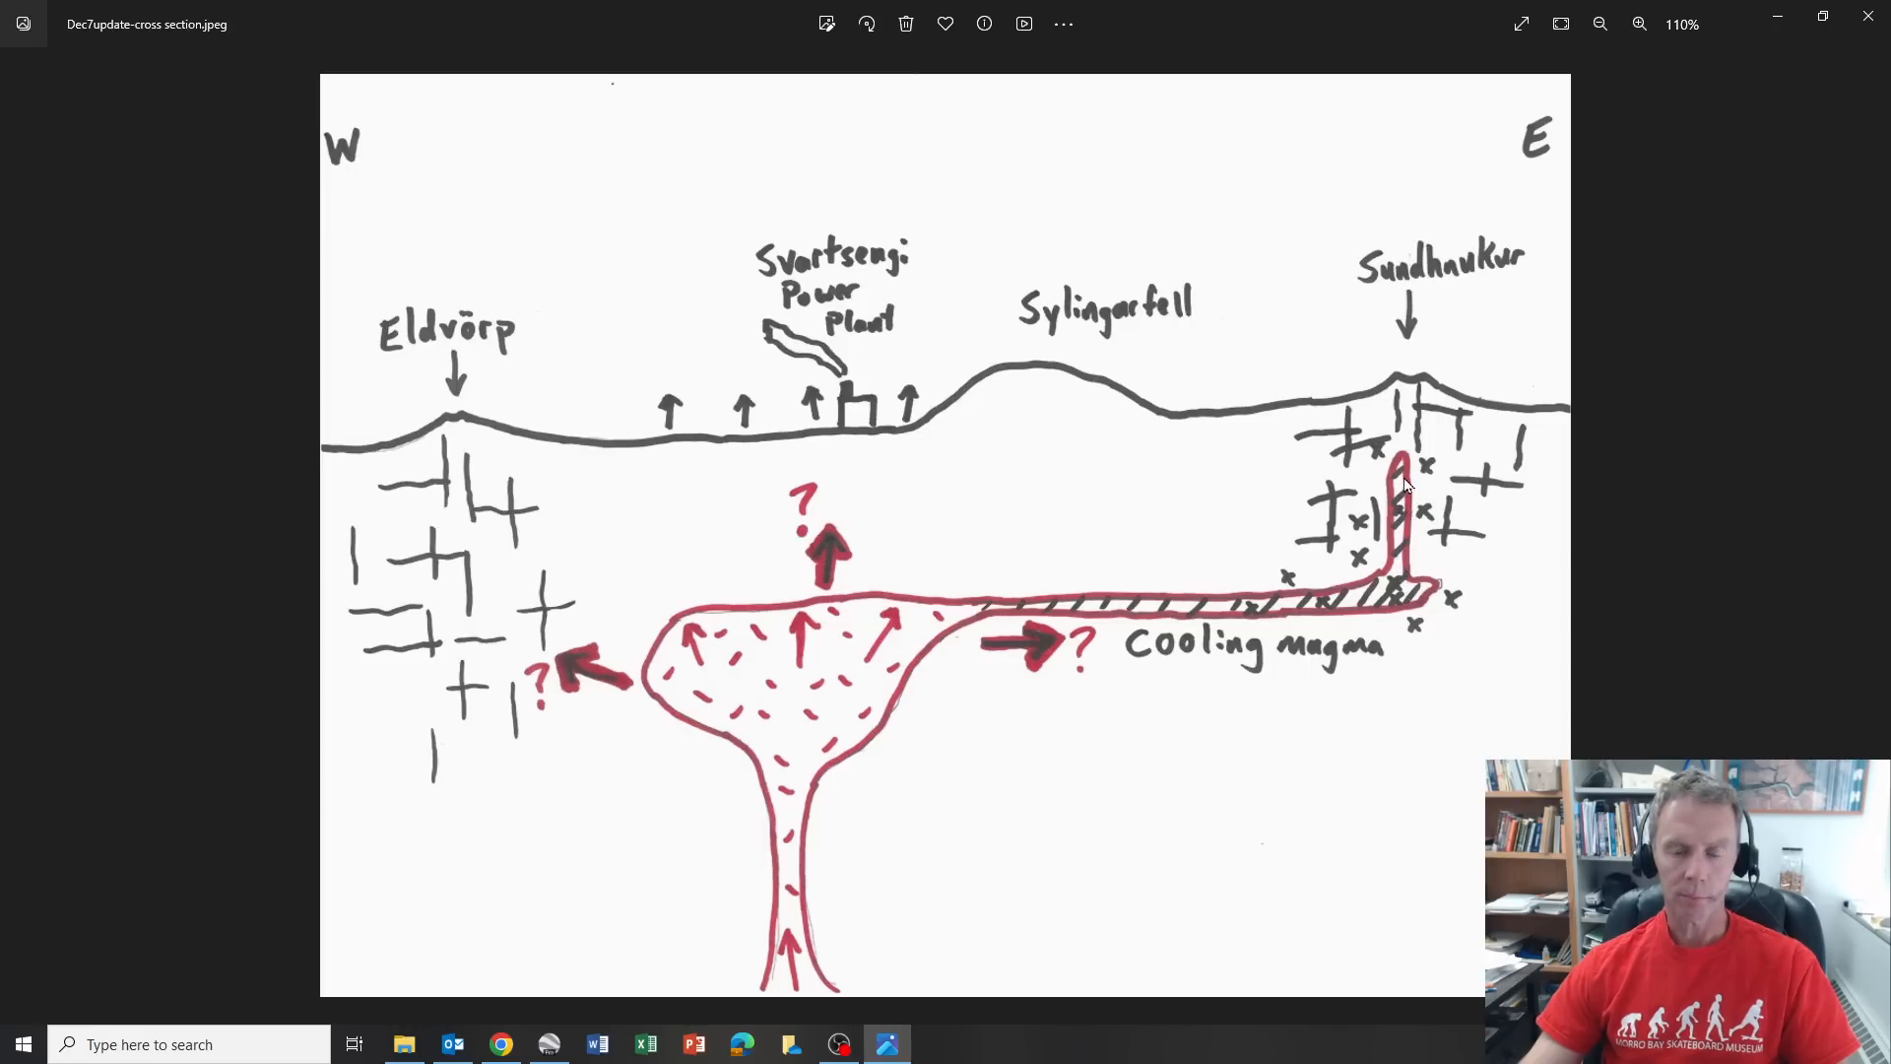
pyautogui.moveTo(1415, 470)
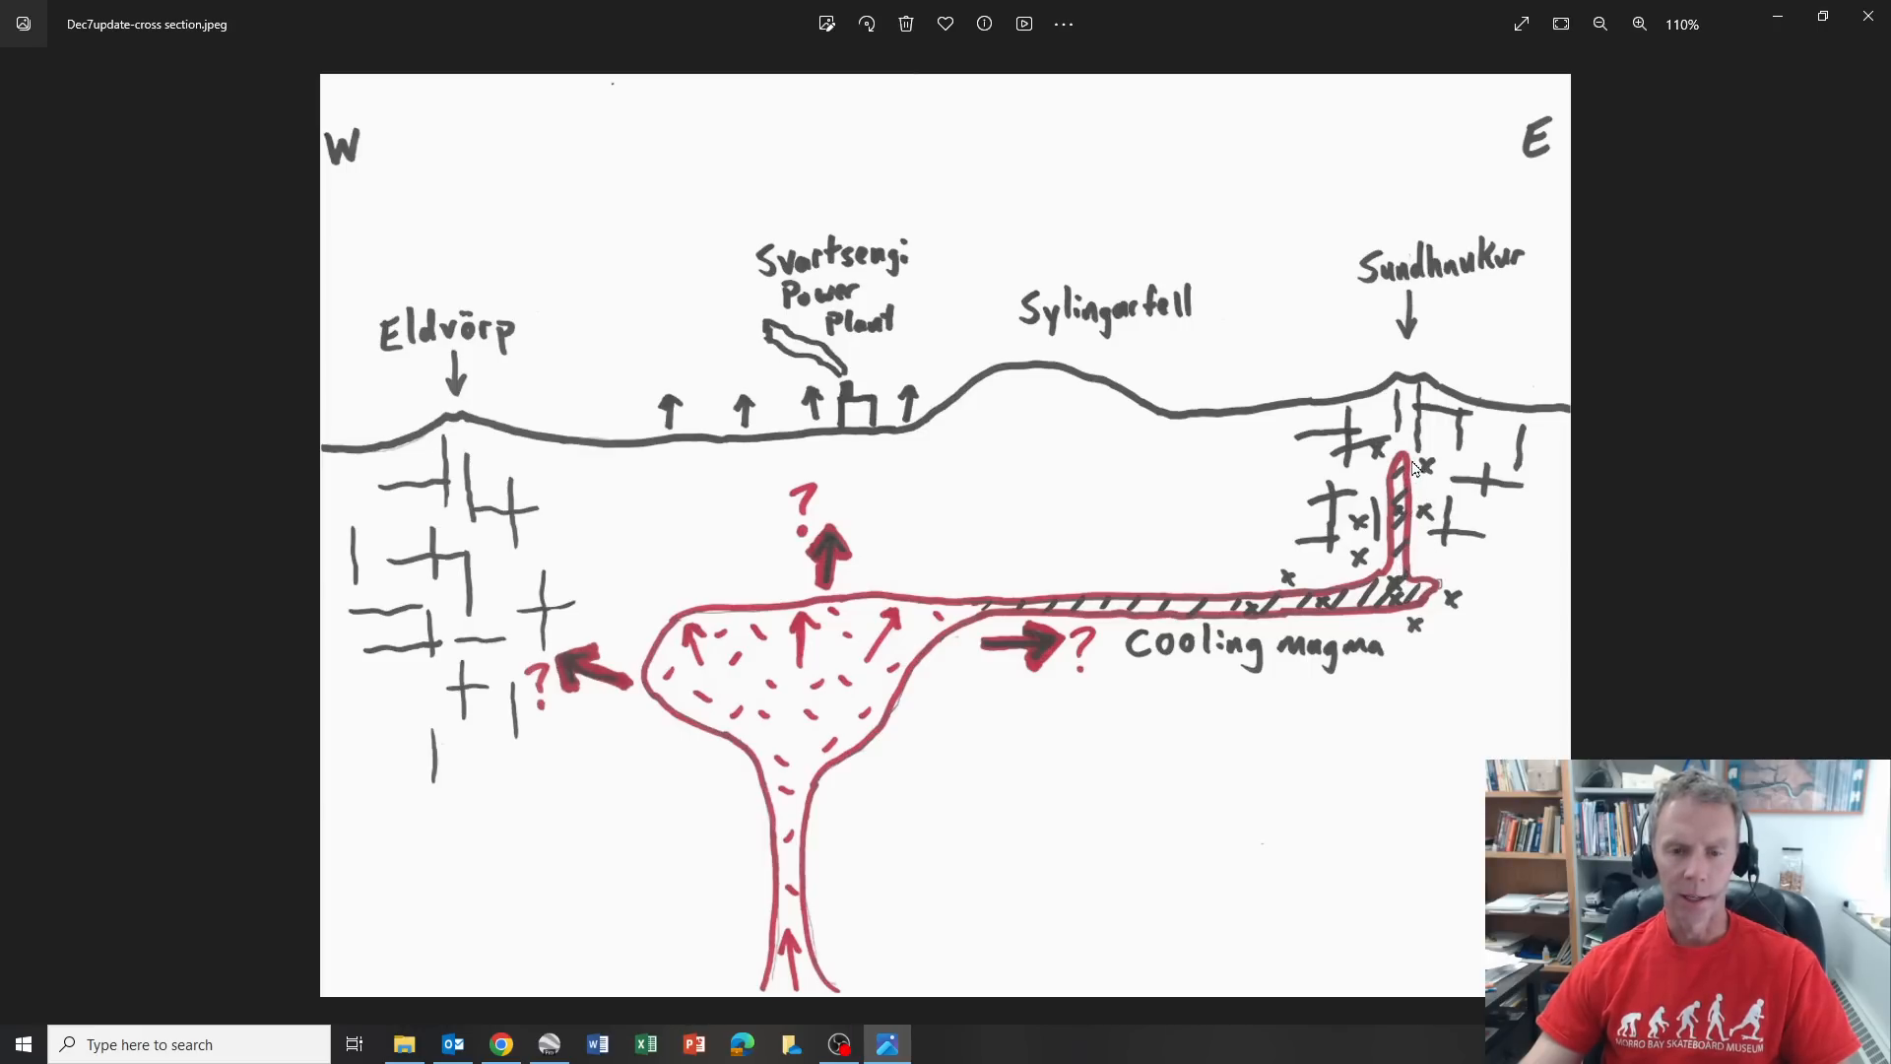
pyautogui.moveTo(1423, 302)
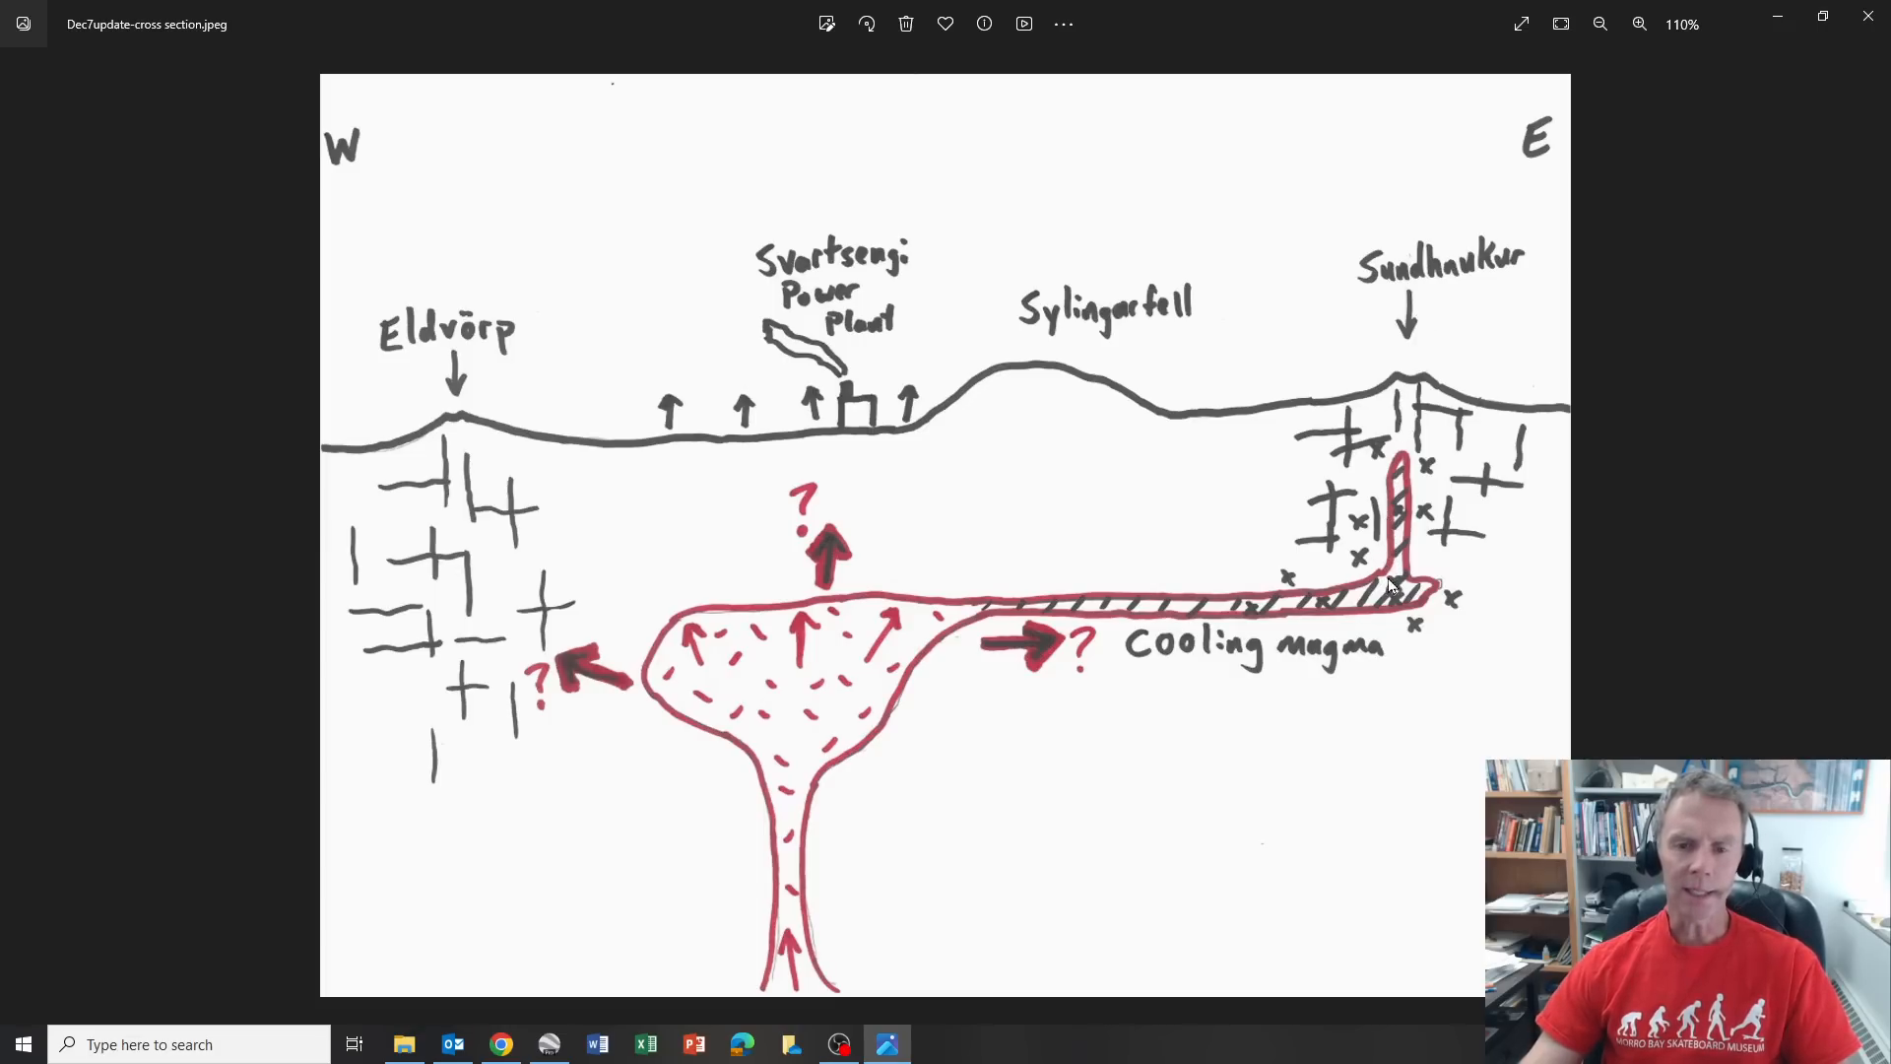
pyautogui.moveTo(1405, 445)
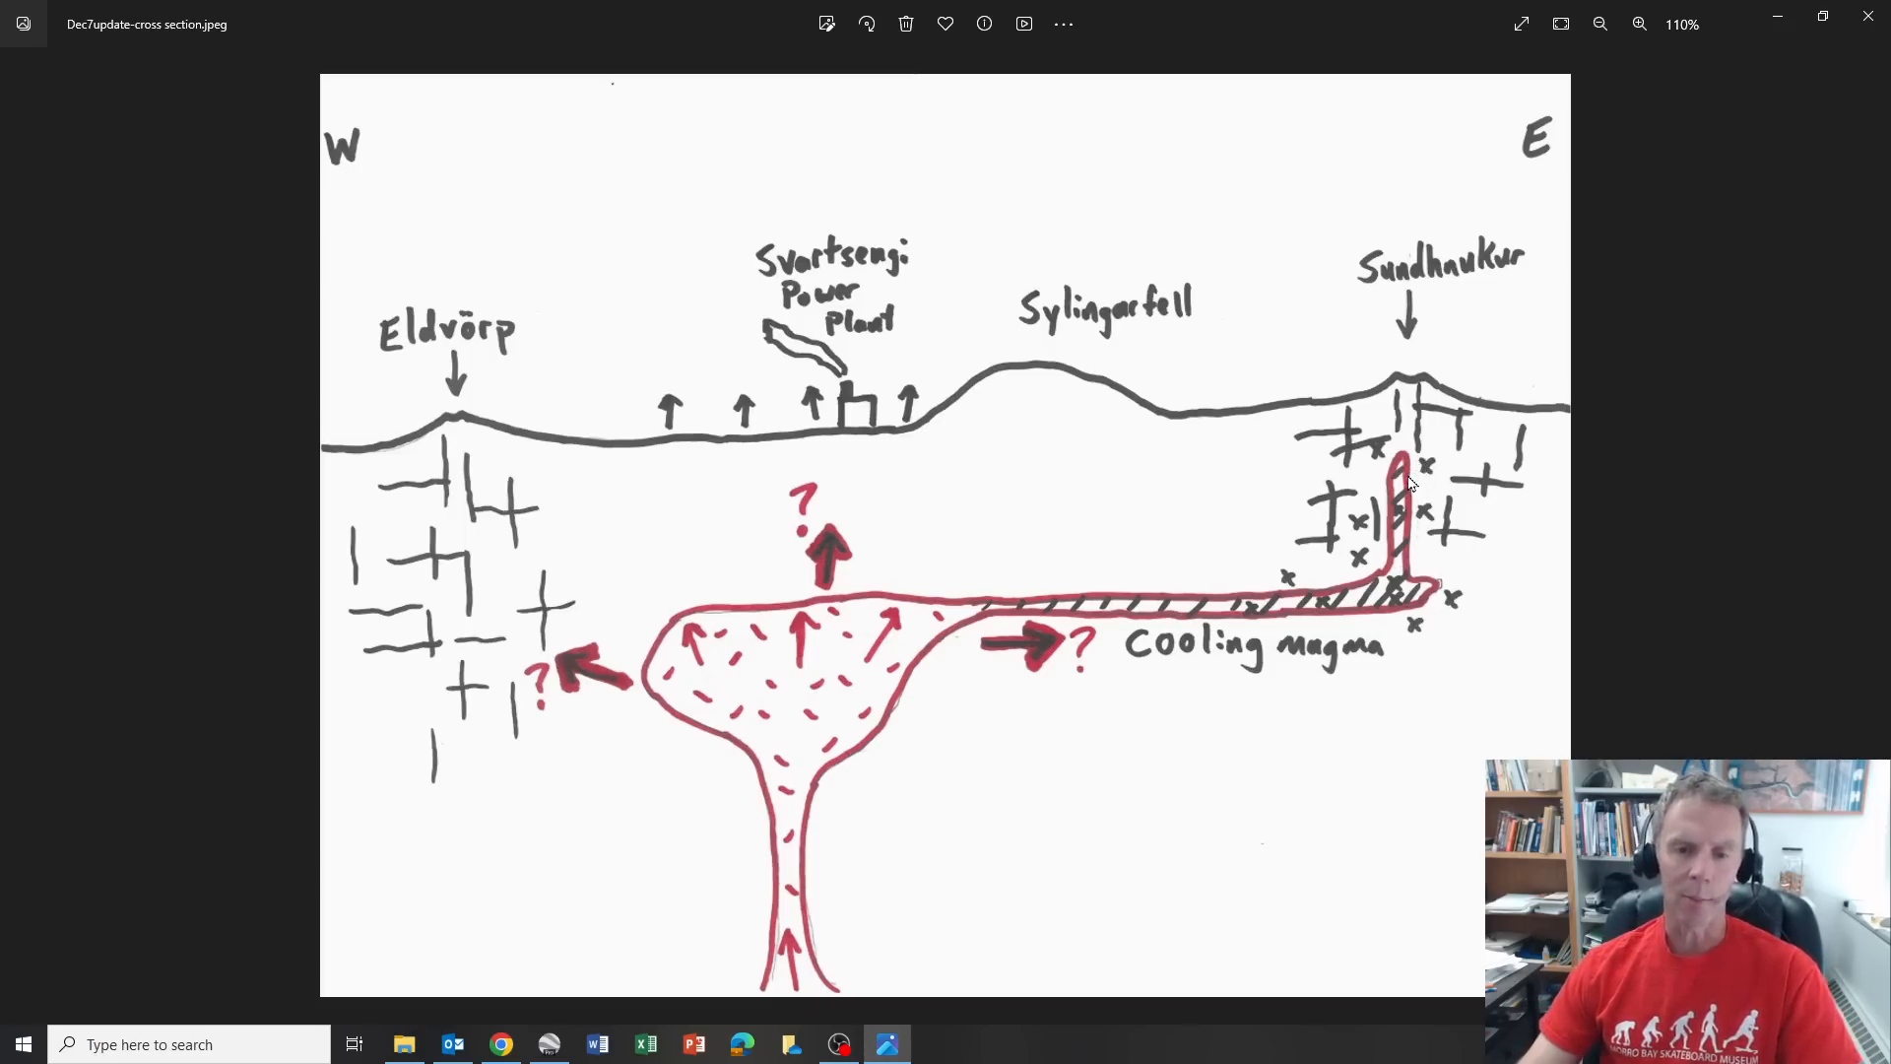
pyautogui.moveTo(1401, 580)
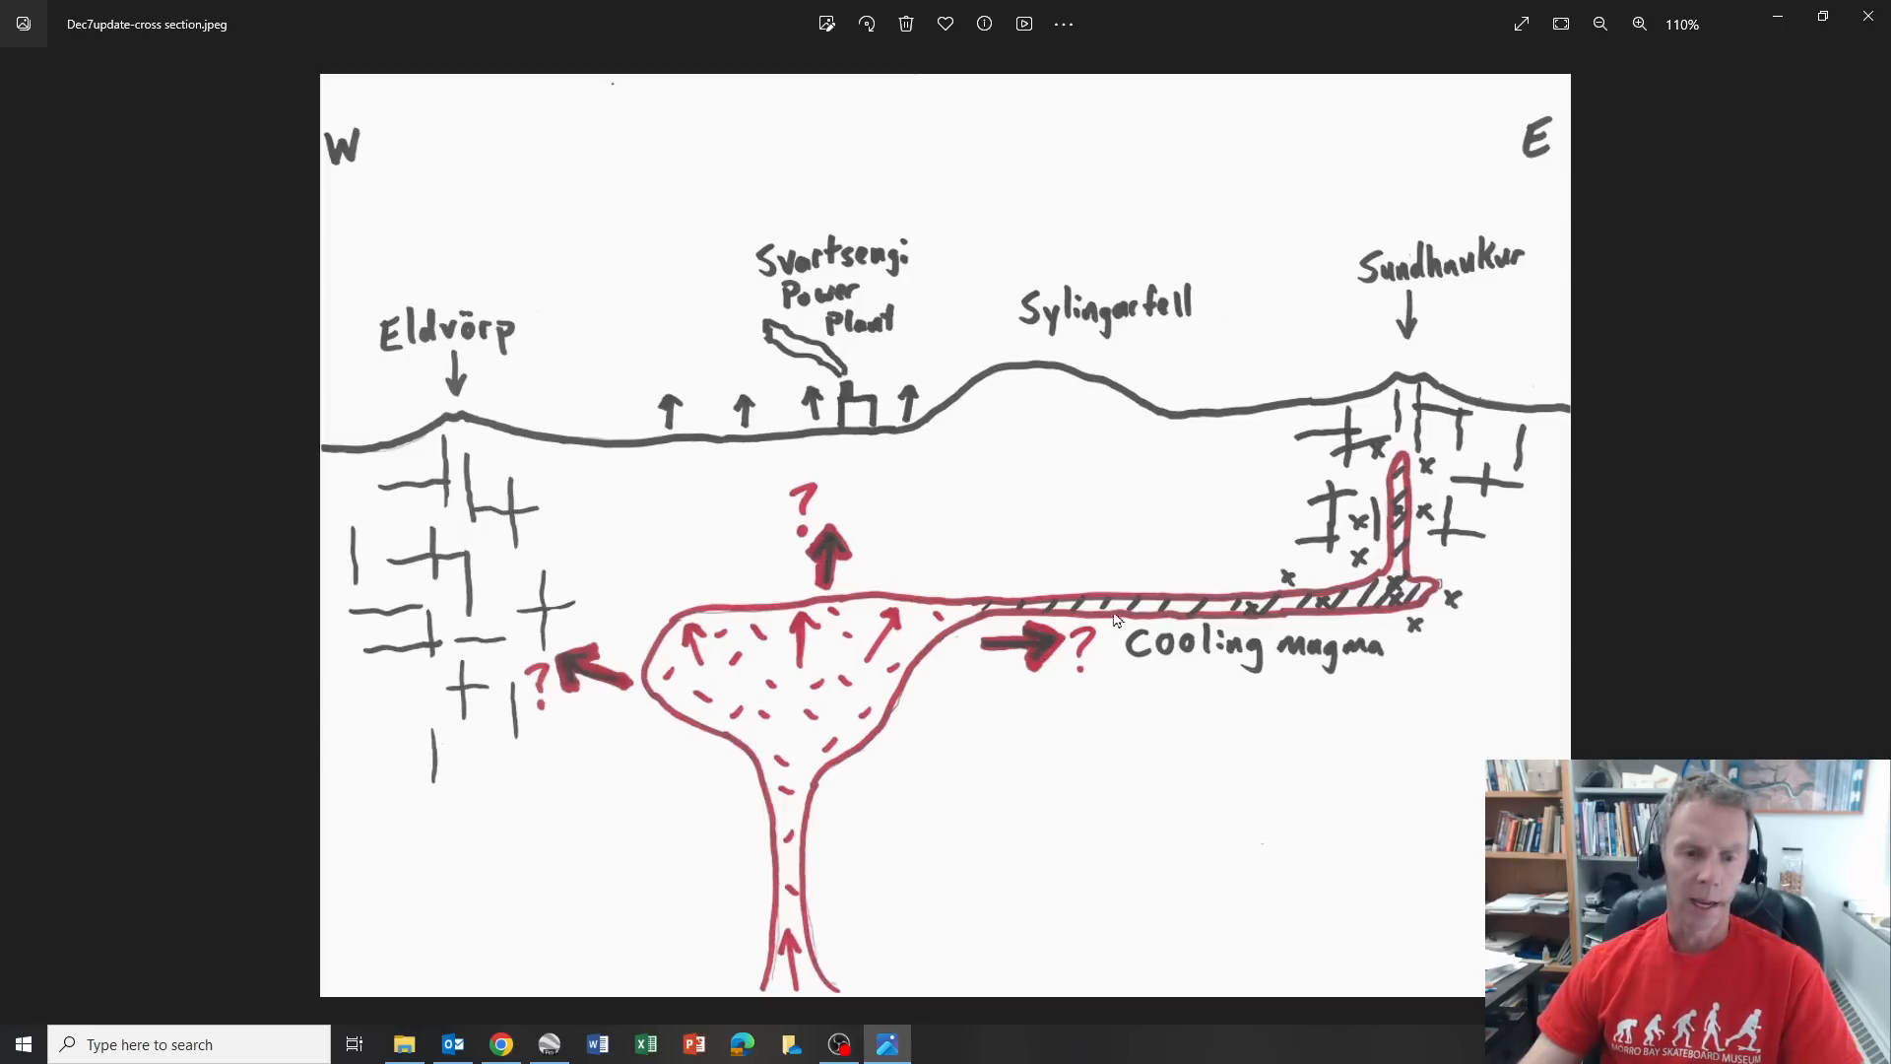
pyautogui.moveTo(978, 626)
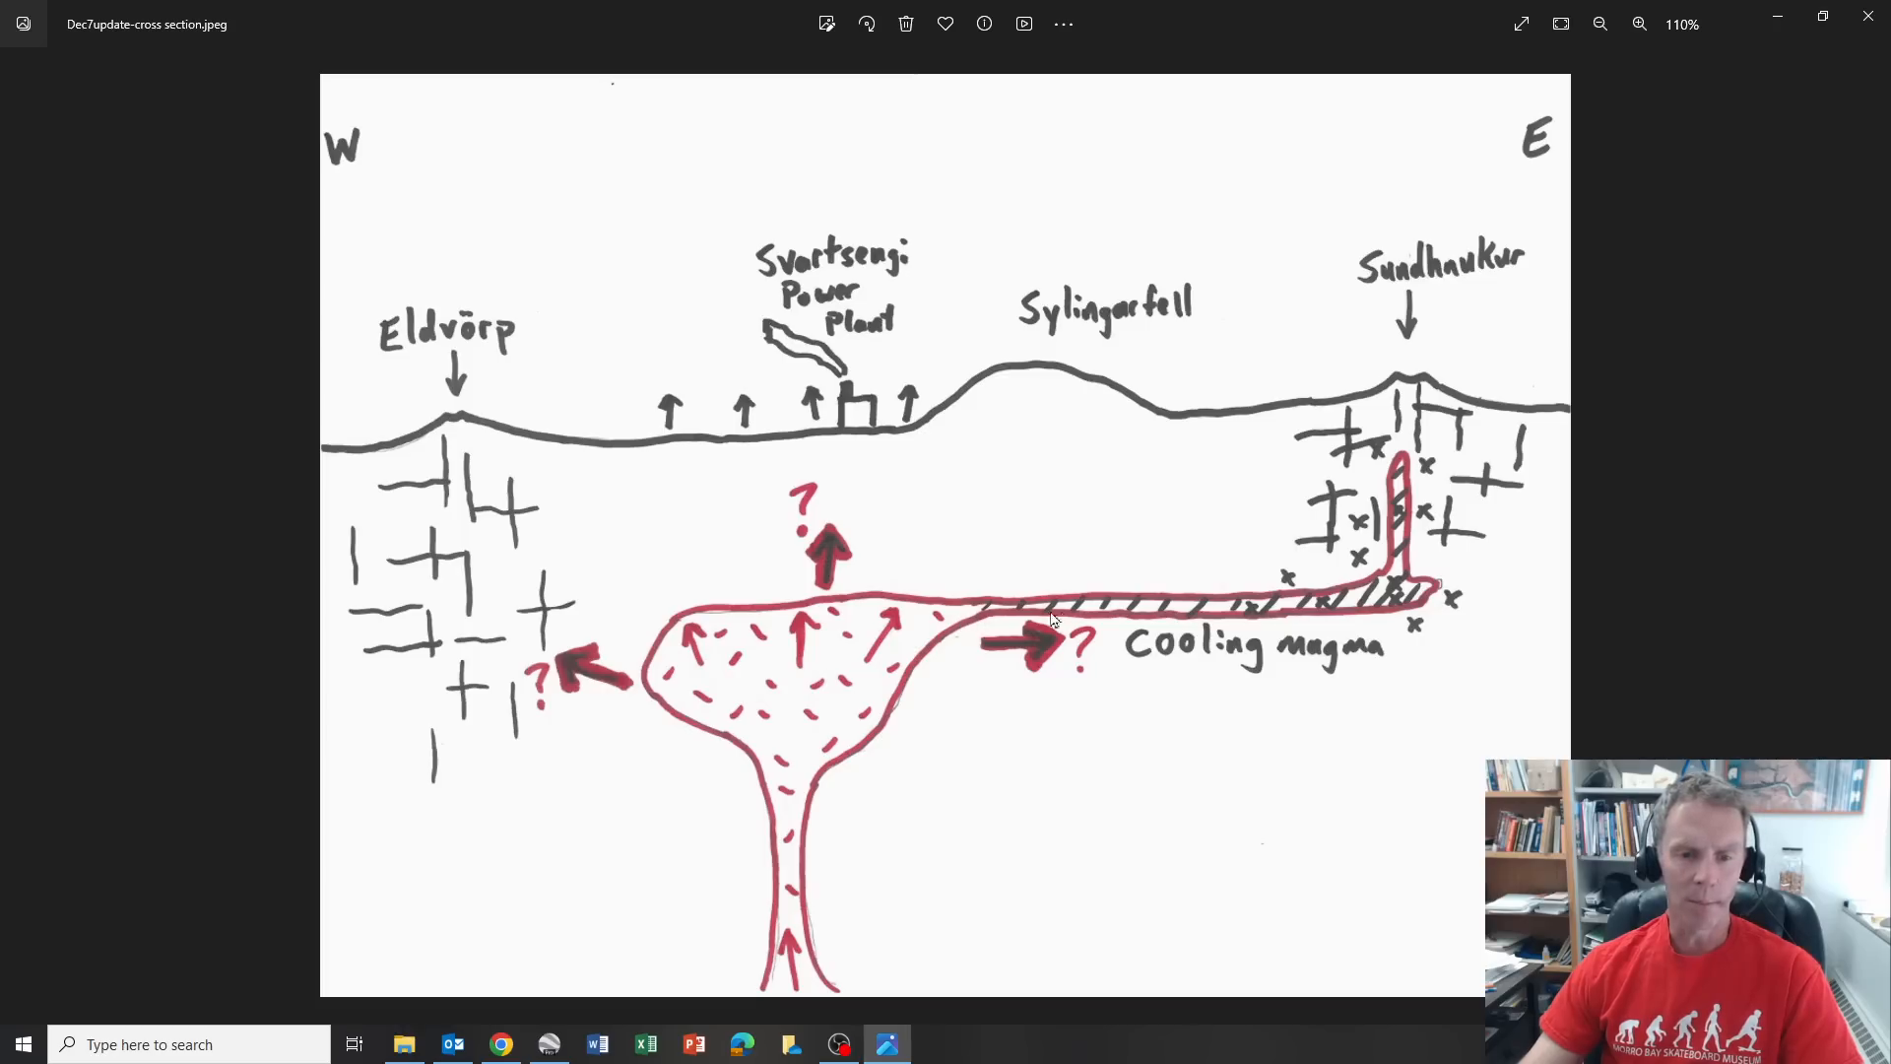
pyautogui.moveTo(985, 607)
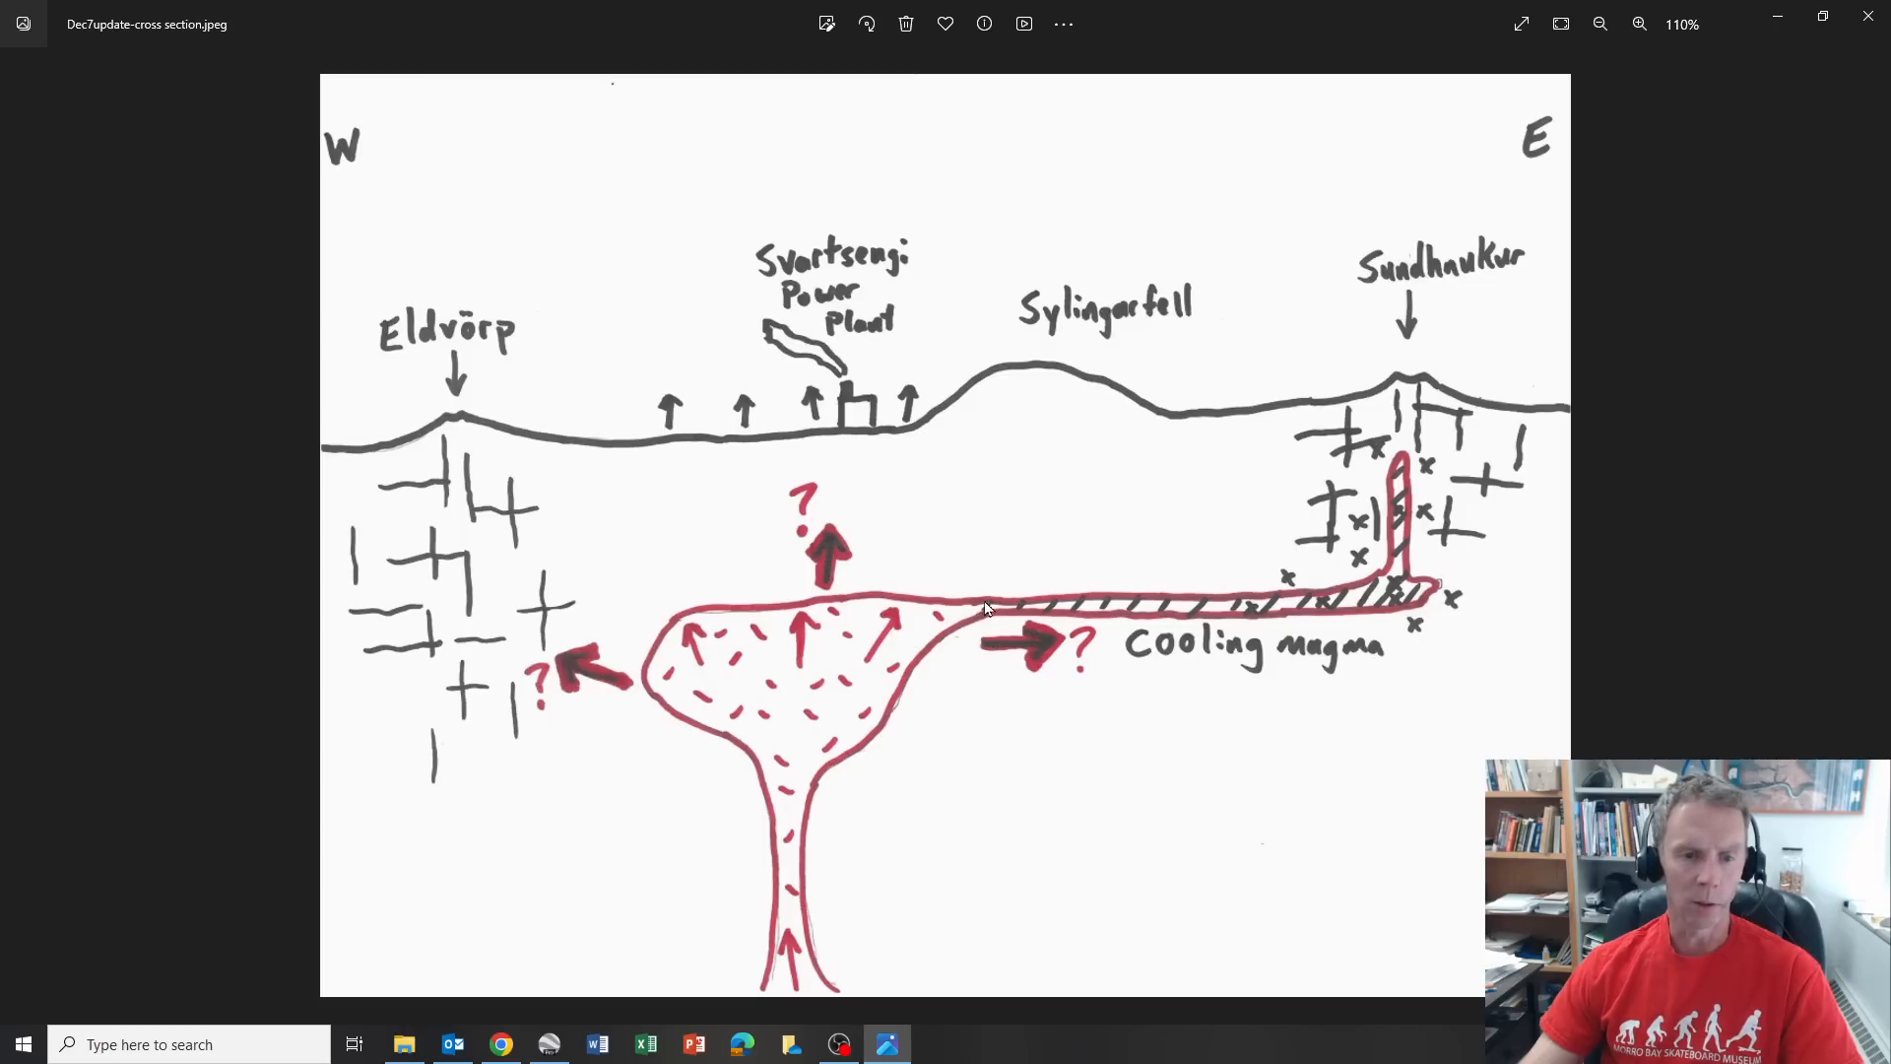
pyautogui.moveTo(1033, 642)
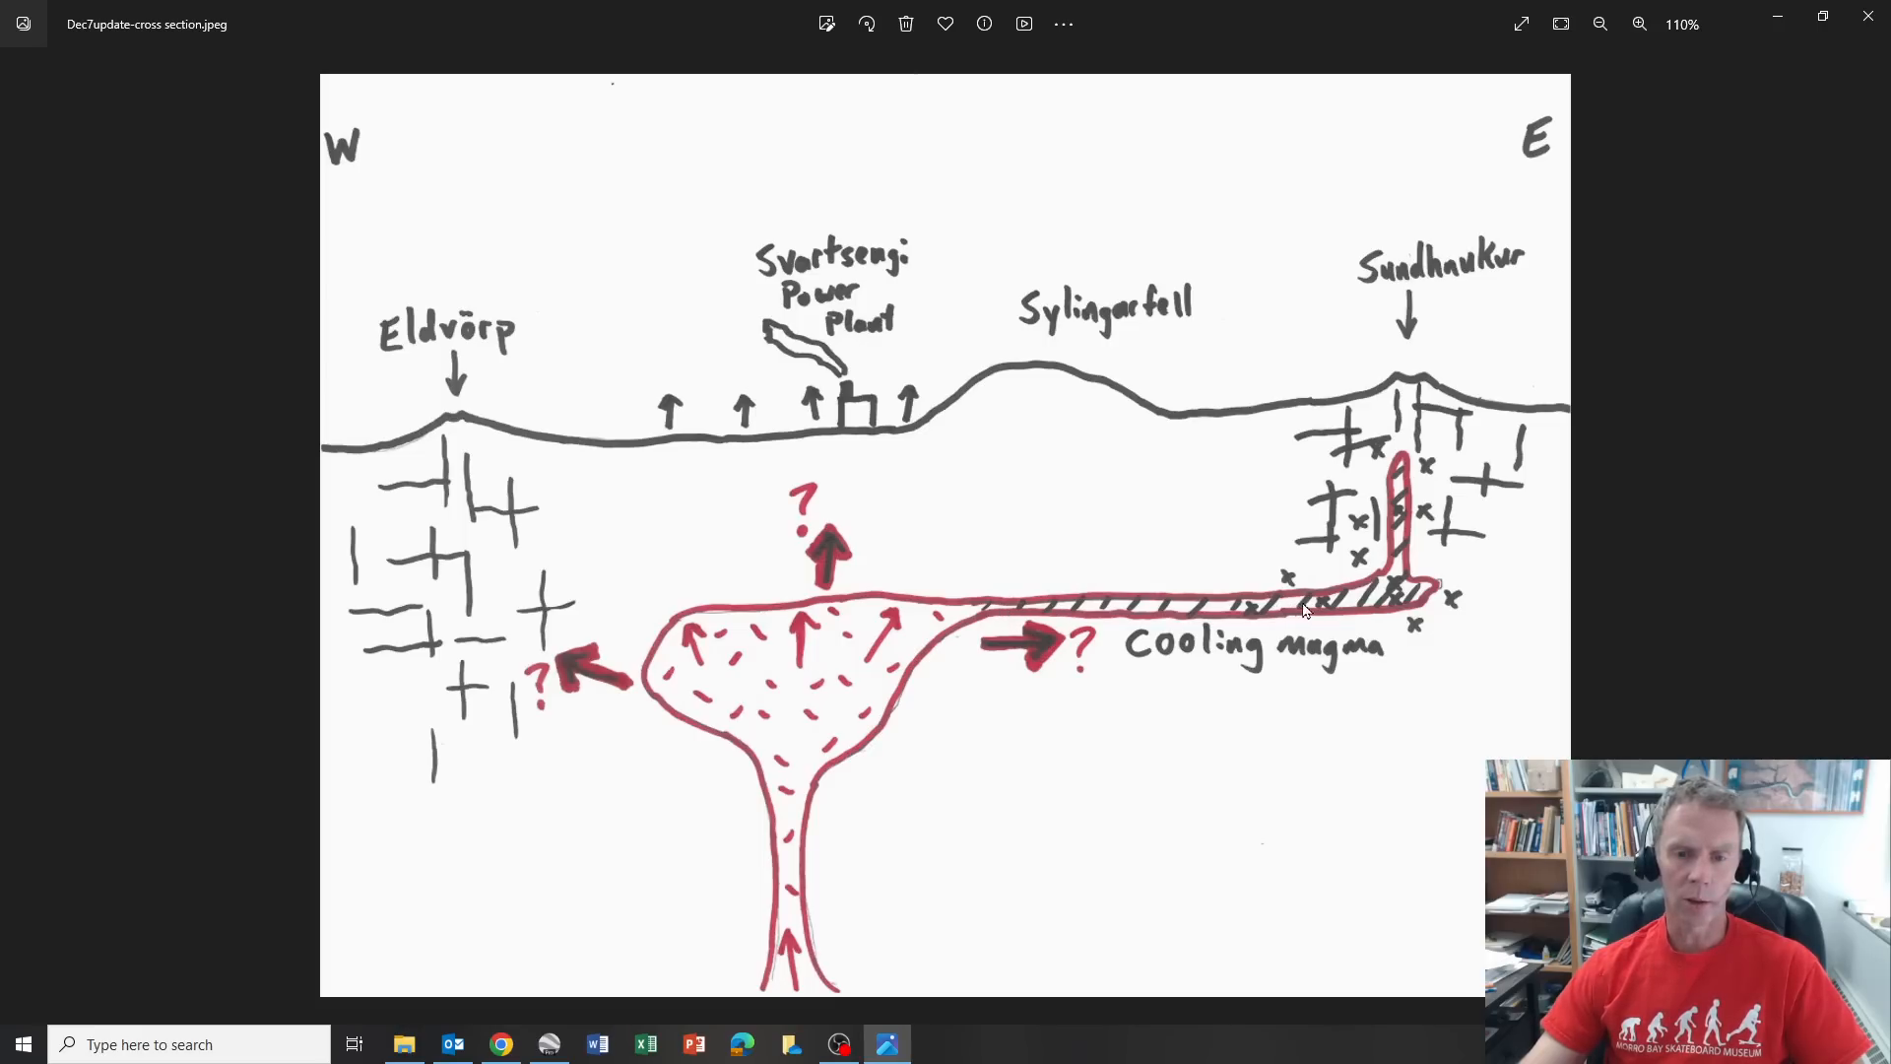
pyautogui.moveTo(1406, 591)
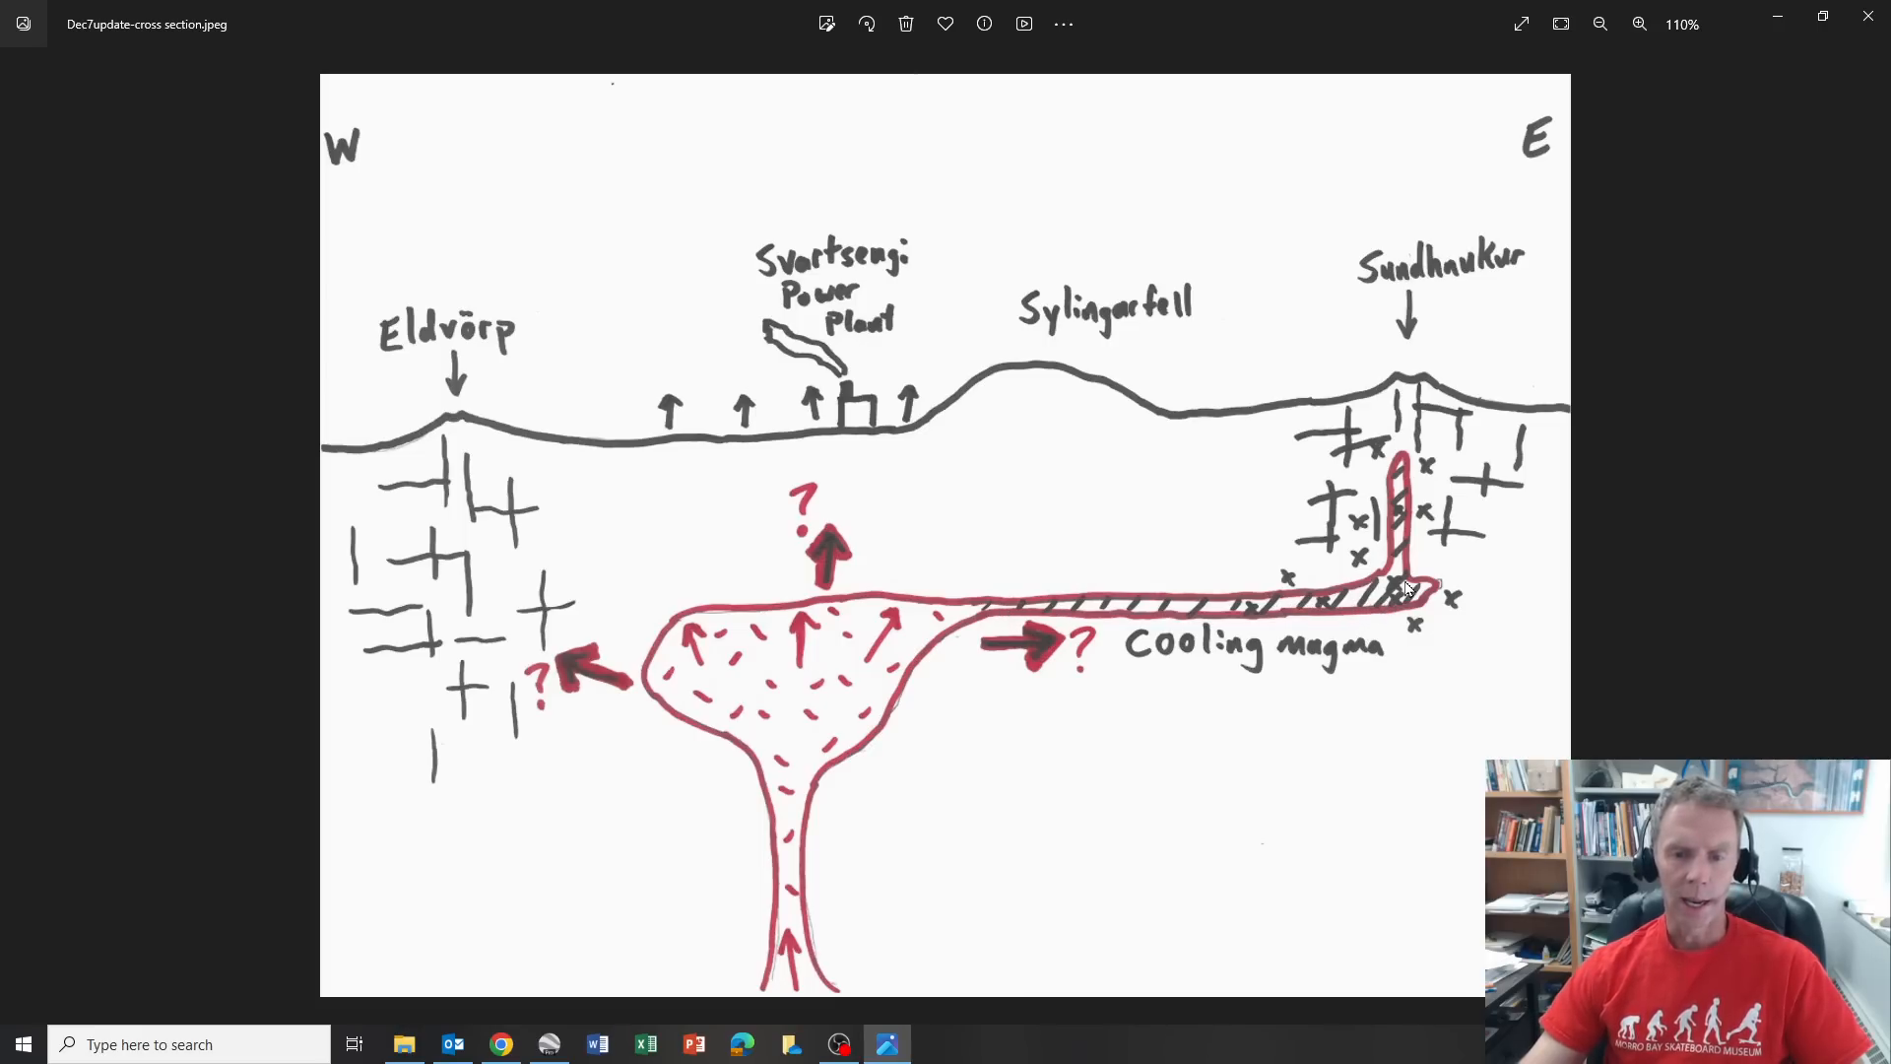
pyautogui.moveTo(1401, 541)
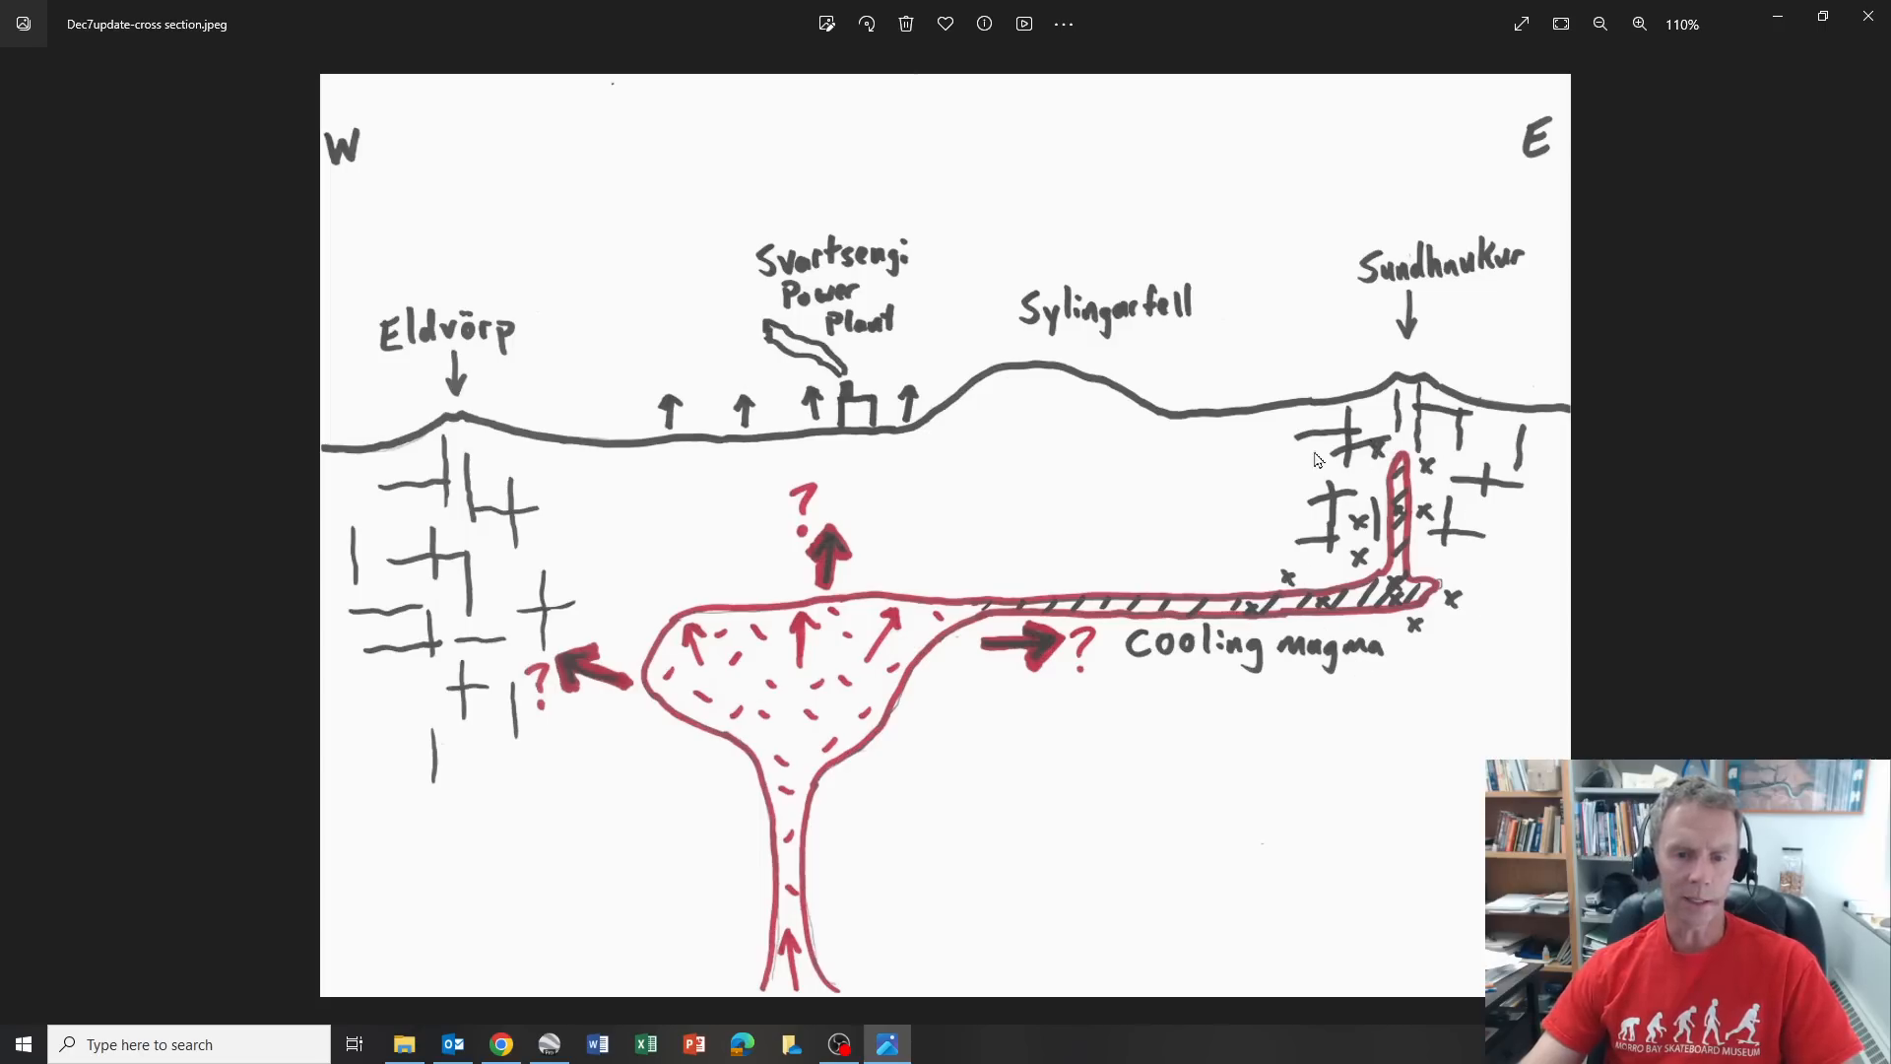
pyautogui.moveTo(1411, 529)
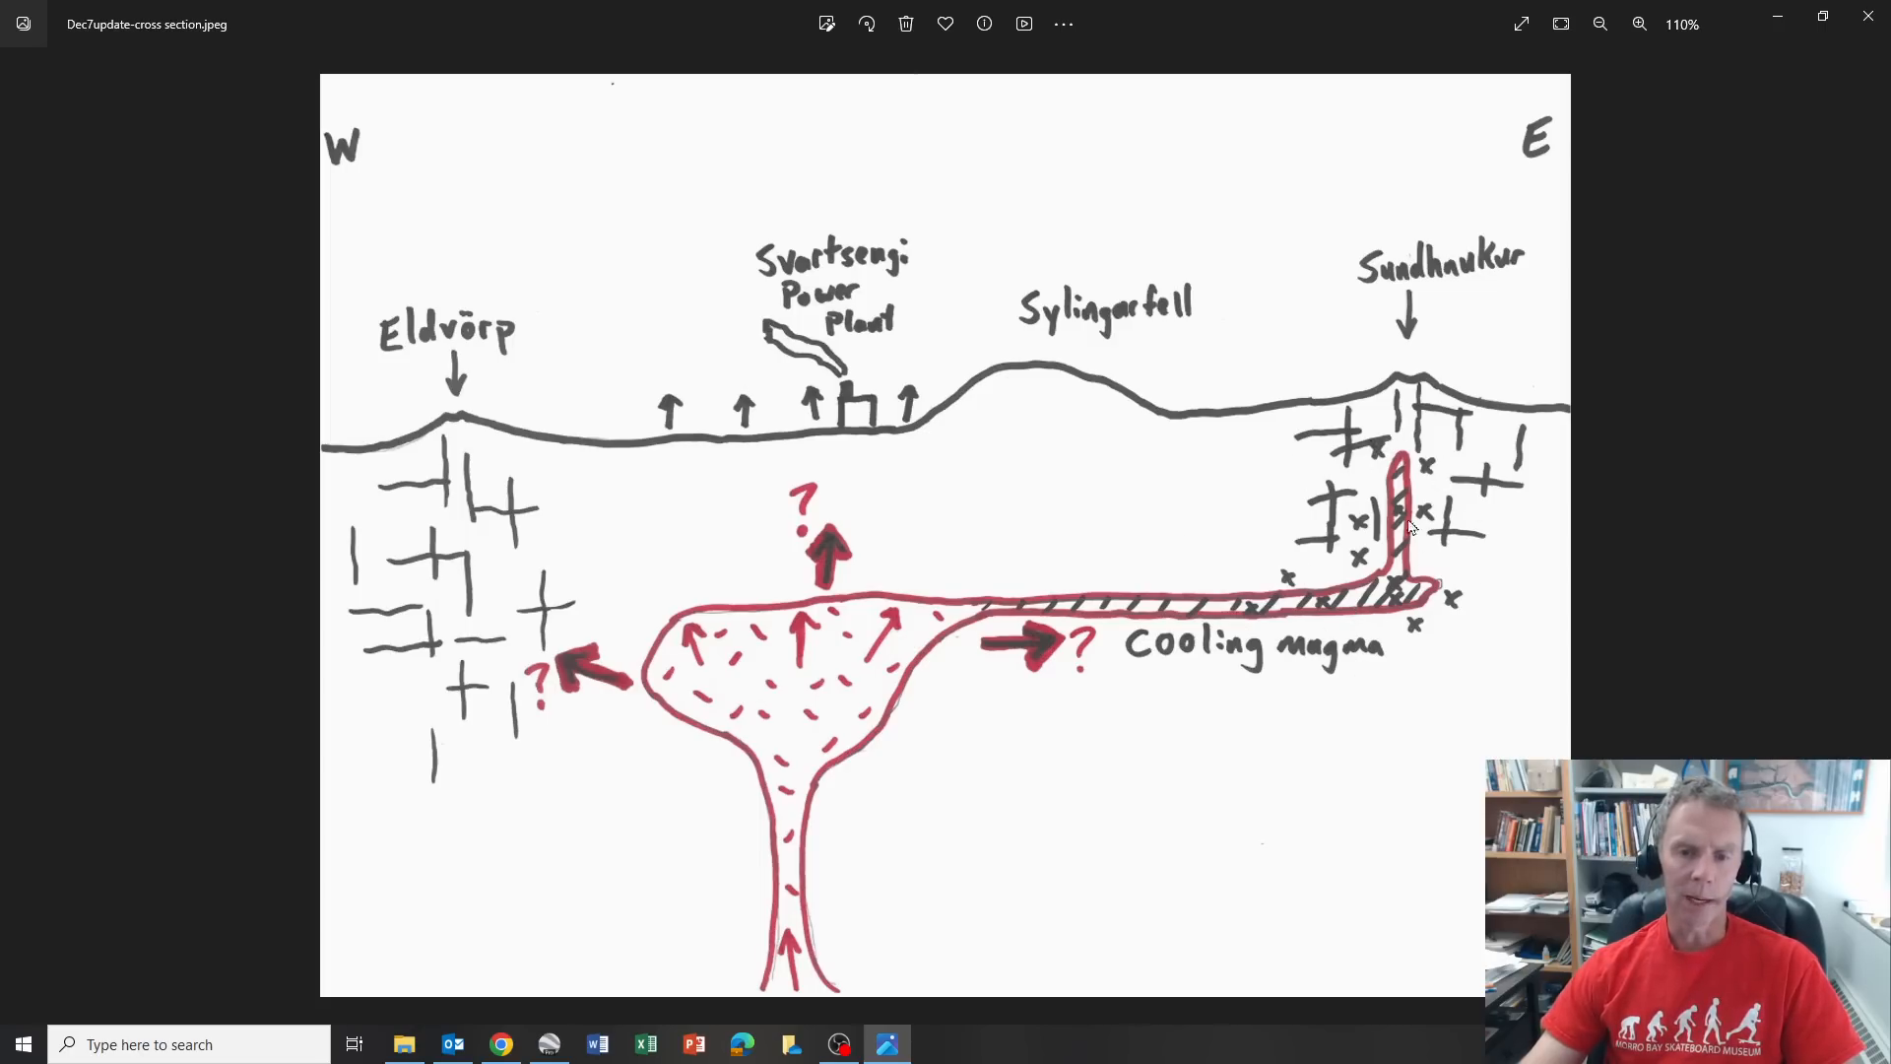
pyautogui.moveTo(1403, 565)
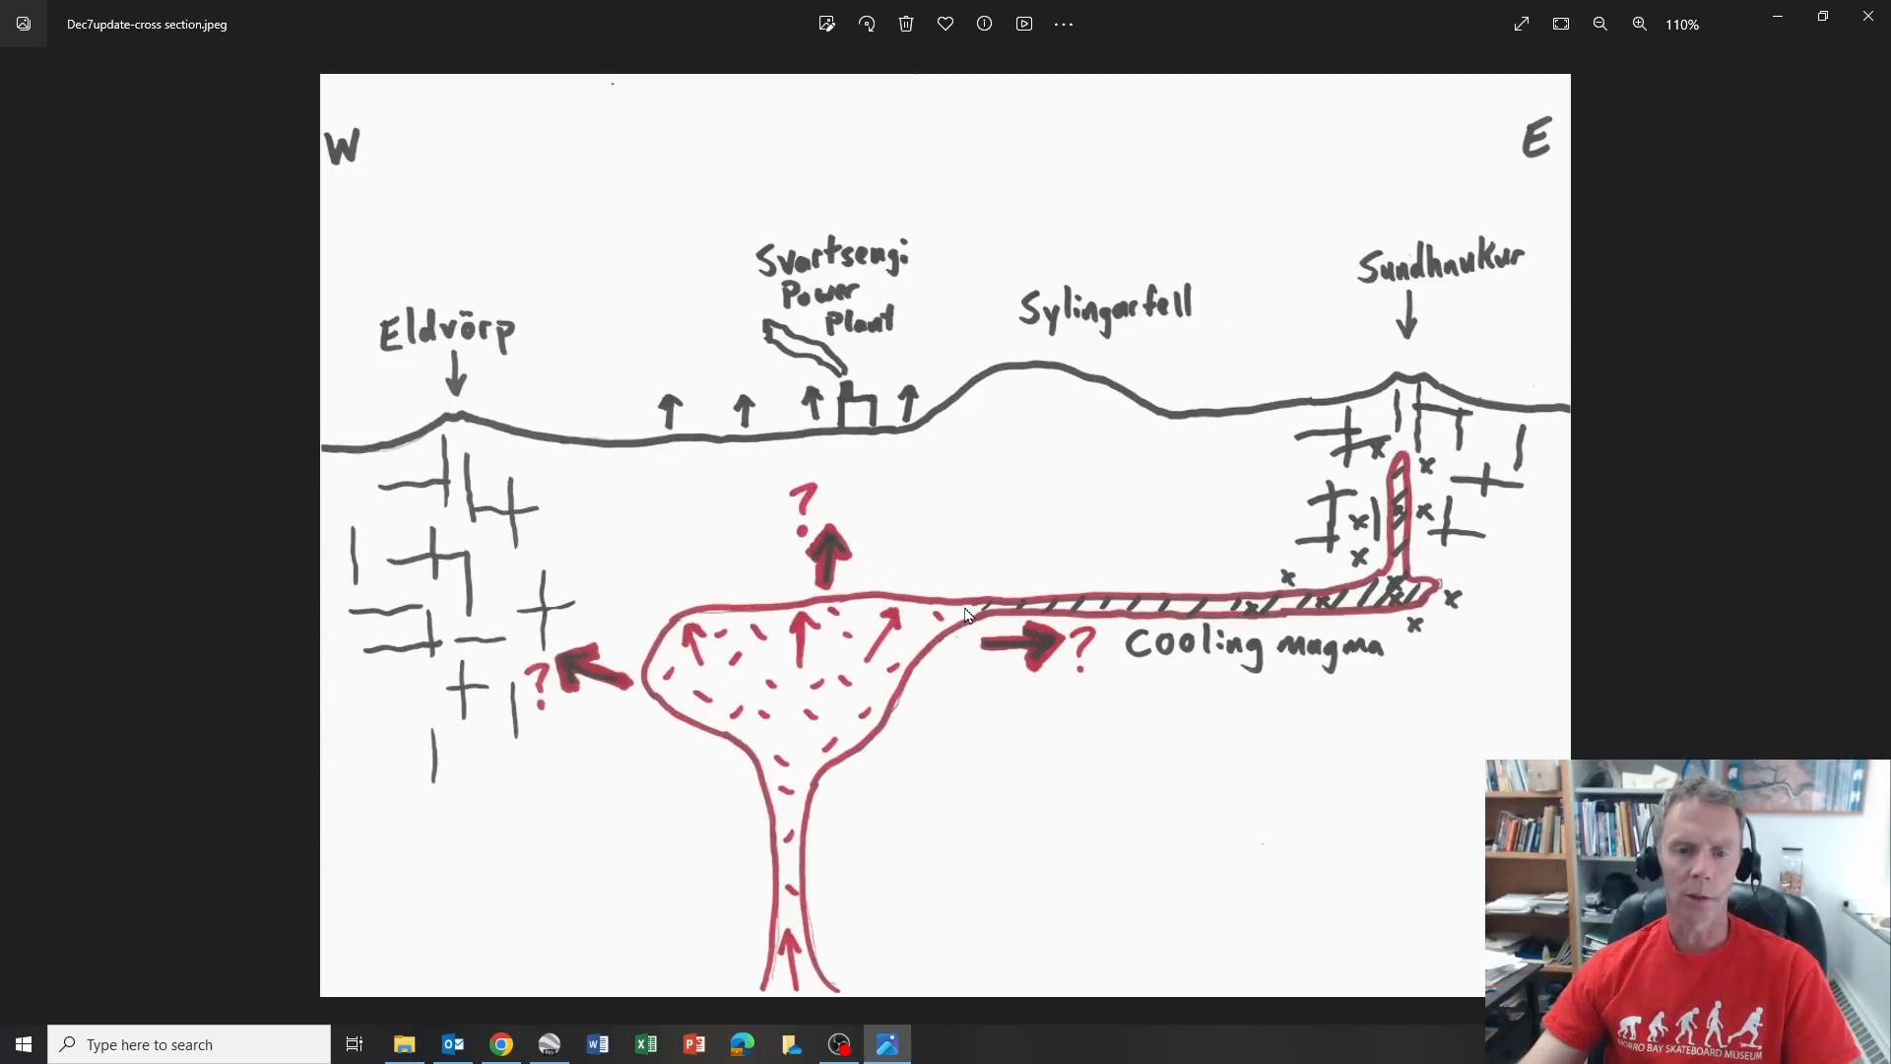
pyautogui.moveTo(1421, 567)
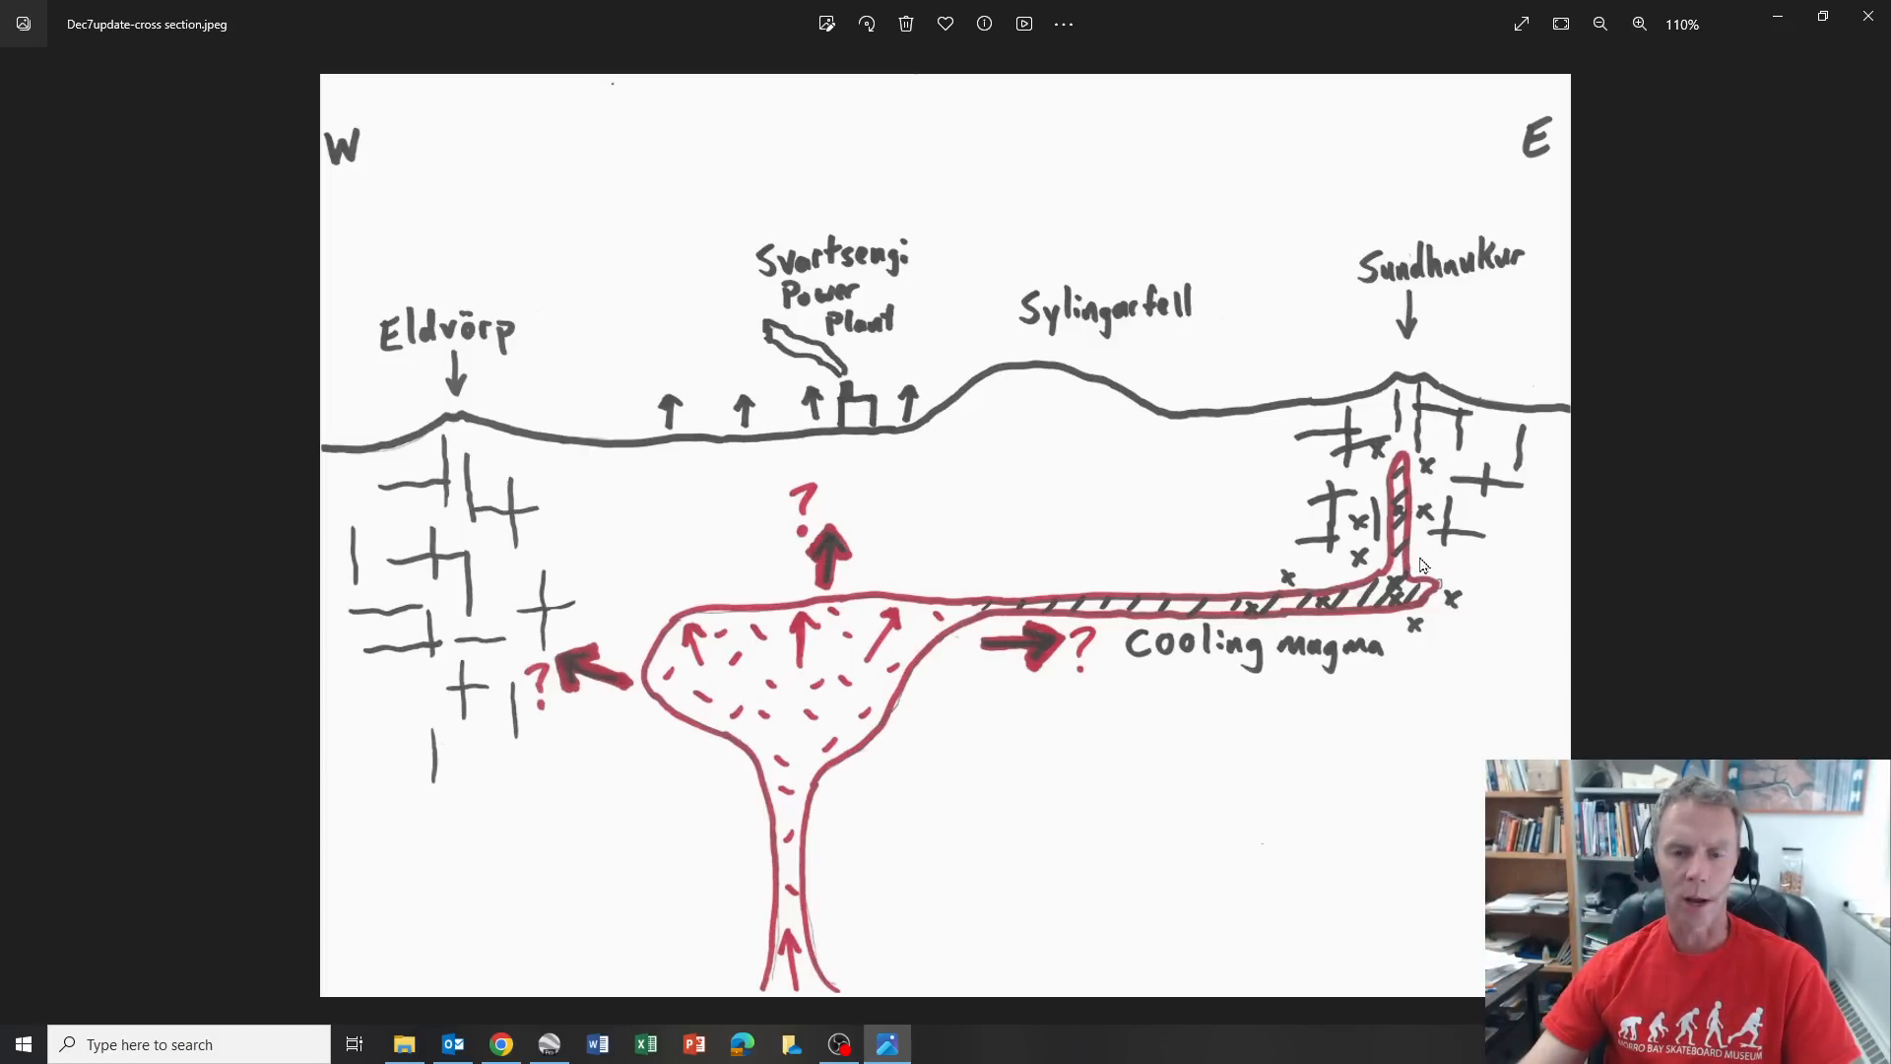
pyautogui.moveTo(1410, 570)
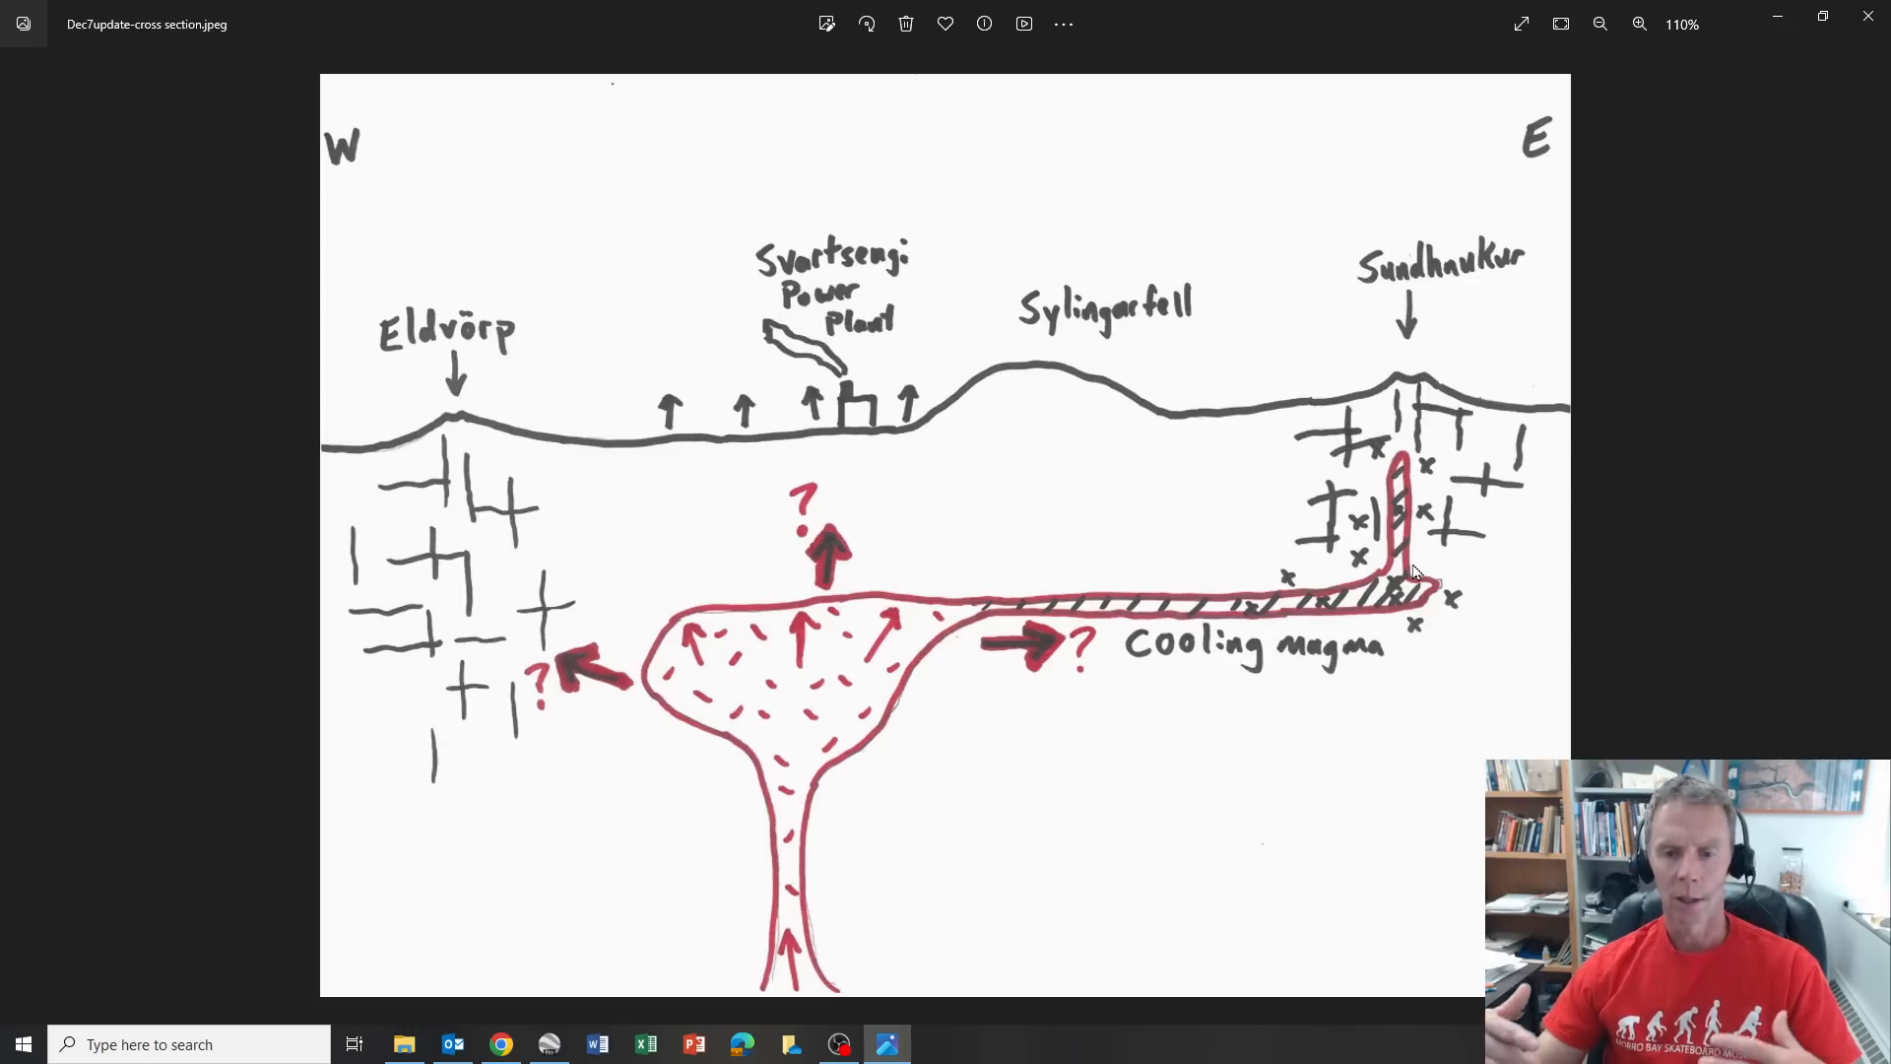
pyautogui.moveTo(1397, 576)
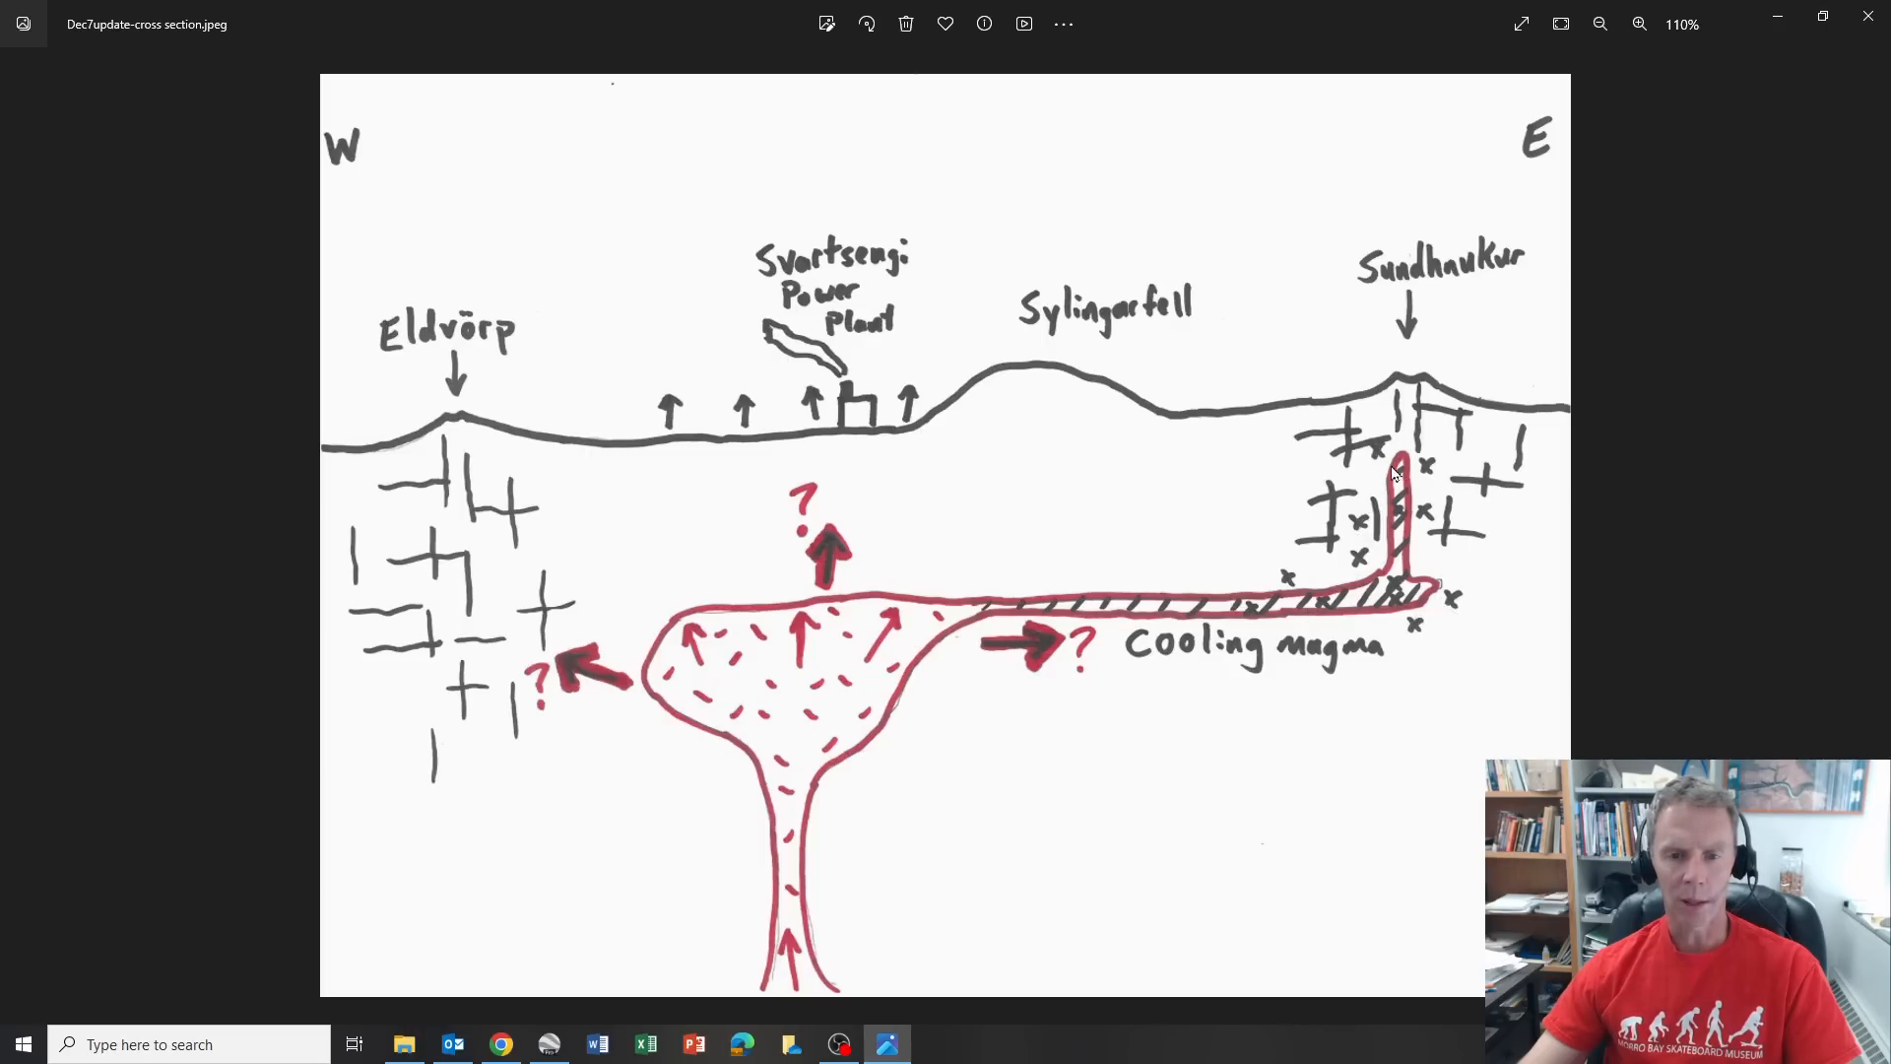
pyautogui.moveTo(1485, 555)
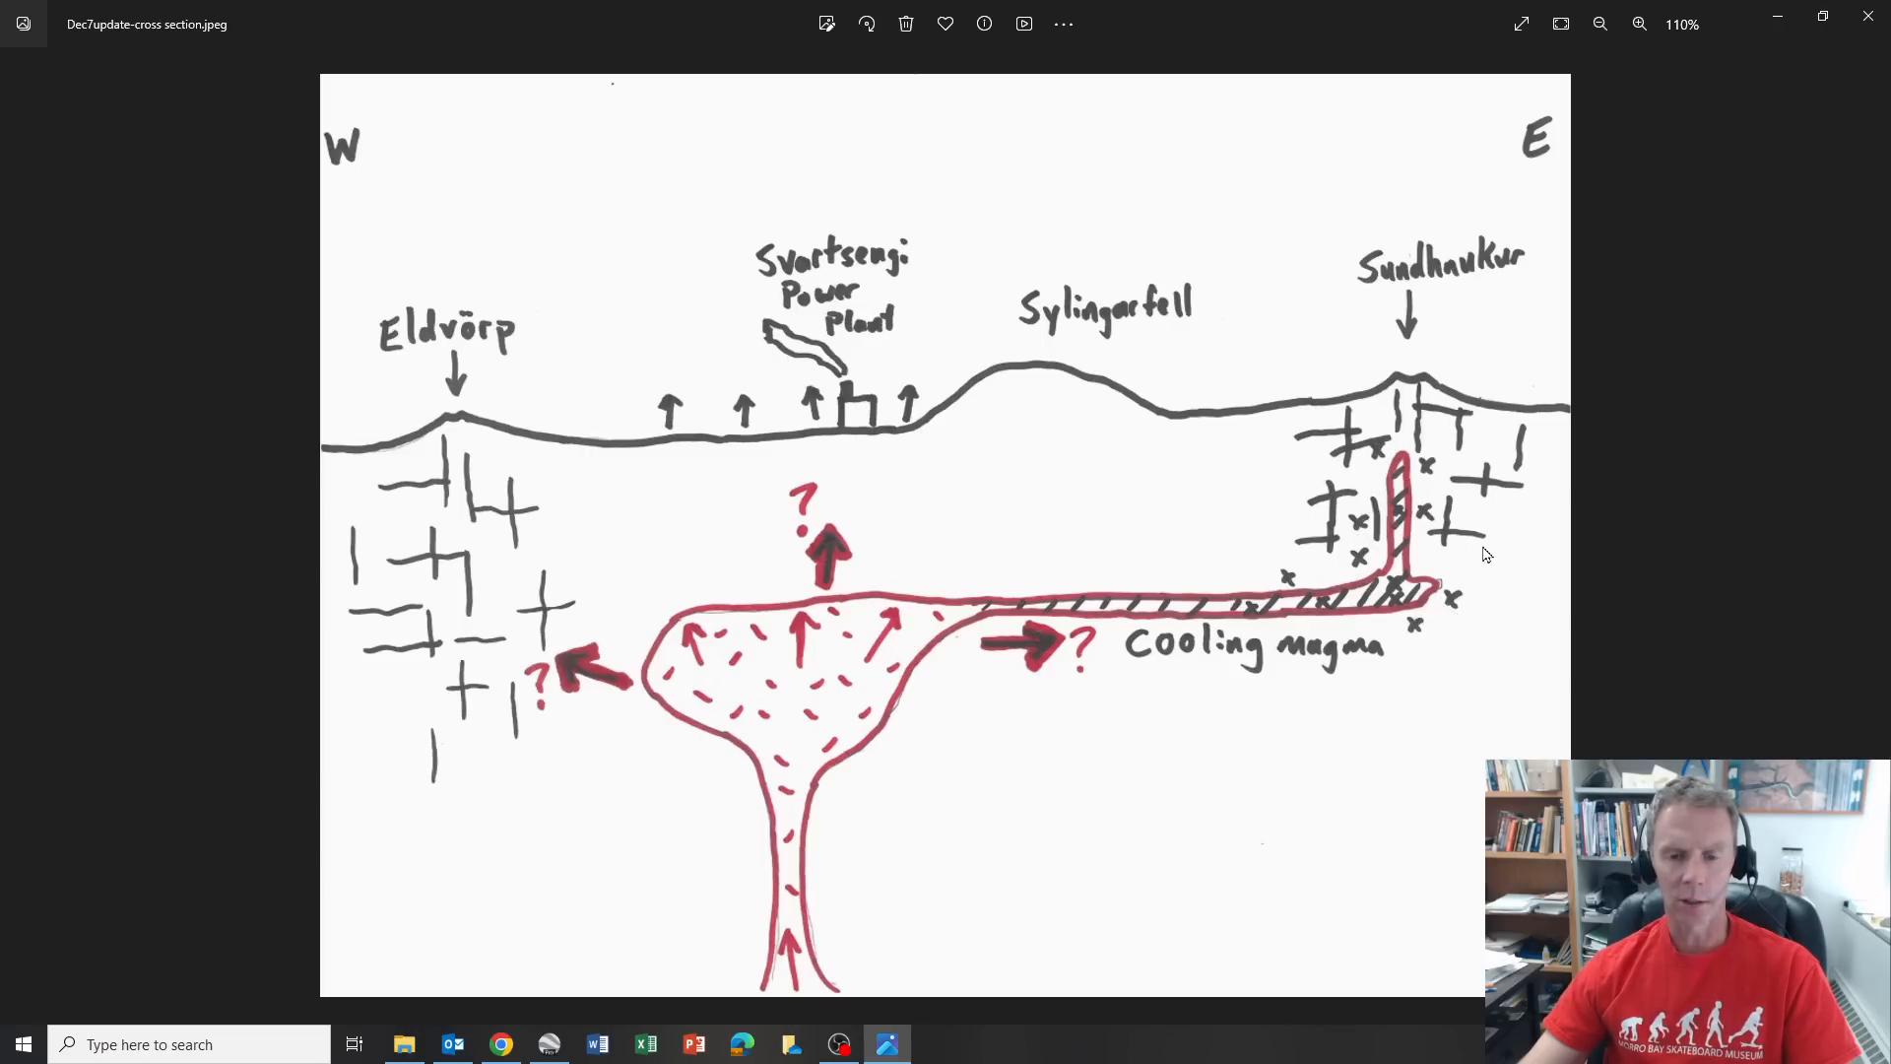
pyautogui.moveTo(1213, 497)
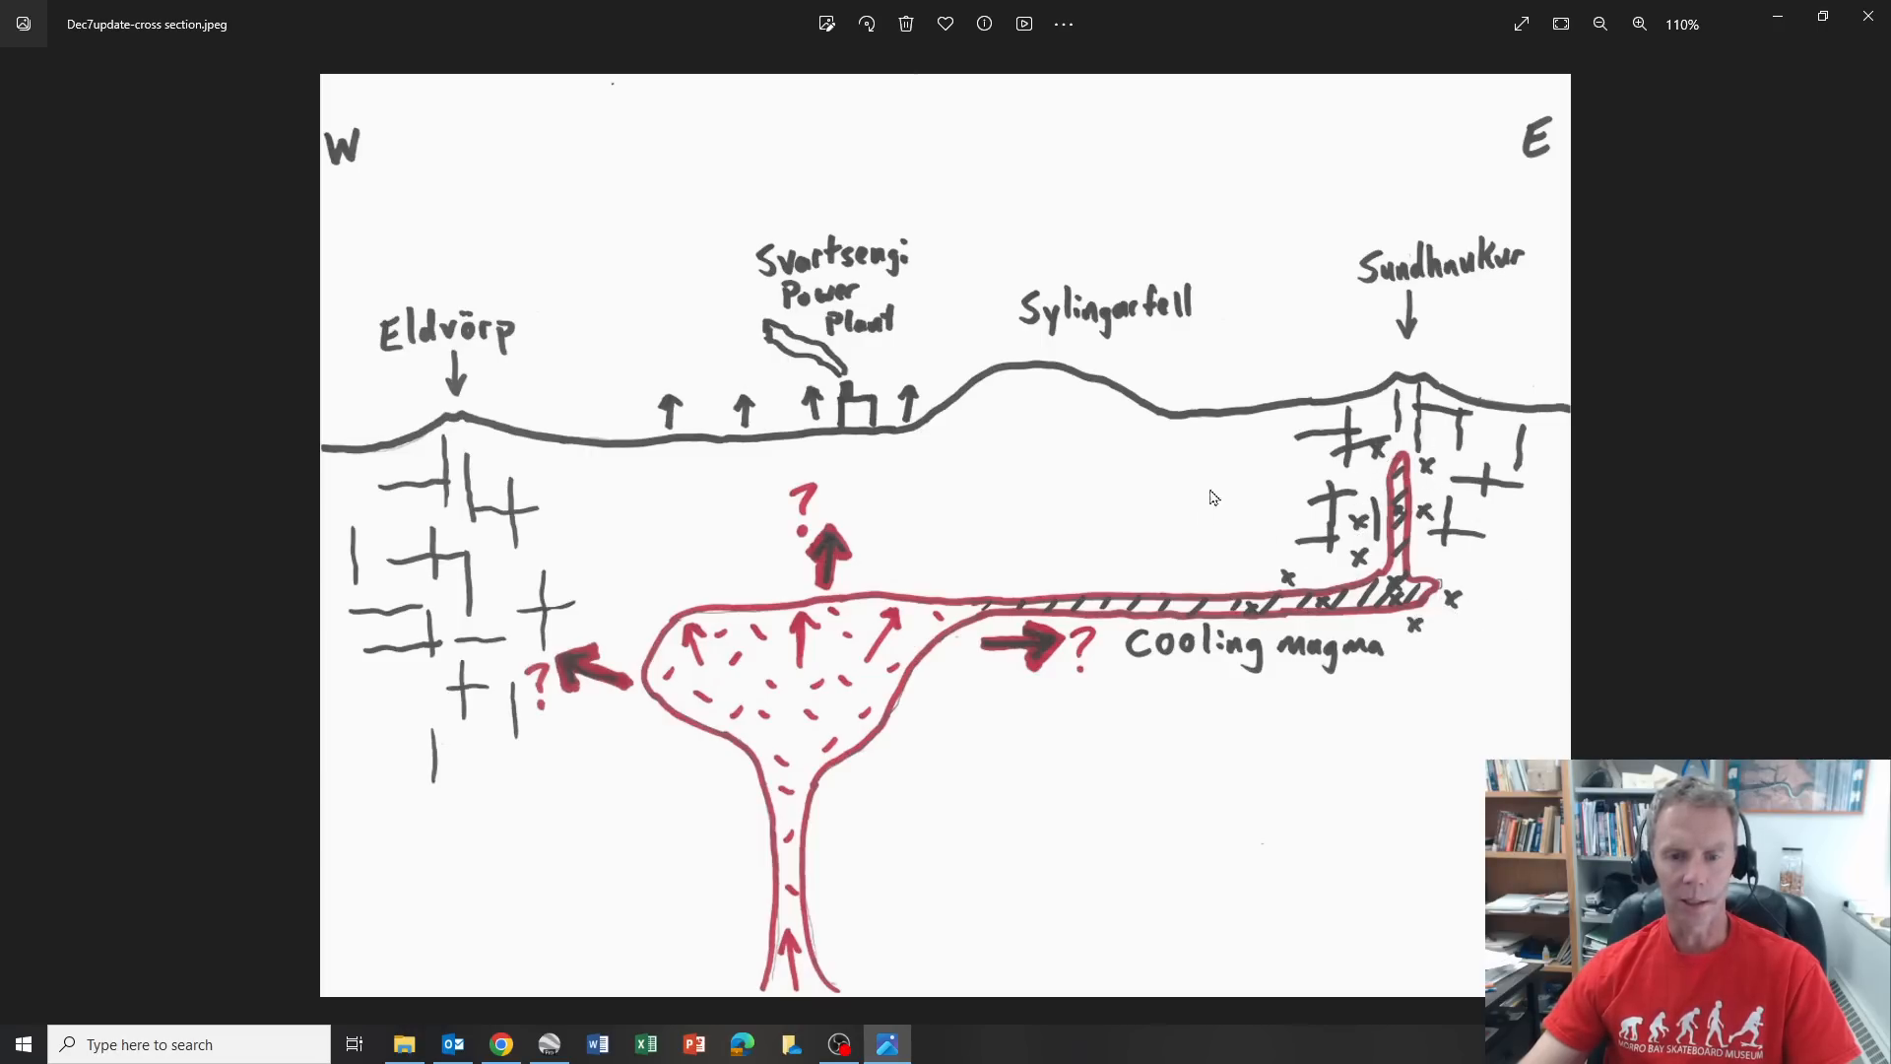
pyautogui.moveTo(1245, 540)
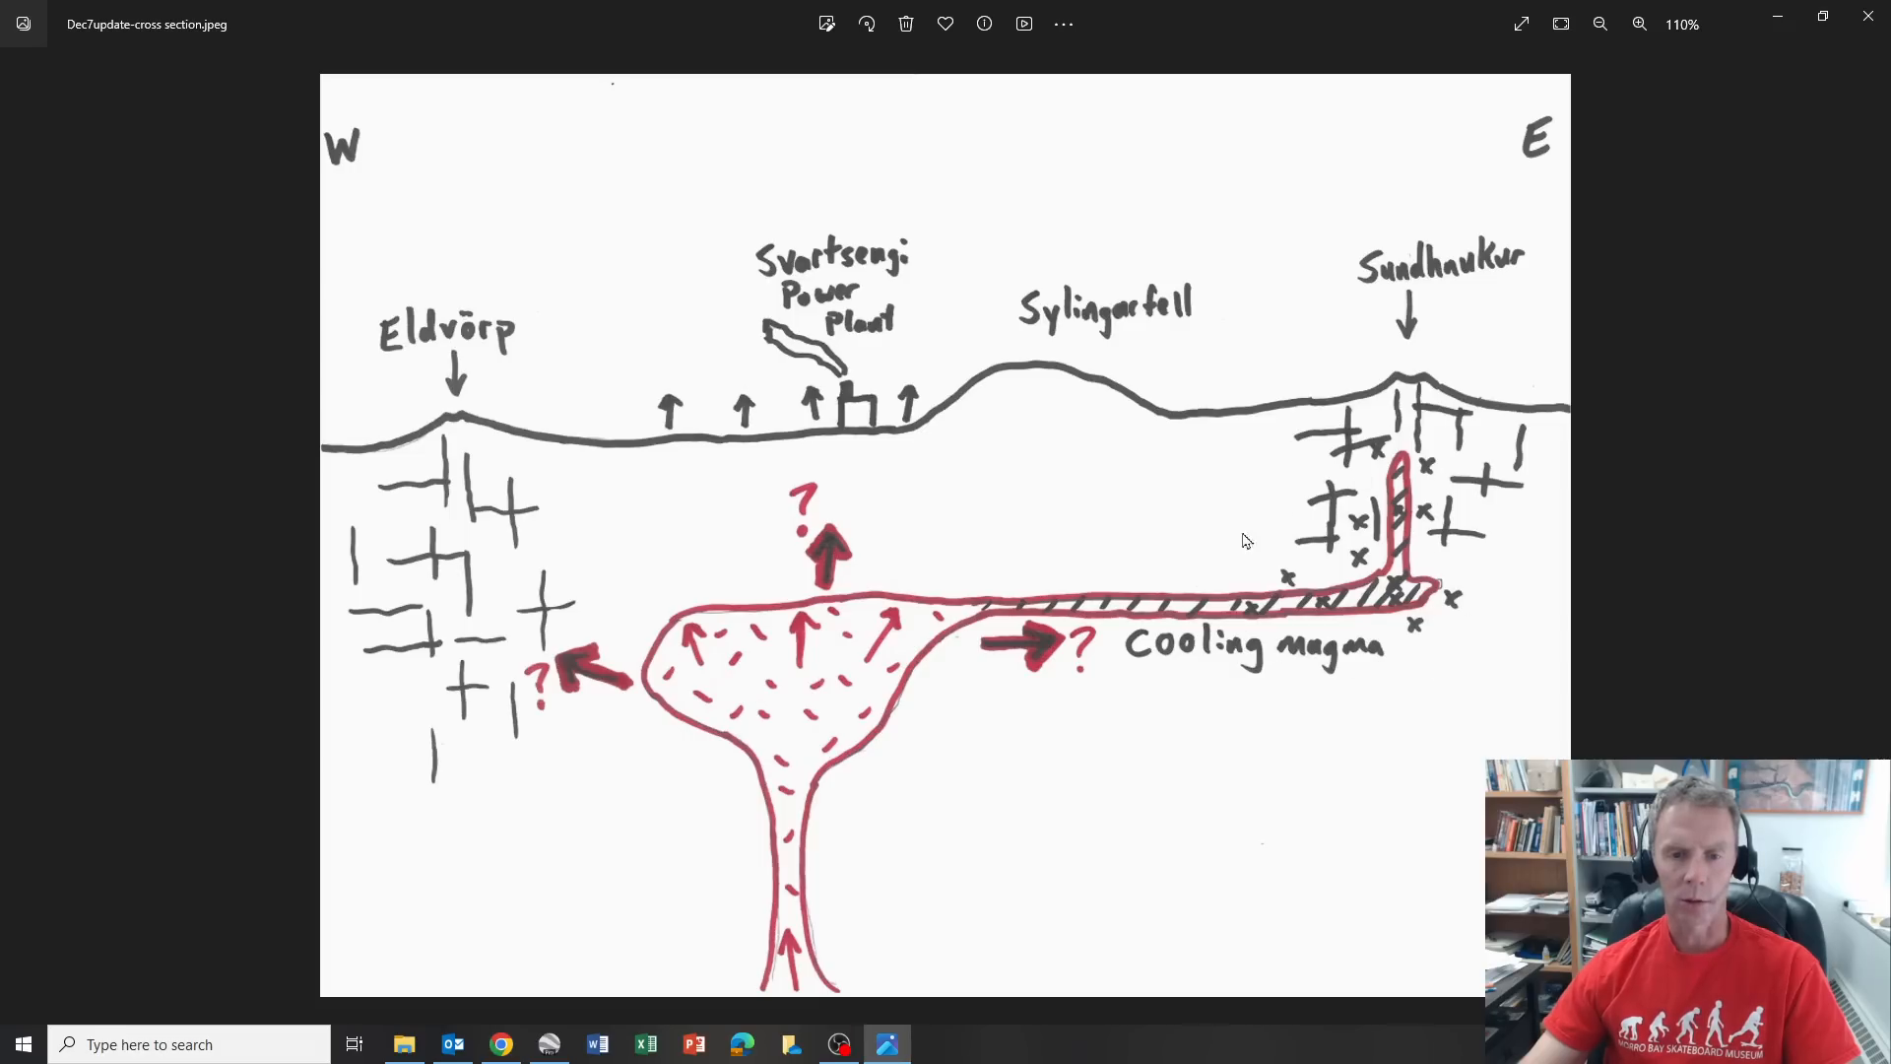
pyautogui.moveTo(805, 574)
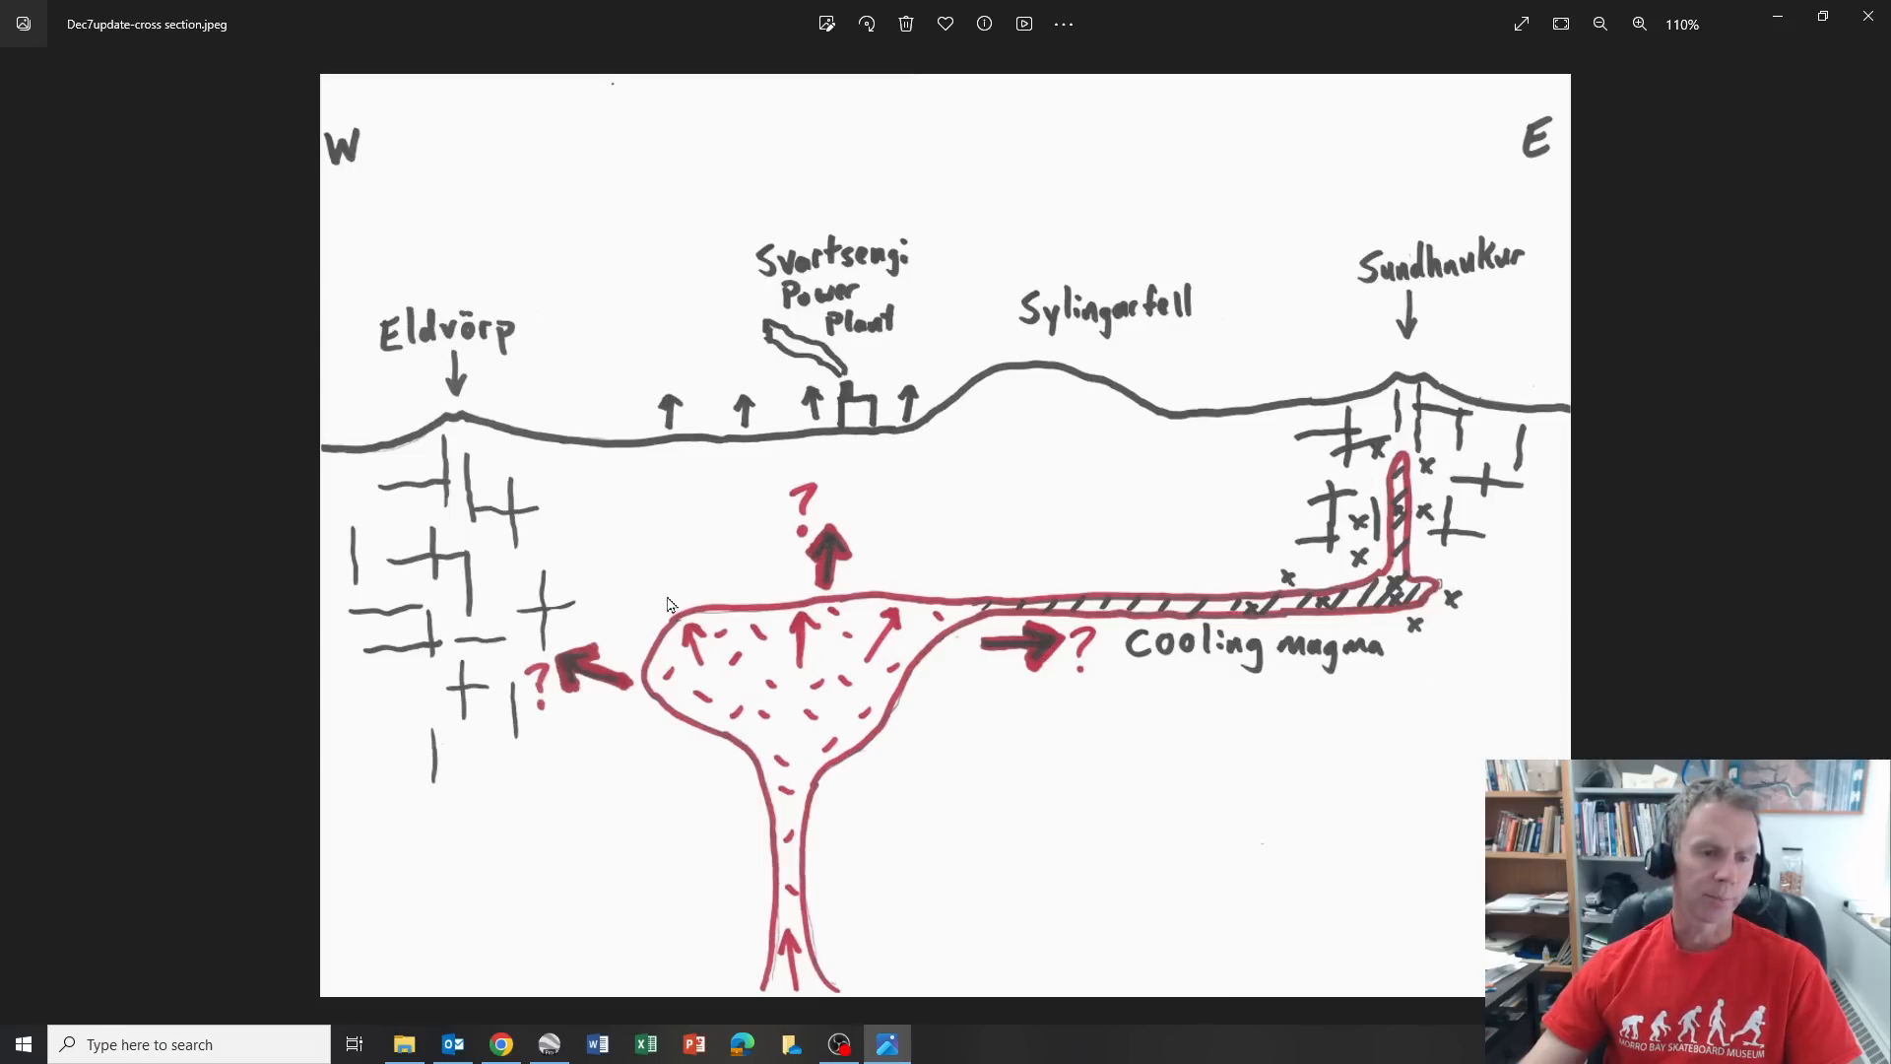
pyautogui.moveTo(870, 637)
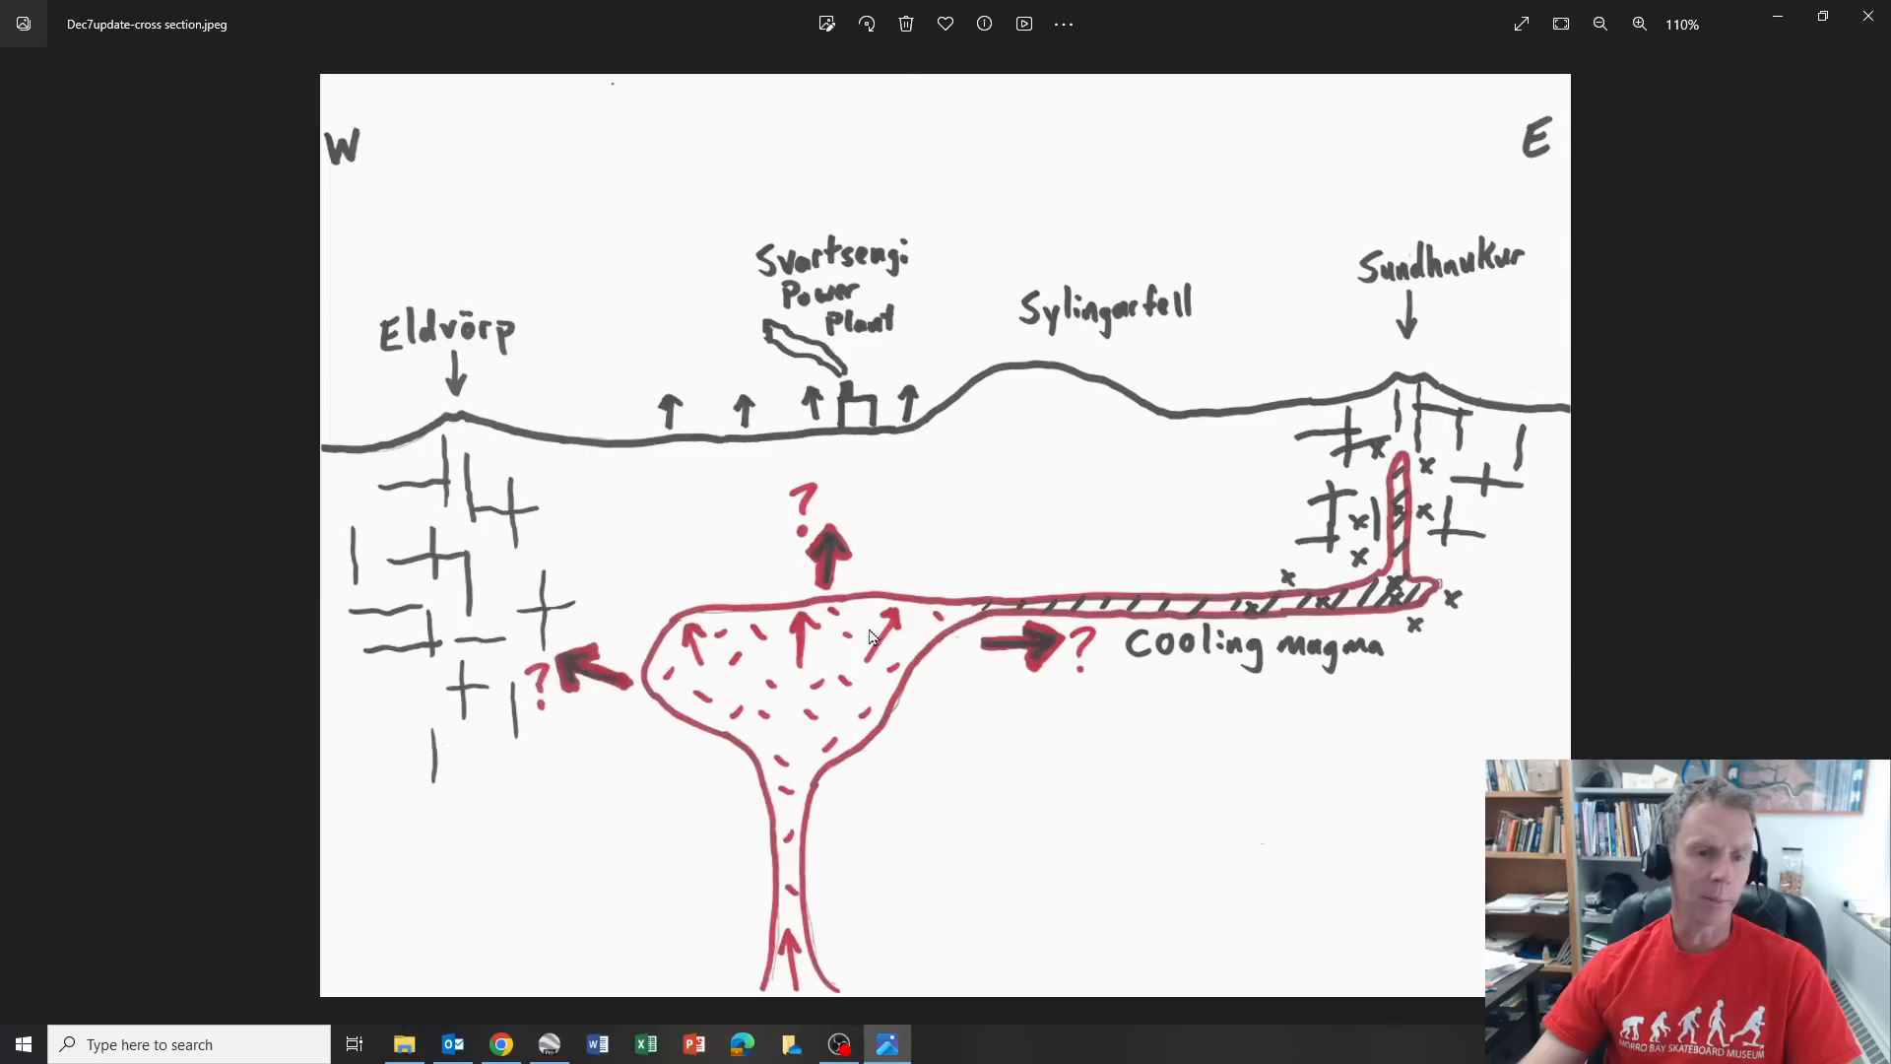
pyautogui.moveTo(769, 560)
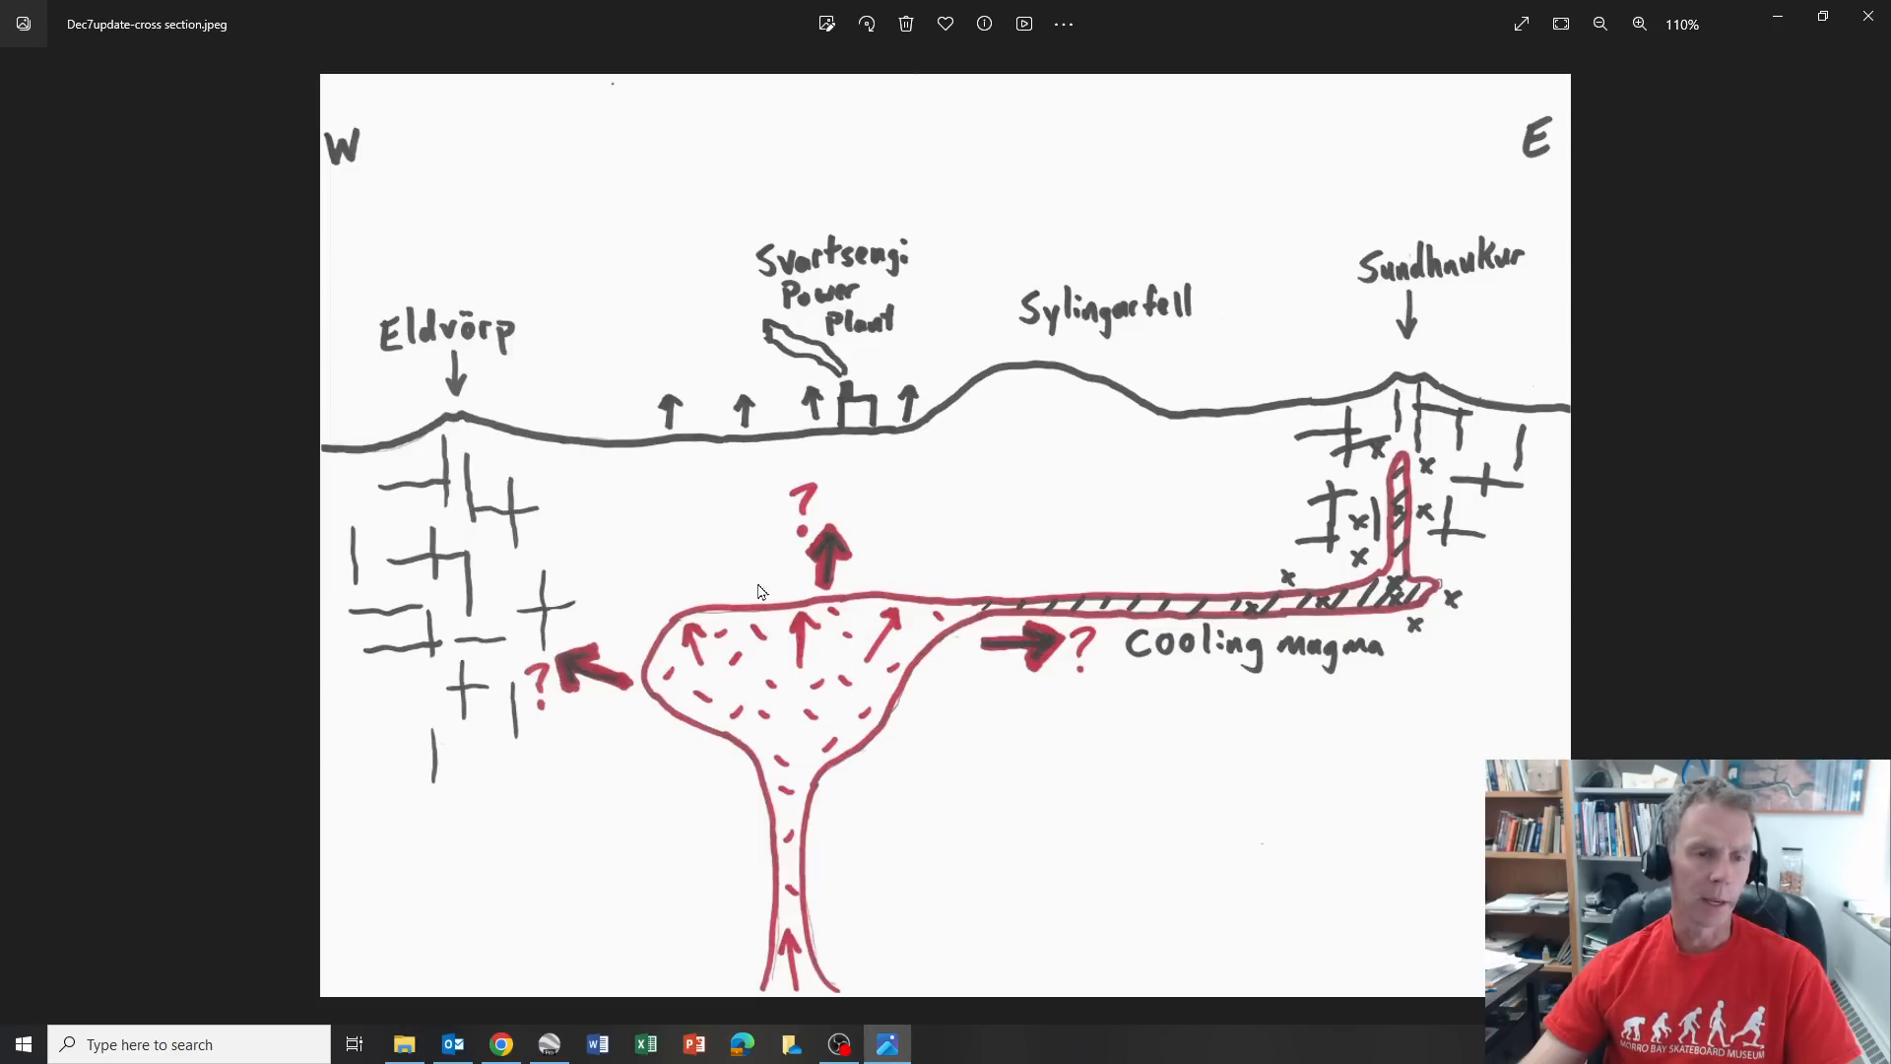
pyautogui.moveTo(744, 601)
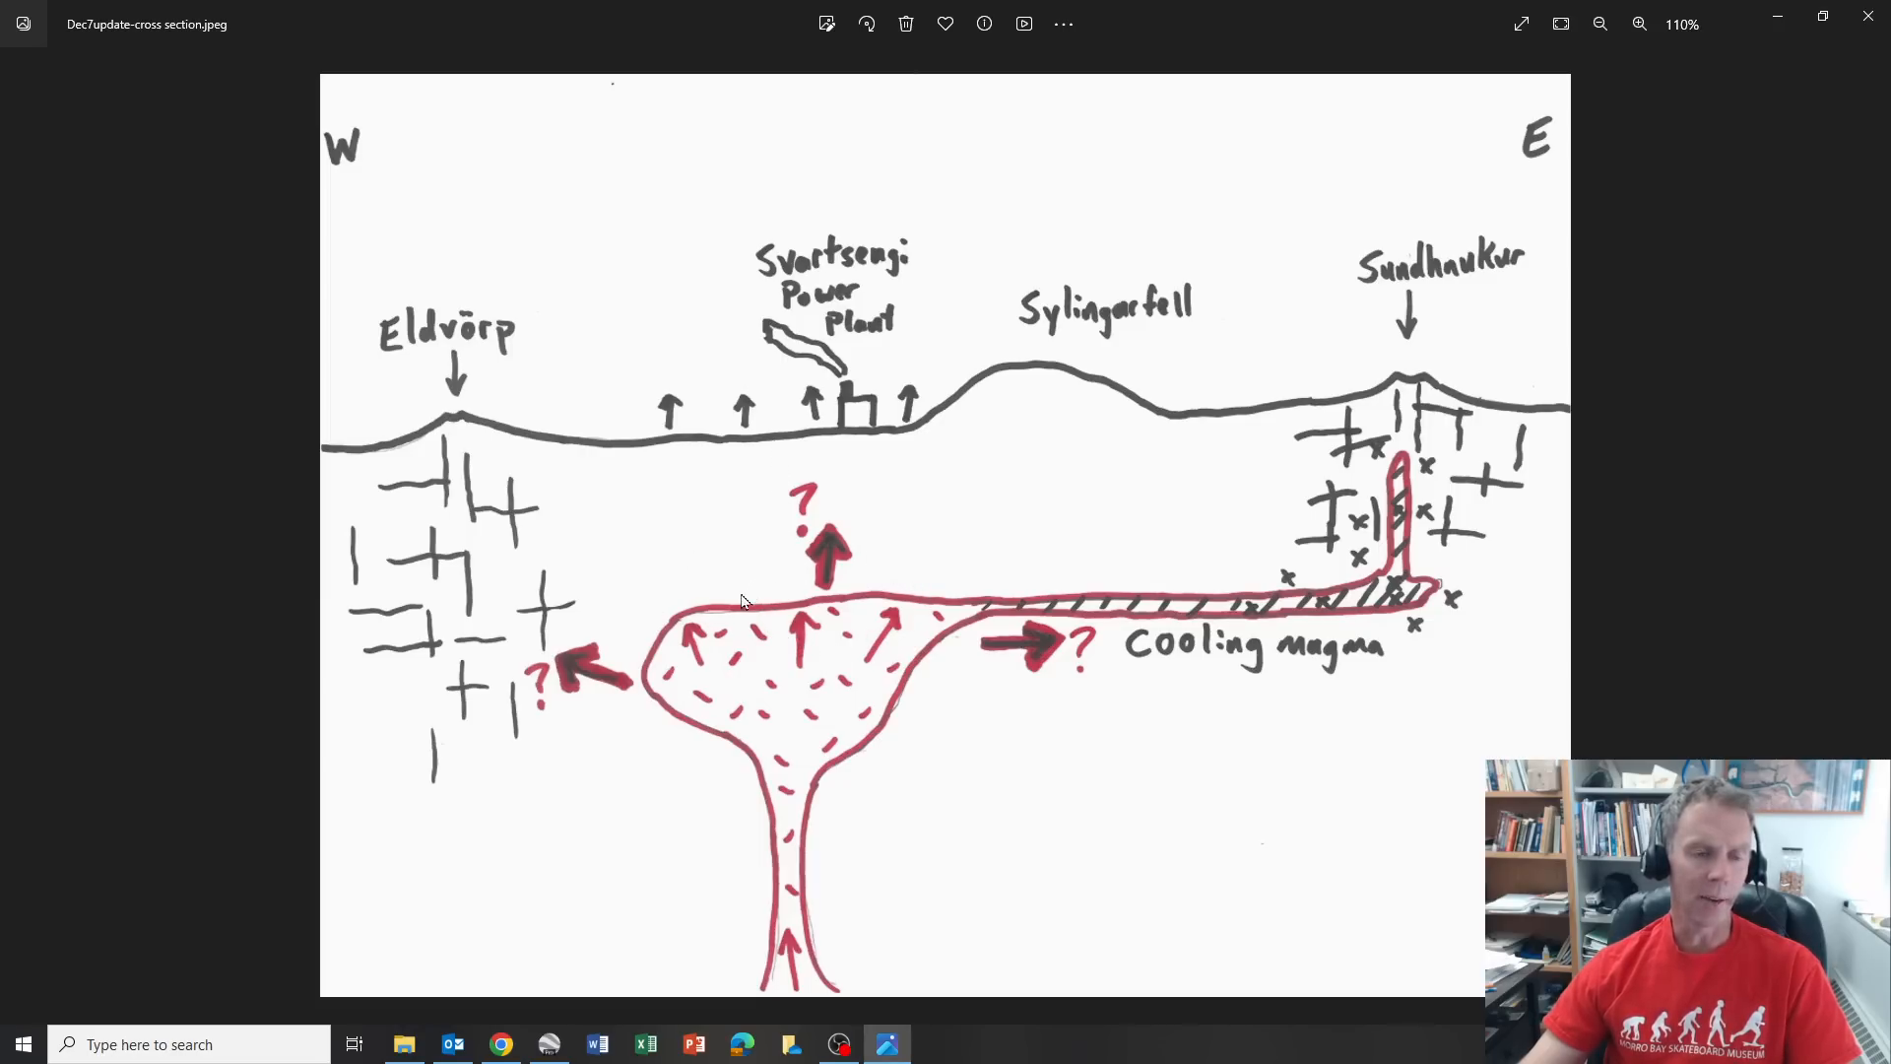
pyautogui.moveTo(717, 602)
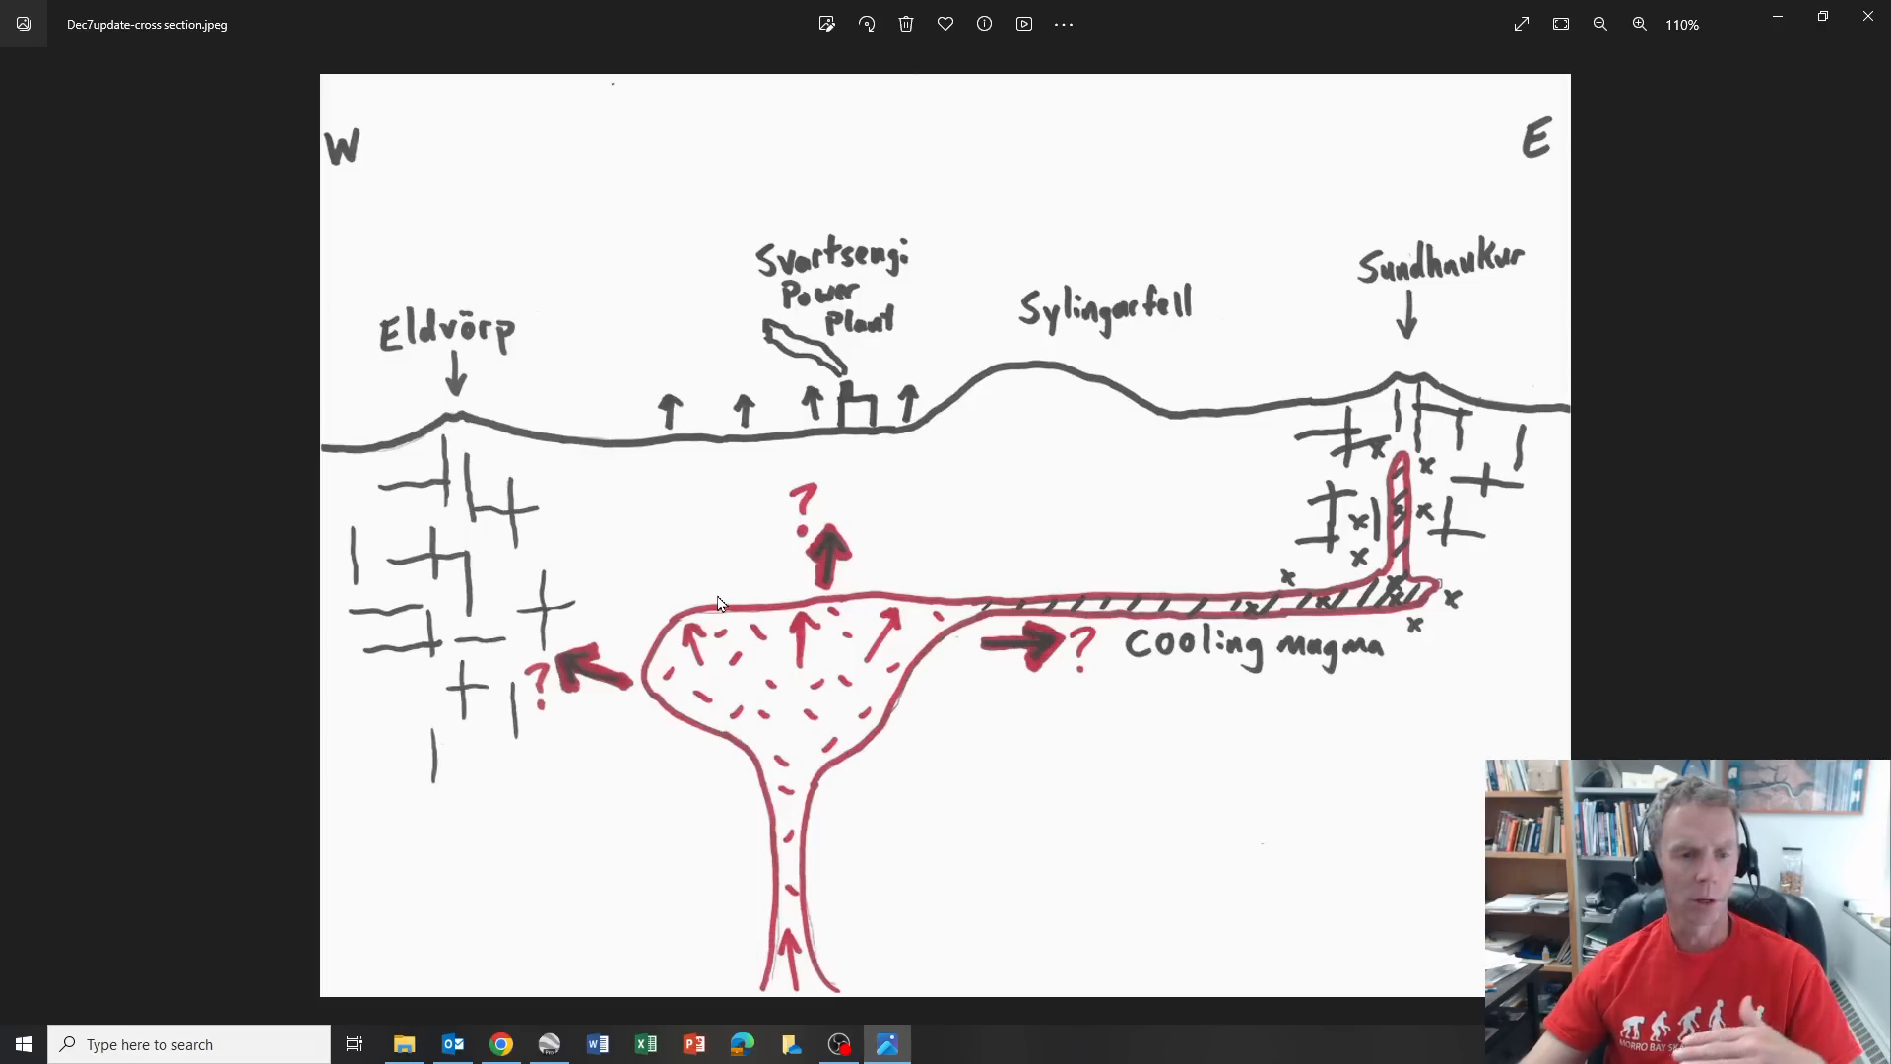
pyautogui.moveTo(730, 568)
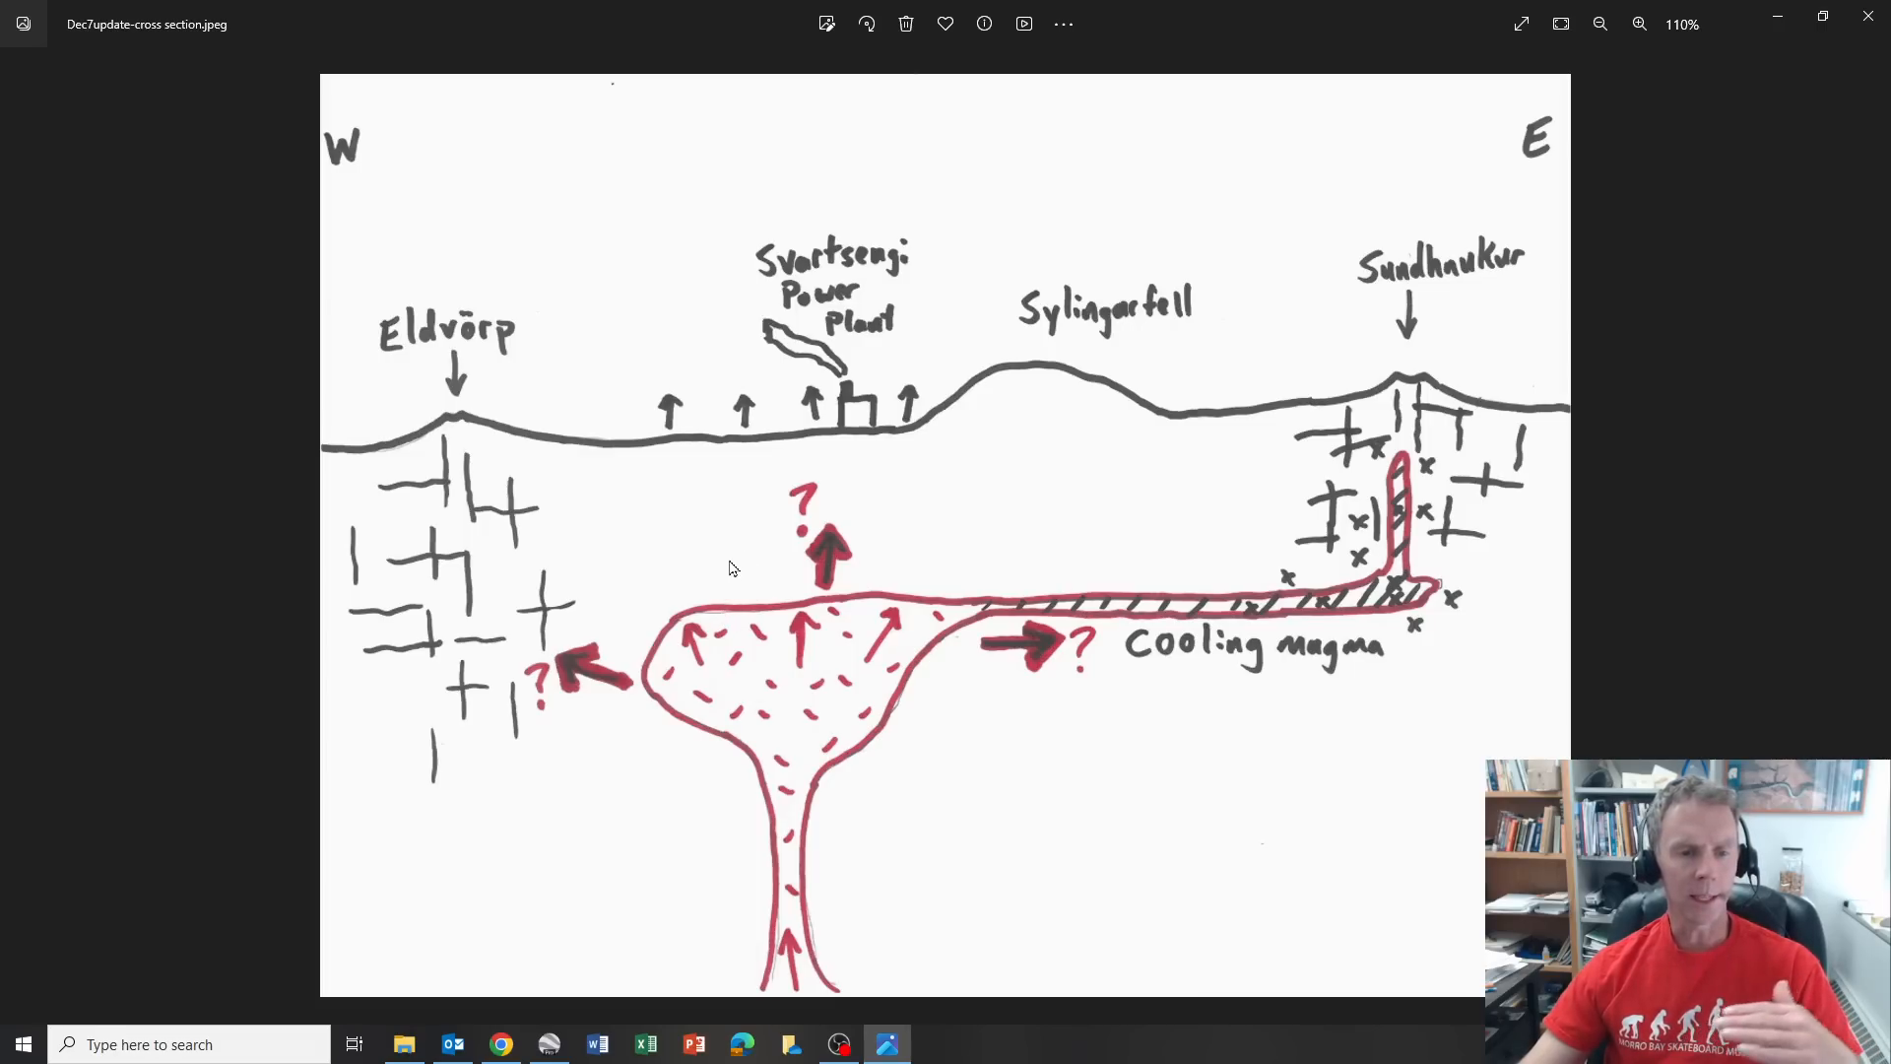
pyautogui.moveTo(729, 607)
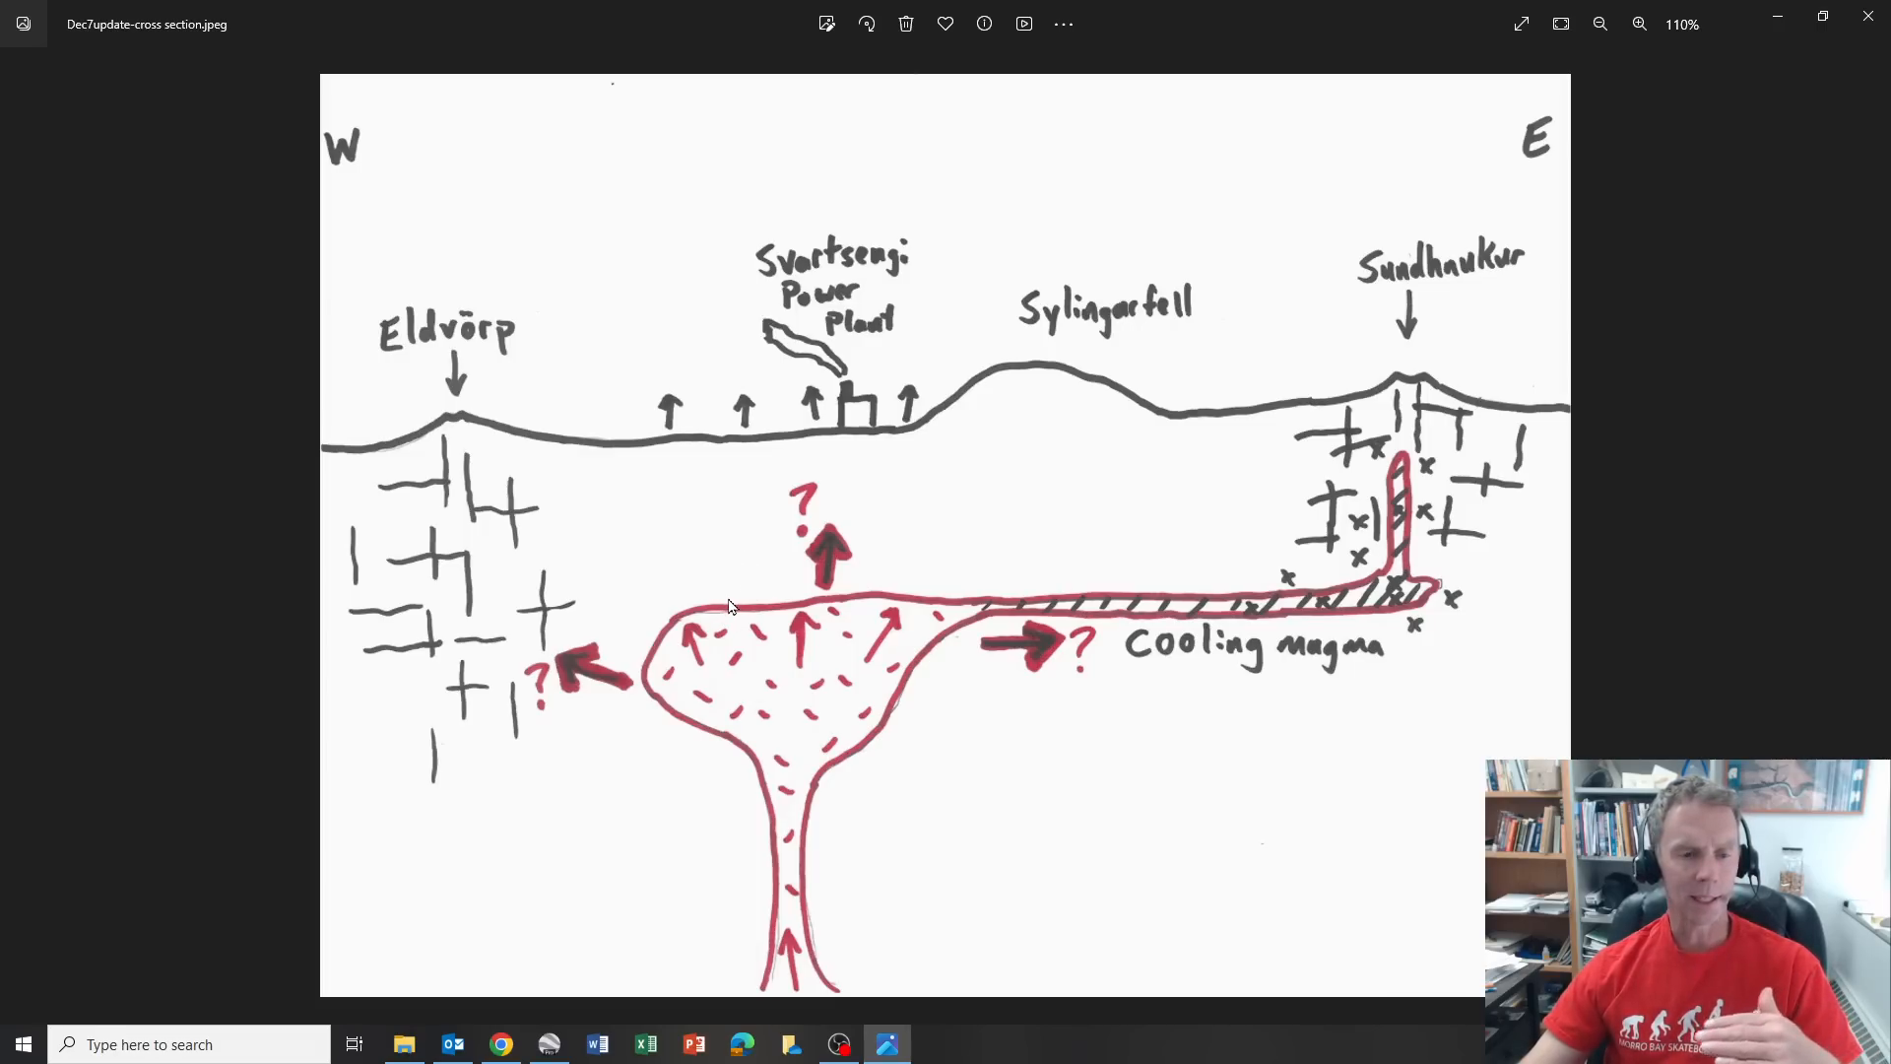
pyautogui.moveTo(752, 524)
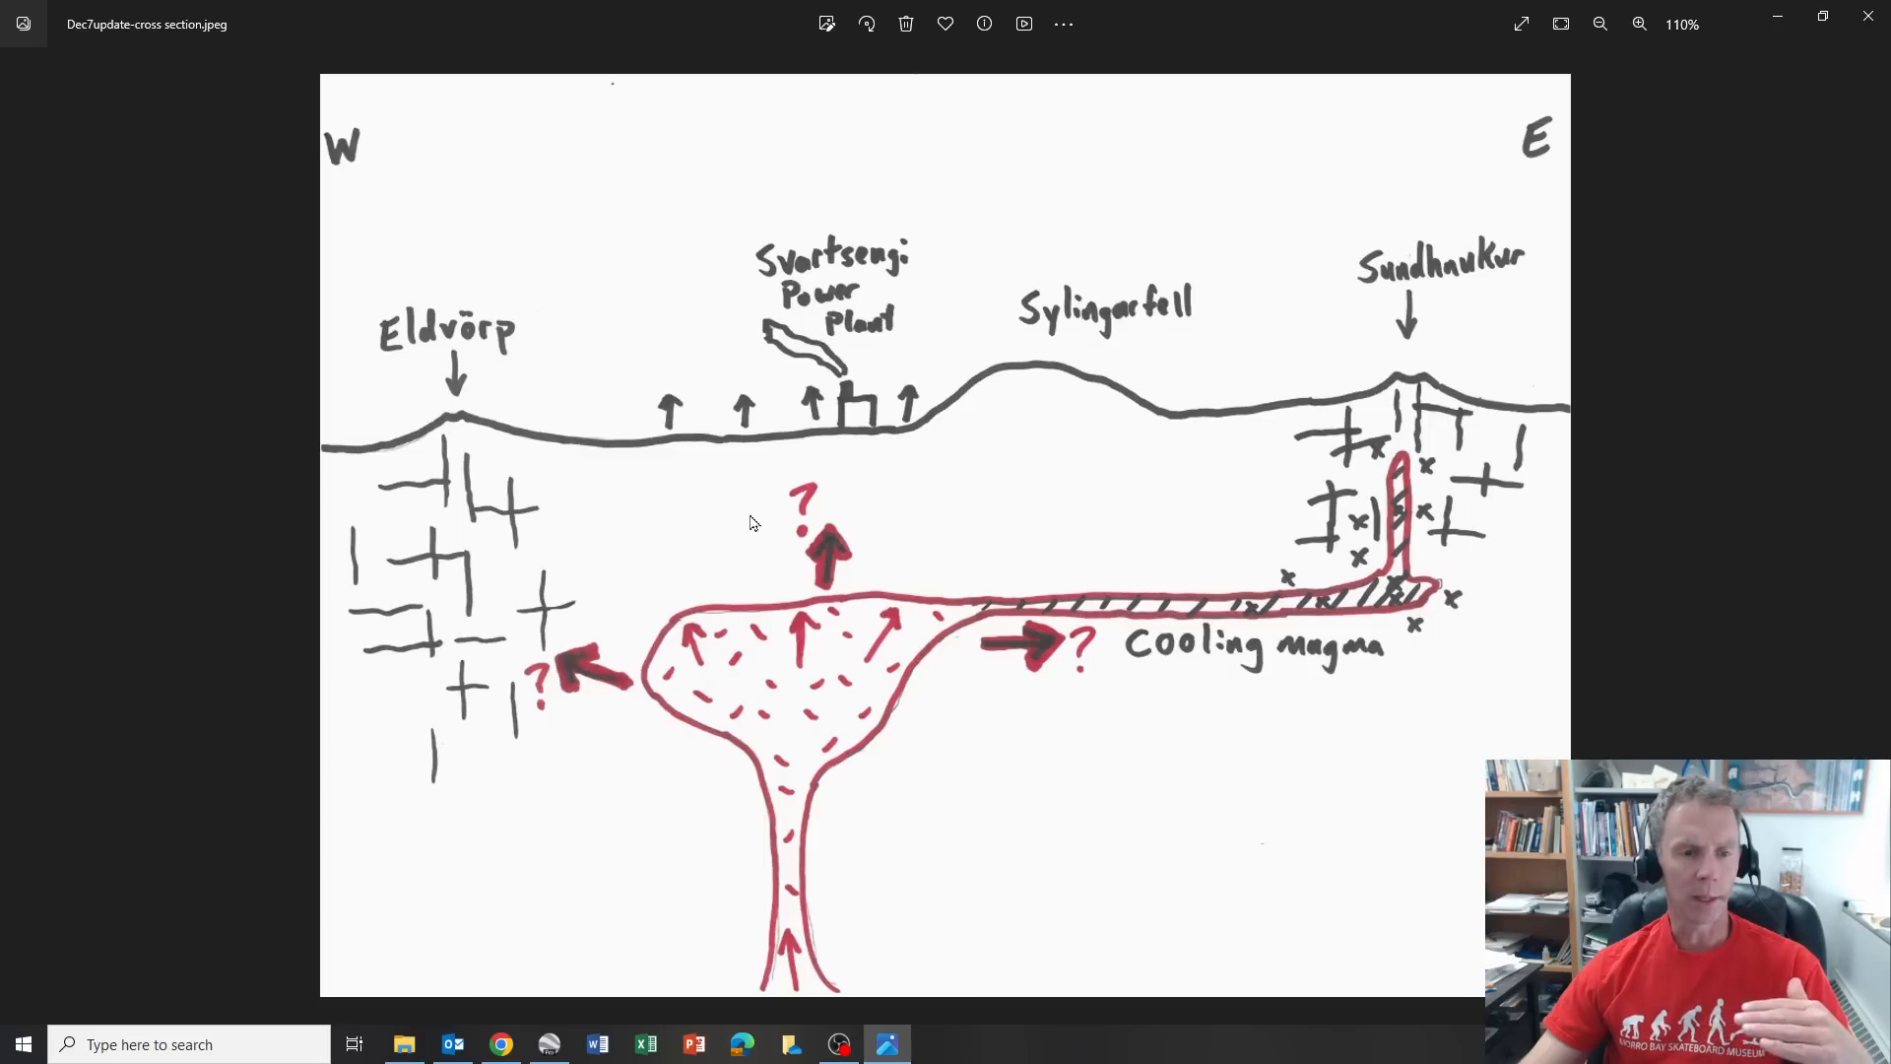
pyautogui.moveTo(691, 524)
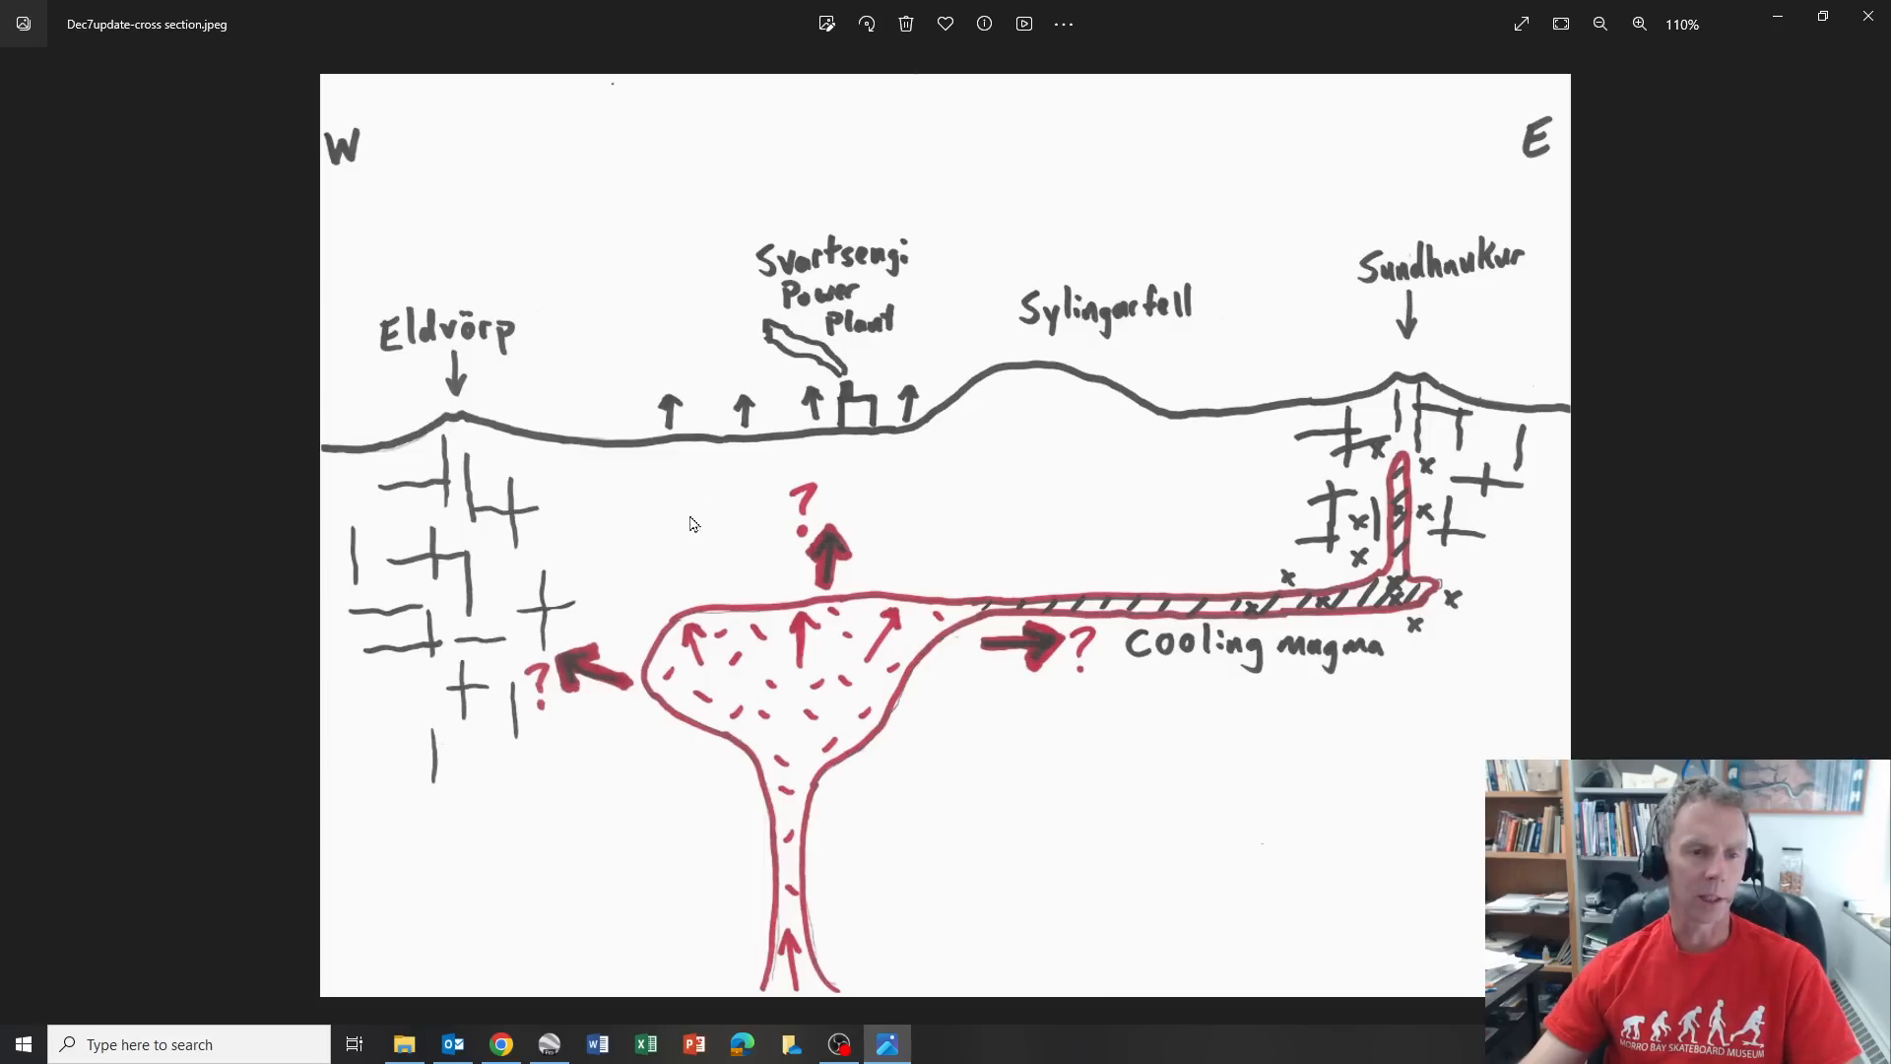
pyautogui.moveTo(847, 472)
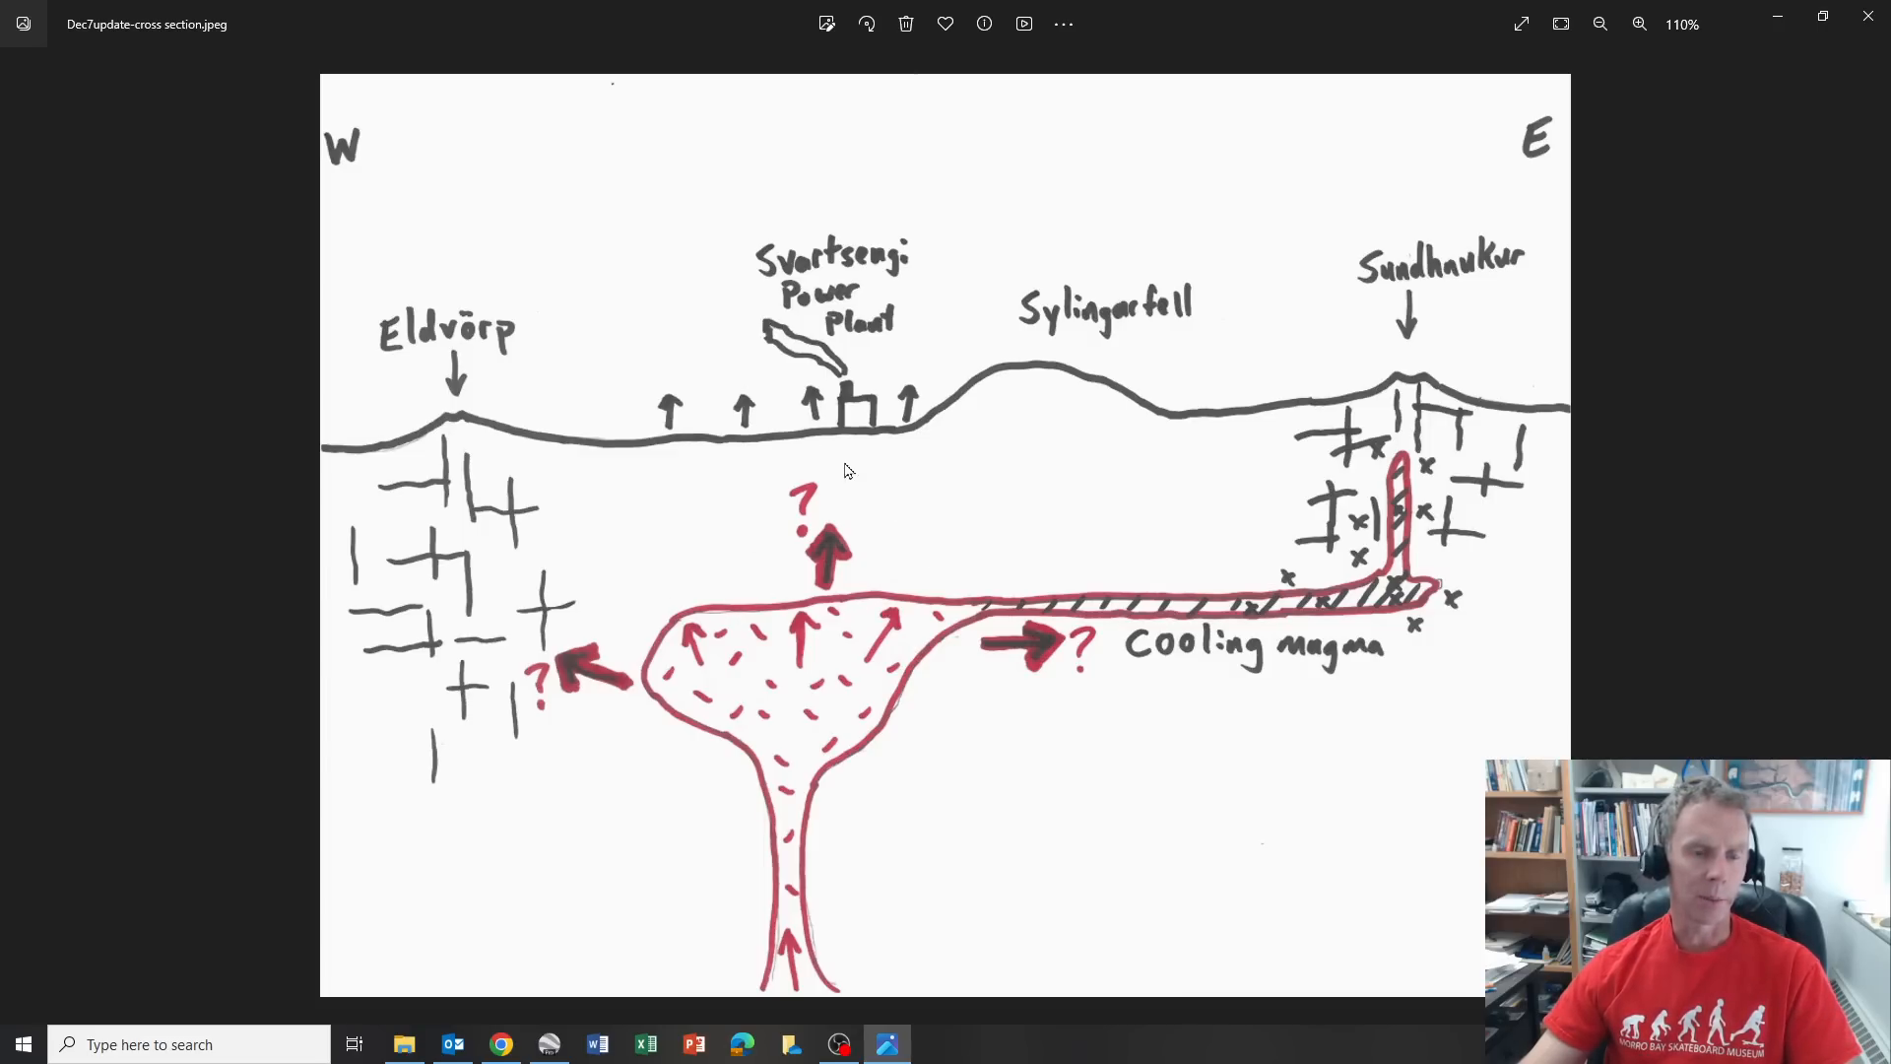
pyautogui.moveTo(774, 995)
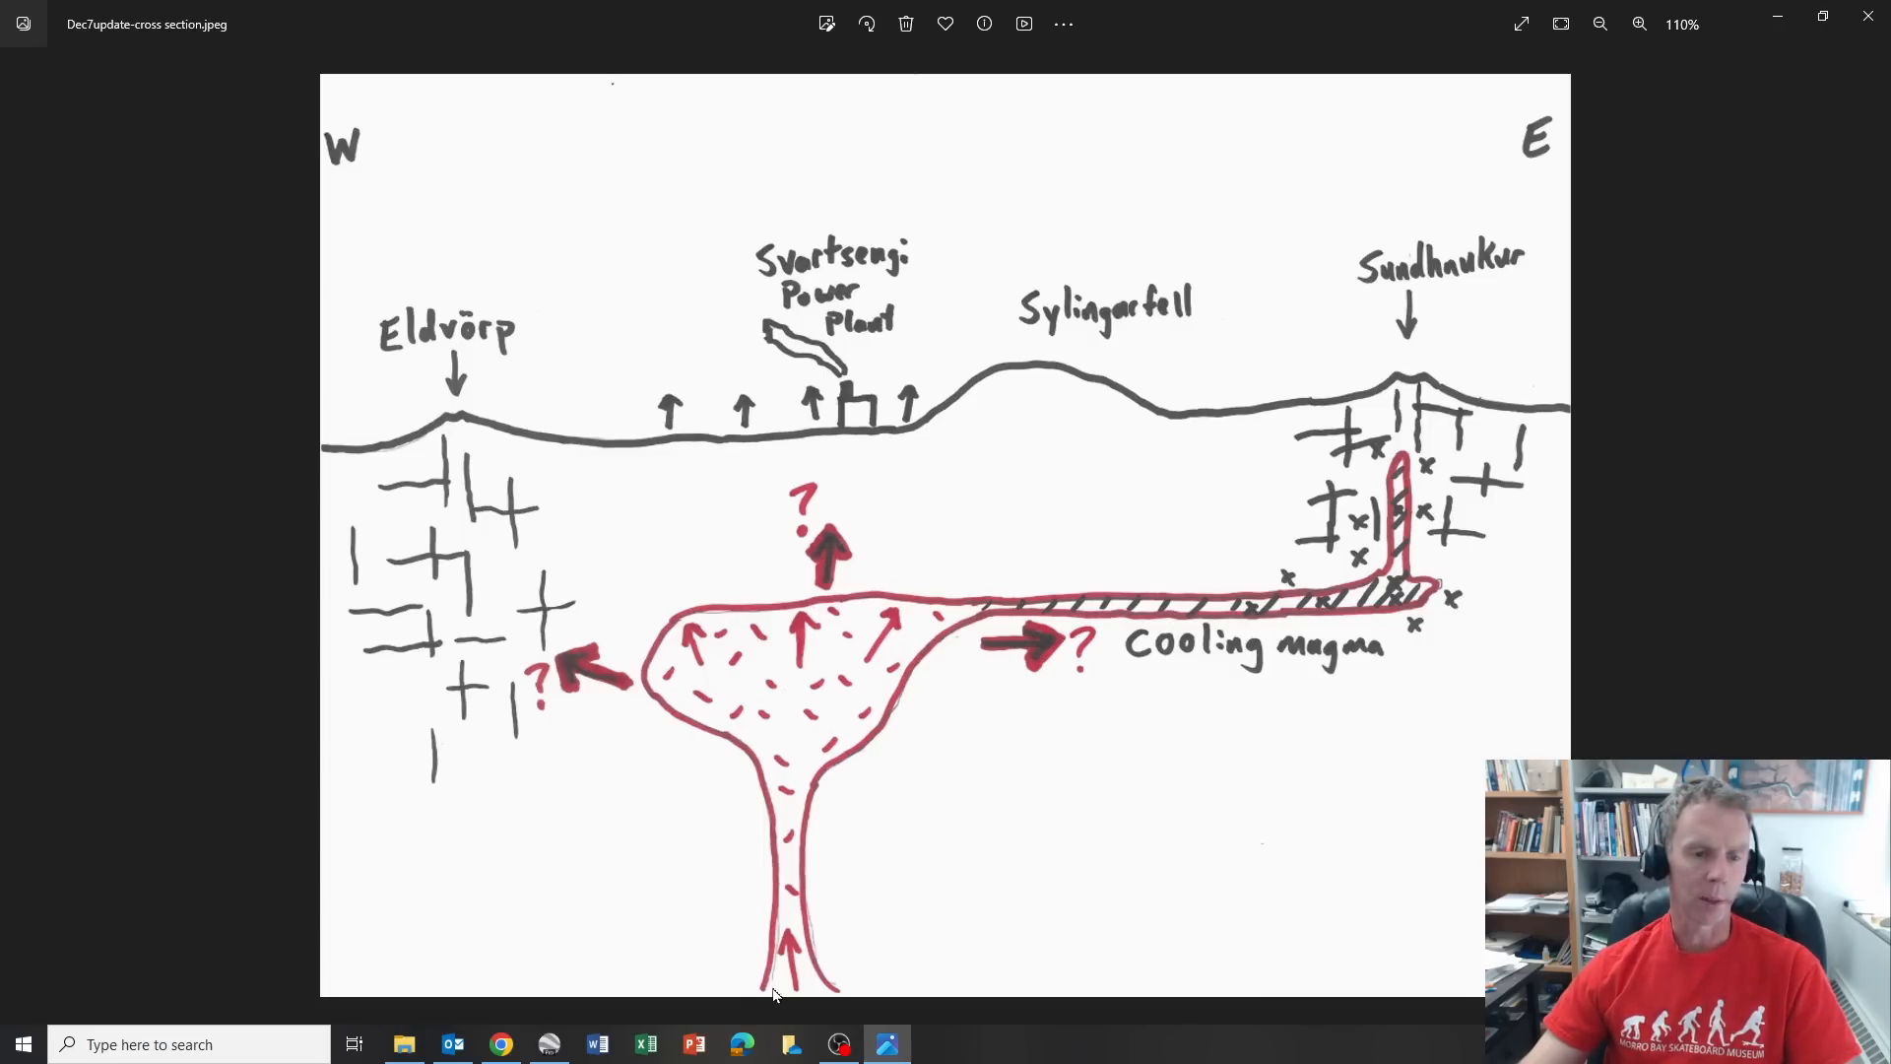
pyautogui.moveTo(820, 438)
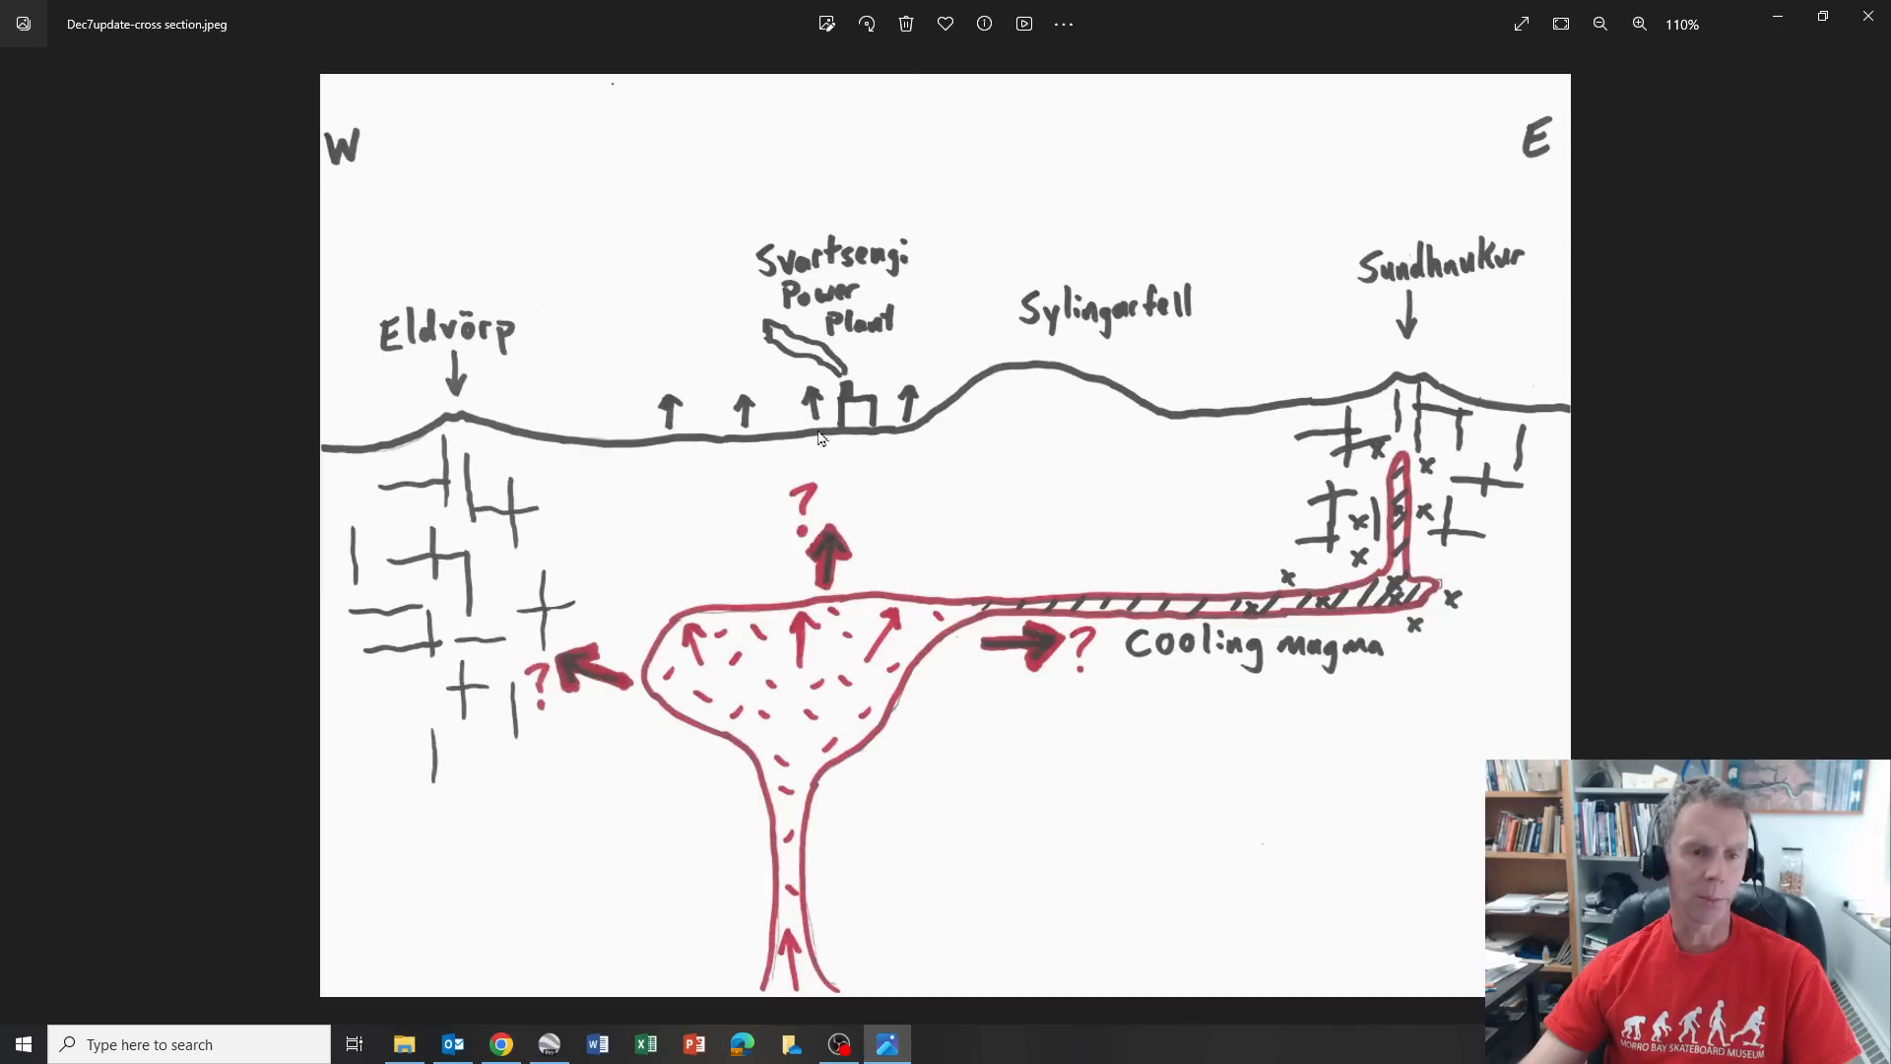
pyautogui.moveTo(805, 402)
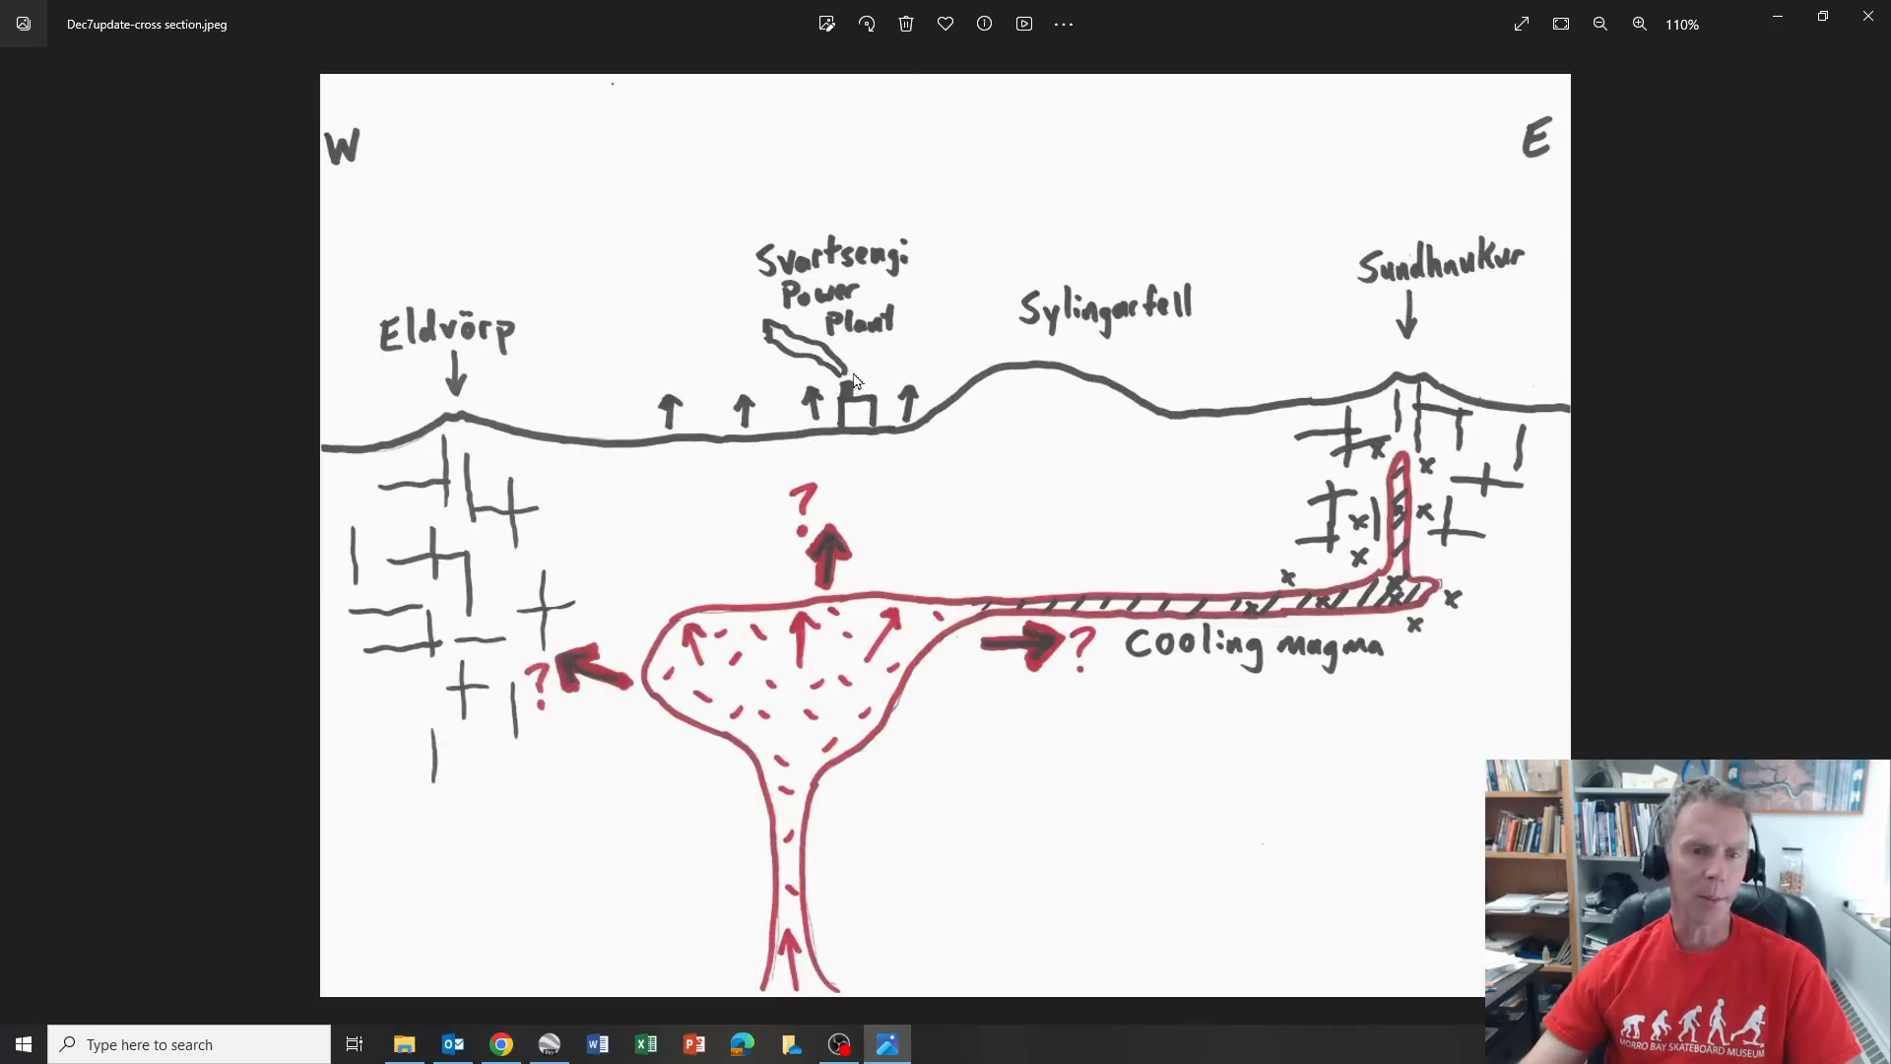
pyautogui.moveTo(1404, 304)
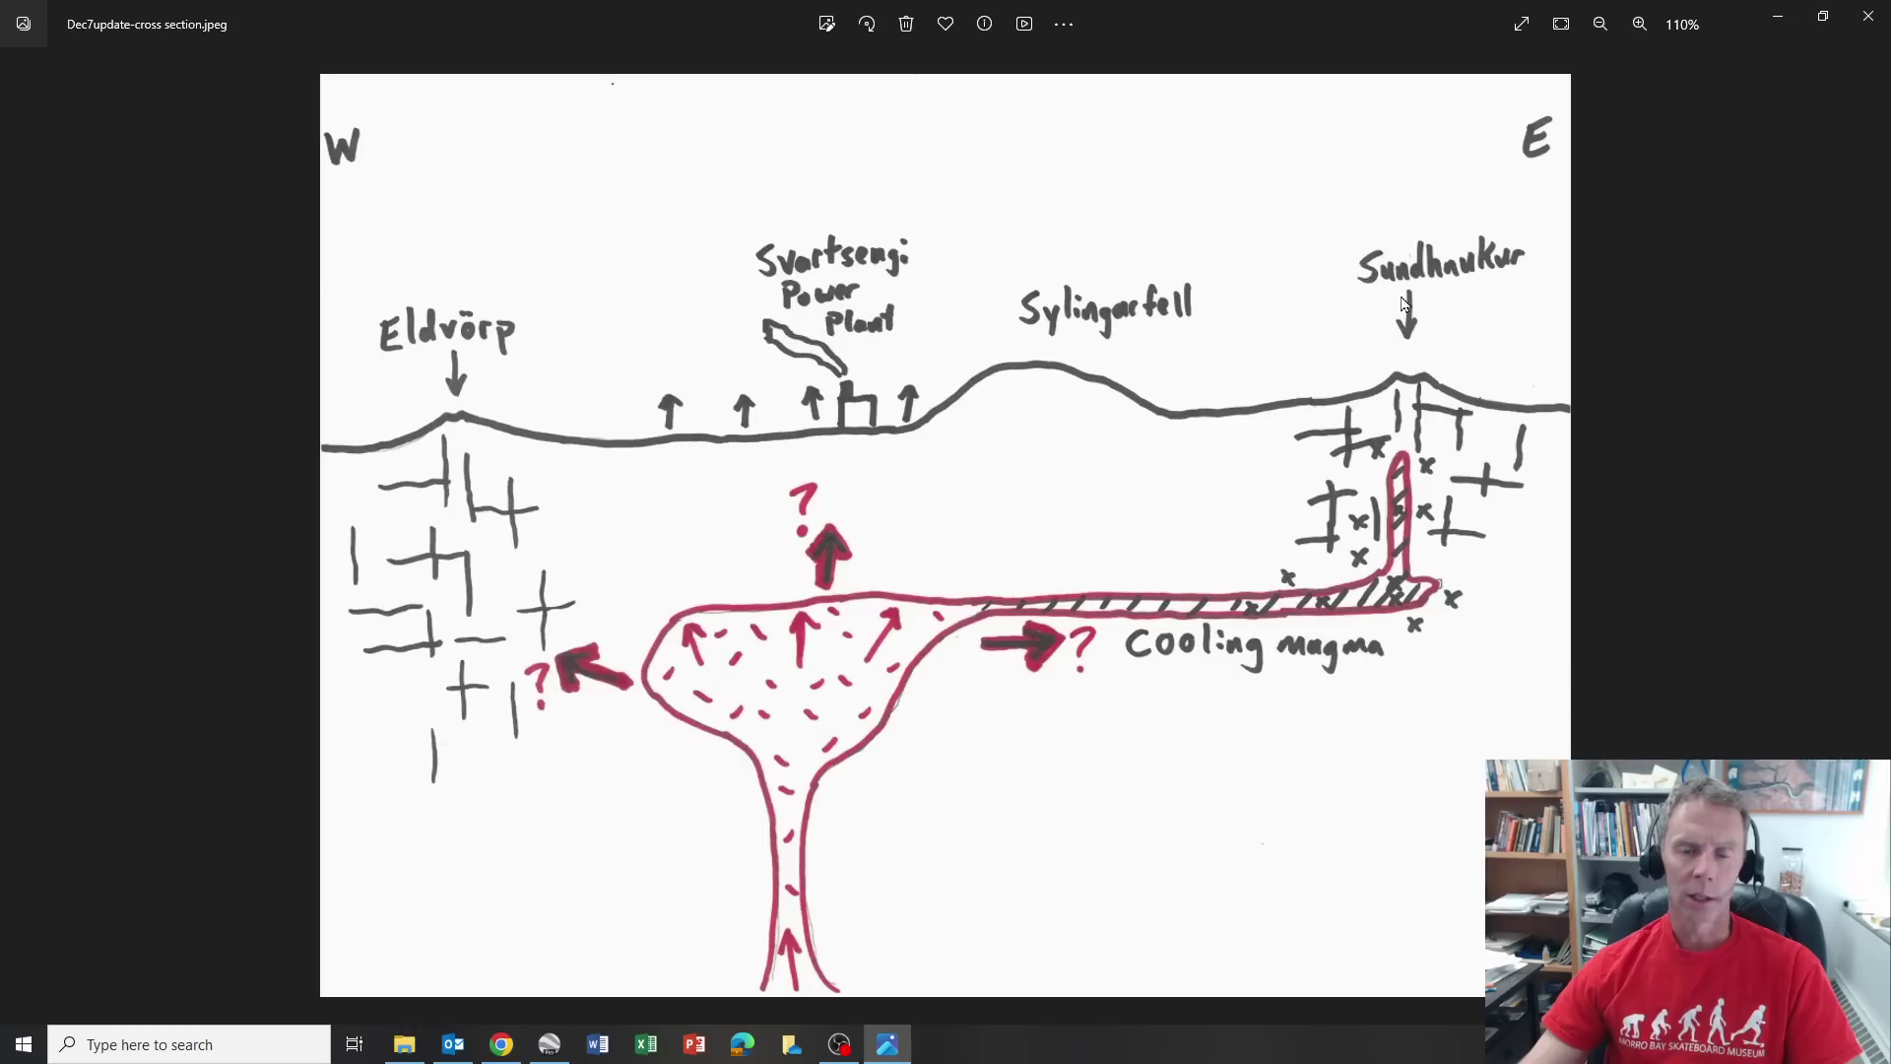
pyautogui.moveTo(1412, 317)
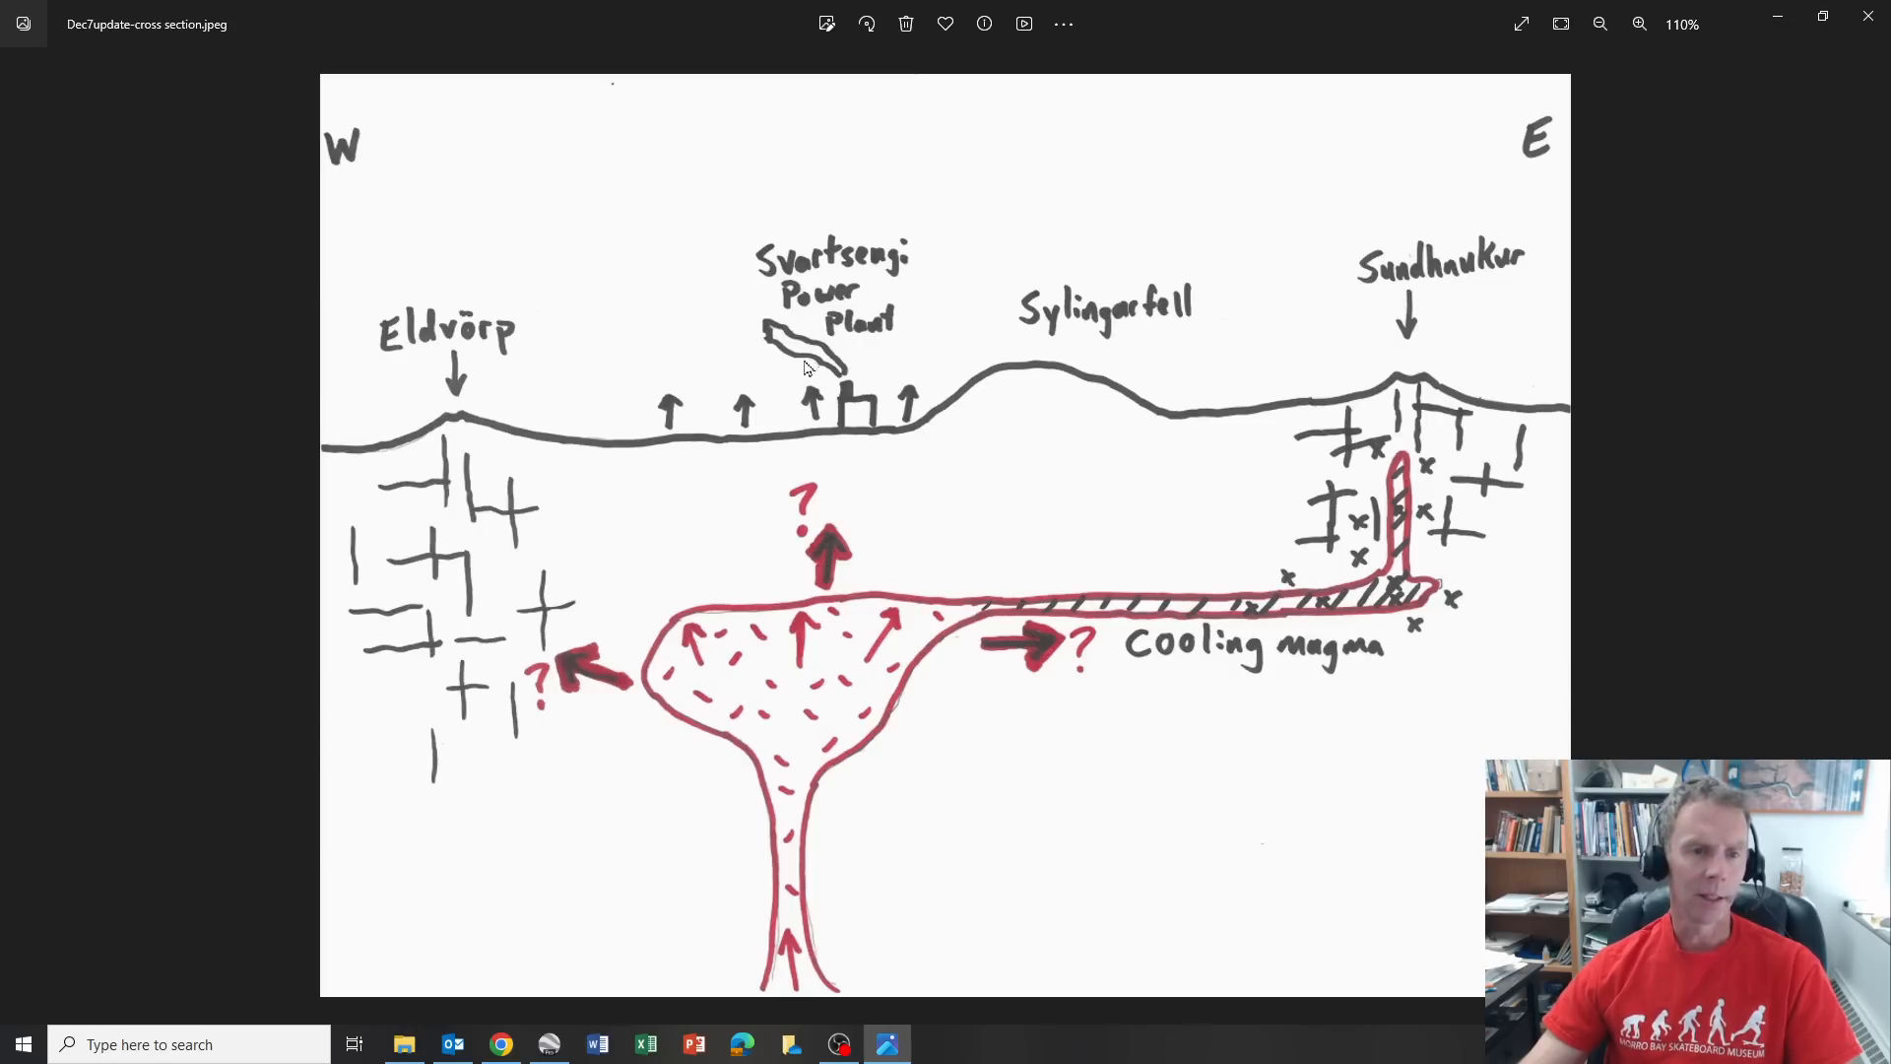
pyautogui.moveTo(446, 423)
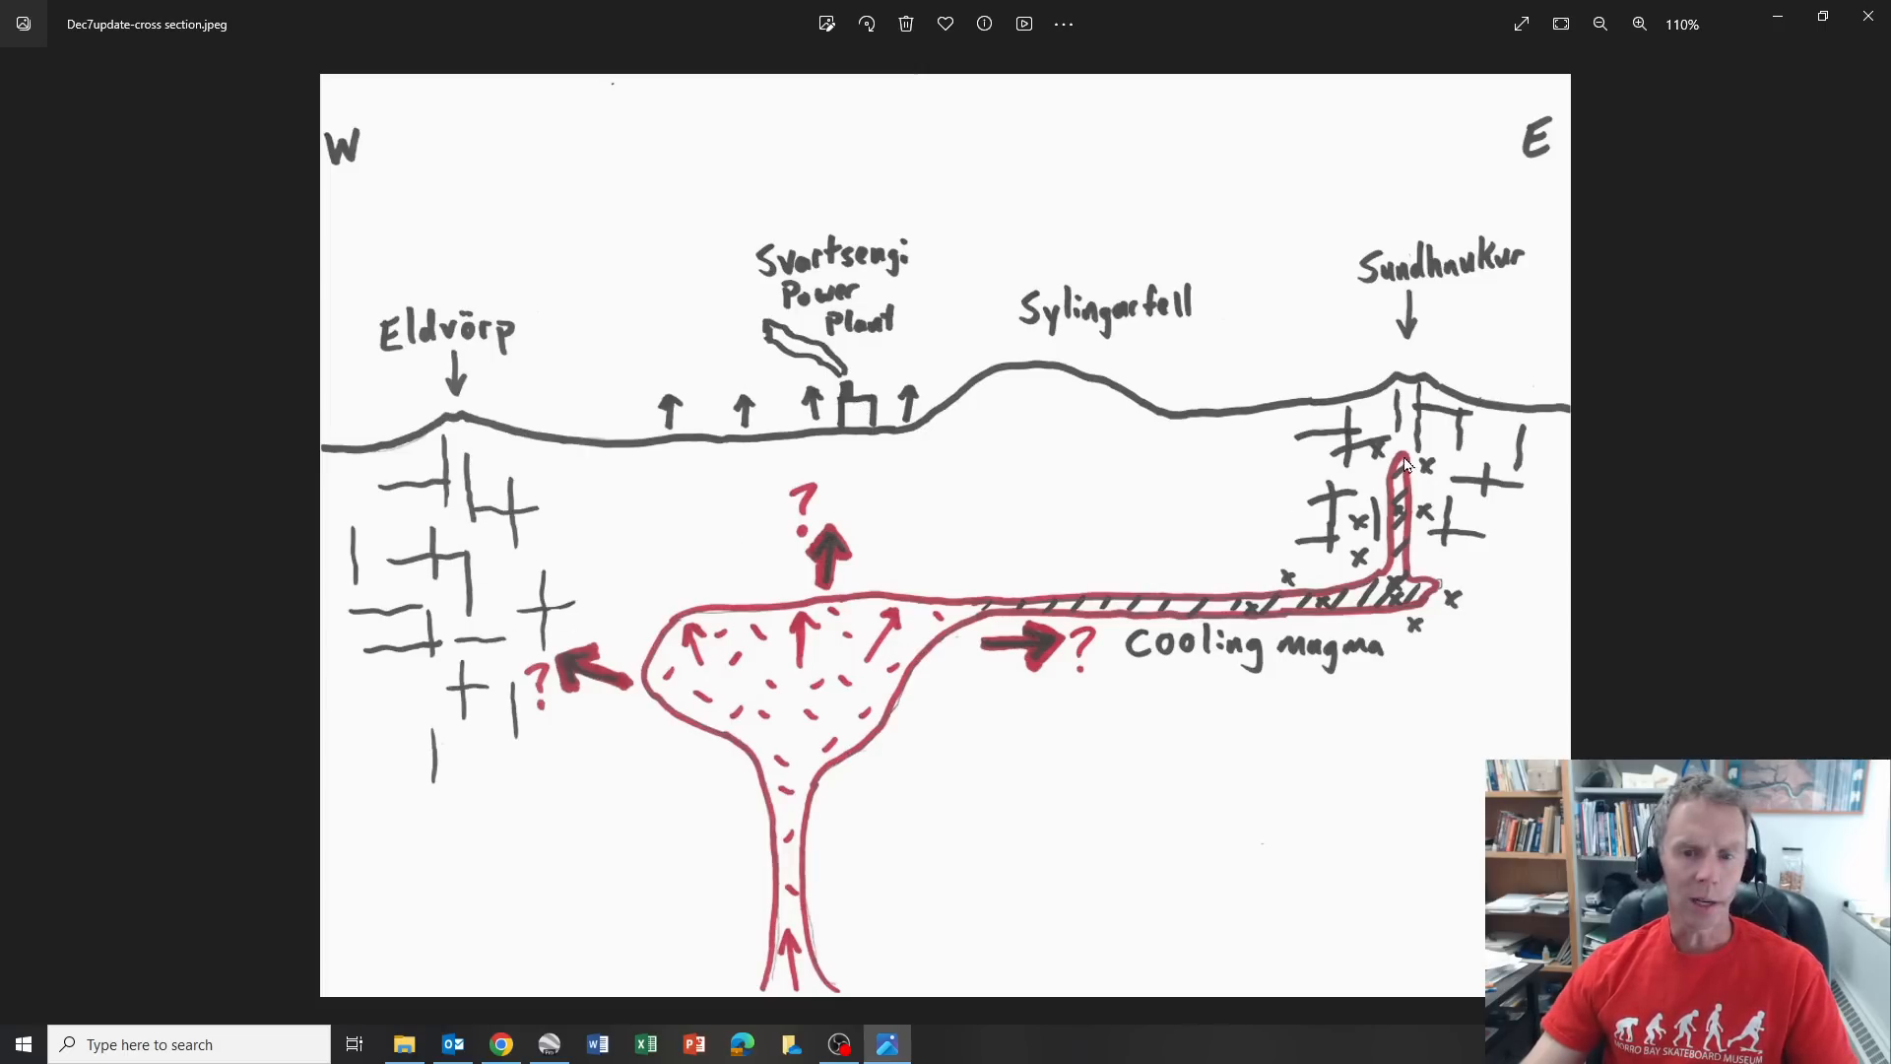
pyautogui.moveTo(771, 516)
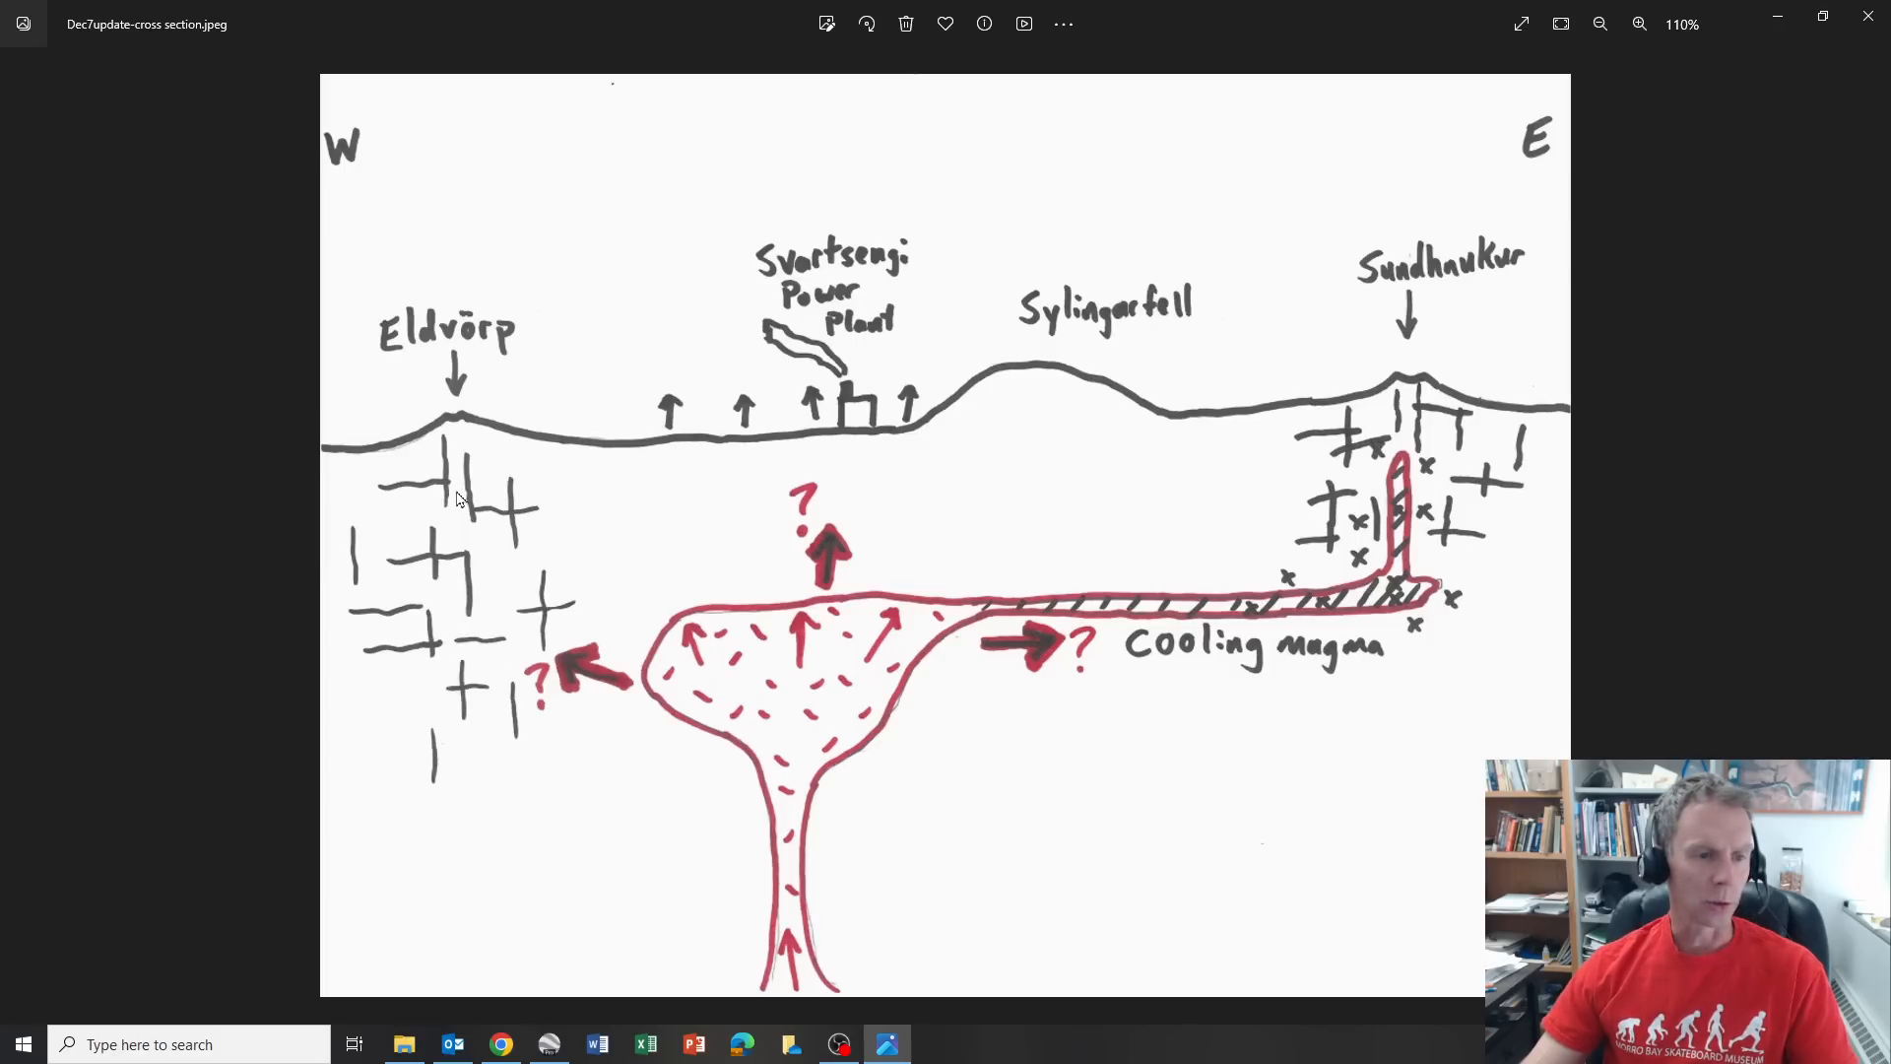
pyautogui.moveTo(444, 444)
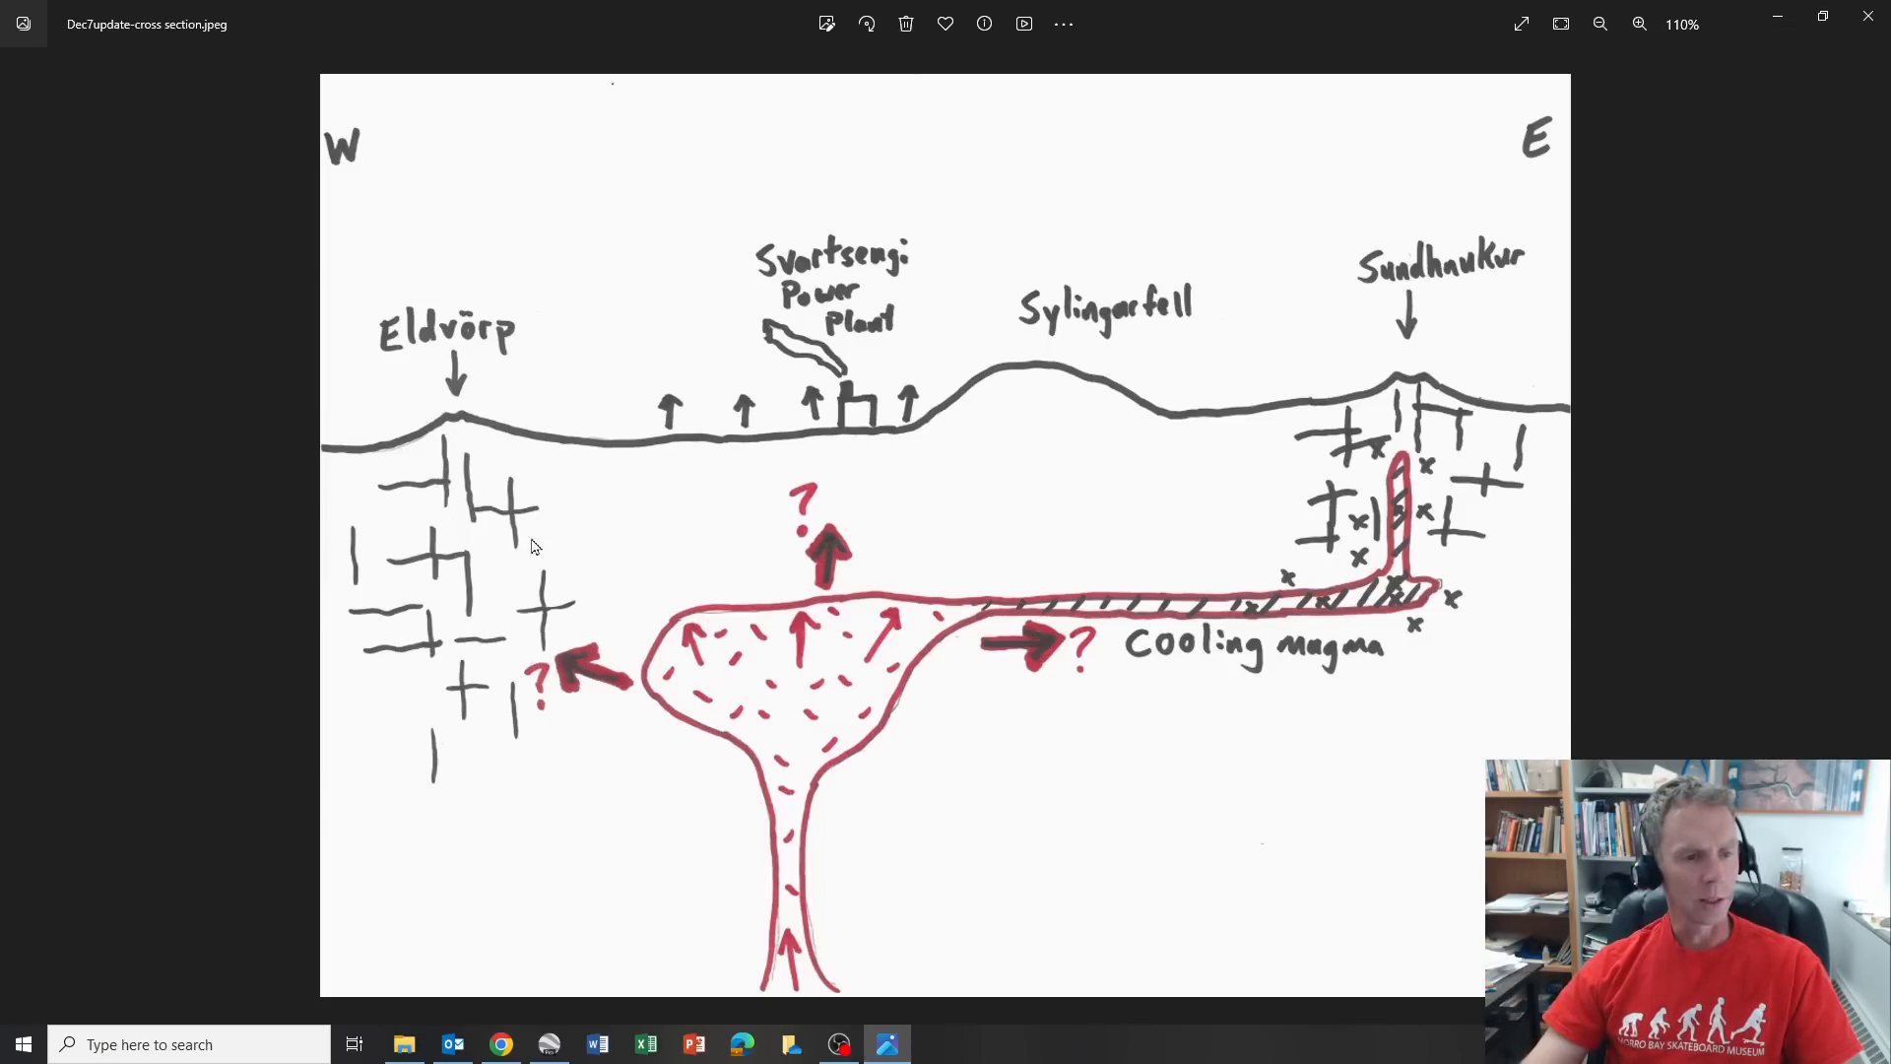
pyautogui.moveTo(468, 693)
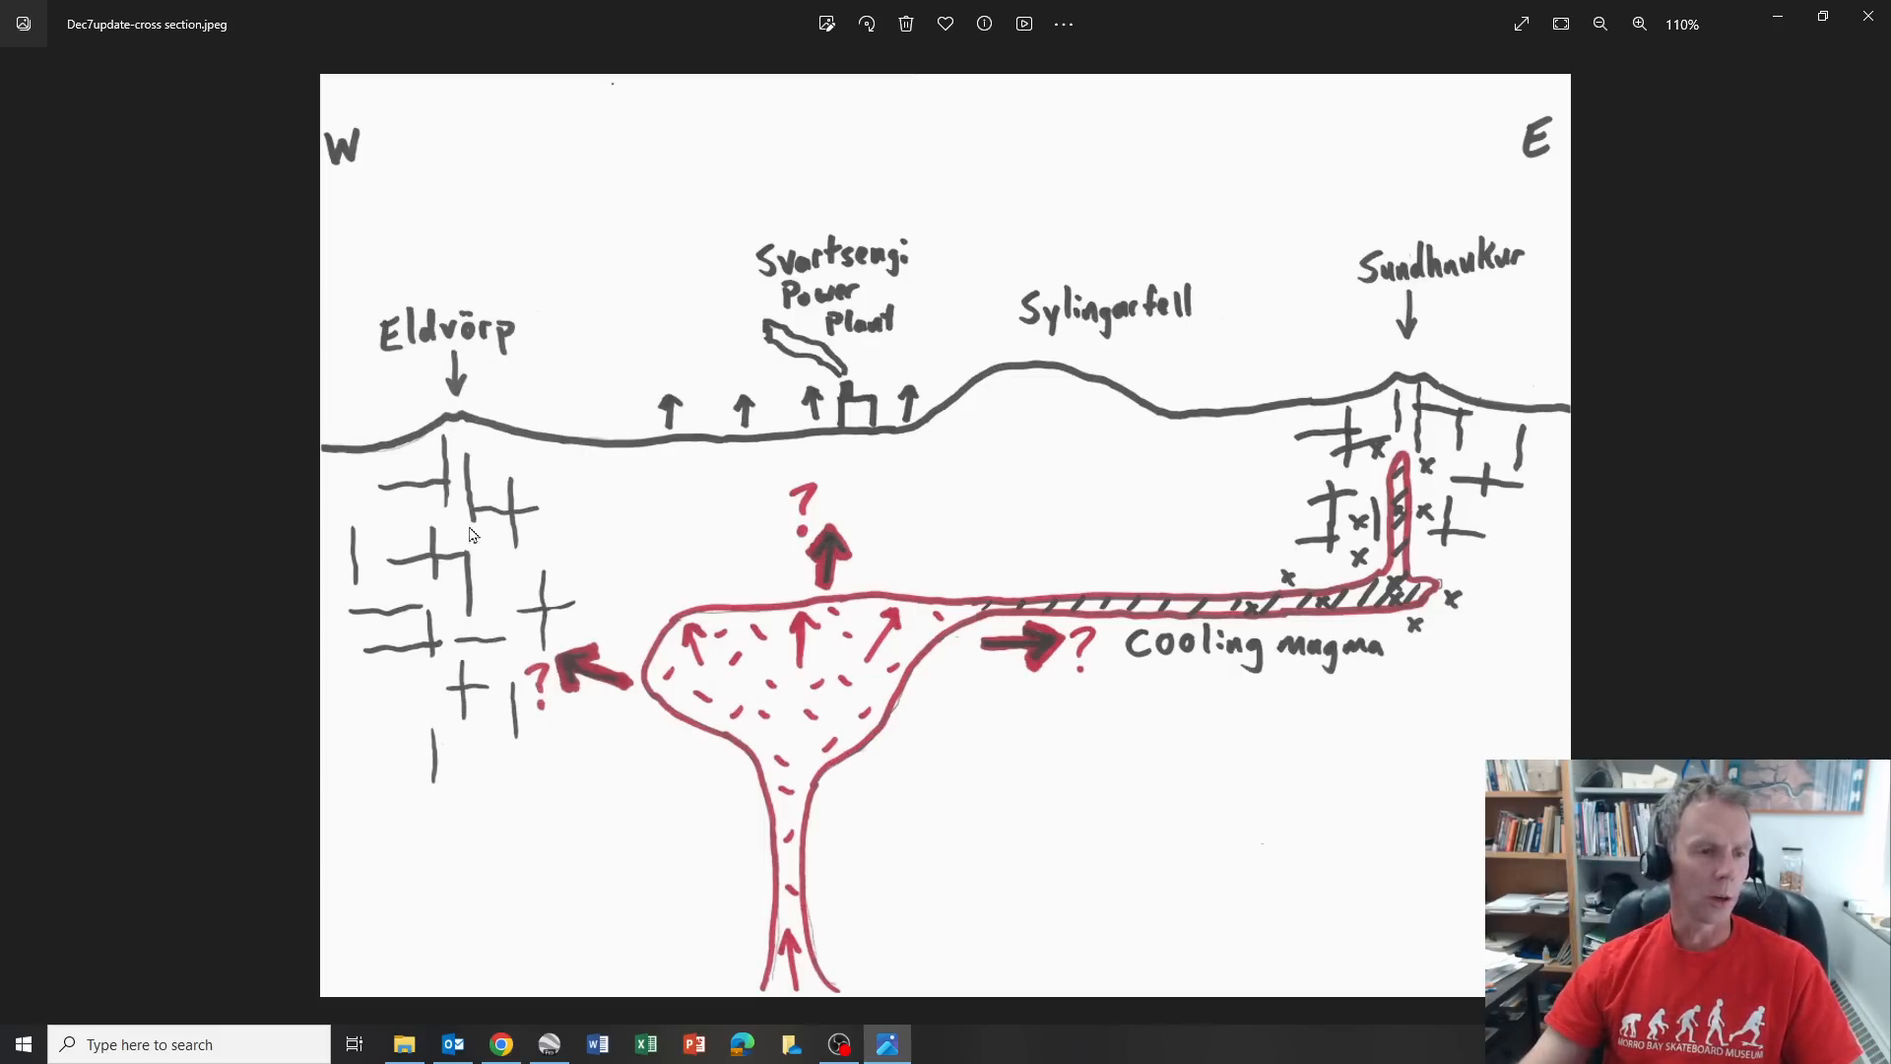
pyautogui.moveTo(445, 770)
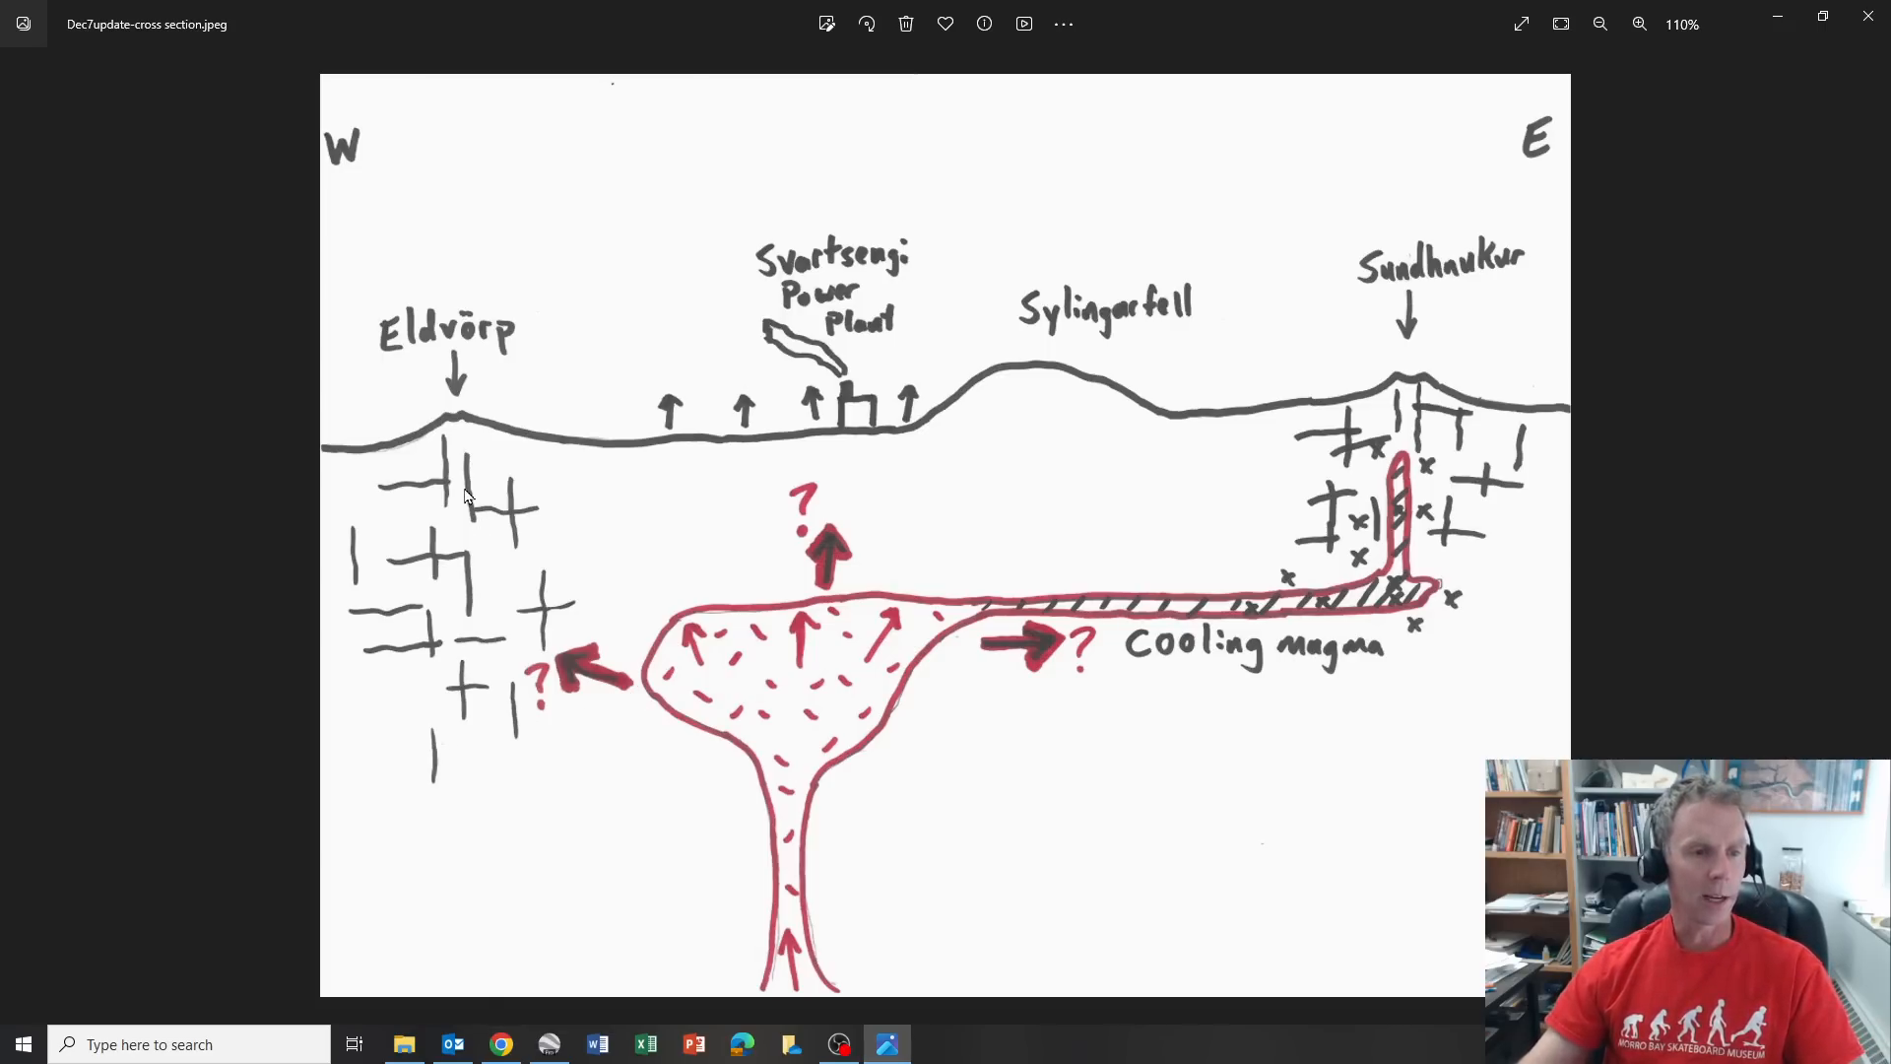
pyautogui.moveTo(393, 574)
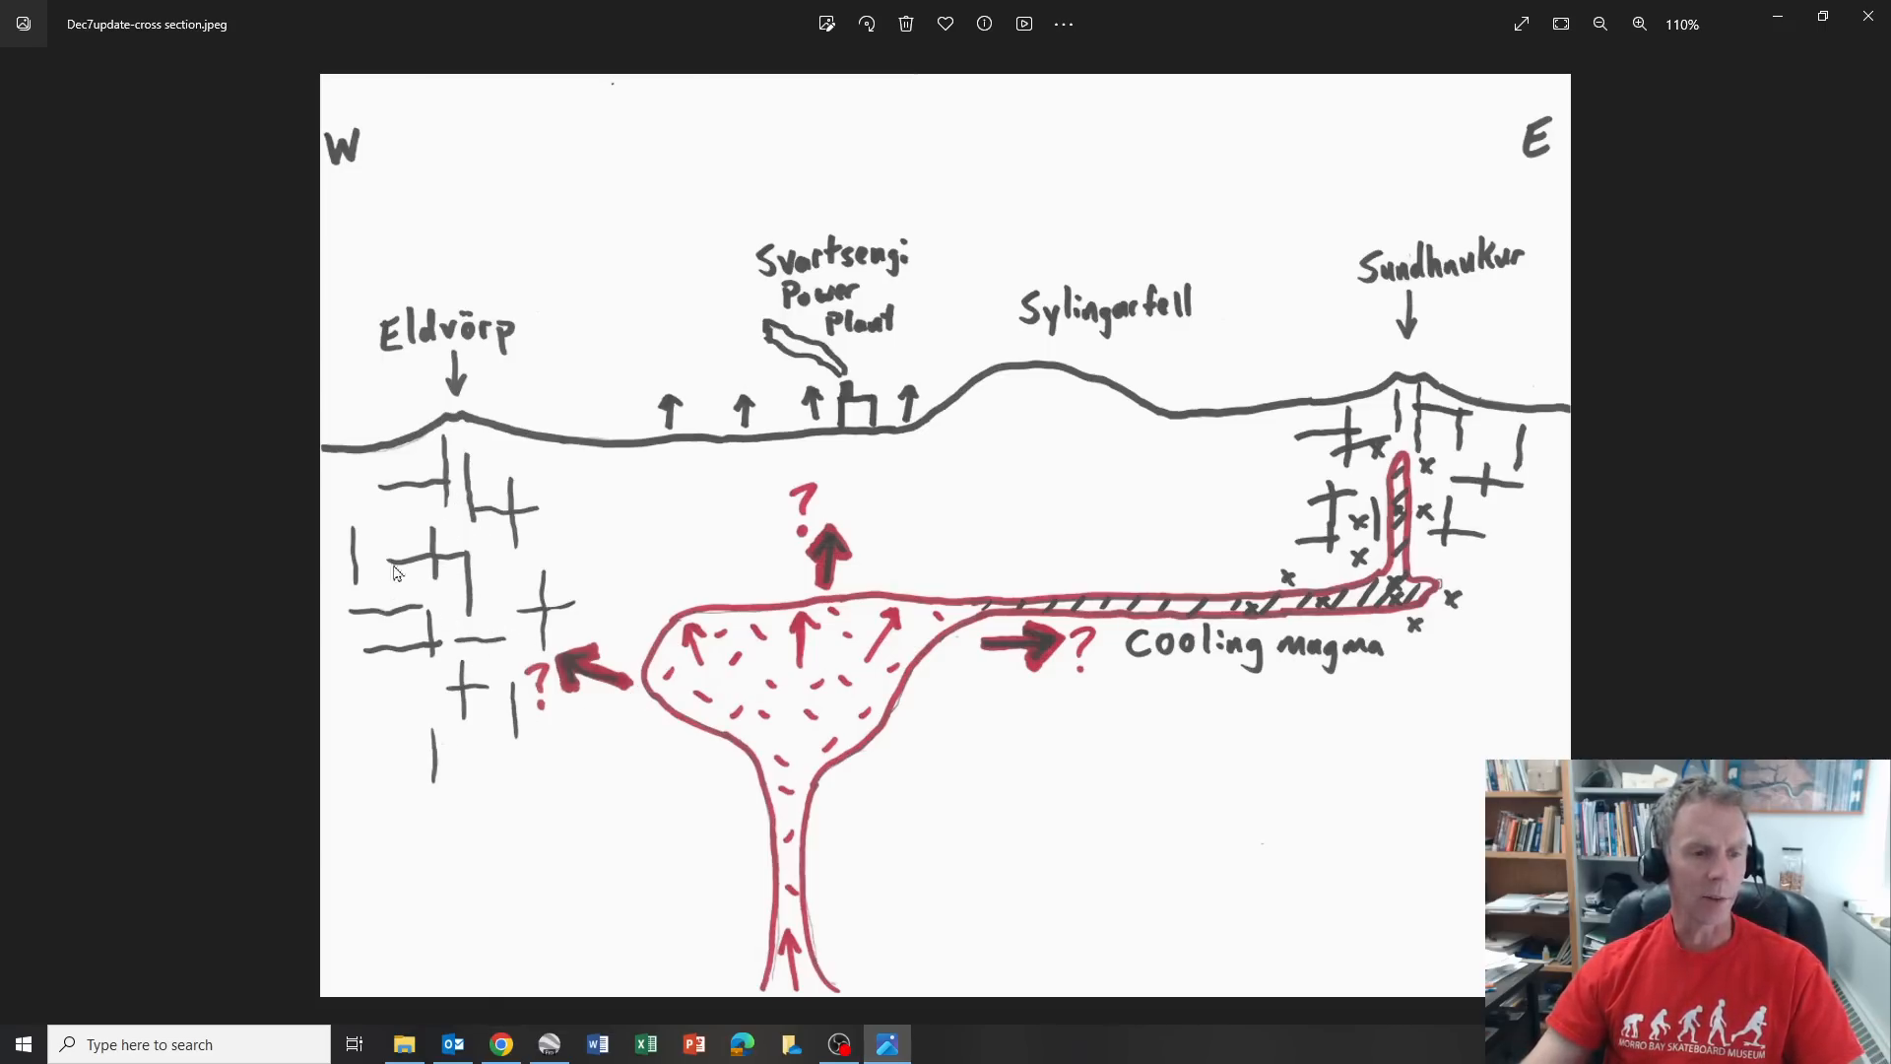
pyautogui.moveTo(858, 505)
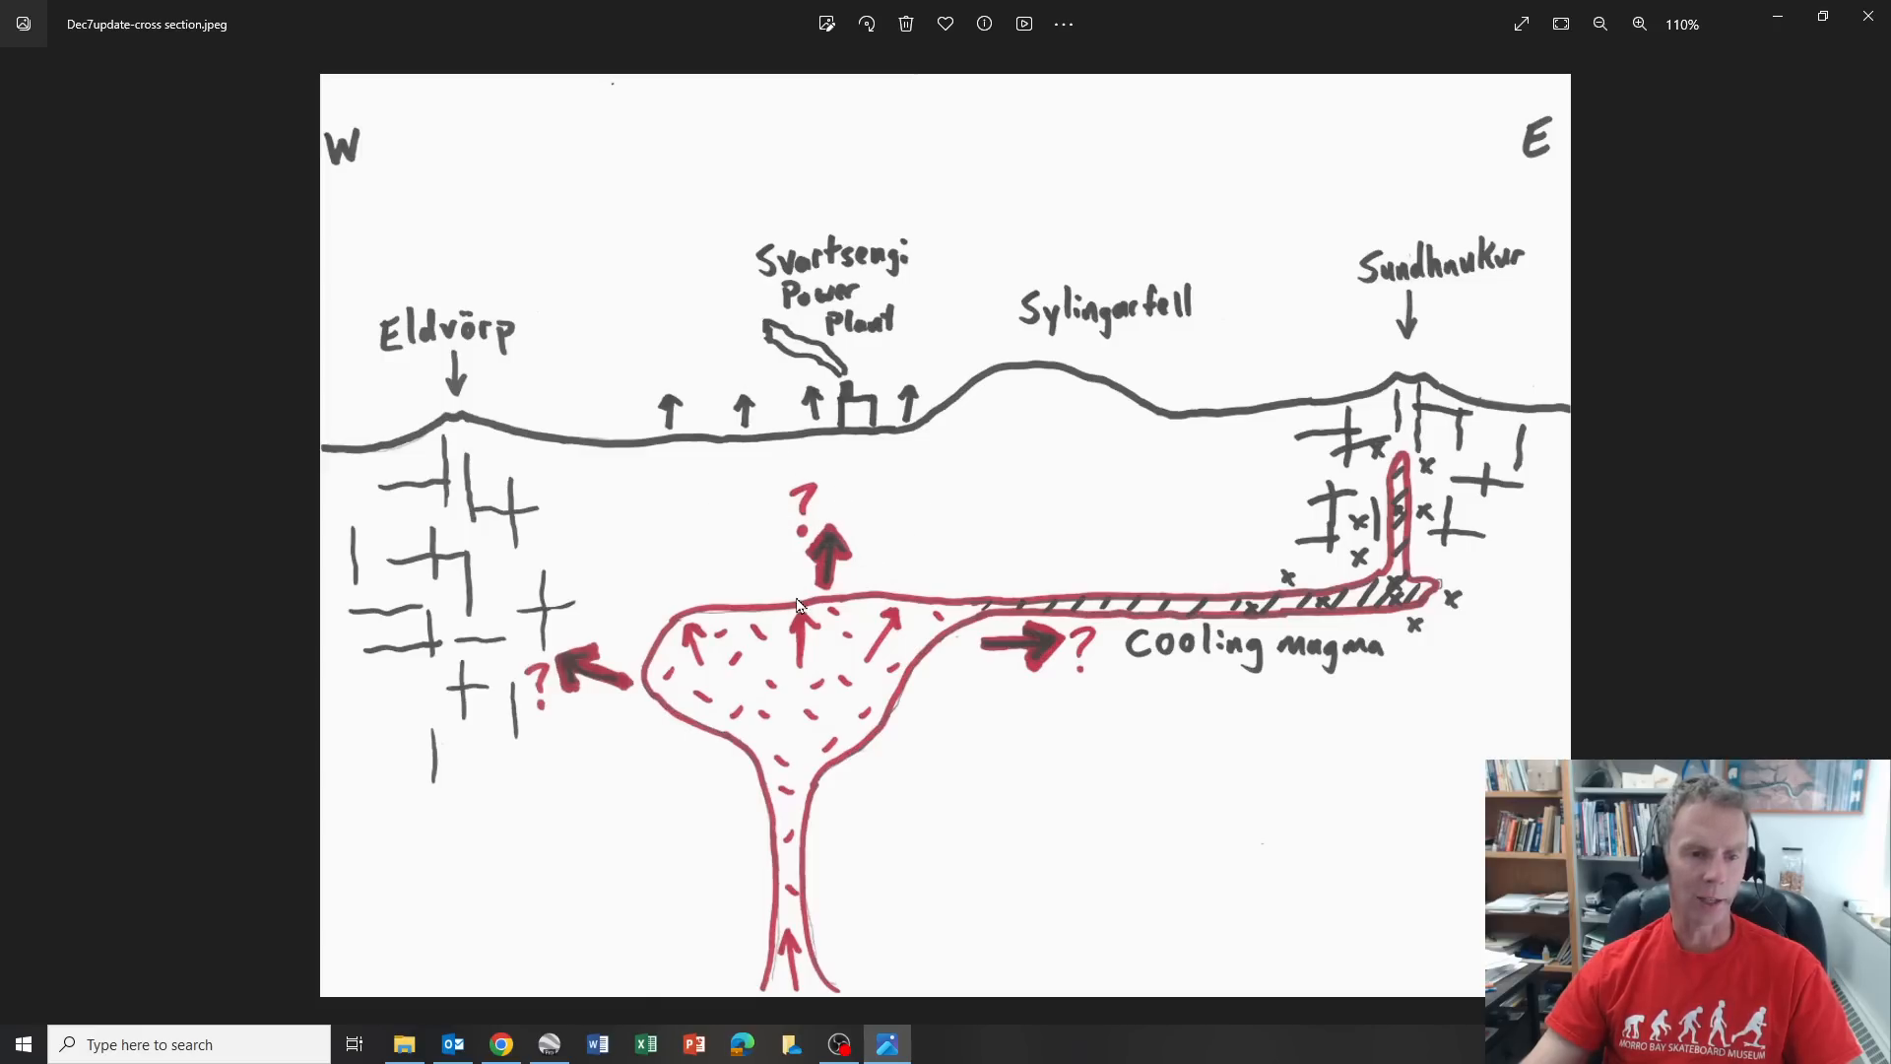
pyautogui.moveTo(821, 581)
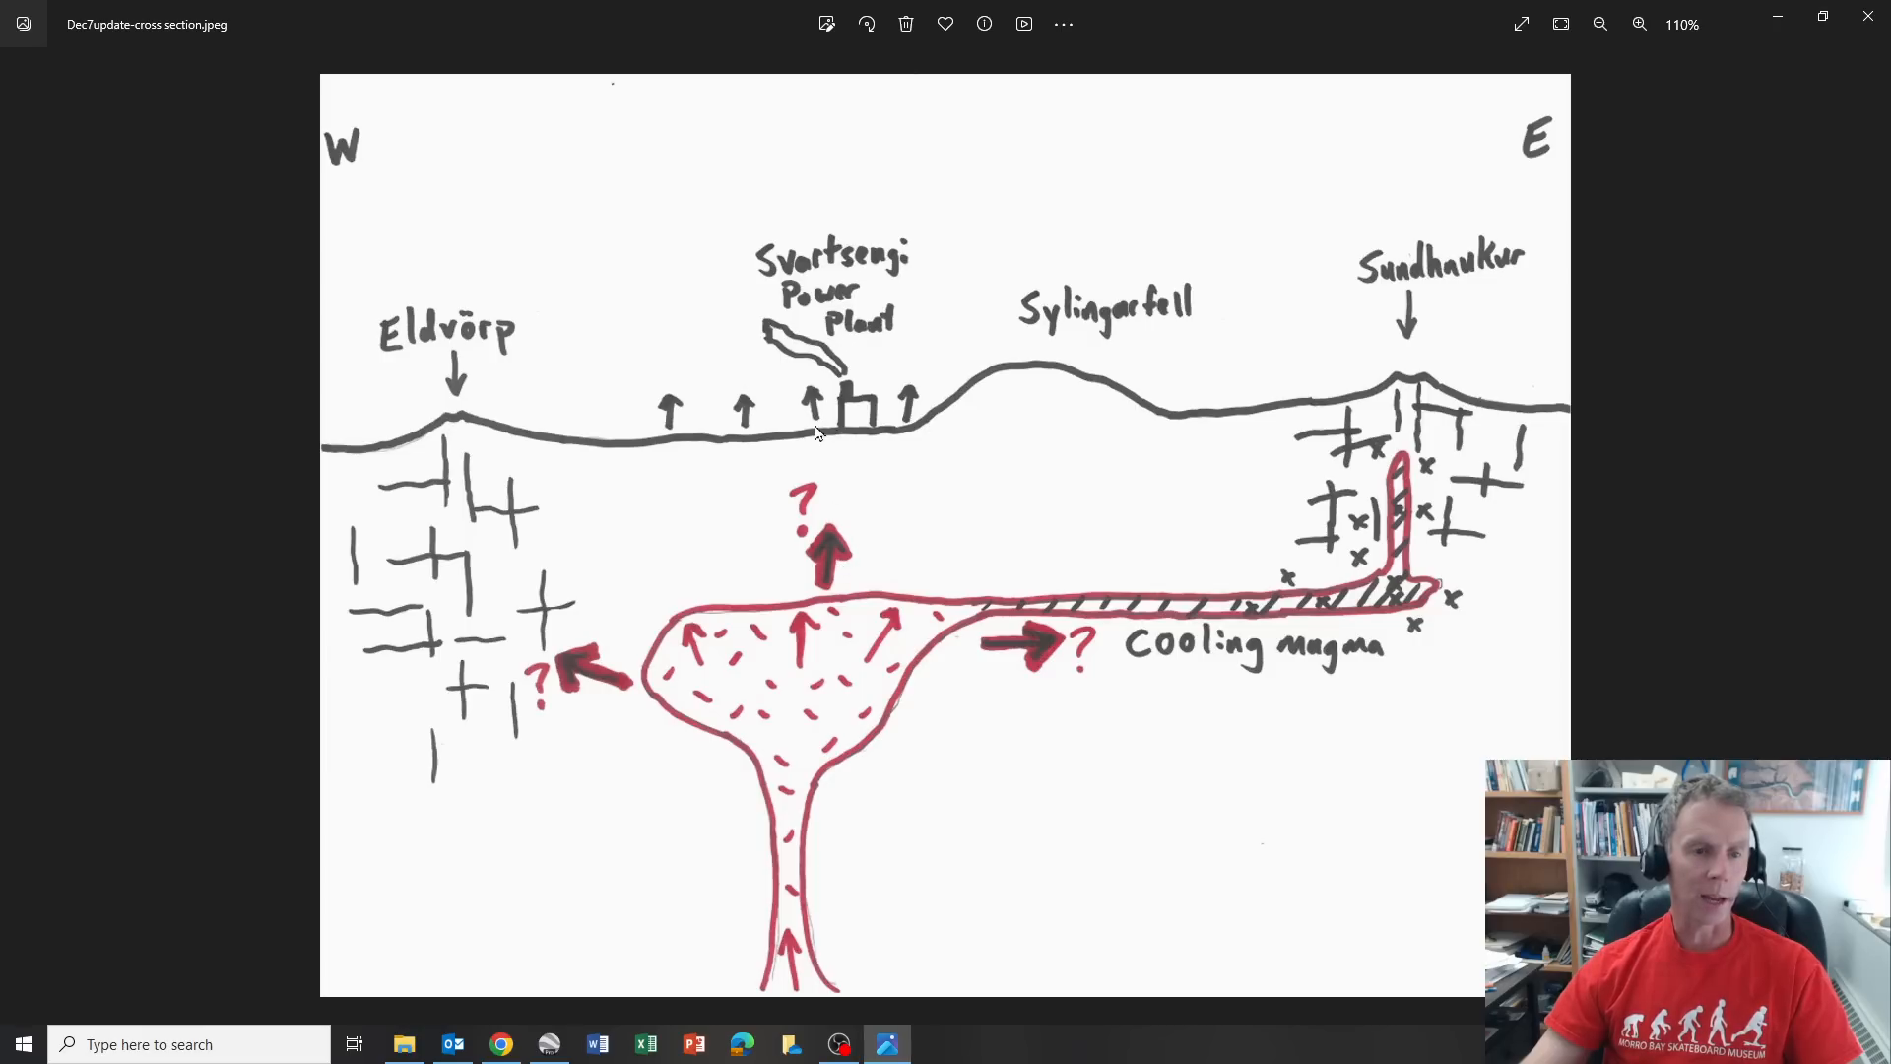
pyautogui.moveTo(807, 422)
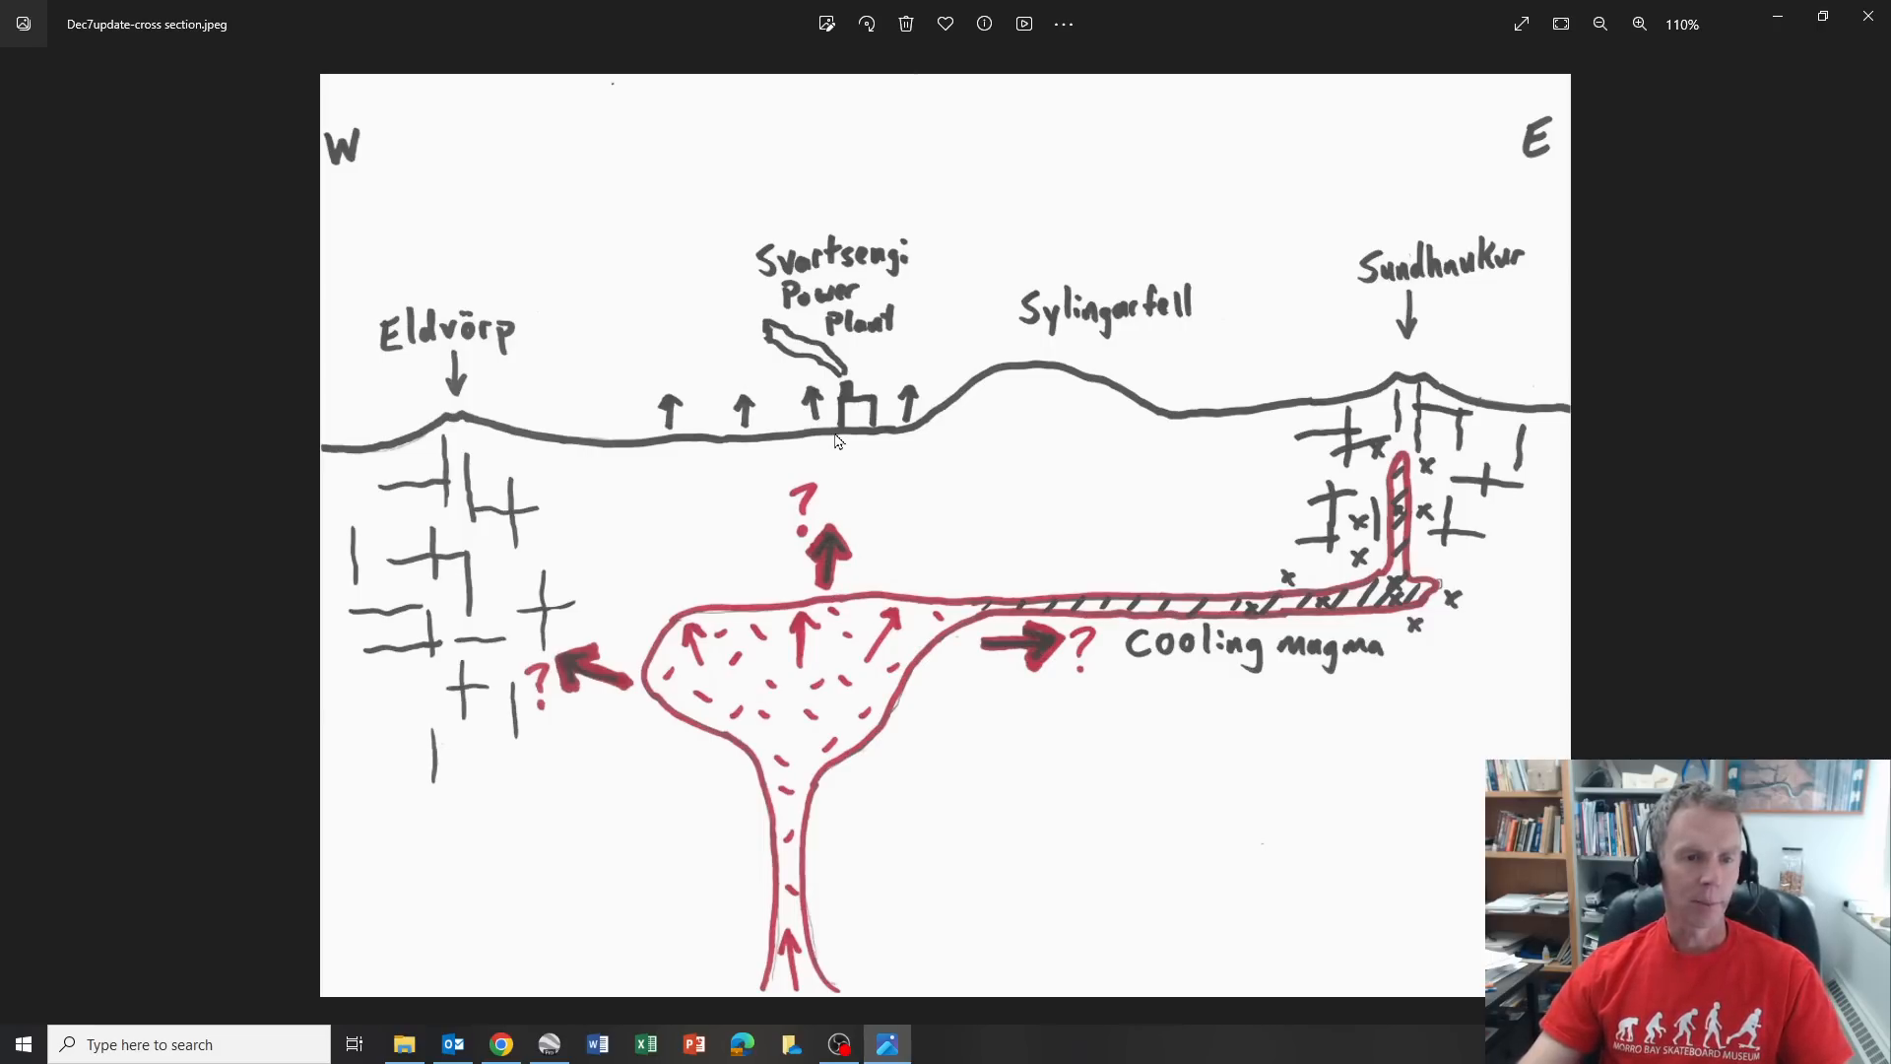
pyautogui.moveTo(711, 690)
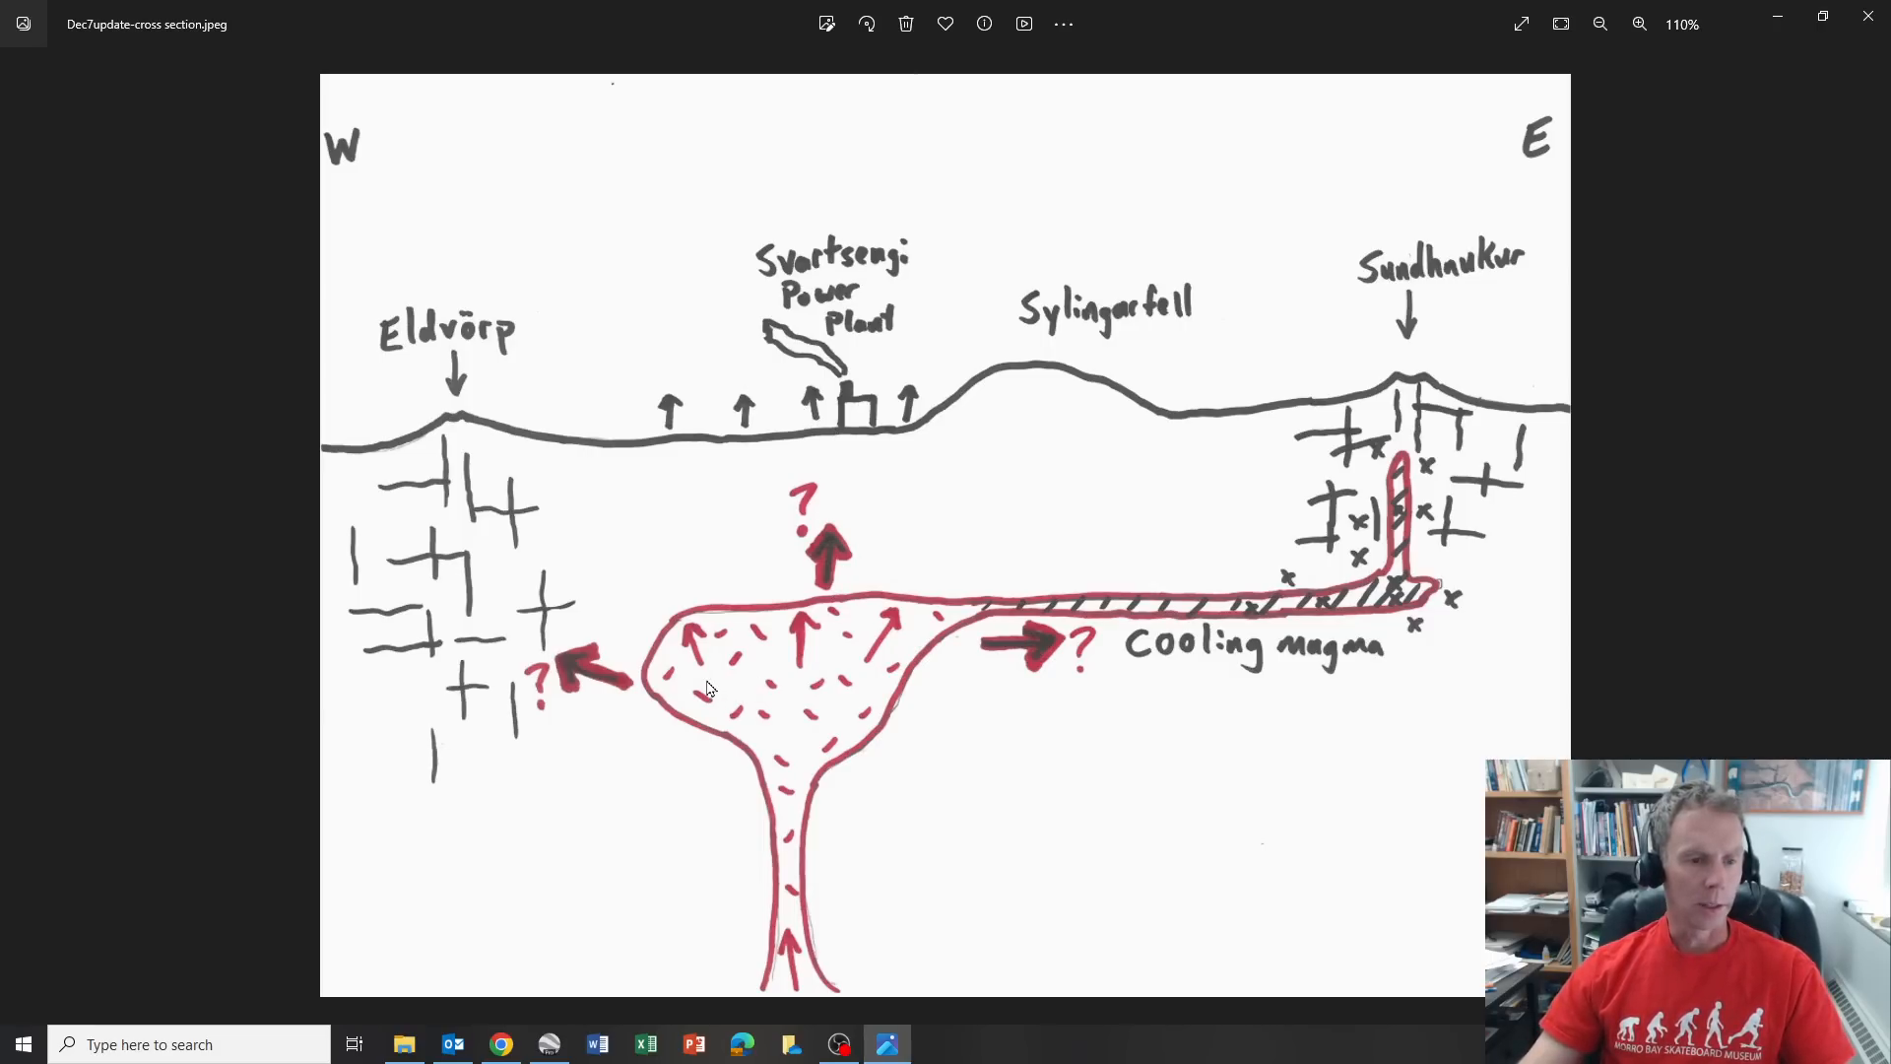
pyautogui.moveTo(480, 605)
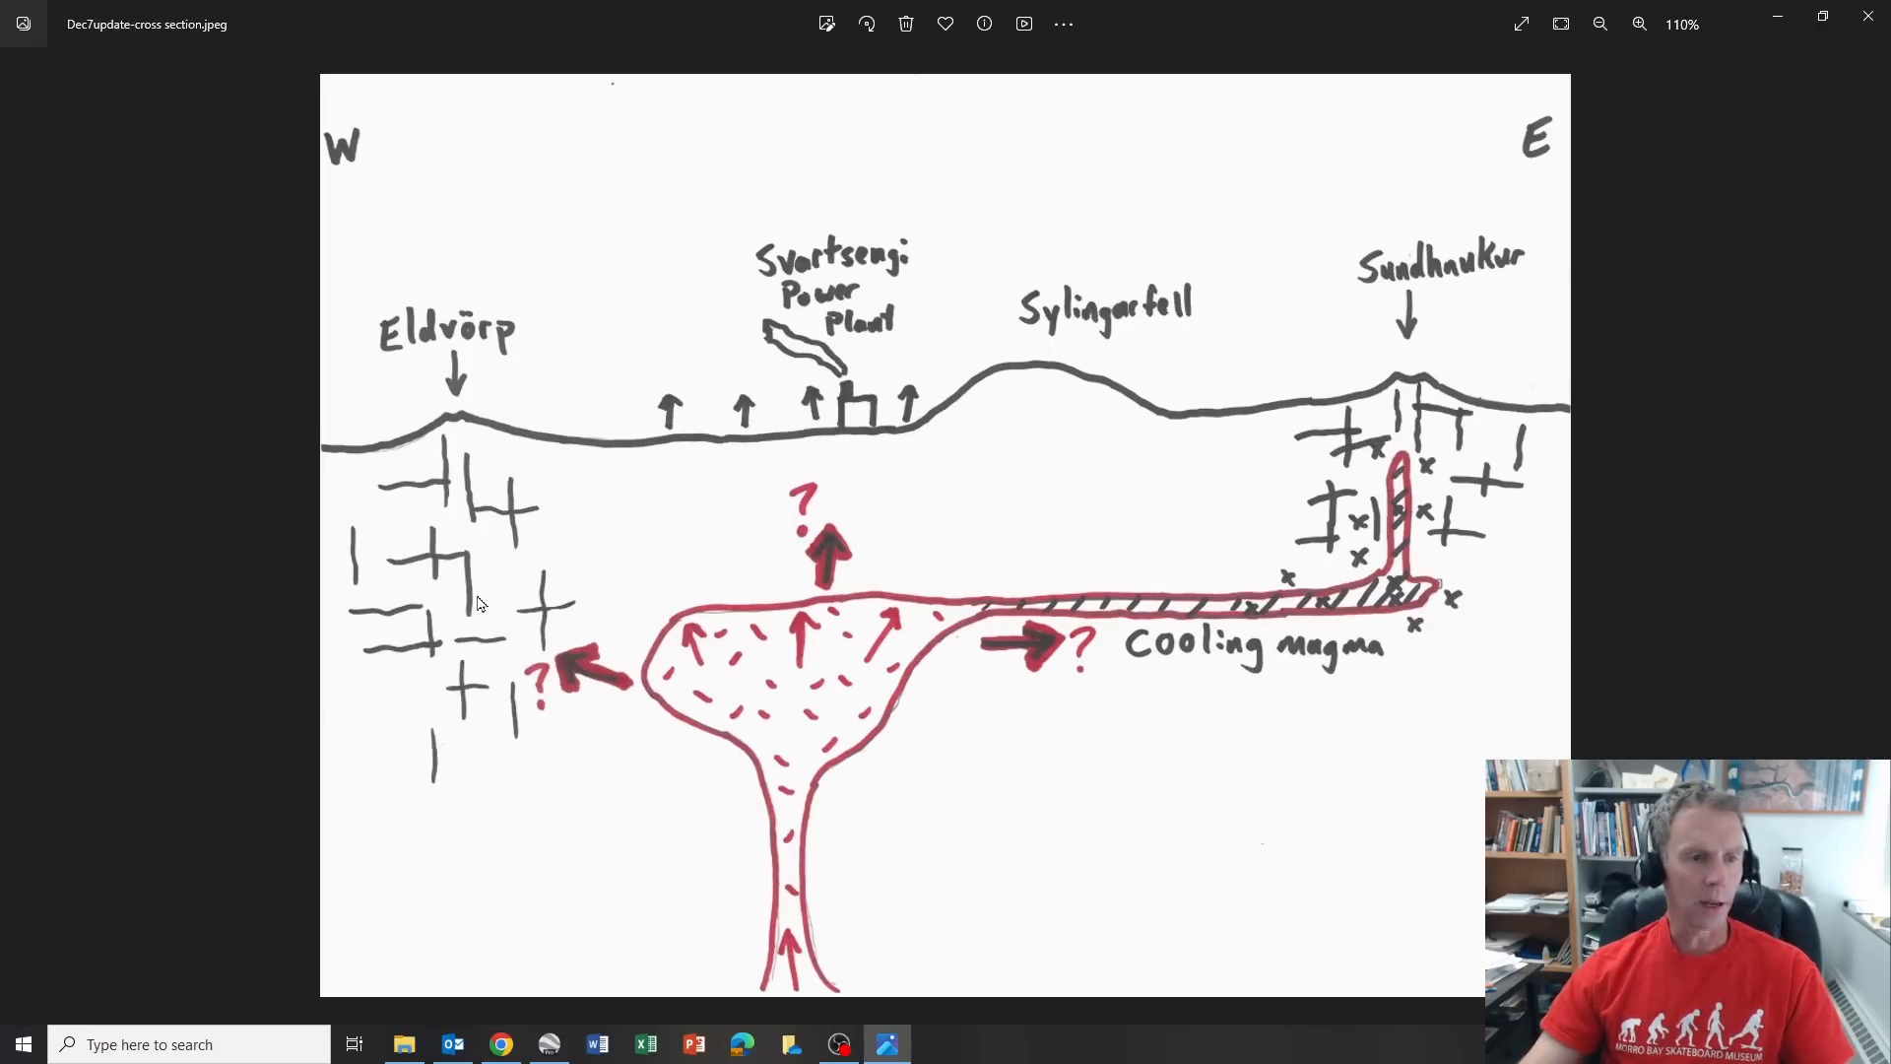
pyautogui.moveTo(450, 542)
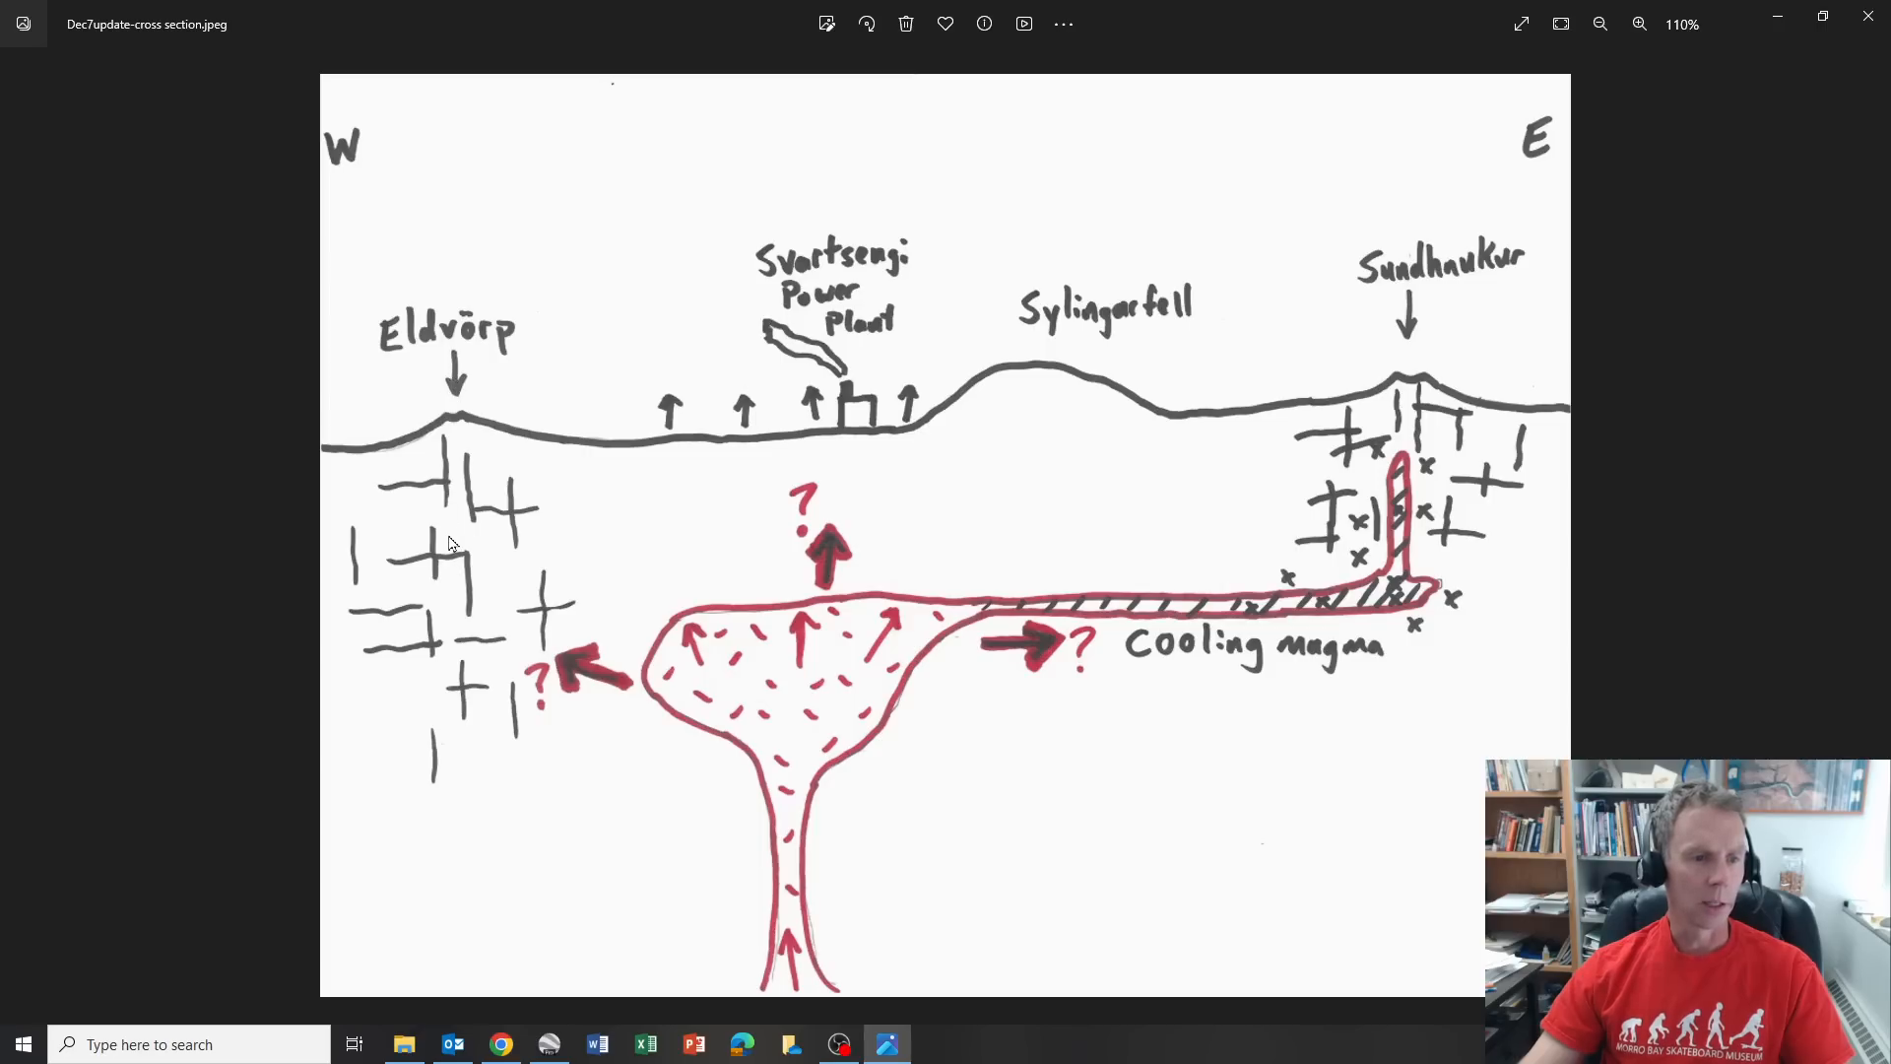
pyautogui.moveTo(472, 575)
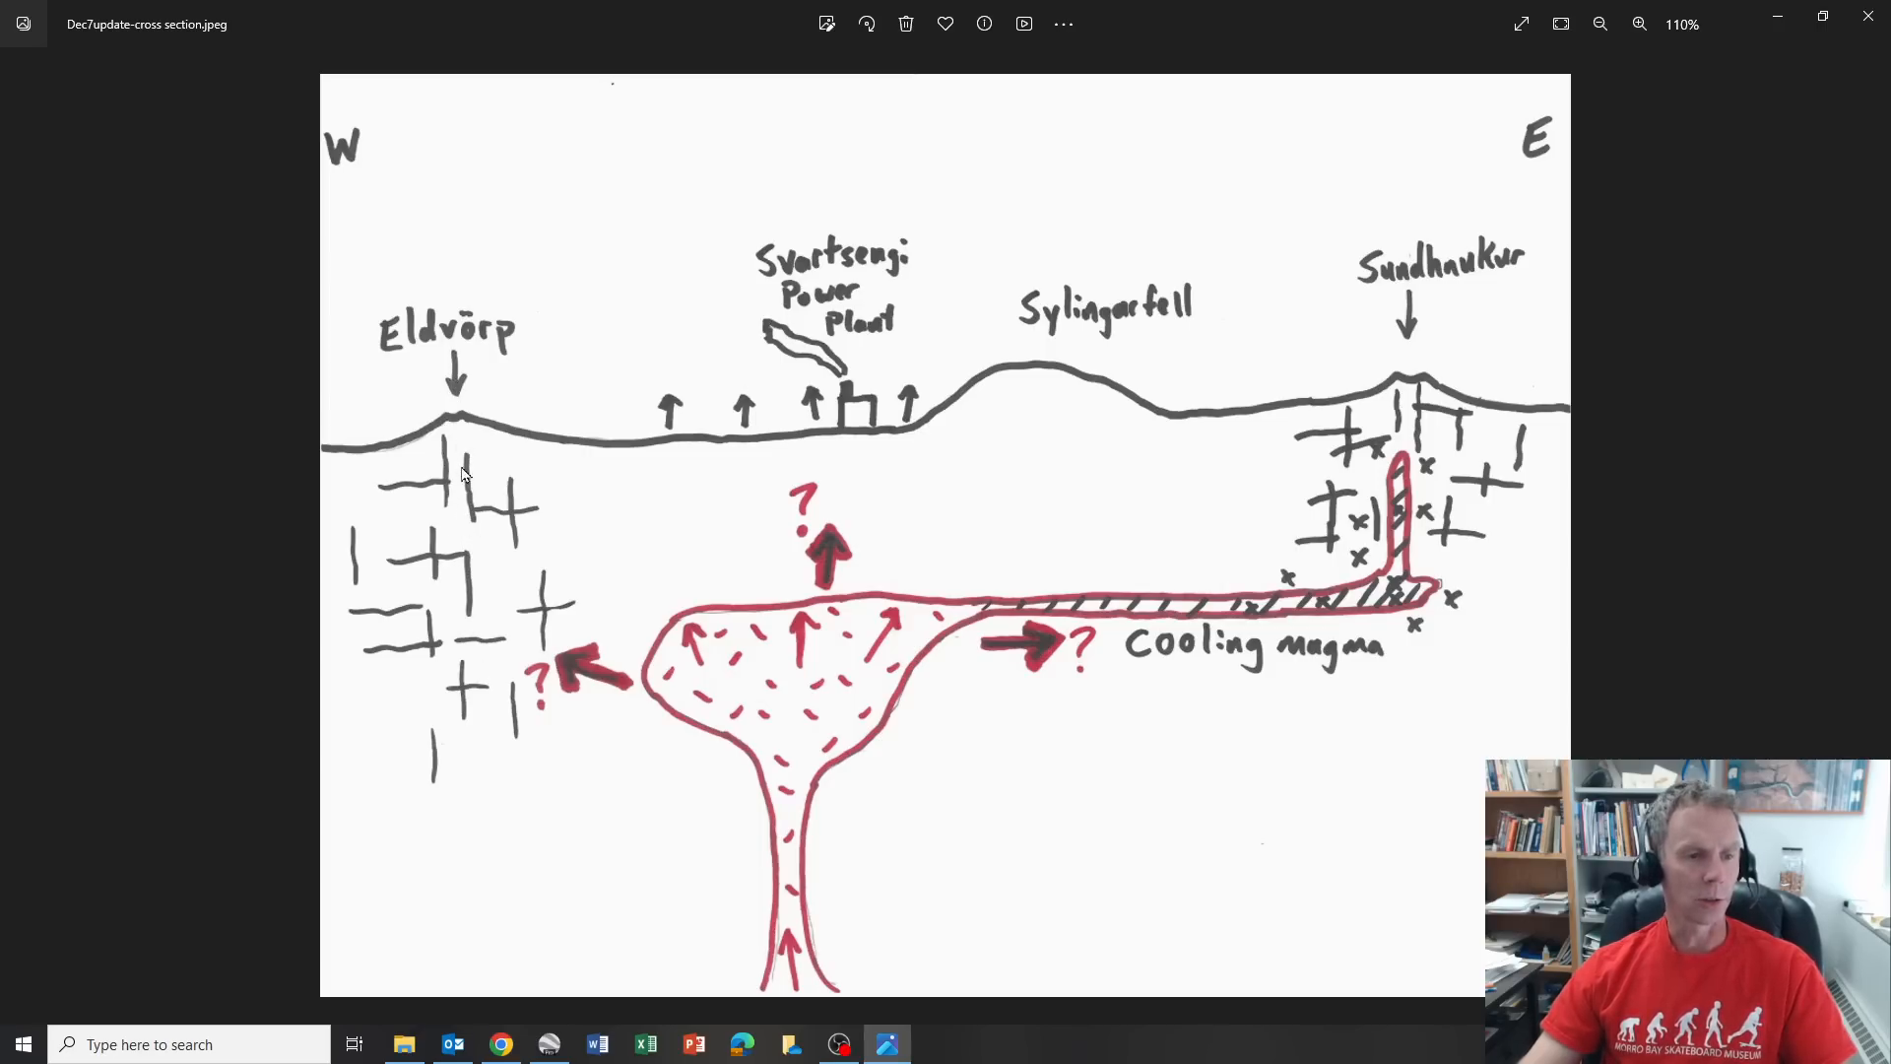
pyautogui.moveTo(460, 441)
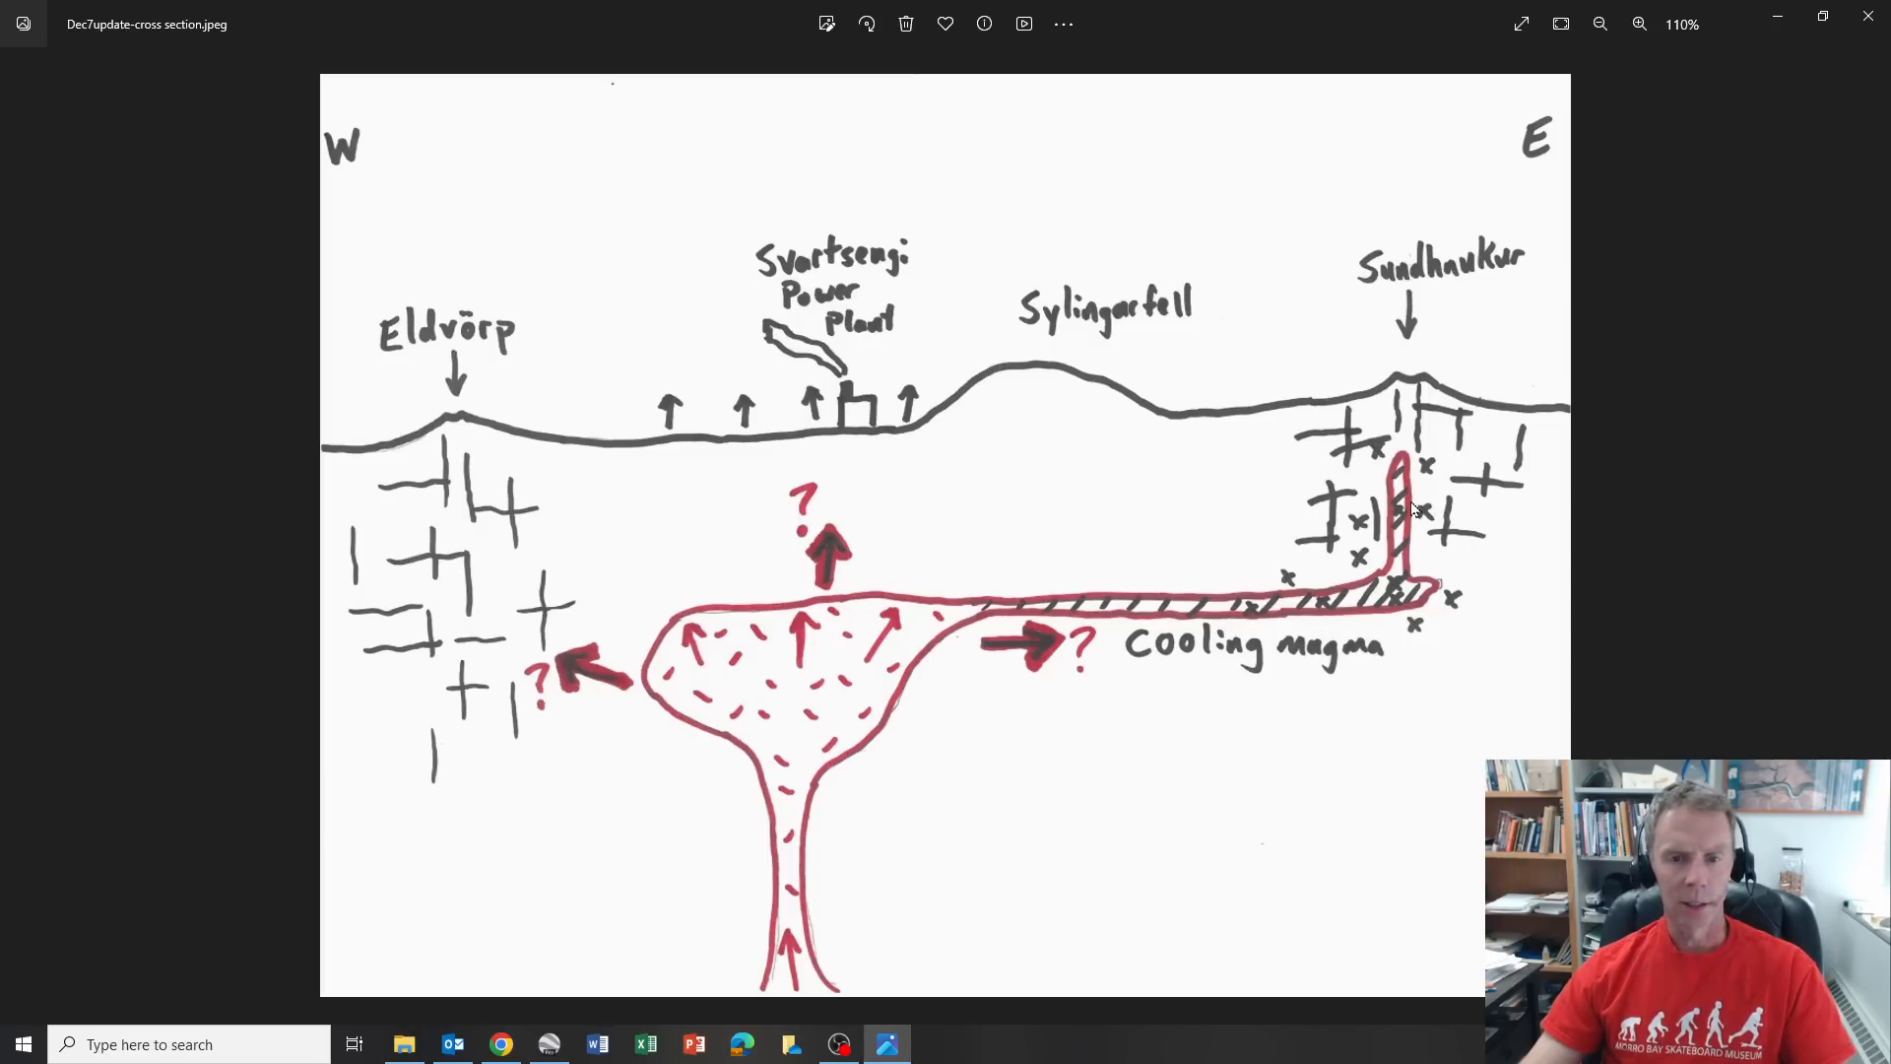
pyautogui.moveTo(1132, 648)
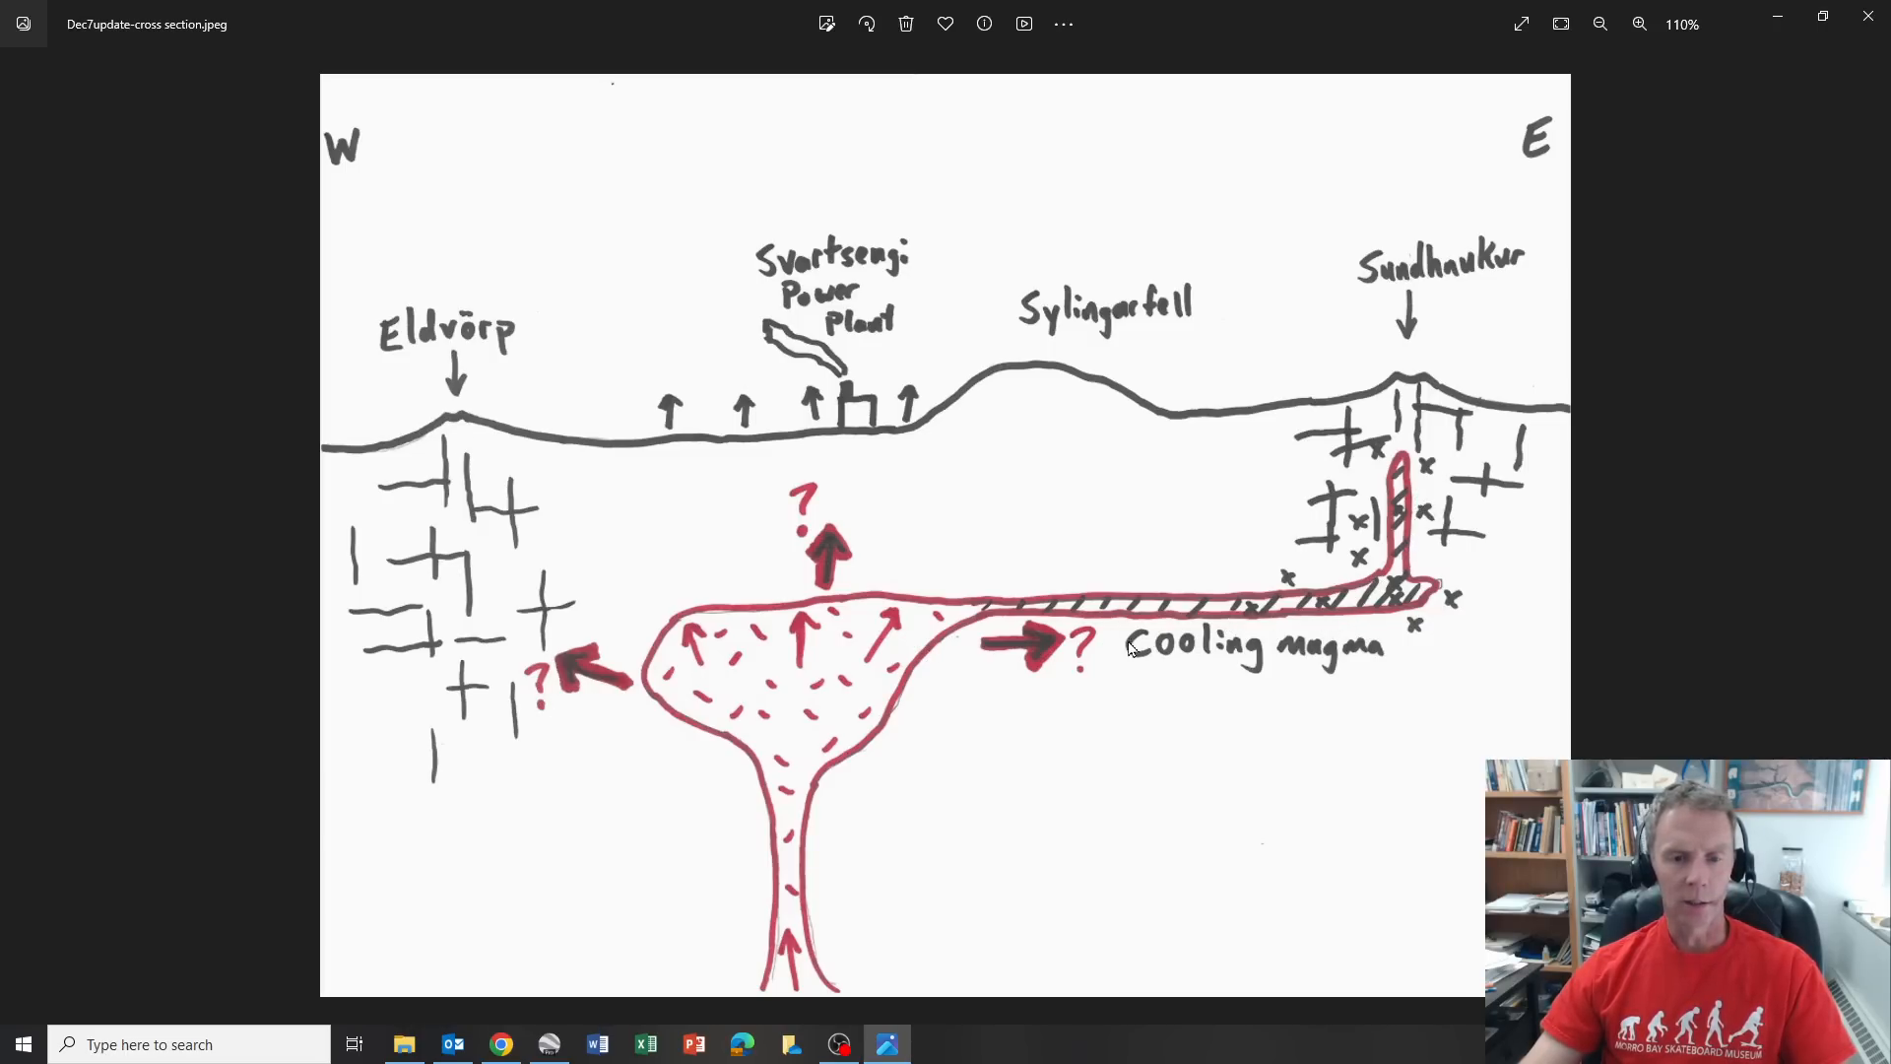
pyautogui.moveTo(1424, 470)
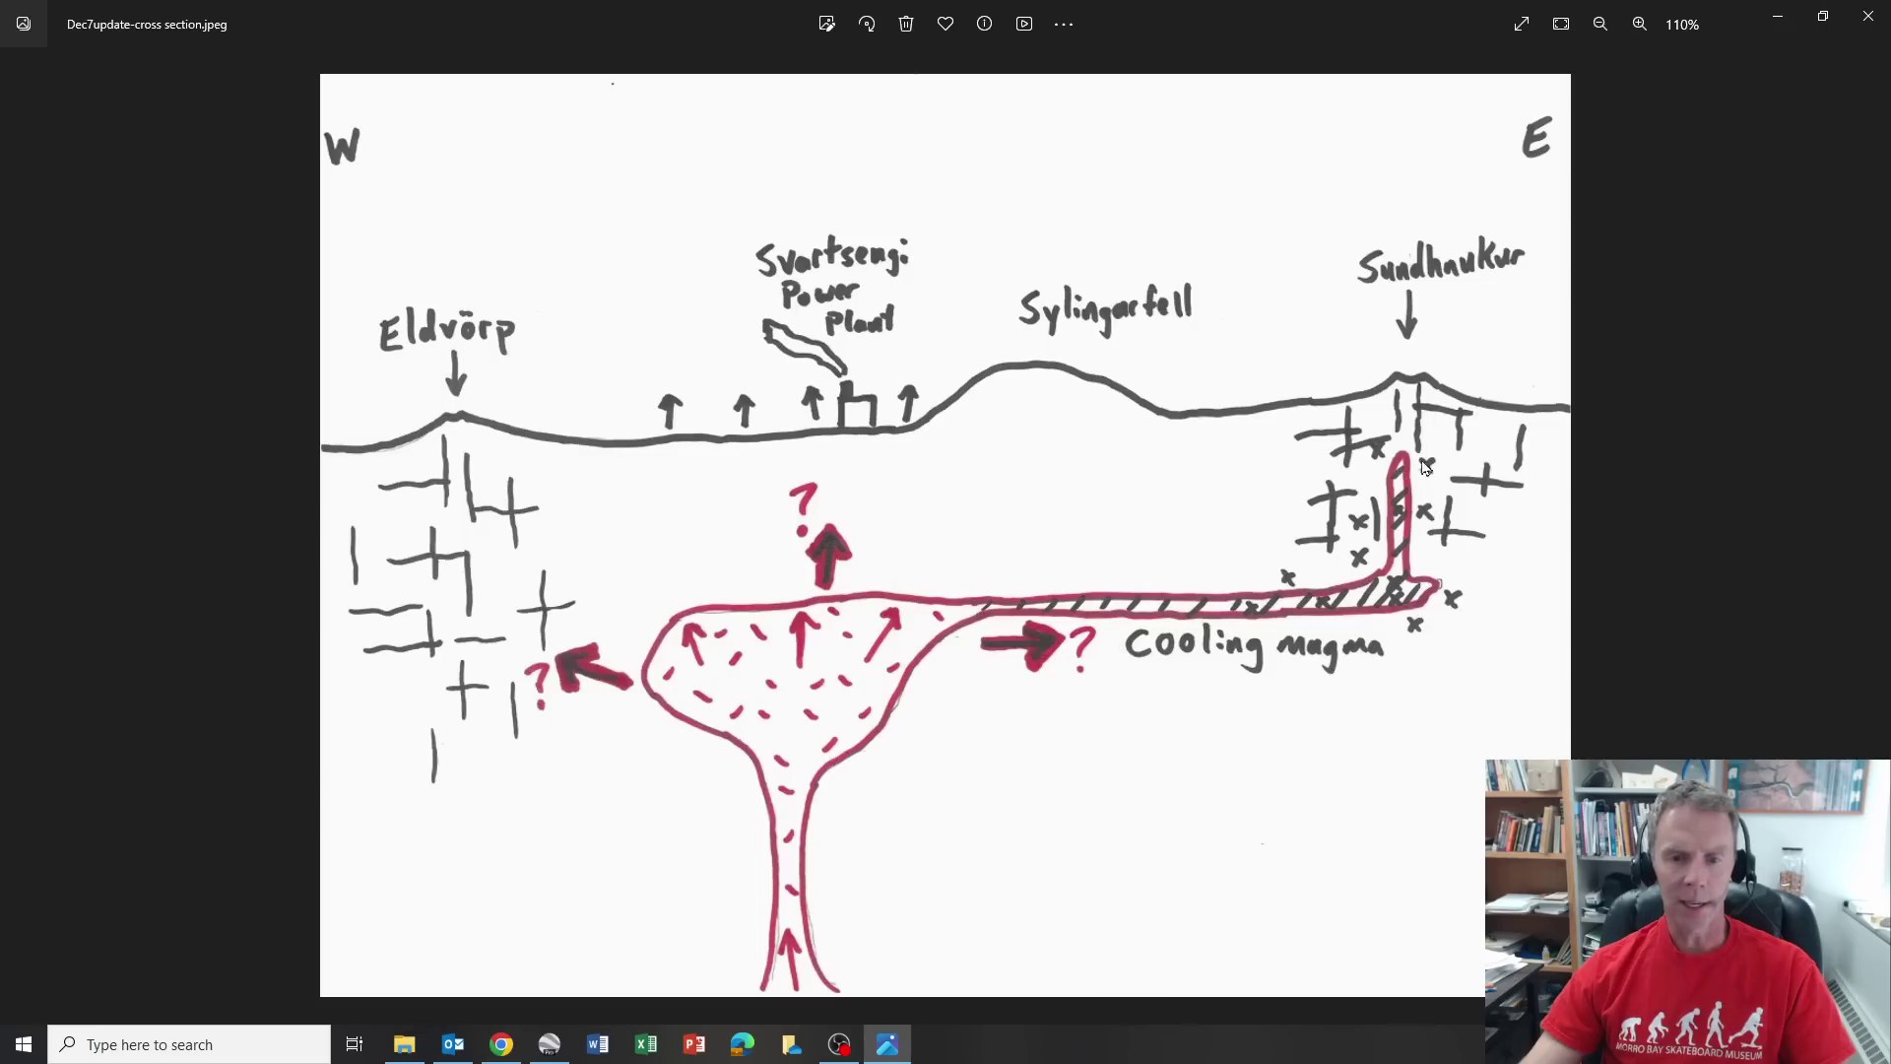
pyautogui.moveTo(1332, 631)
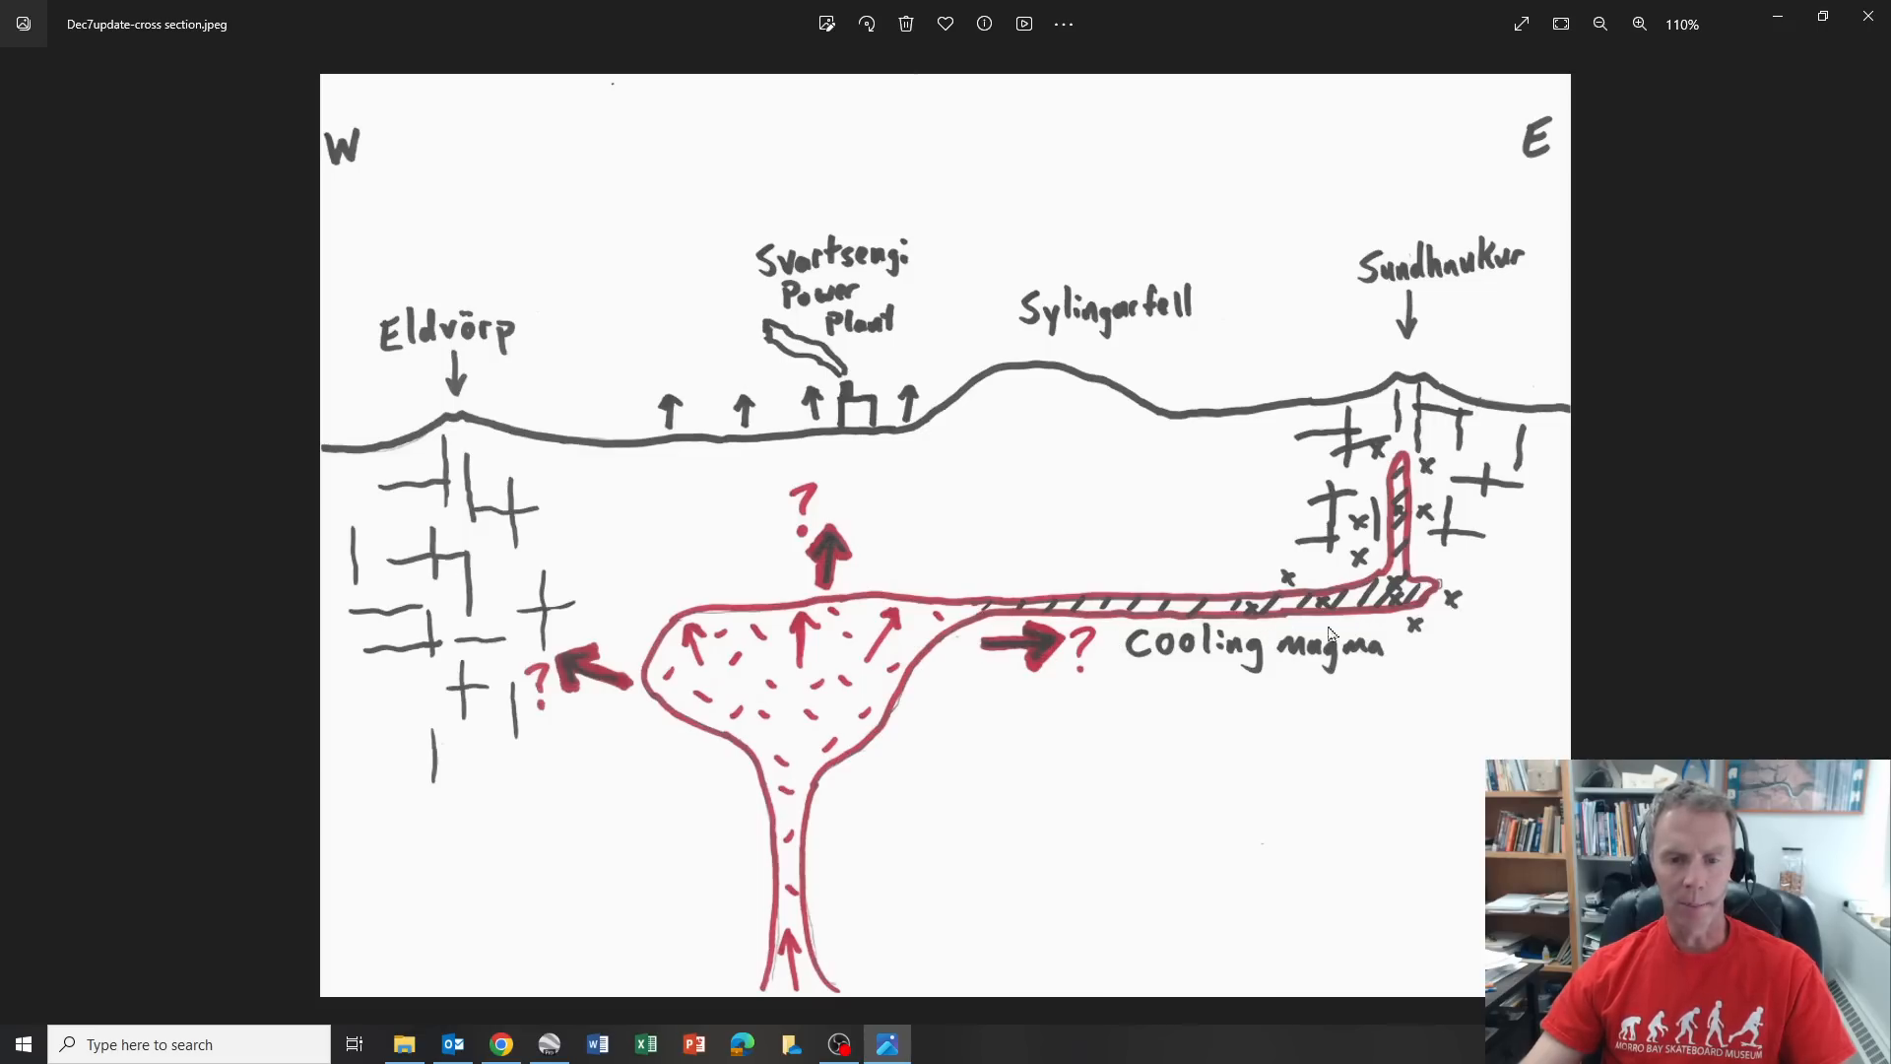
pyautogui.moveTo(1294, 565)
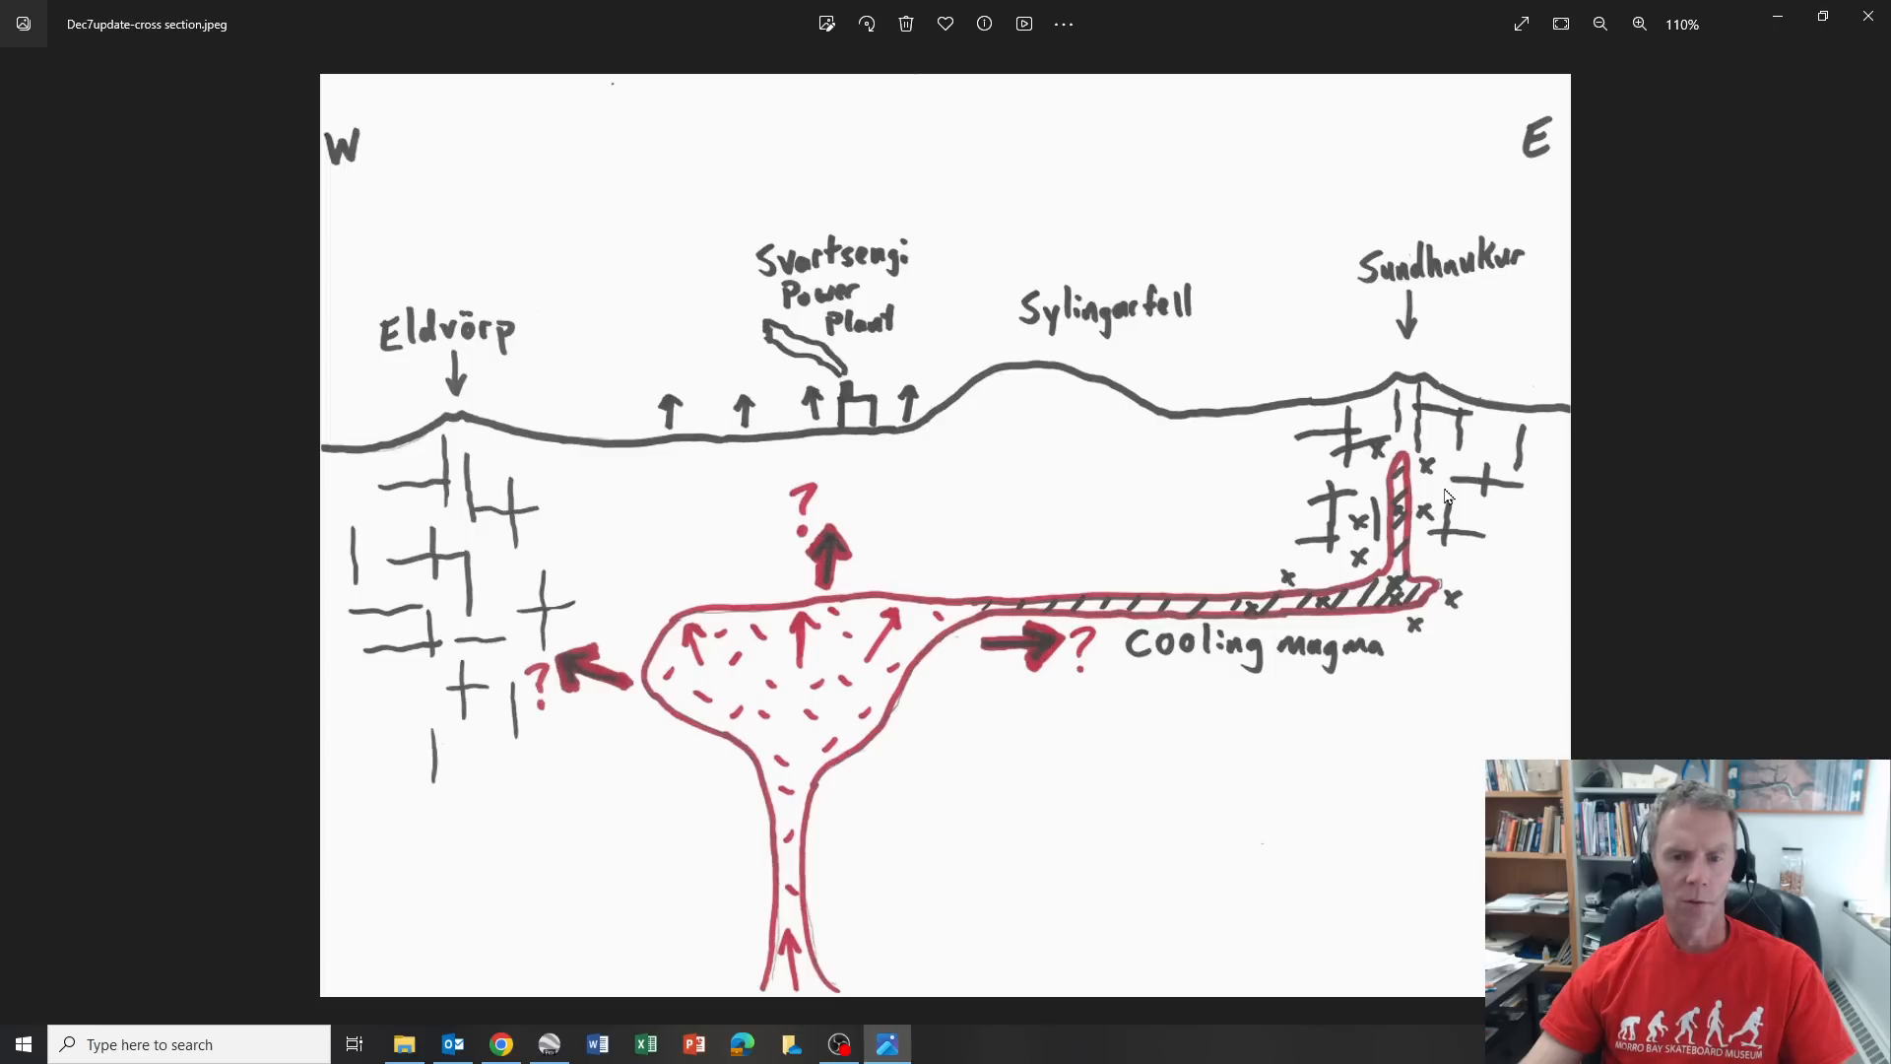
pyautogui.moveTo(1432, 446)
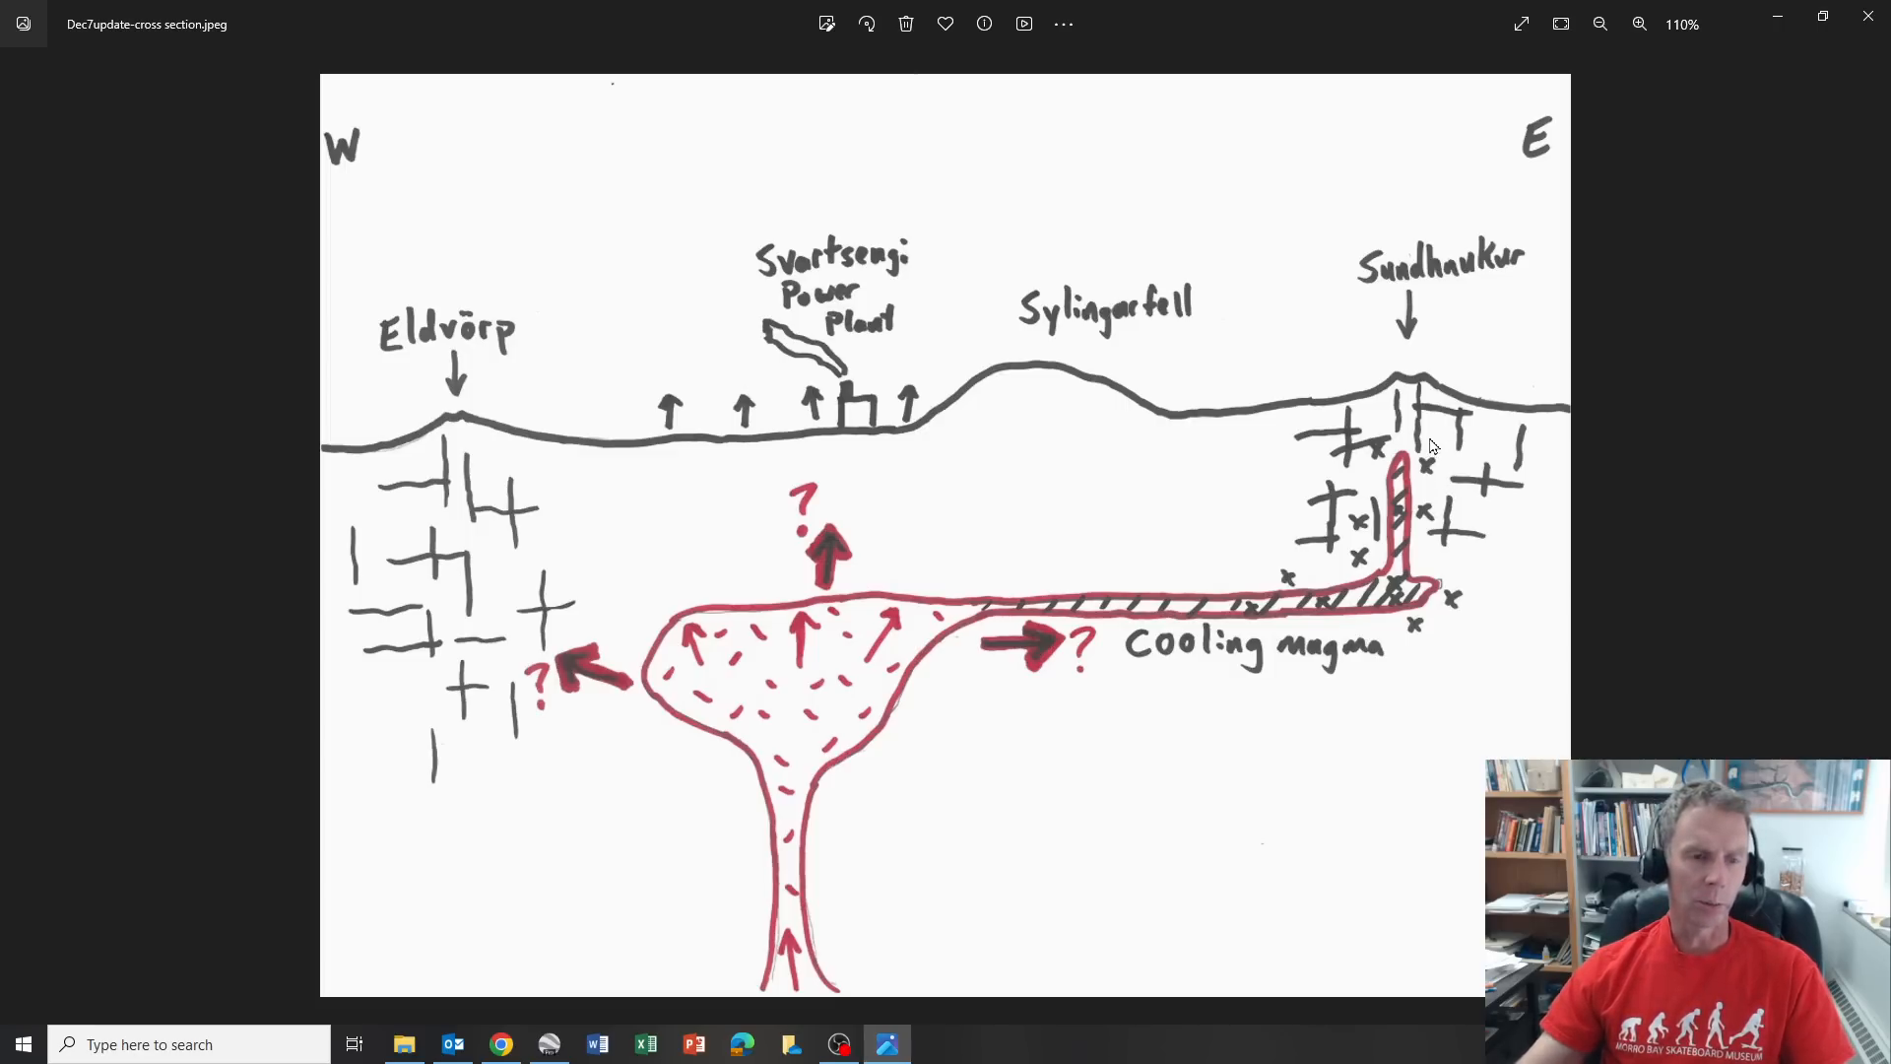
pyautogui.moveTo(1418, 442)
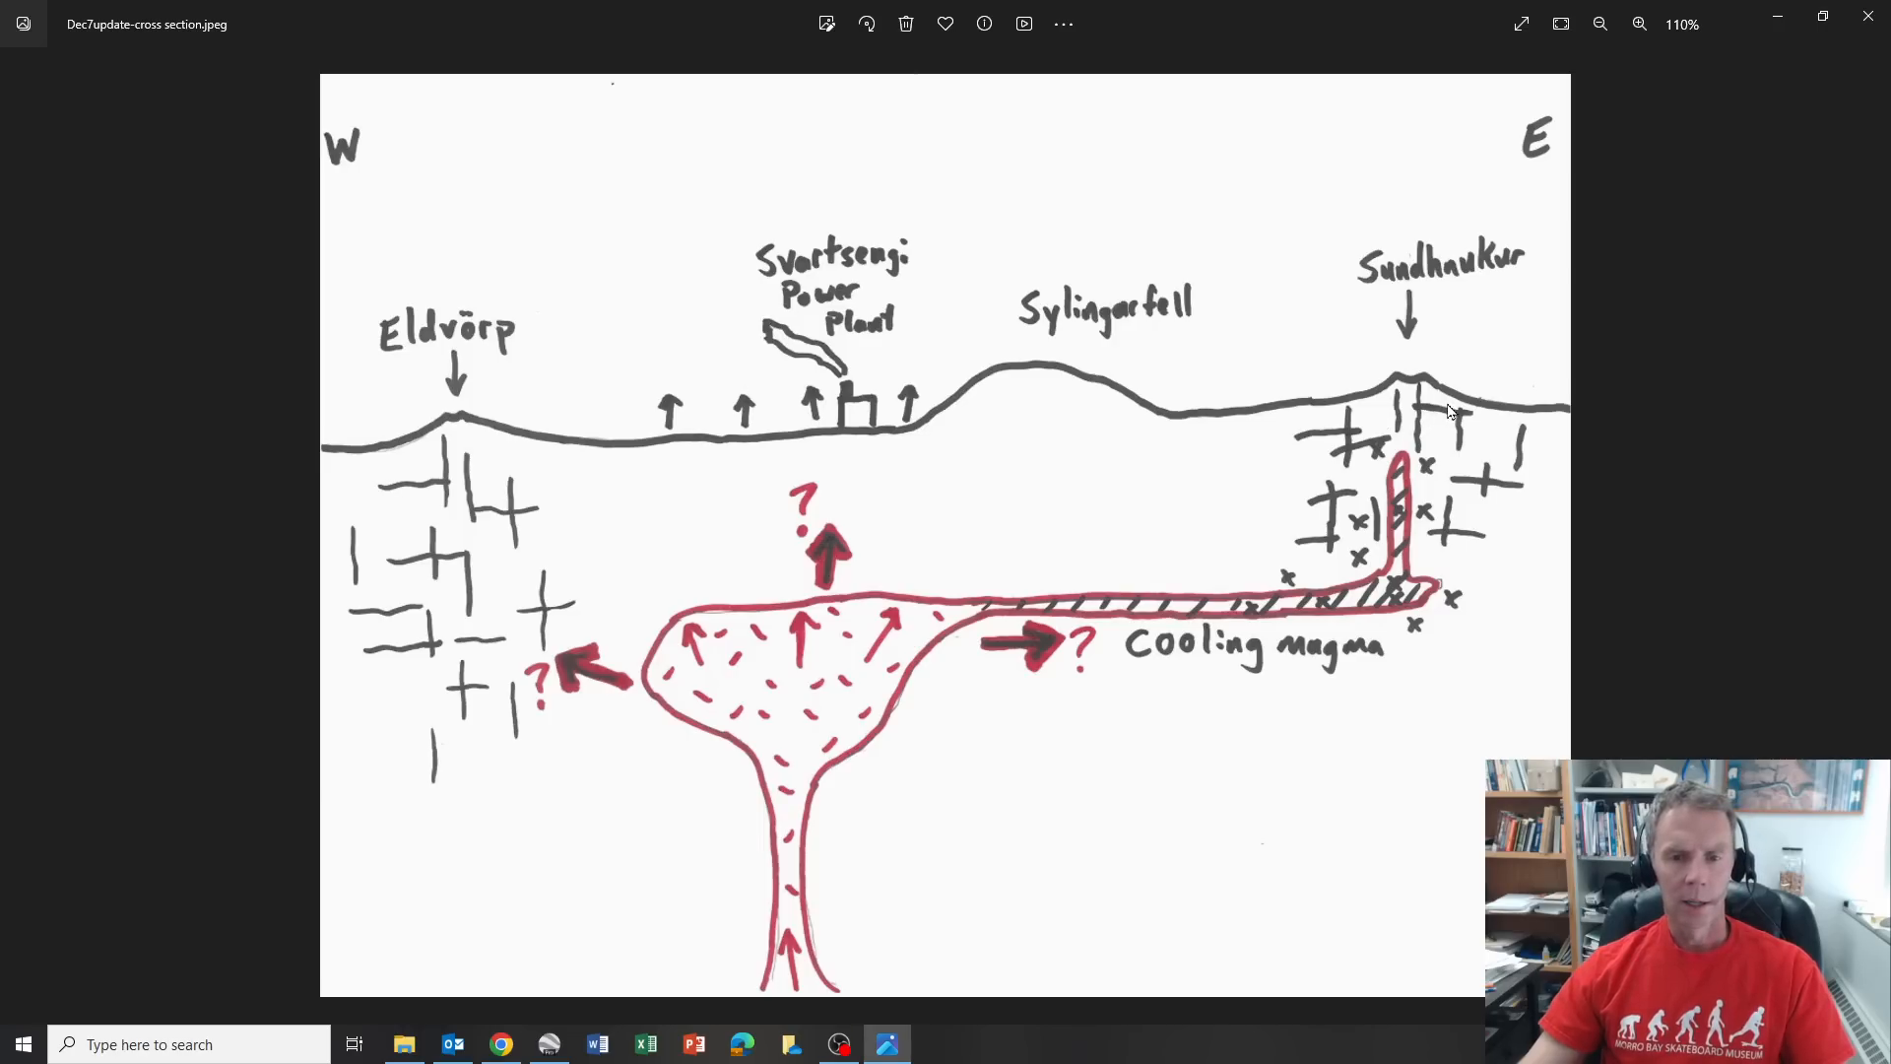
pyautogui.moveTo(1418, 412)
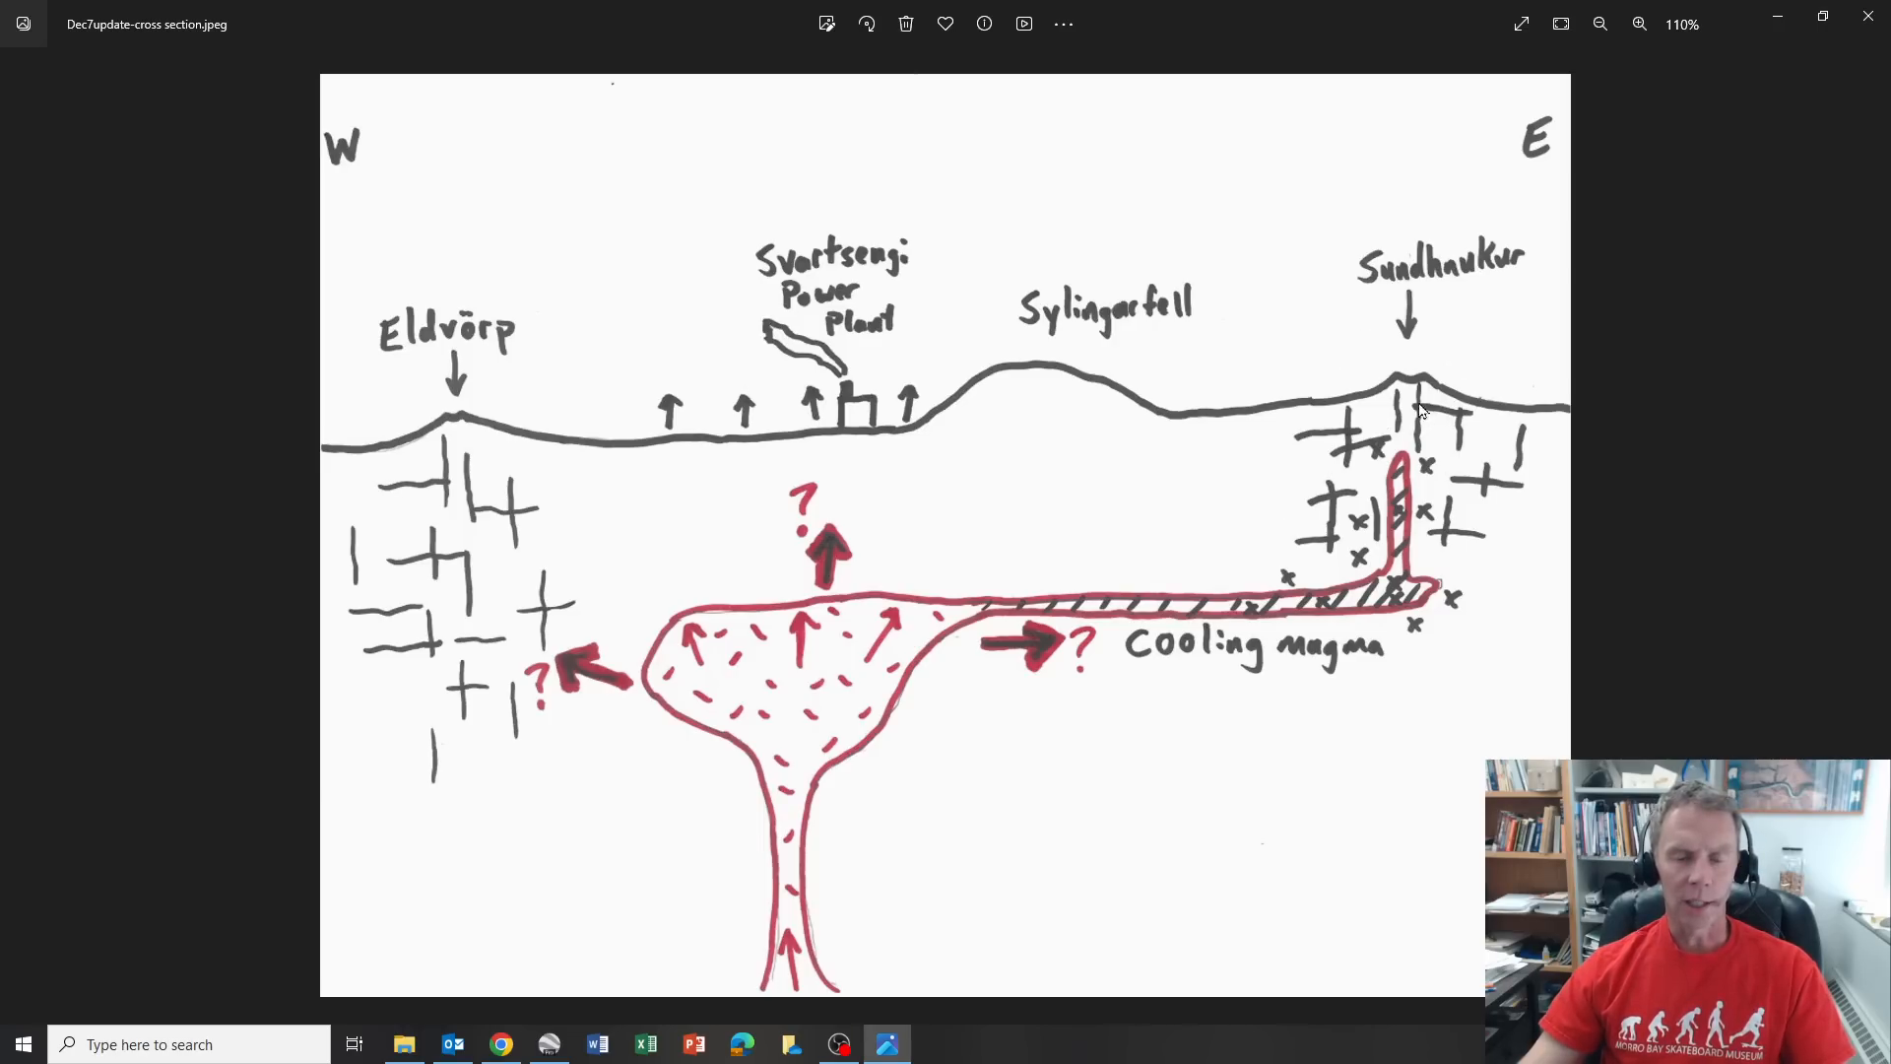
pyautogui.moveTo(1423, 440)
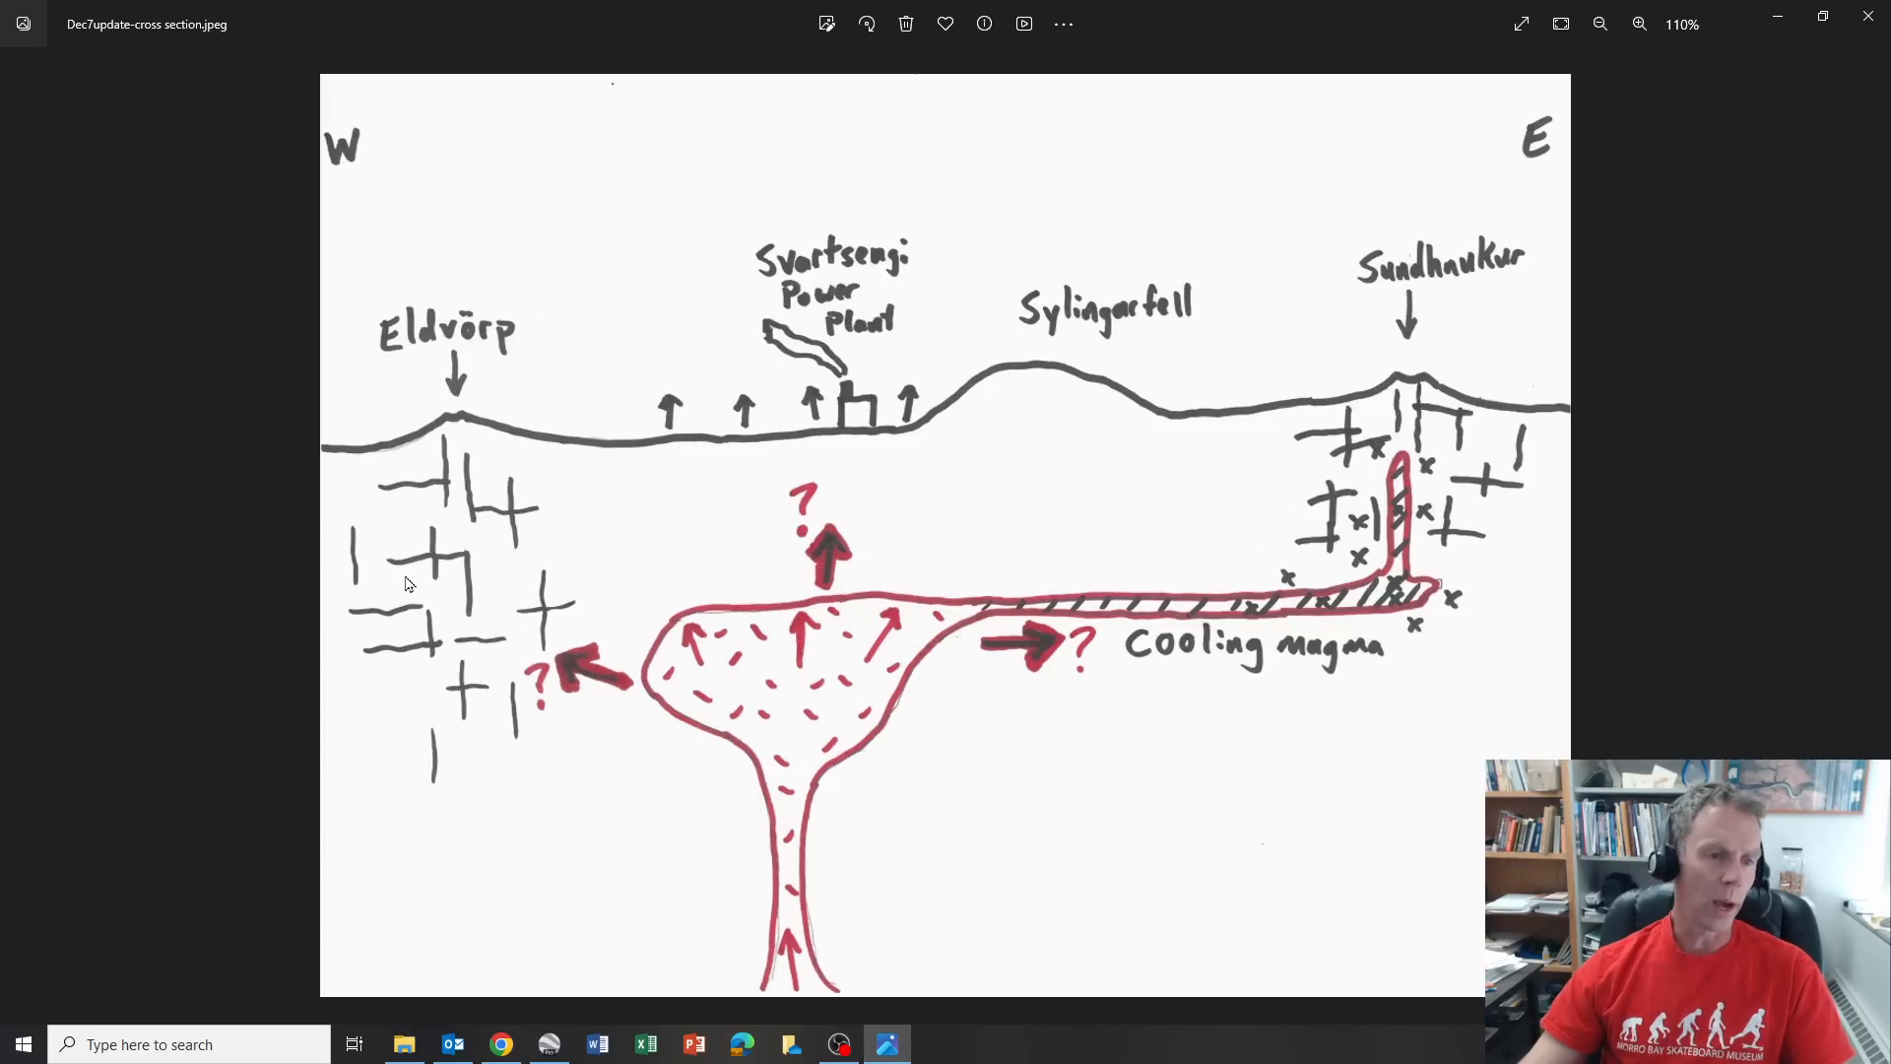
pyautogui.moveTo(824, 446)
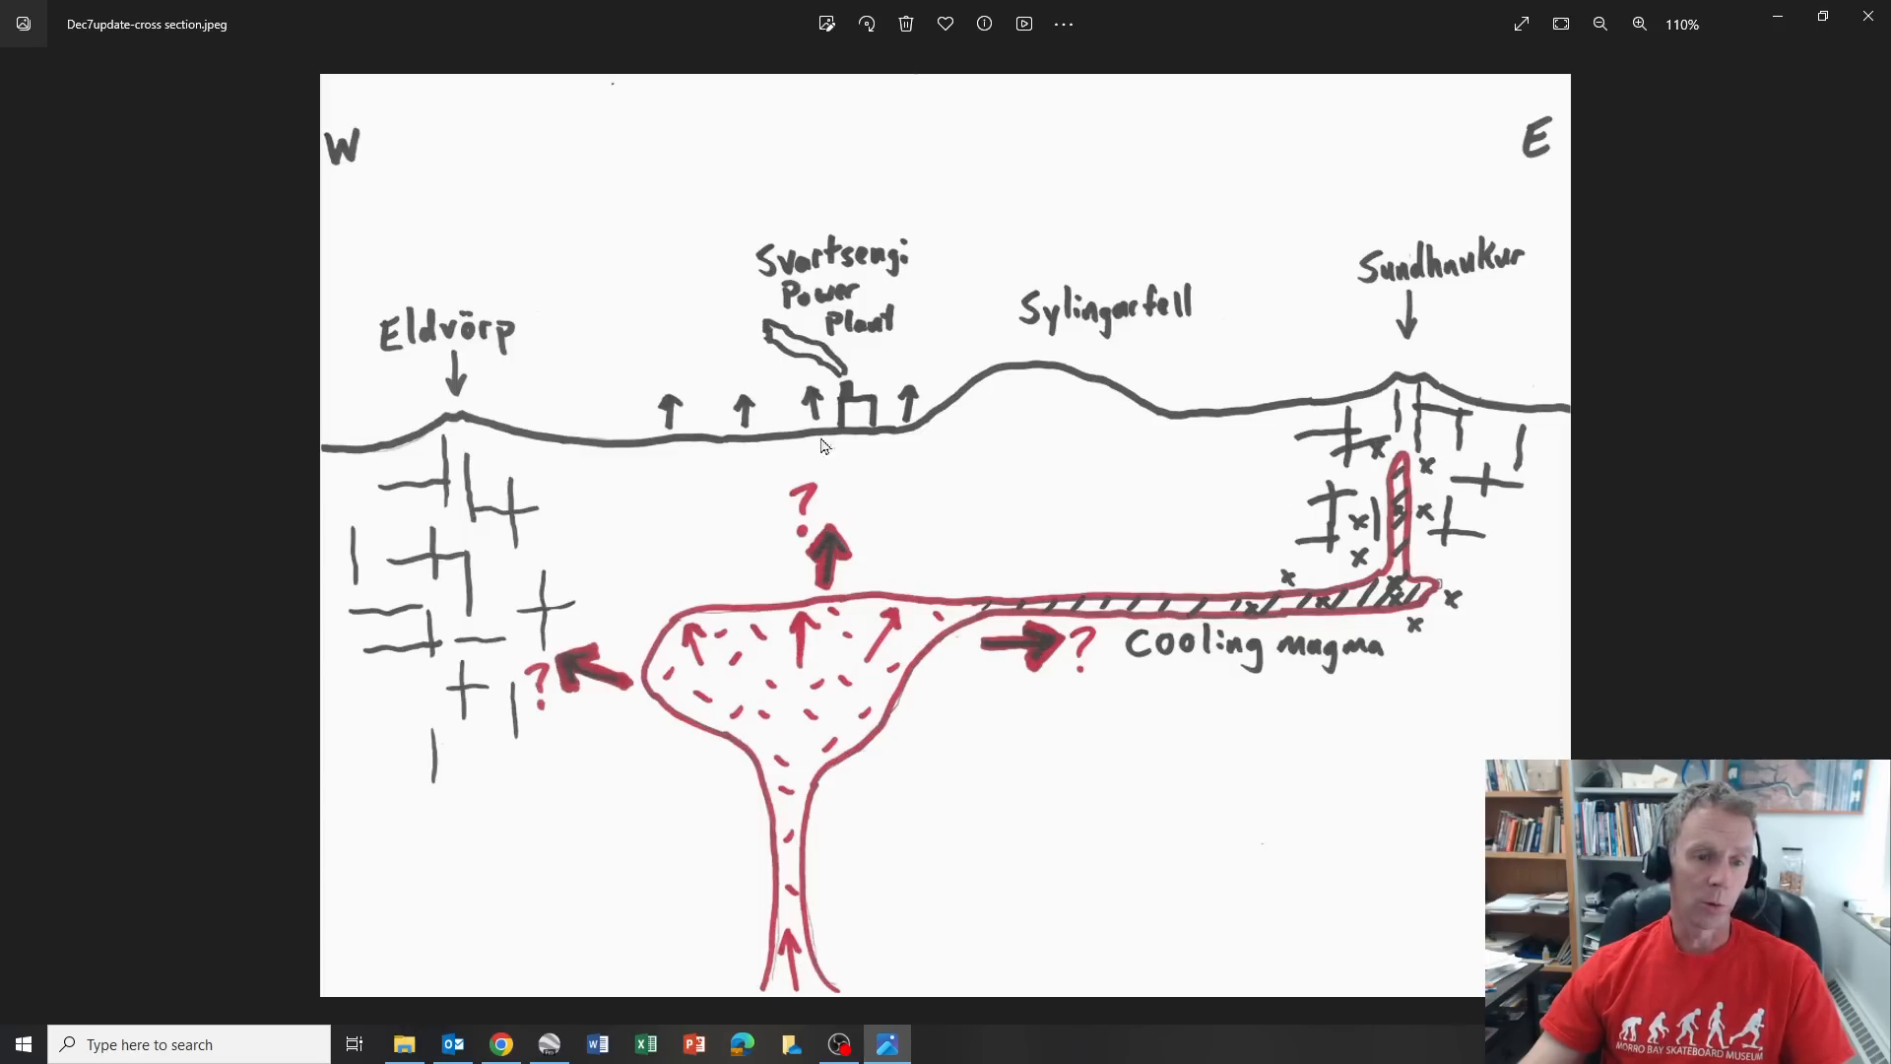
pyautogui.moveTo(821, 419)
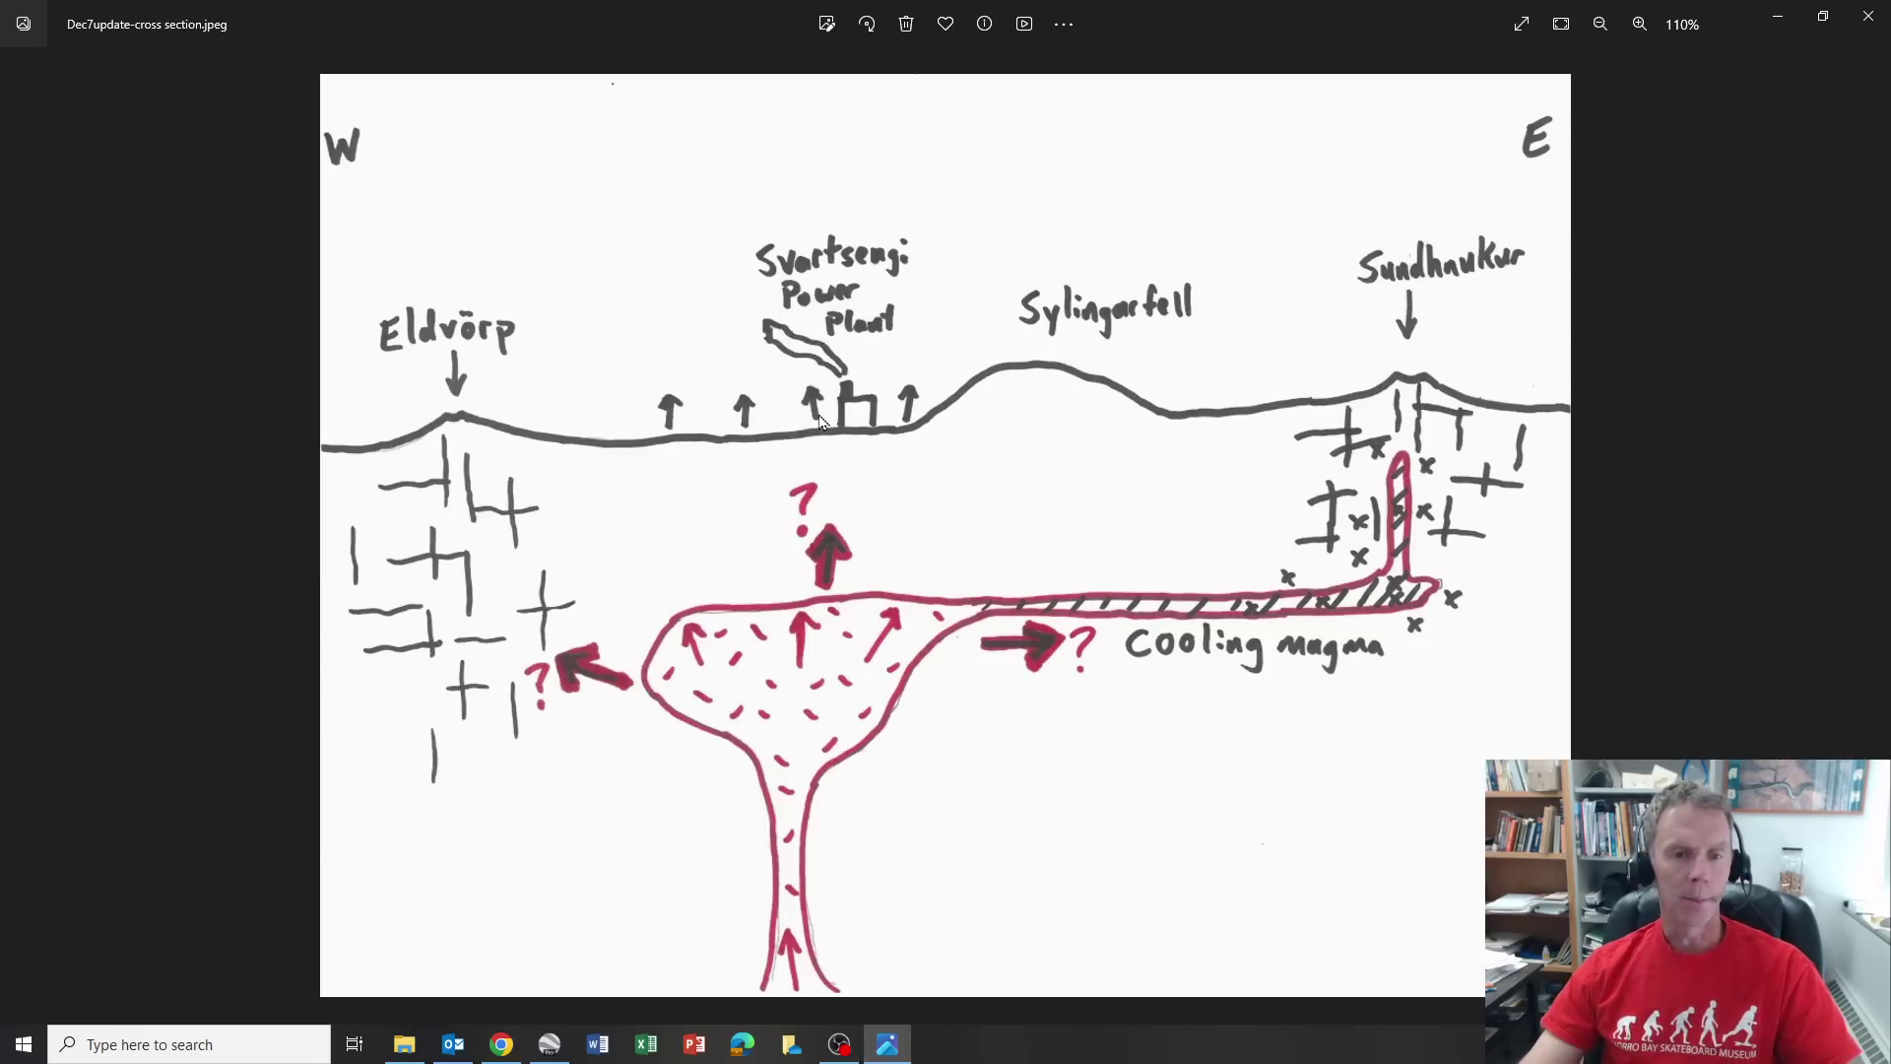
pyautogui.moveTo(843, 372)
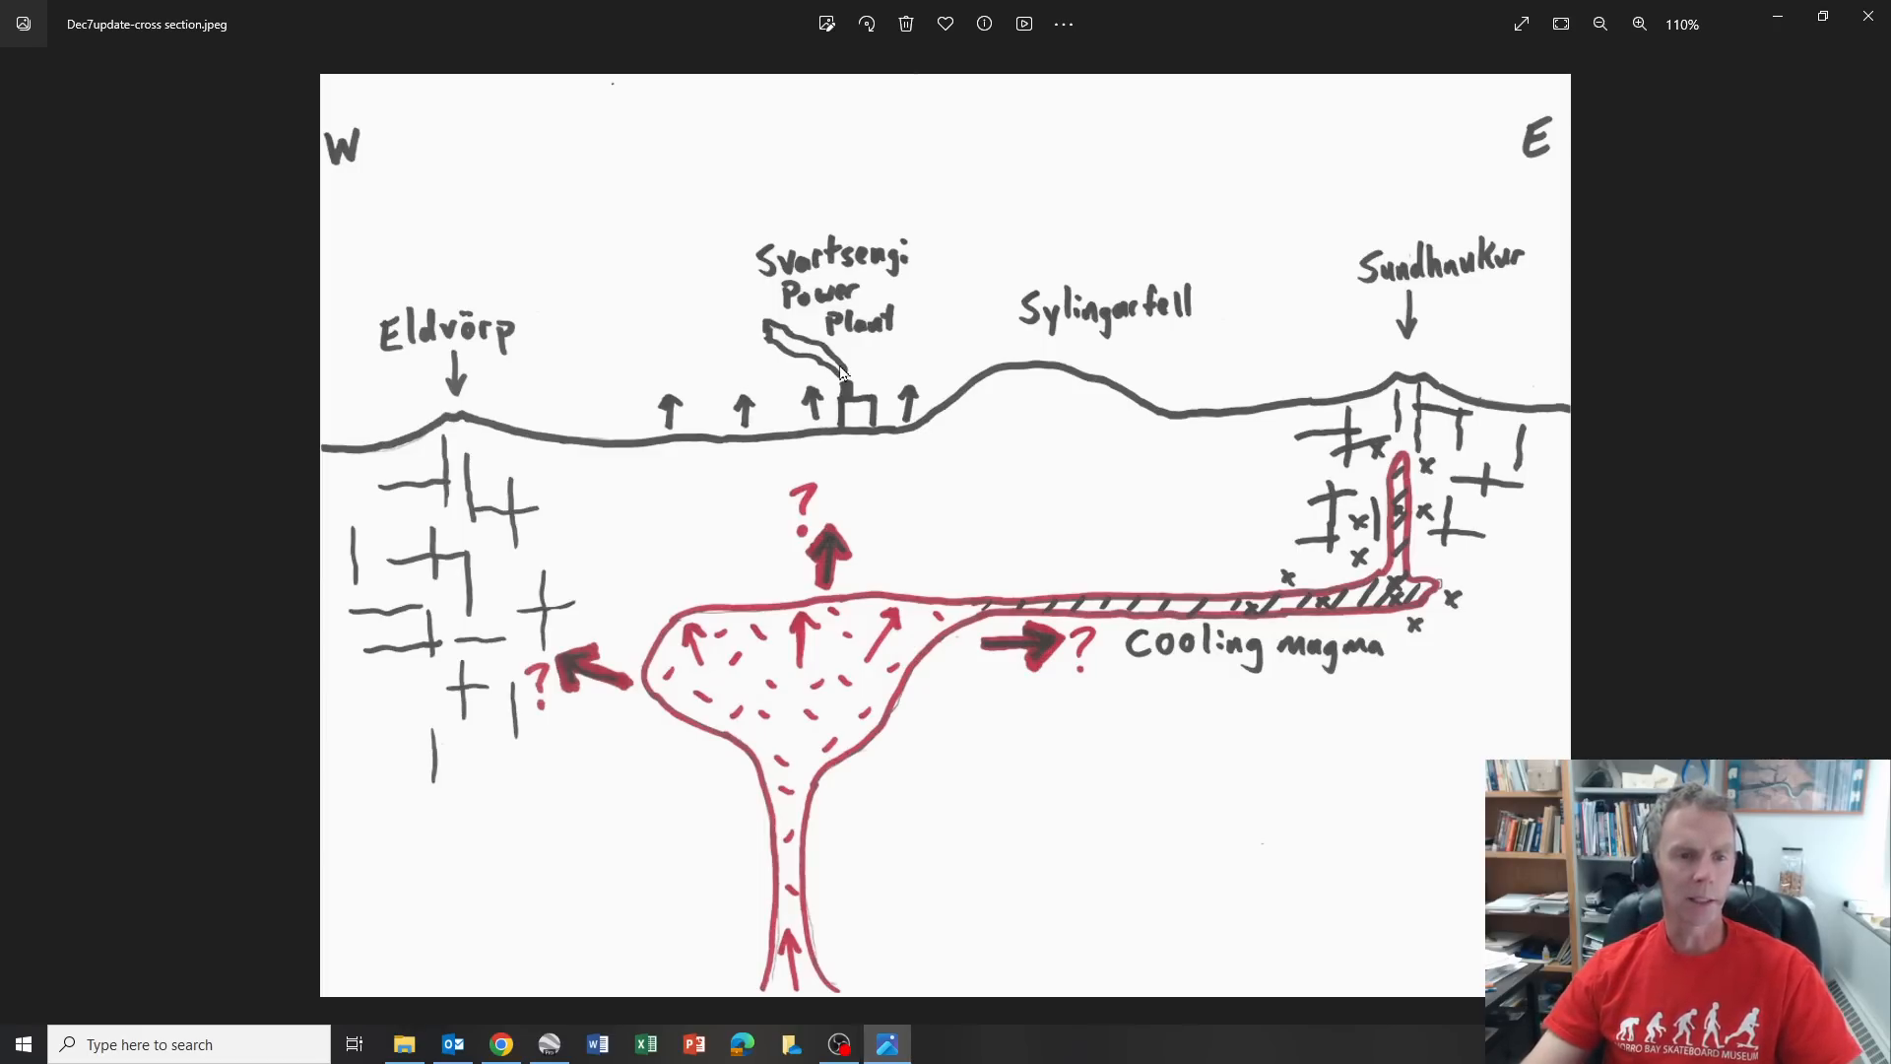
pyautogui.moveTo(914, 350)
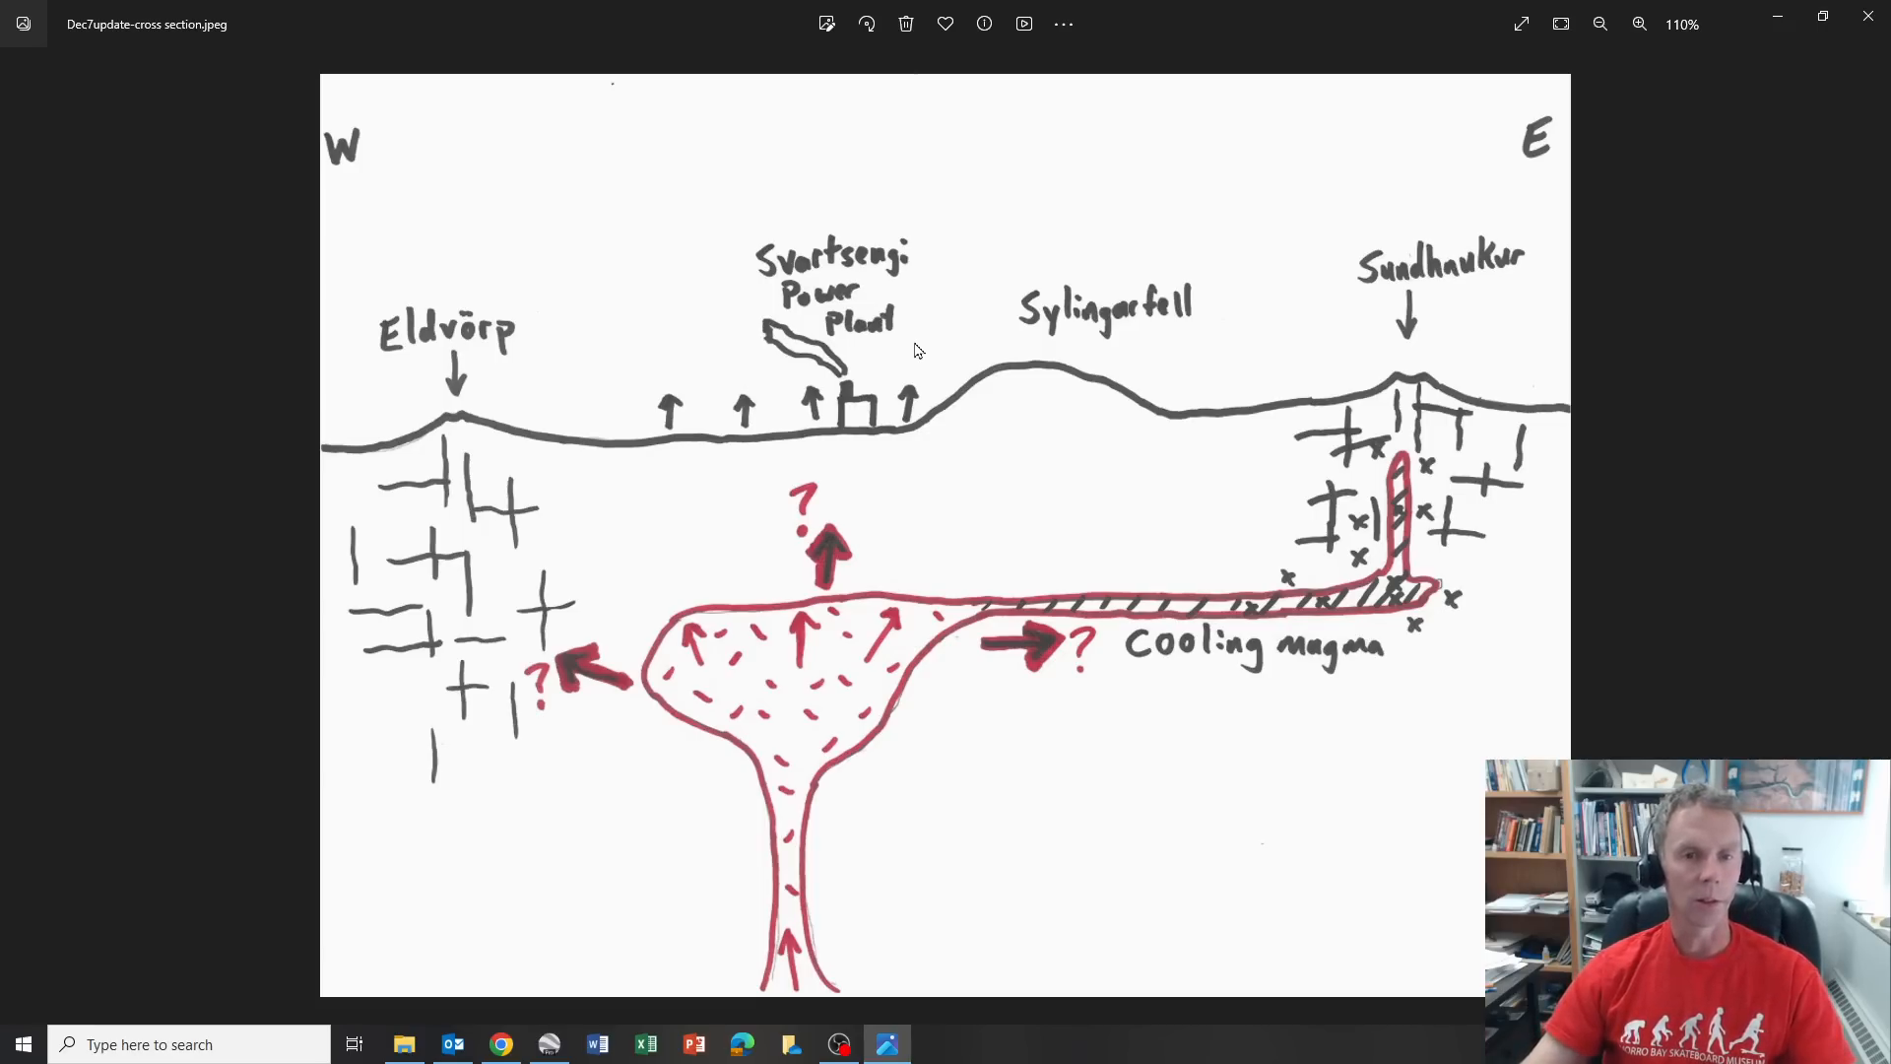
pyautogui.moveTo(902, 367)
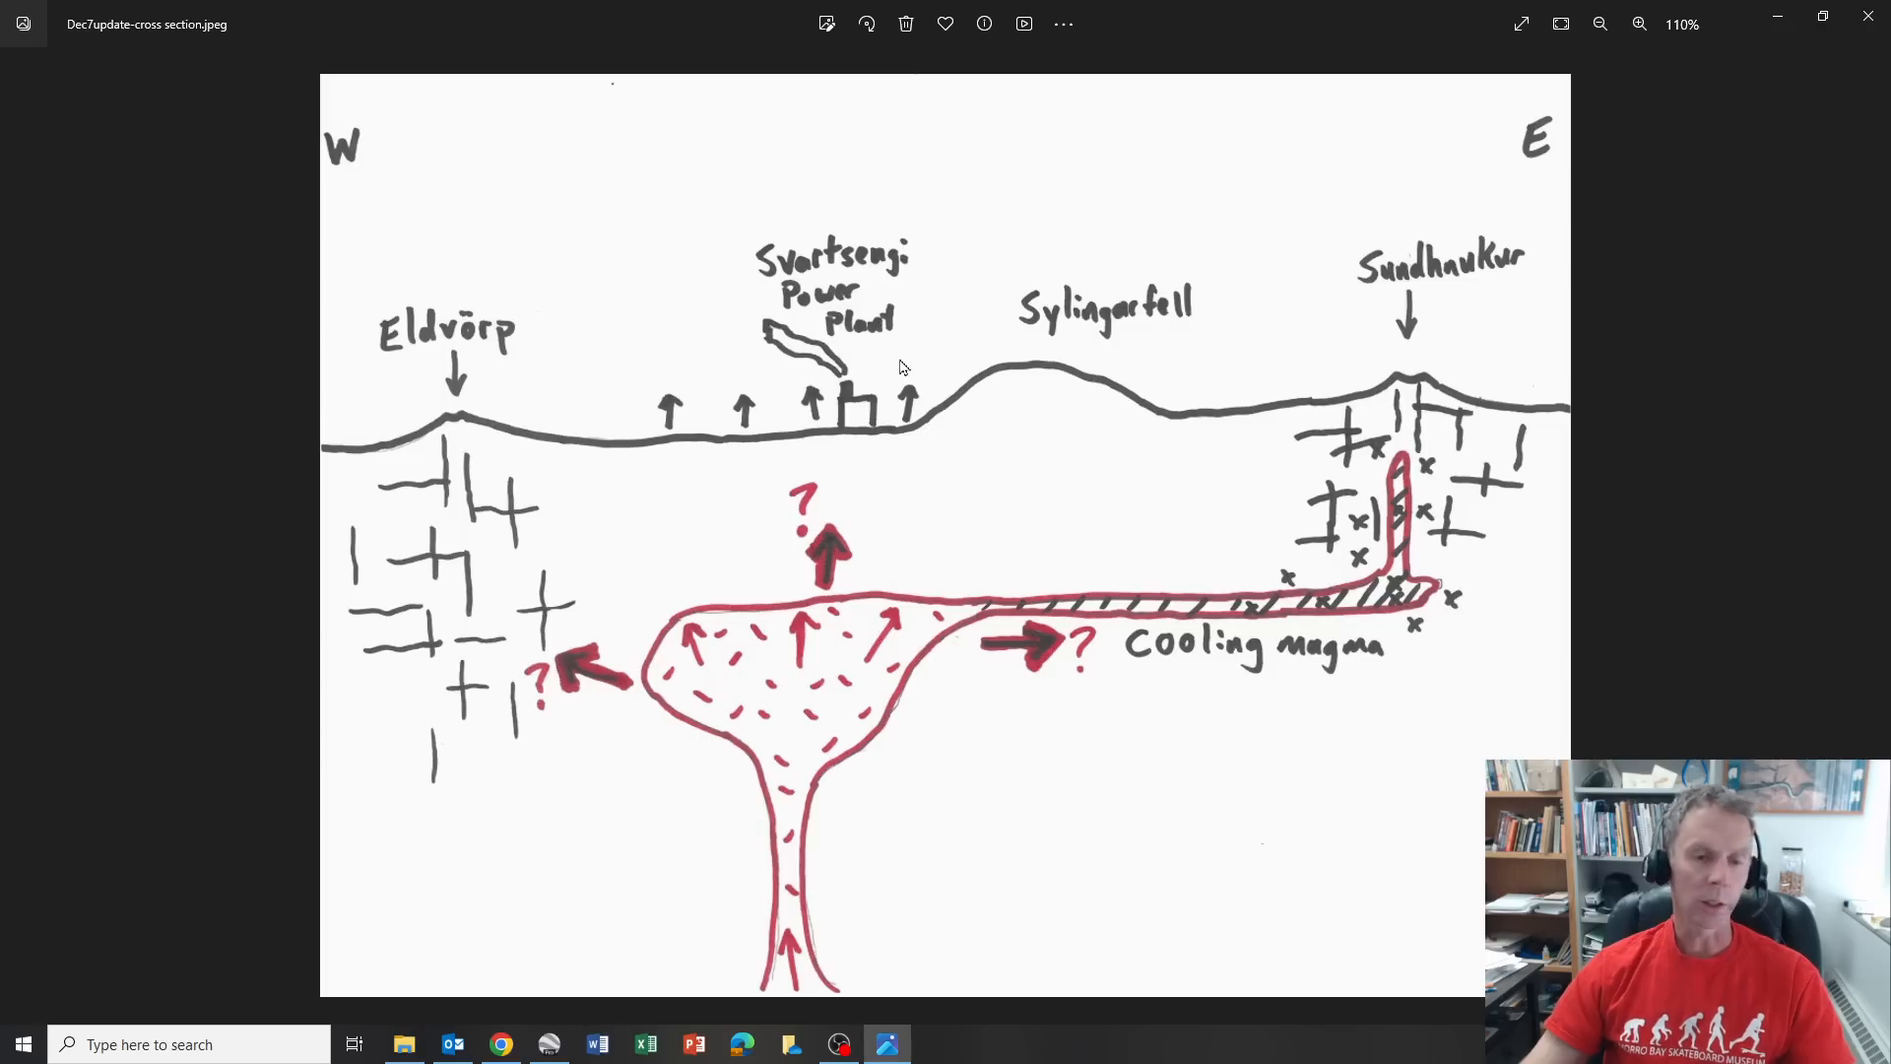